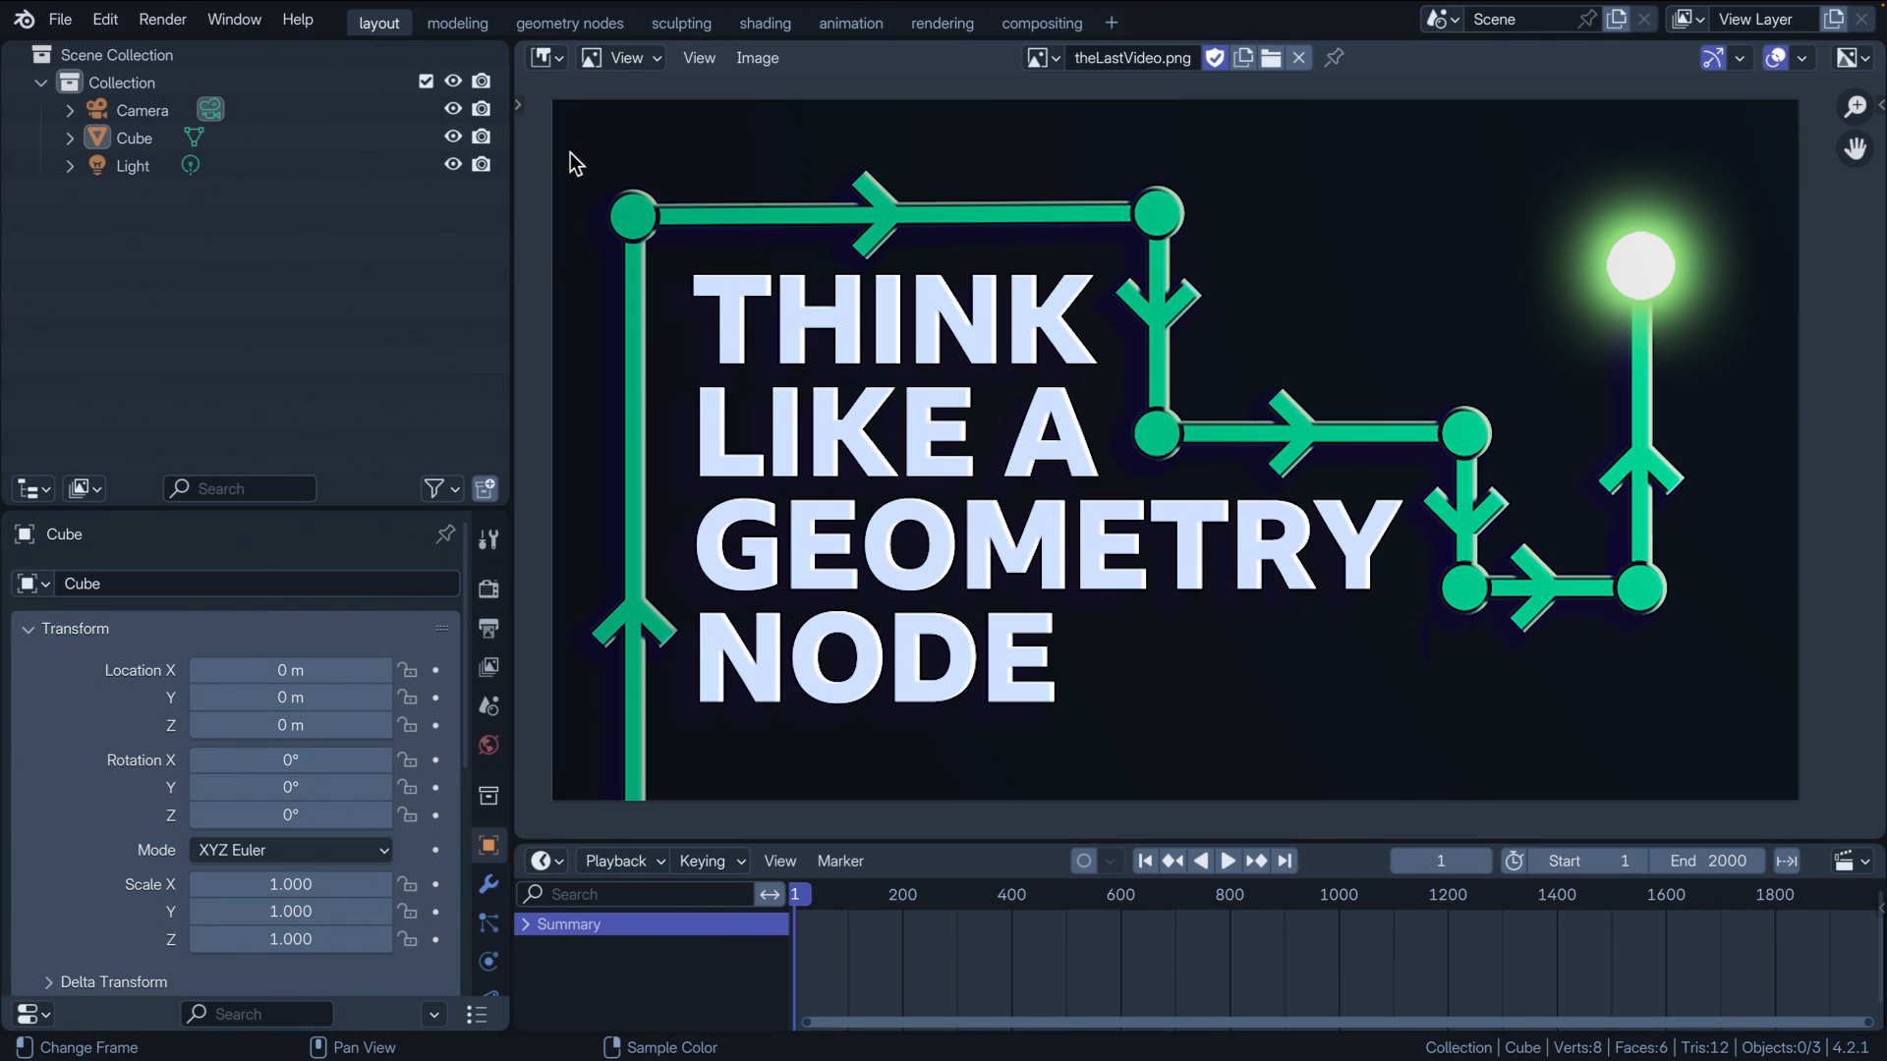
Step: Display the thisVideo image in the Image Editor
click(1035, 58)
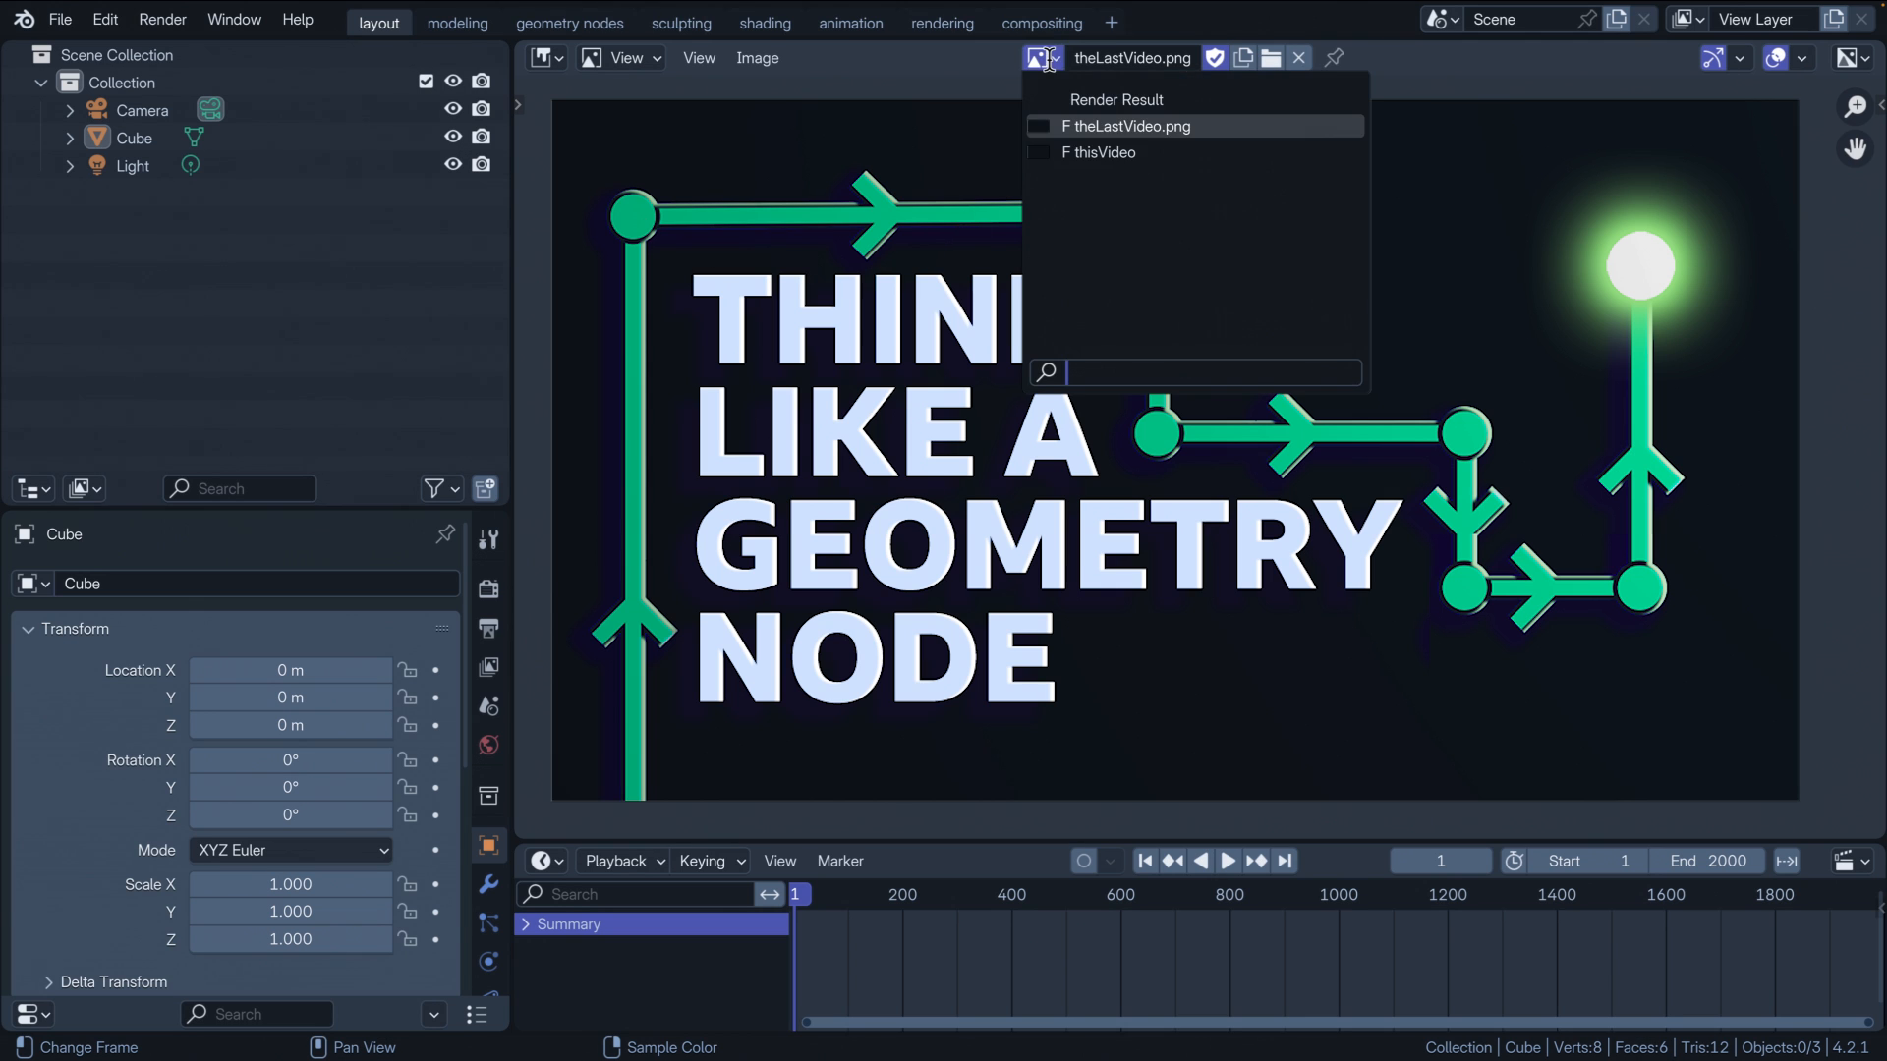
click(1100, 153)
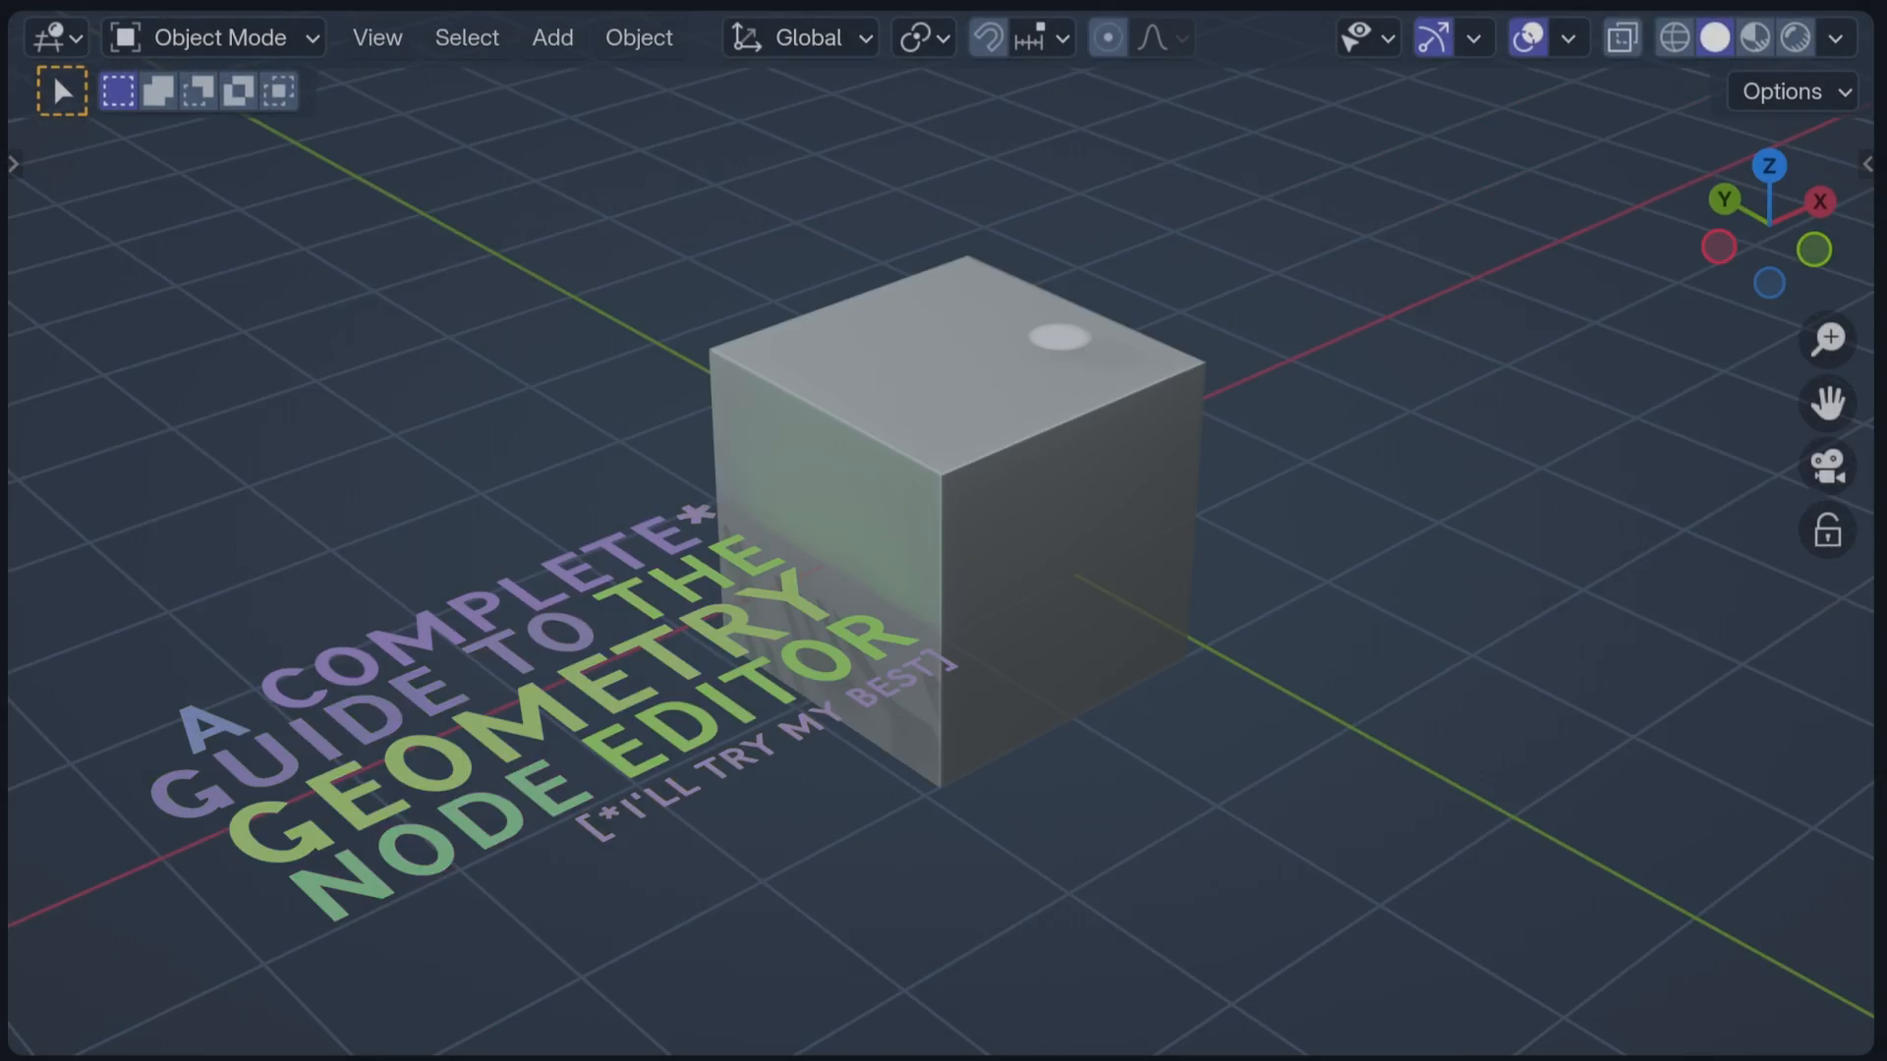
Step: Select the cube, switch the area to Geometry Node Editor, create a new tree, and browse node groups
click(1023, 475)
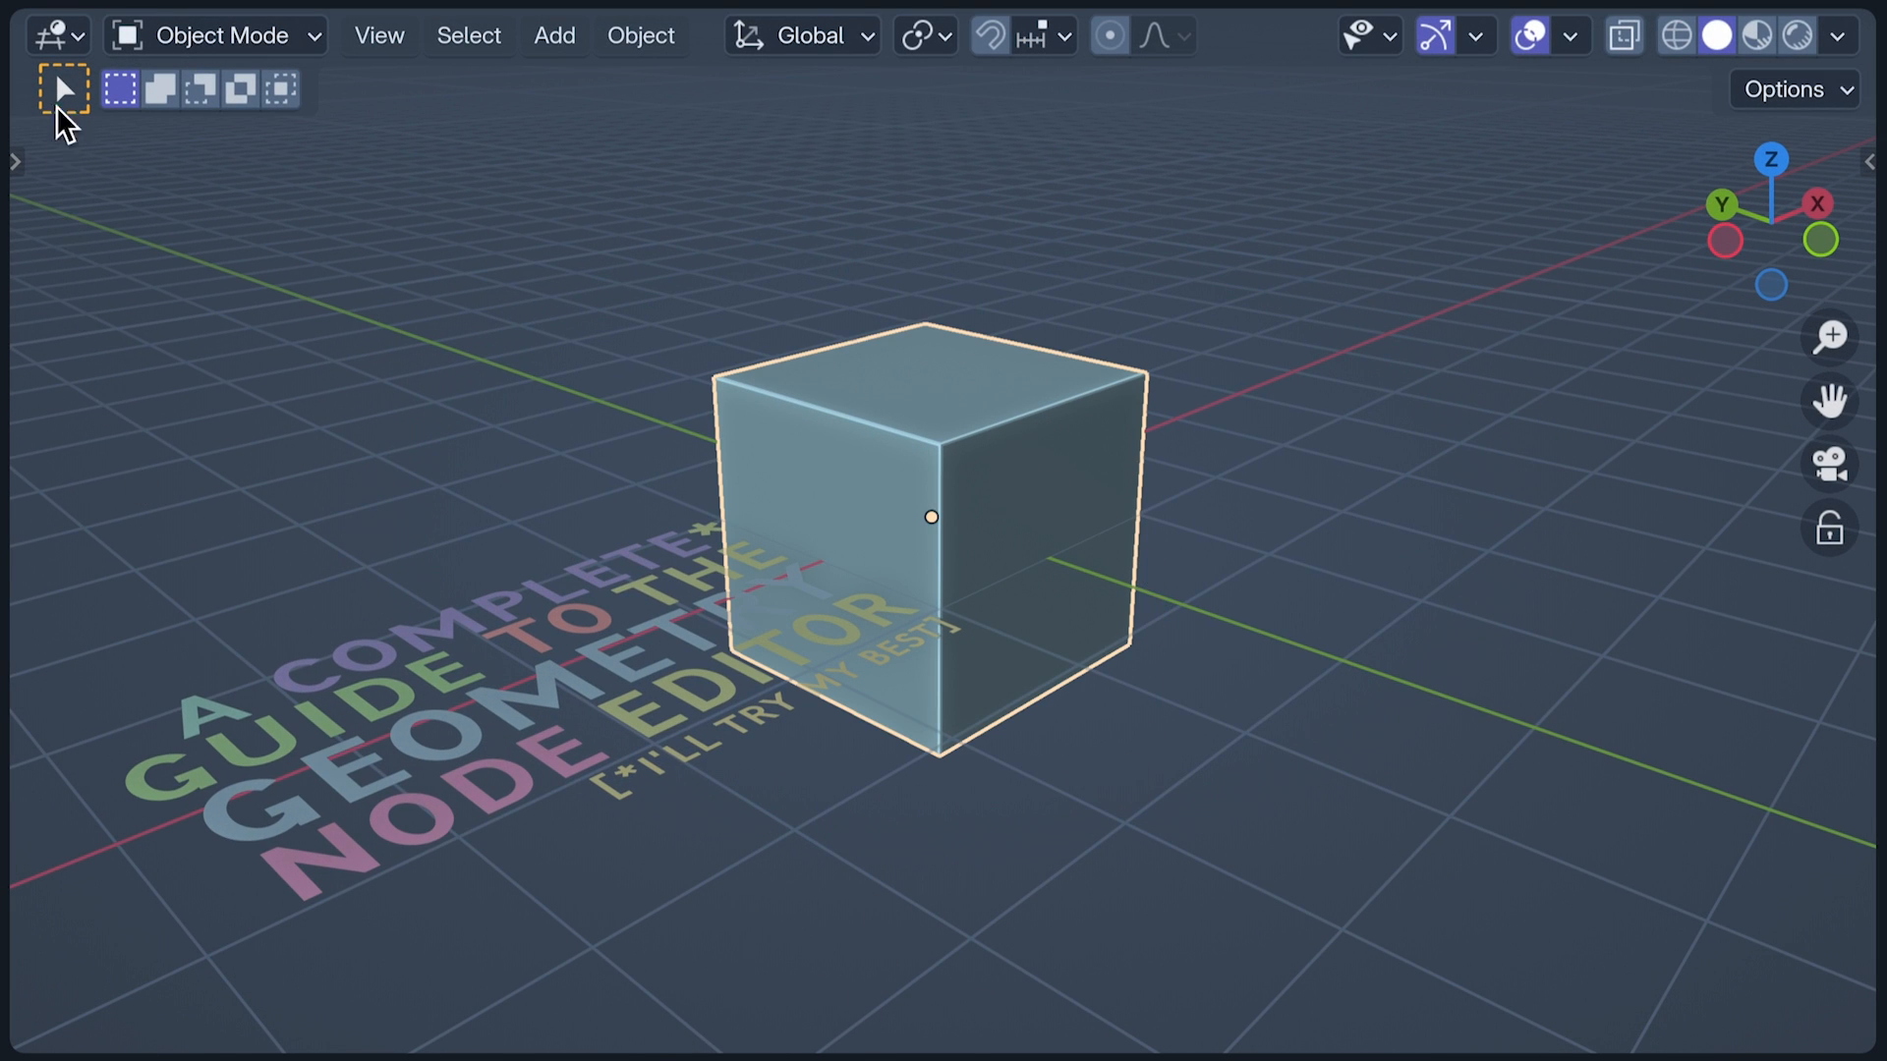
click(48, 33)
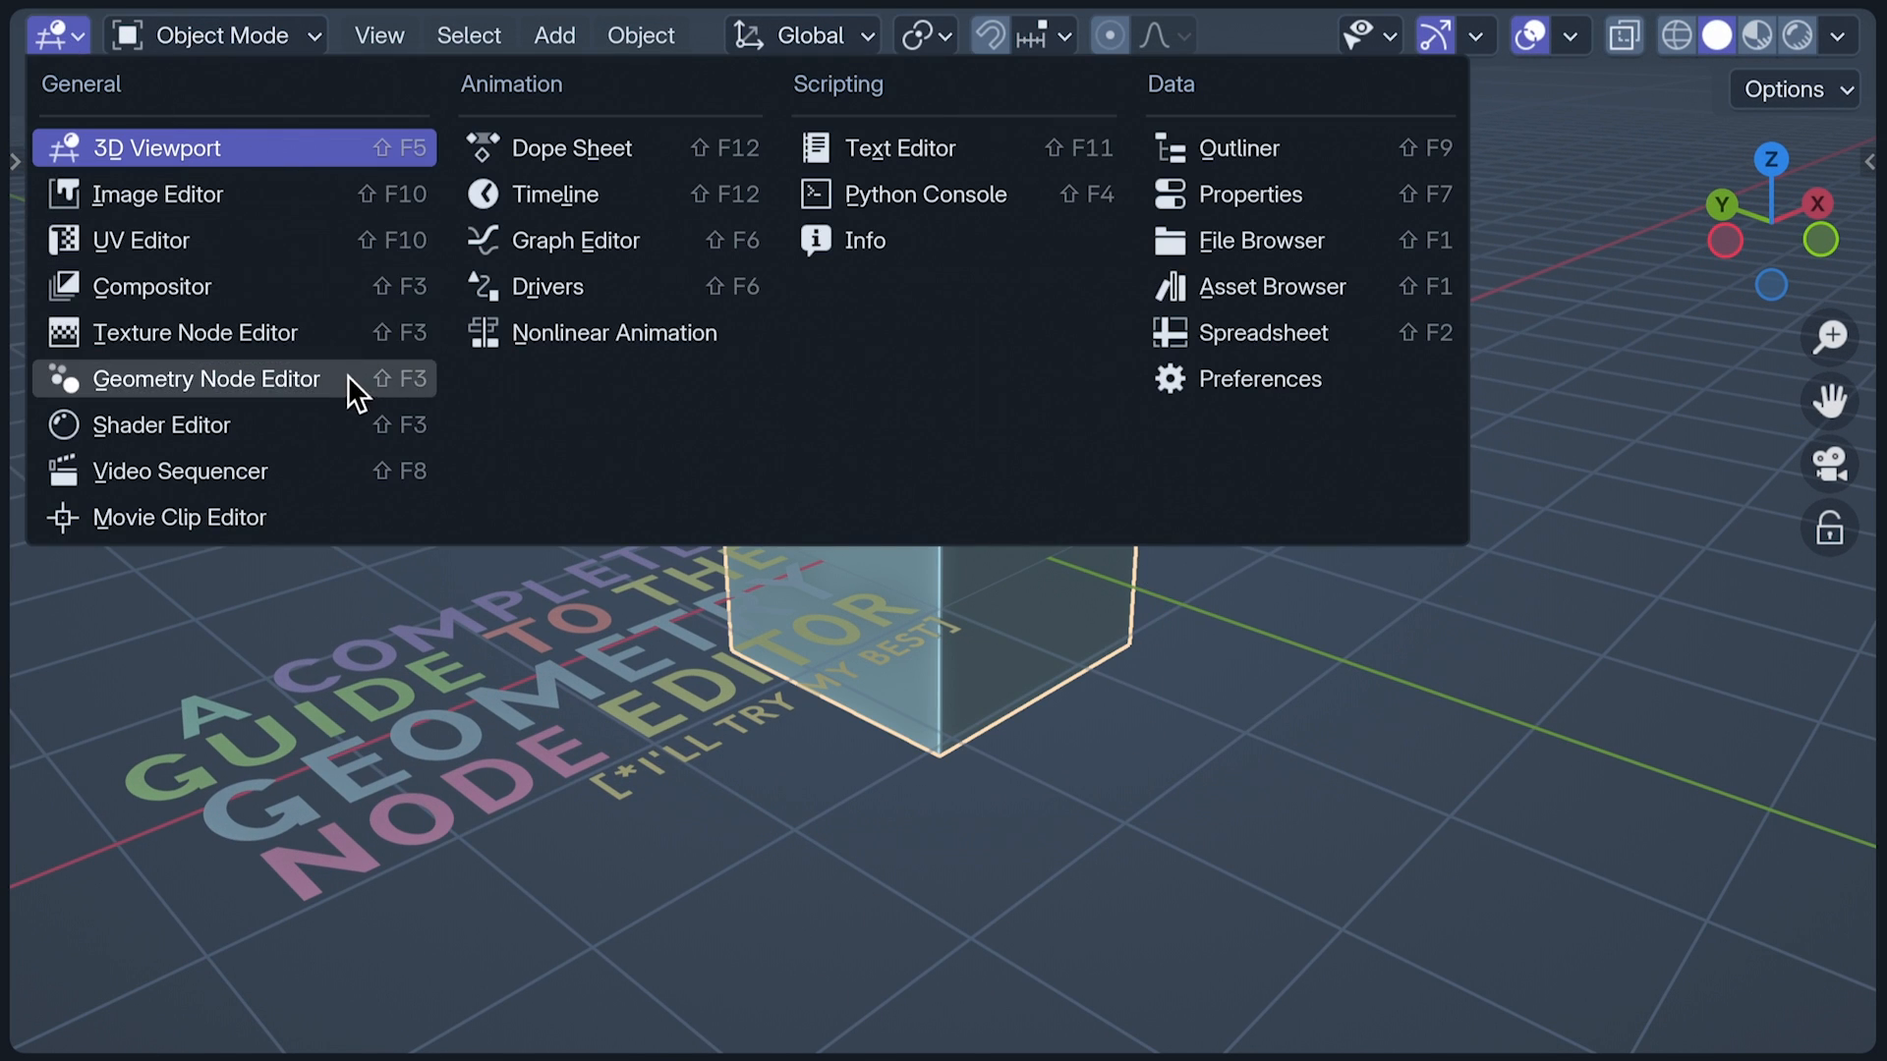
click(207, 377)
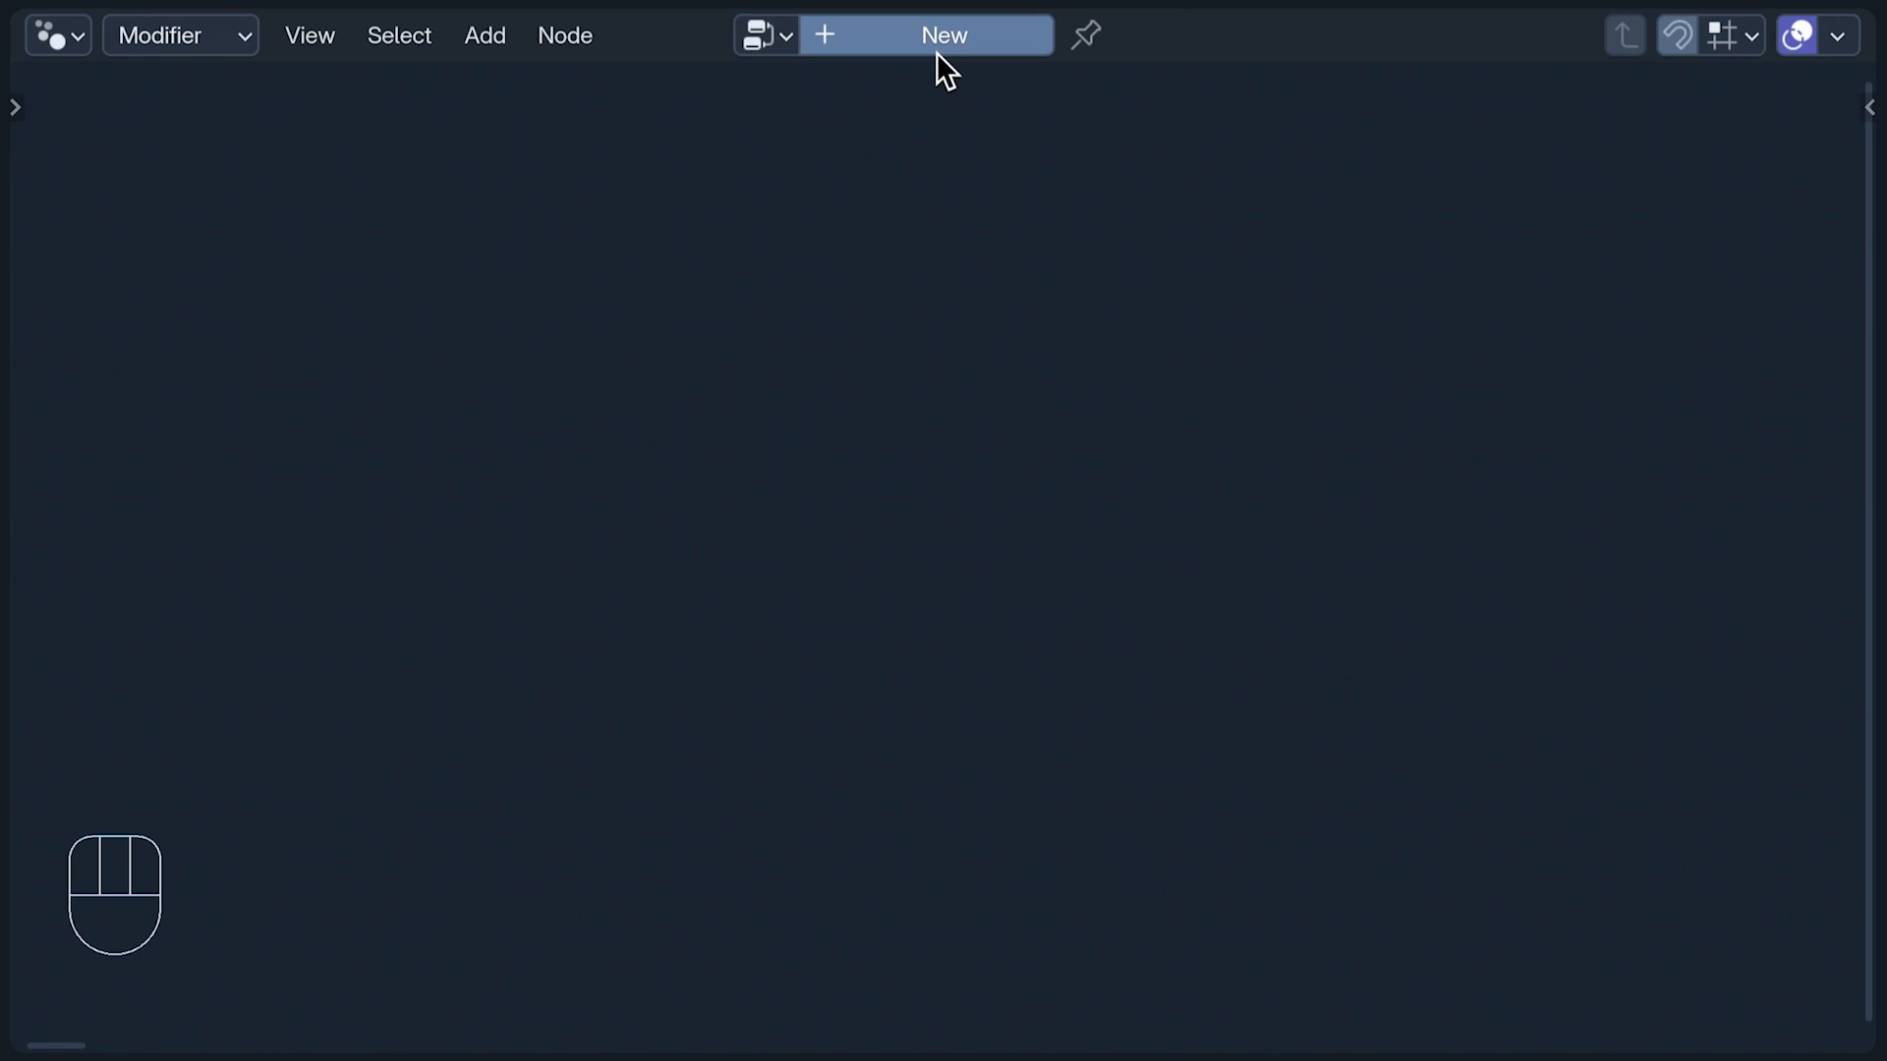
click(942, 33)
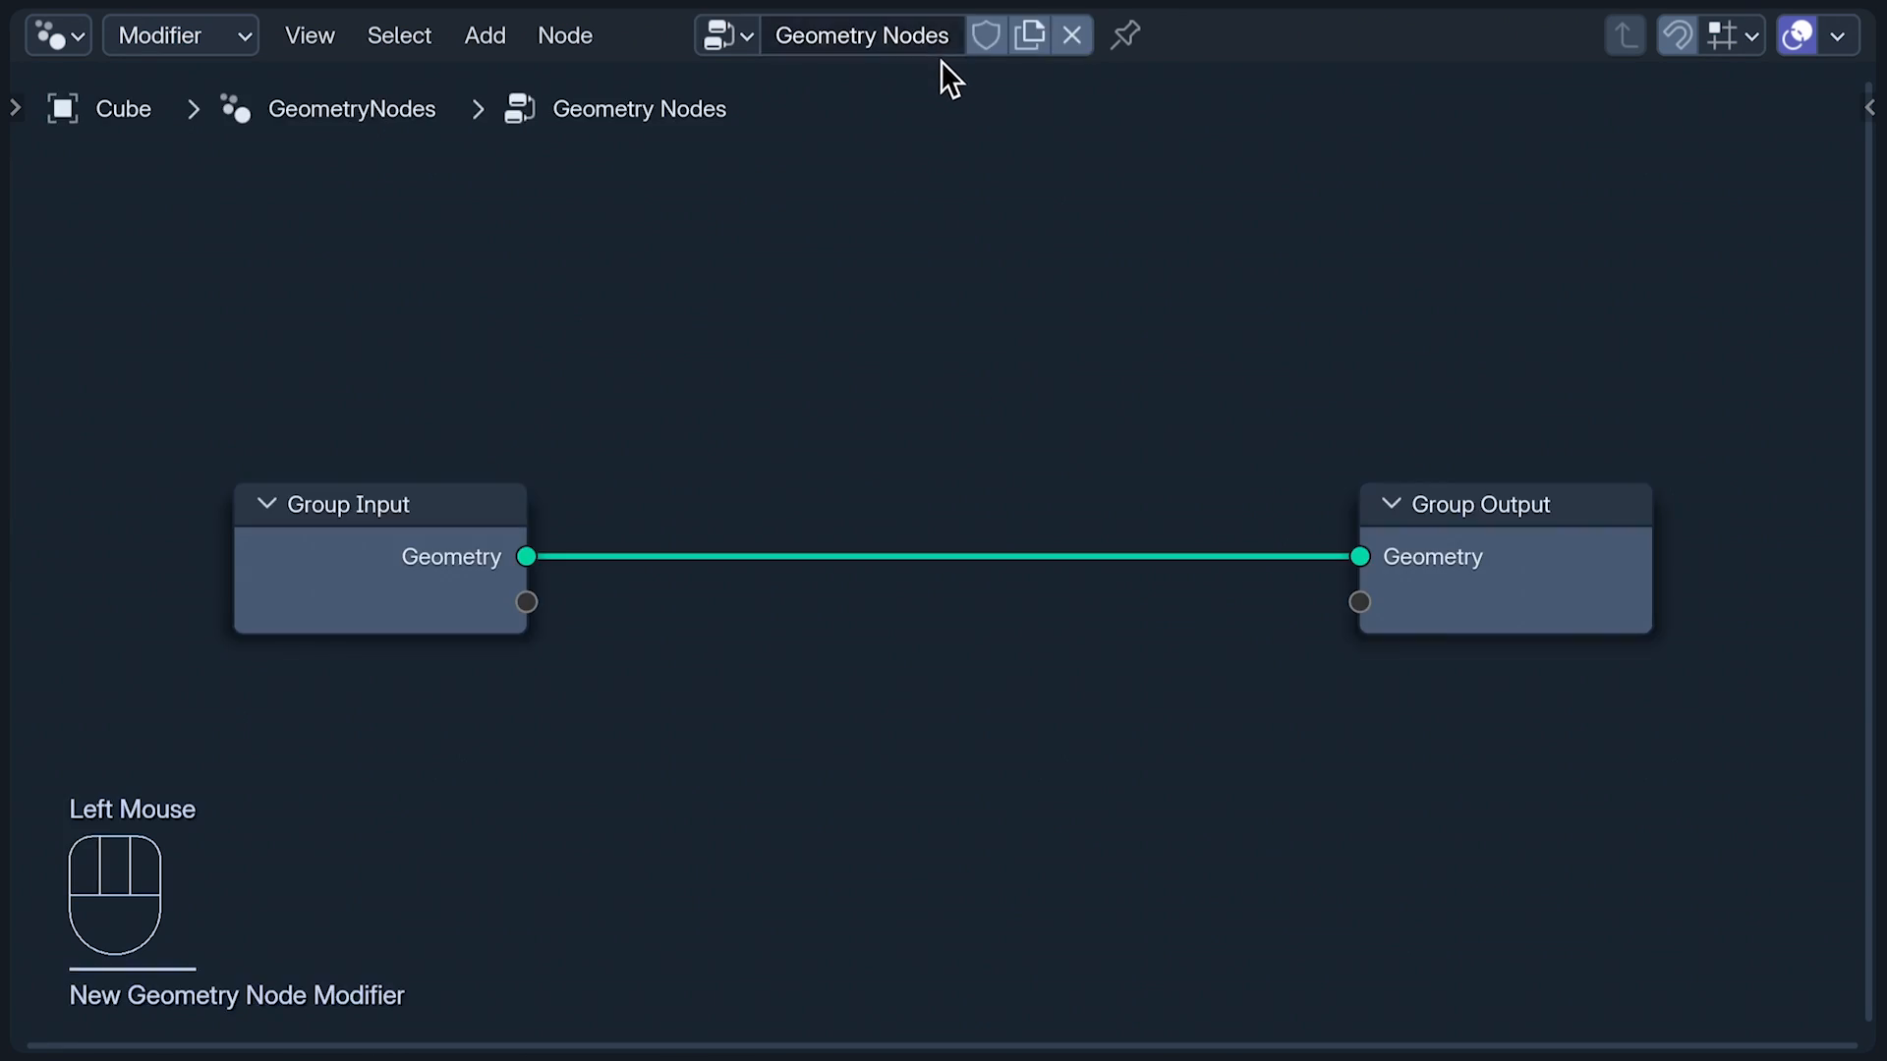
mouse_move(980, 127)
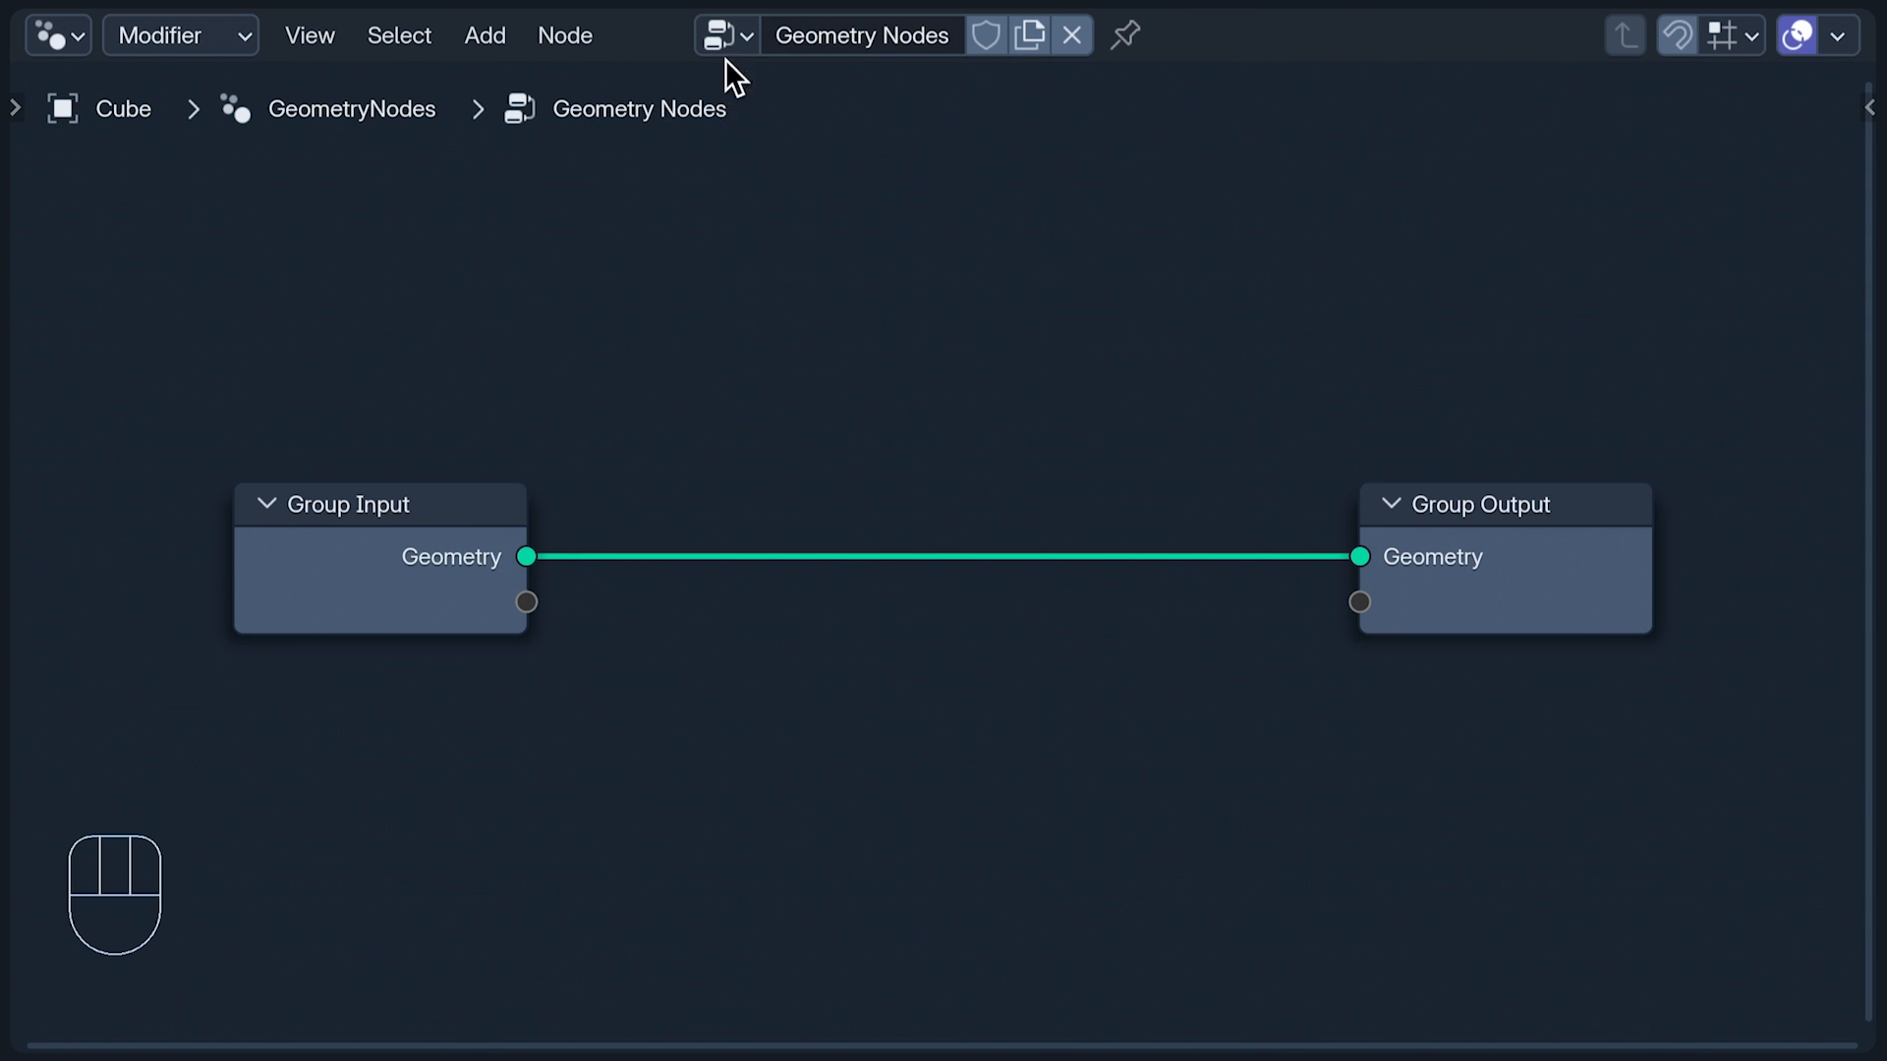
click(716, 33)
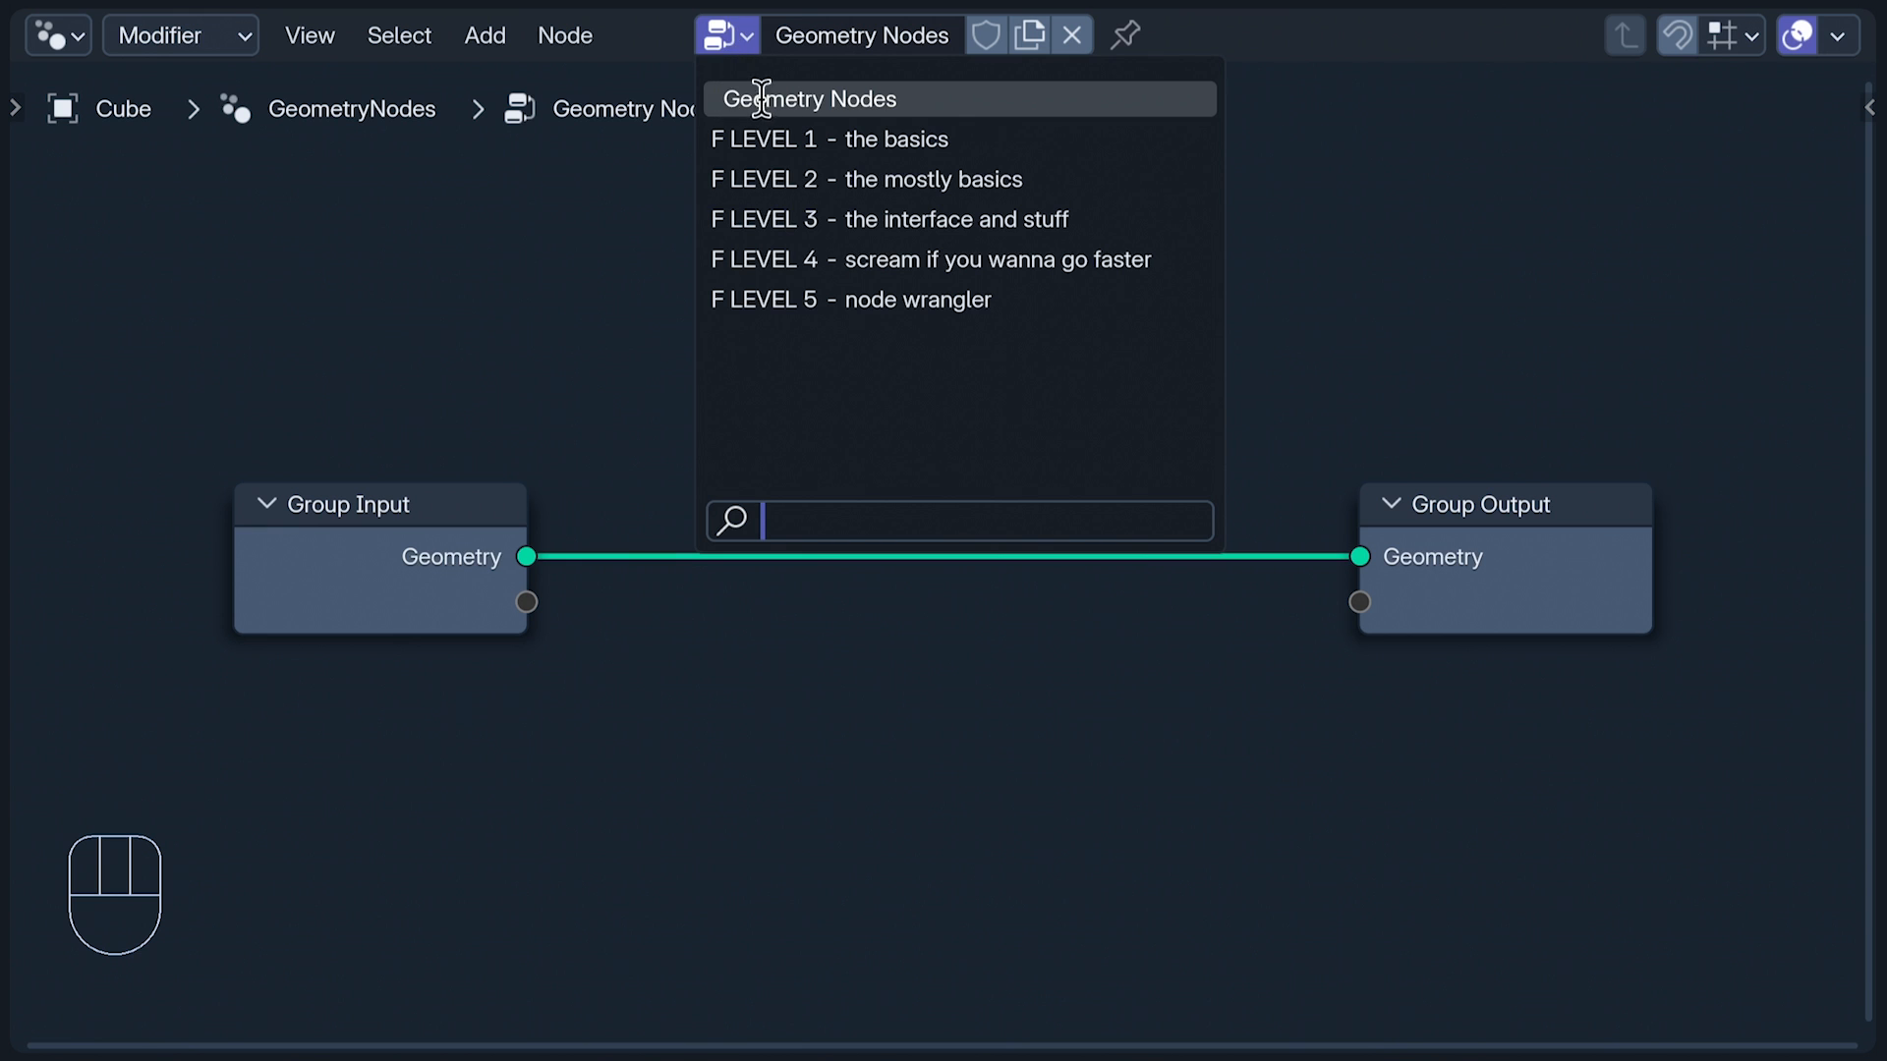
mouse_move(1177, 112)
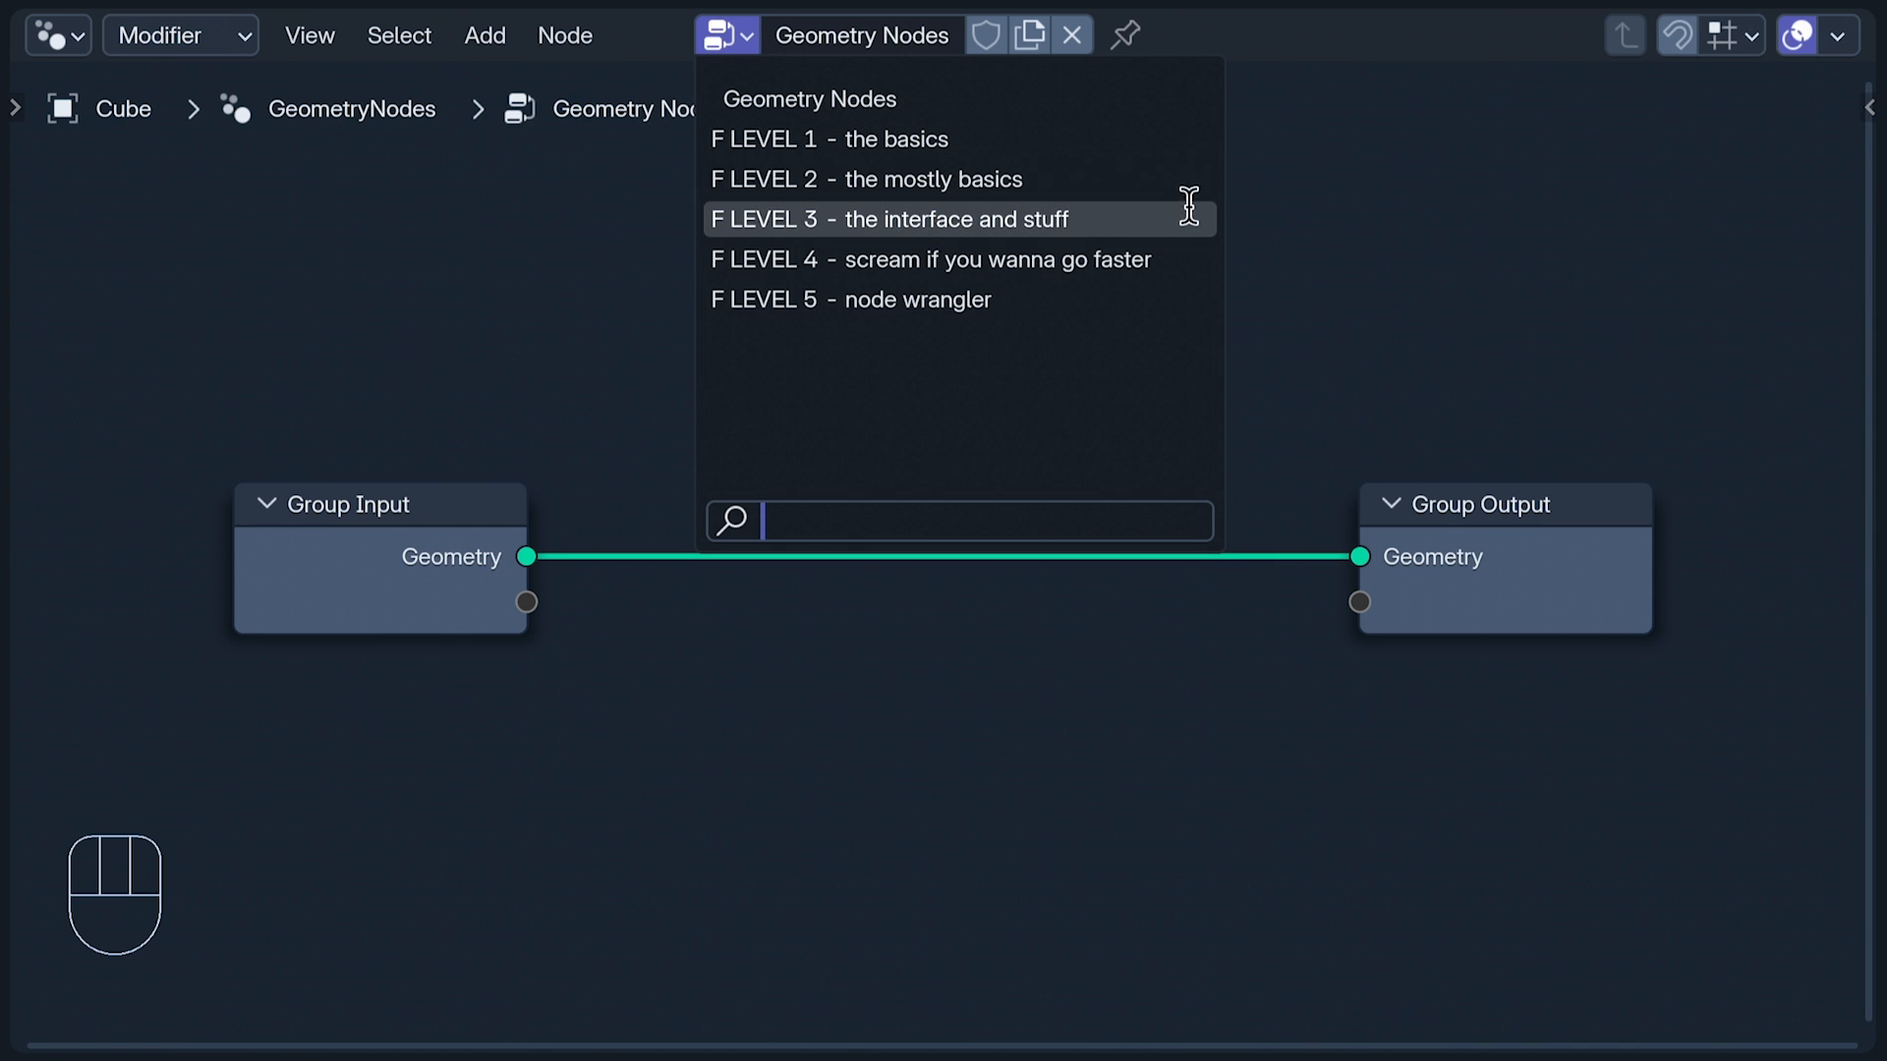
mouse_move(1186, 300)
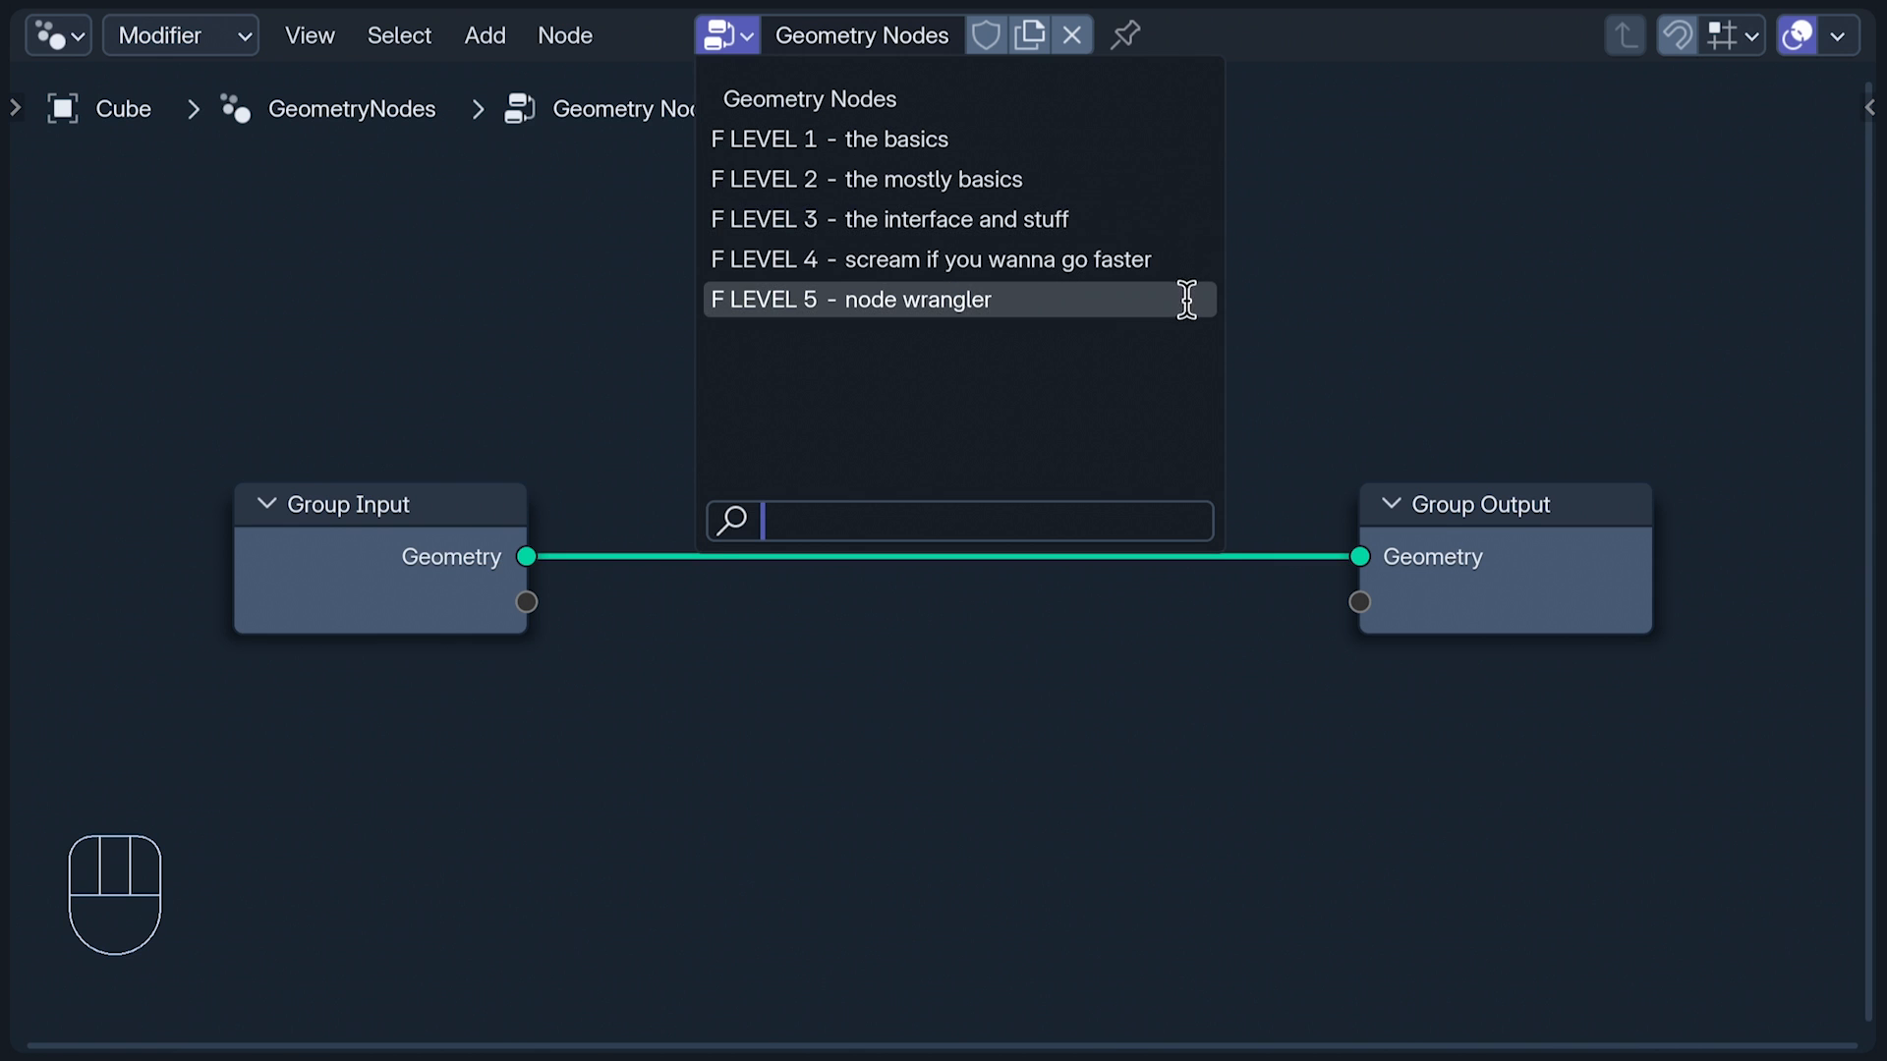
mouse_move(1179, 219)
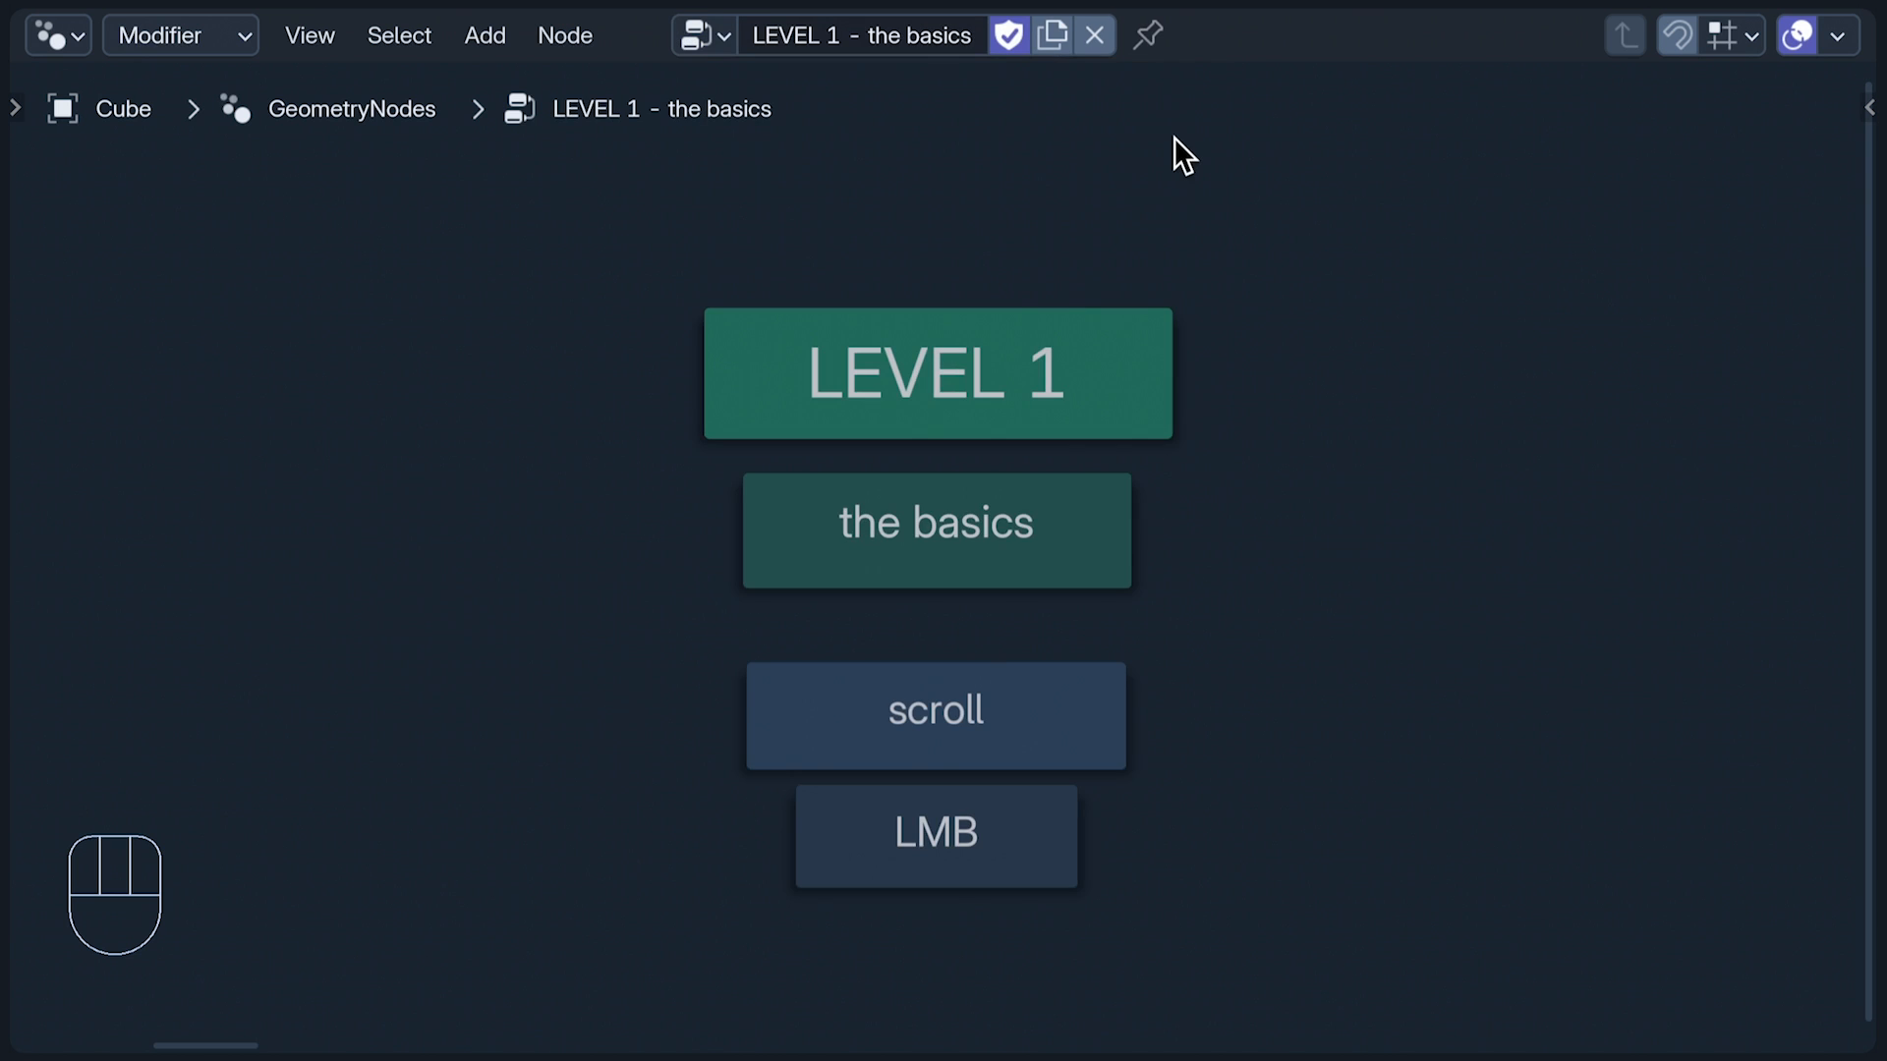
mouse_move(1224, 168)
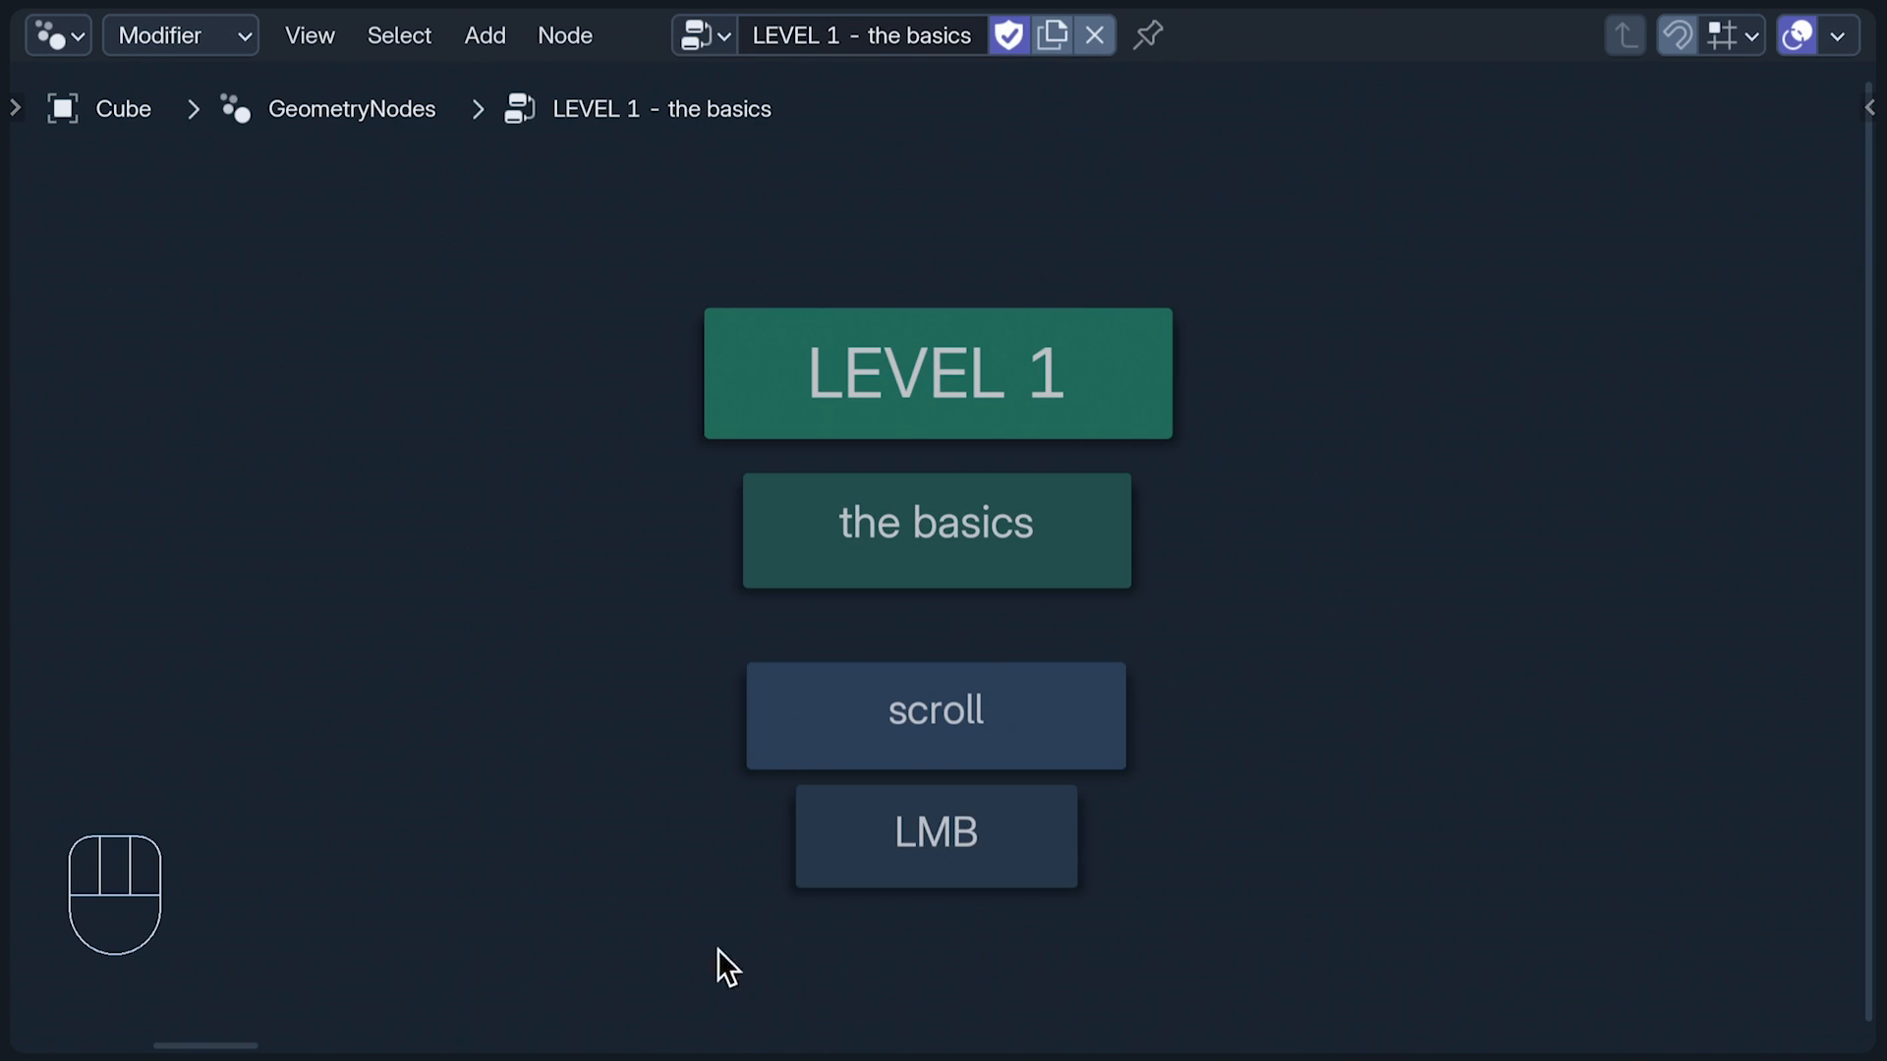
mouse_move(838, 654)
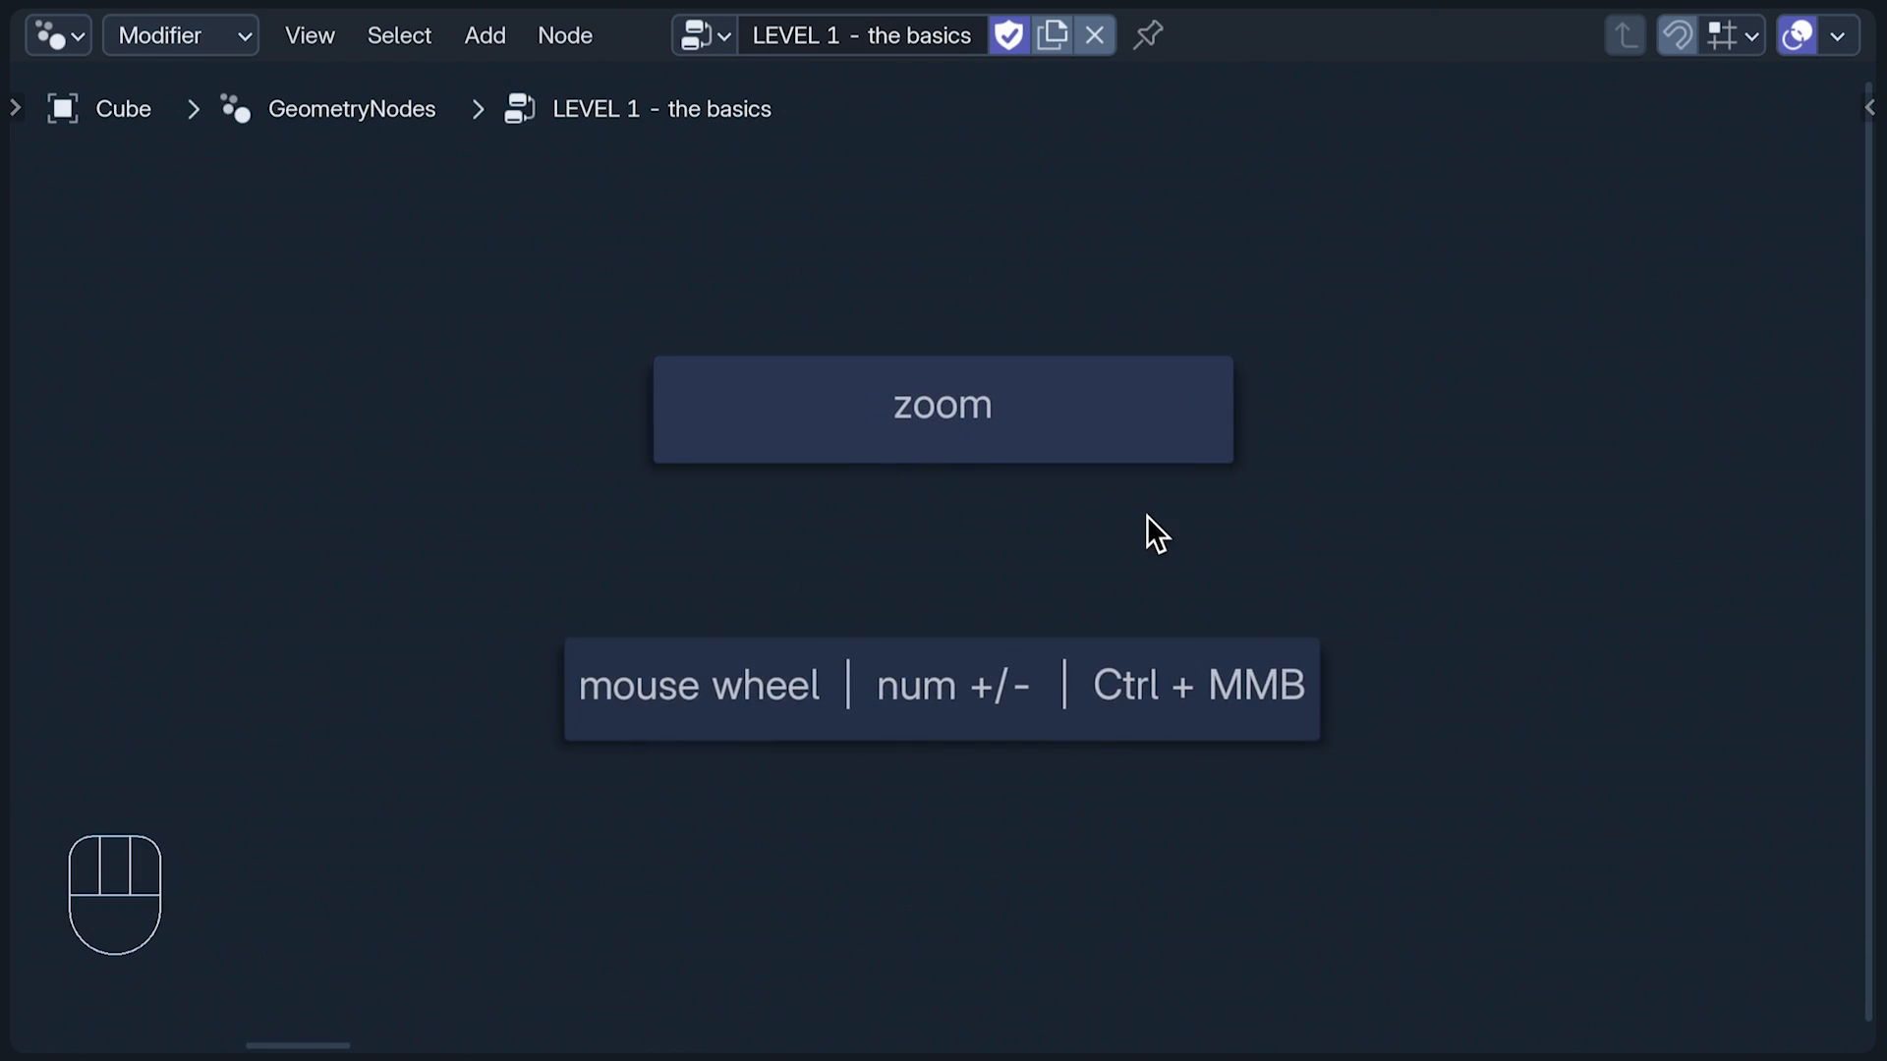
scroll(up, 3)
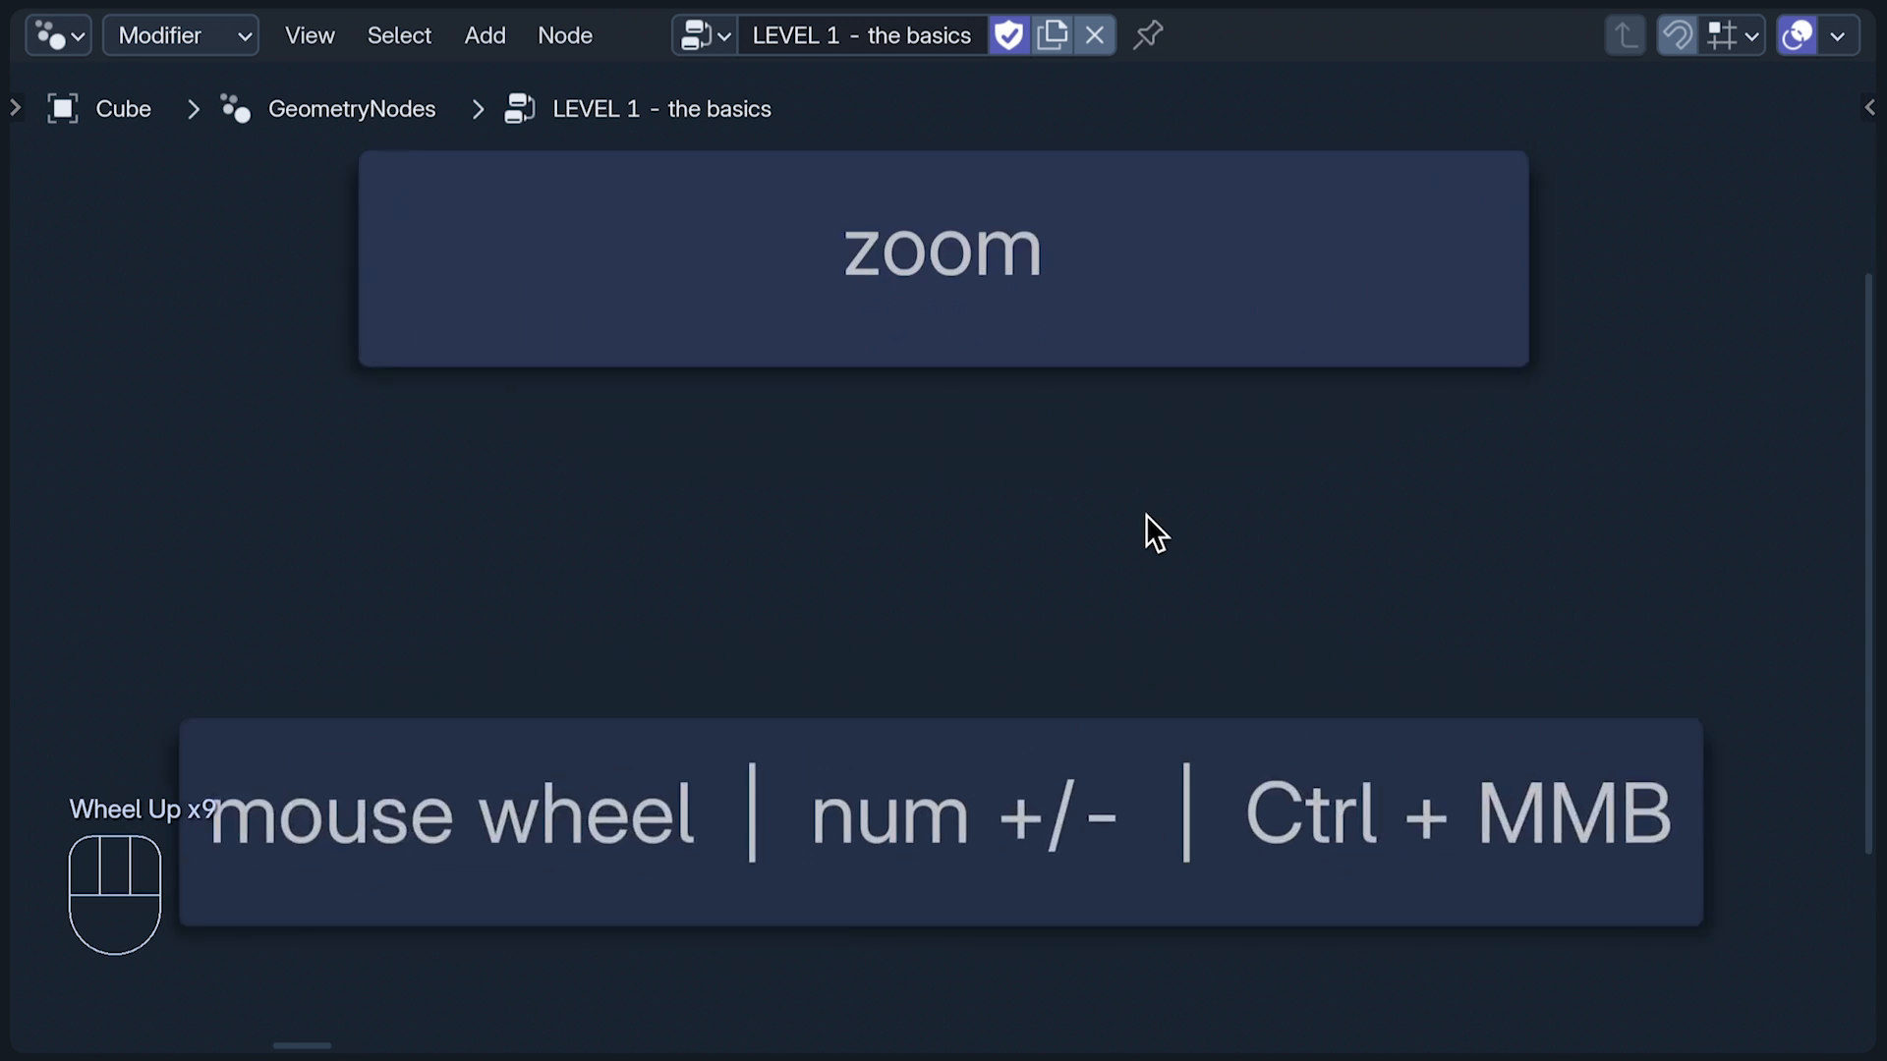
scroll(down, 3)
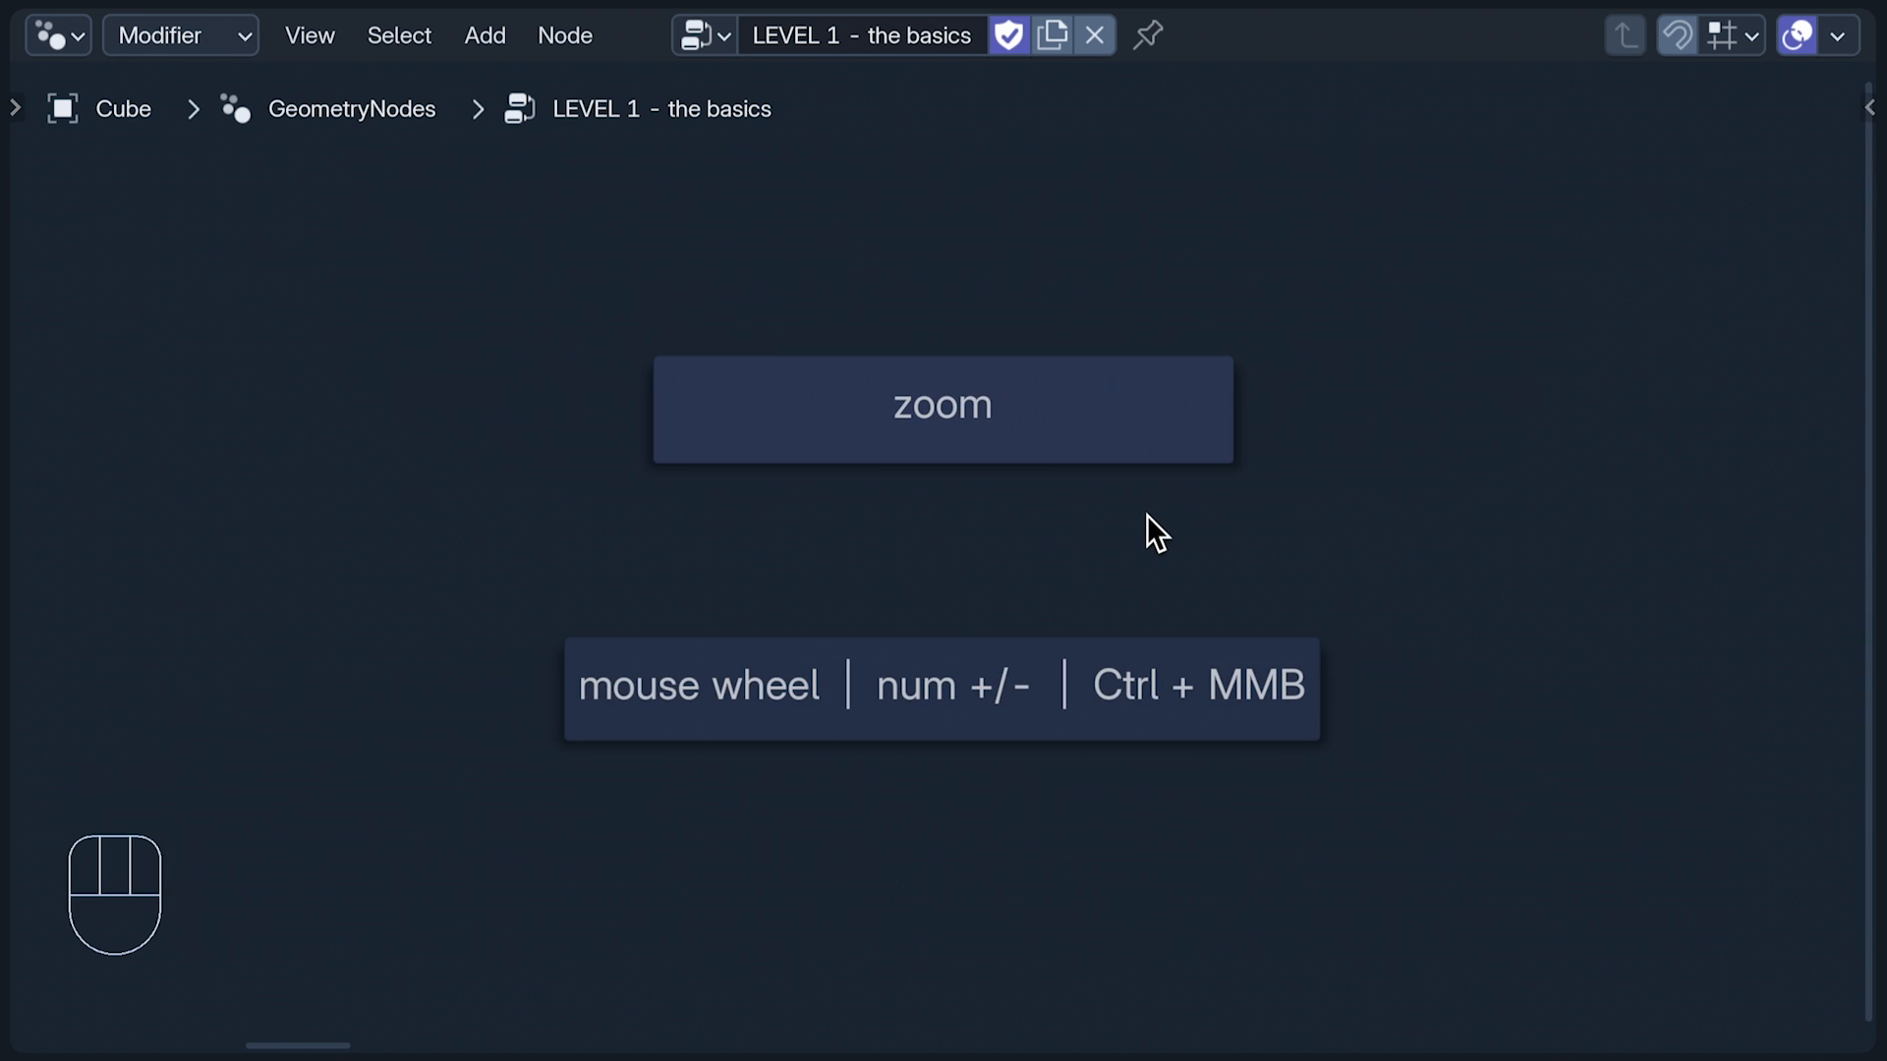
scroll(down, 3)
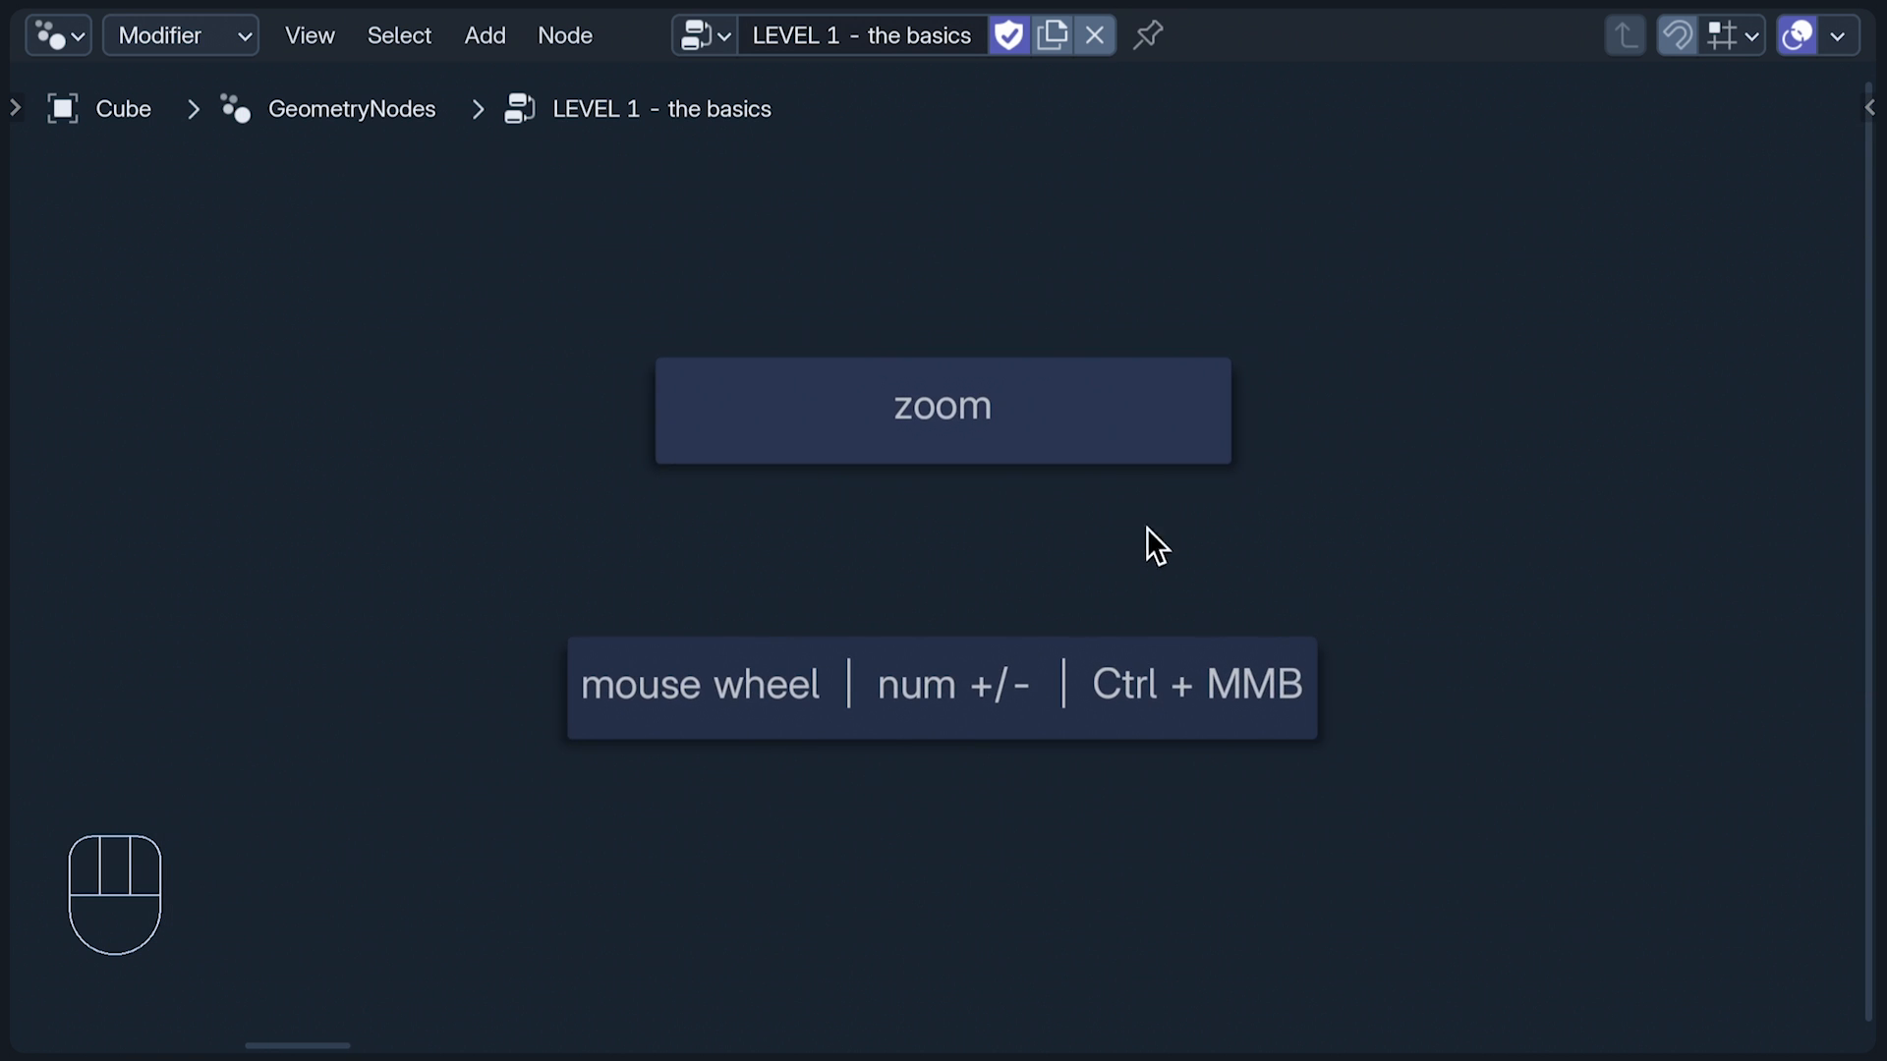
mouse_move(267, 783)
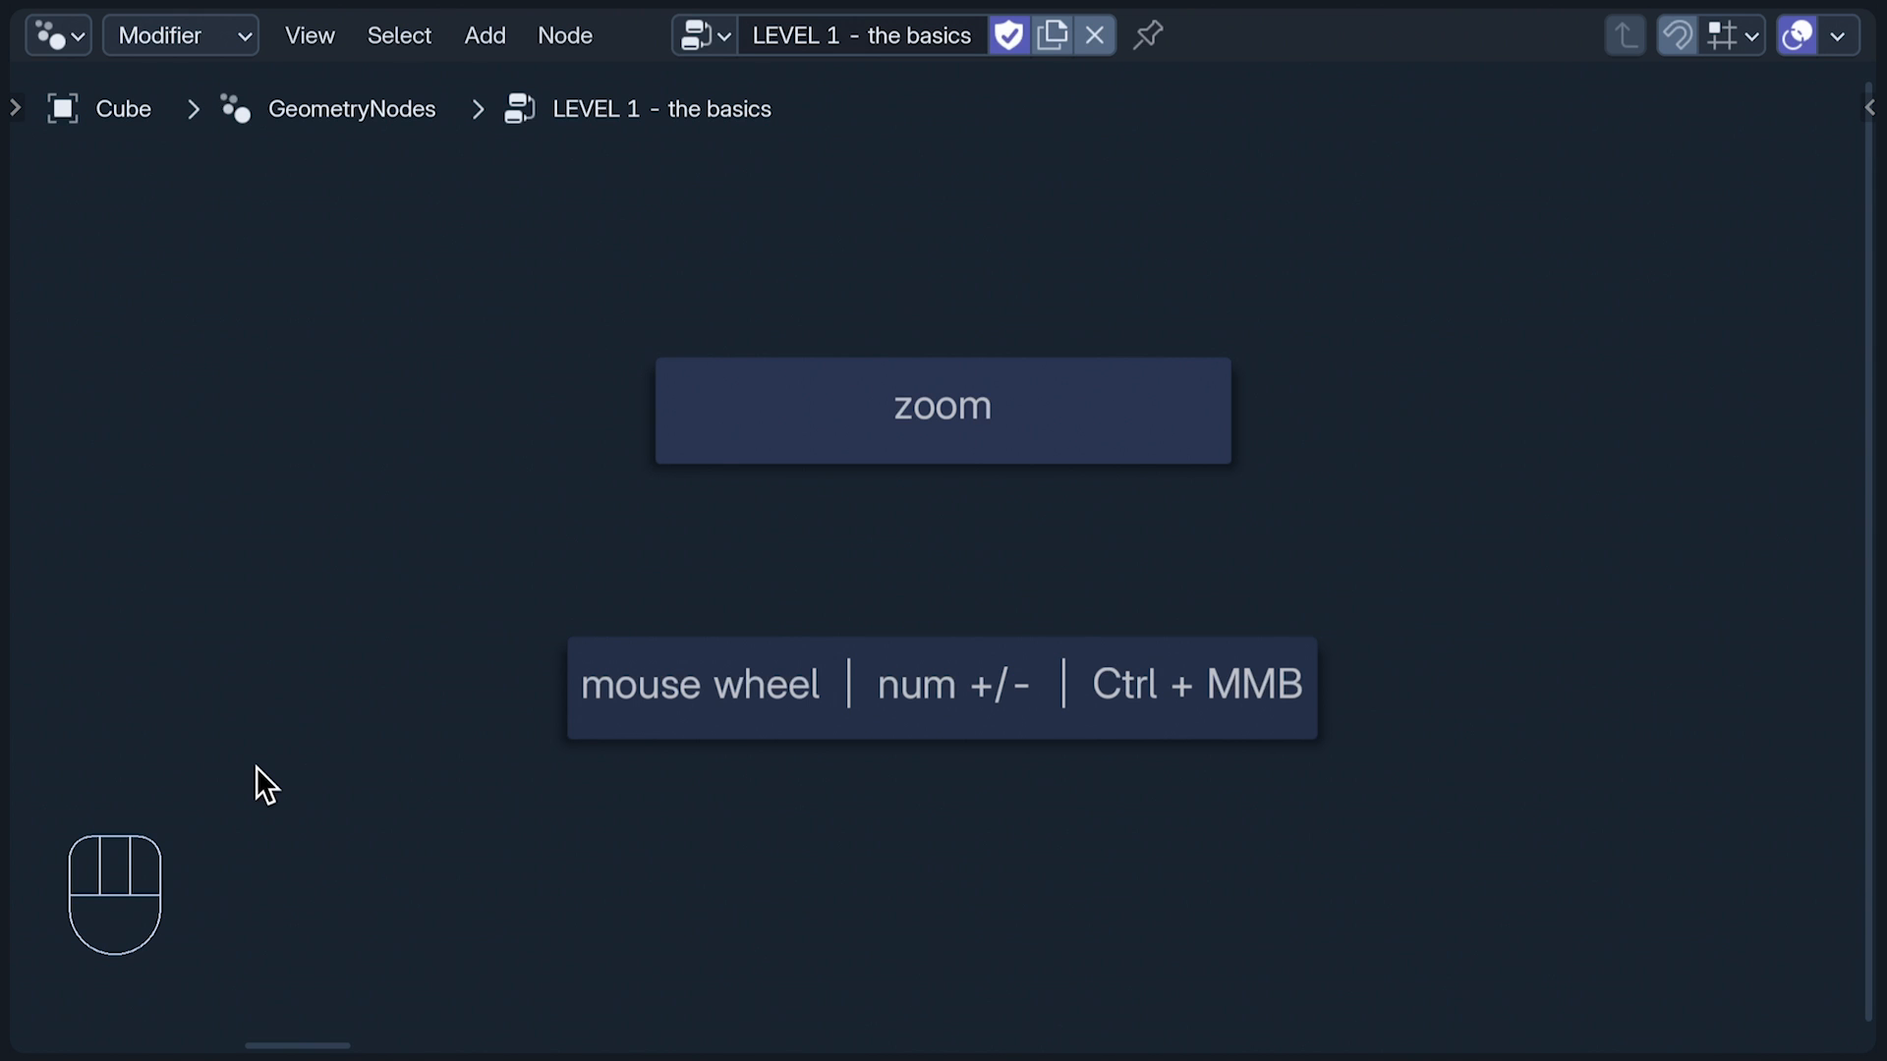
mouse_move(457, 604)
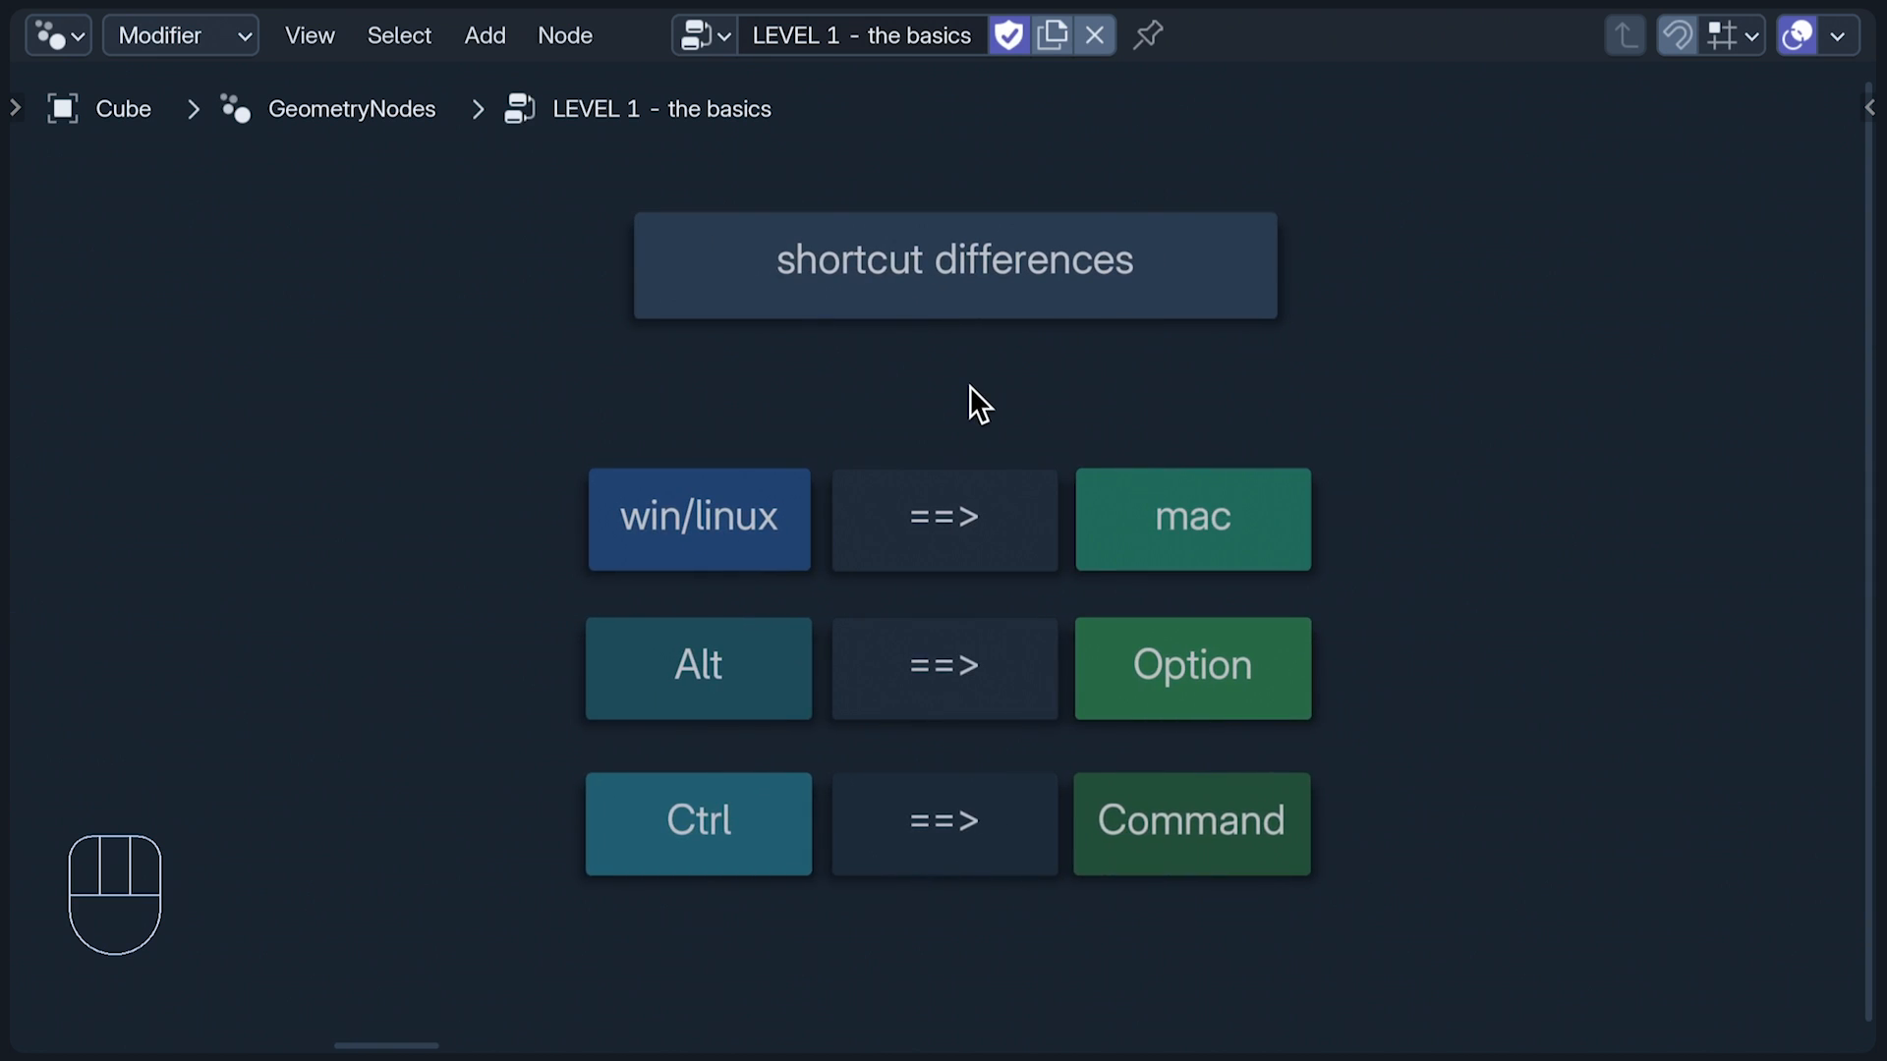
mouse_move(545, 675)
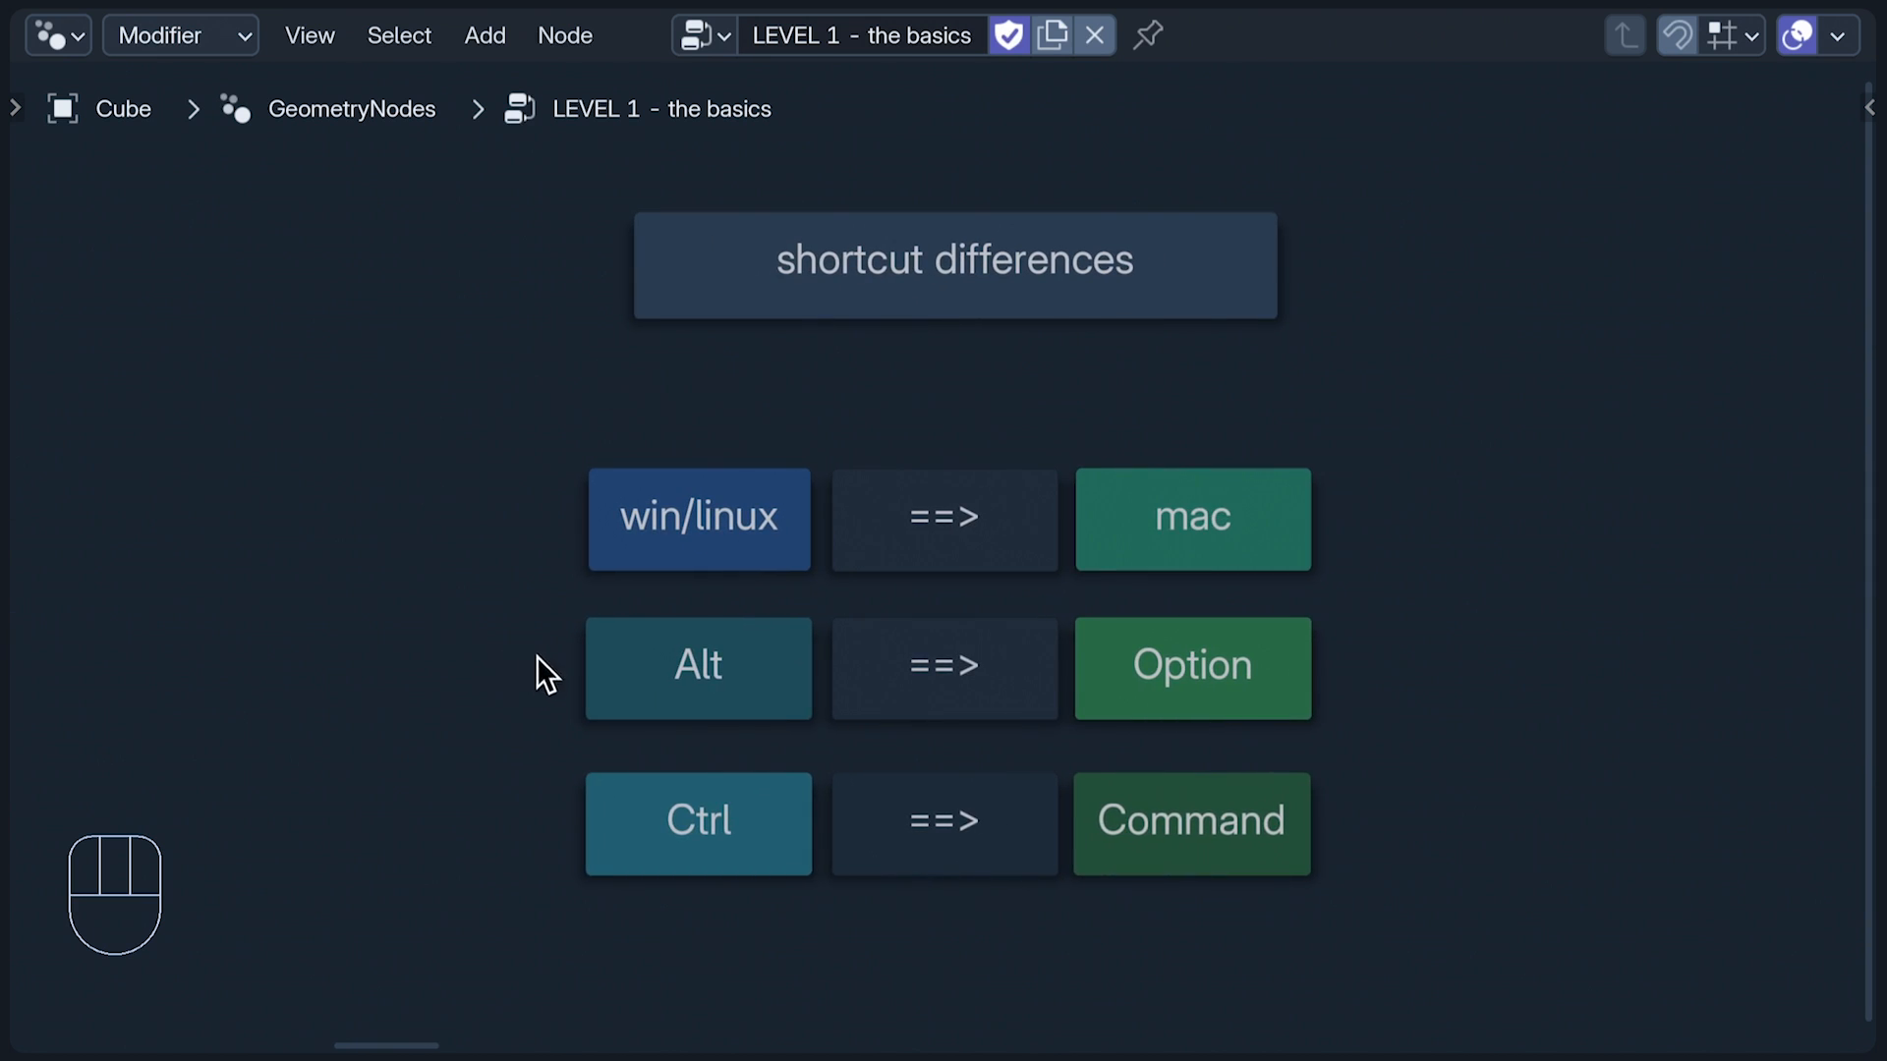
mouse_move(467, 833)
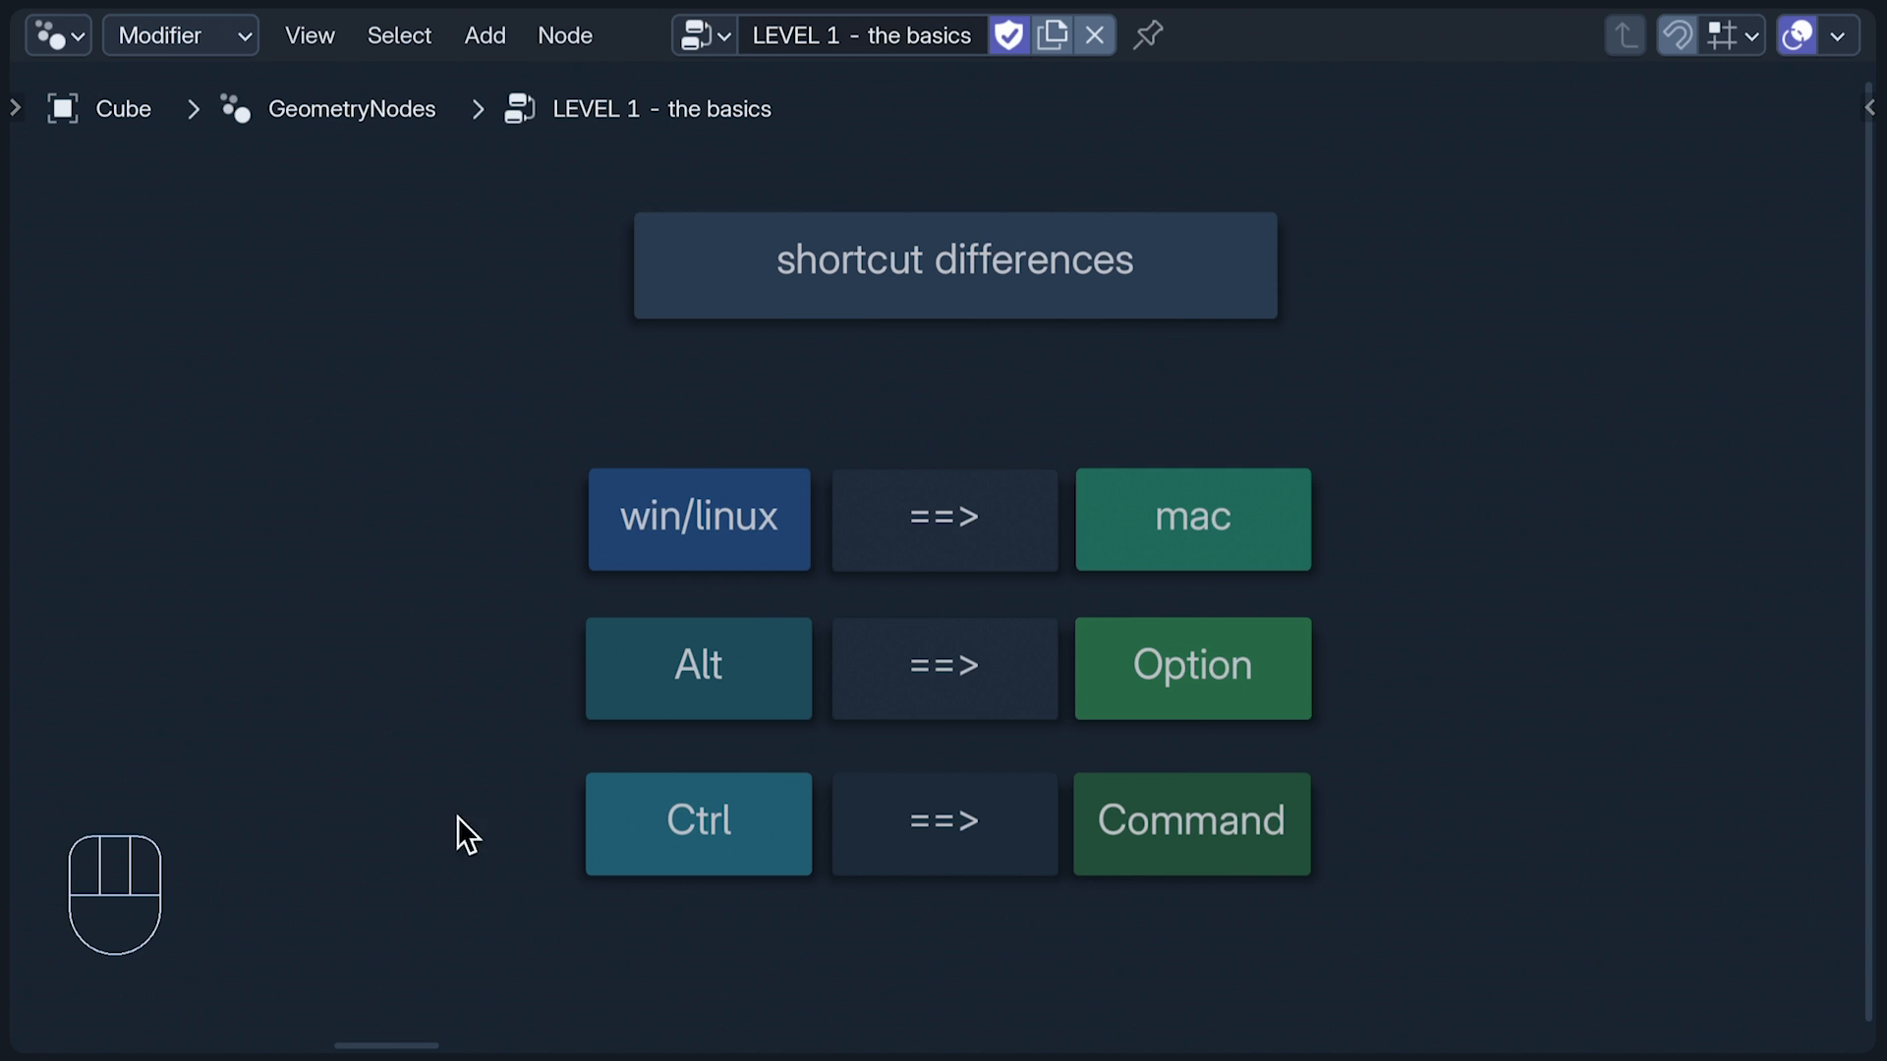
mouse_move(537, 843)
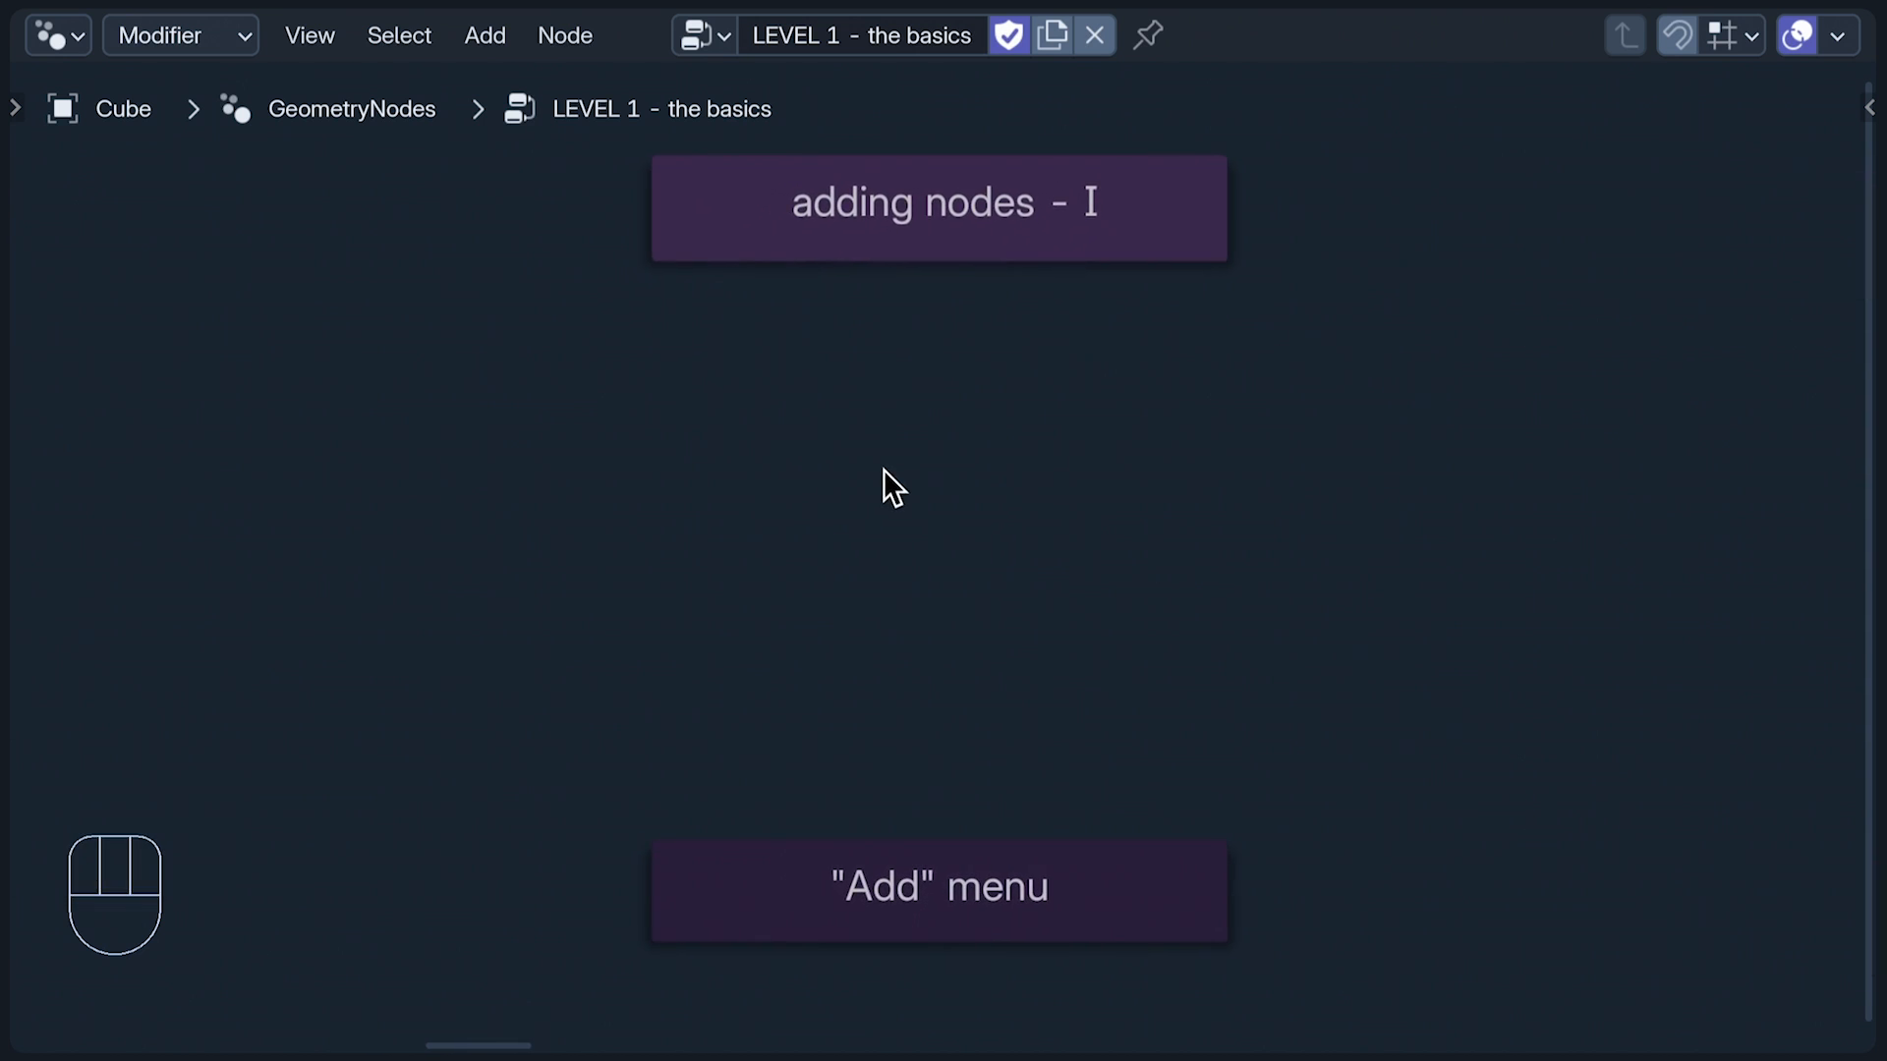
mouse_move(783, 566)
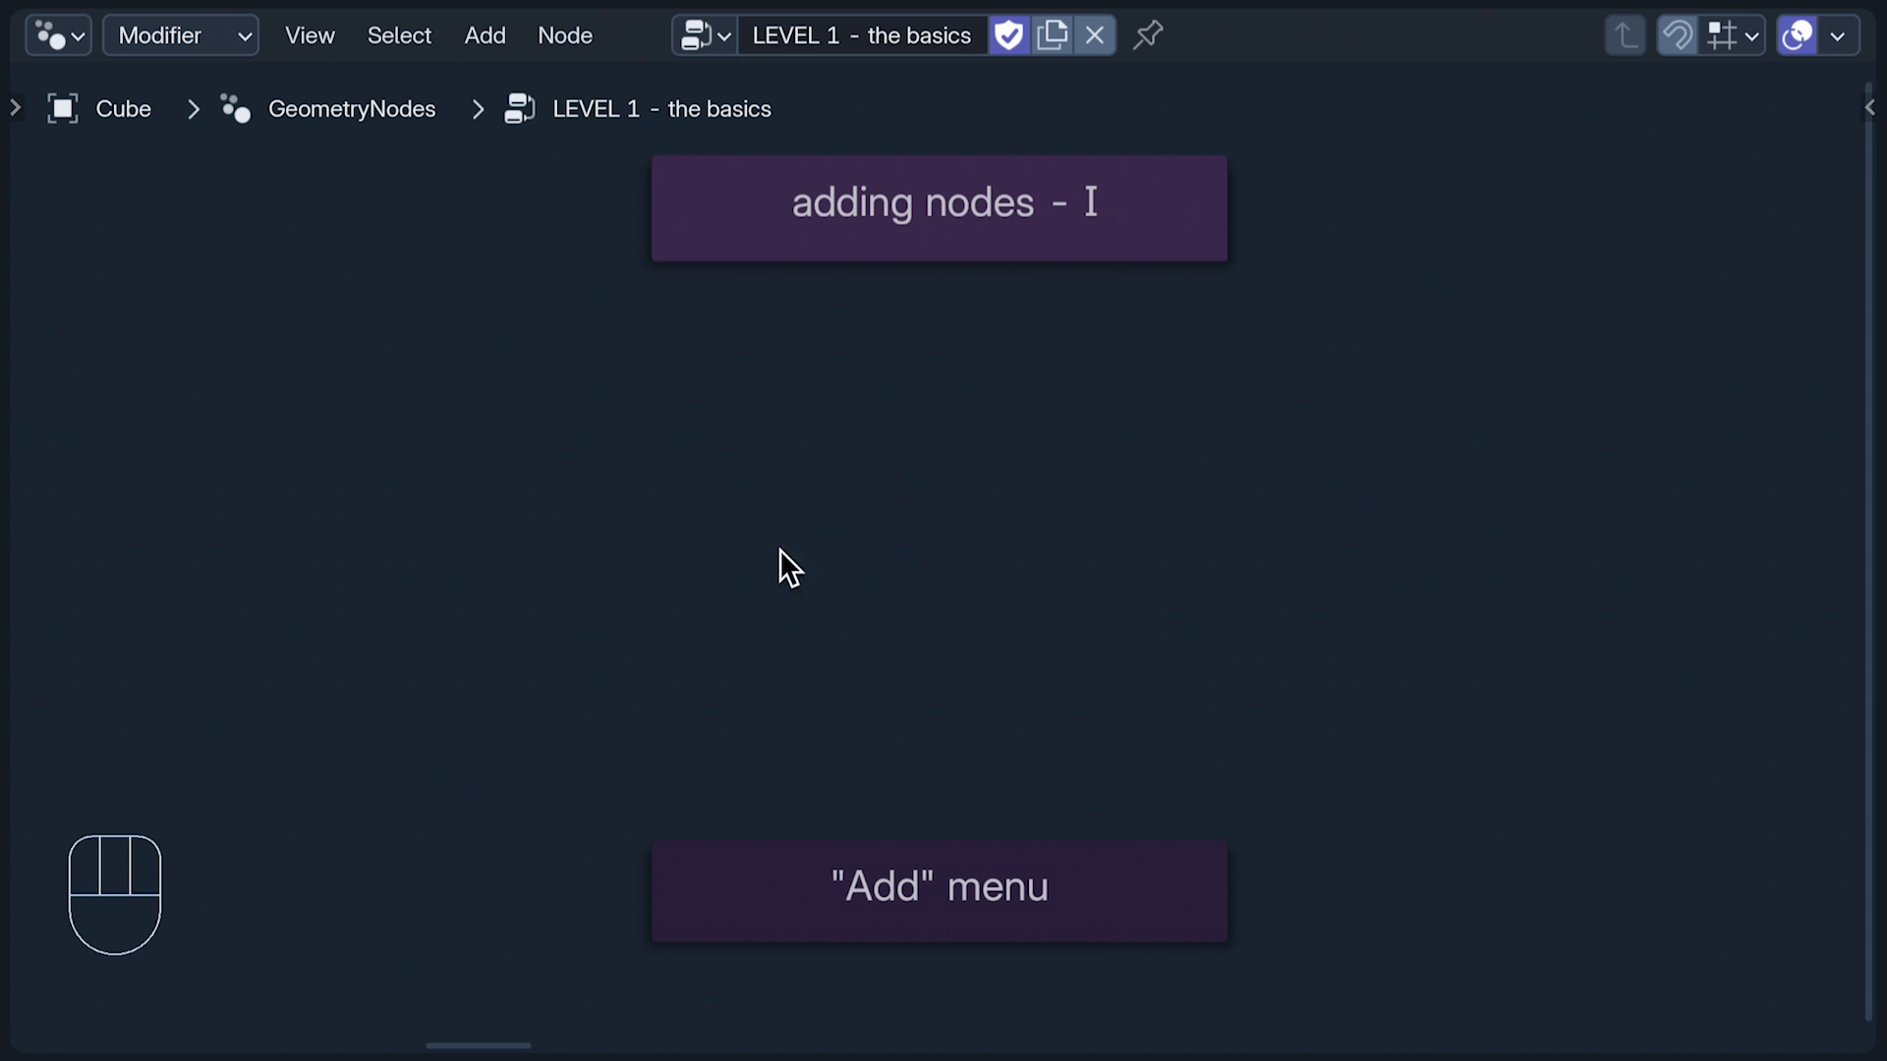
Step: Add Set Position and Set ID nodes via the Add menu, Shift+A, and search 'se'
click(483, 36)
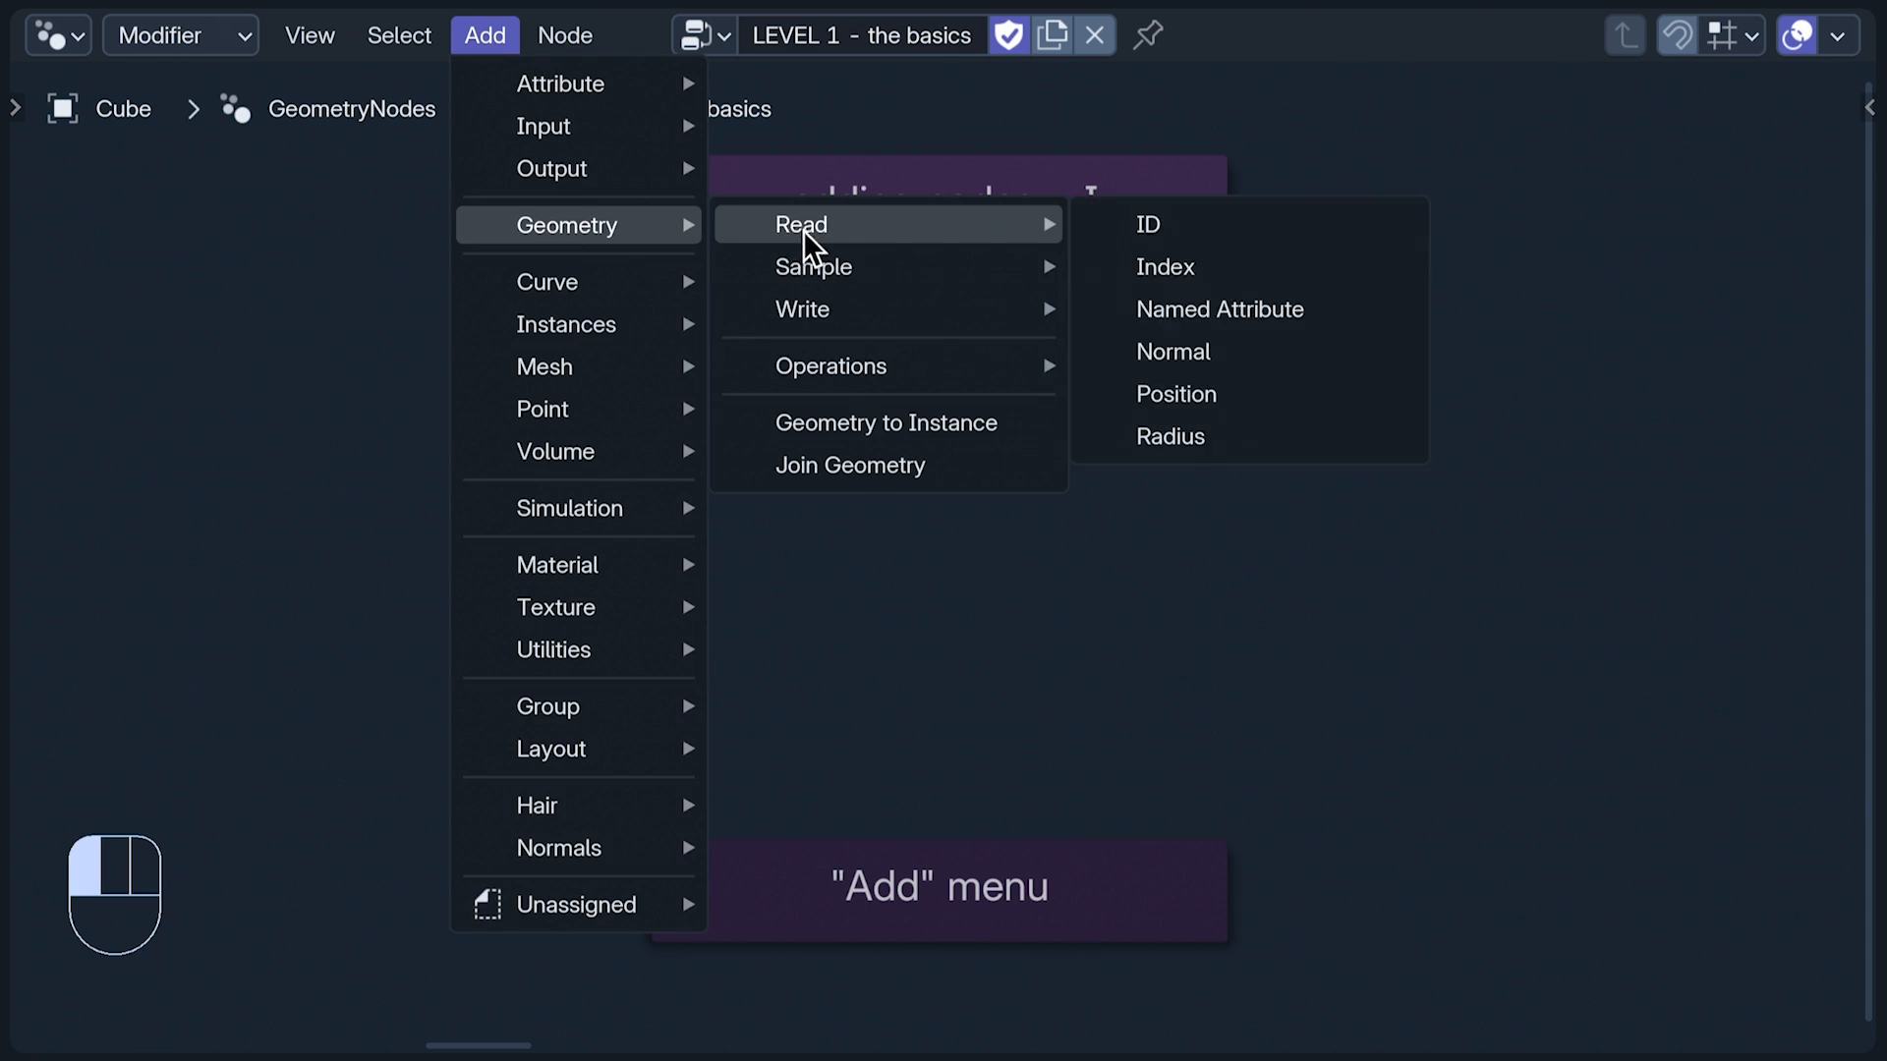
mouse_move(803, 310)
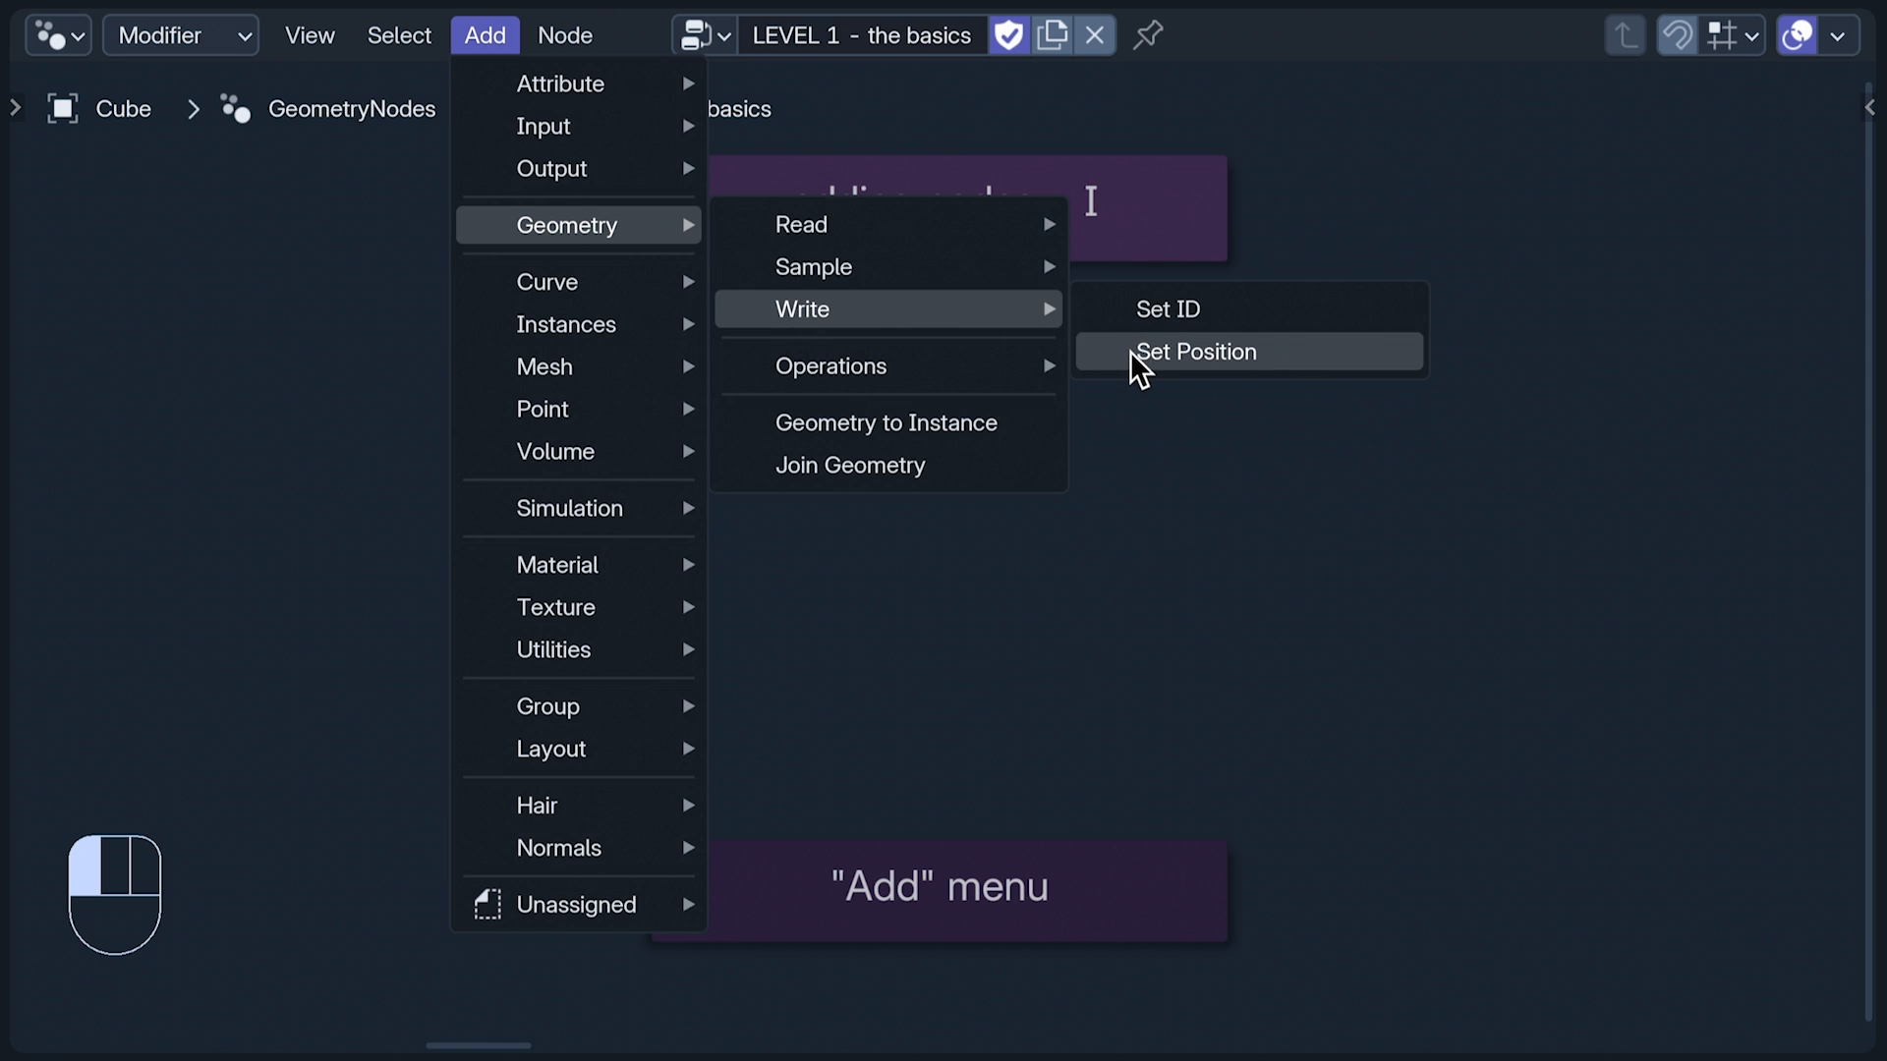
click(1195, 351)
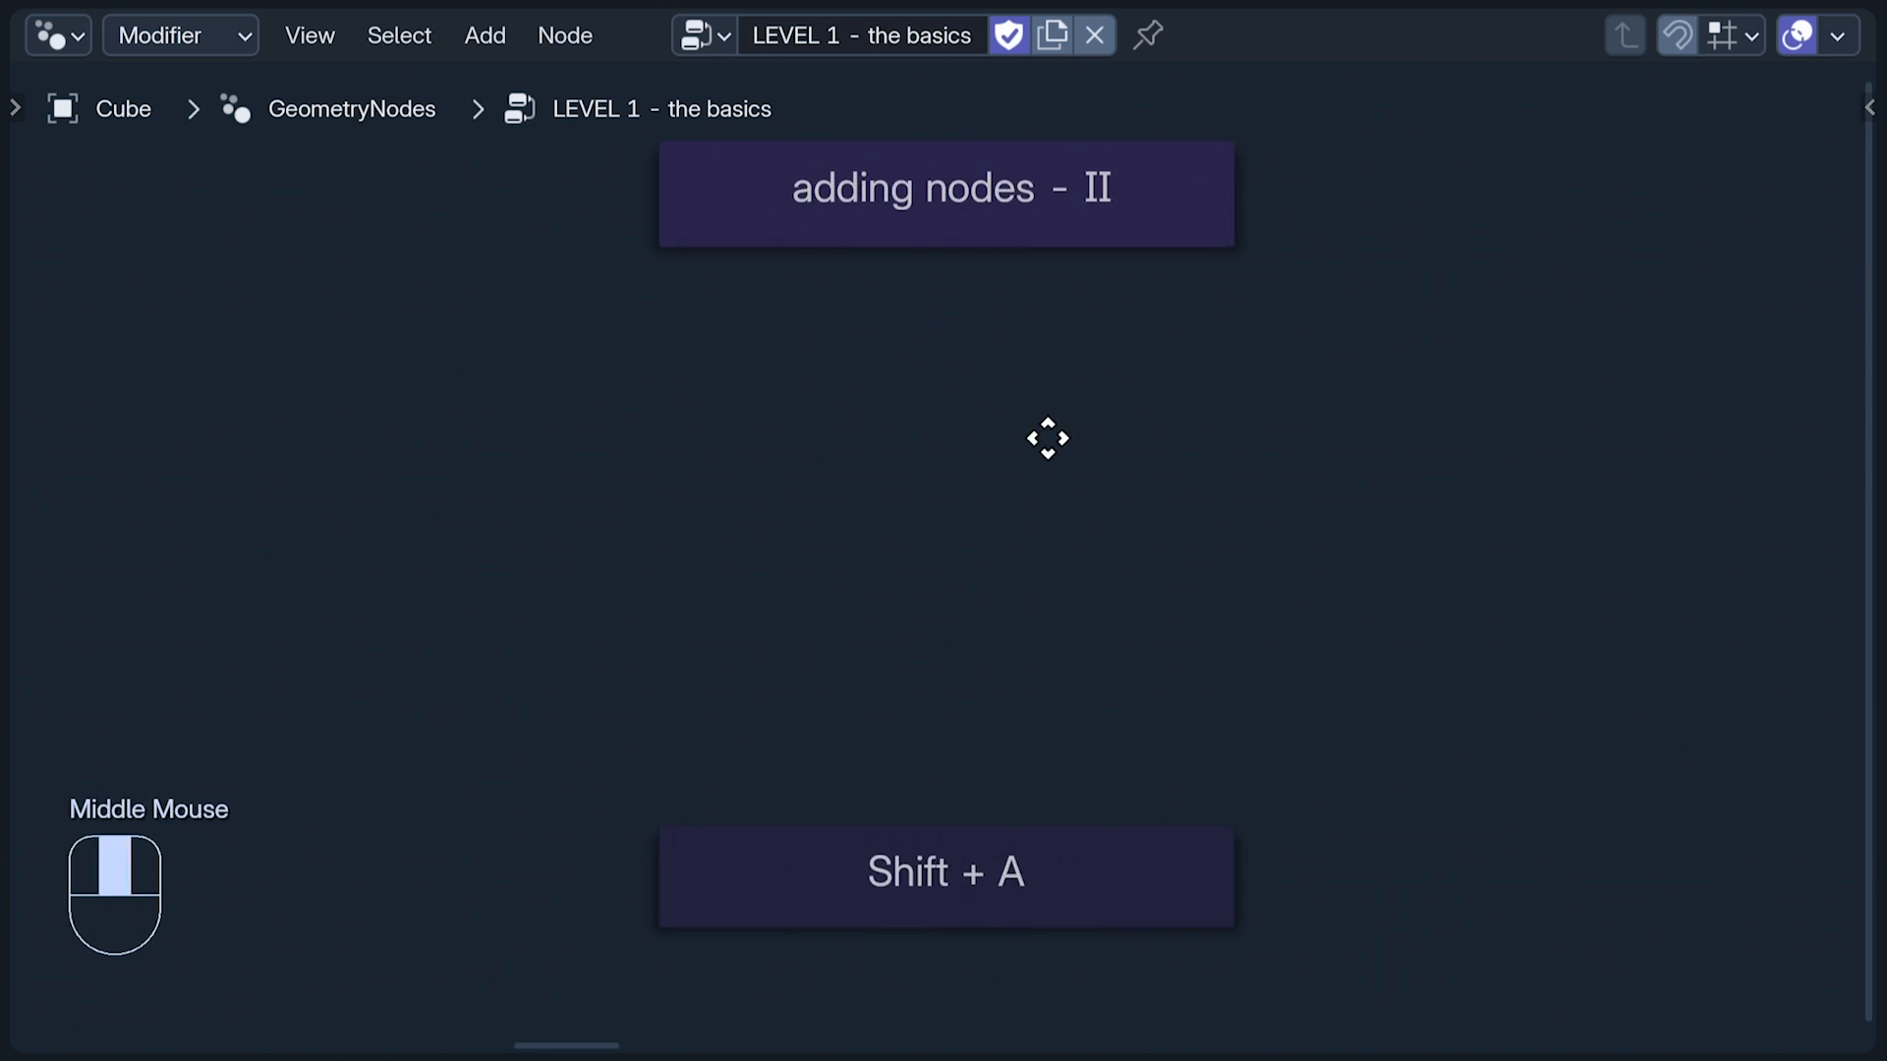
key(shift+a)
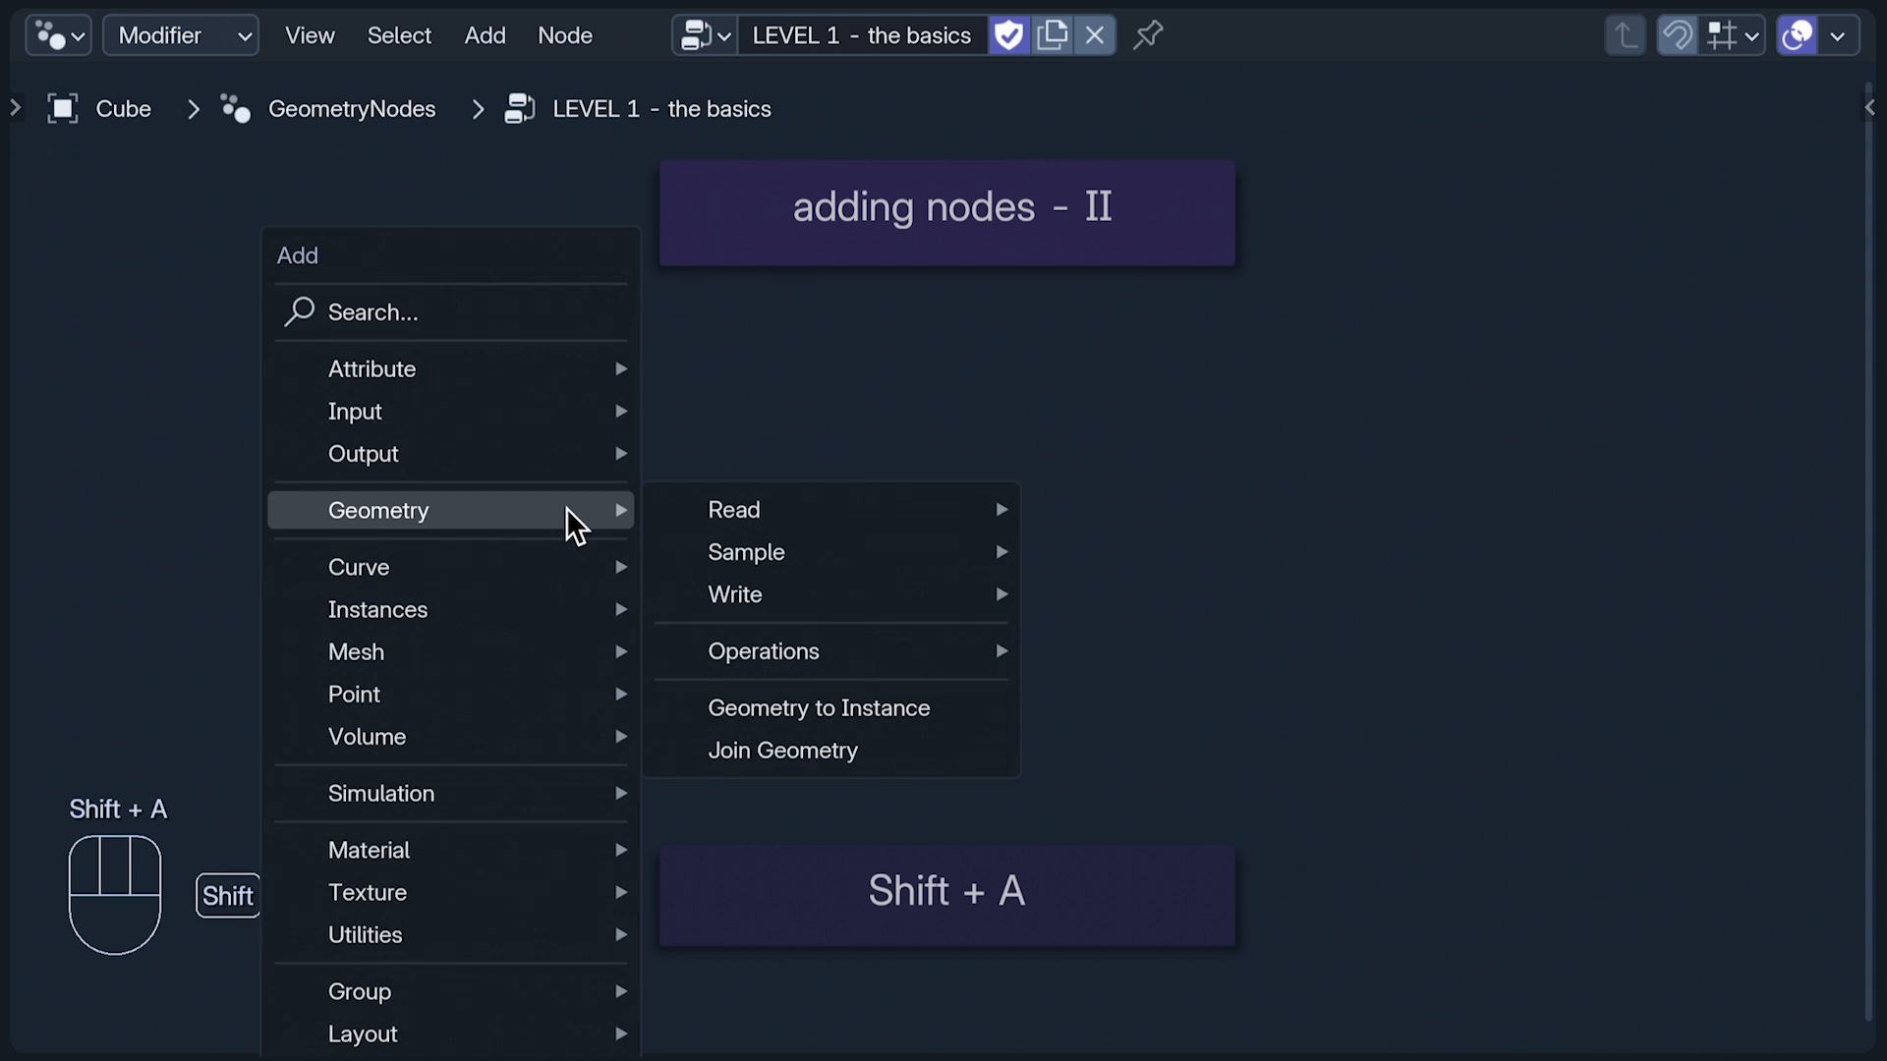
mouse_move(734, 593)
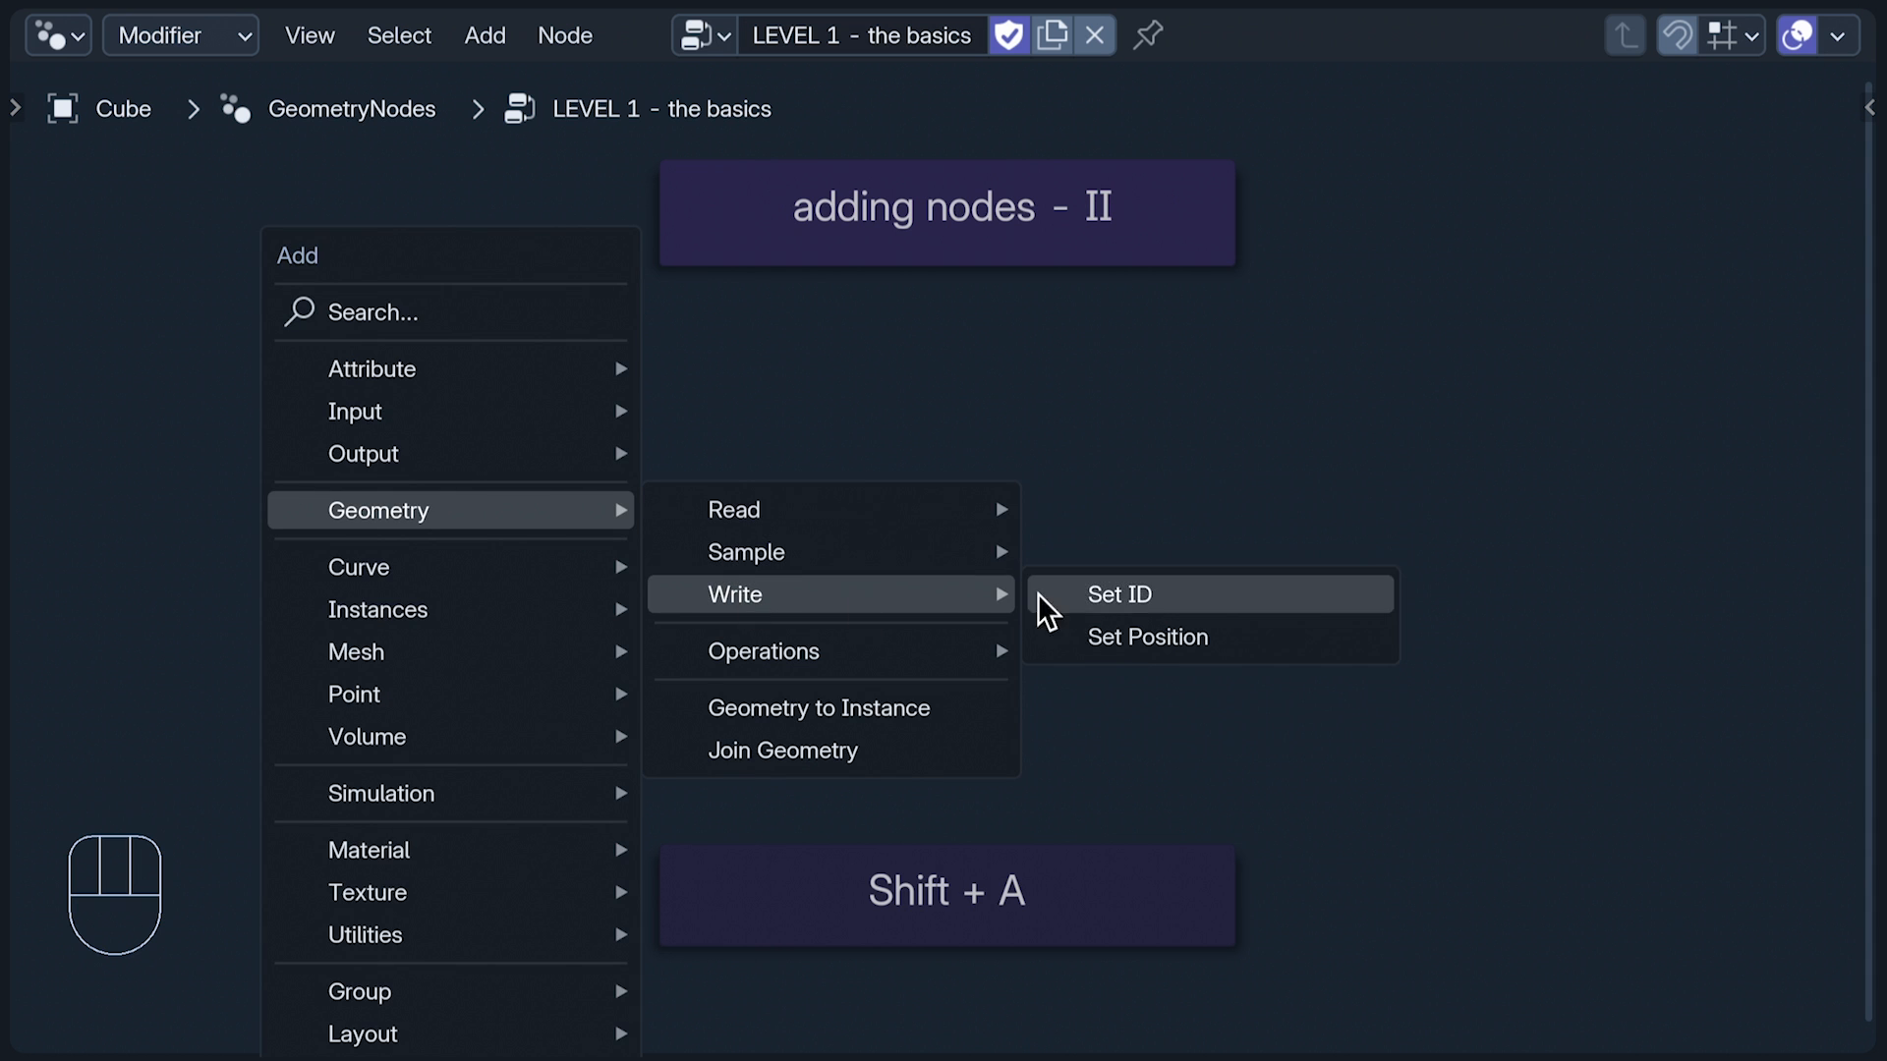
click(1144, 636)
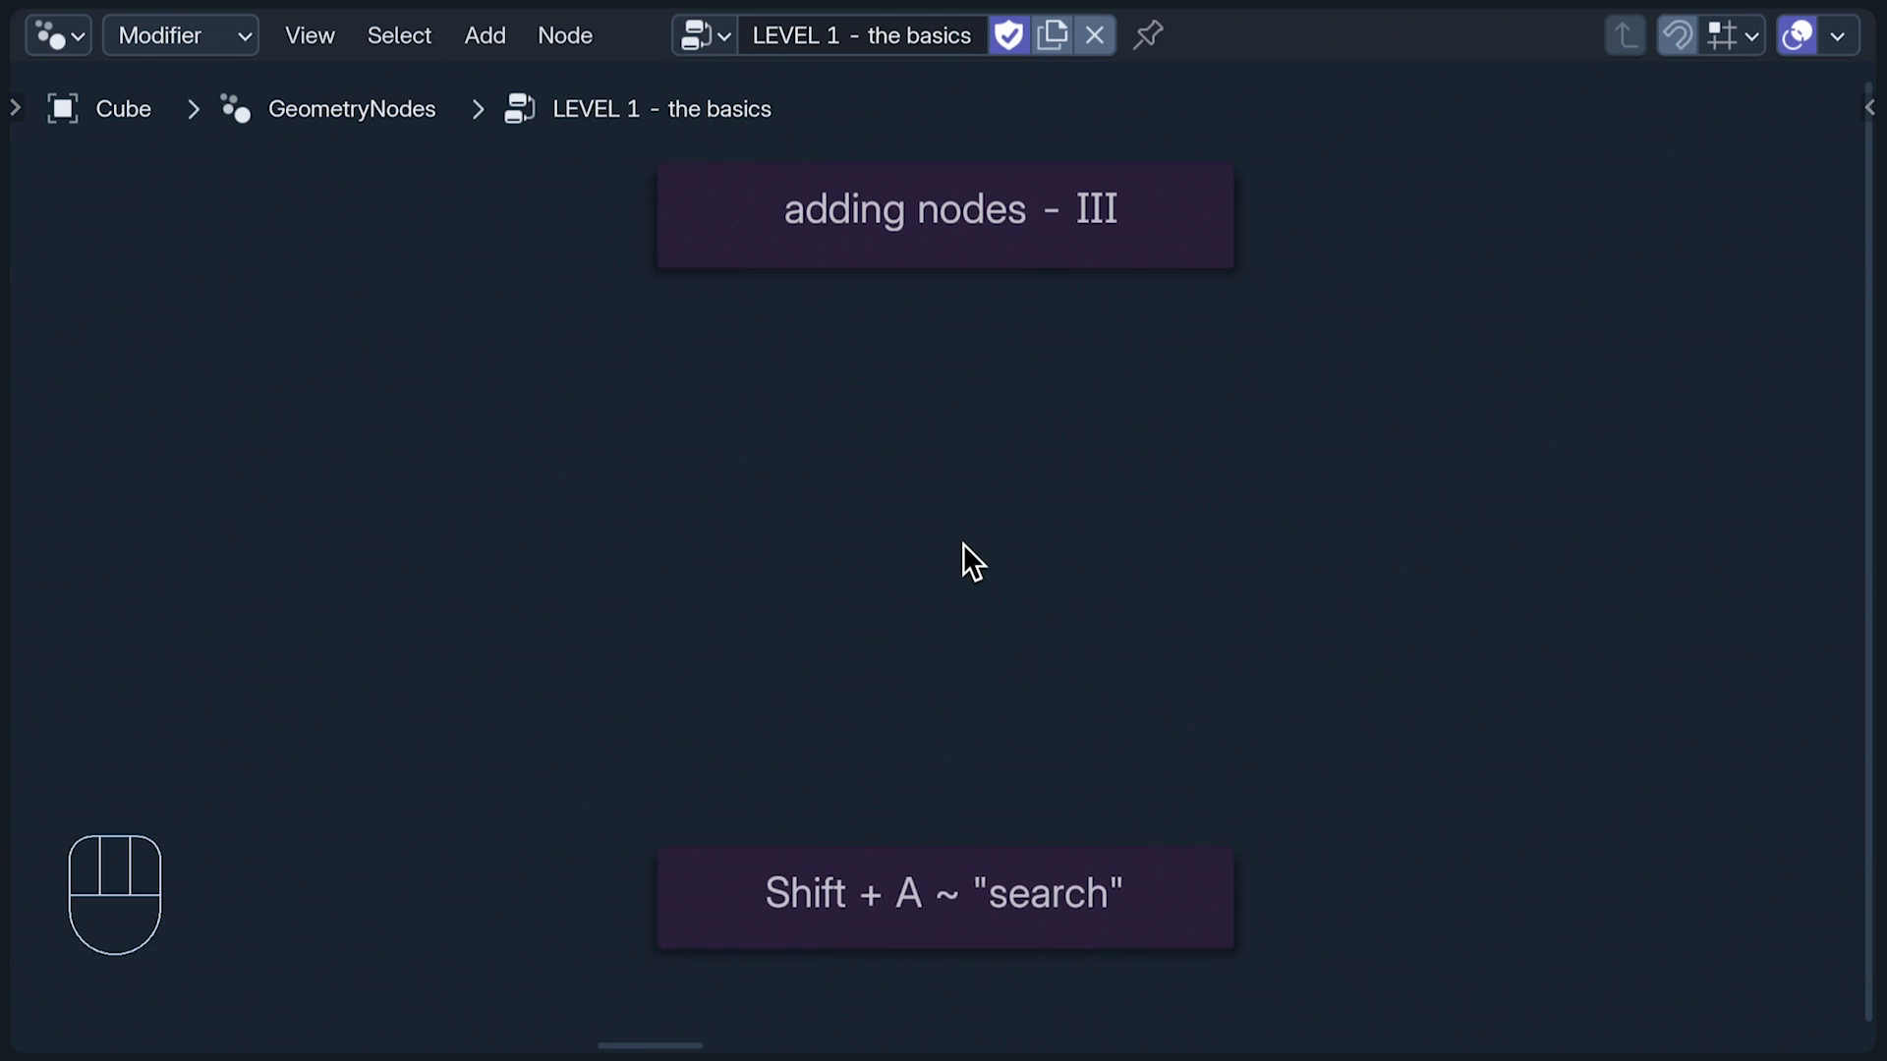
text(set position)
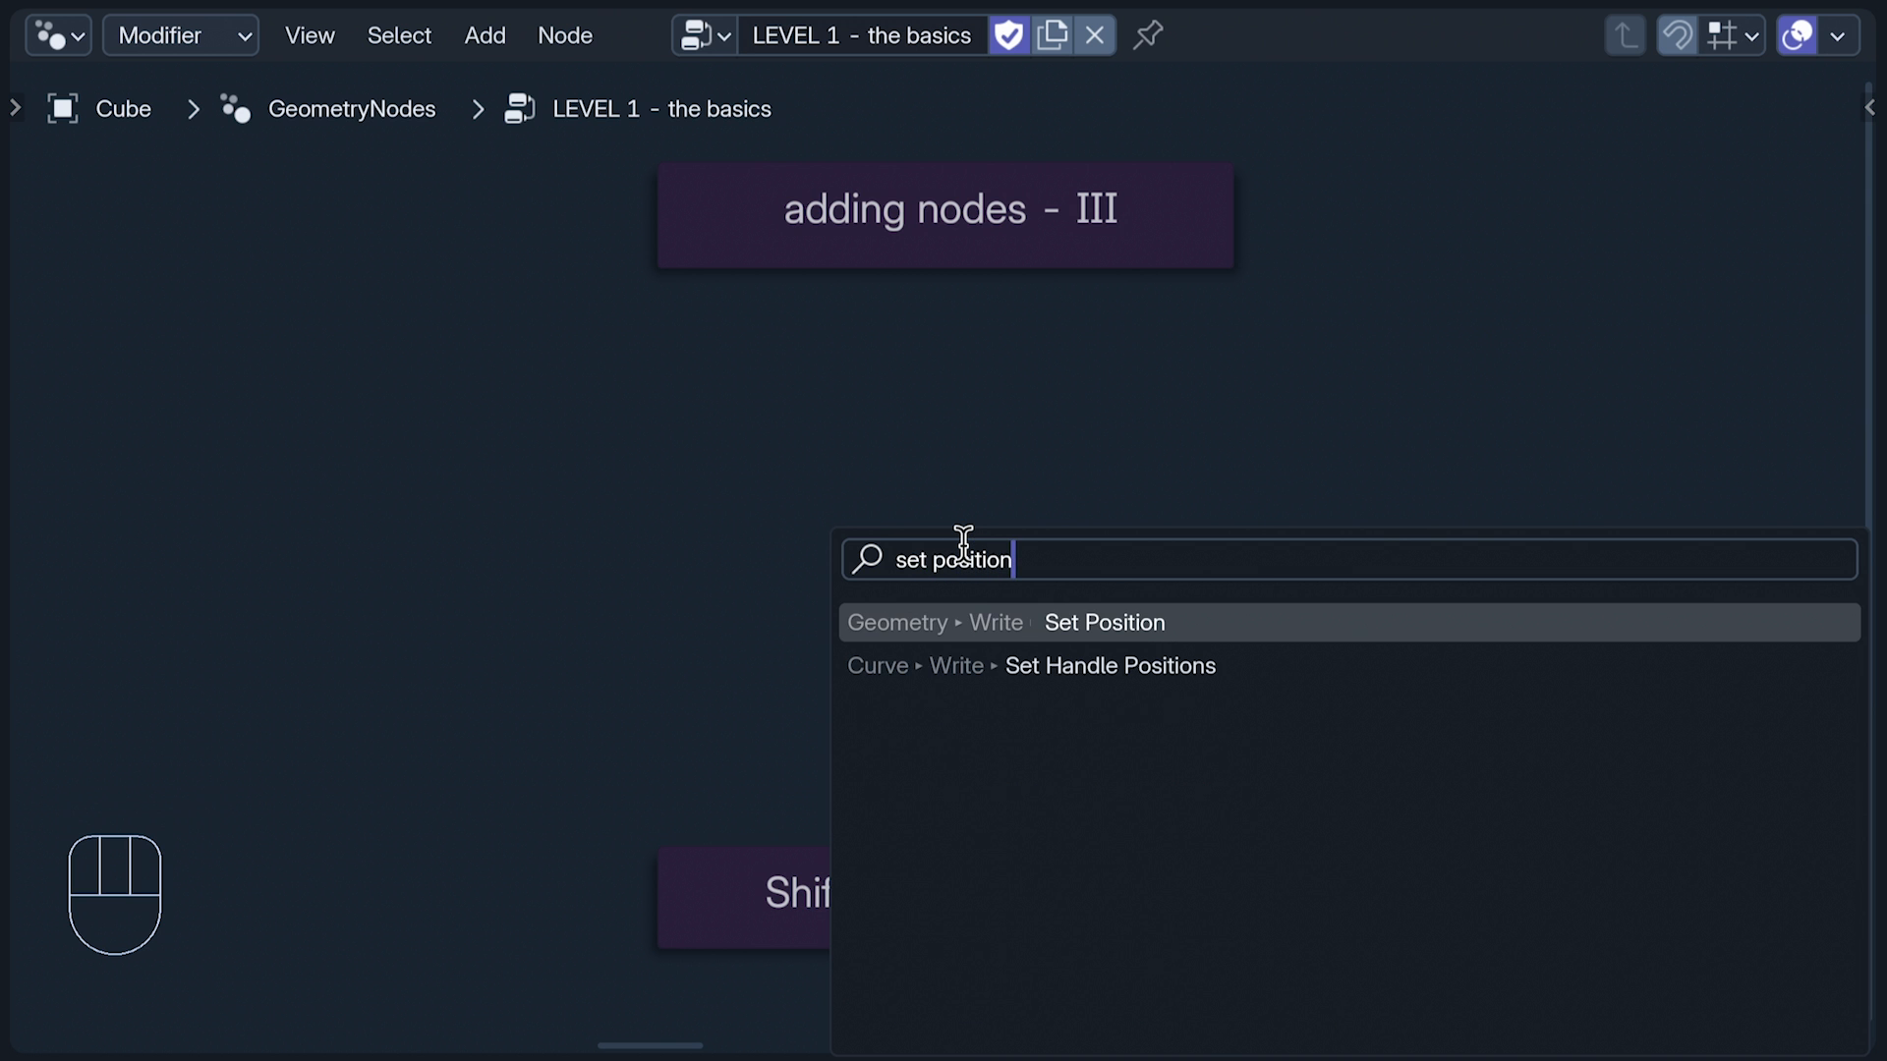
click(1102, 622)
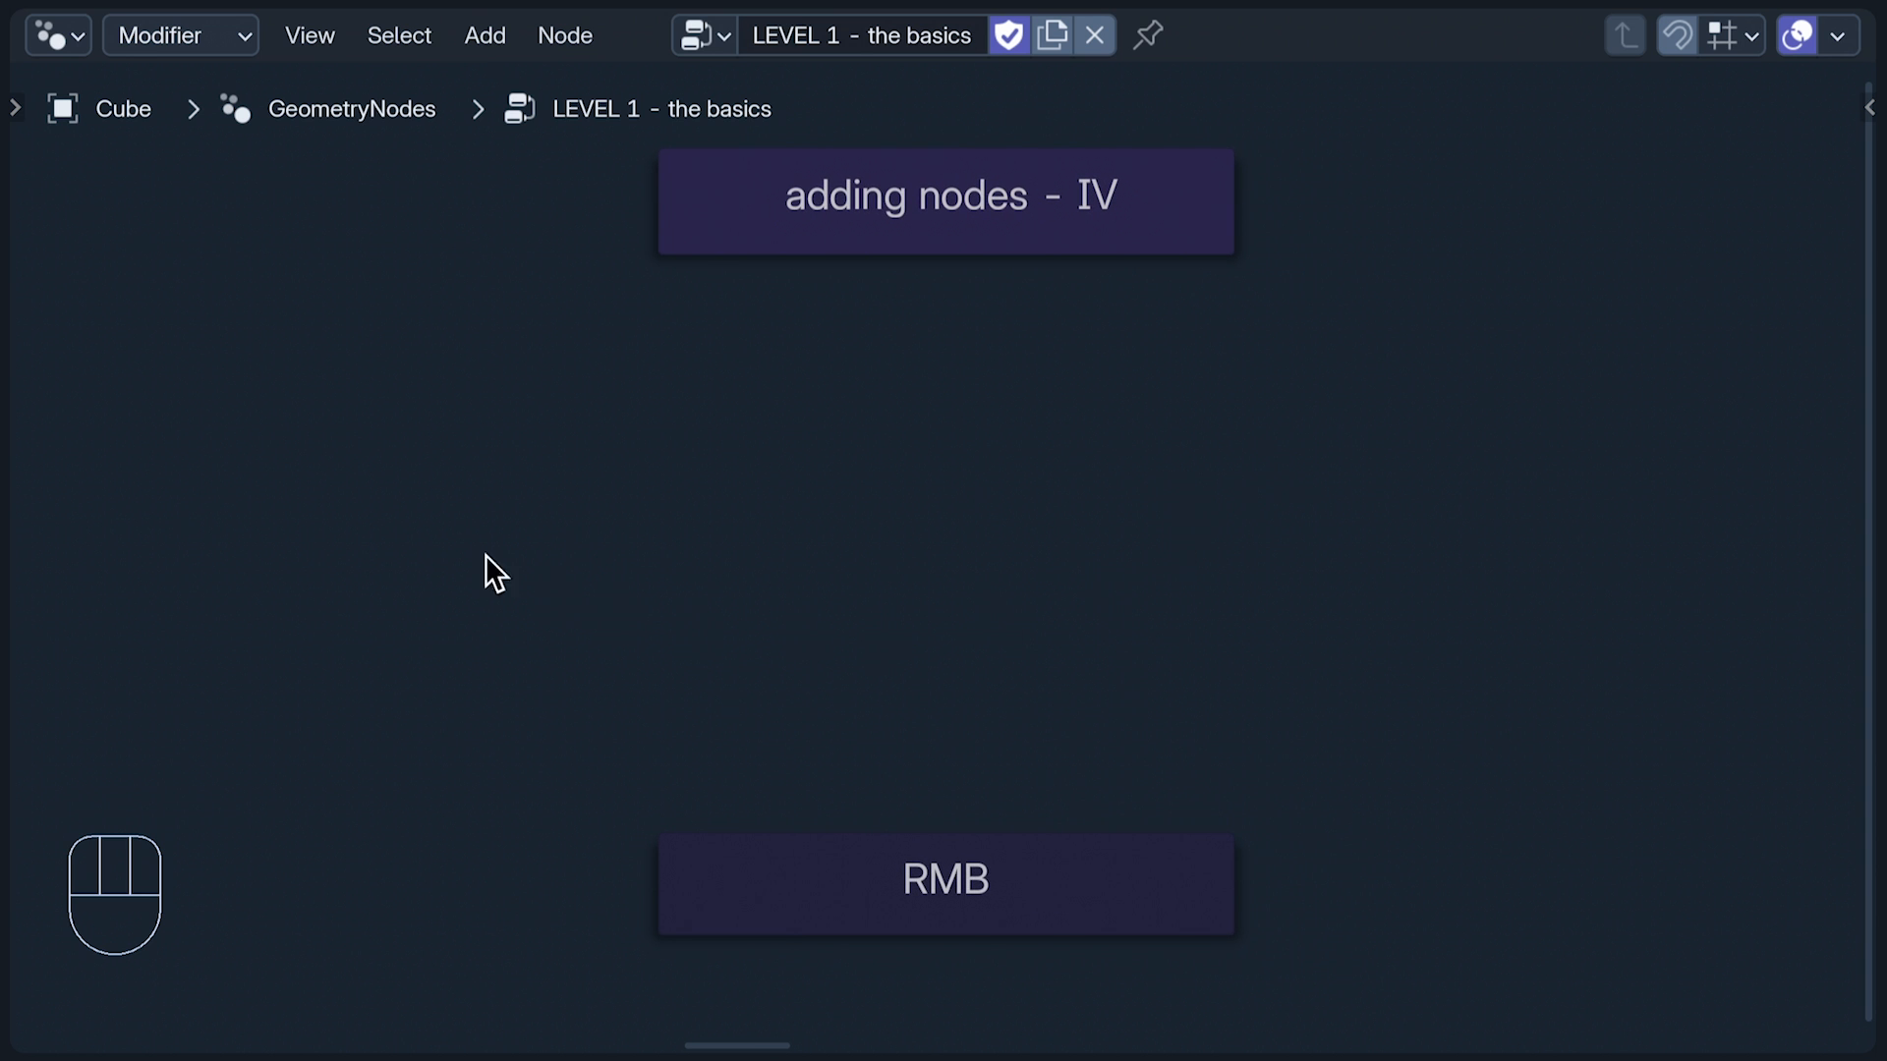
Step: Add a Set Position node linked to the Group Input Geometry output via link-drag search
right_click(497, 568)
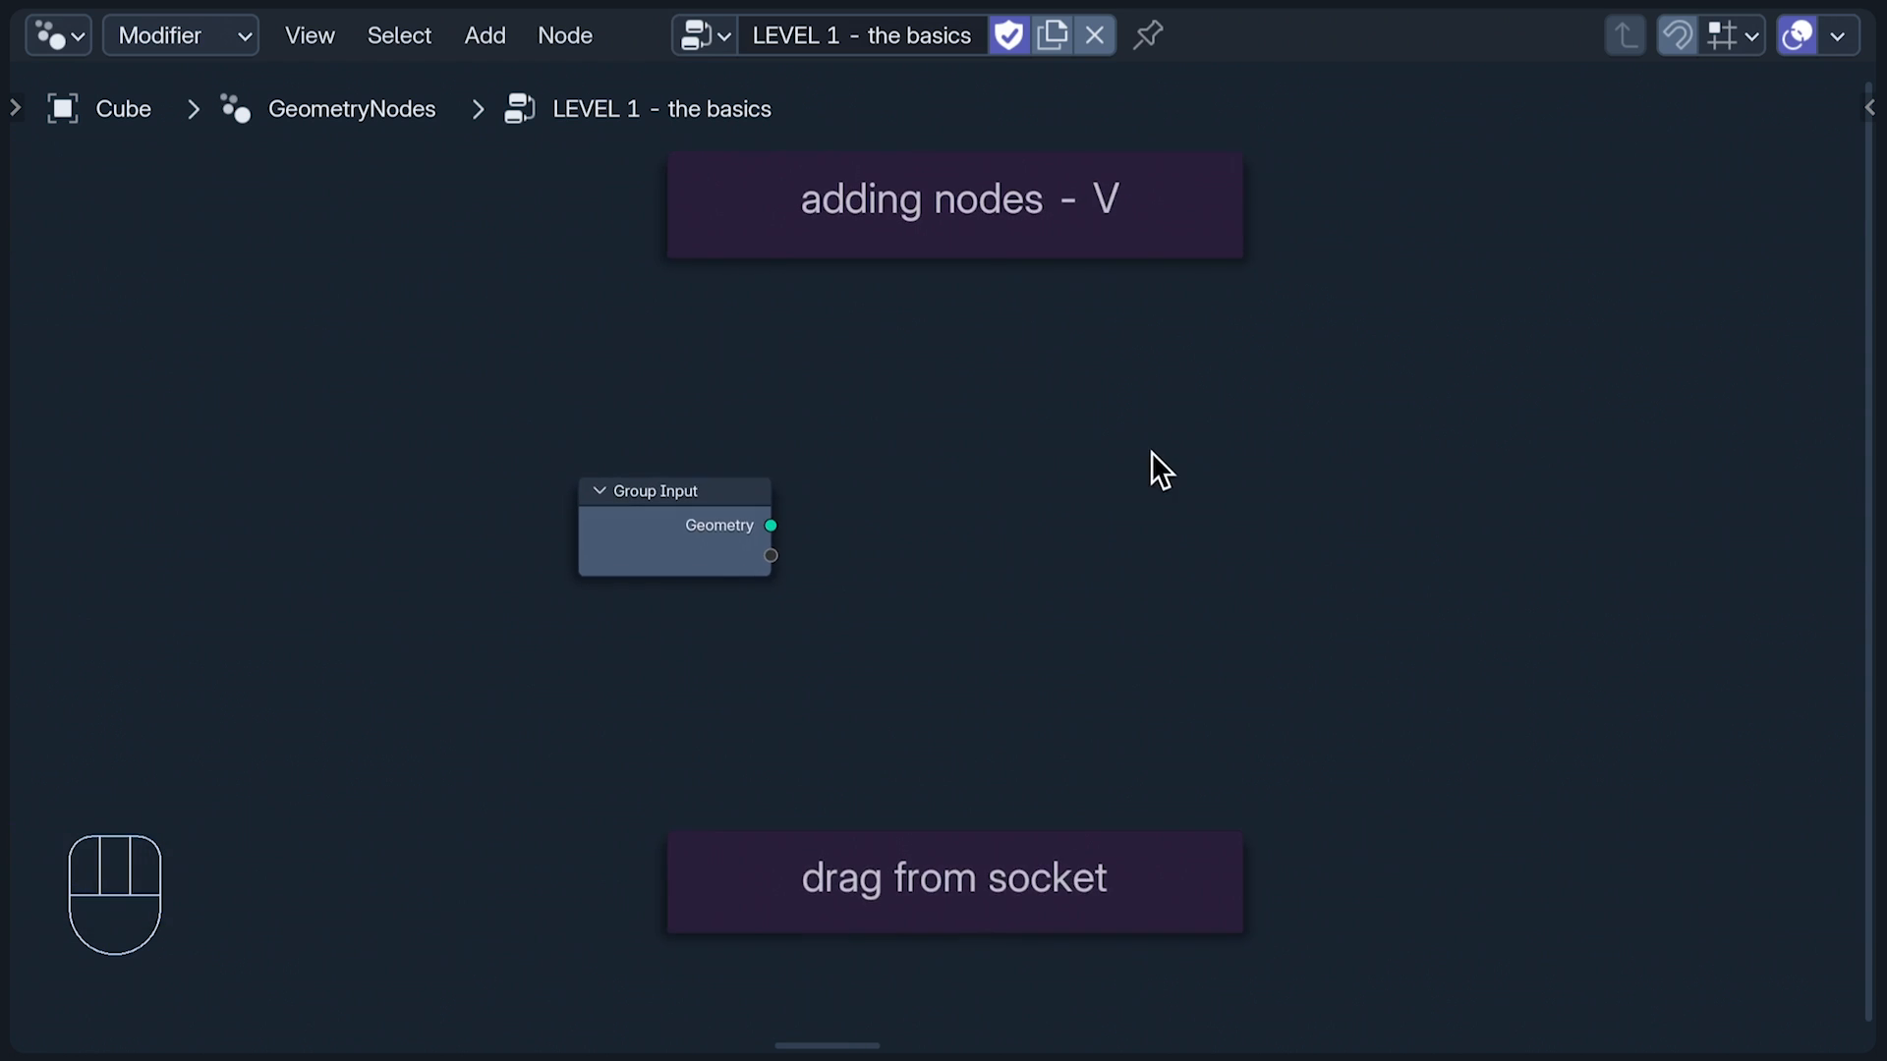
drag(770, 526, 884, 518)
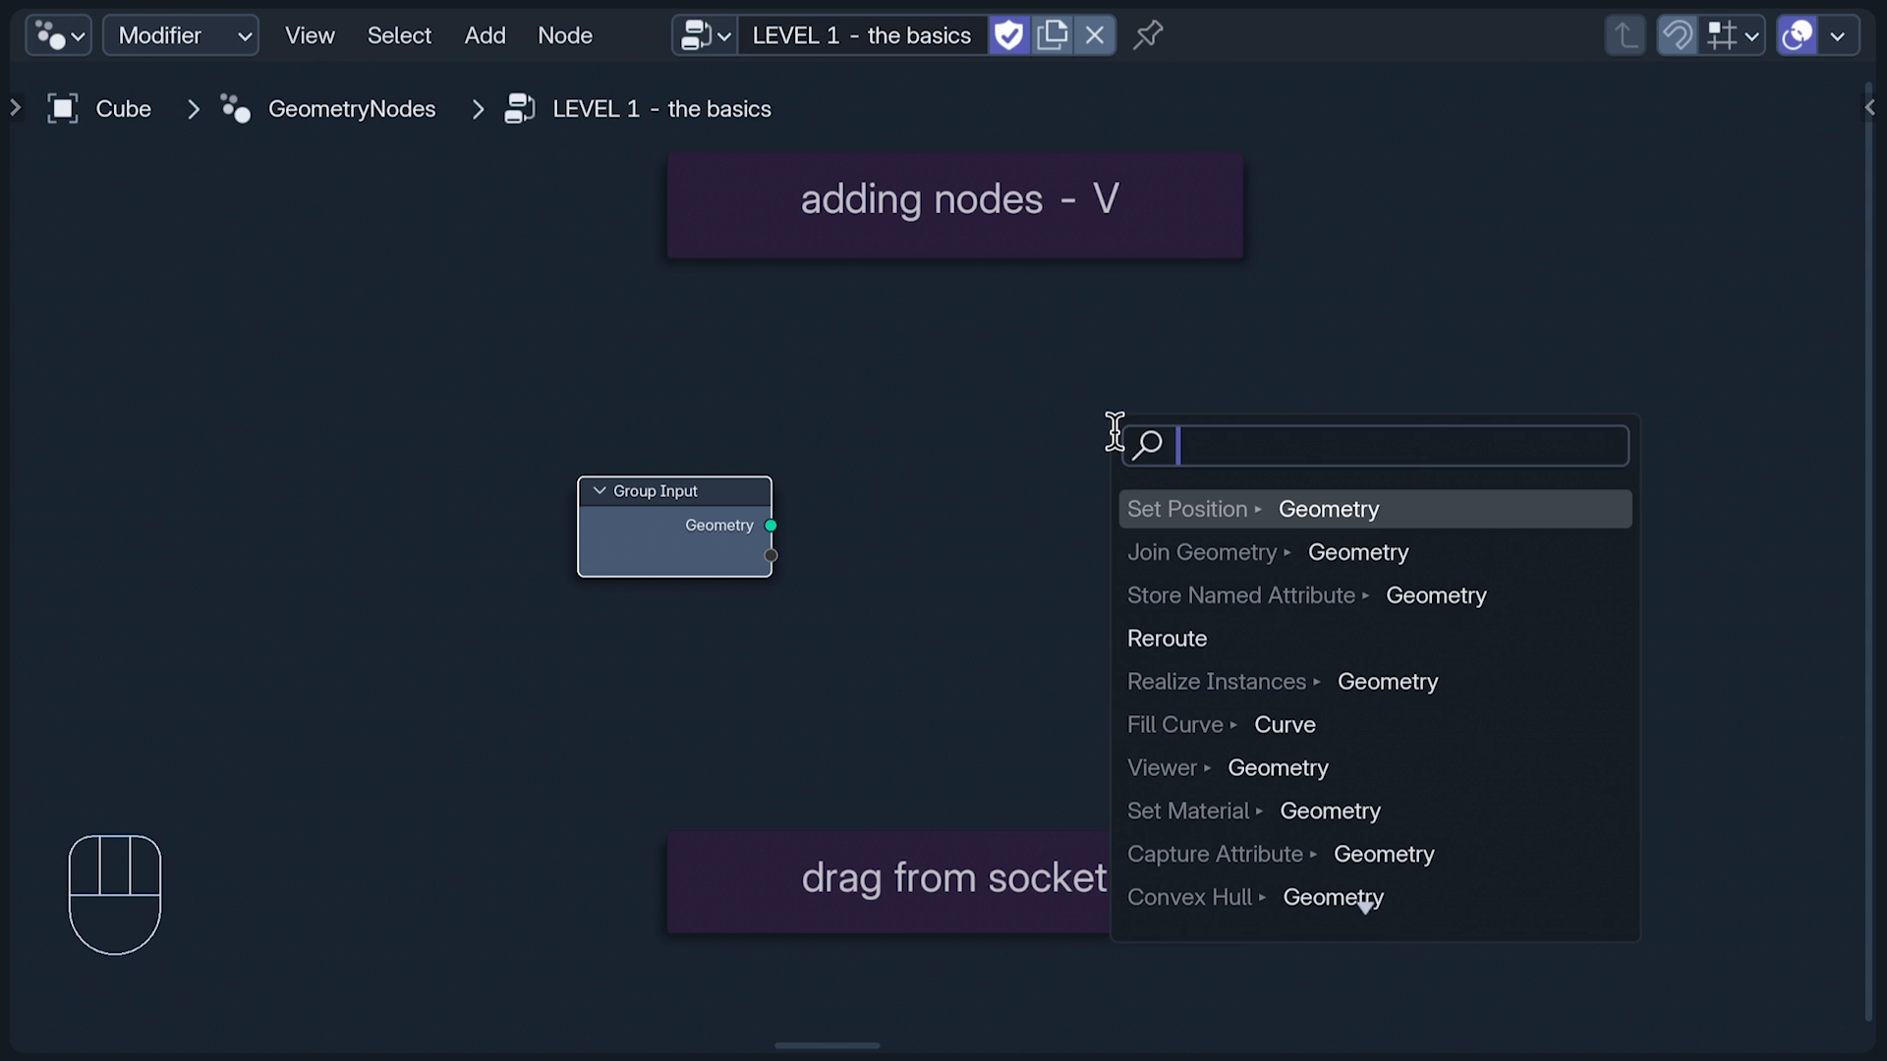
mouse_move(1212, 510)
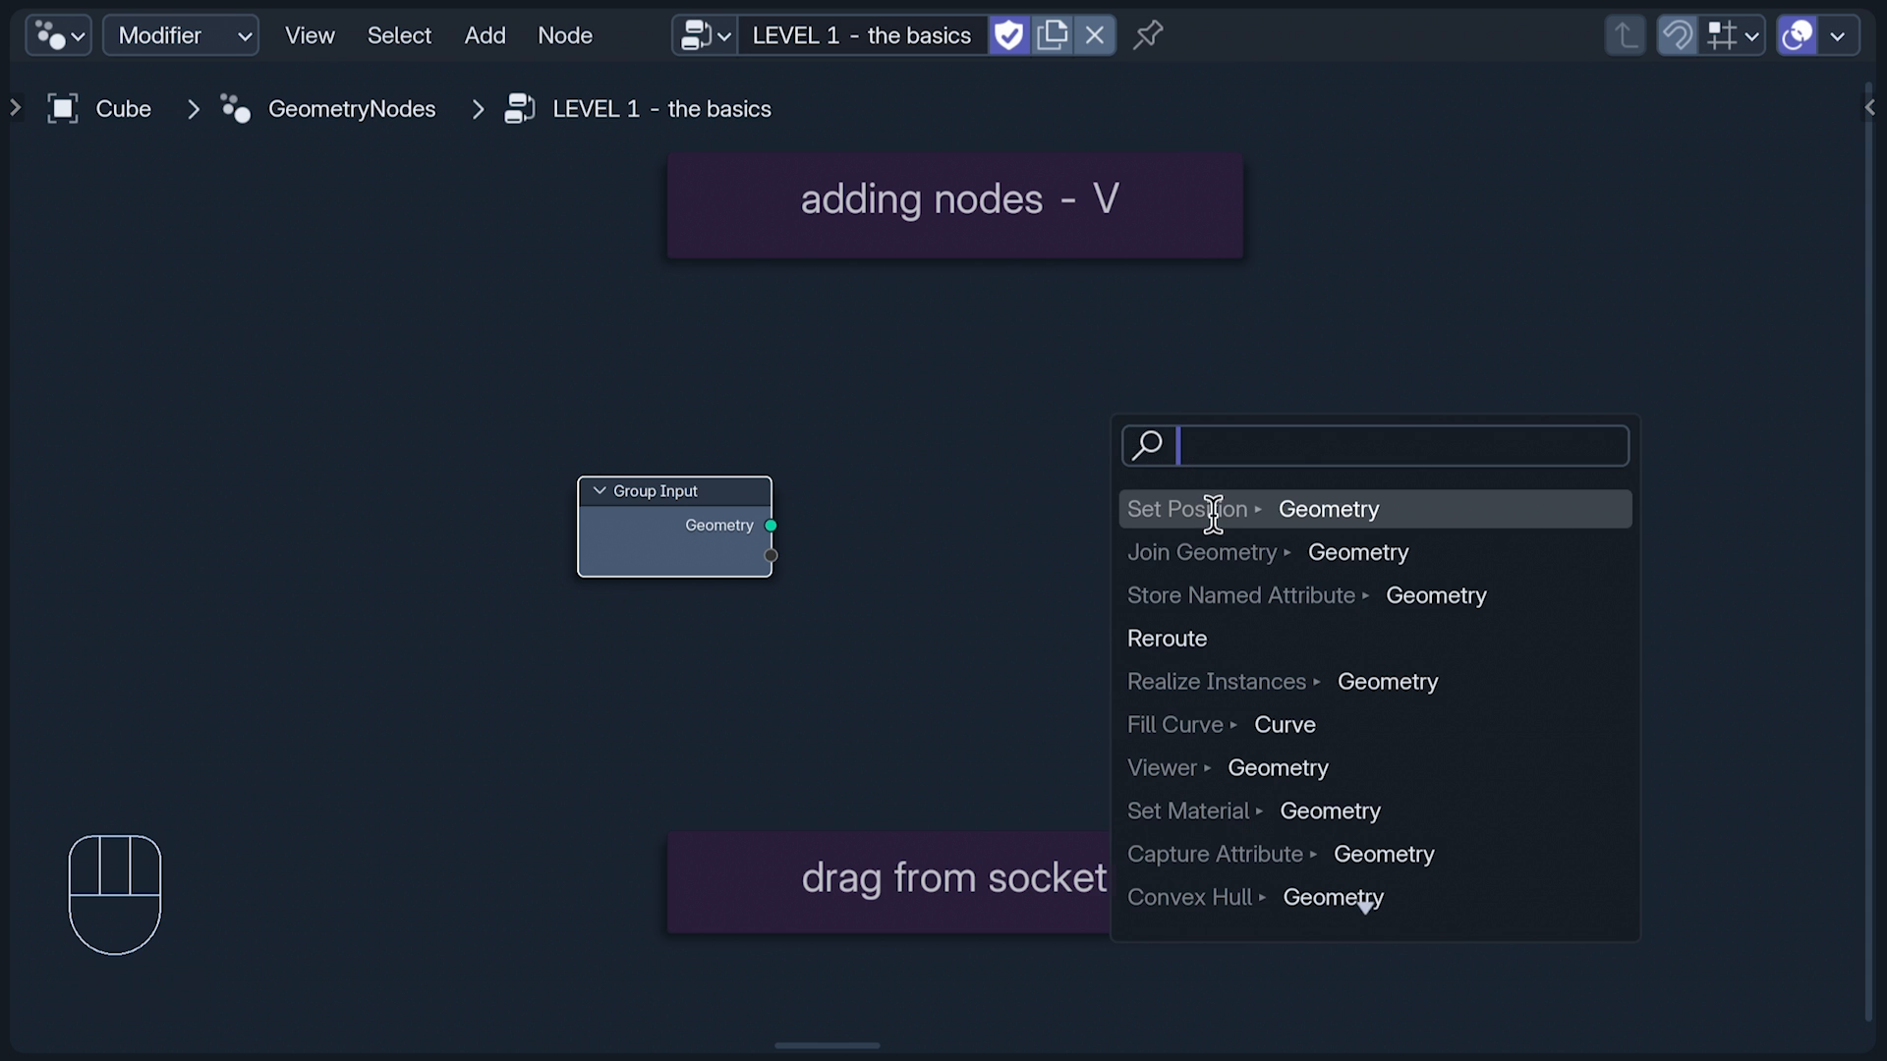
click(1184, 508)
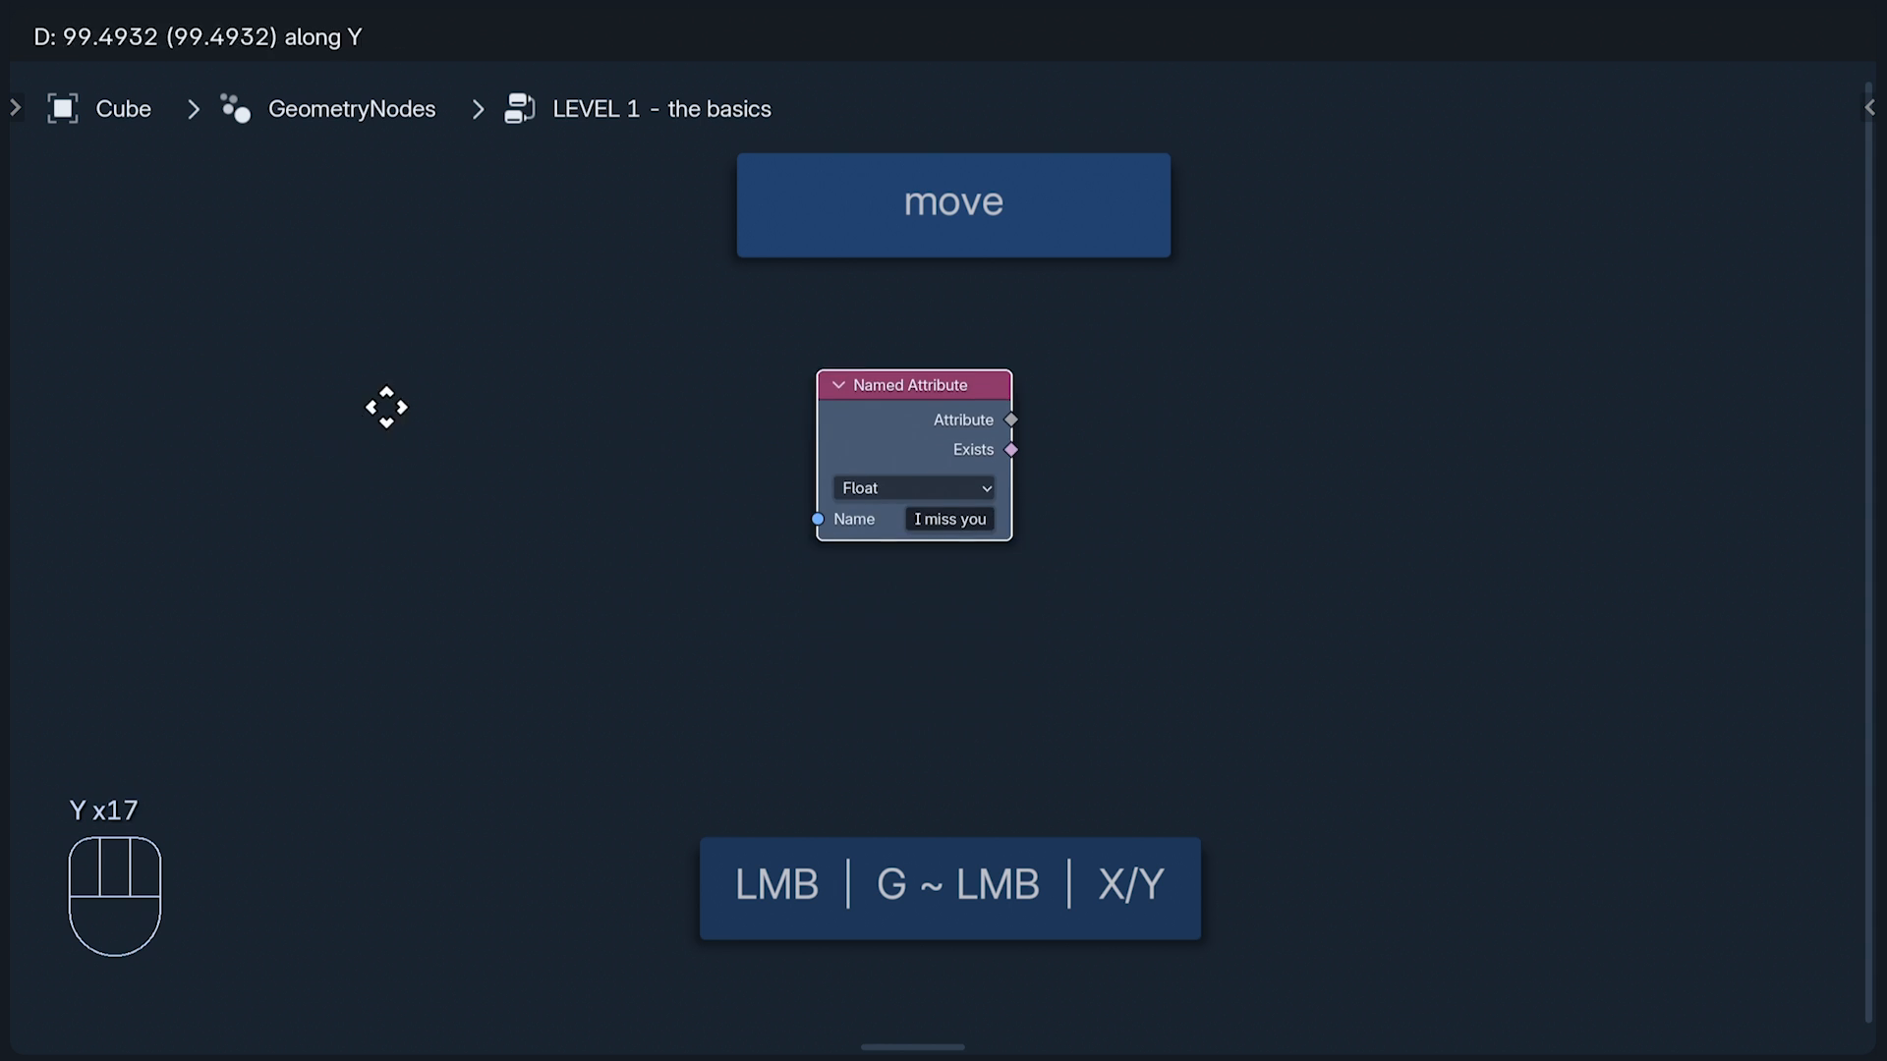
Step: Move Named Attribute along Y, lasso the String nodes, then select all, deselect, pick Star, and invert
drag(915, 386, 915, 413)
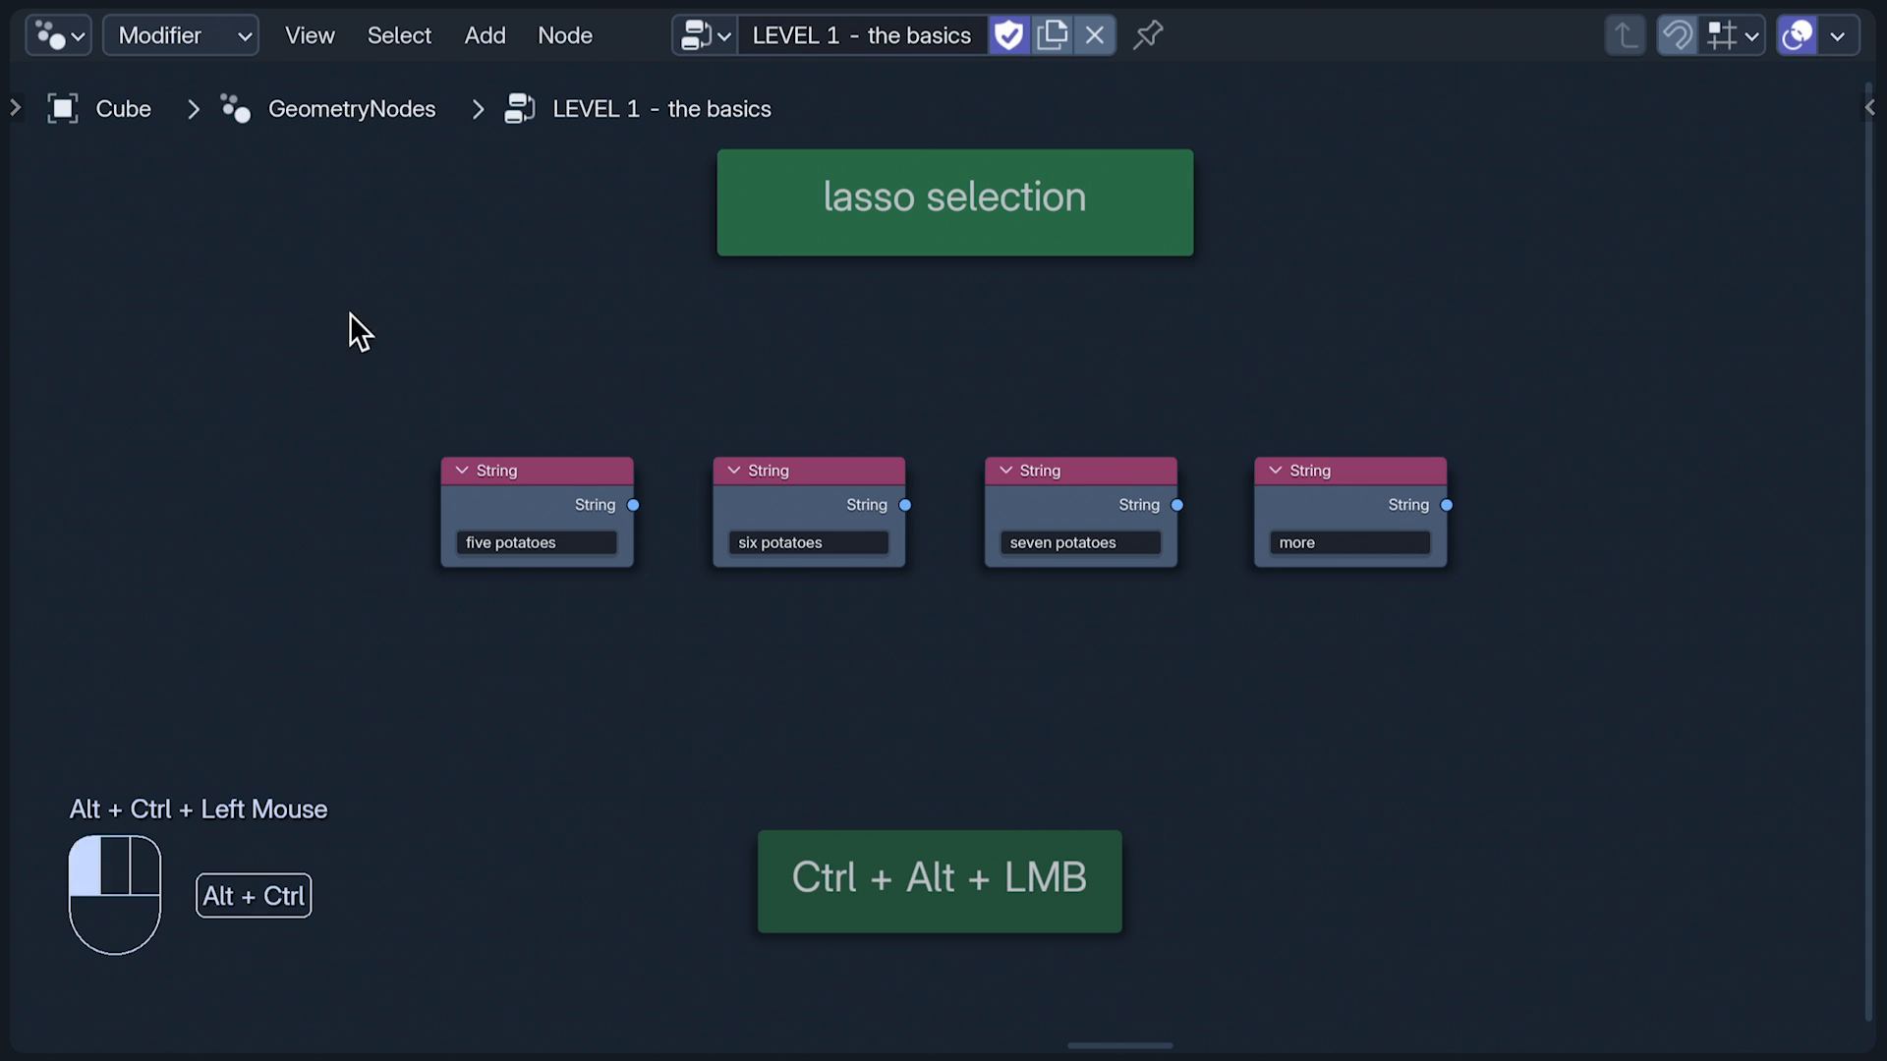
drag(361, 331, 1233, 337)
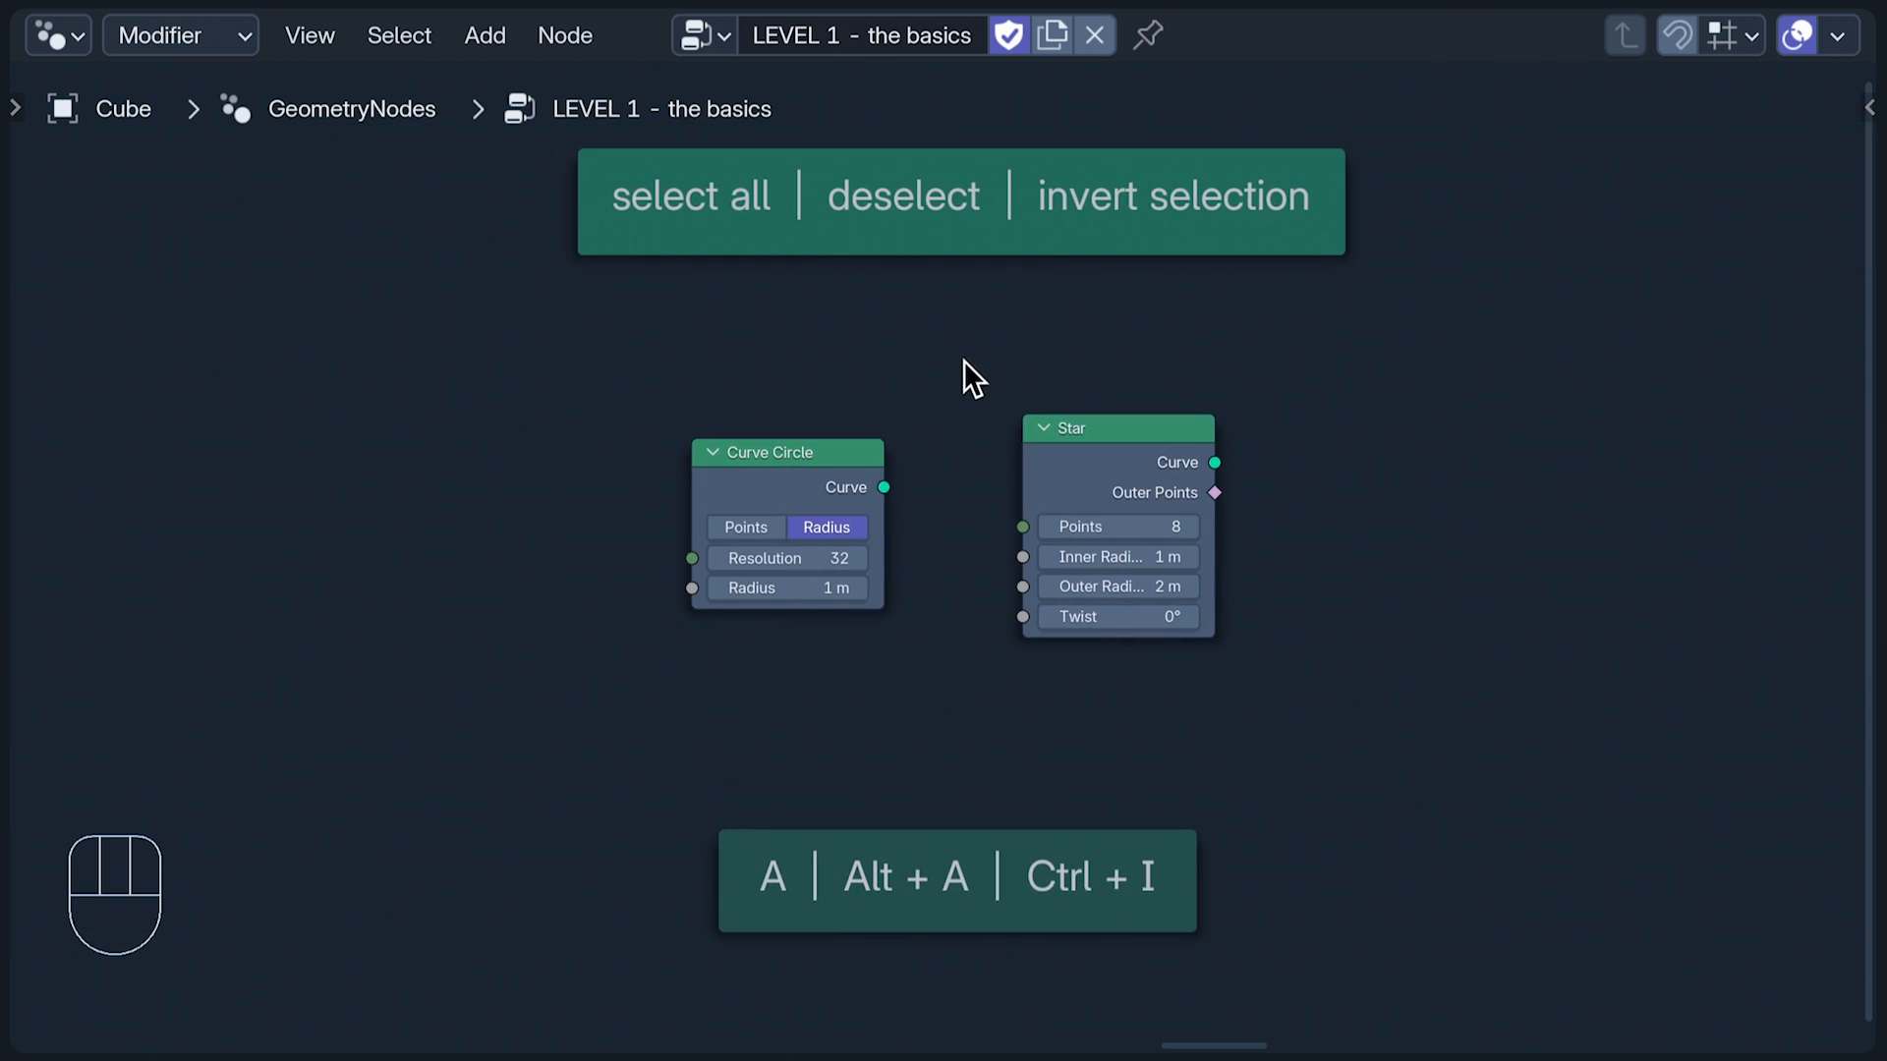
key(a)
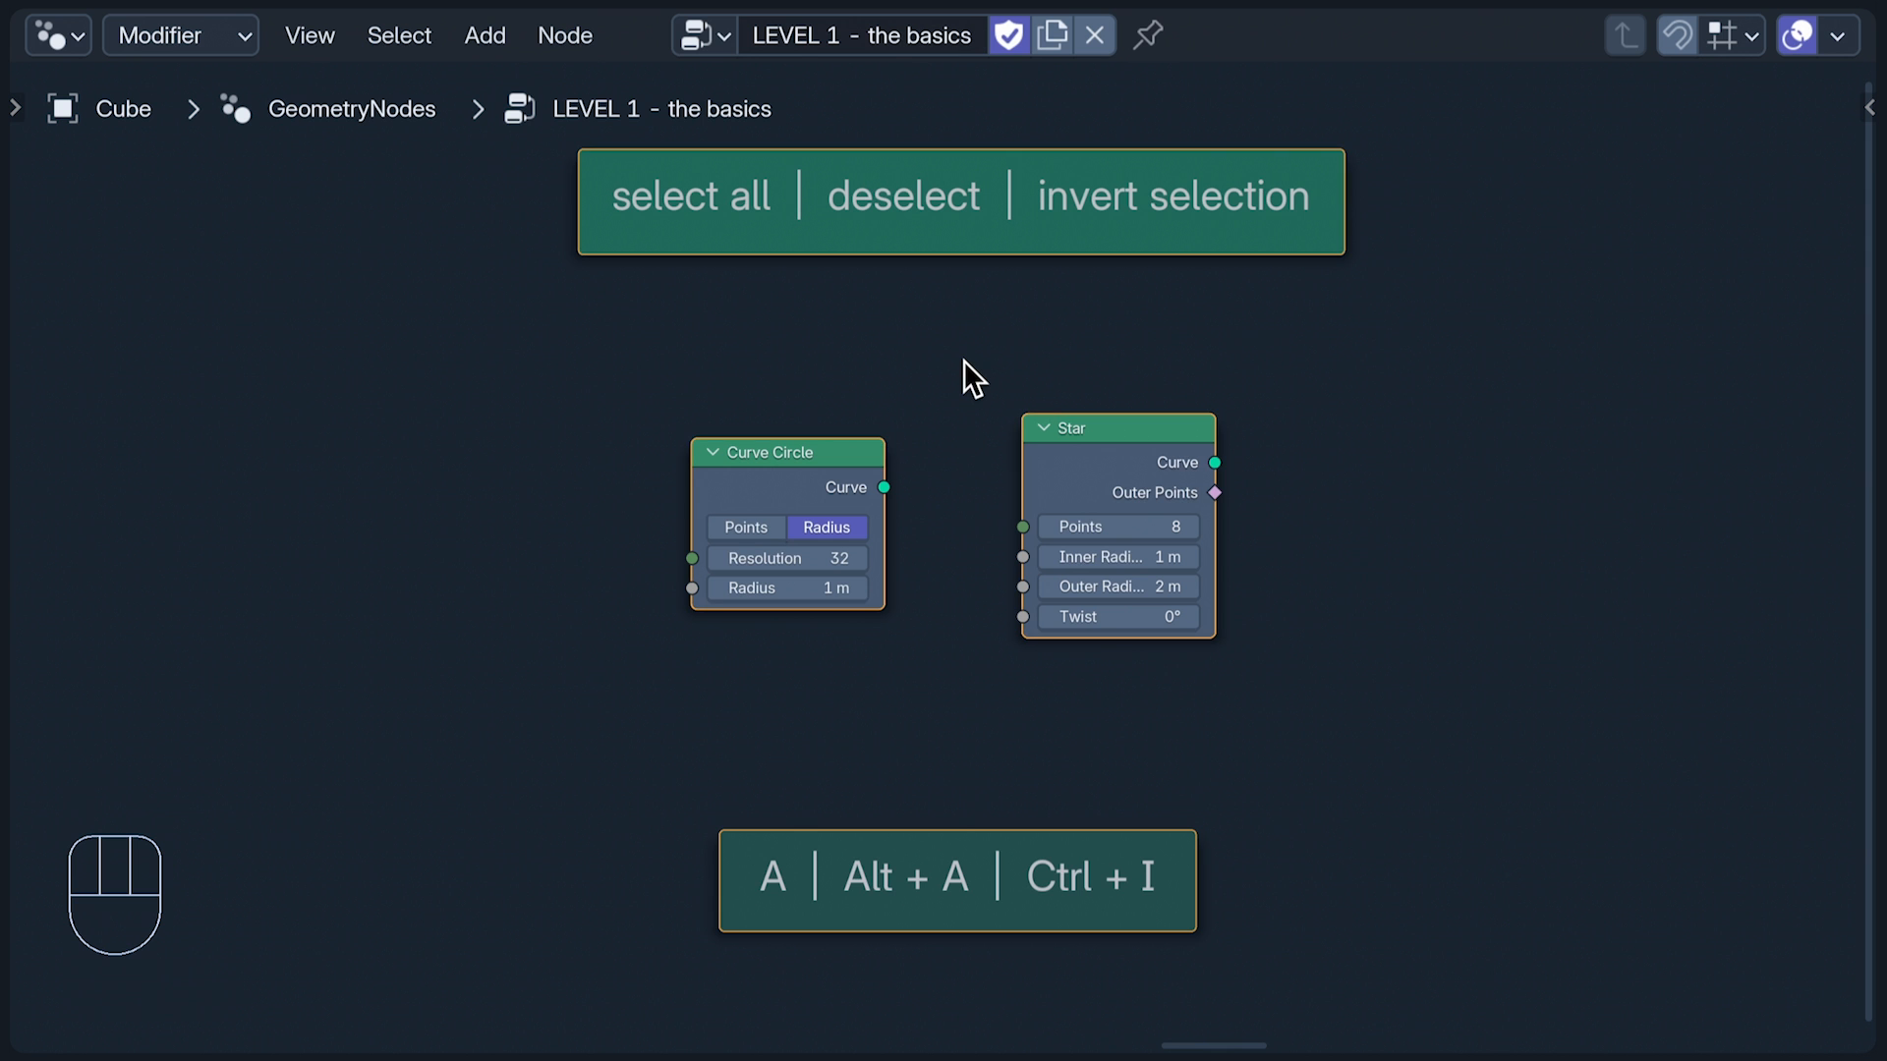
key(Alt)
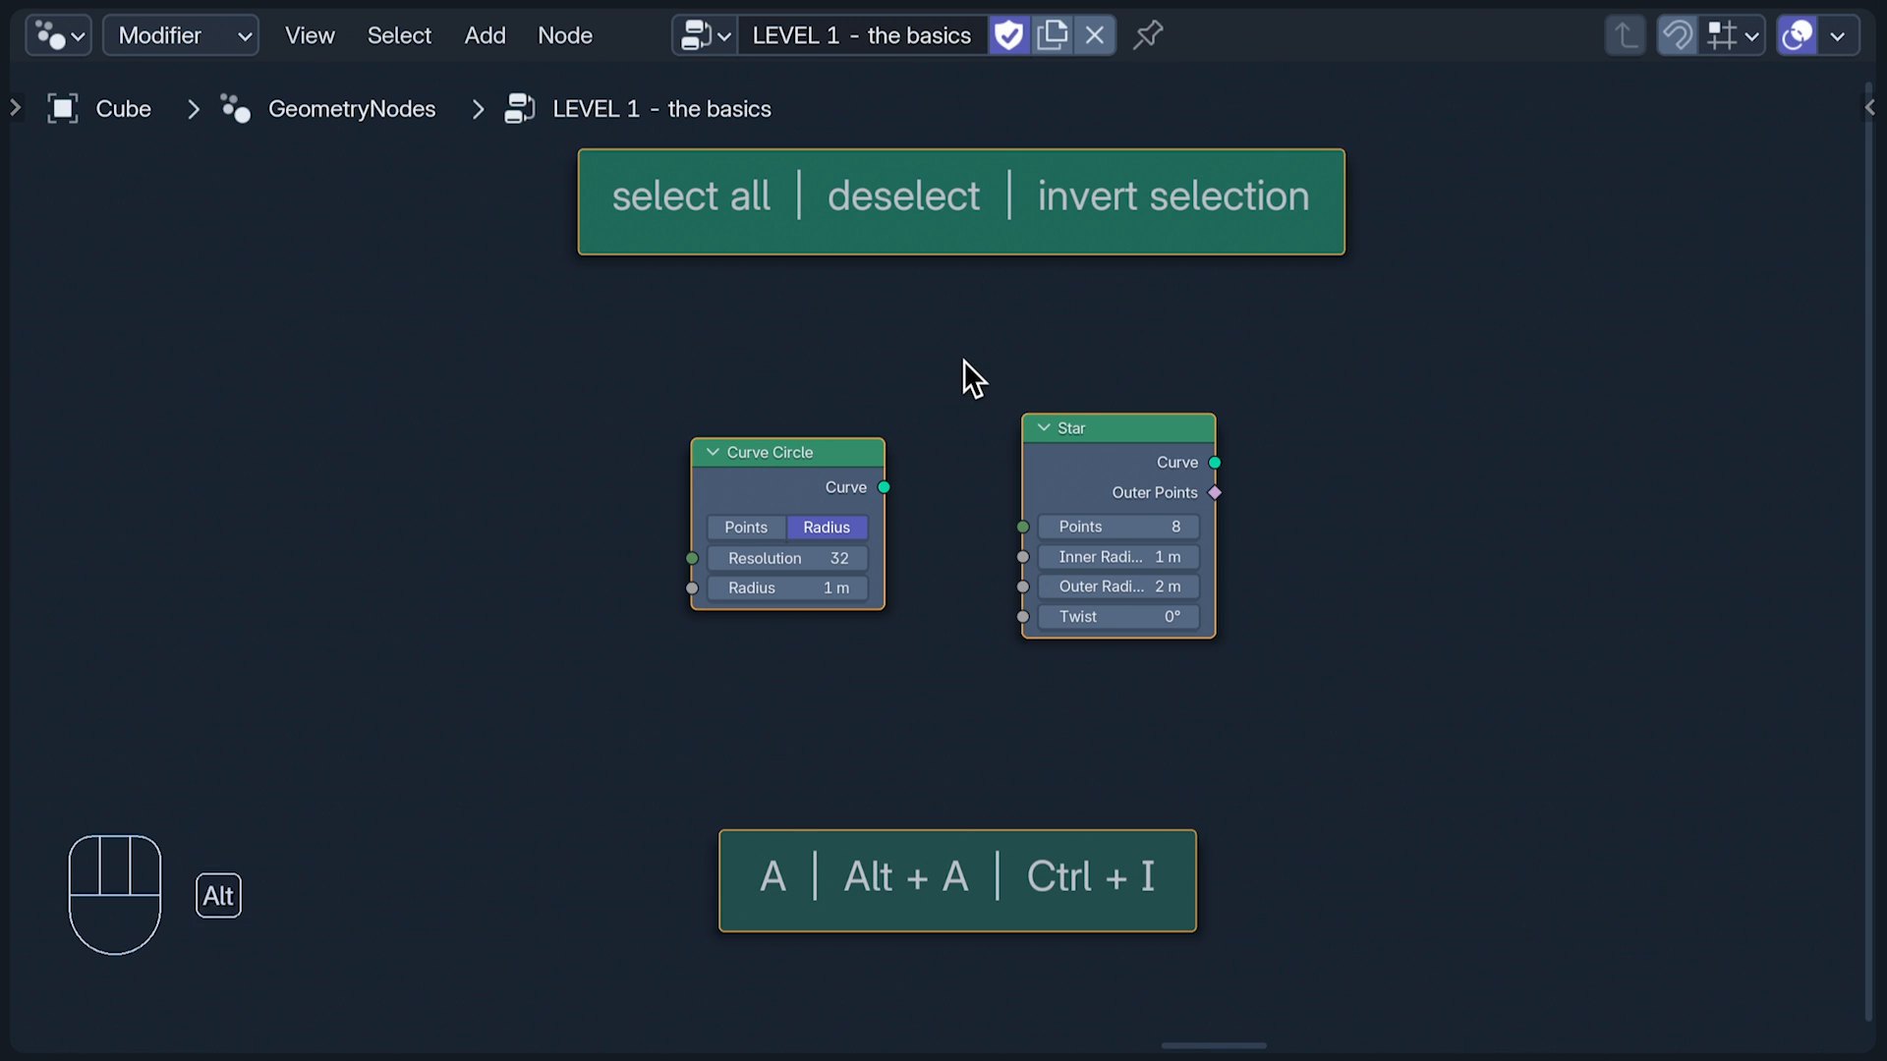
key(alt+a)
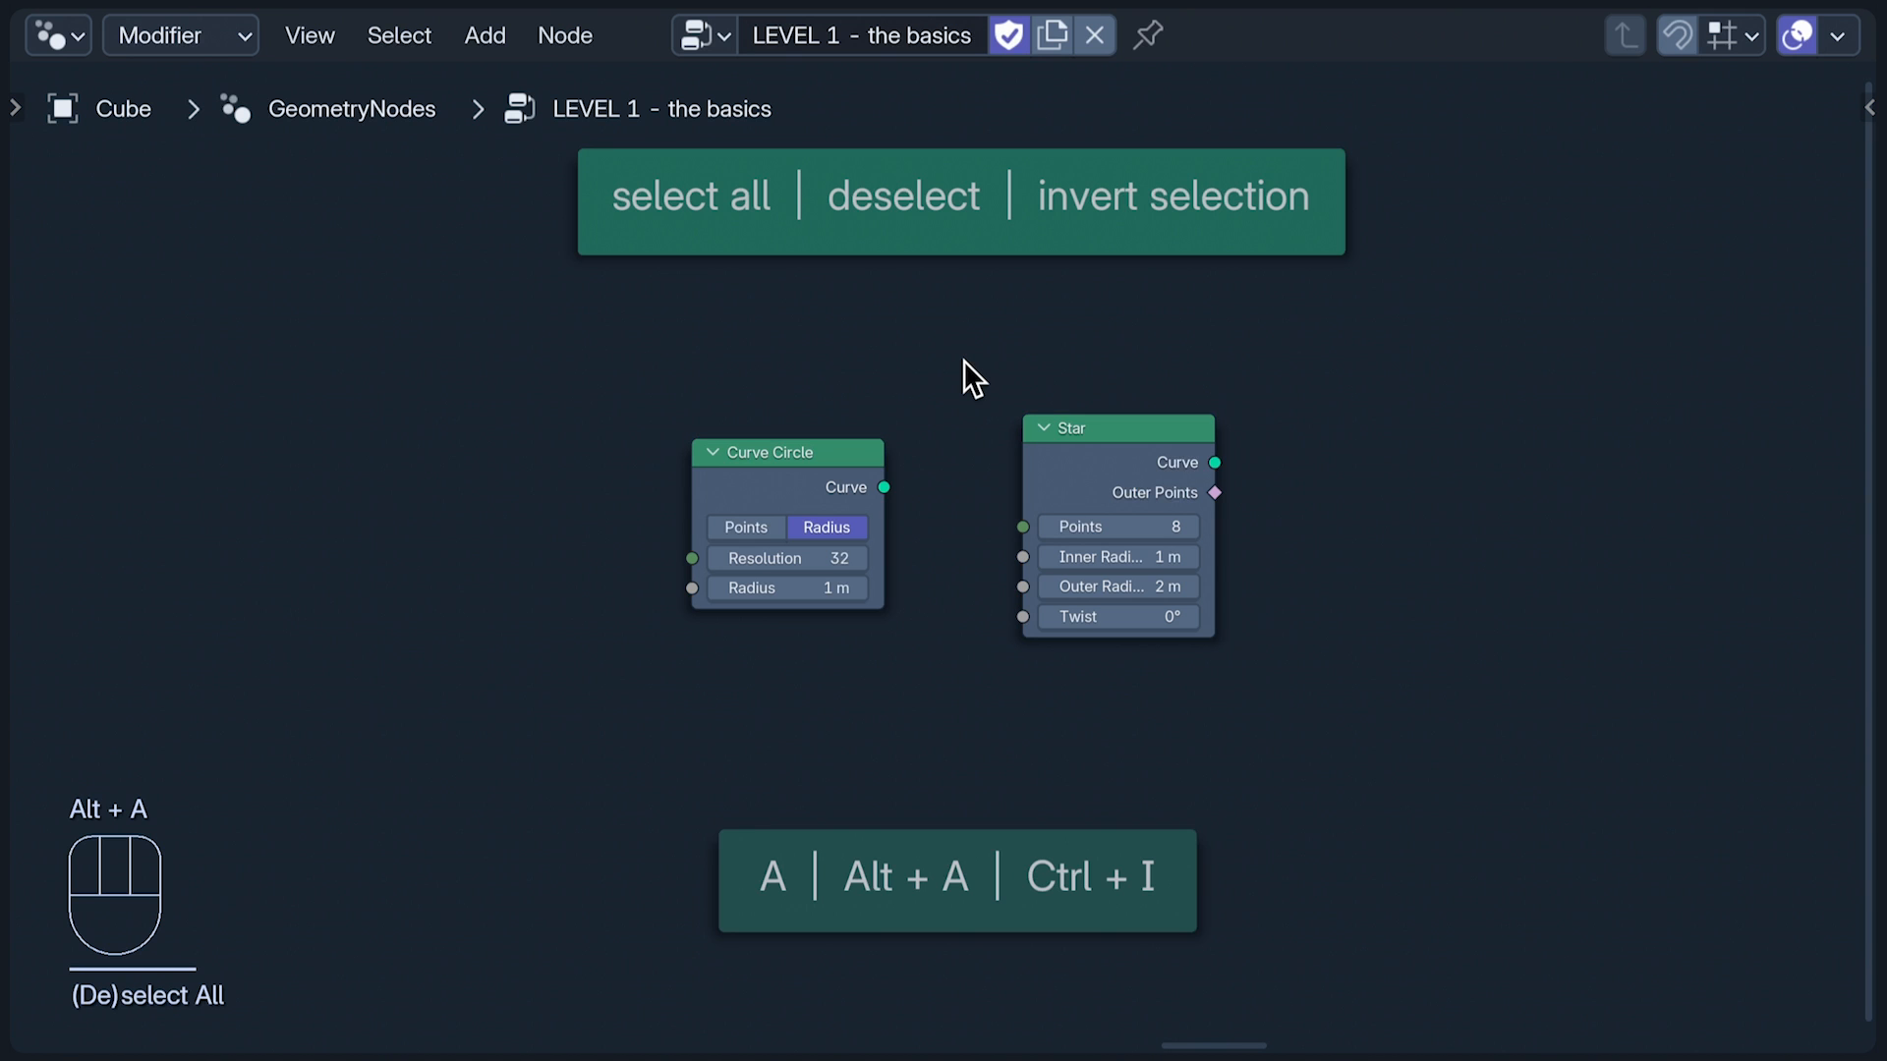
click(1116, 429)
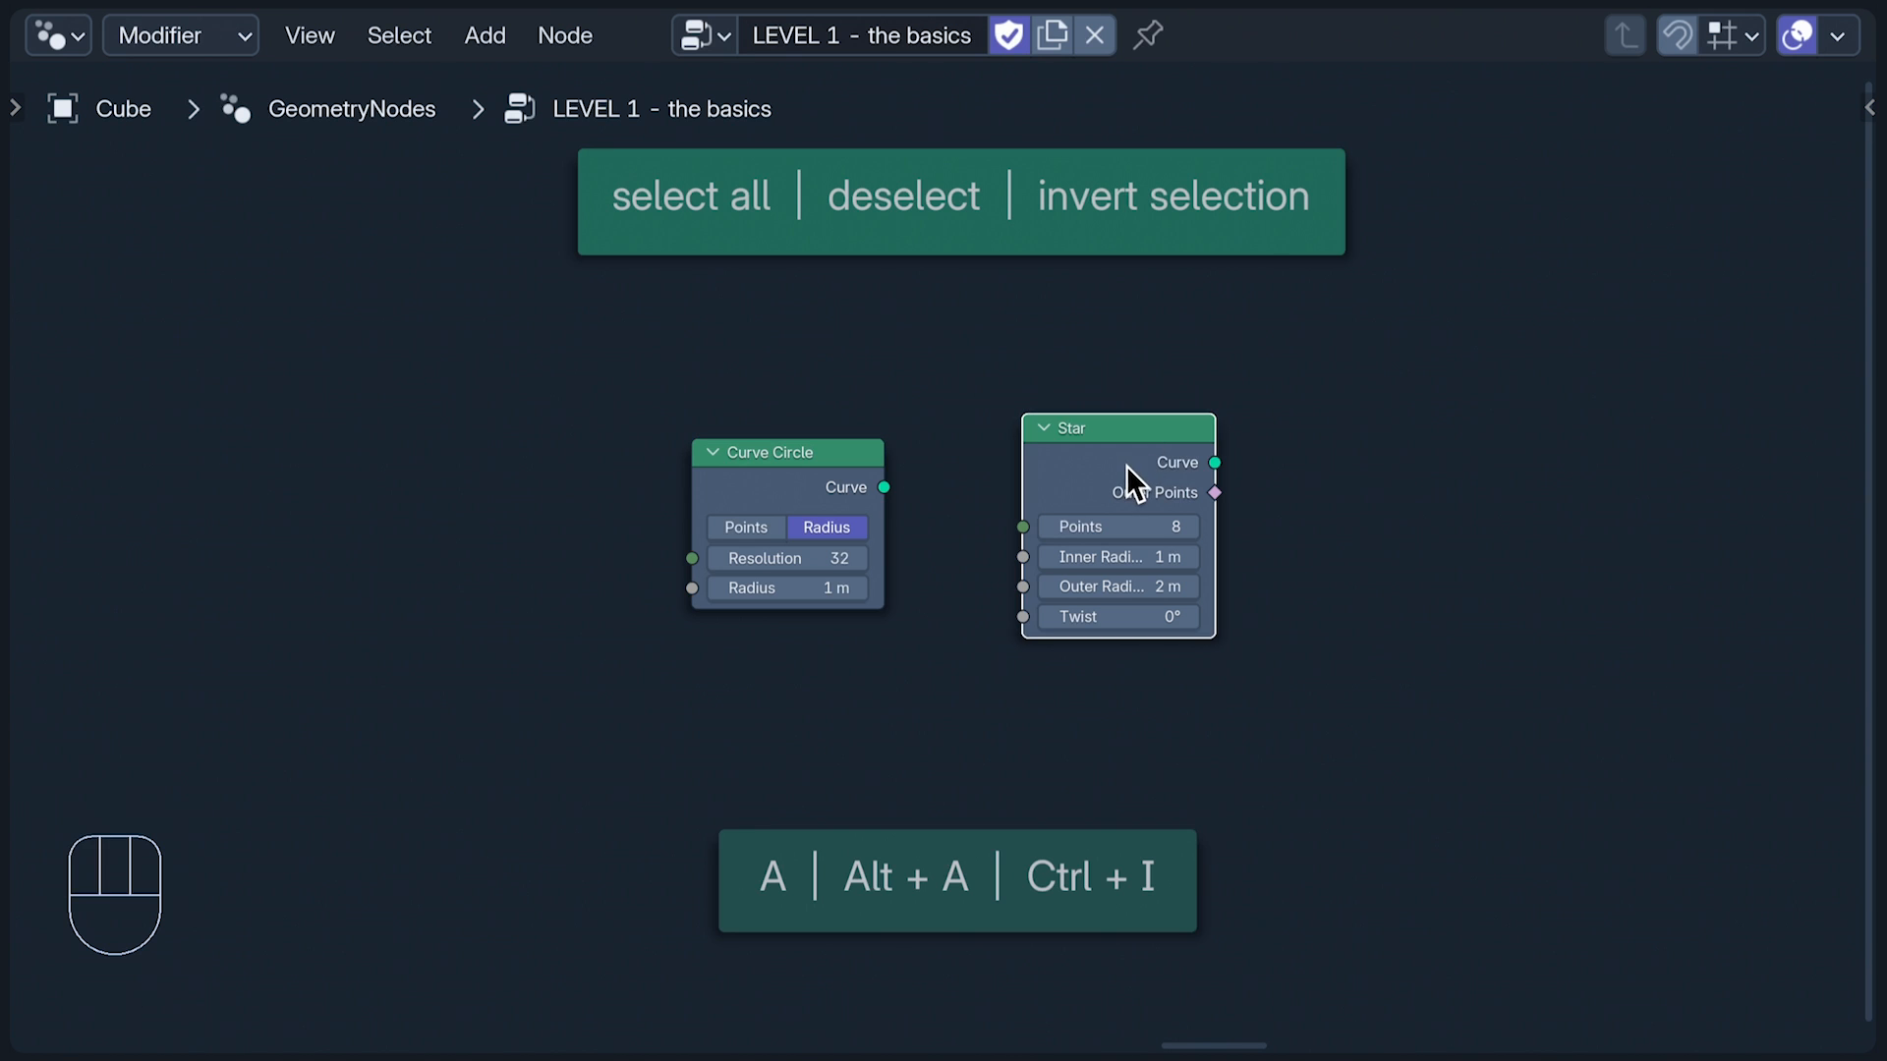
key(ctrl+i)
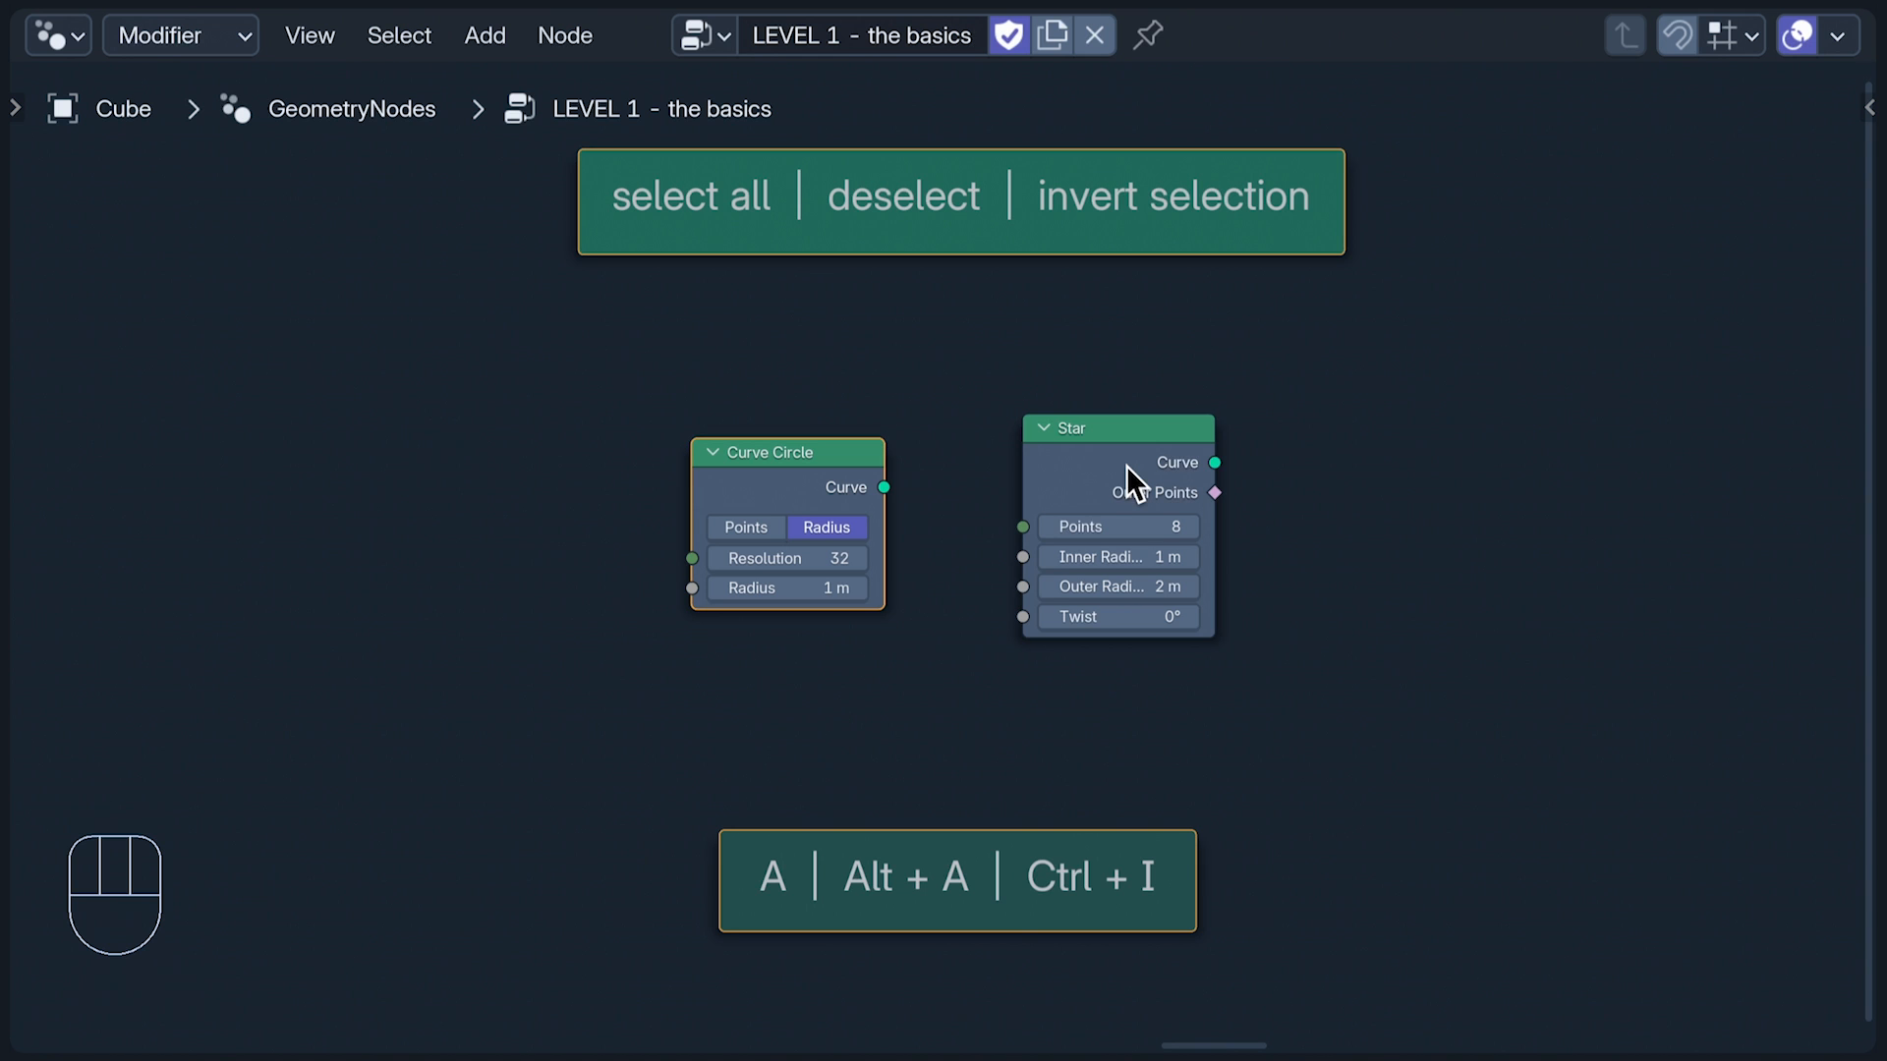
mouse_move(1633, 440)
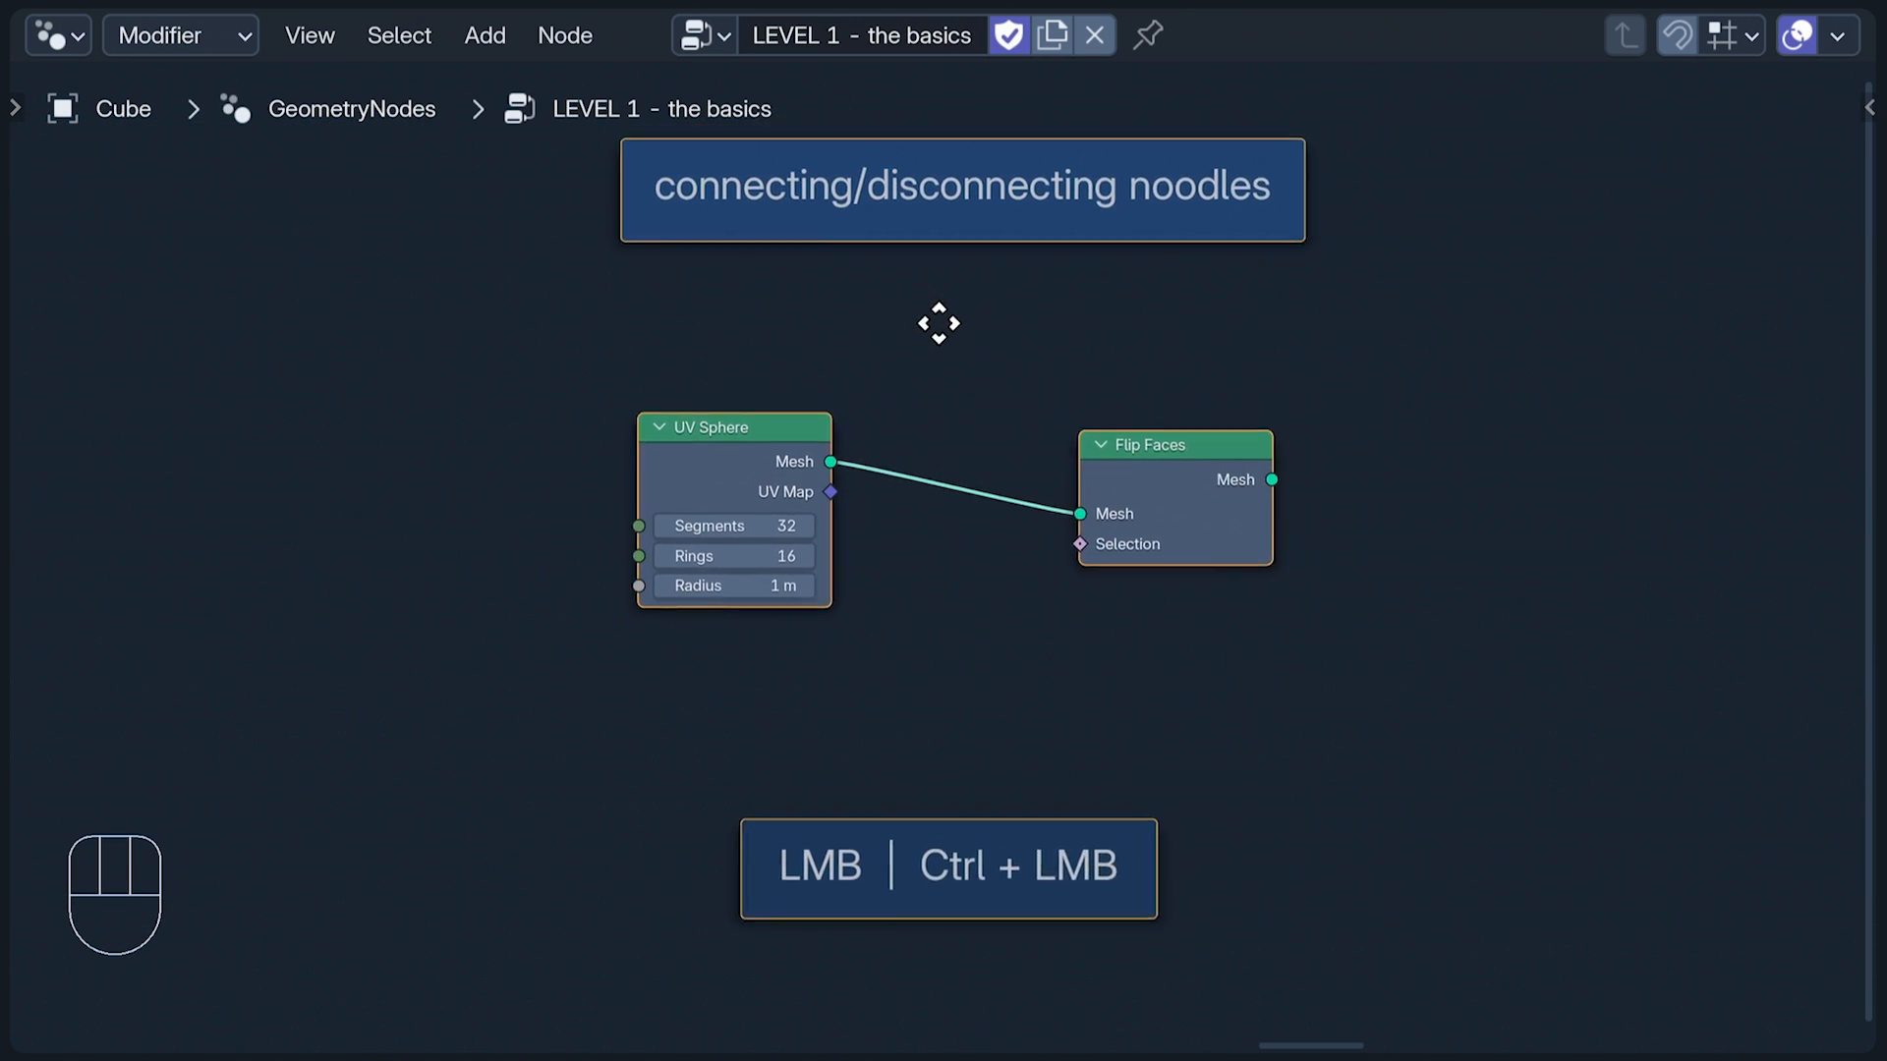
Step: Deselect all and link the UV Sphere Mesh output to the Flip Faces Mesh input
key(Alt+a)
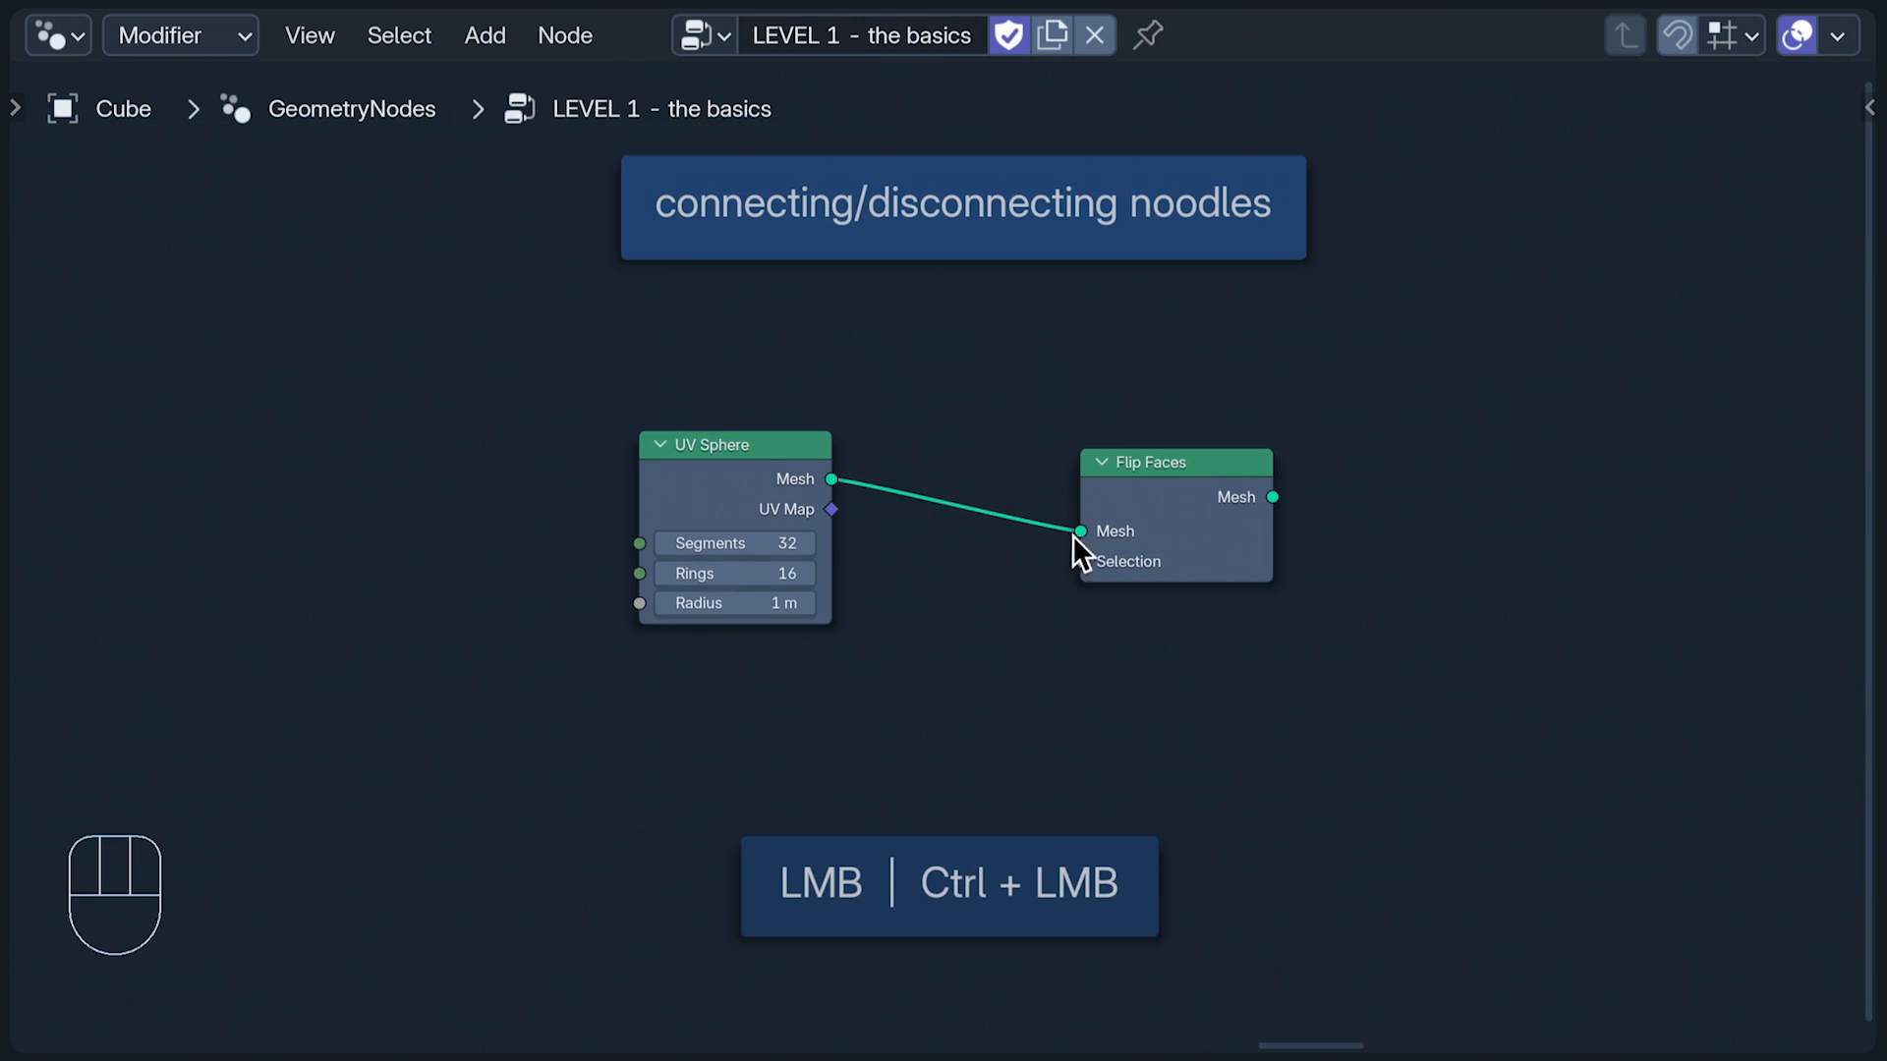
drag(1079, 531, 1019, 433)
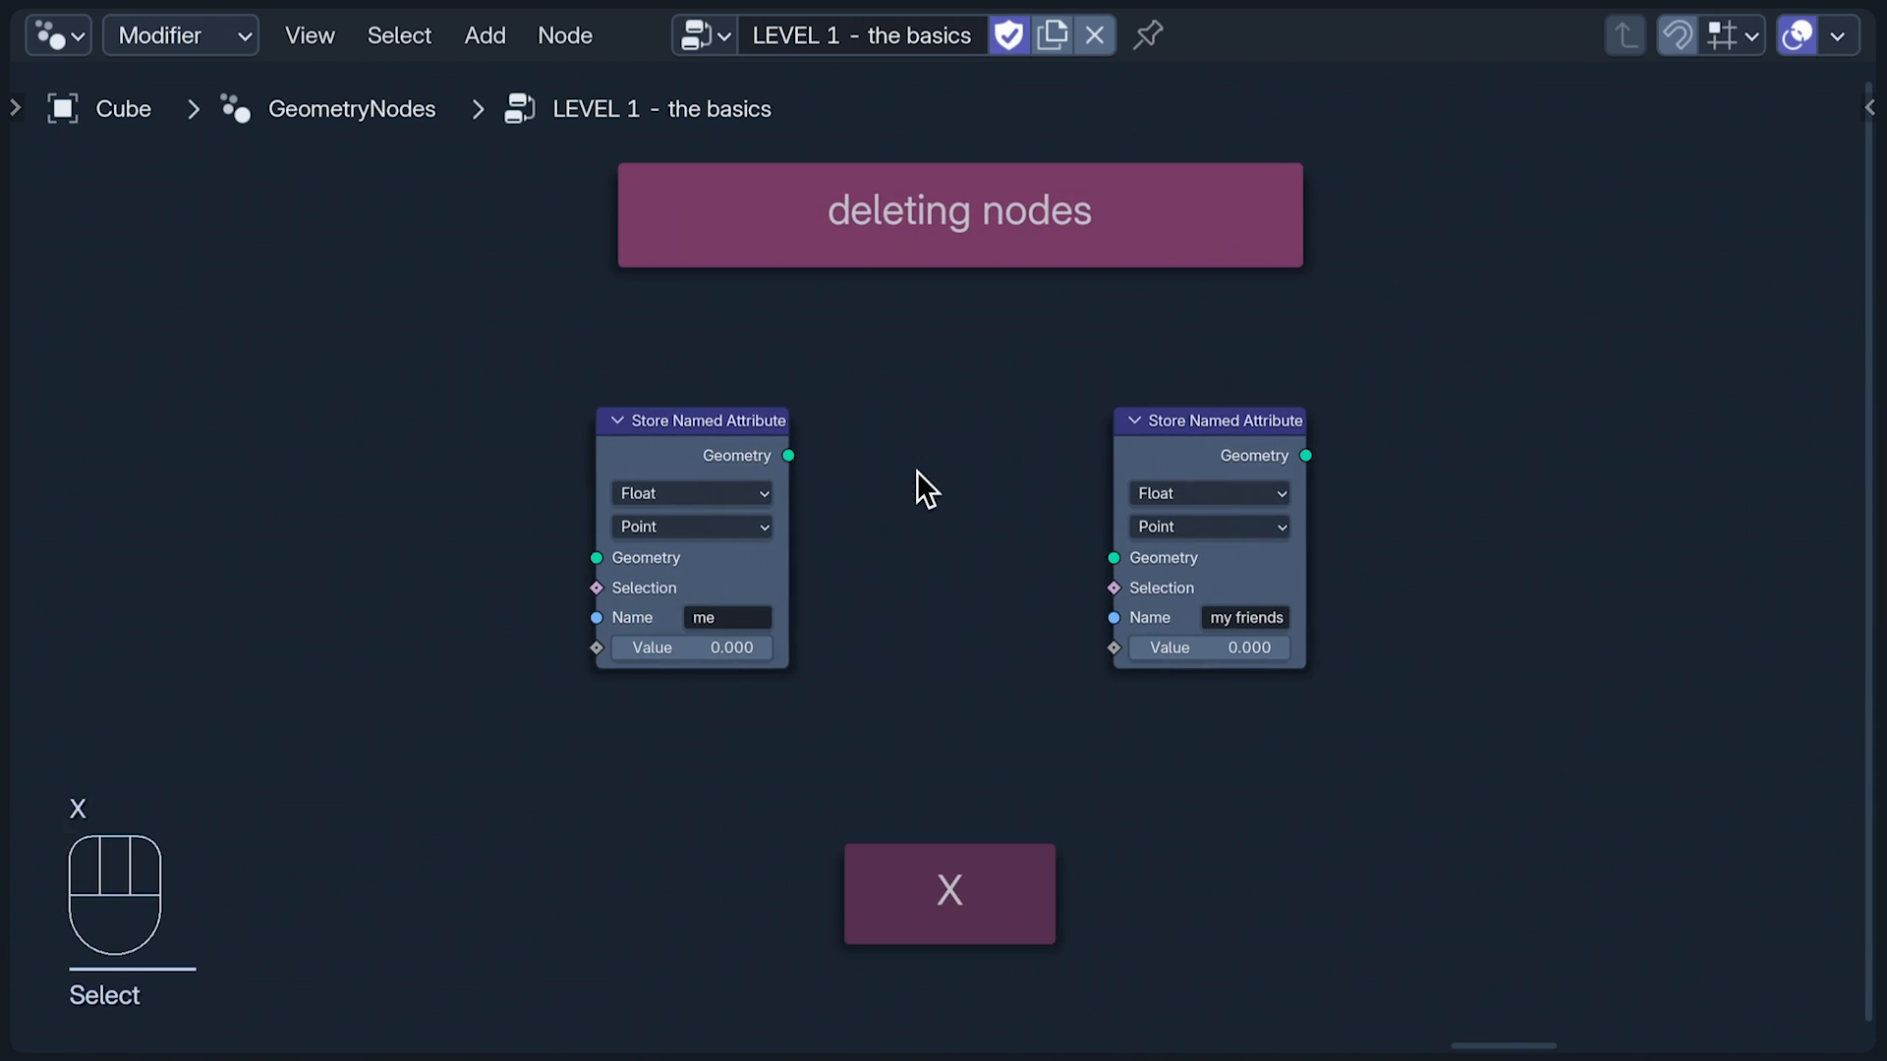
mouse_move(1465, 334)
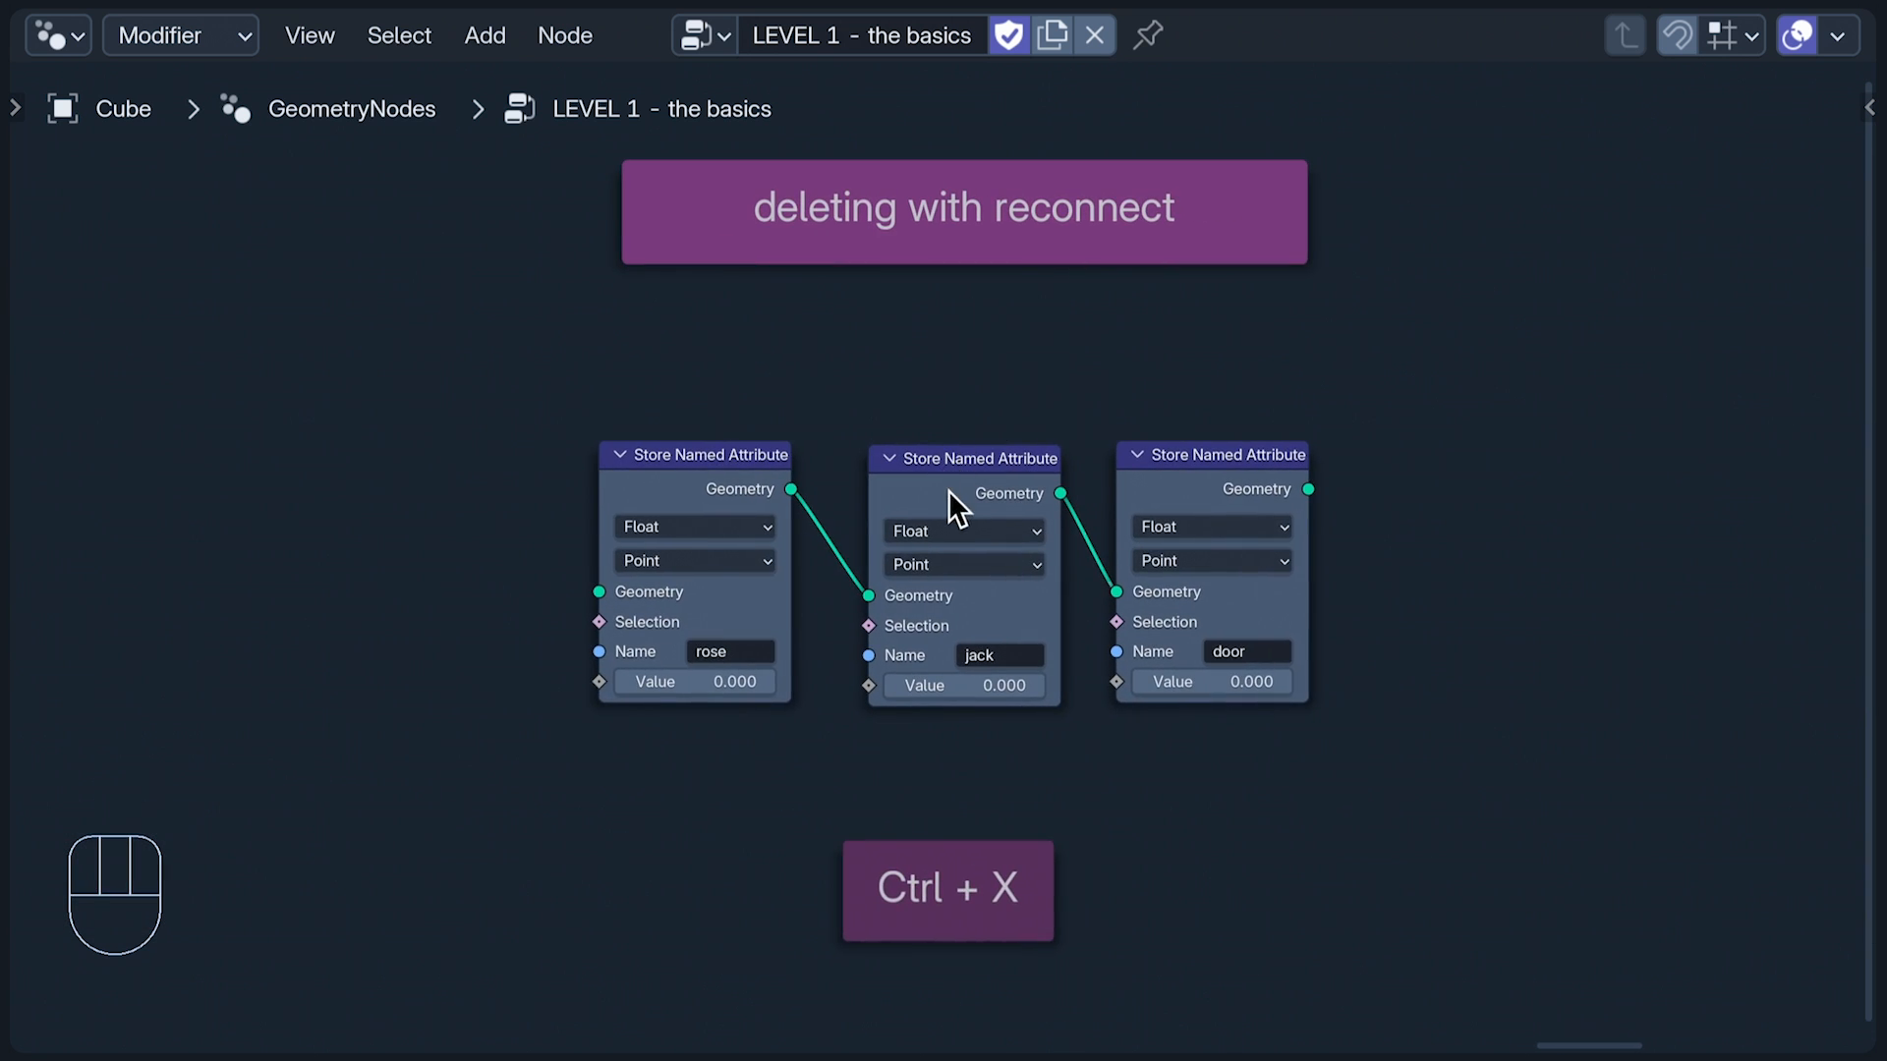
Step: Dissolve the 'jack' node with Ctrl+X so 'rose' links straight to 'door'
key(ctrl+x)
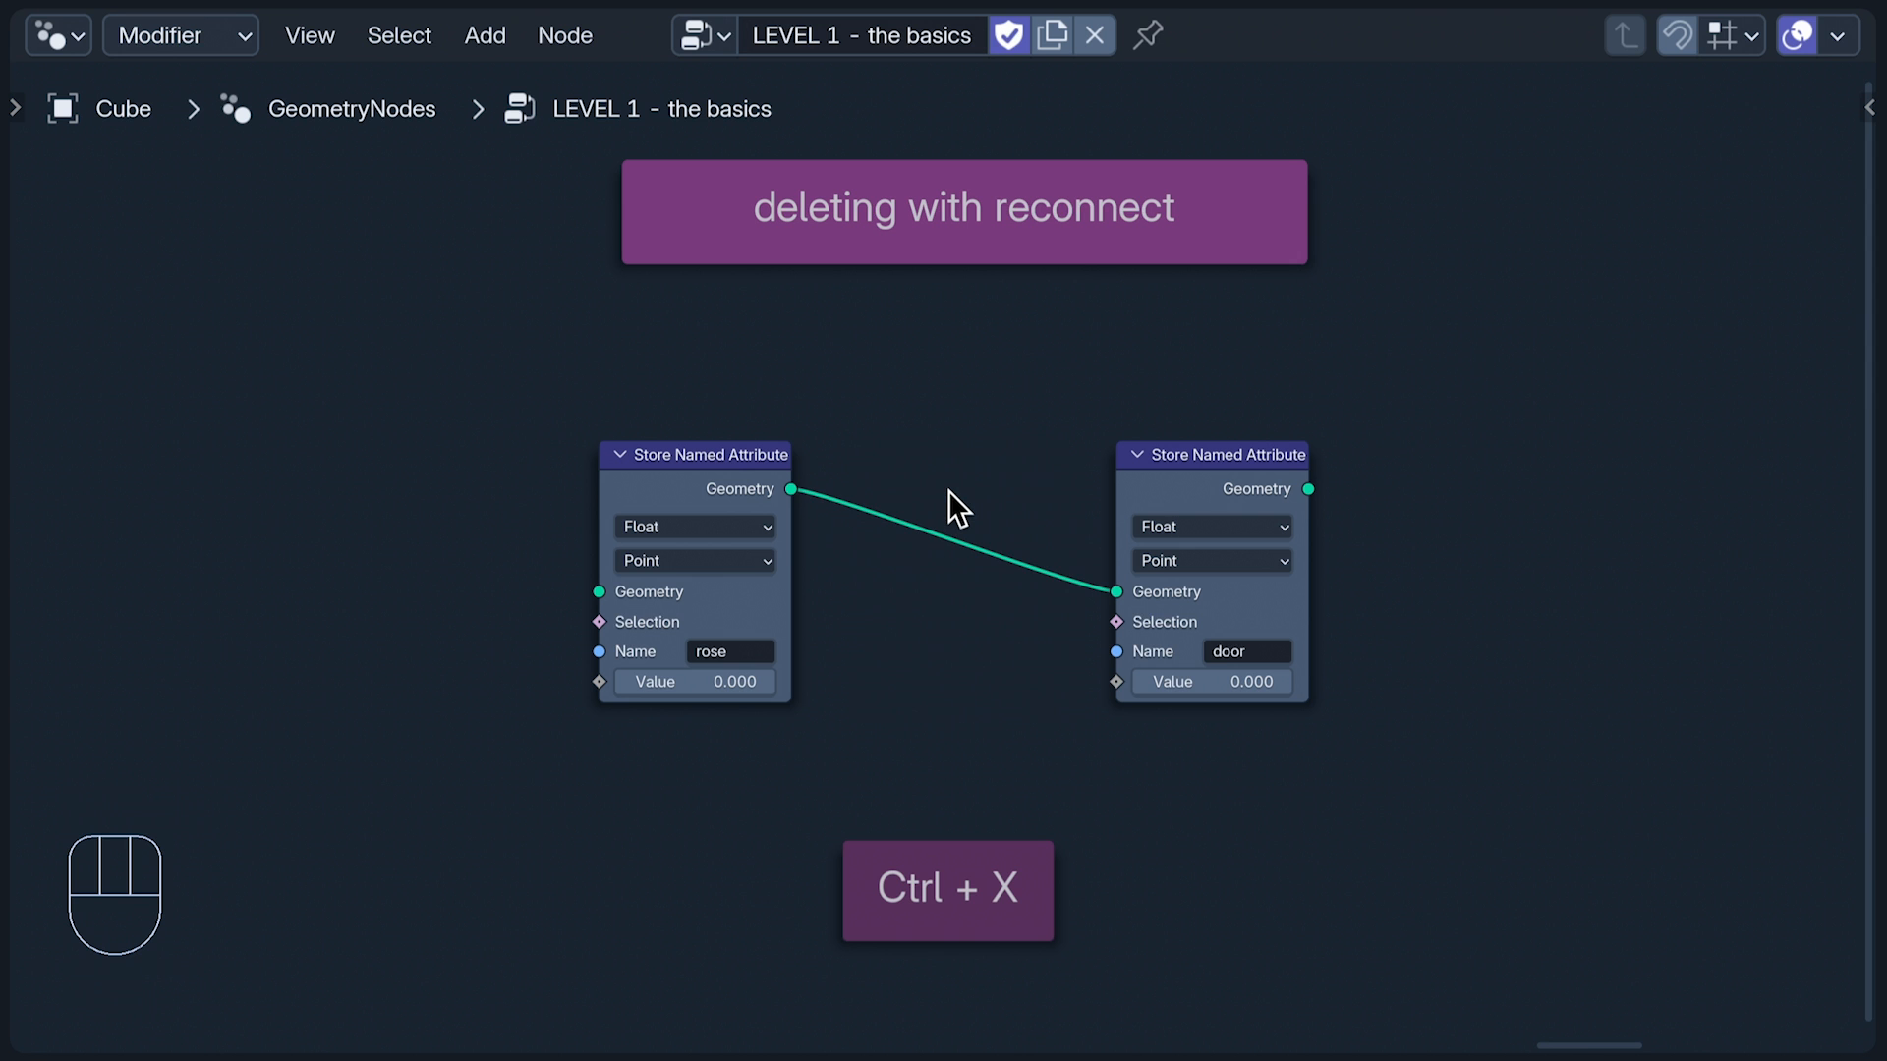
mouse_move(1723, 489)
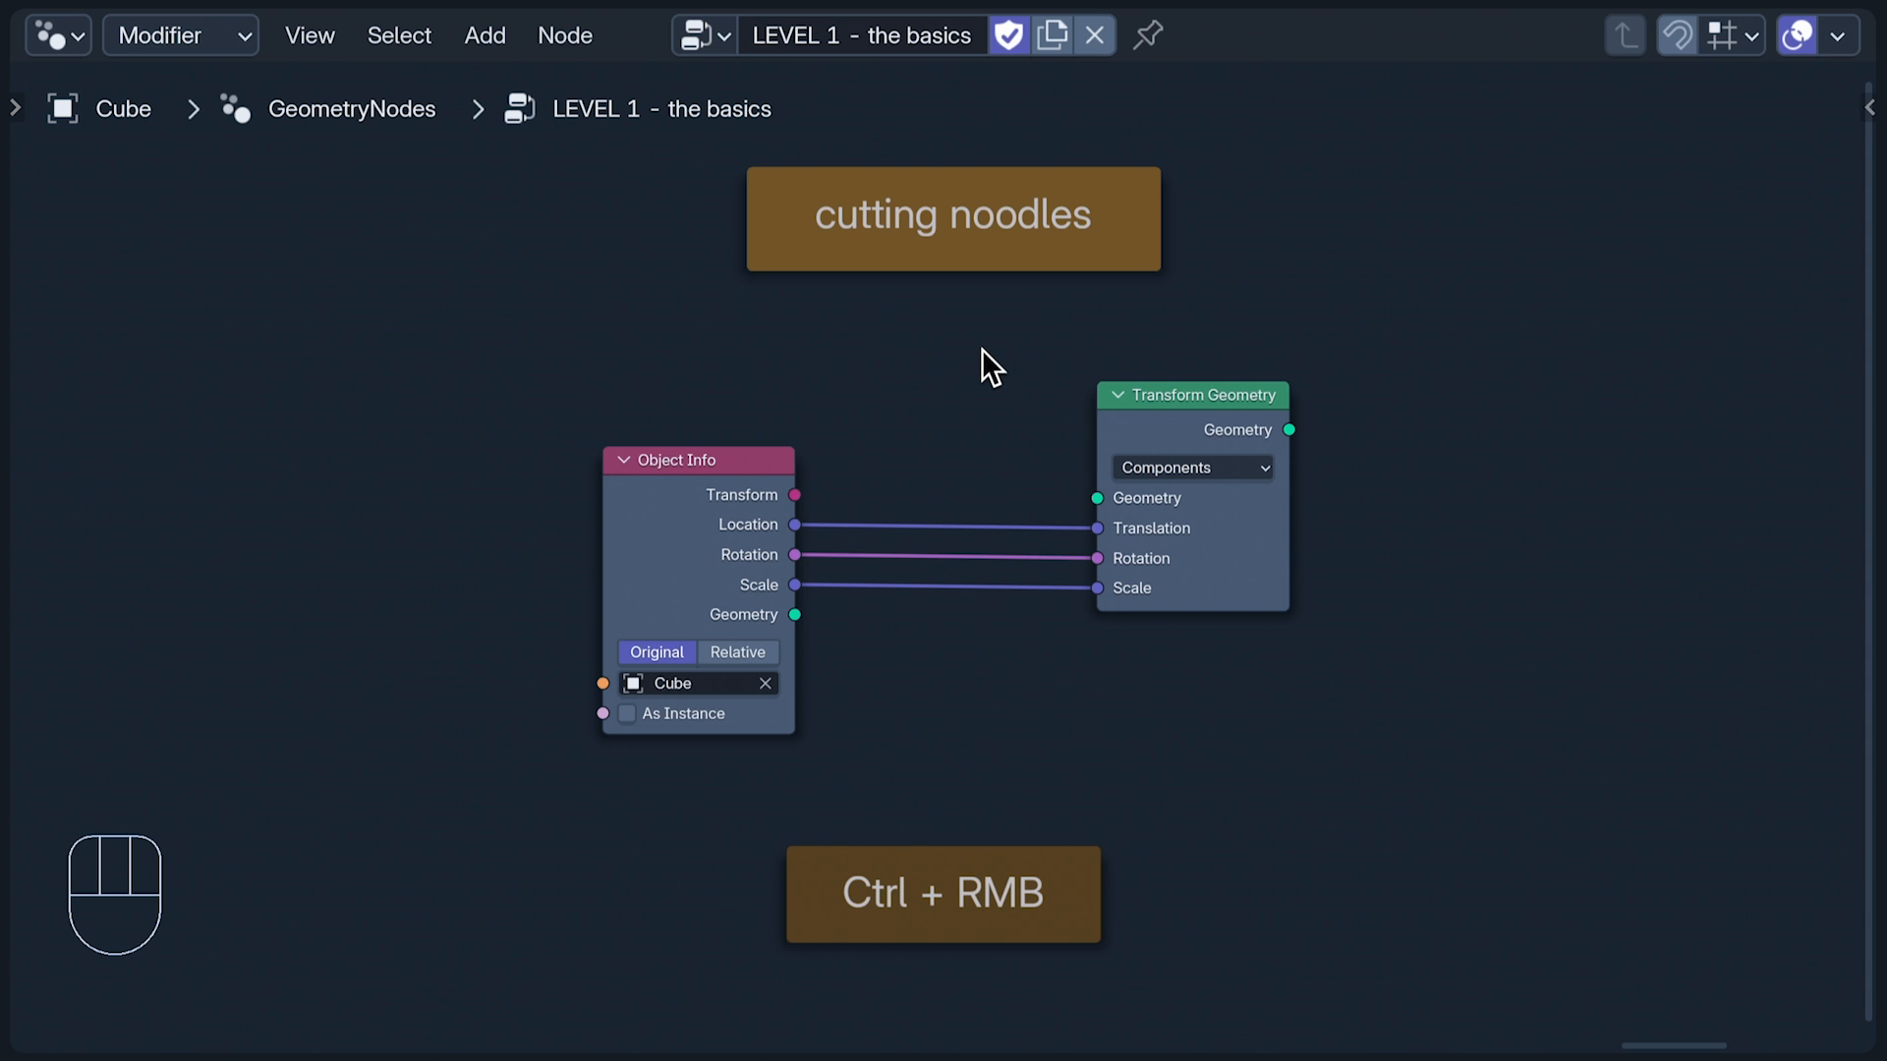
Step: Cut the links between Object Info and Transform Geometry
key(ctrl+z)
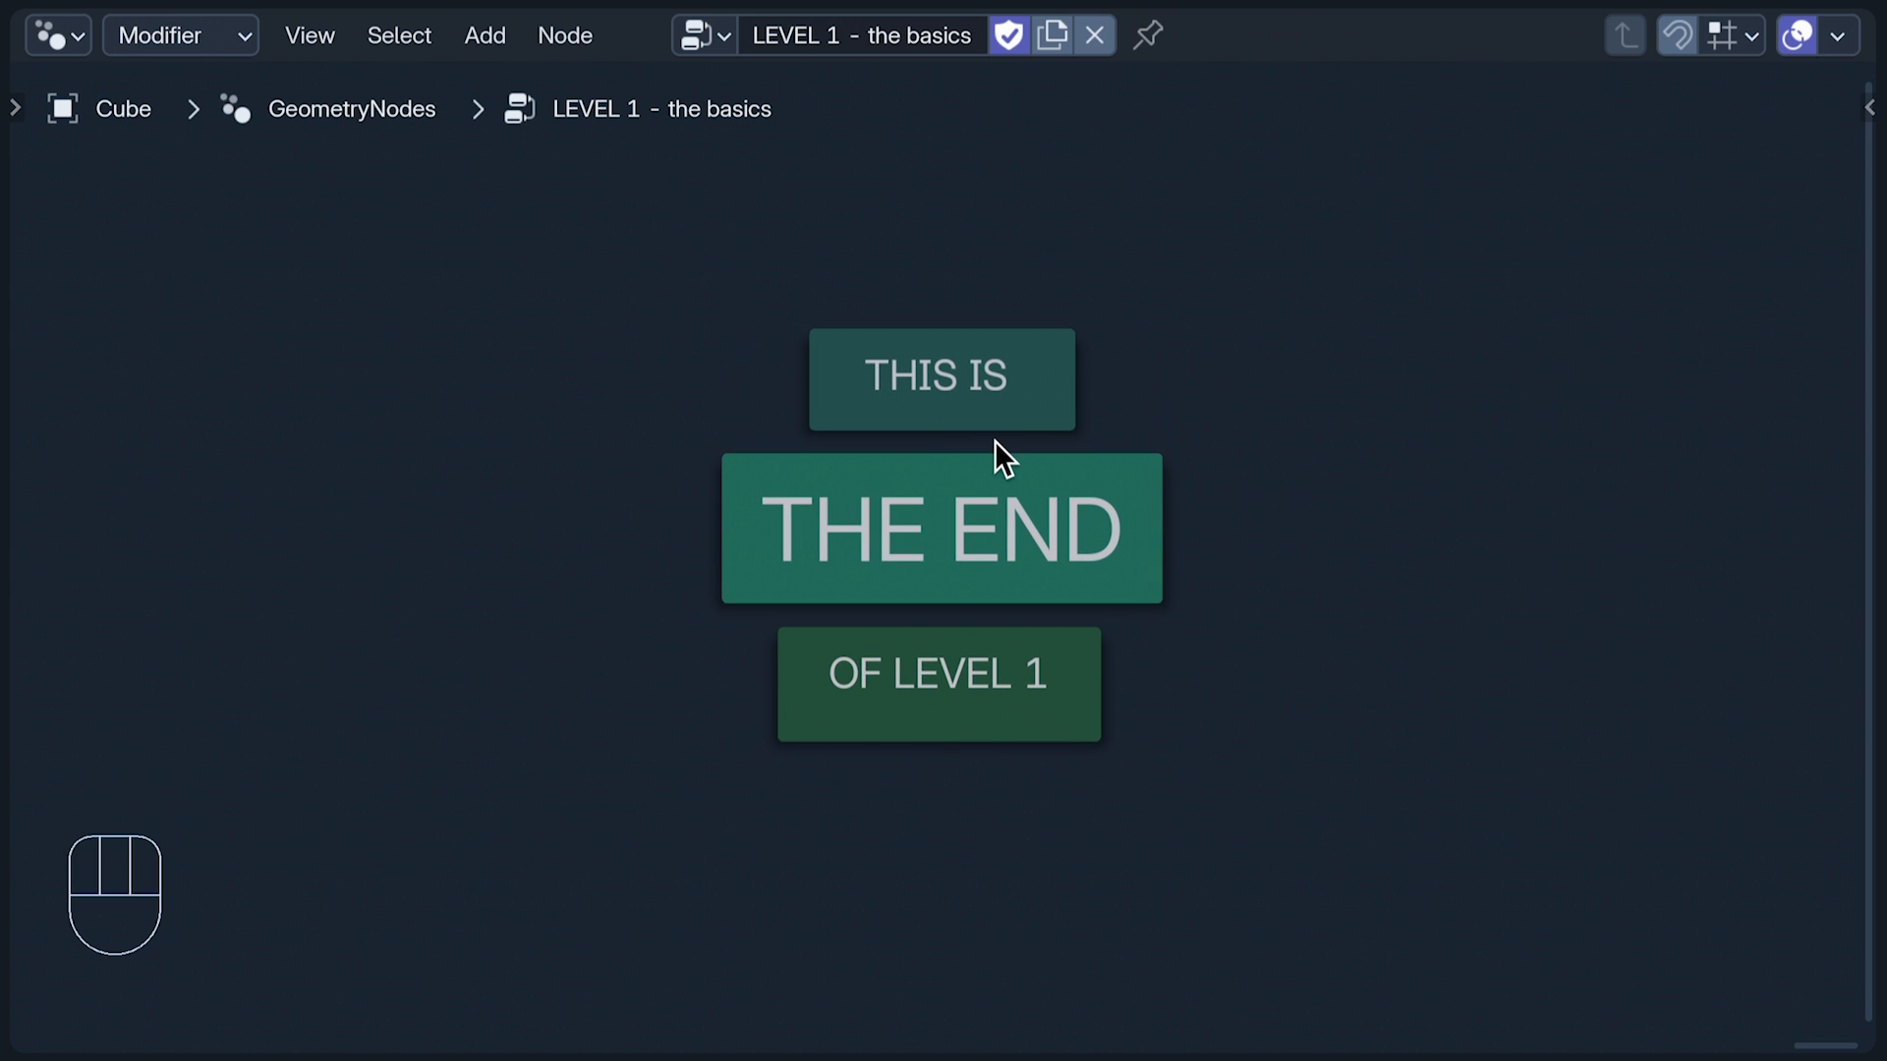
mouse_move(1339, 363)
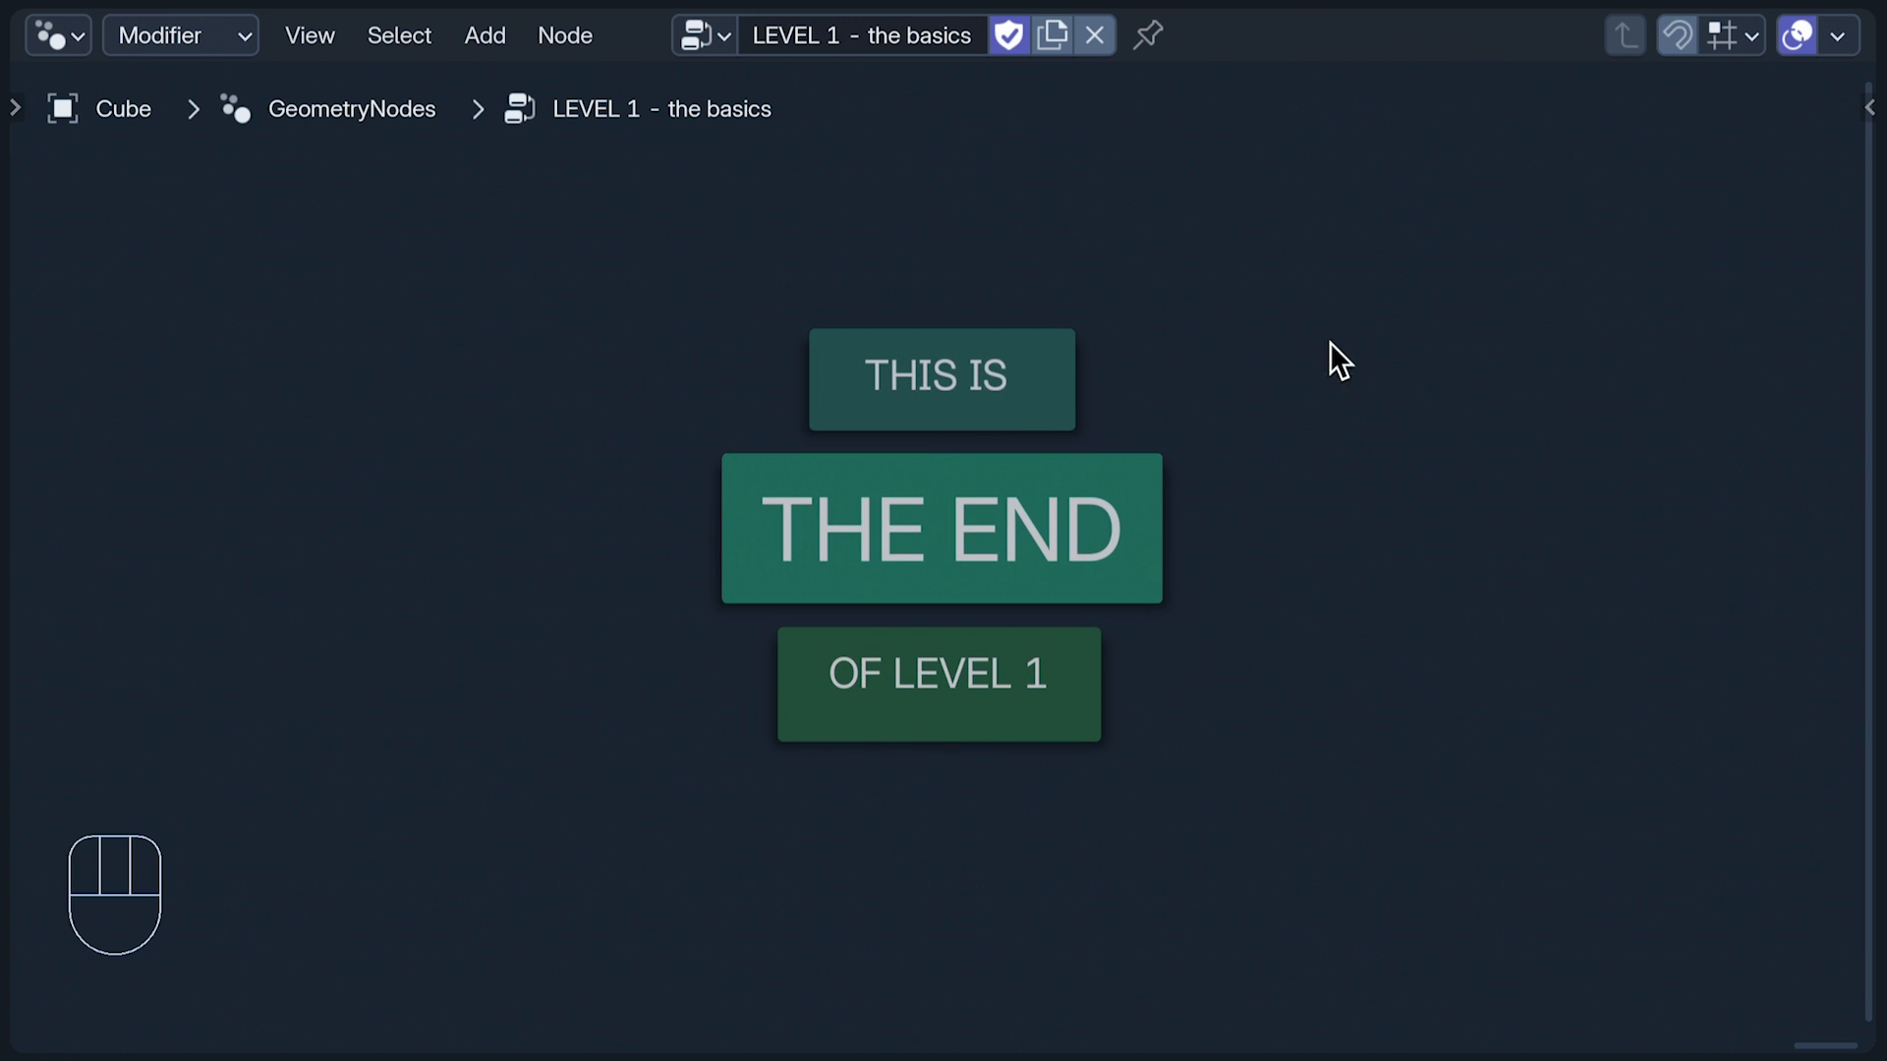
Step: Switch to the LEVEL 2 - the mostly basics tree and copy and paste the Cube node
click(702, 34)
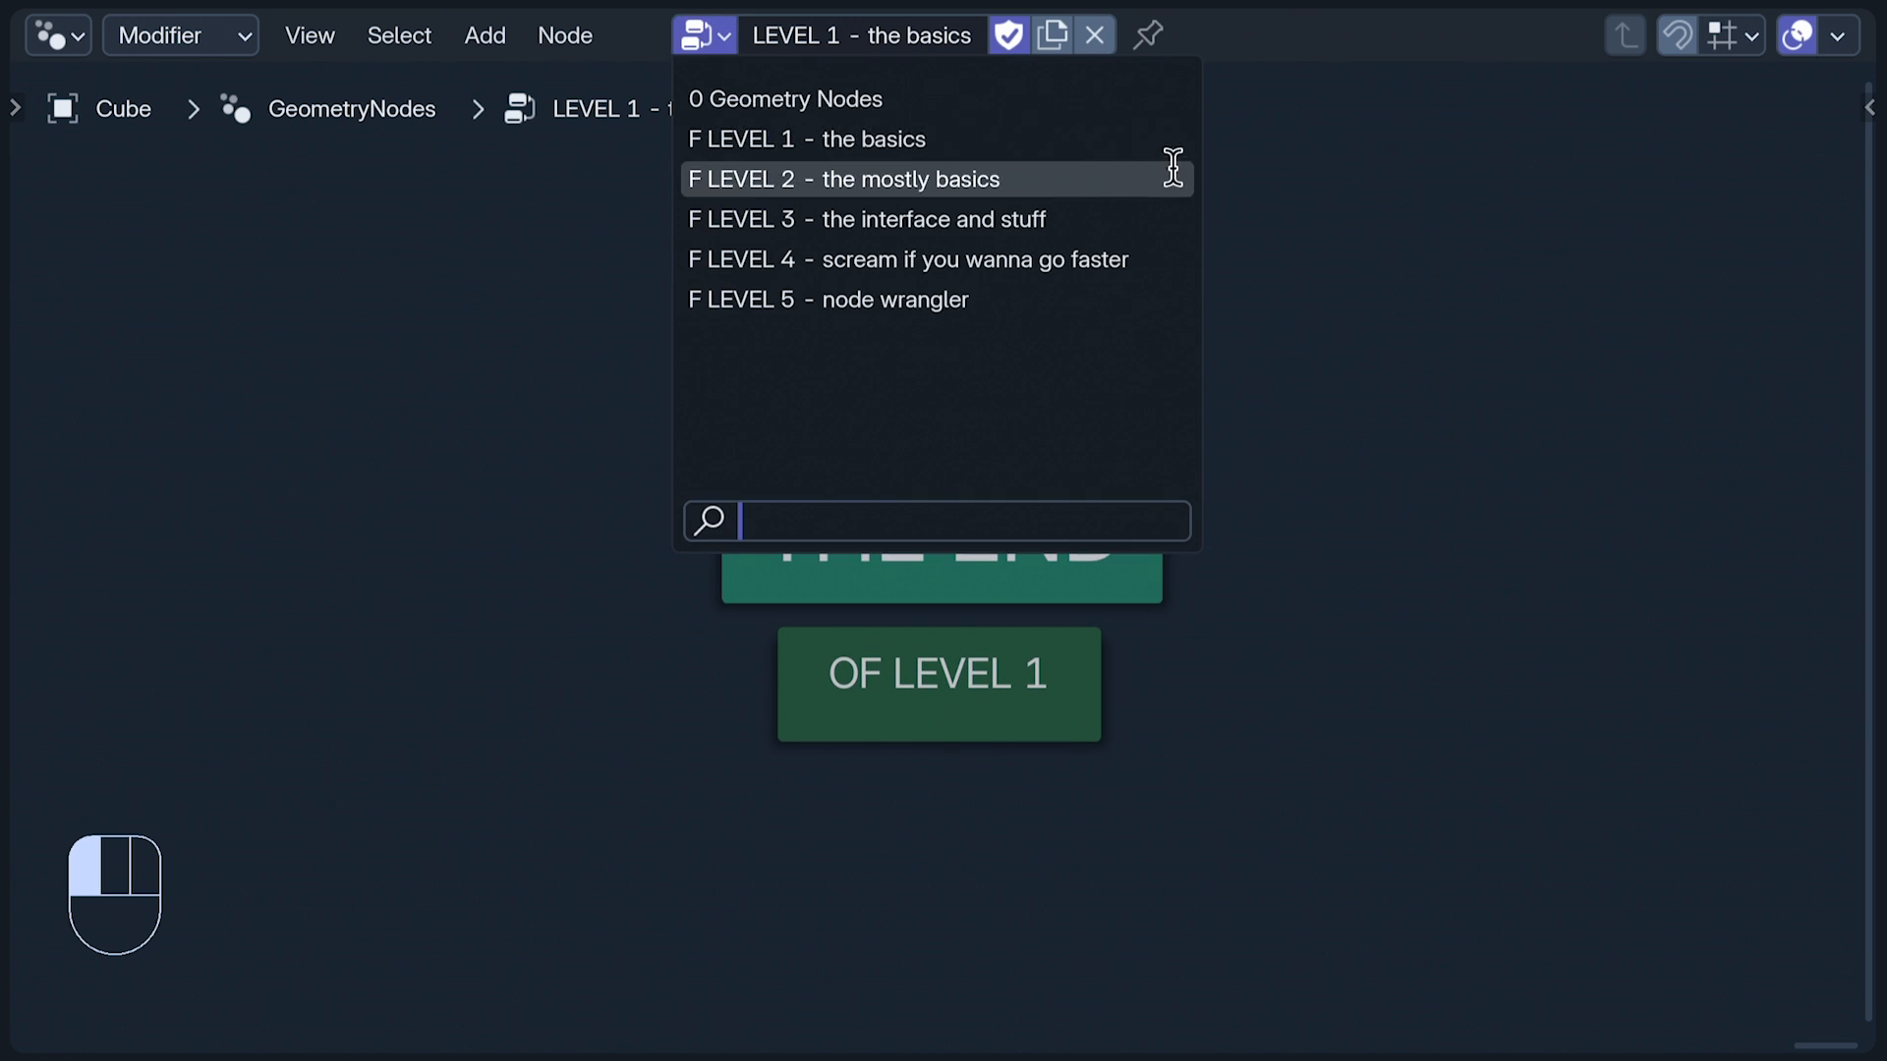
click(857, 178)
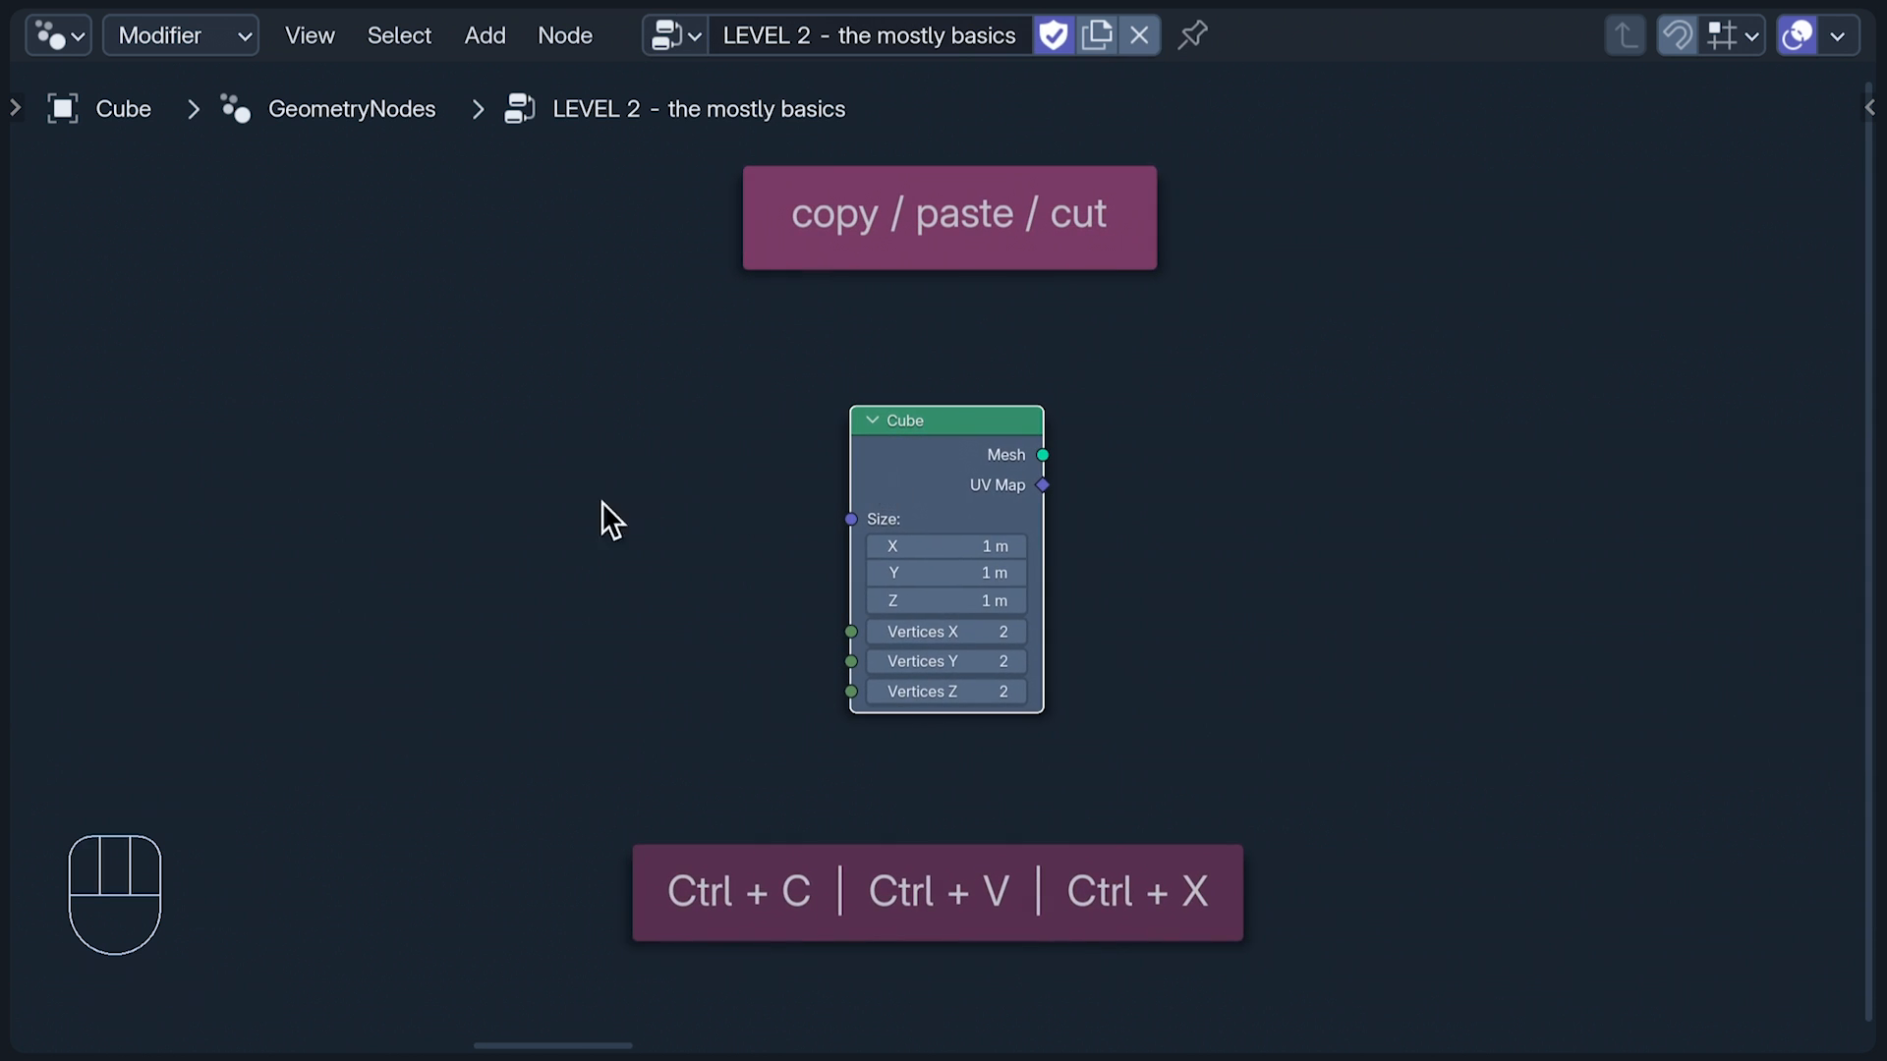
key(ctrl+v)
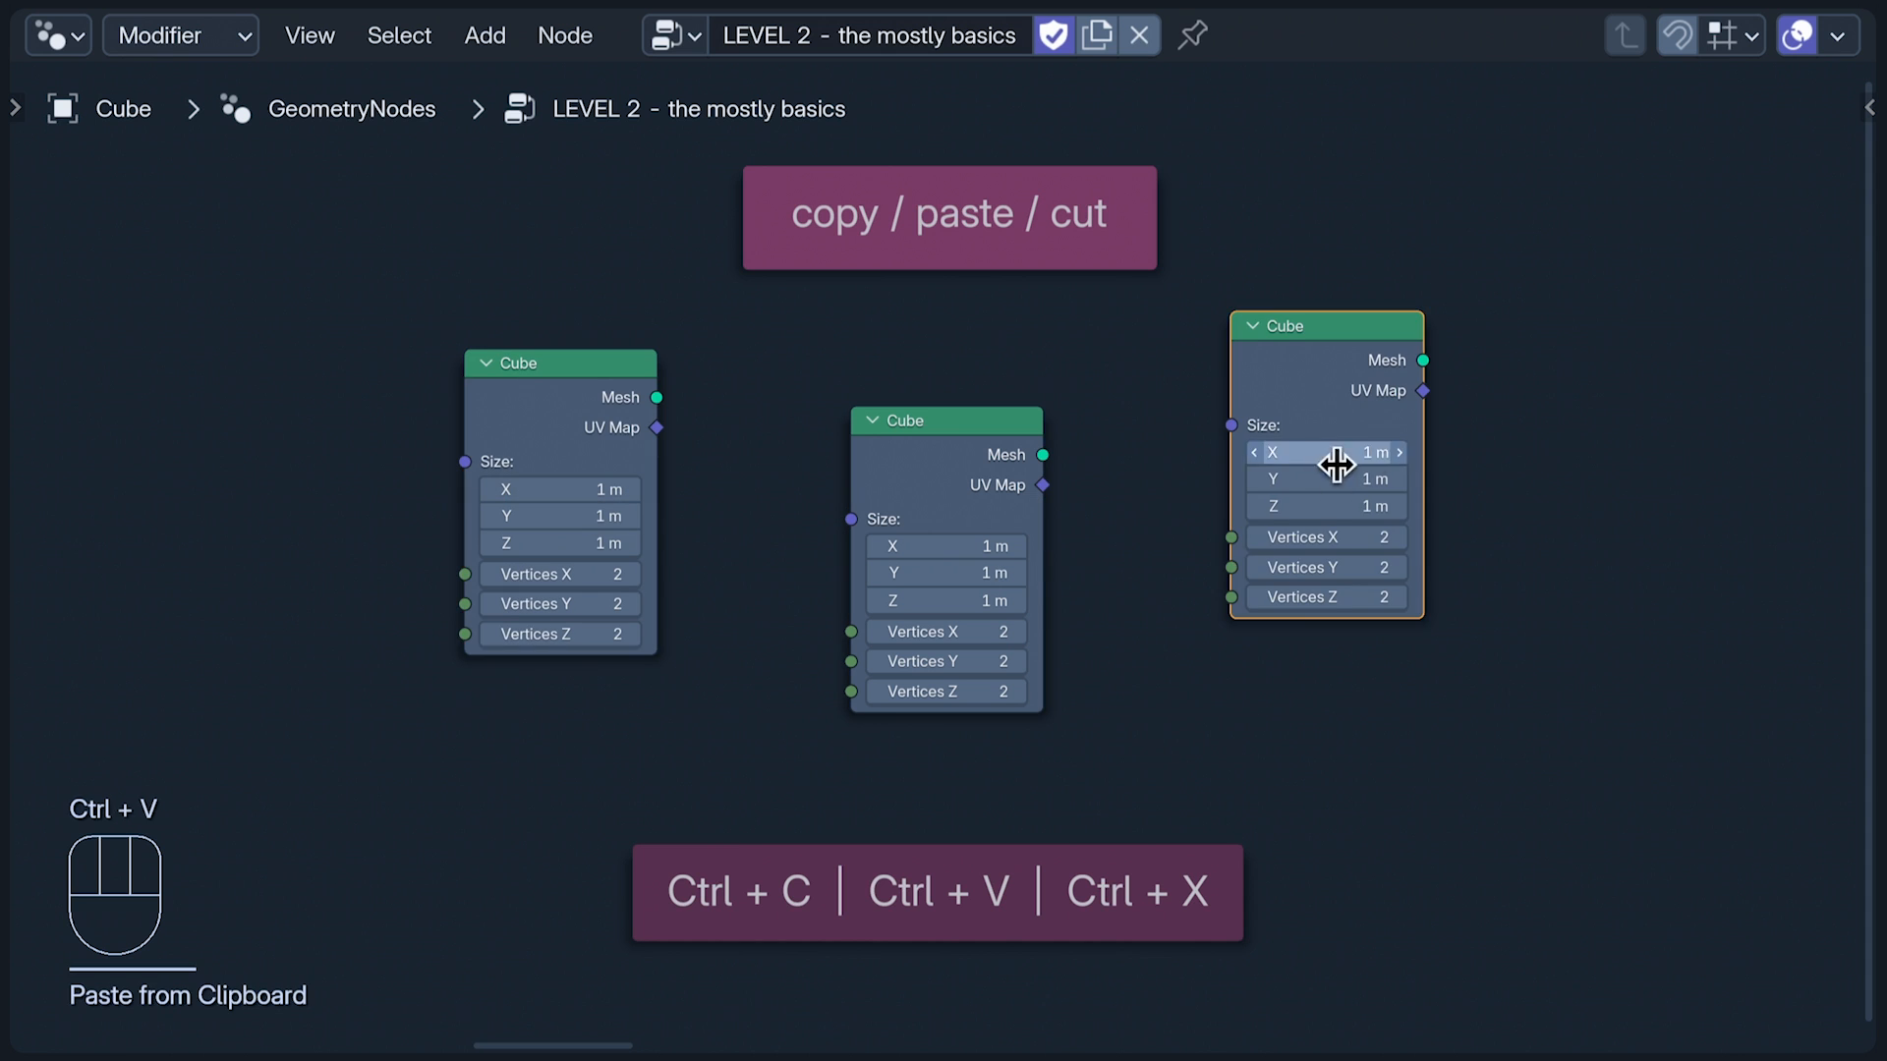
key(ctrl+x)
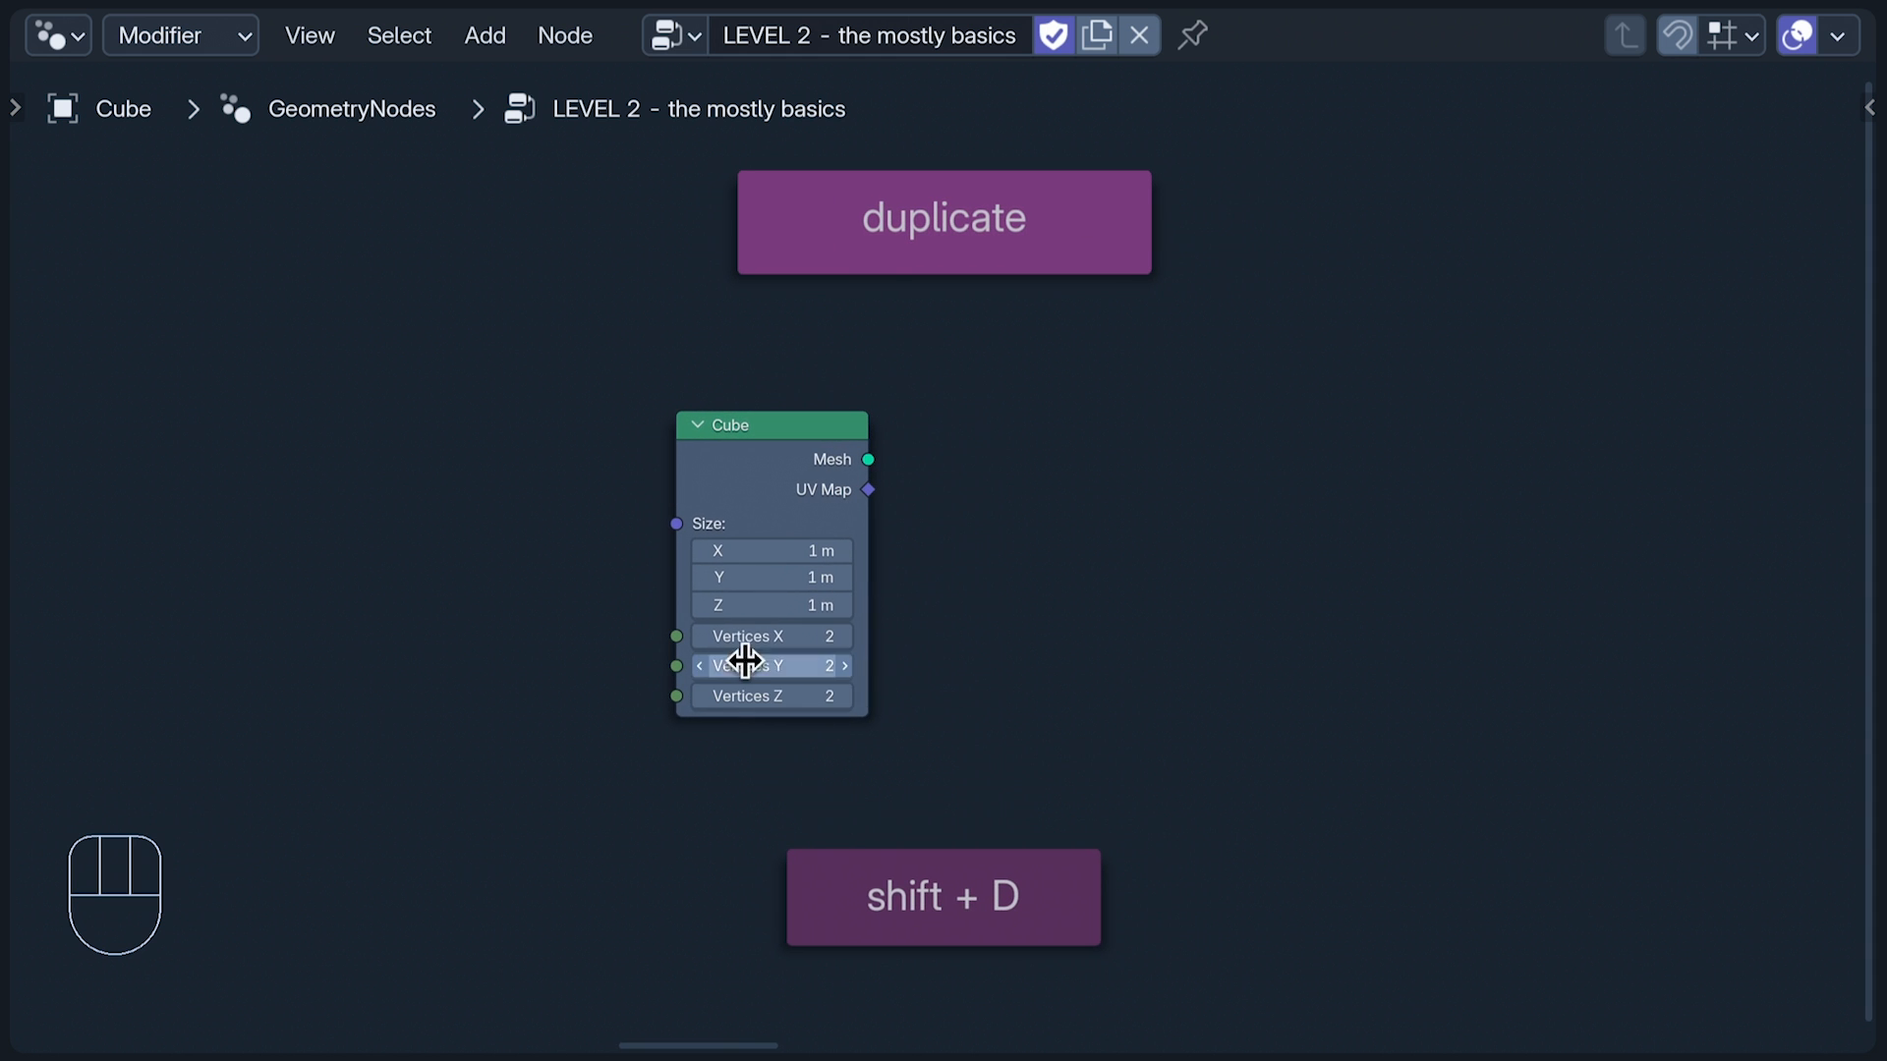
Step: Duplicate the Cube node with Shift+D and place the copy to the right
key(shift+d)
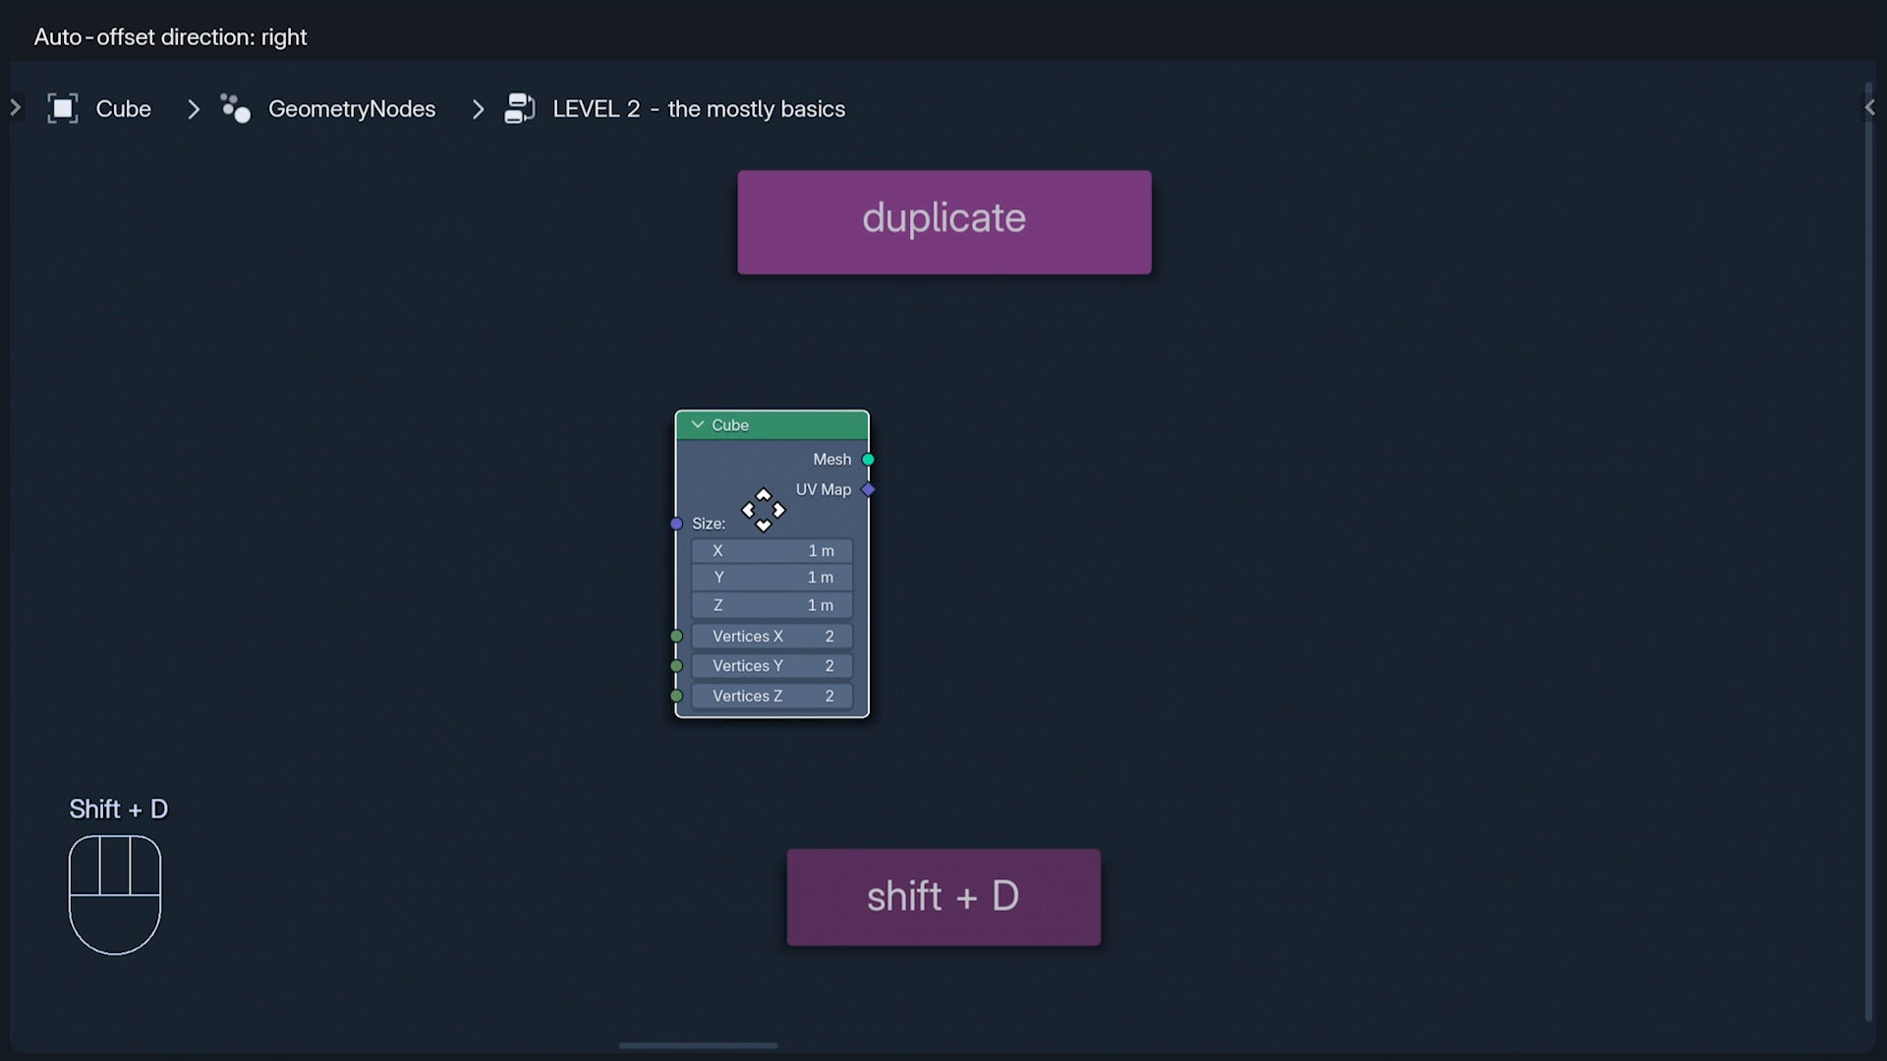
key(shift+d)
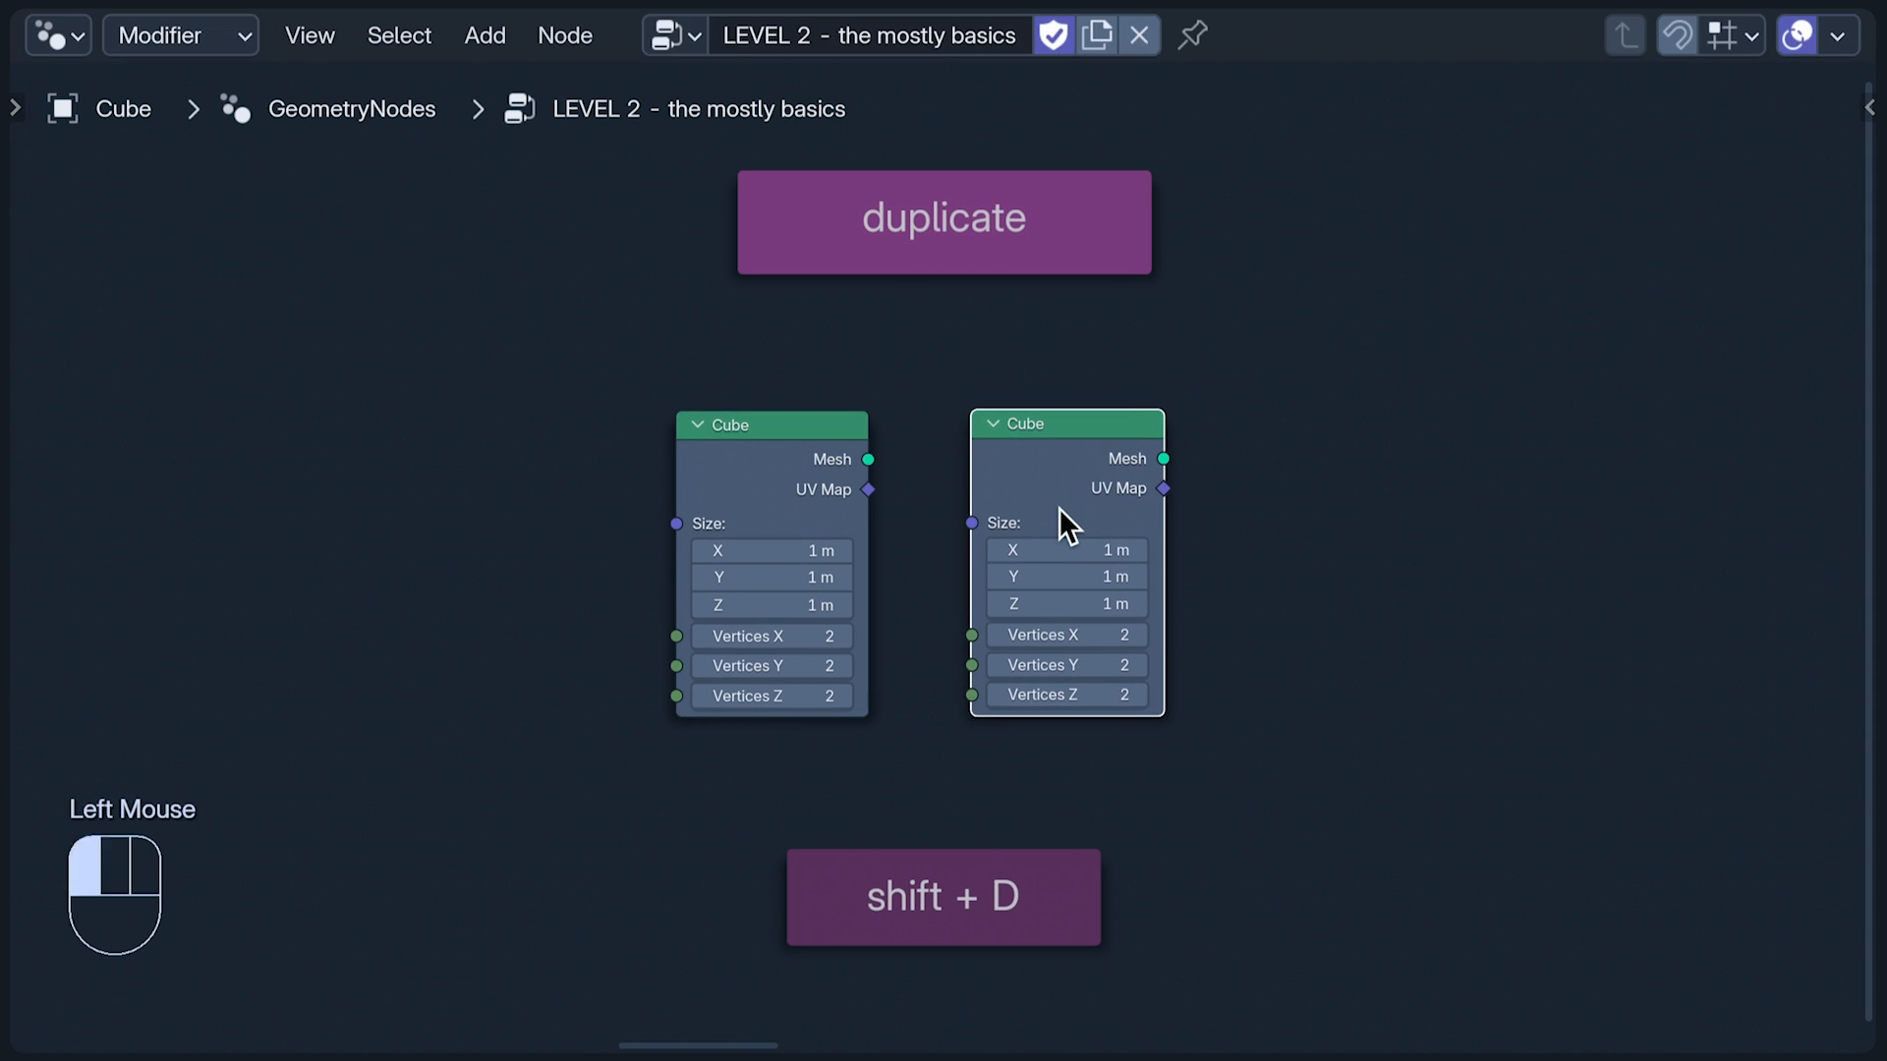
key(shift+d)
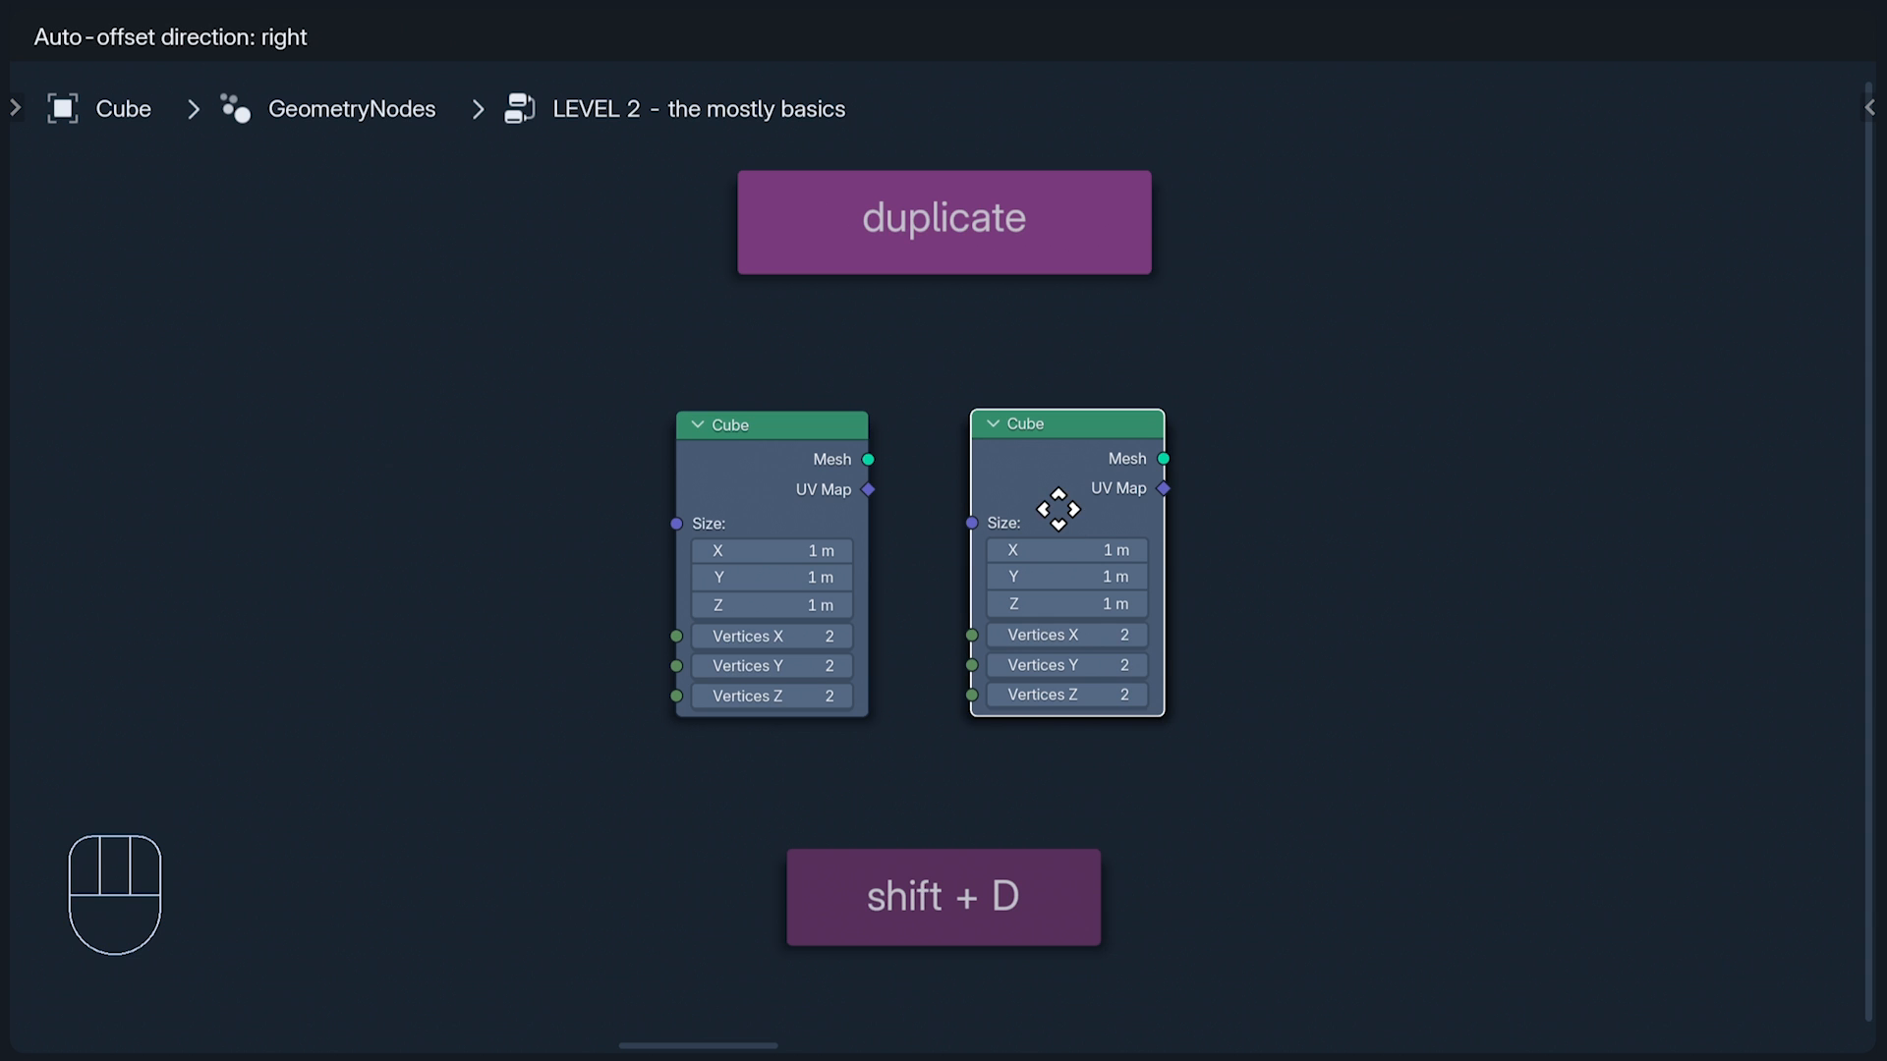
drag(1060, 507, 1103, 507)
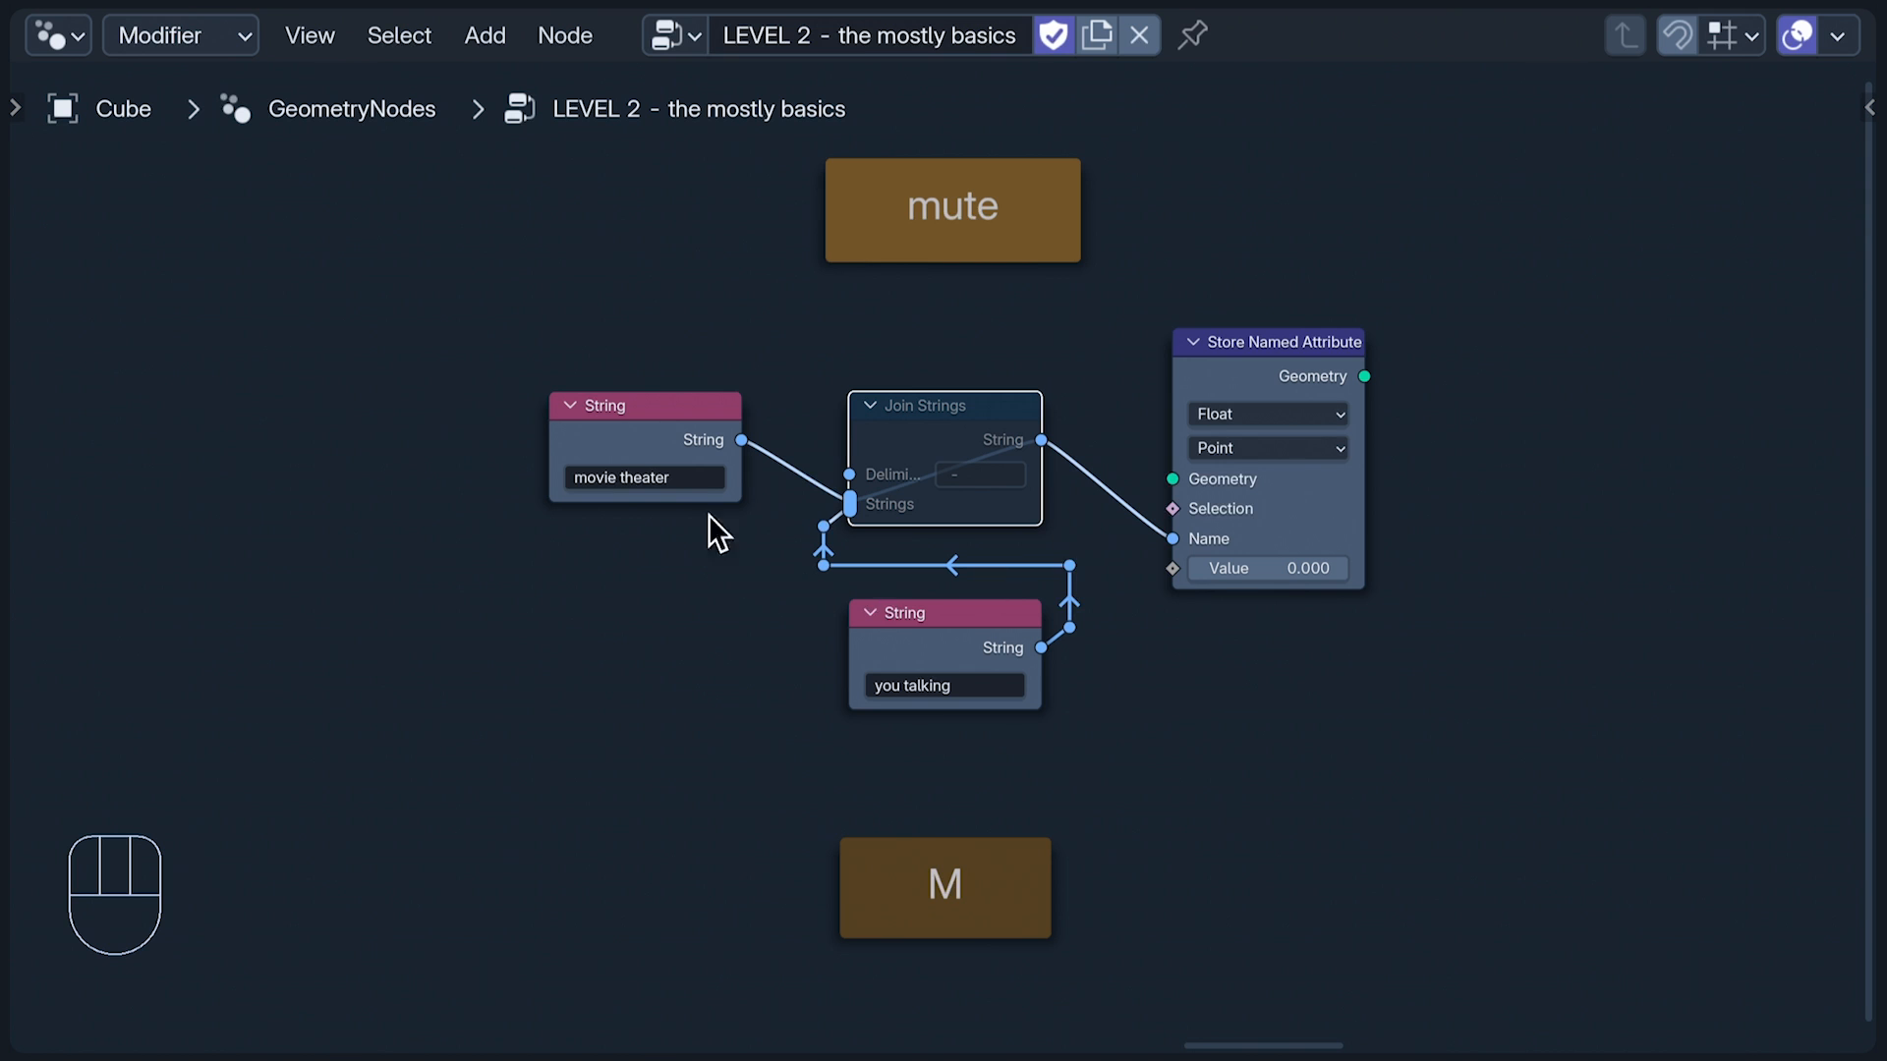
mouse_move(987, 473)
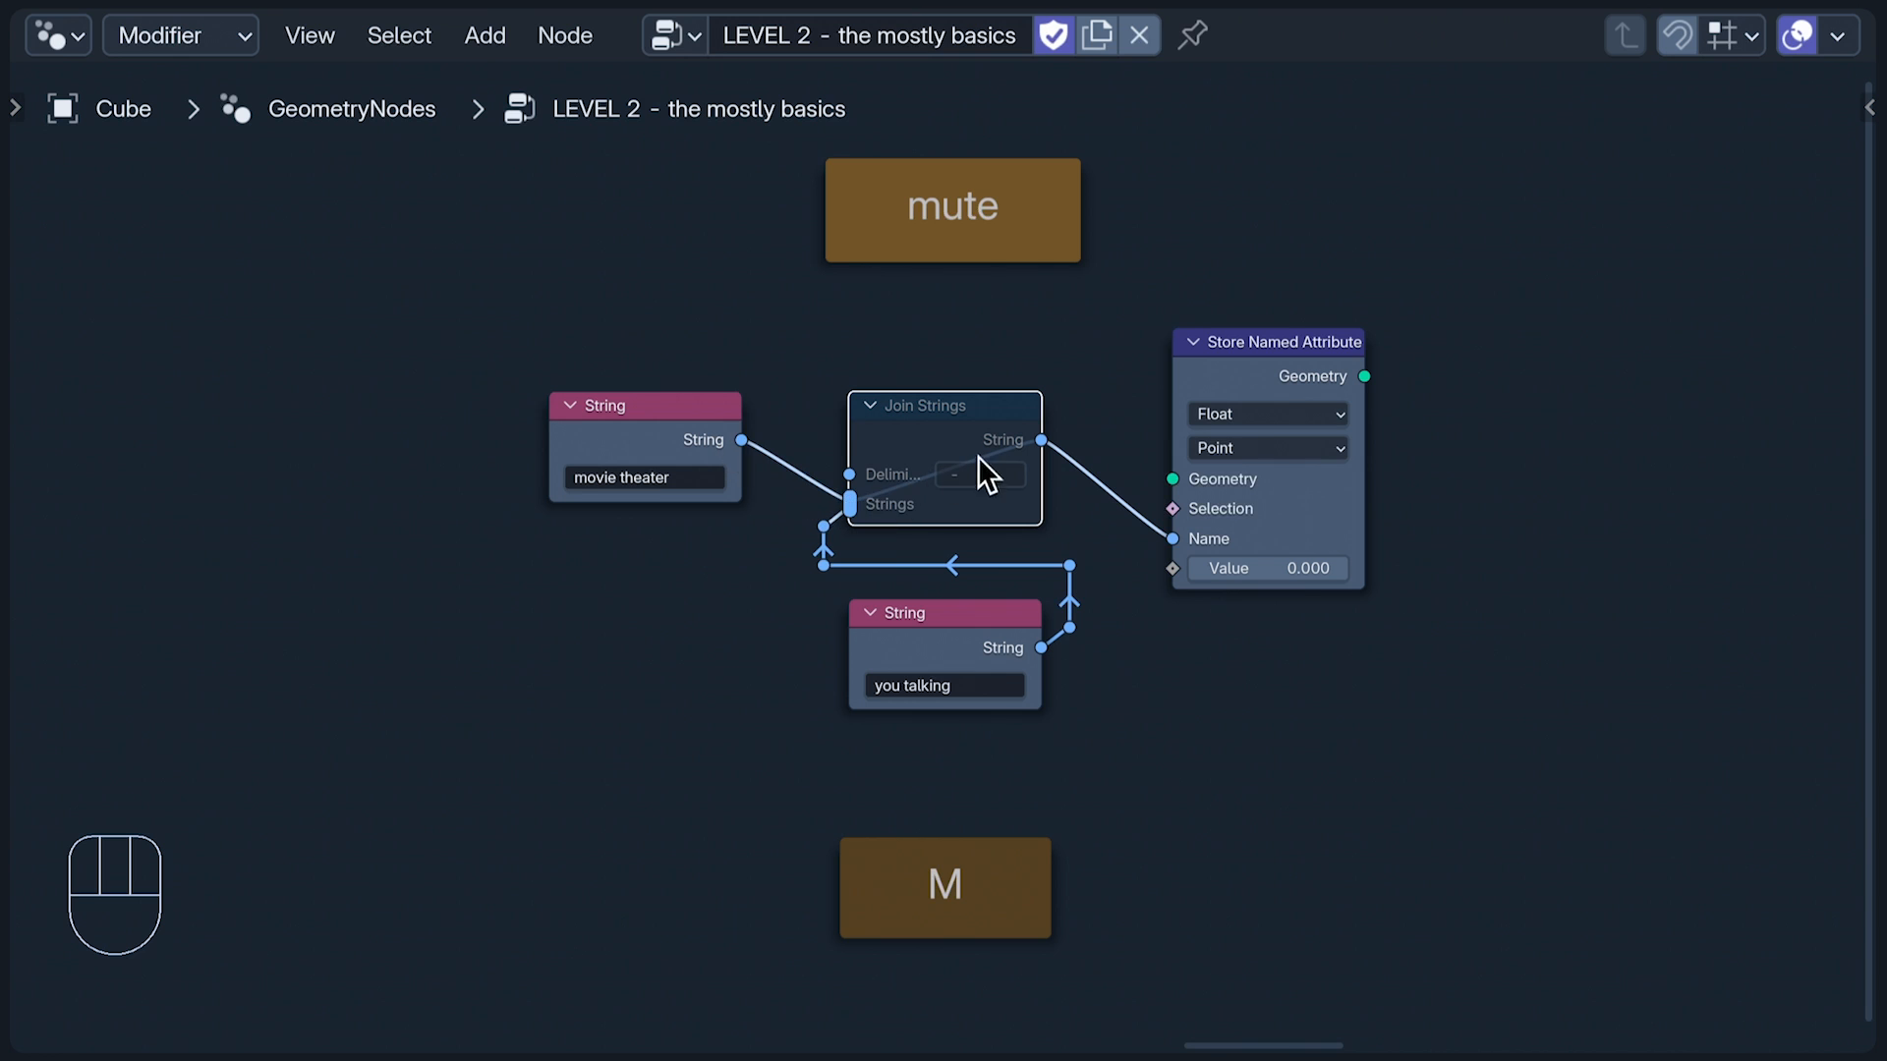
mouse_move(1255, 552)
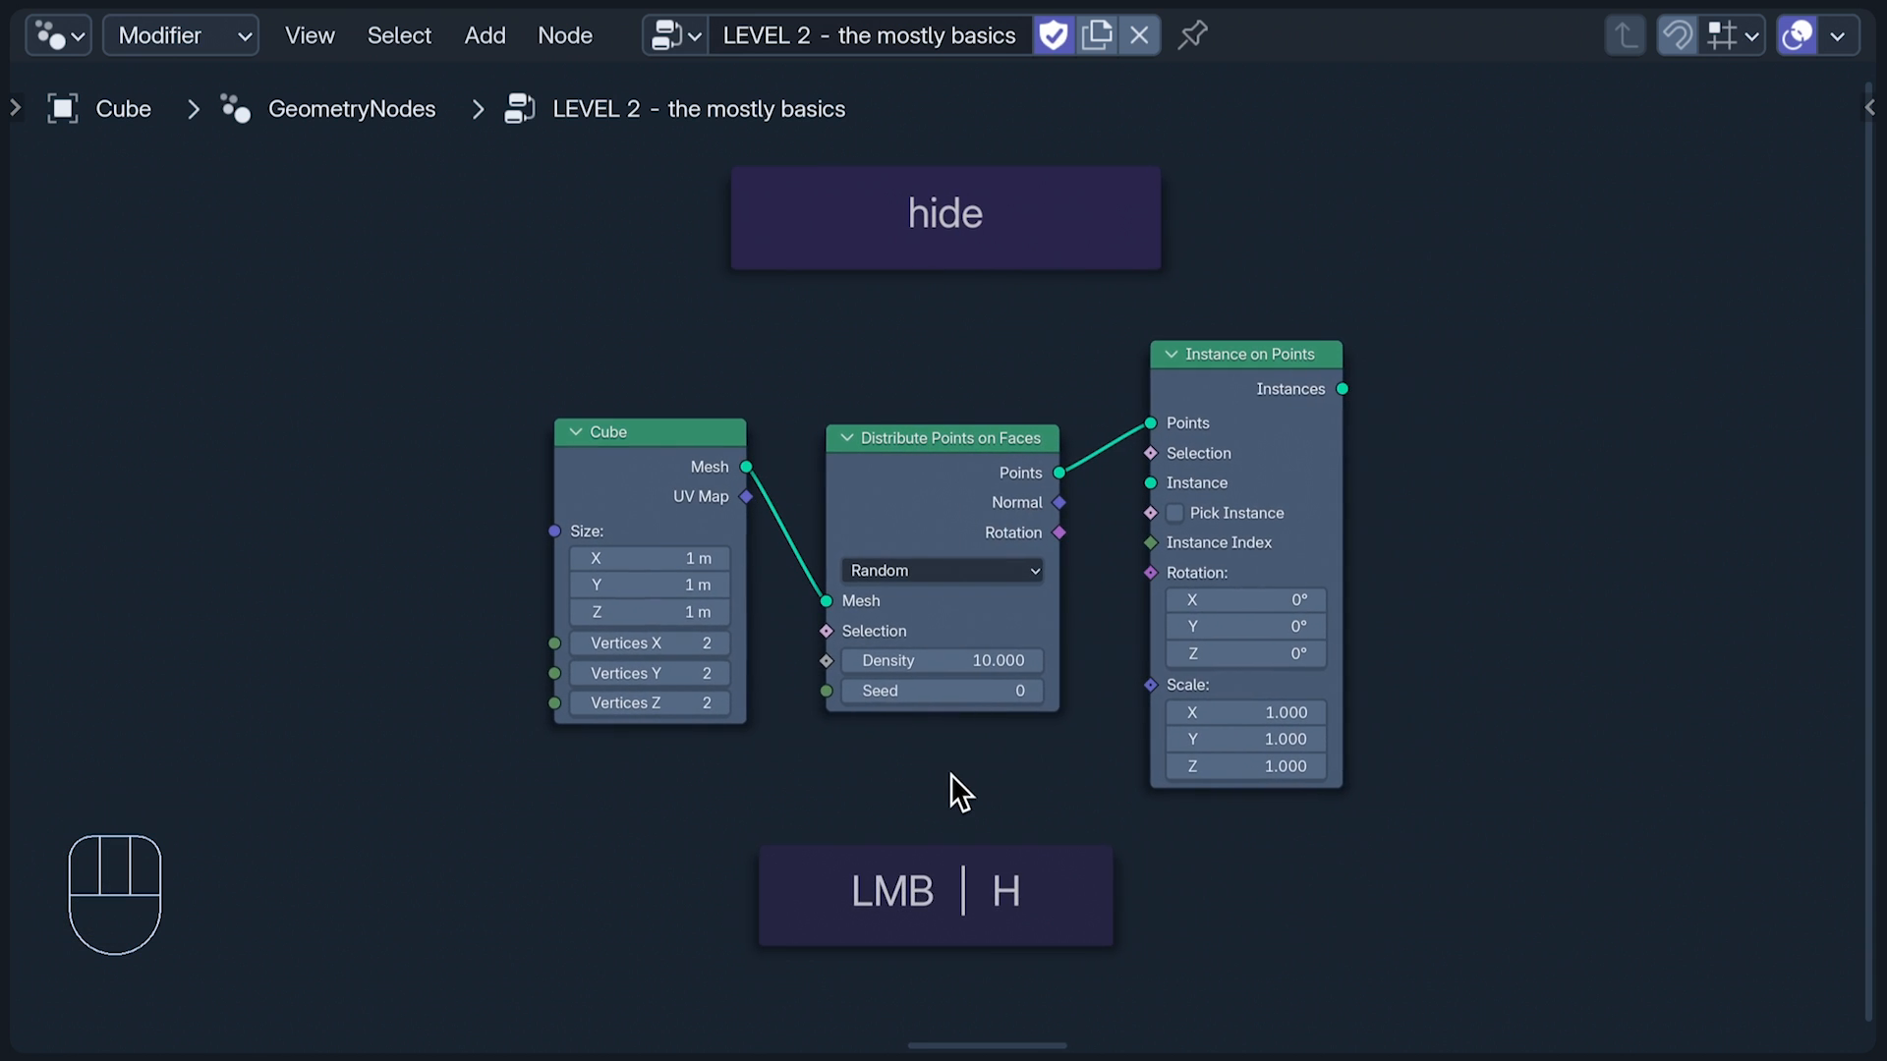
mouse_move(489, 455)
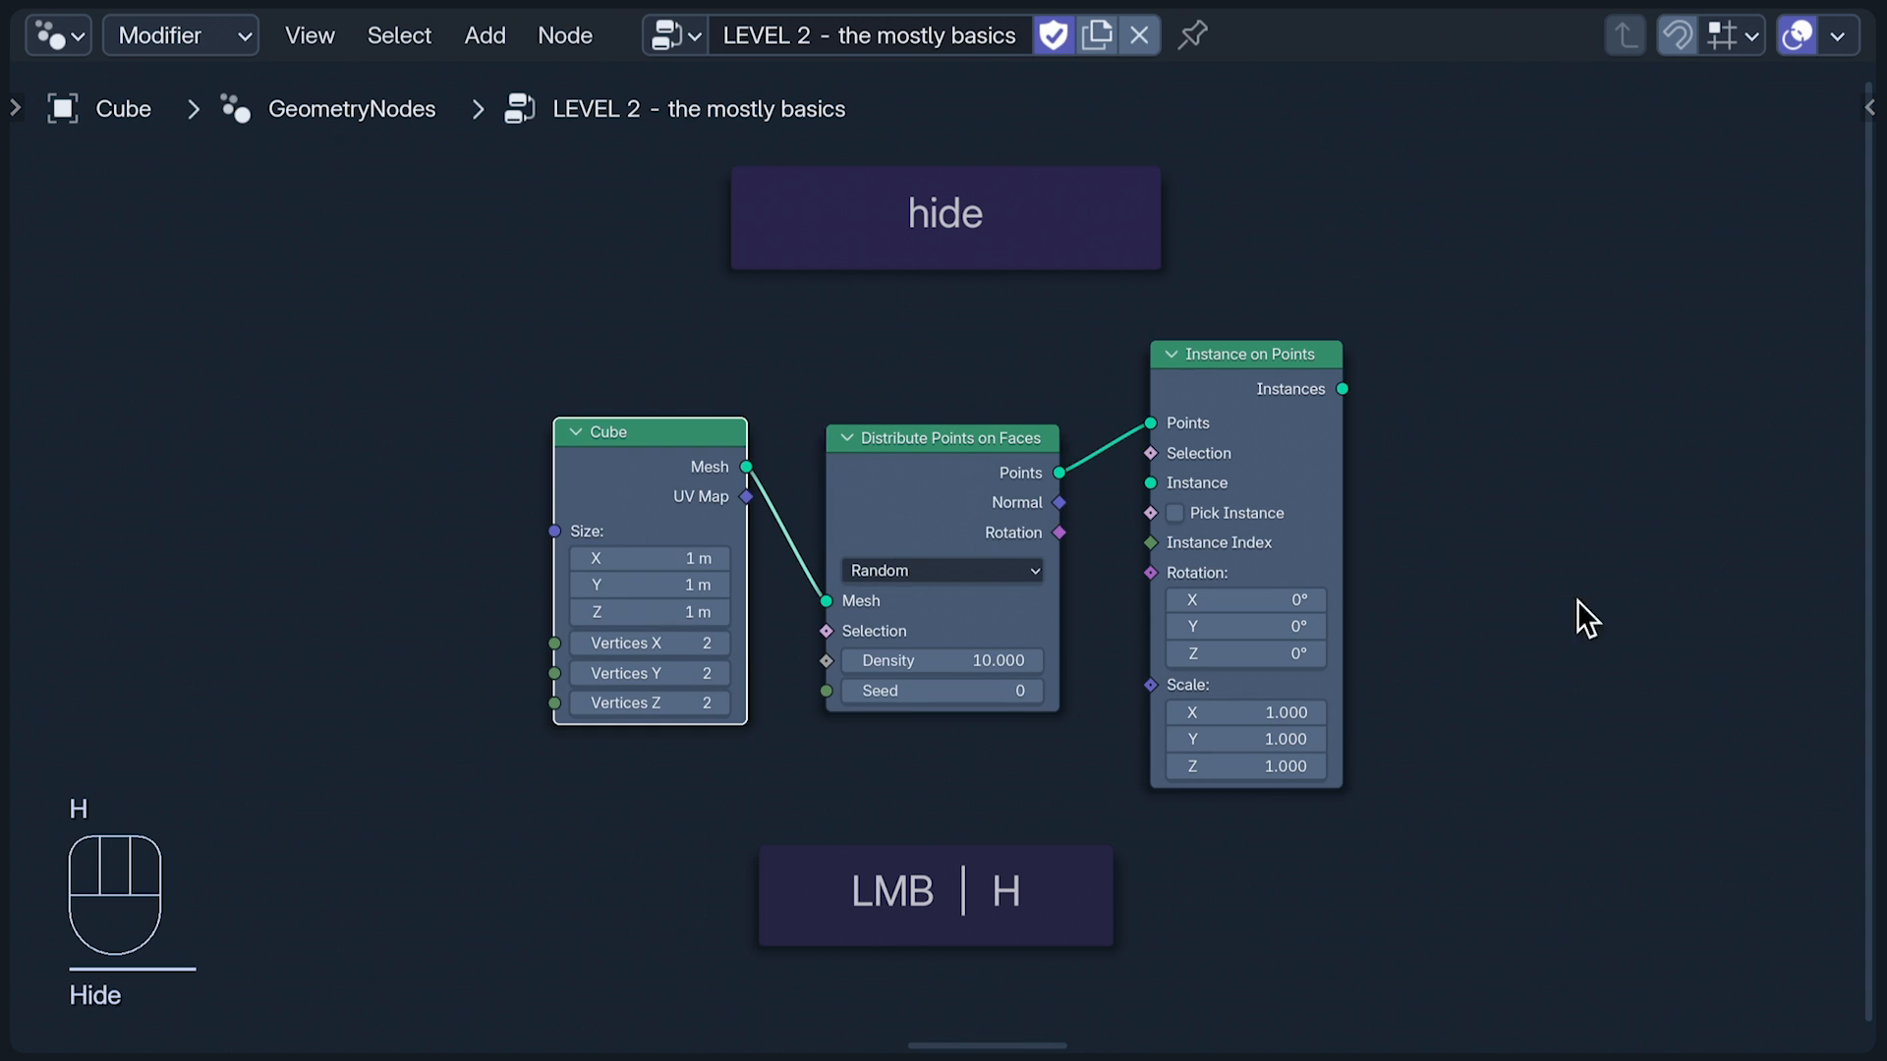
Step: Hide unused sockets on Cube, Distribute Points on Faces and Instance on Points with Ctrl+H
key(ctrl+h)
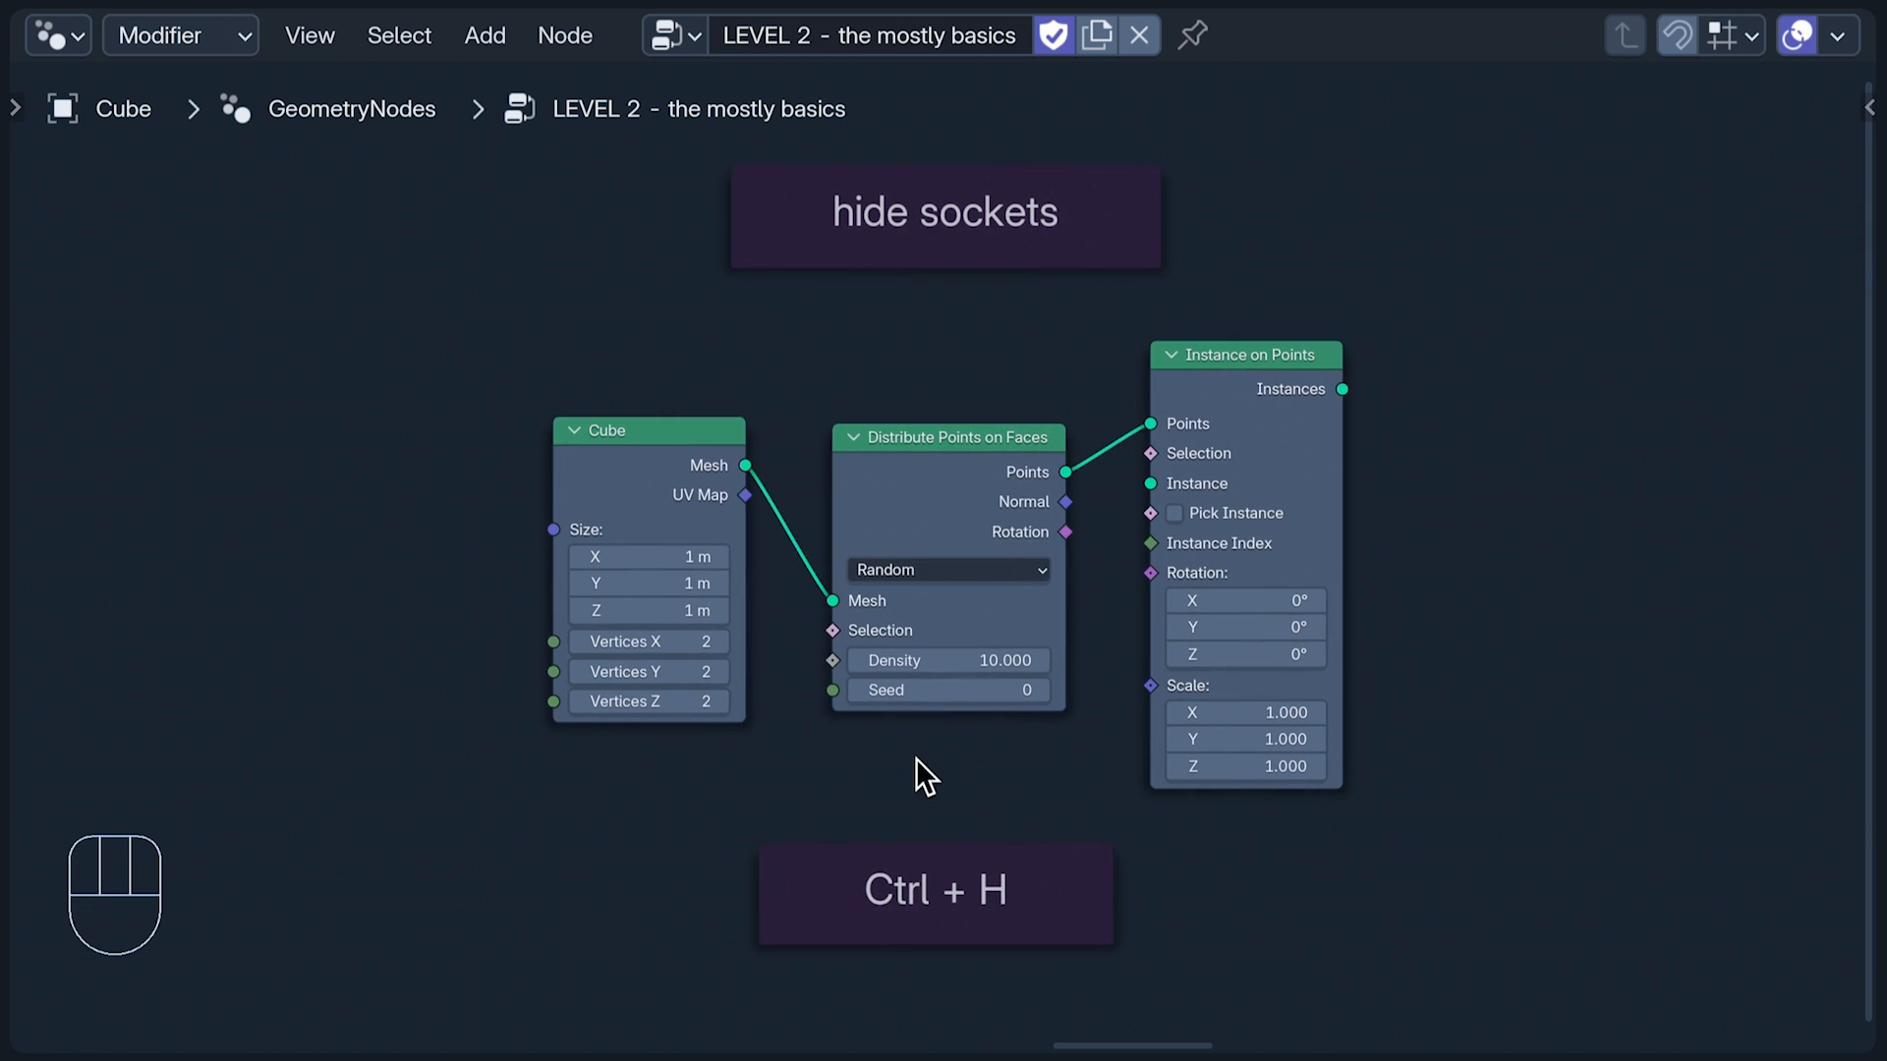
mouse_move(626, 499)
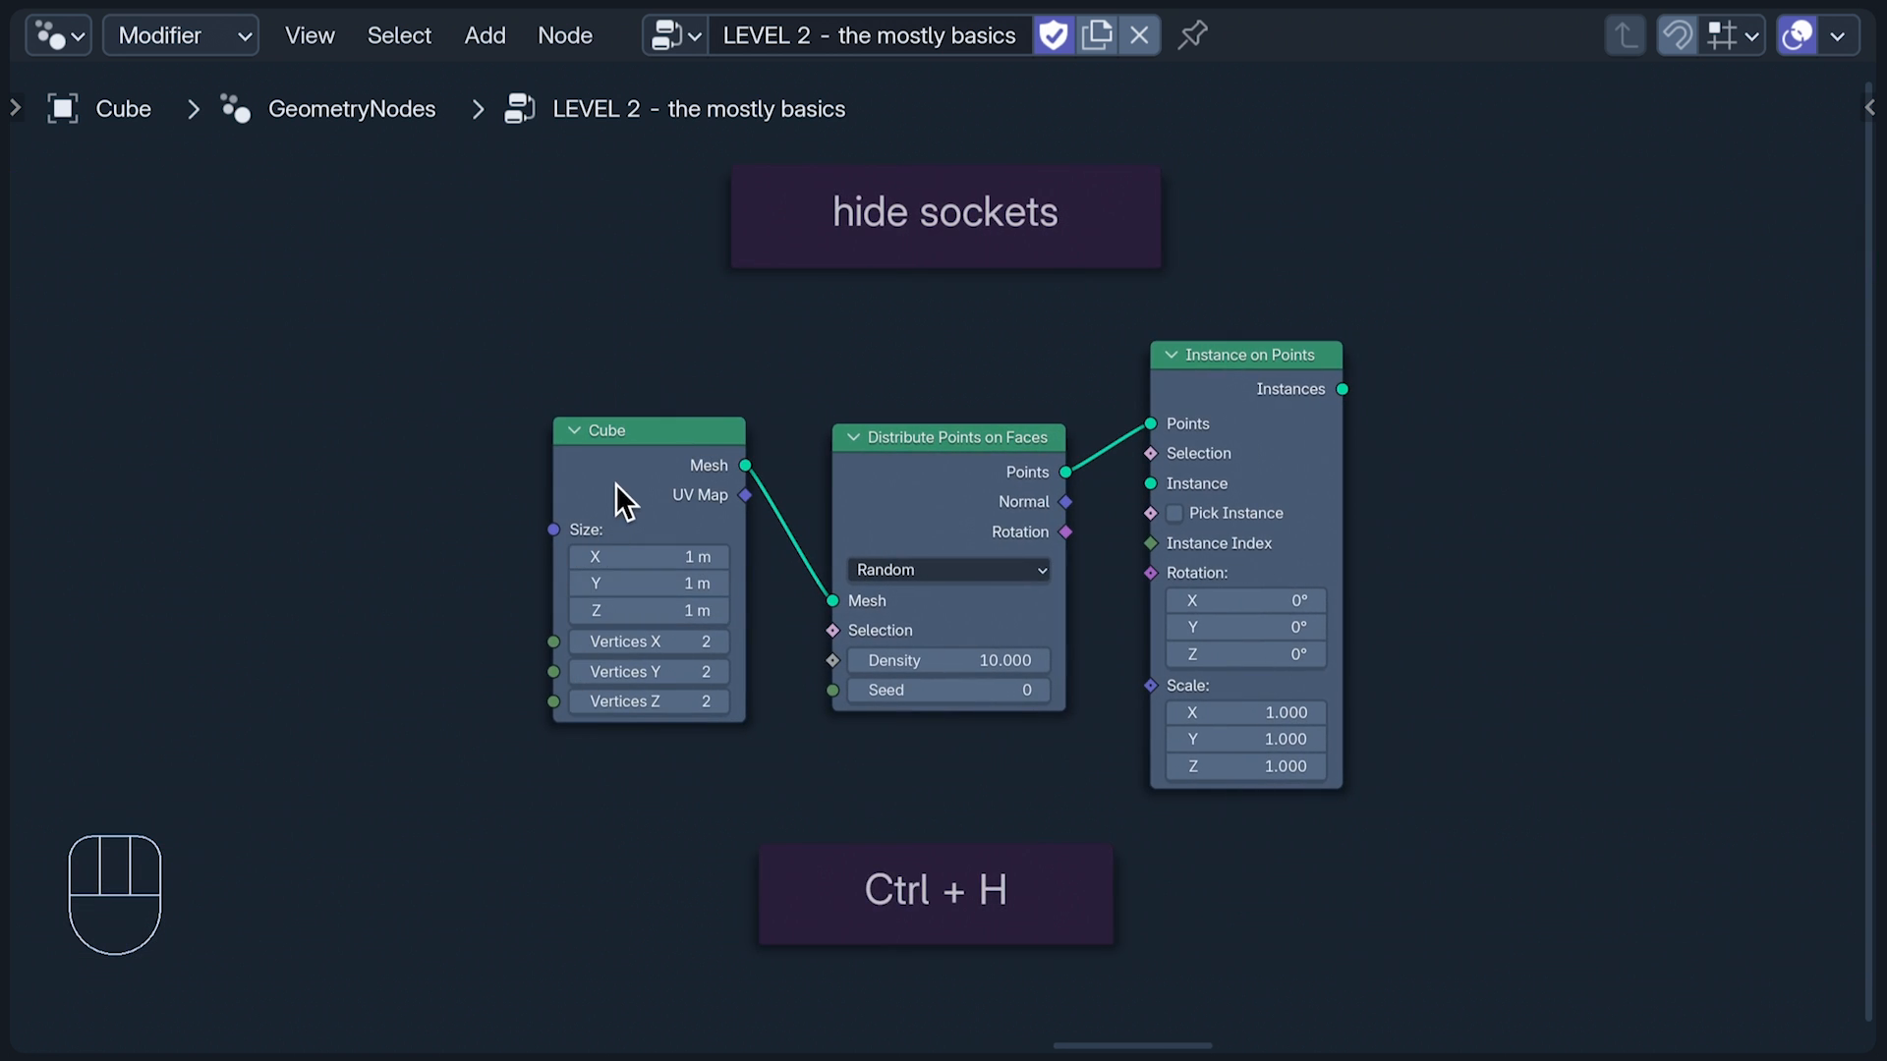
key(Ctrl+H)
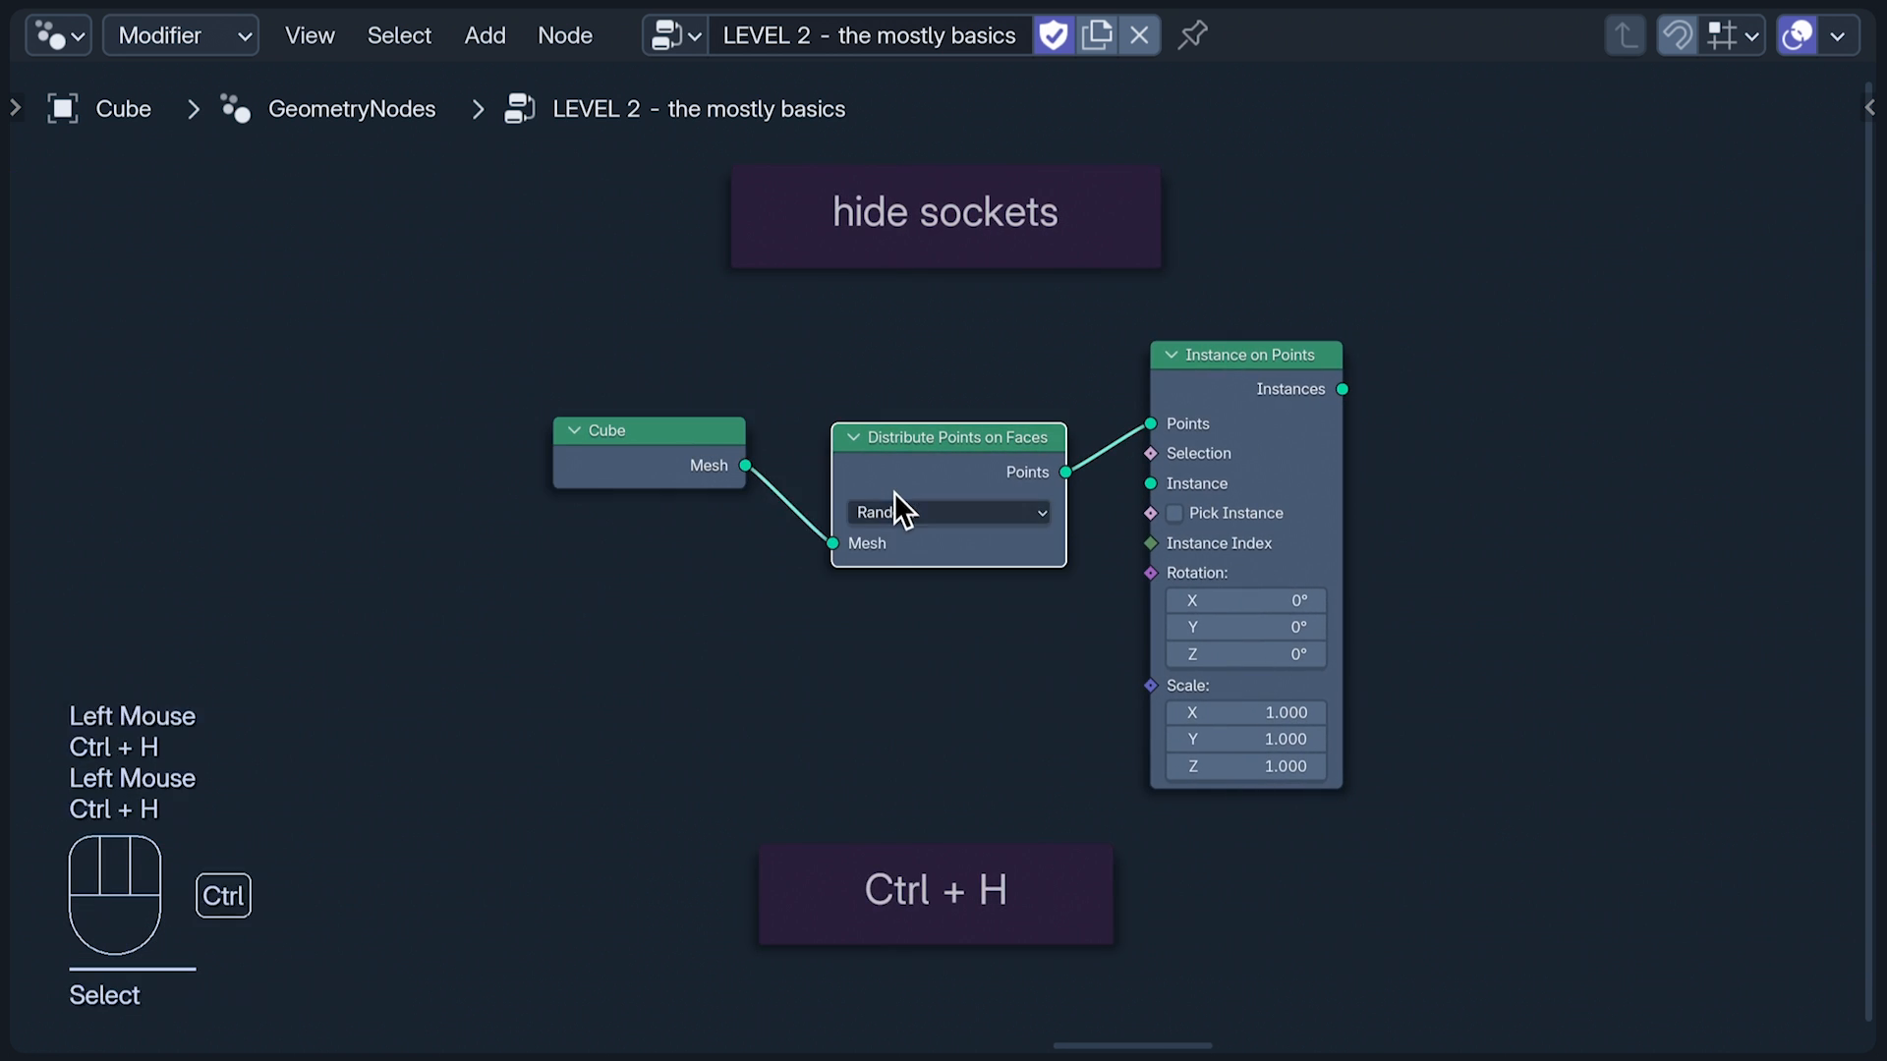
key(ctrl+h)
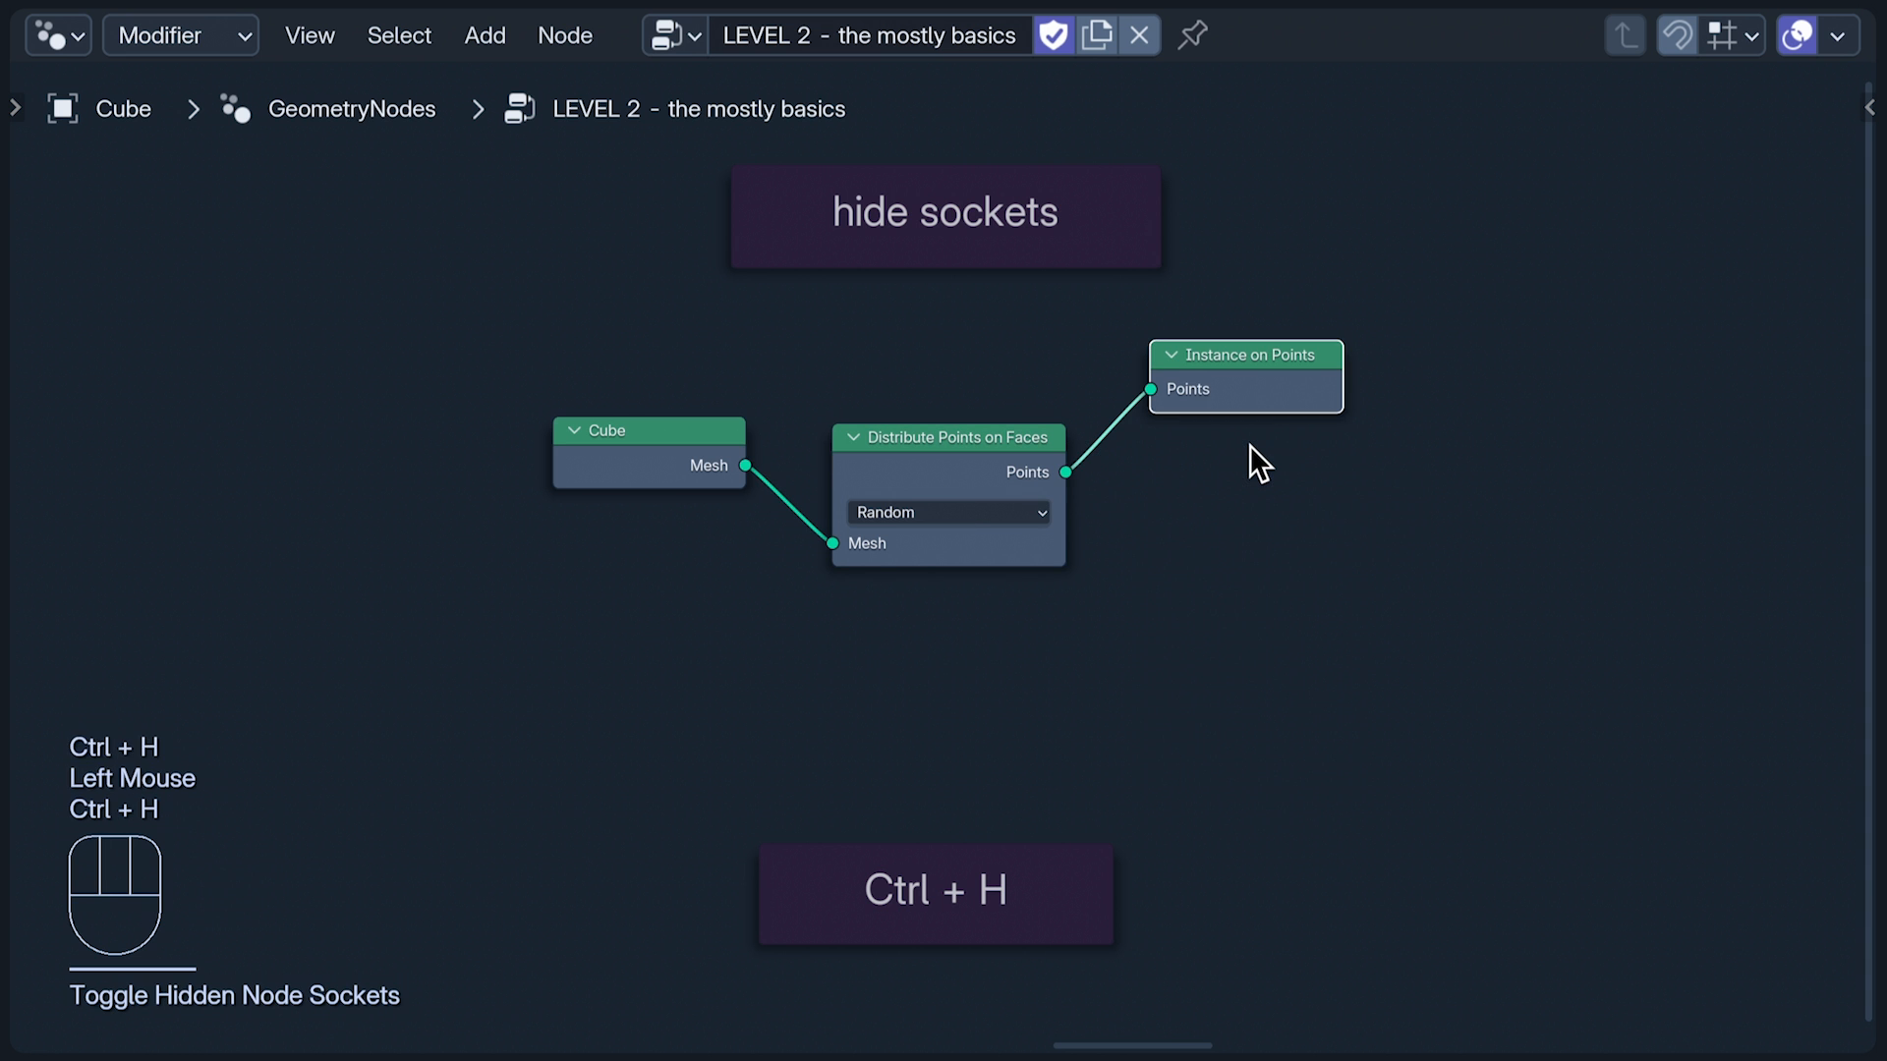
mouse_move(1743, 640)
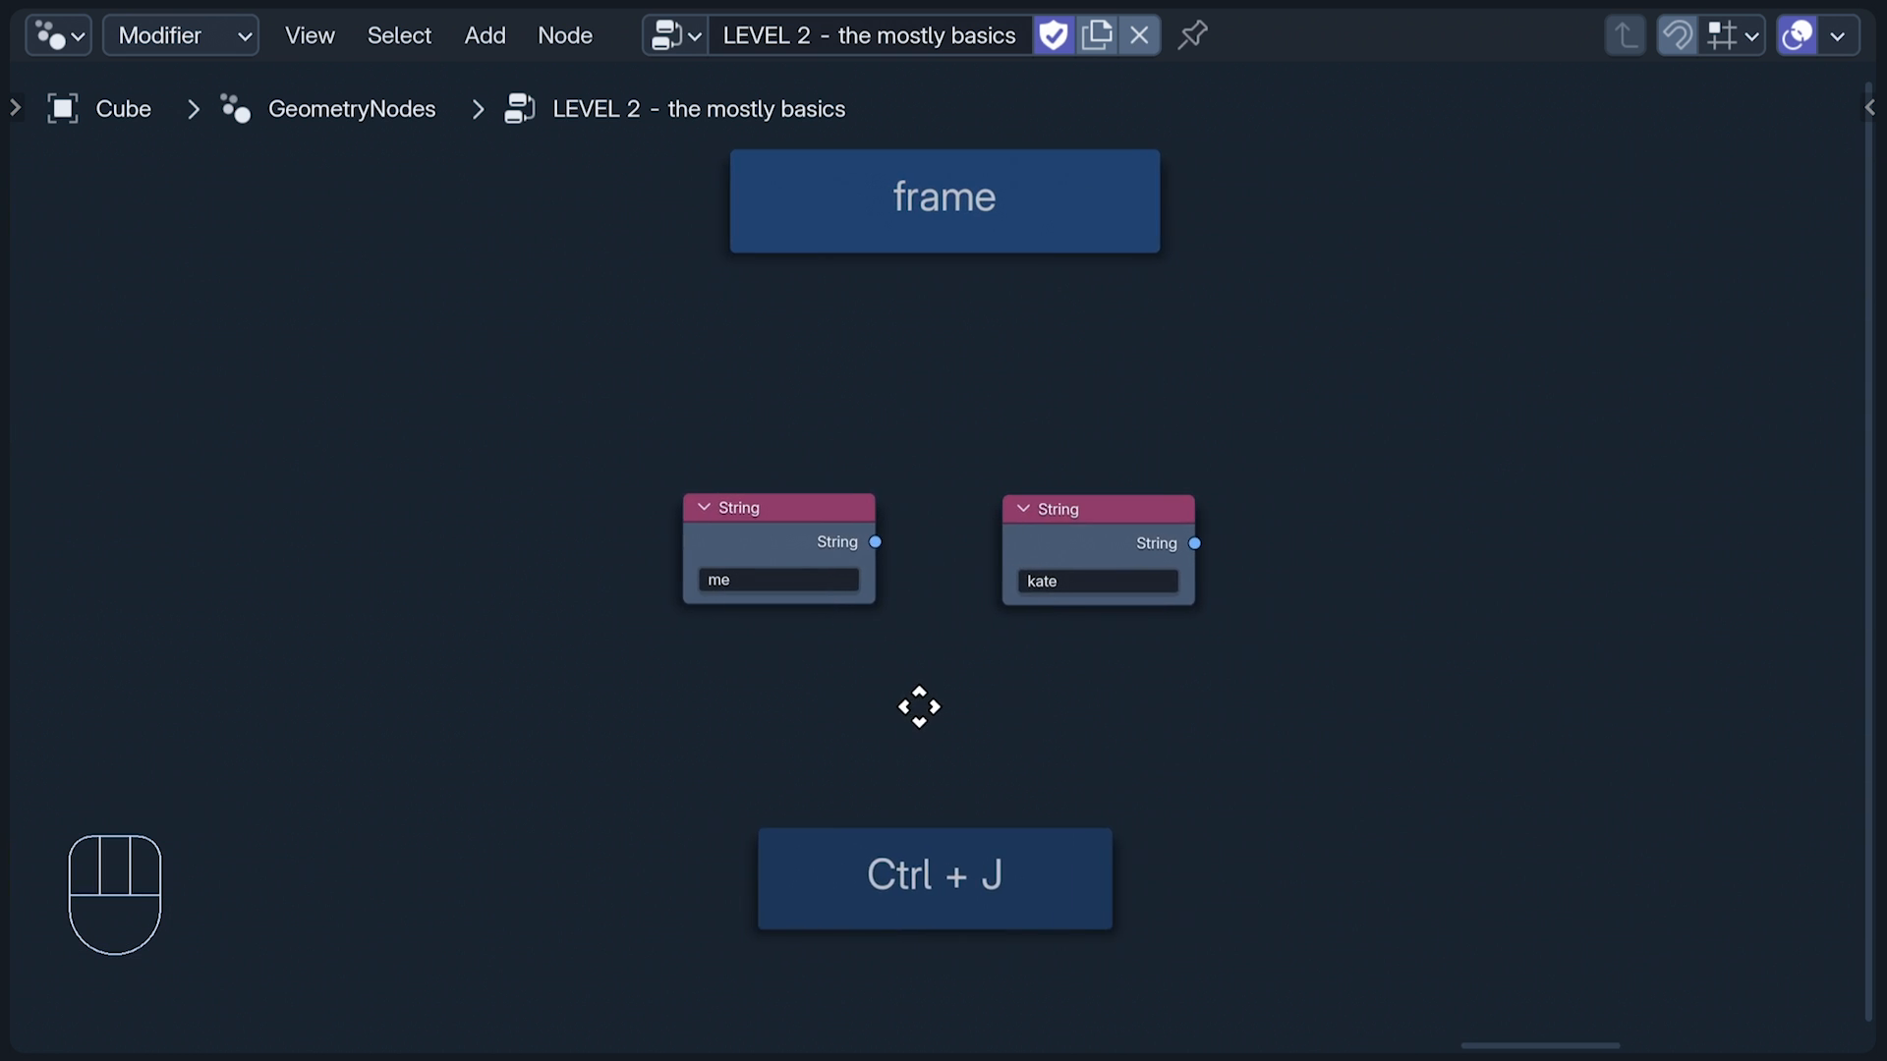
mouse_move(701, 682)
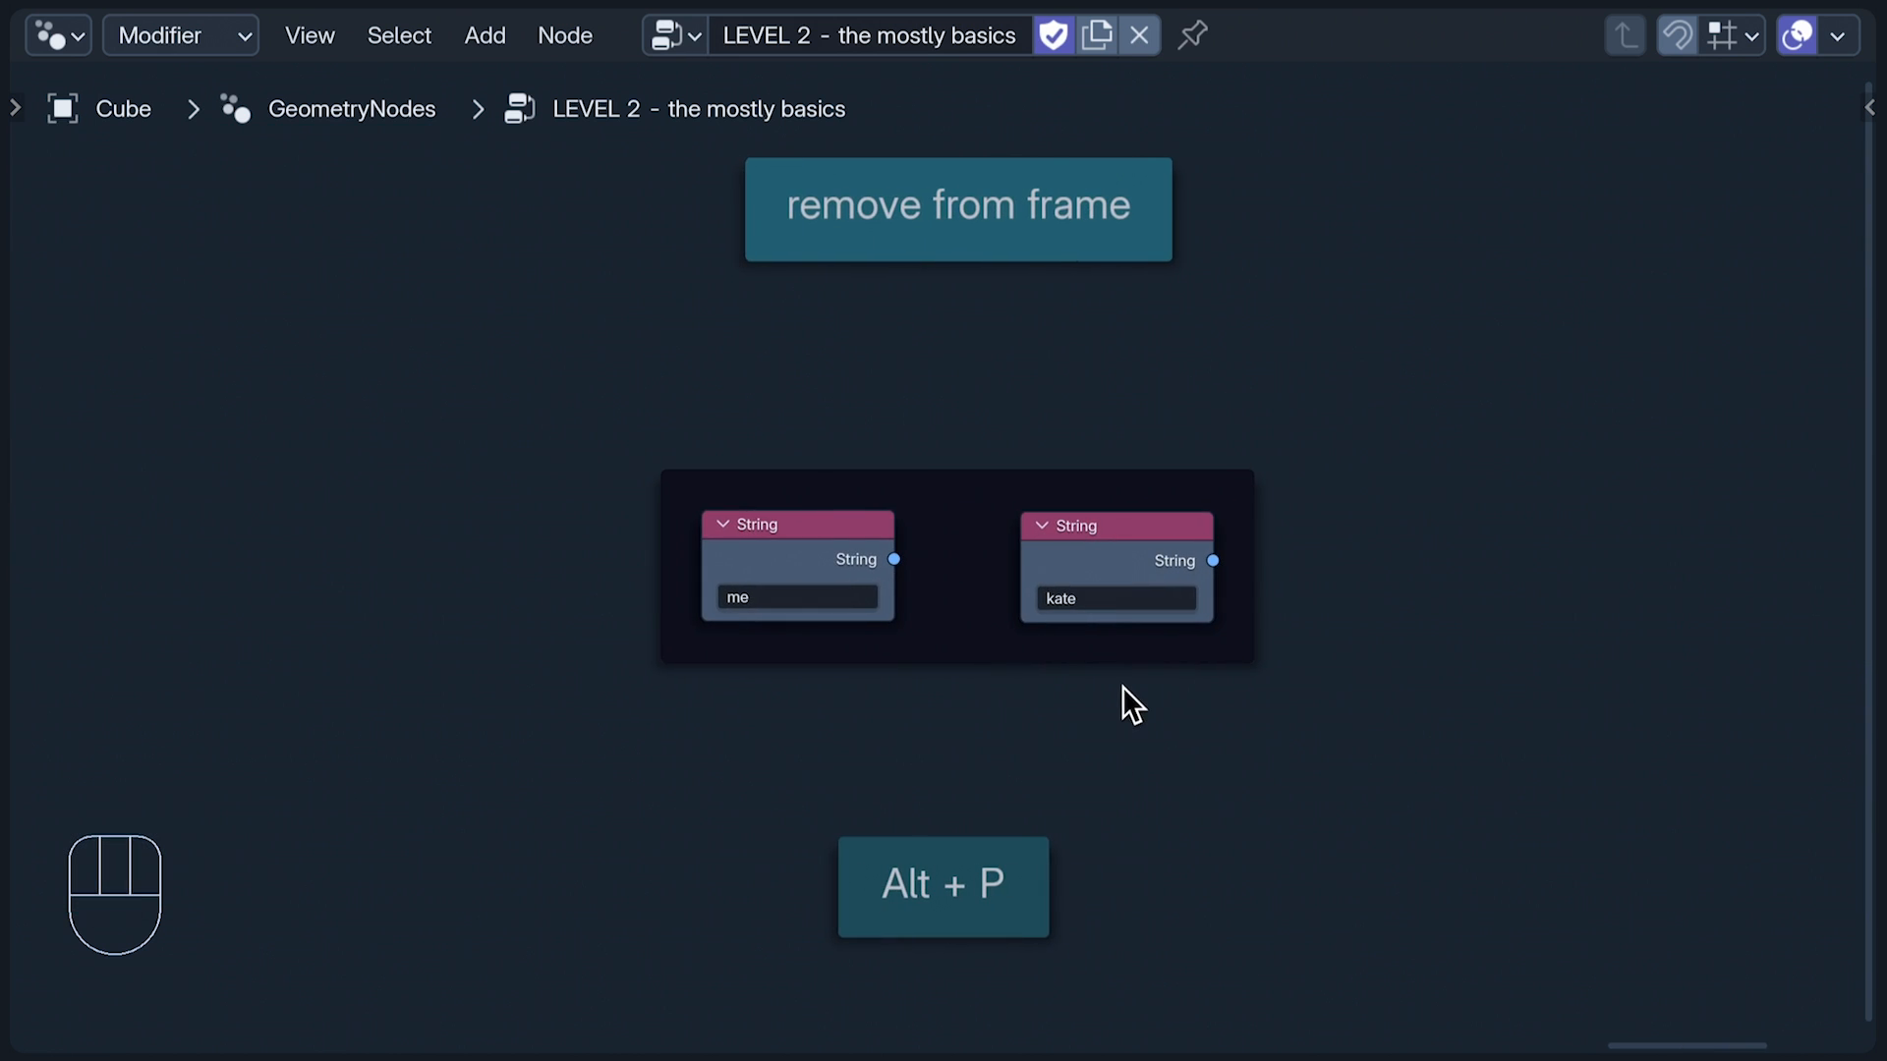
mouse_move(794, 702)
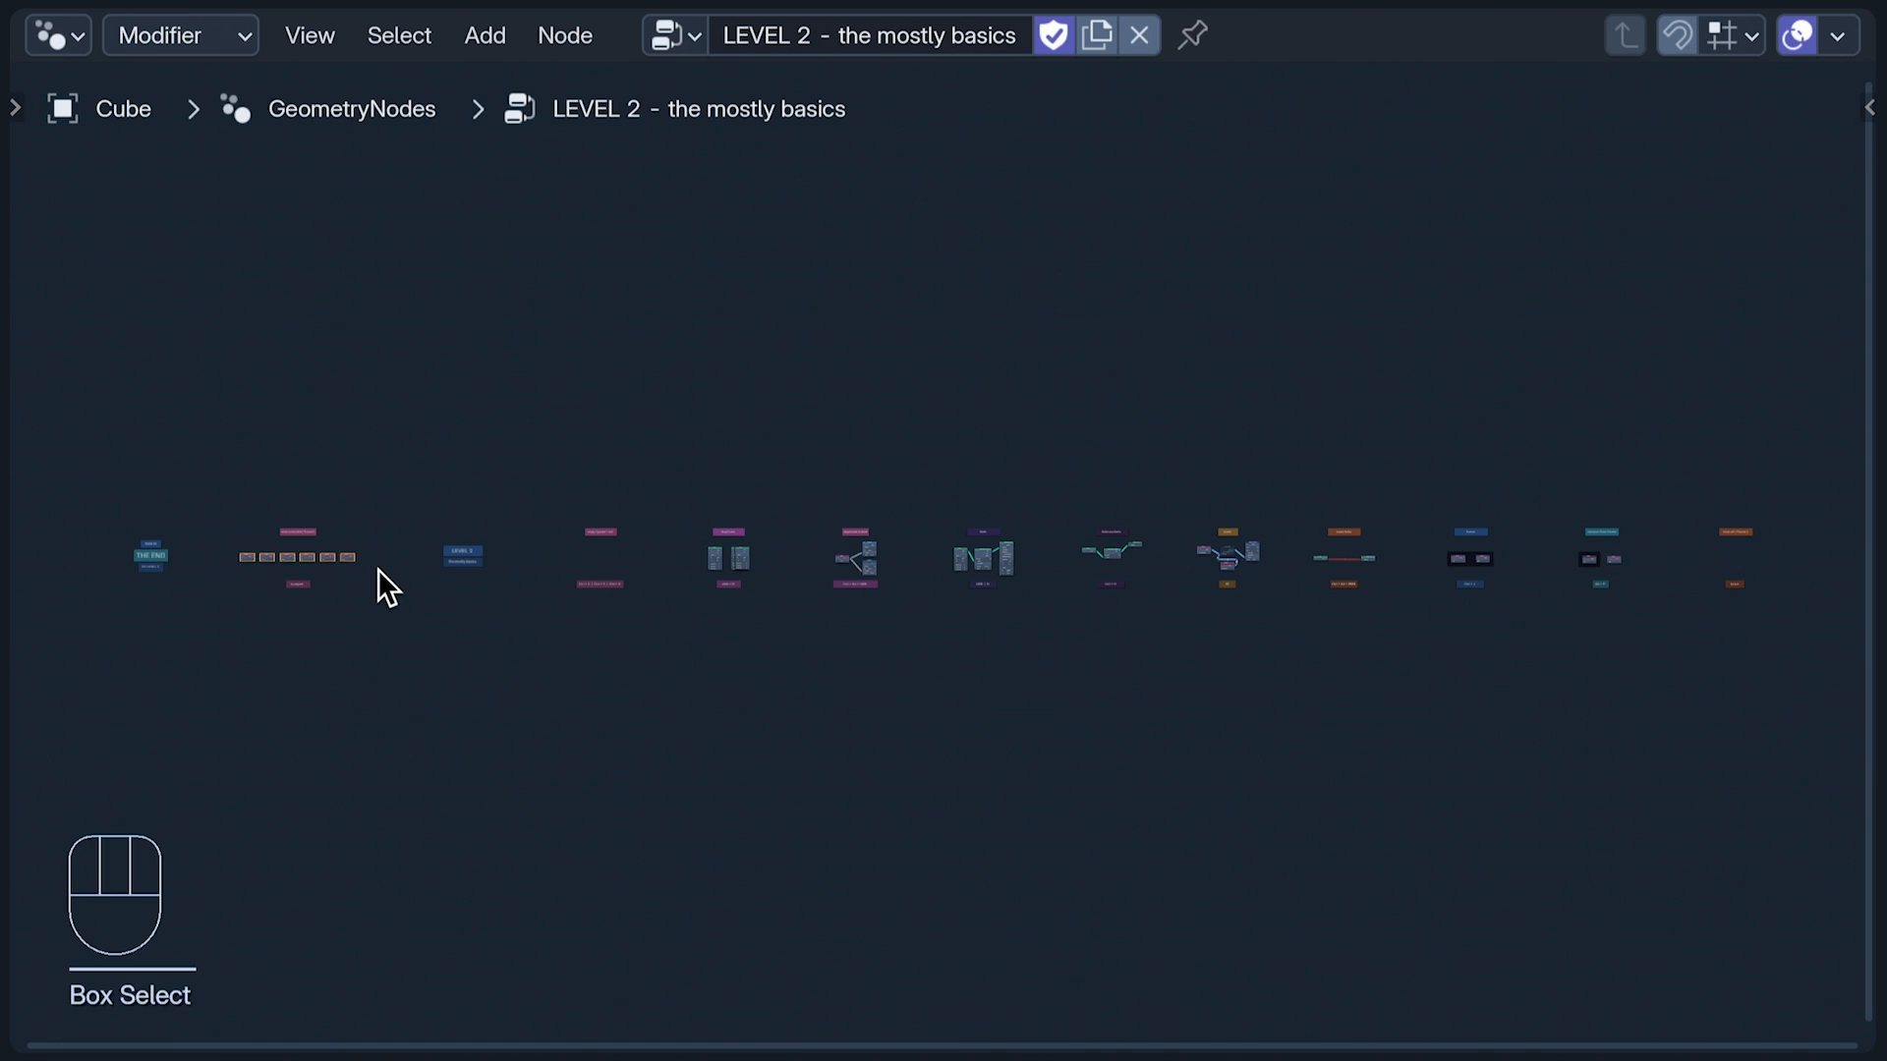
Step: Frame the selected String nodes with numpad period to set the zoom
key(KP_Period)
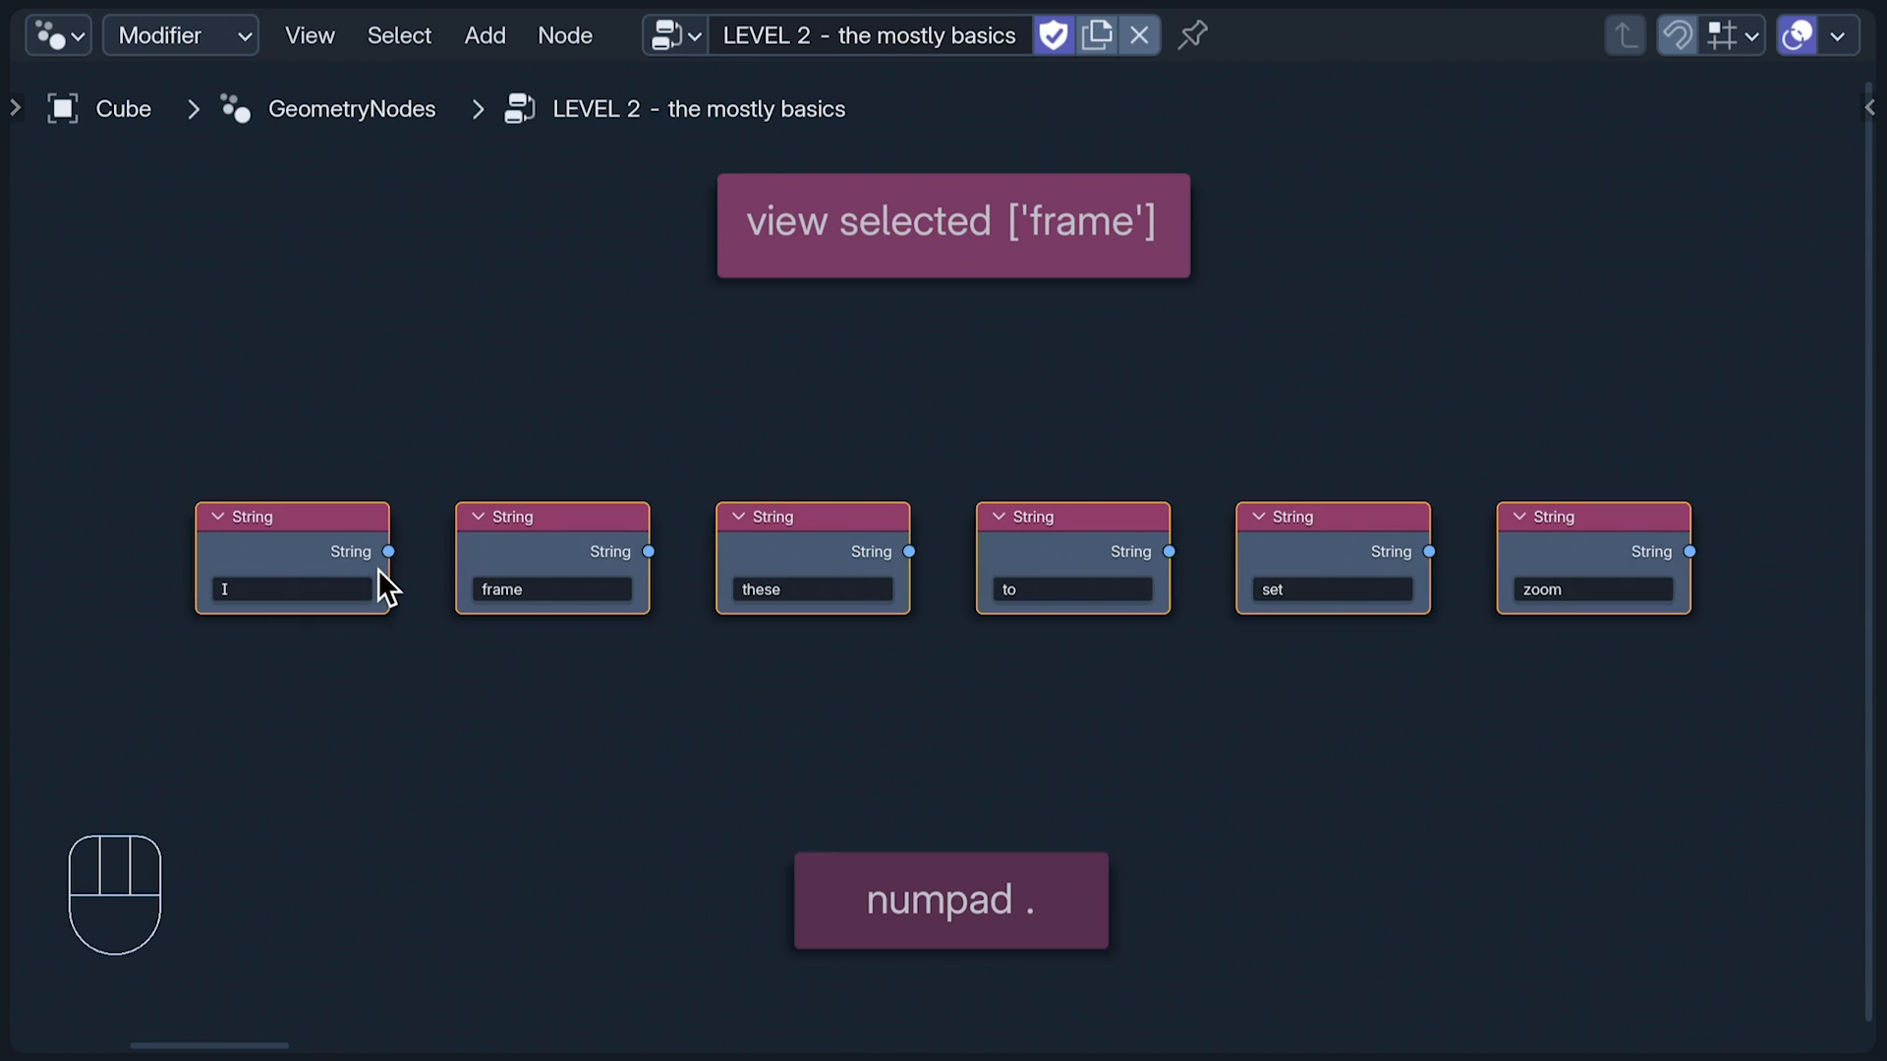
mouse_move(435, 622)
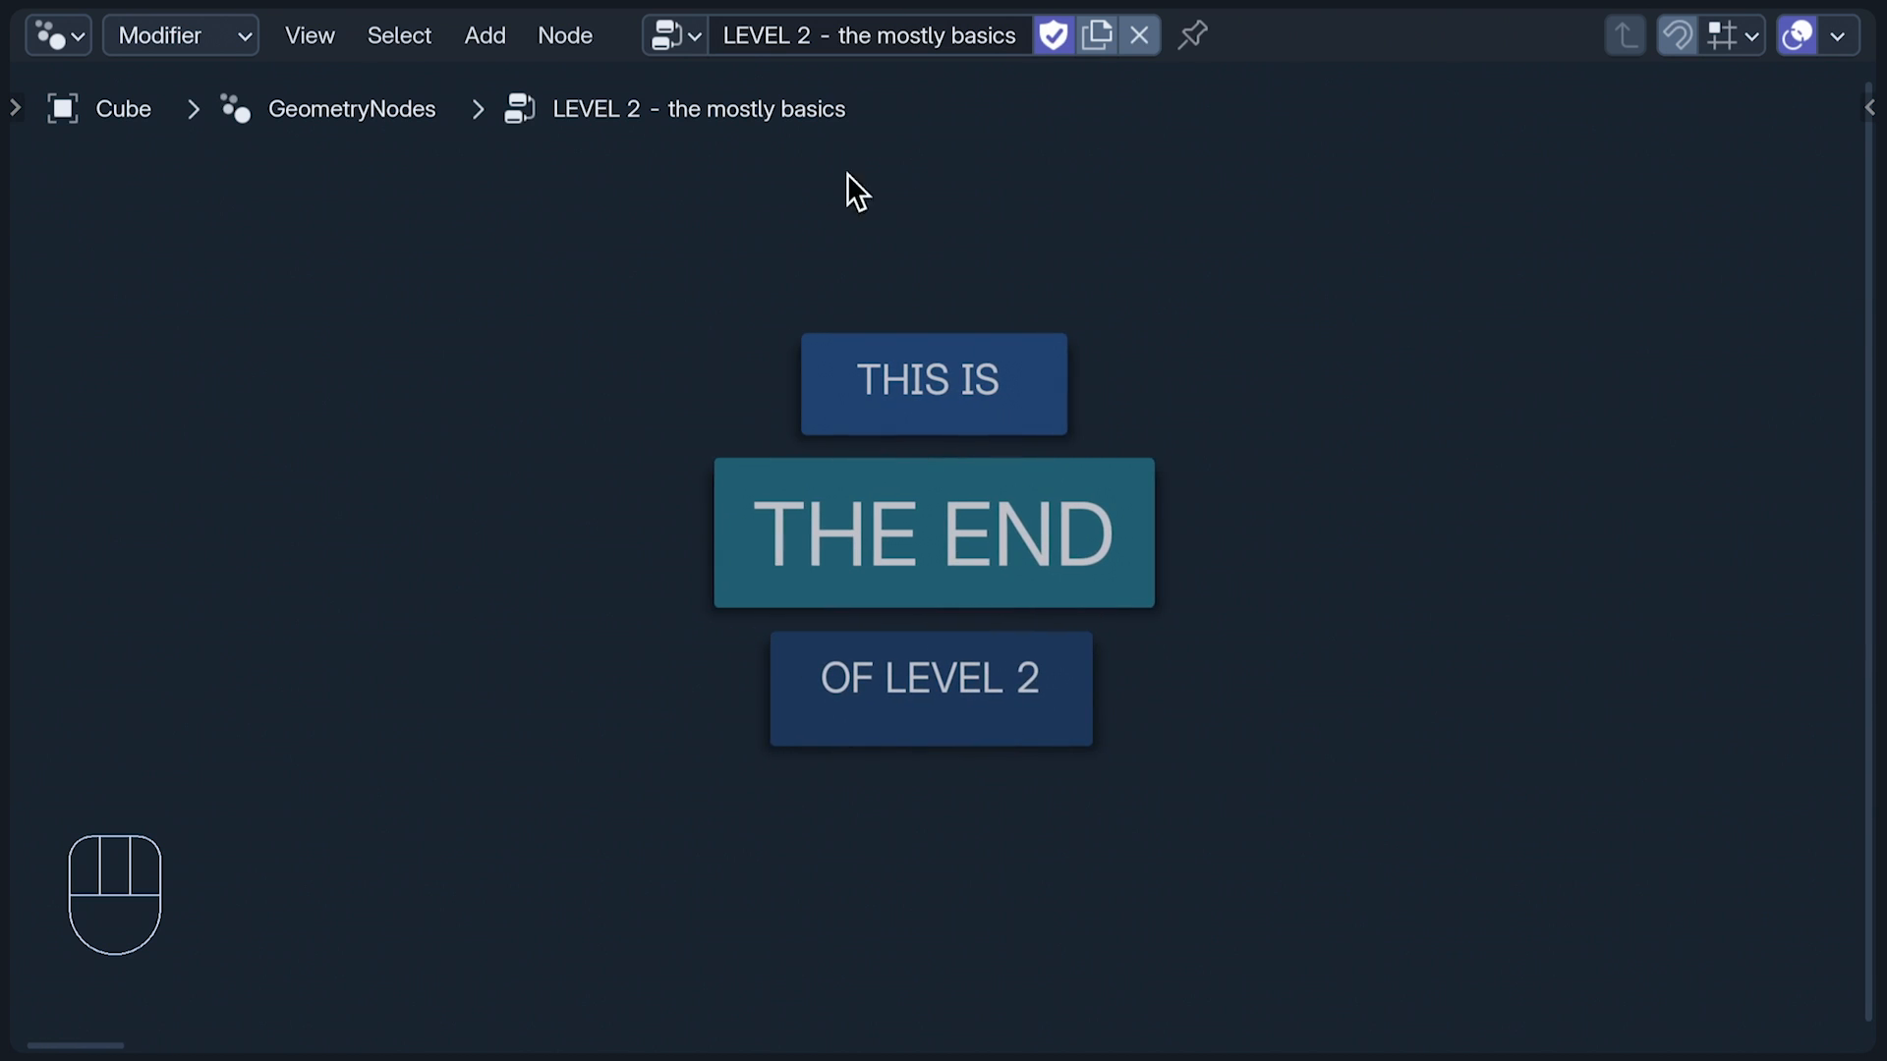
Step: Switch to the 'LEVEL 3 - the interface and stuff' node group and show sidebar and toolbar
click(659, 33)
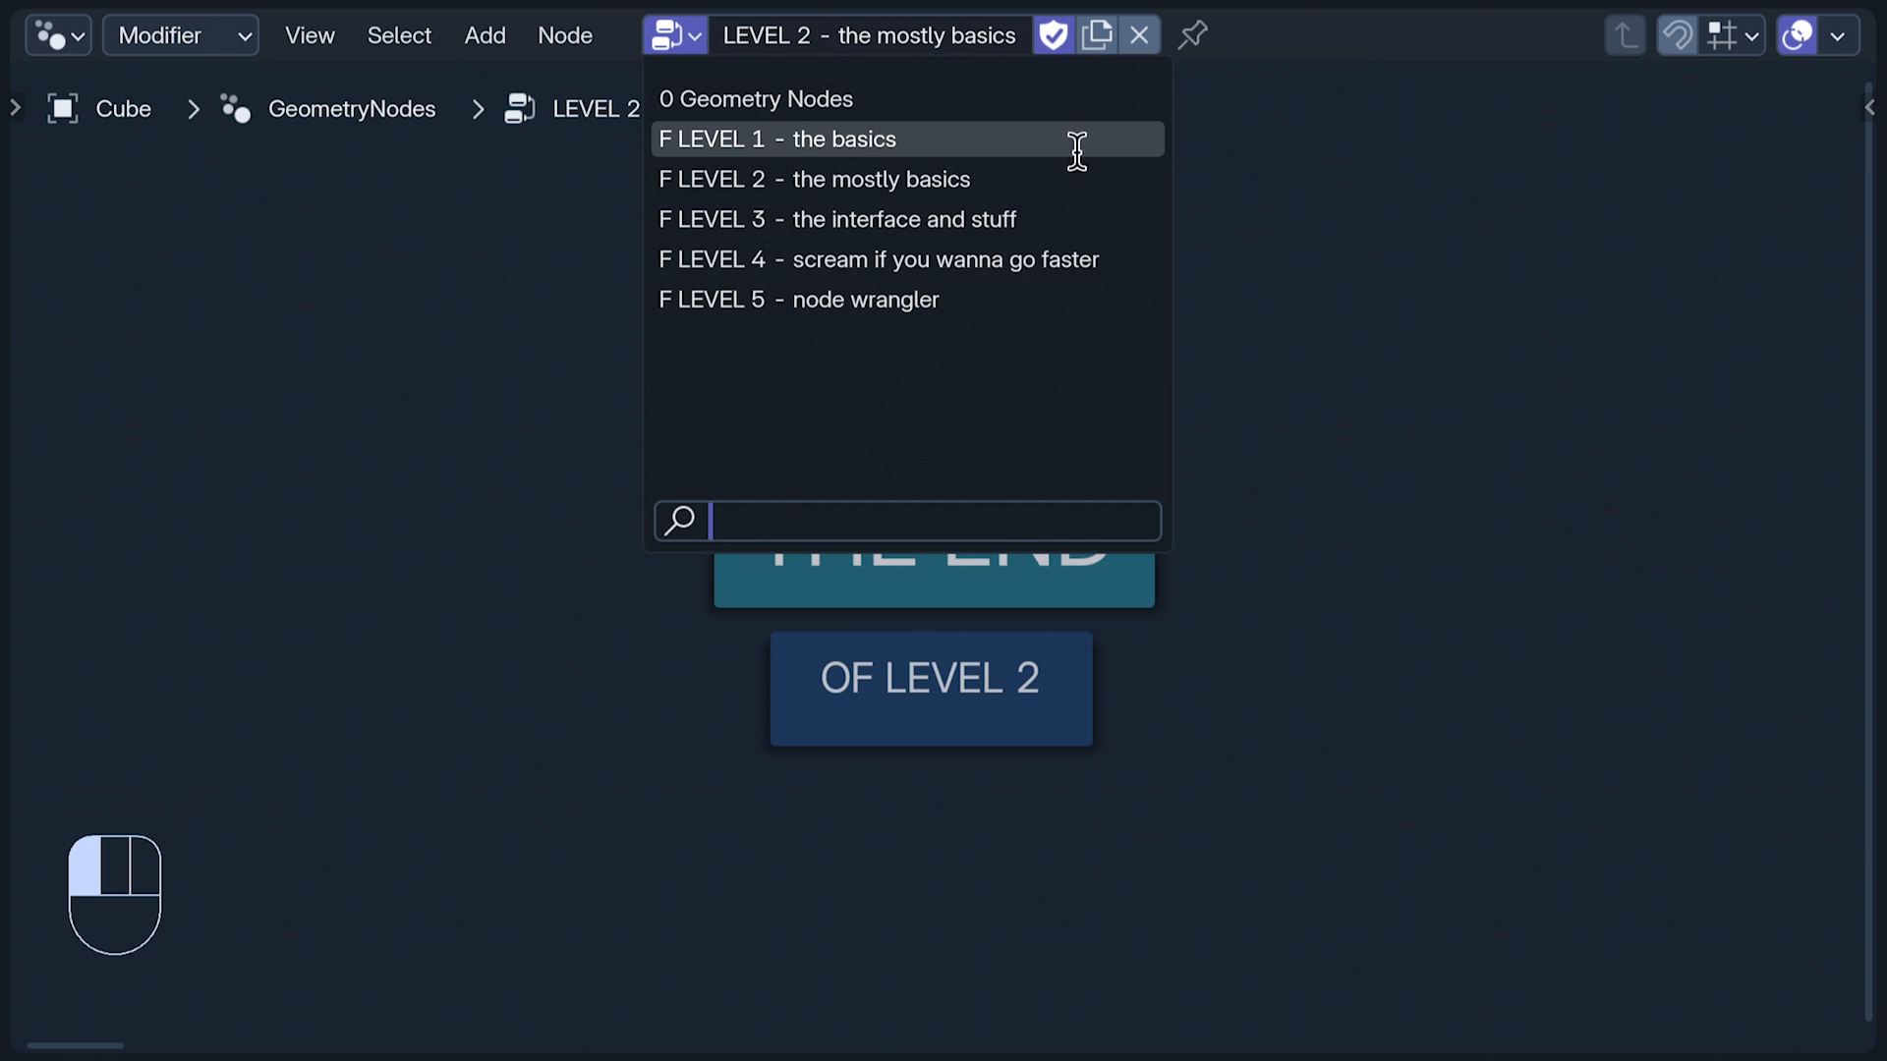
click(847, 219)
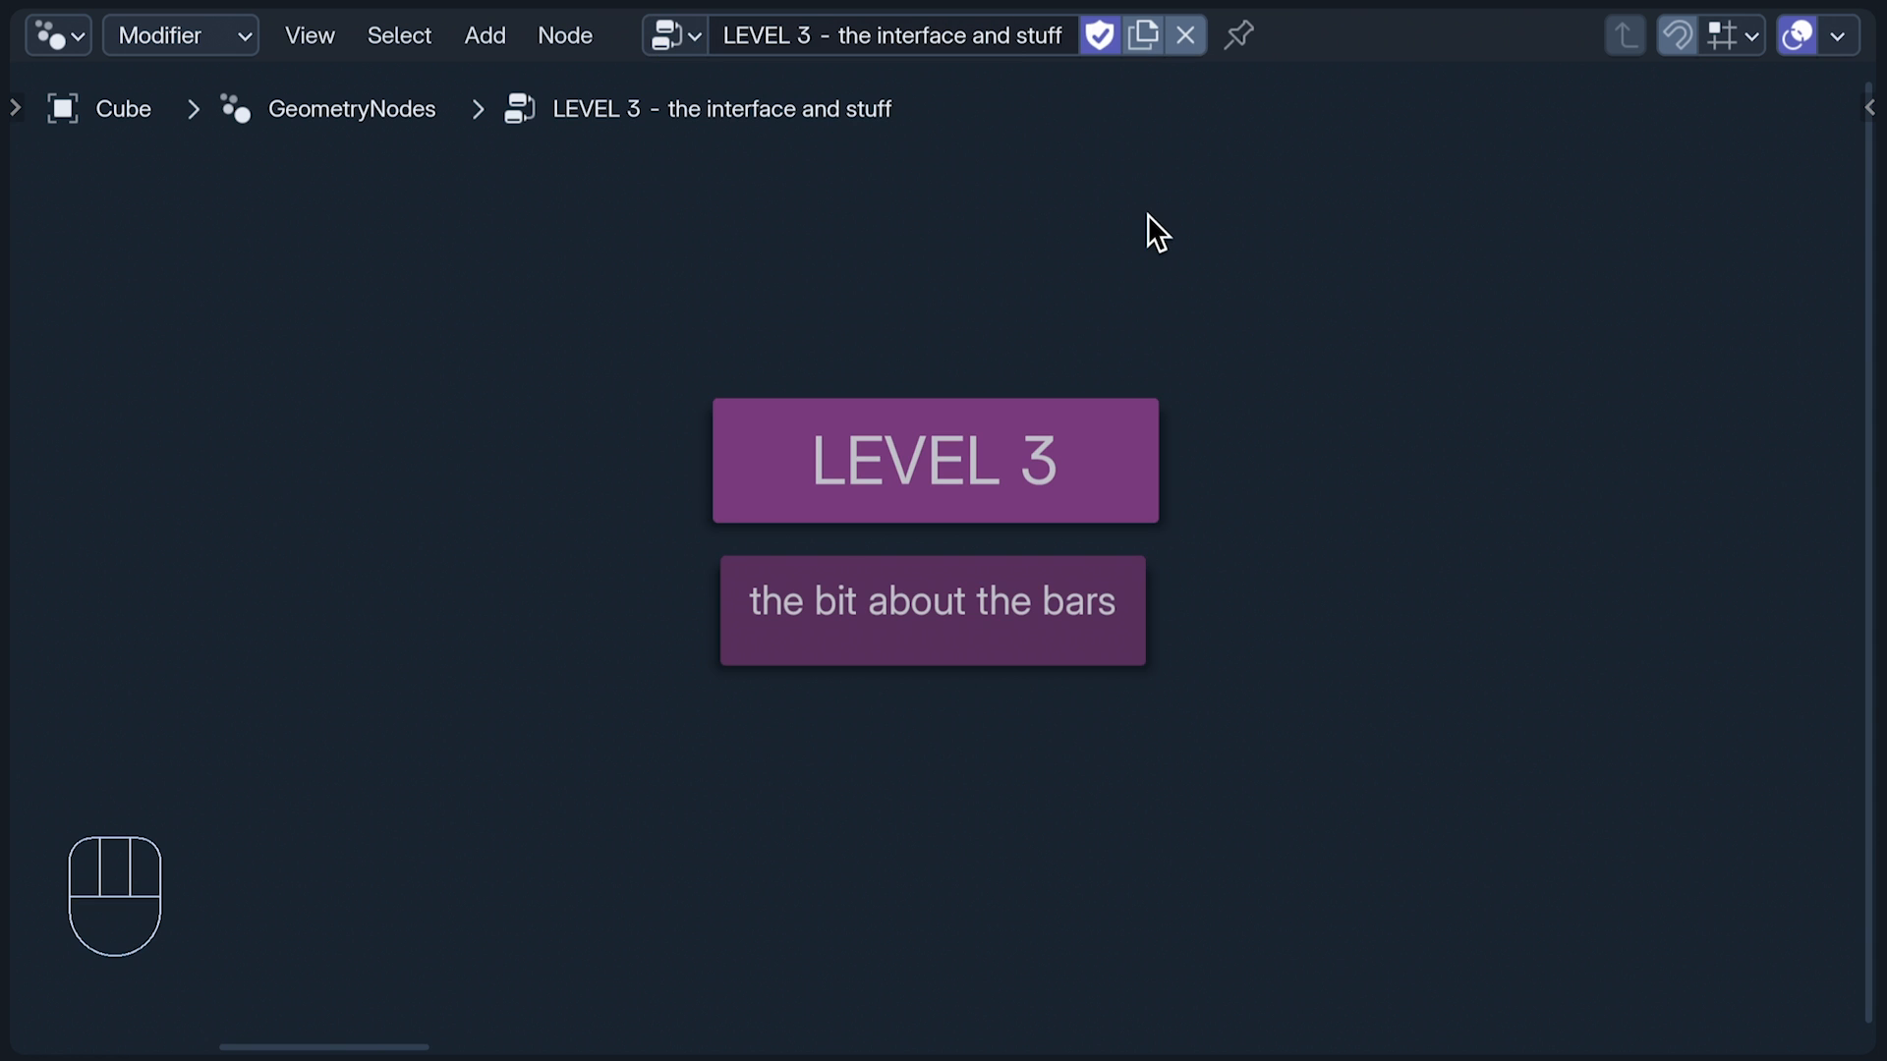
mouse_move(1326, 252)
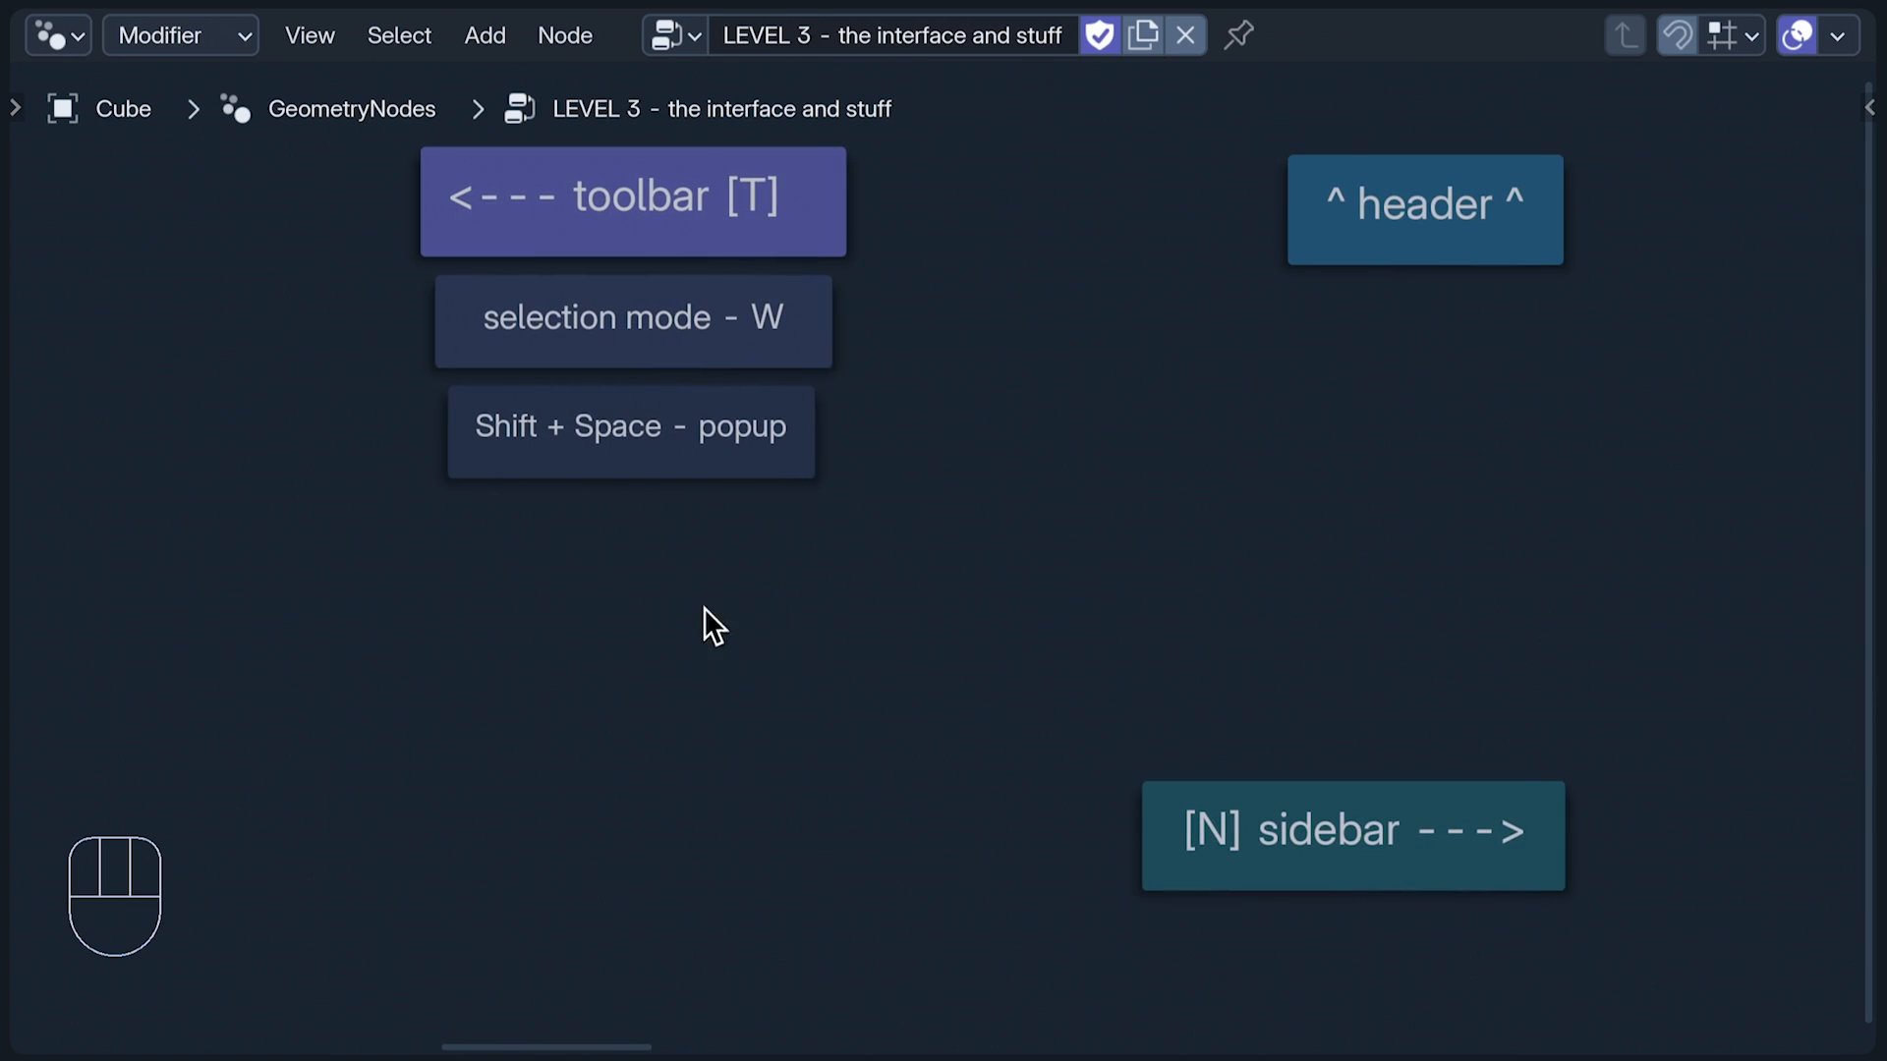
key(n)
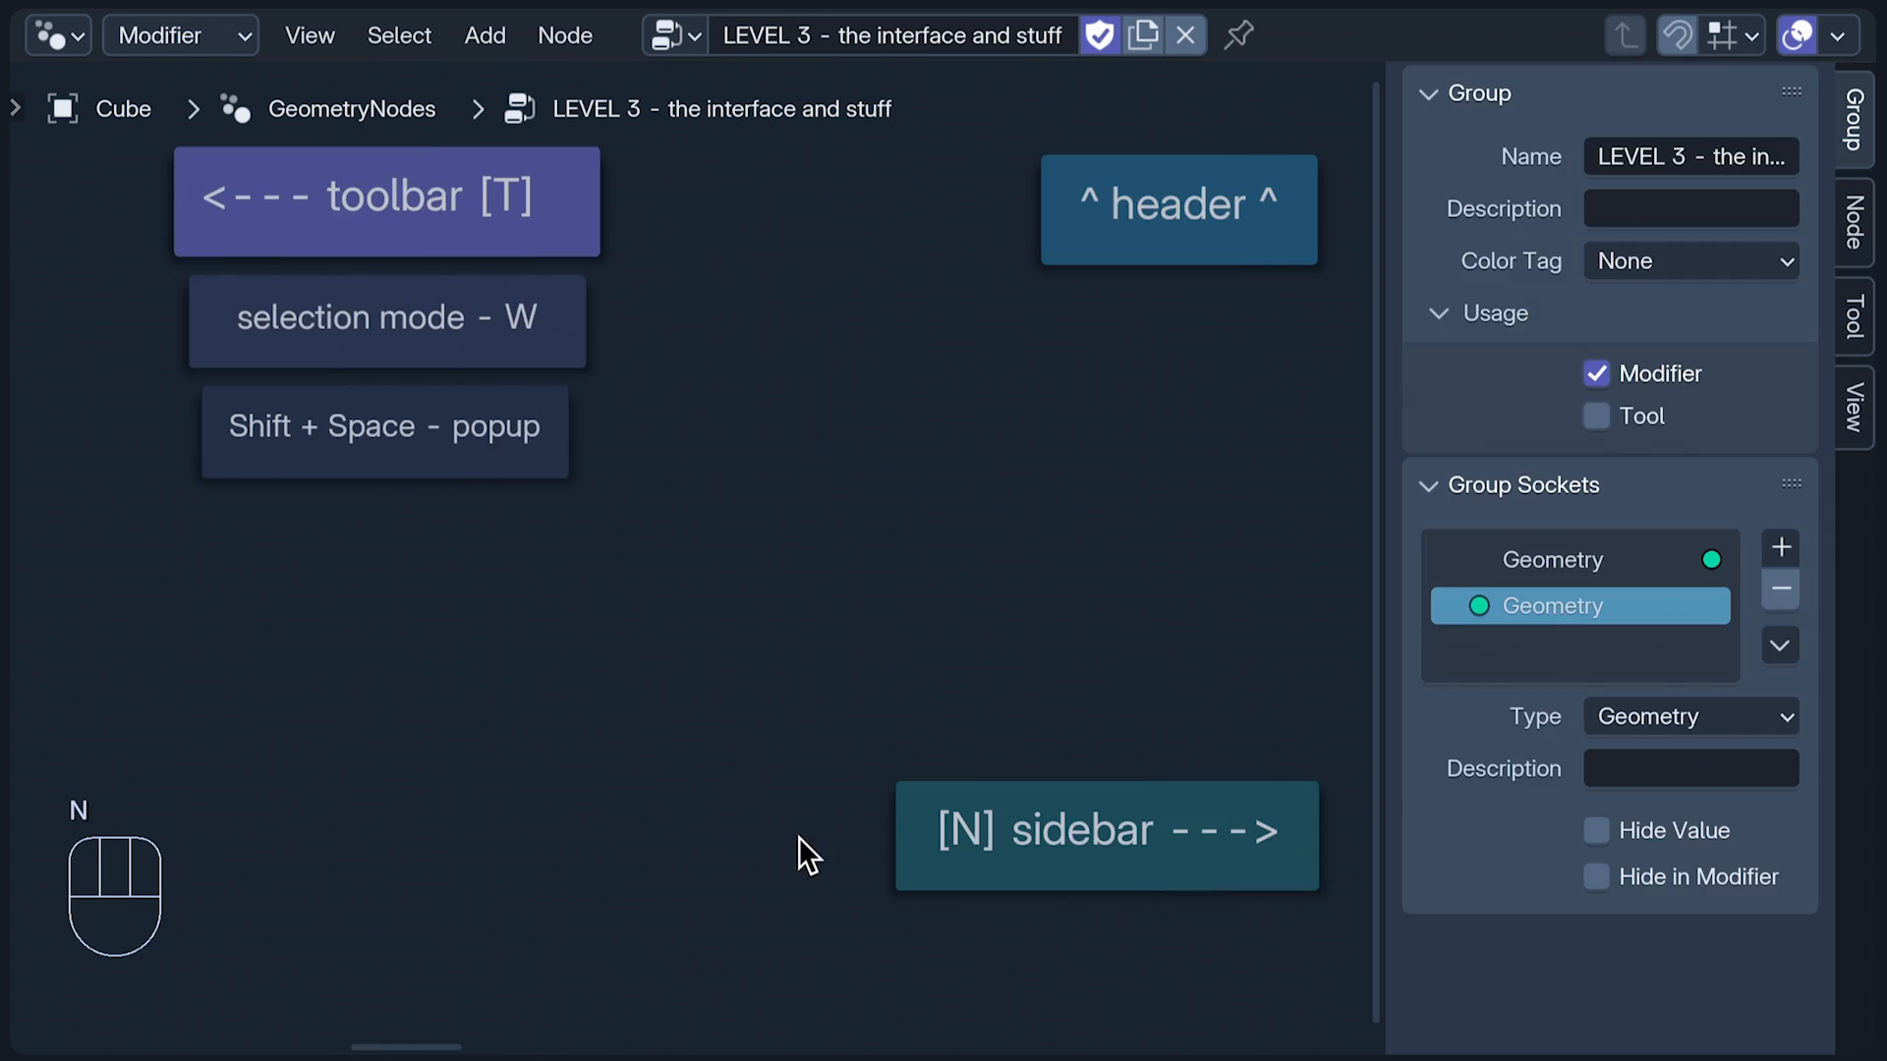
key(T)
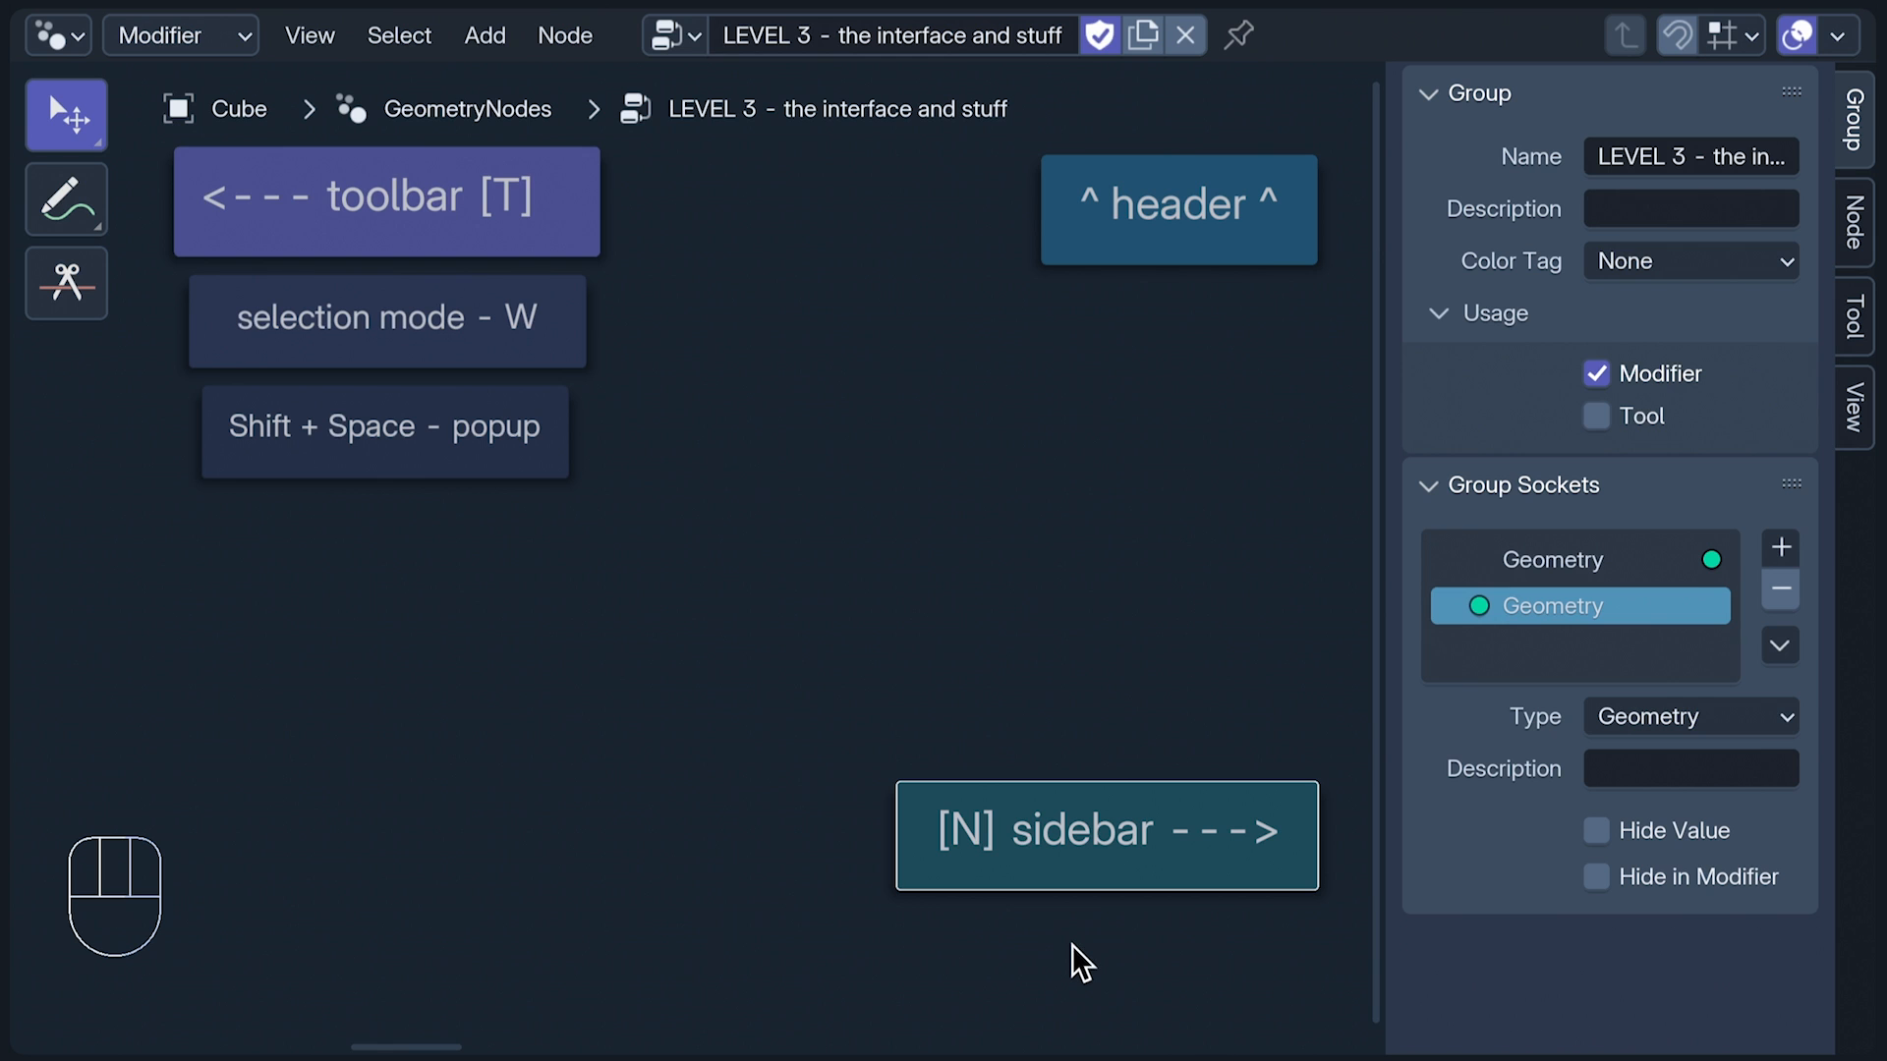
Step: Inspect the sidebar label frame and select the toolbar-labelled frame's tools
click(1856, 231)
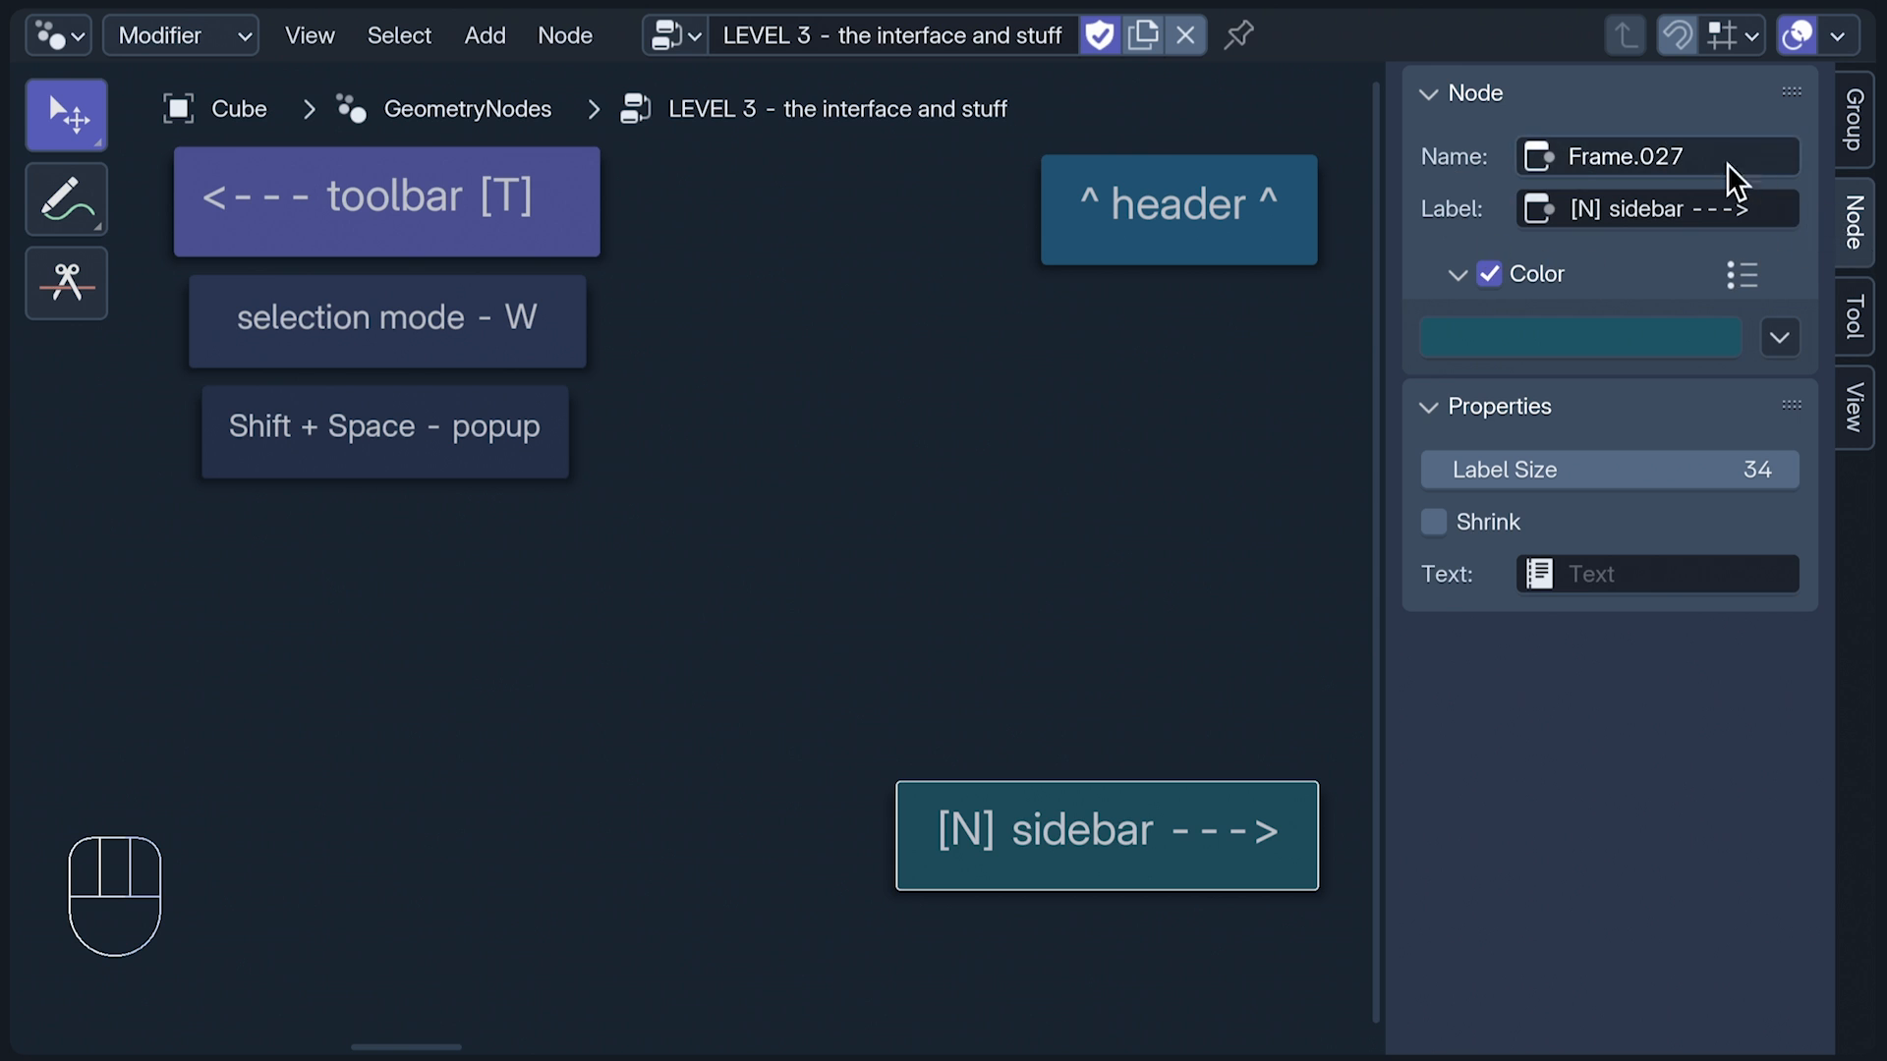
mouse_move(1824, 445)
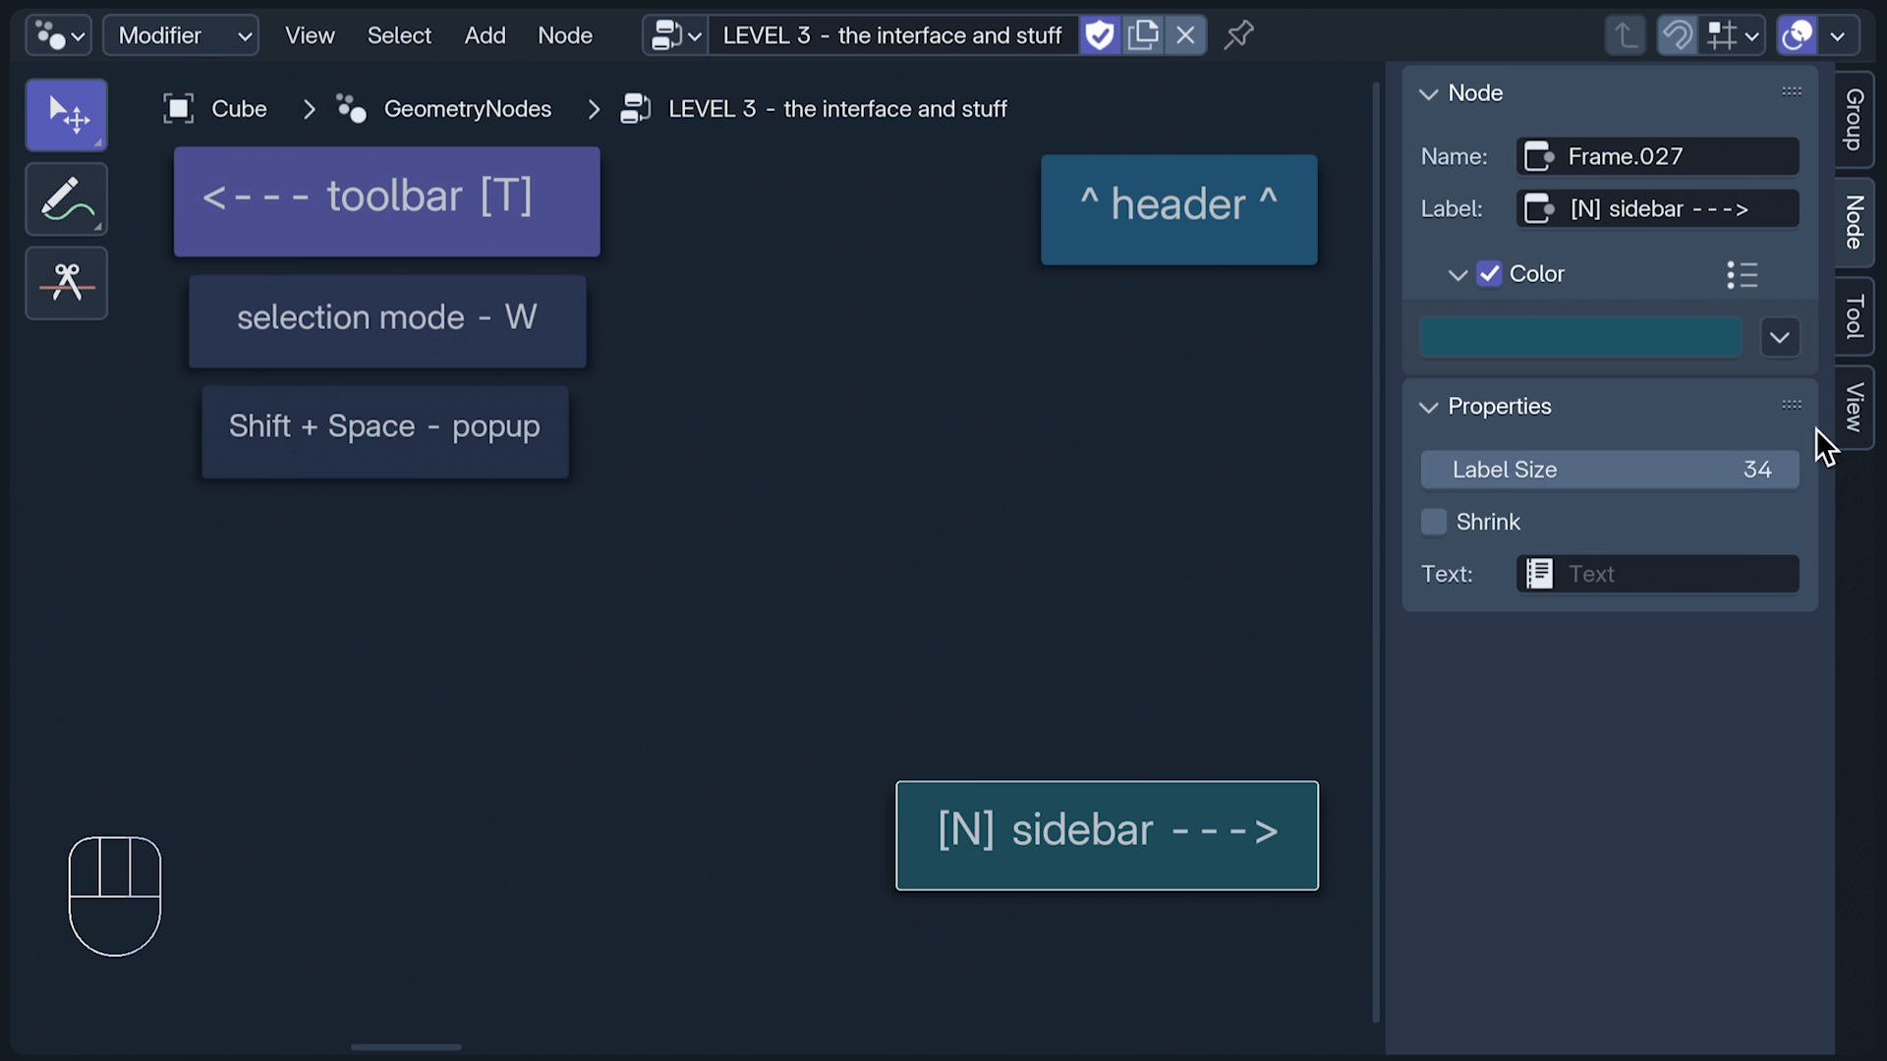
mouse_move(1579, 337)
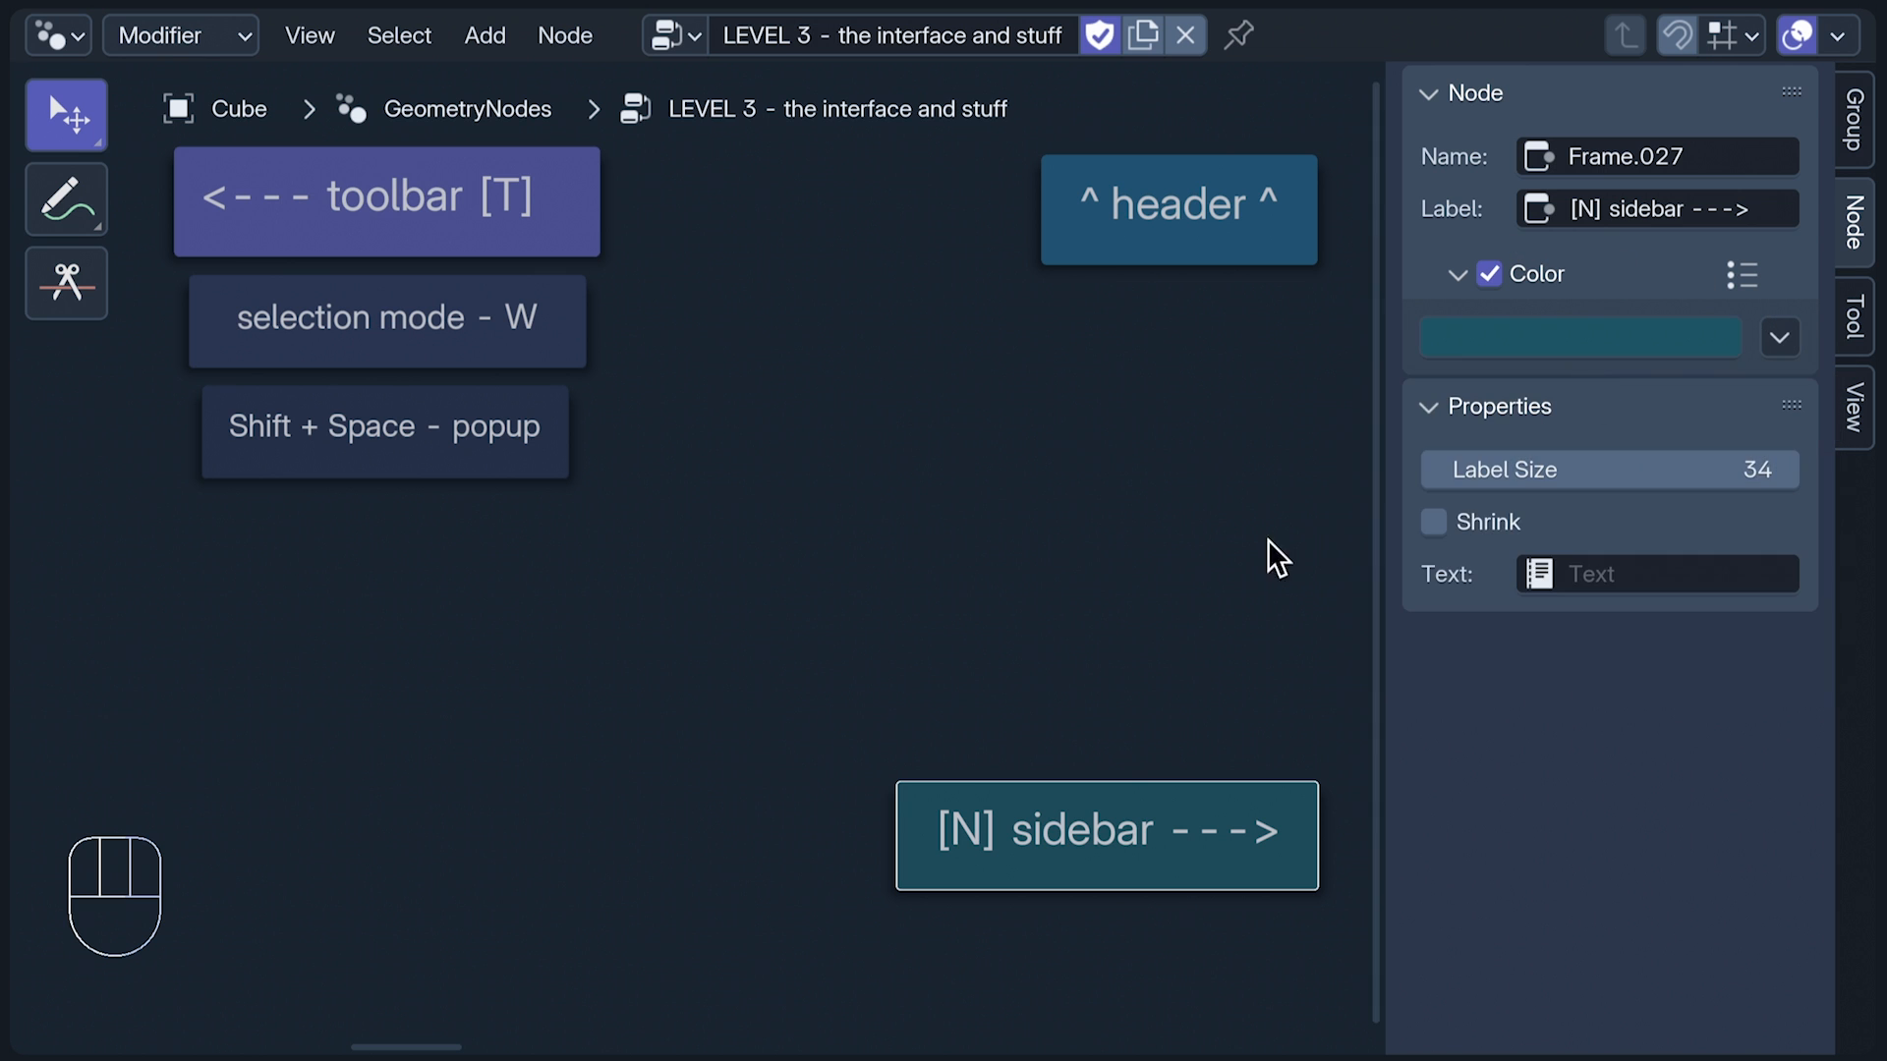
click(65, 114)
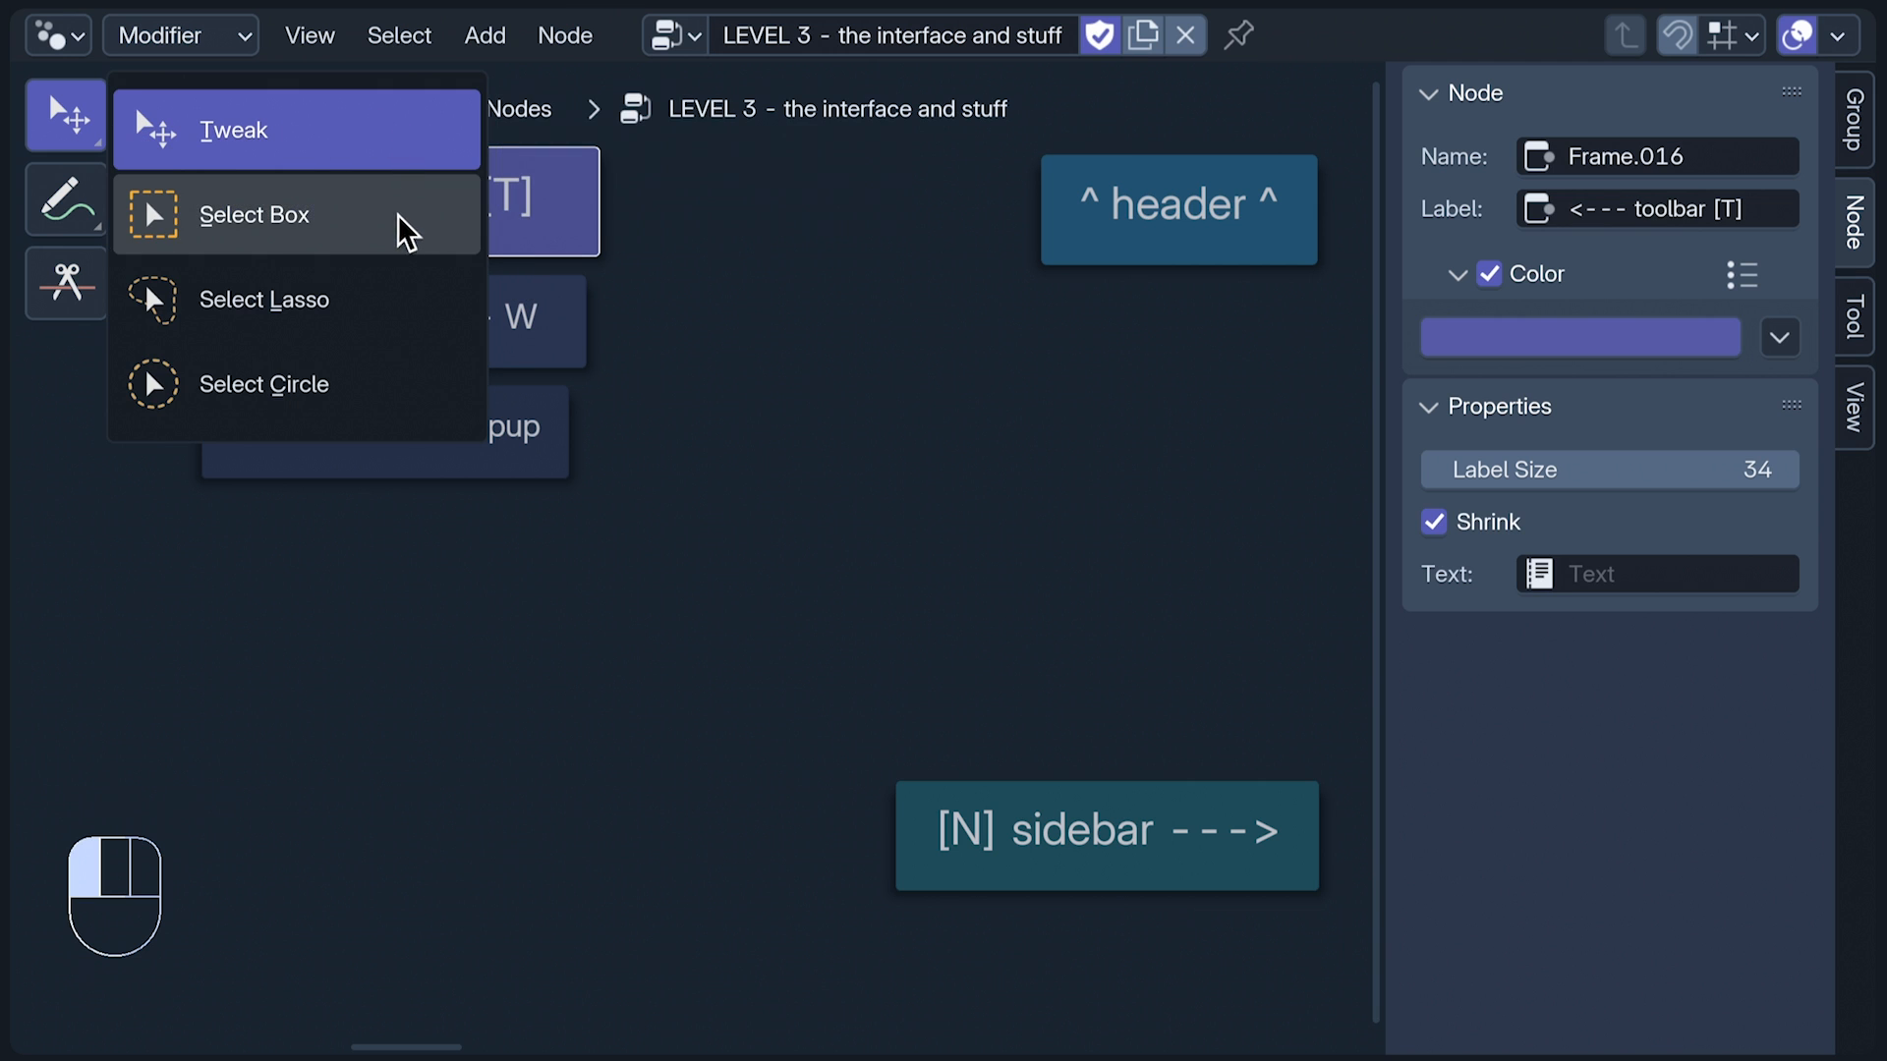
mouse_move(413, 300)
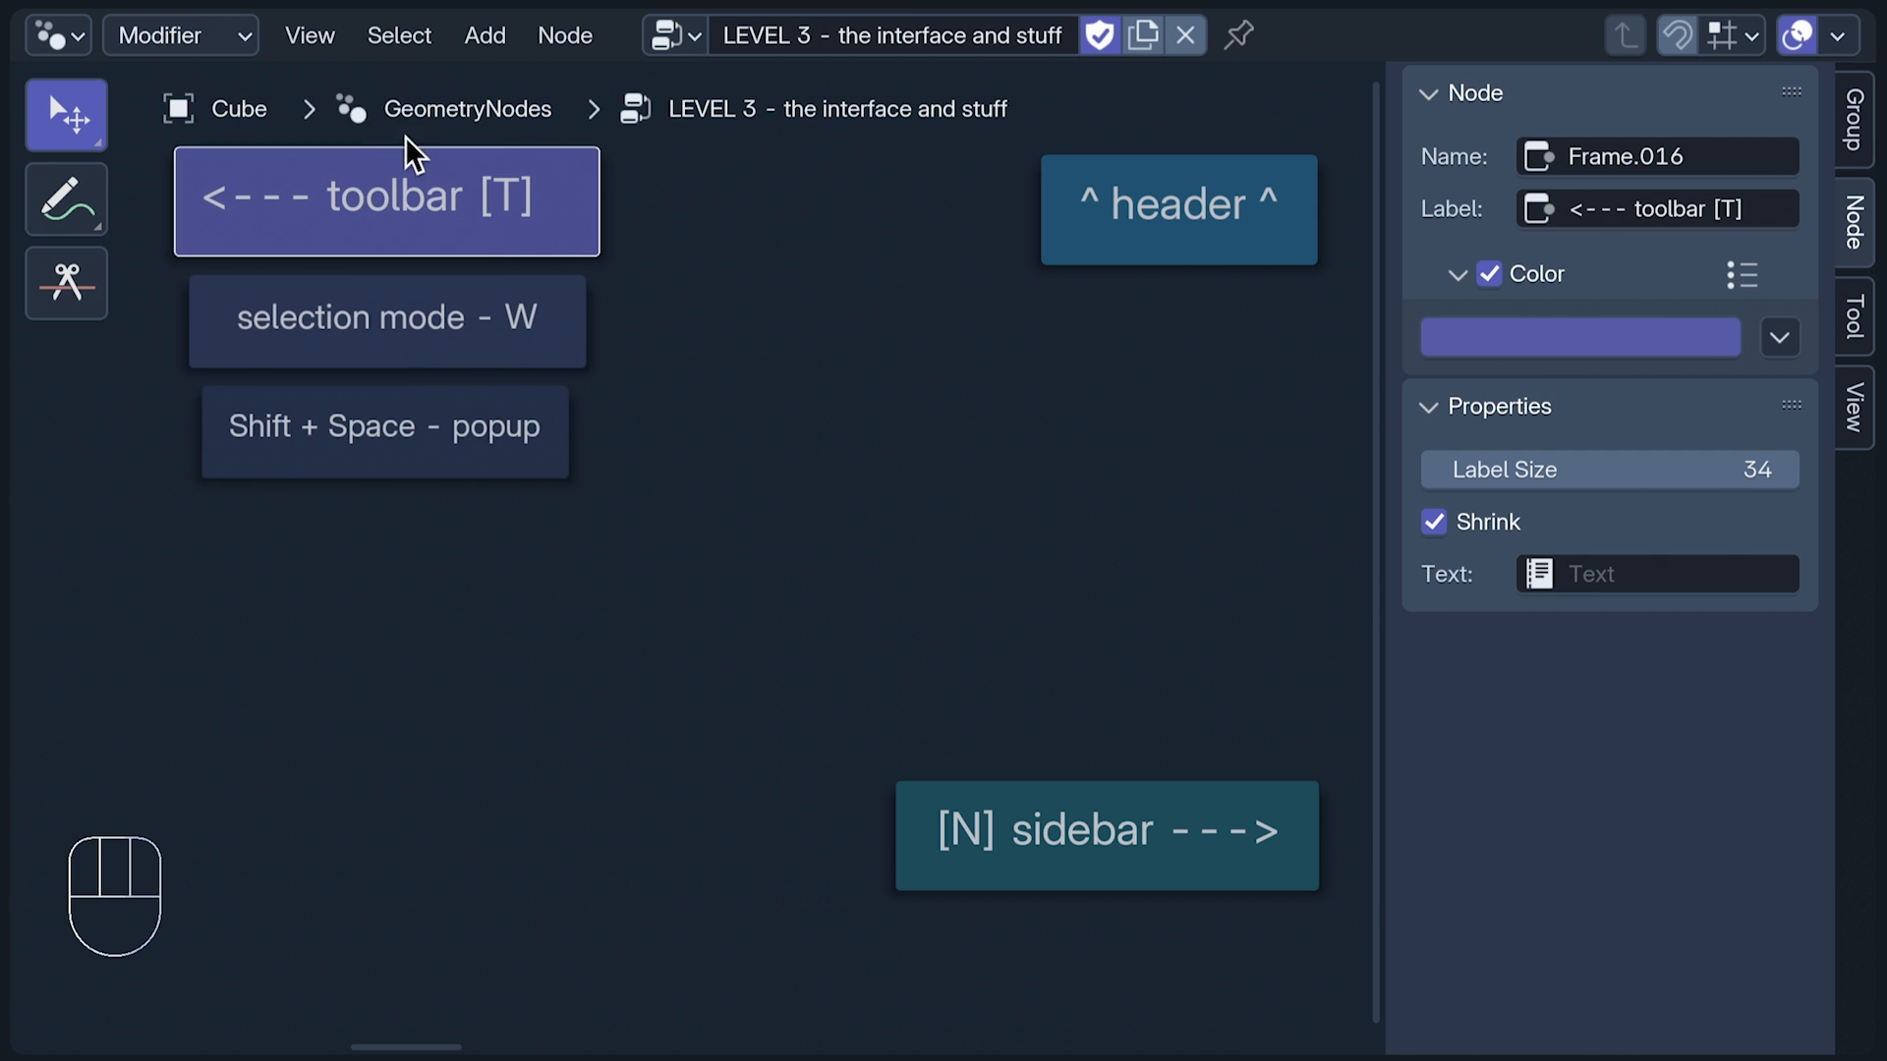
mouse_move(127, 491)
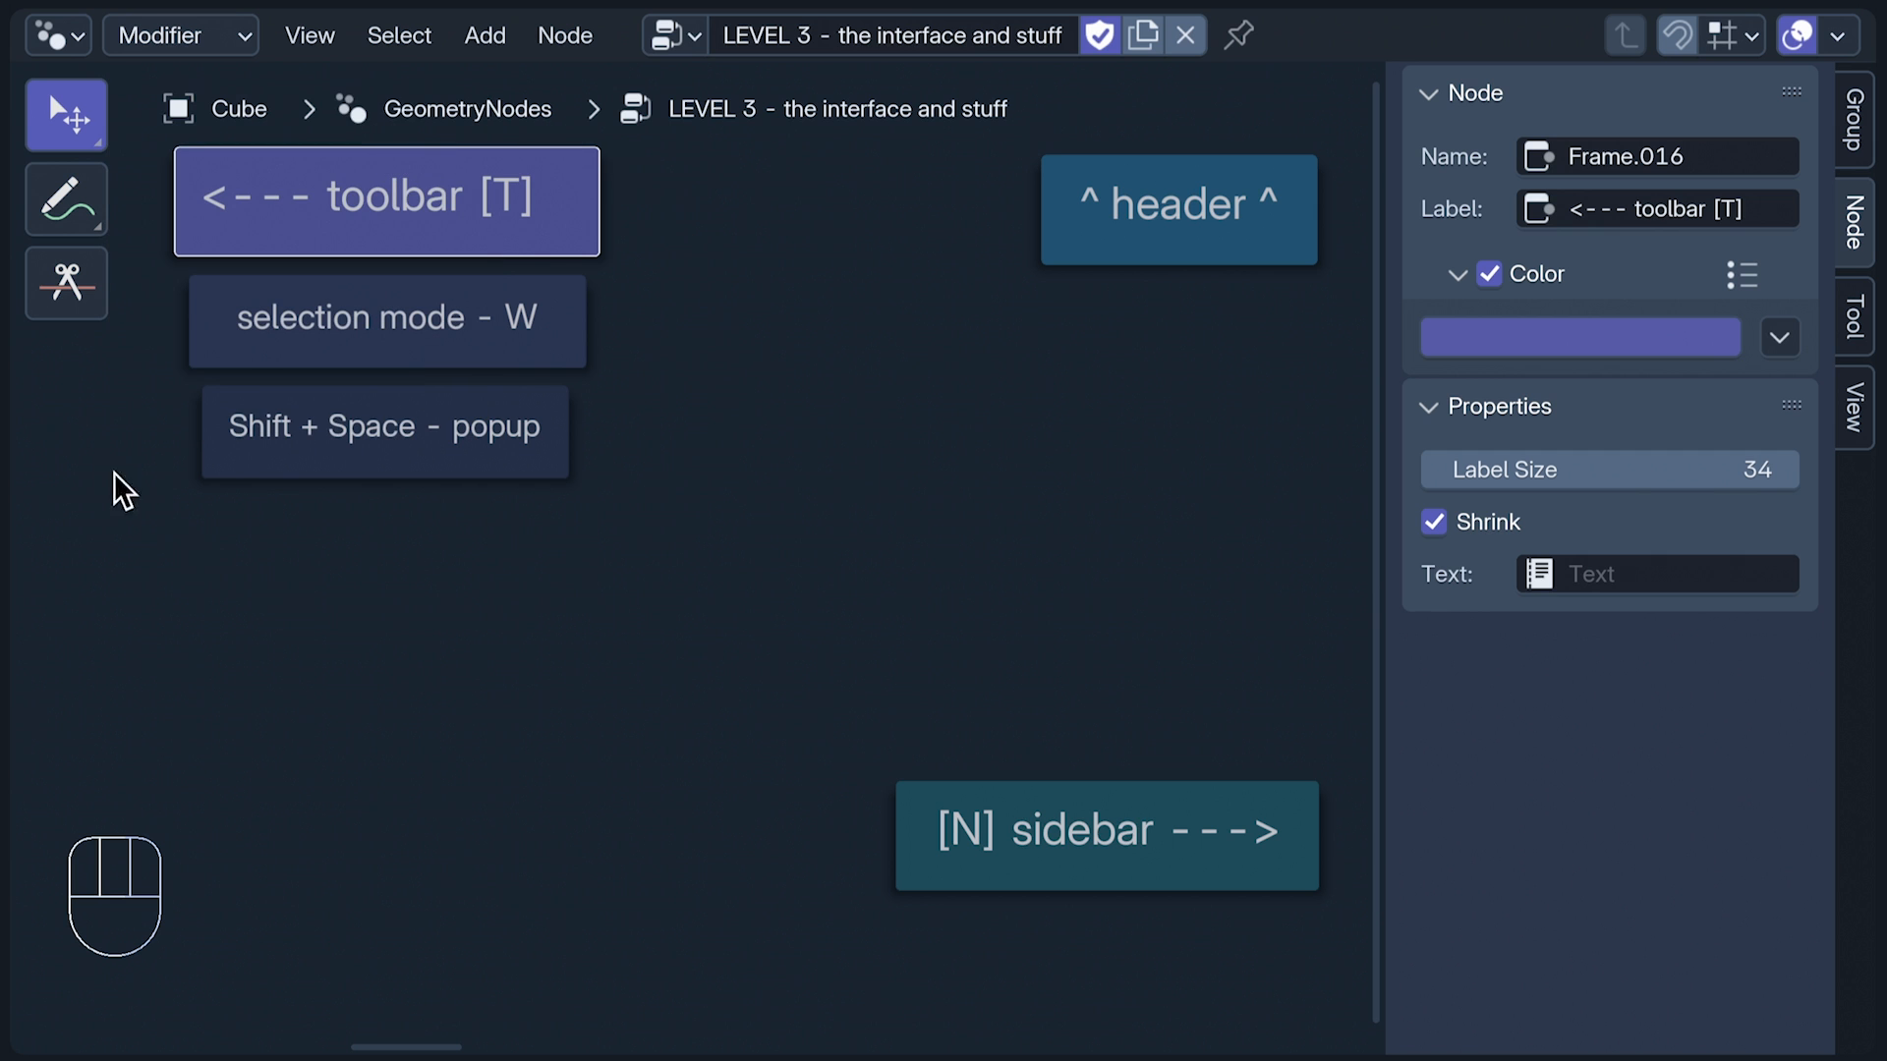
click(66, 283)
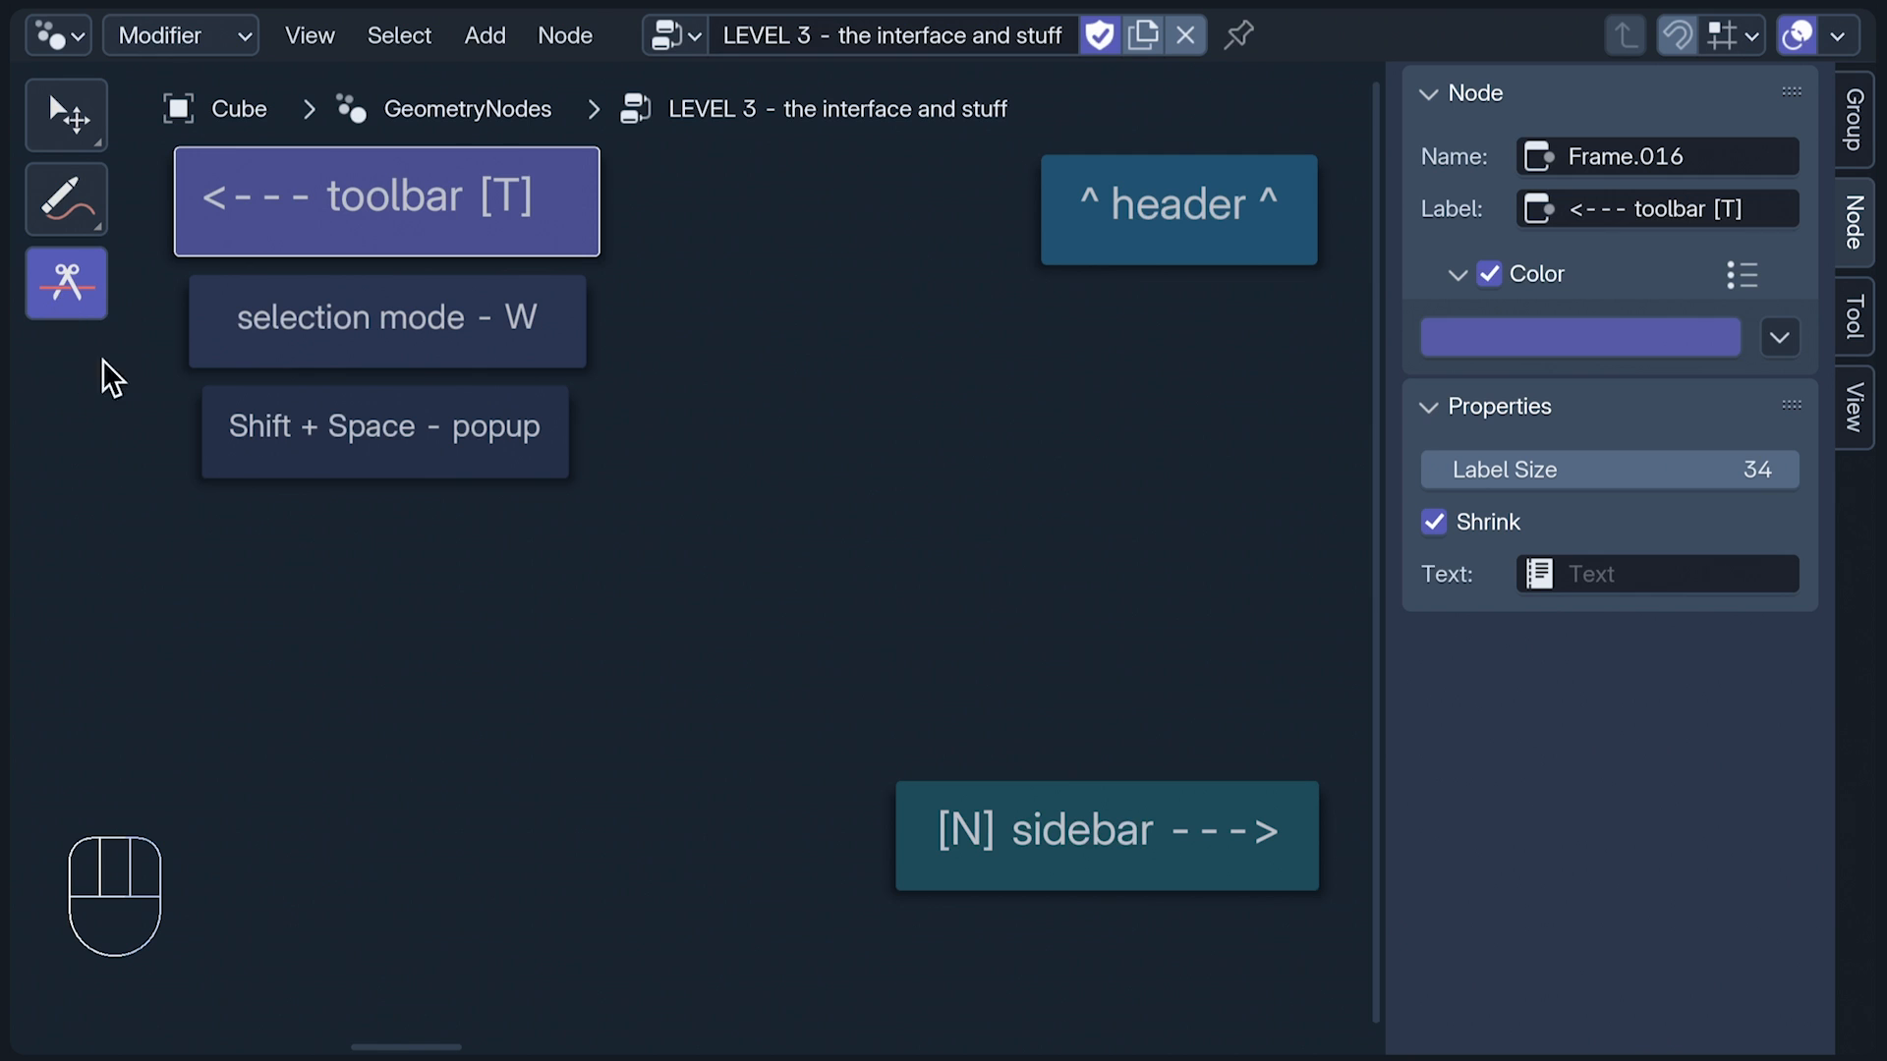
Step: Erase the annotate note with the Annotate Eraser and view its settings in the Tool tab
click(65, 199)
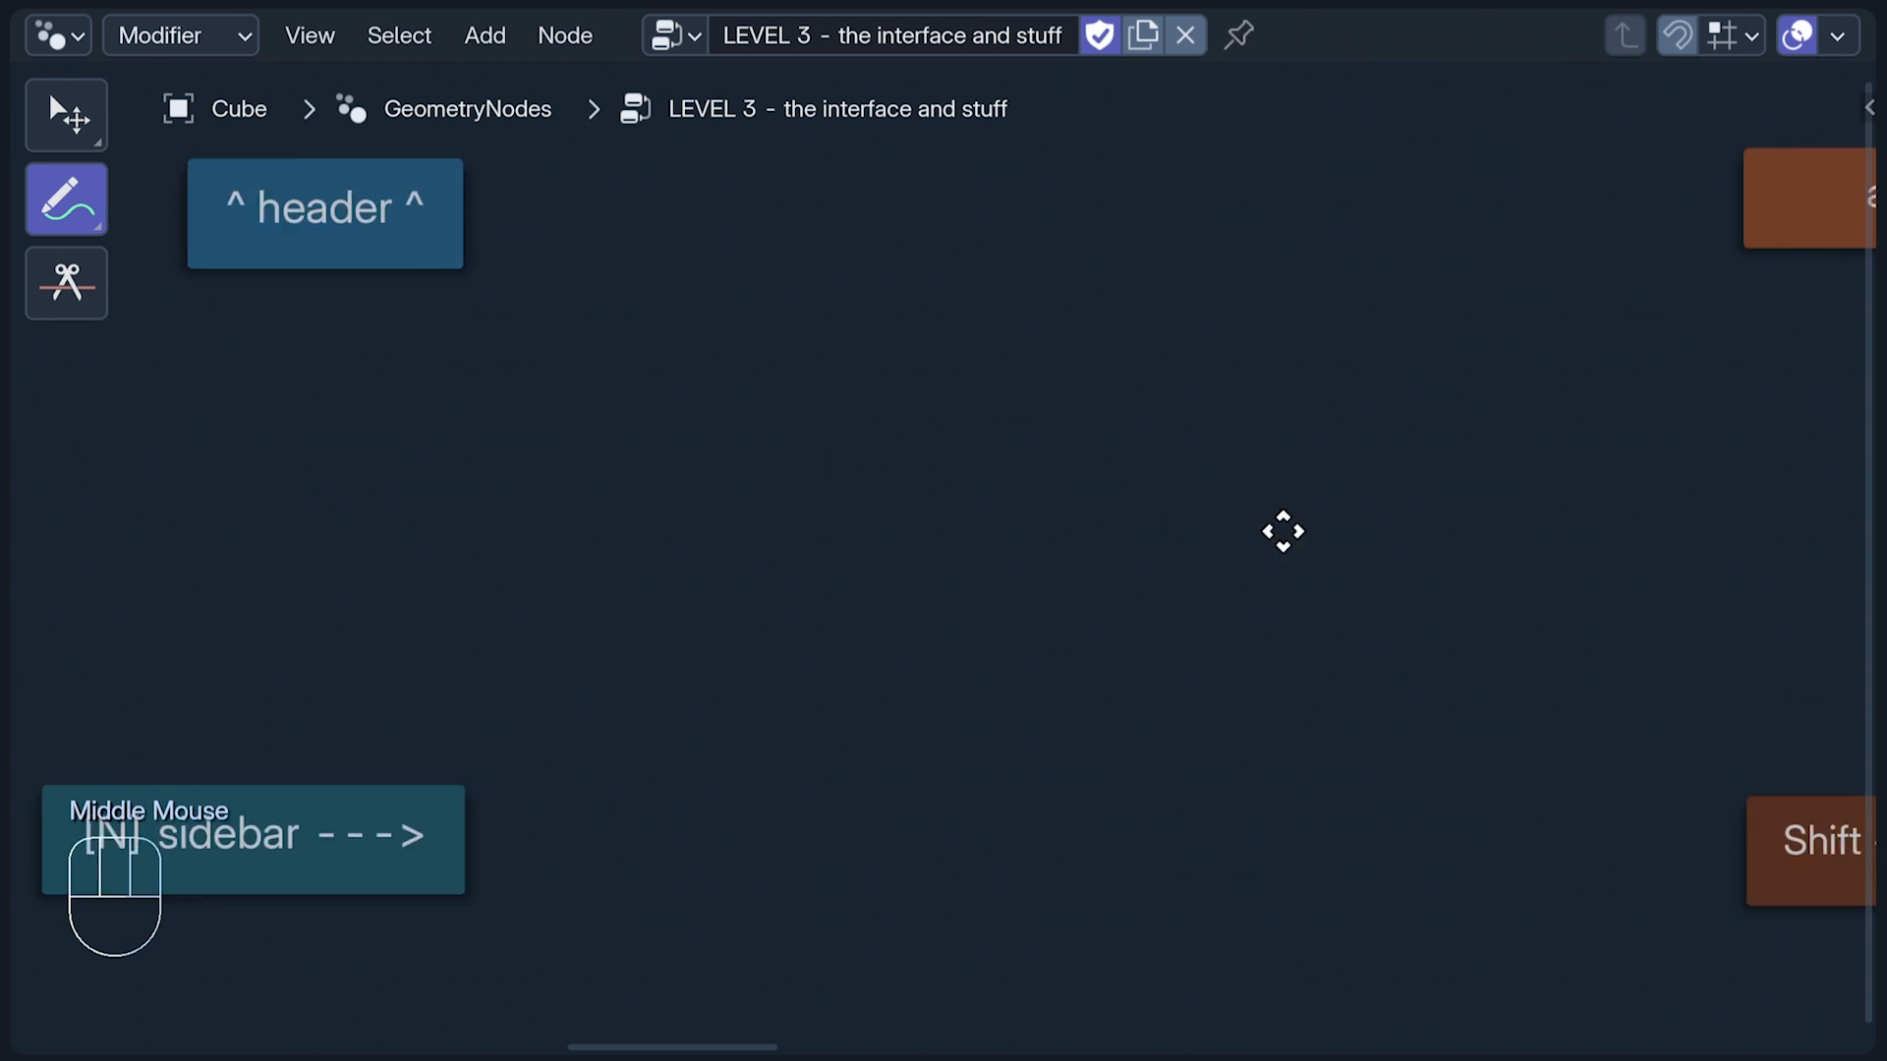
drag(295, 300, 656, 445)
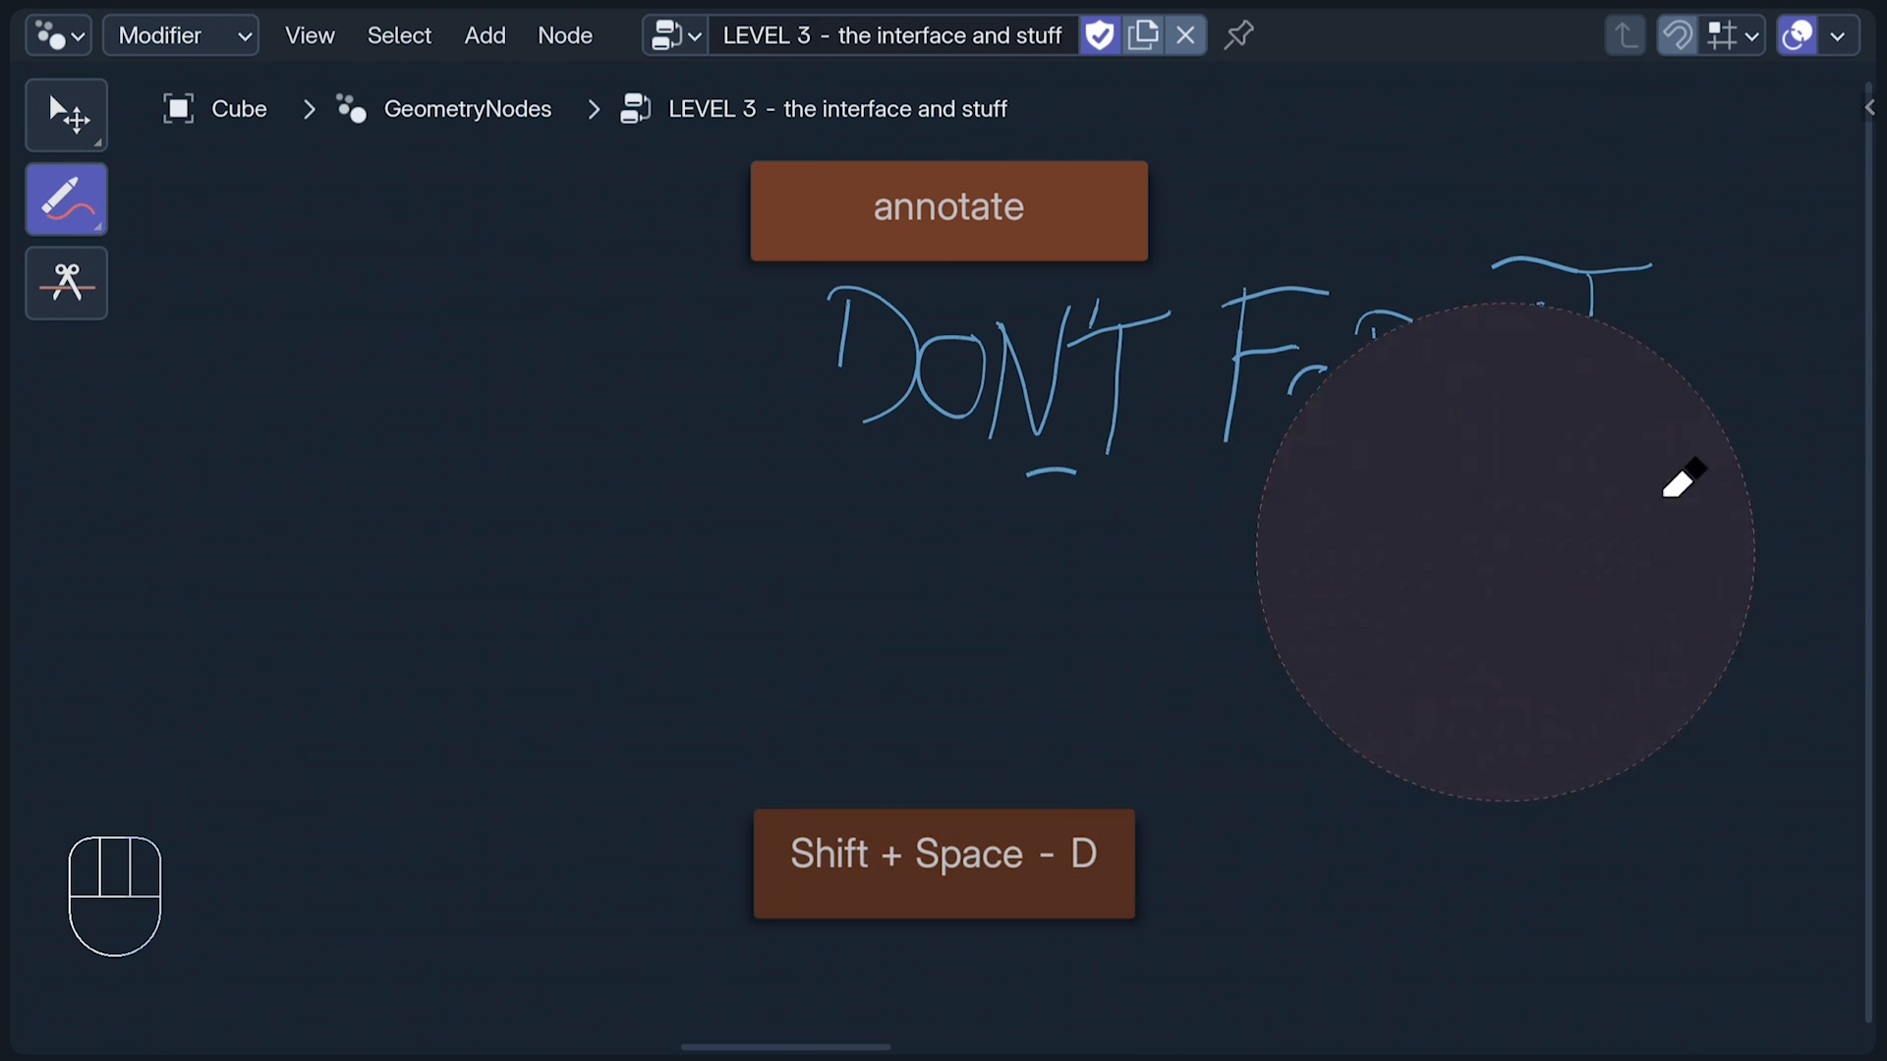
key(n)
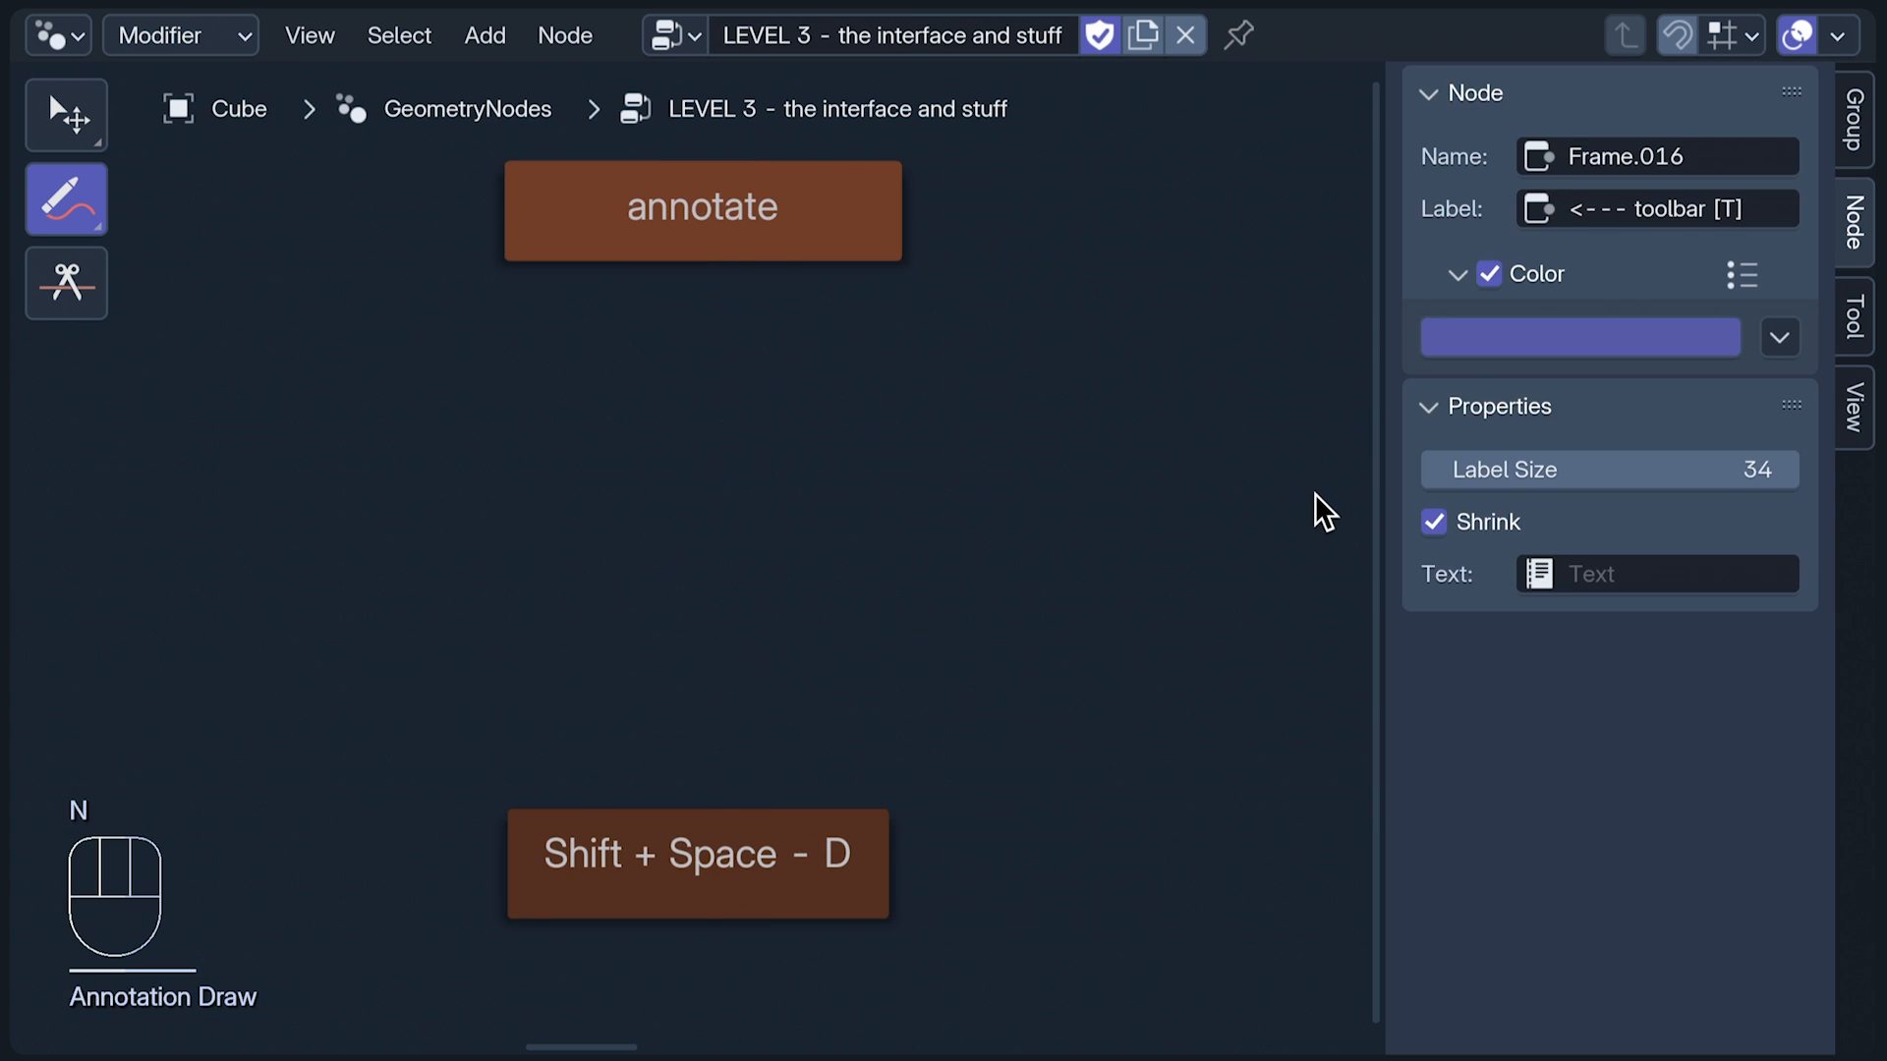
click(1860, 322)
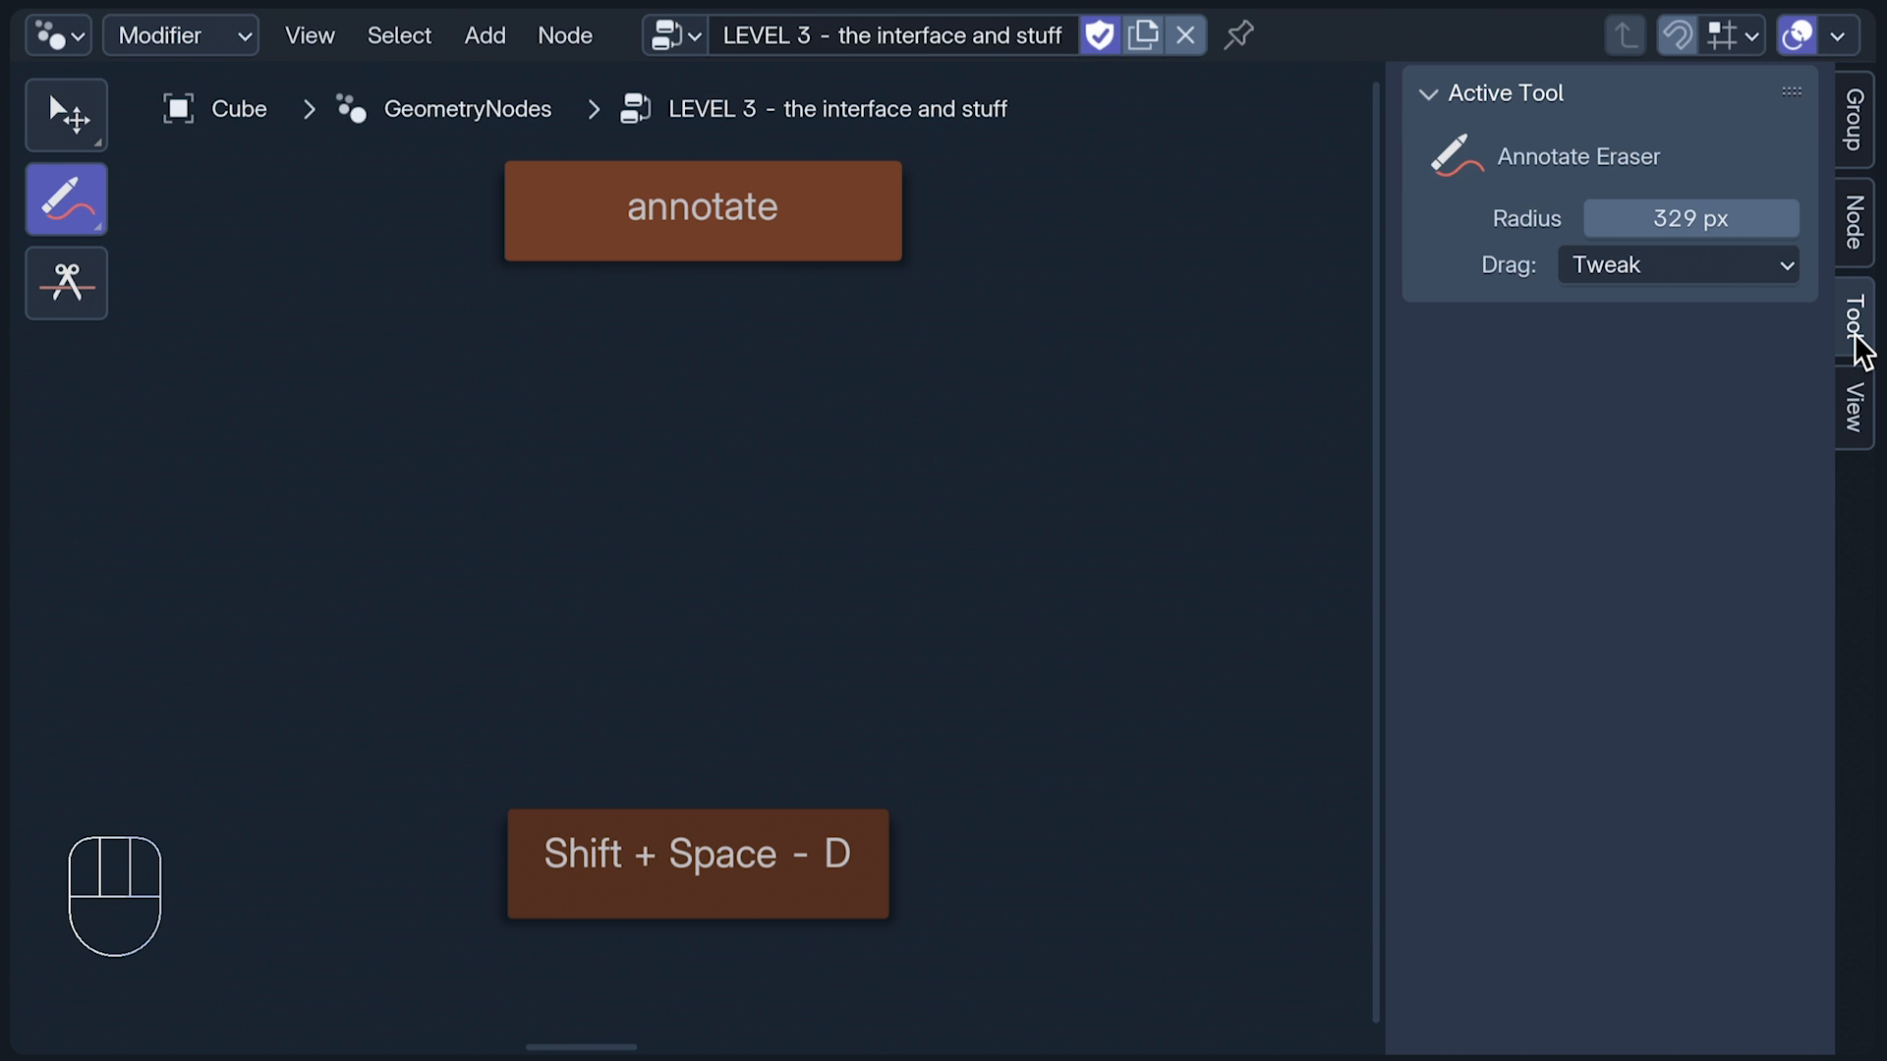
click(1859, 317)
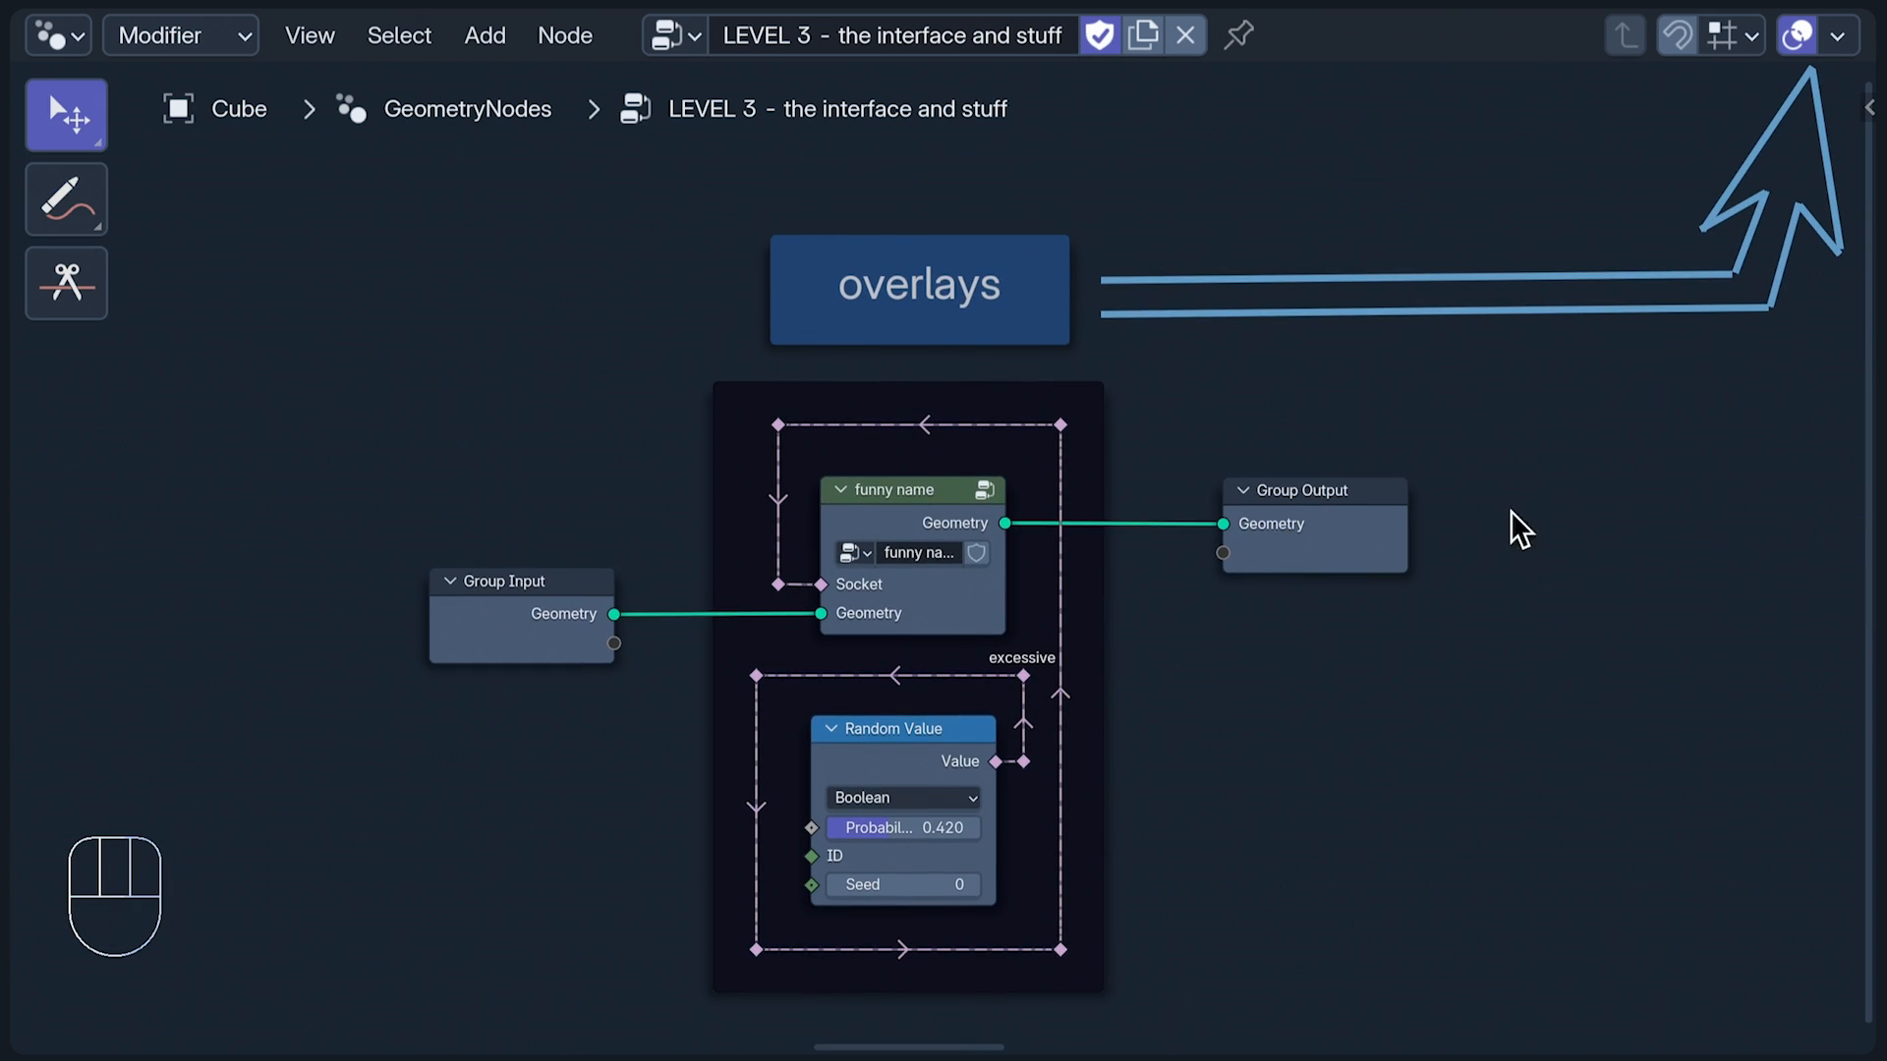
mouse_move(1840, 39)
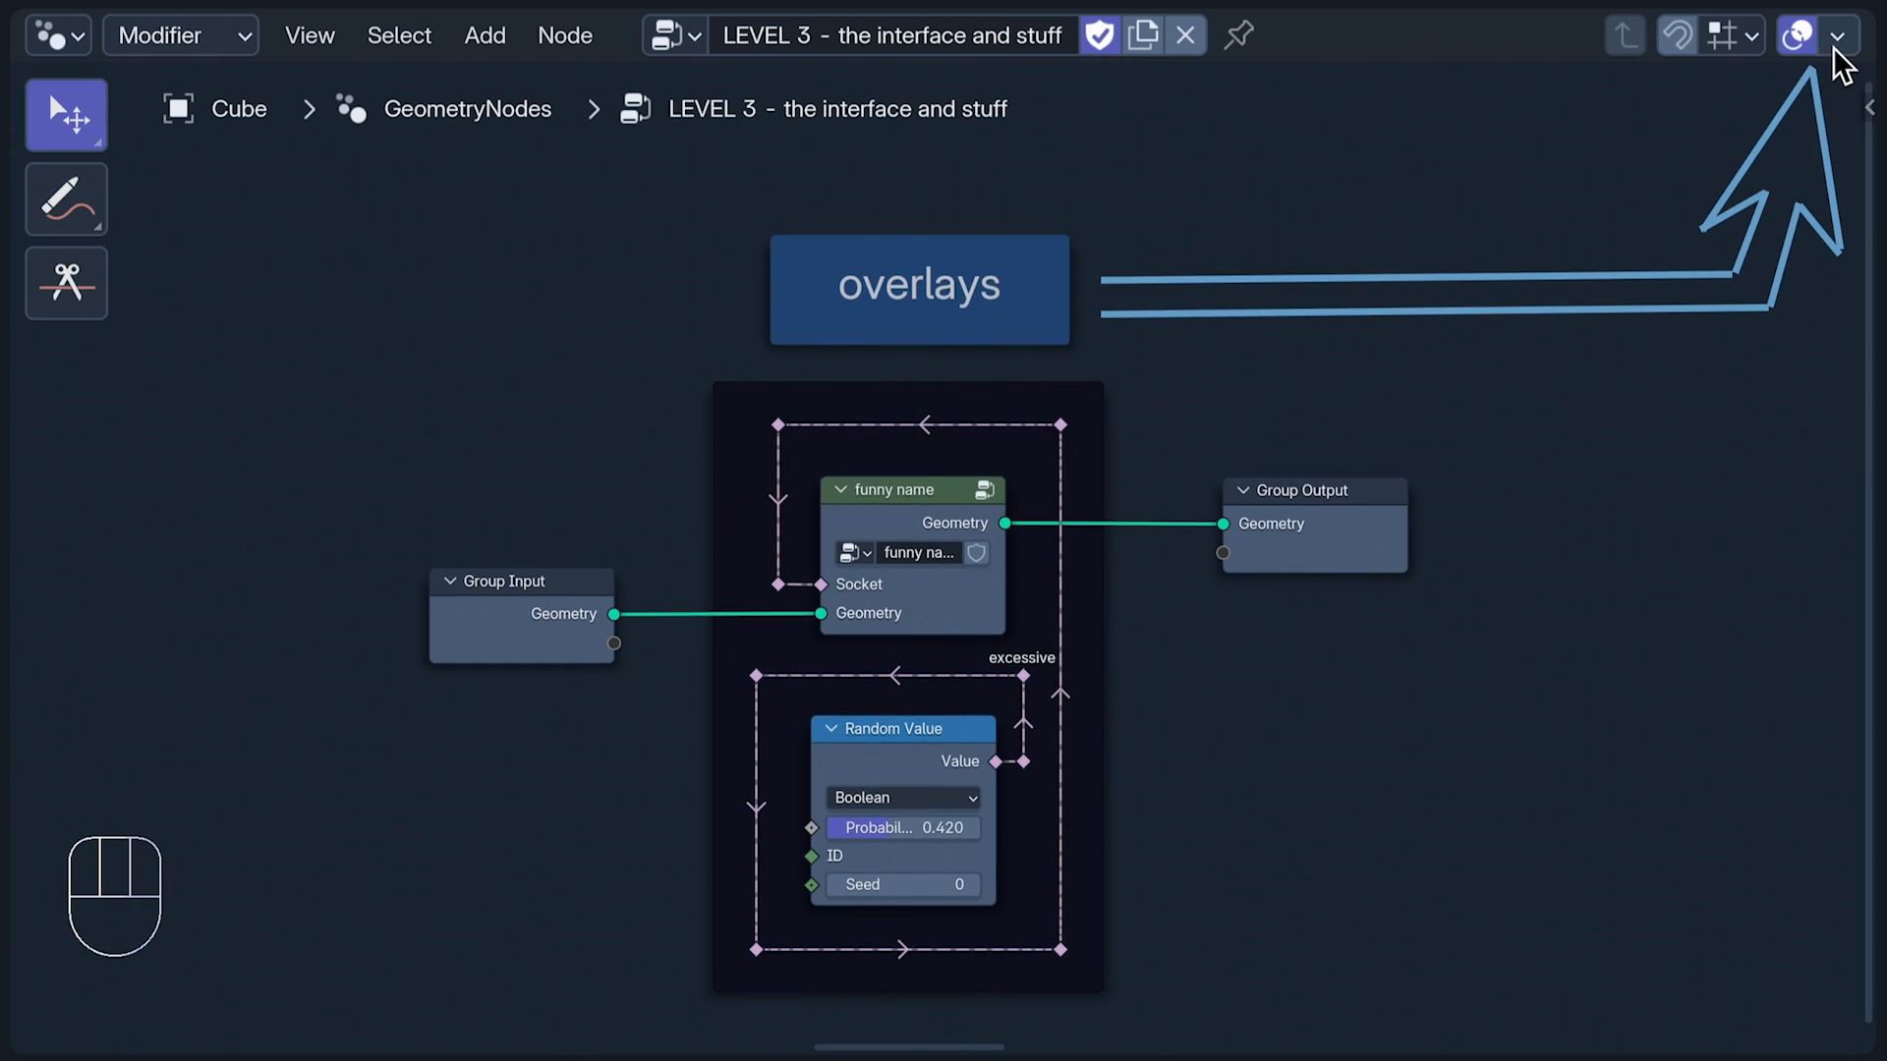
click(1837, 36)
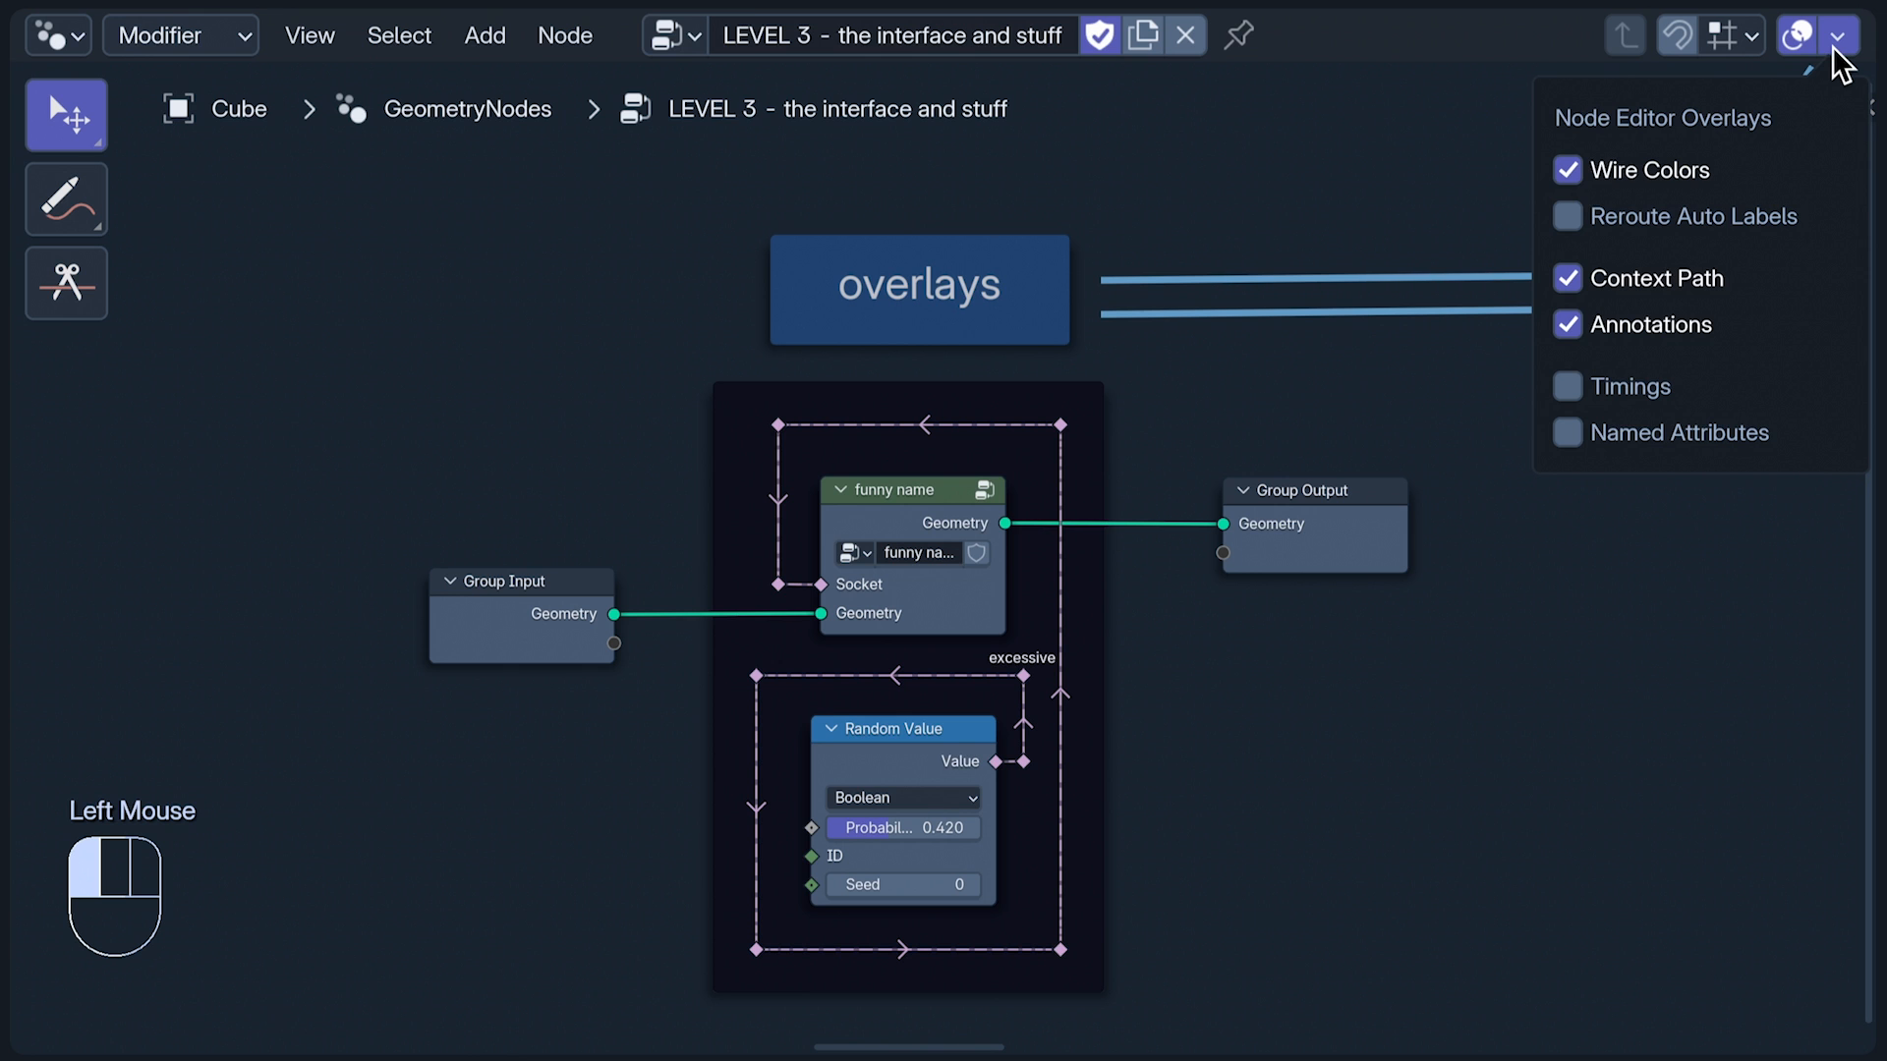
mouse_move(1746, 192)
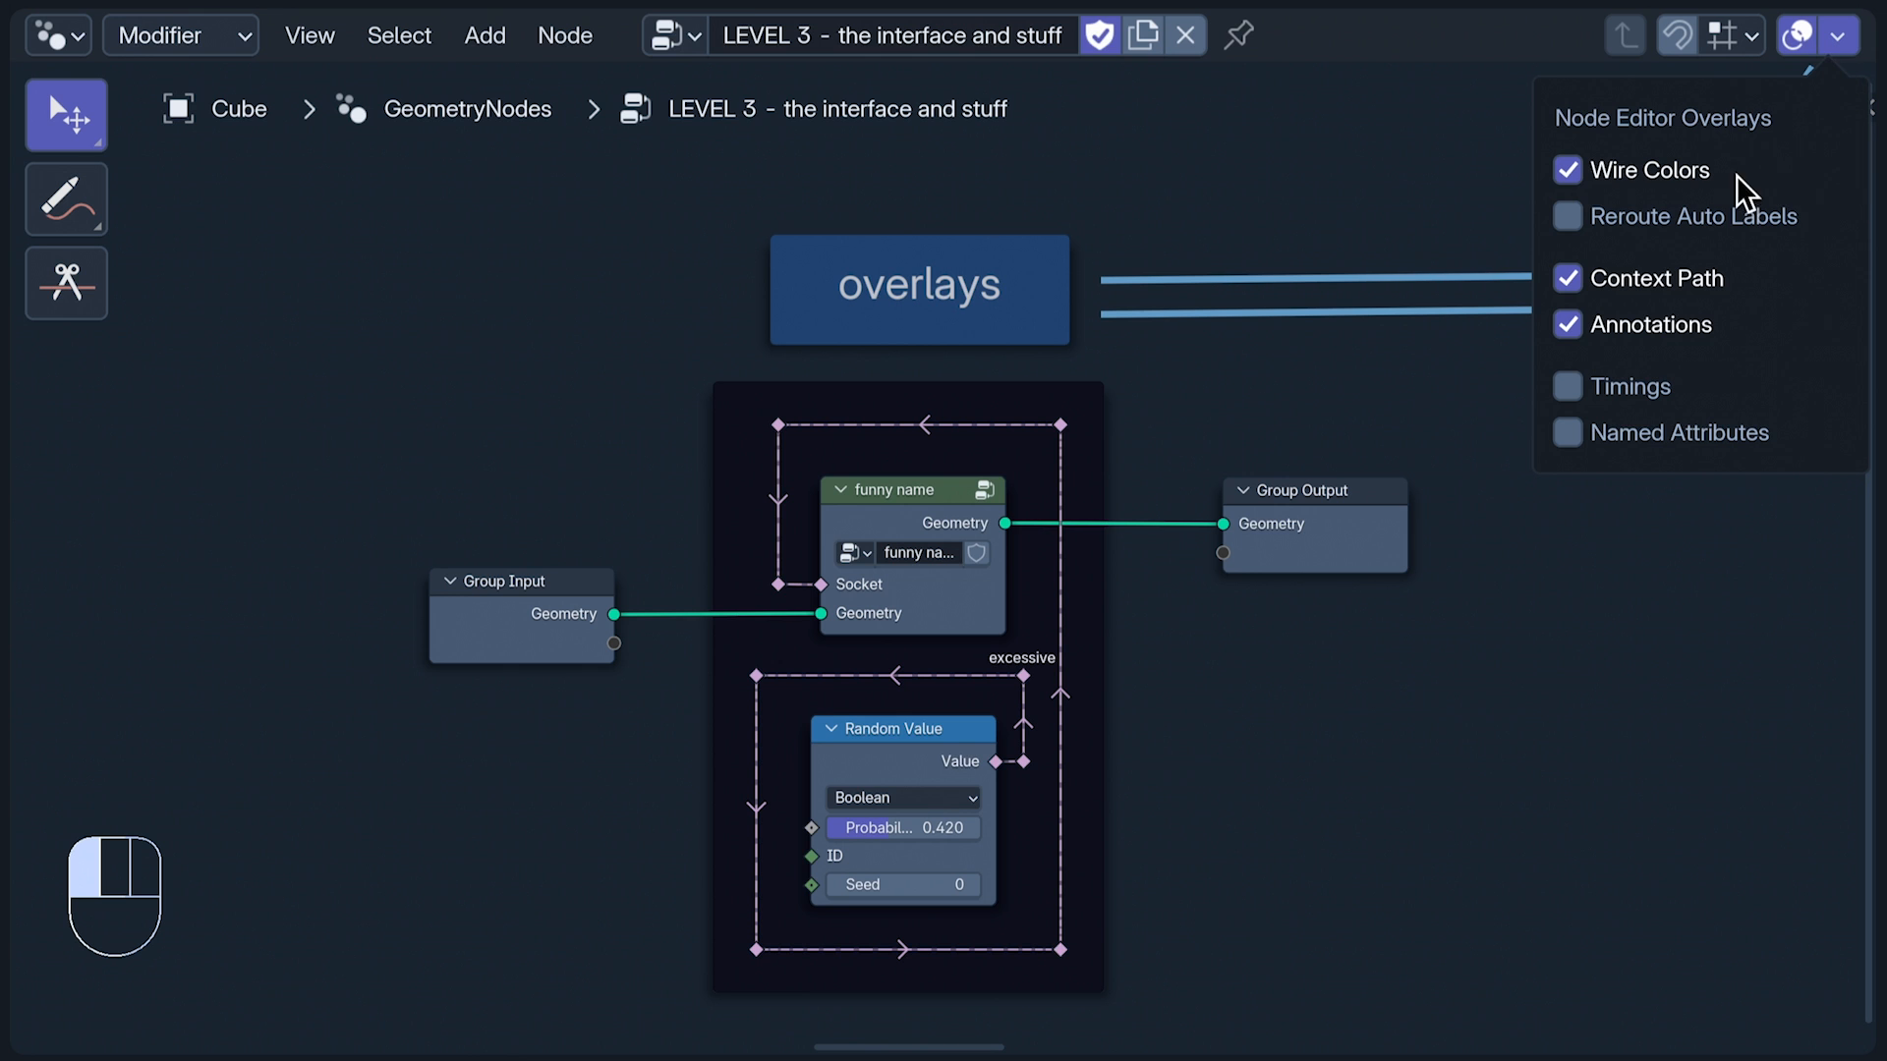
click(1566, 170)
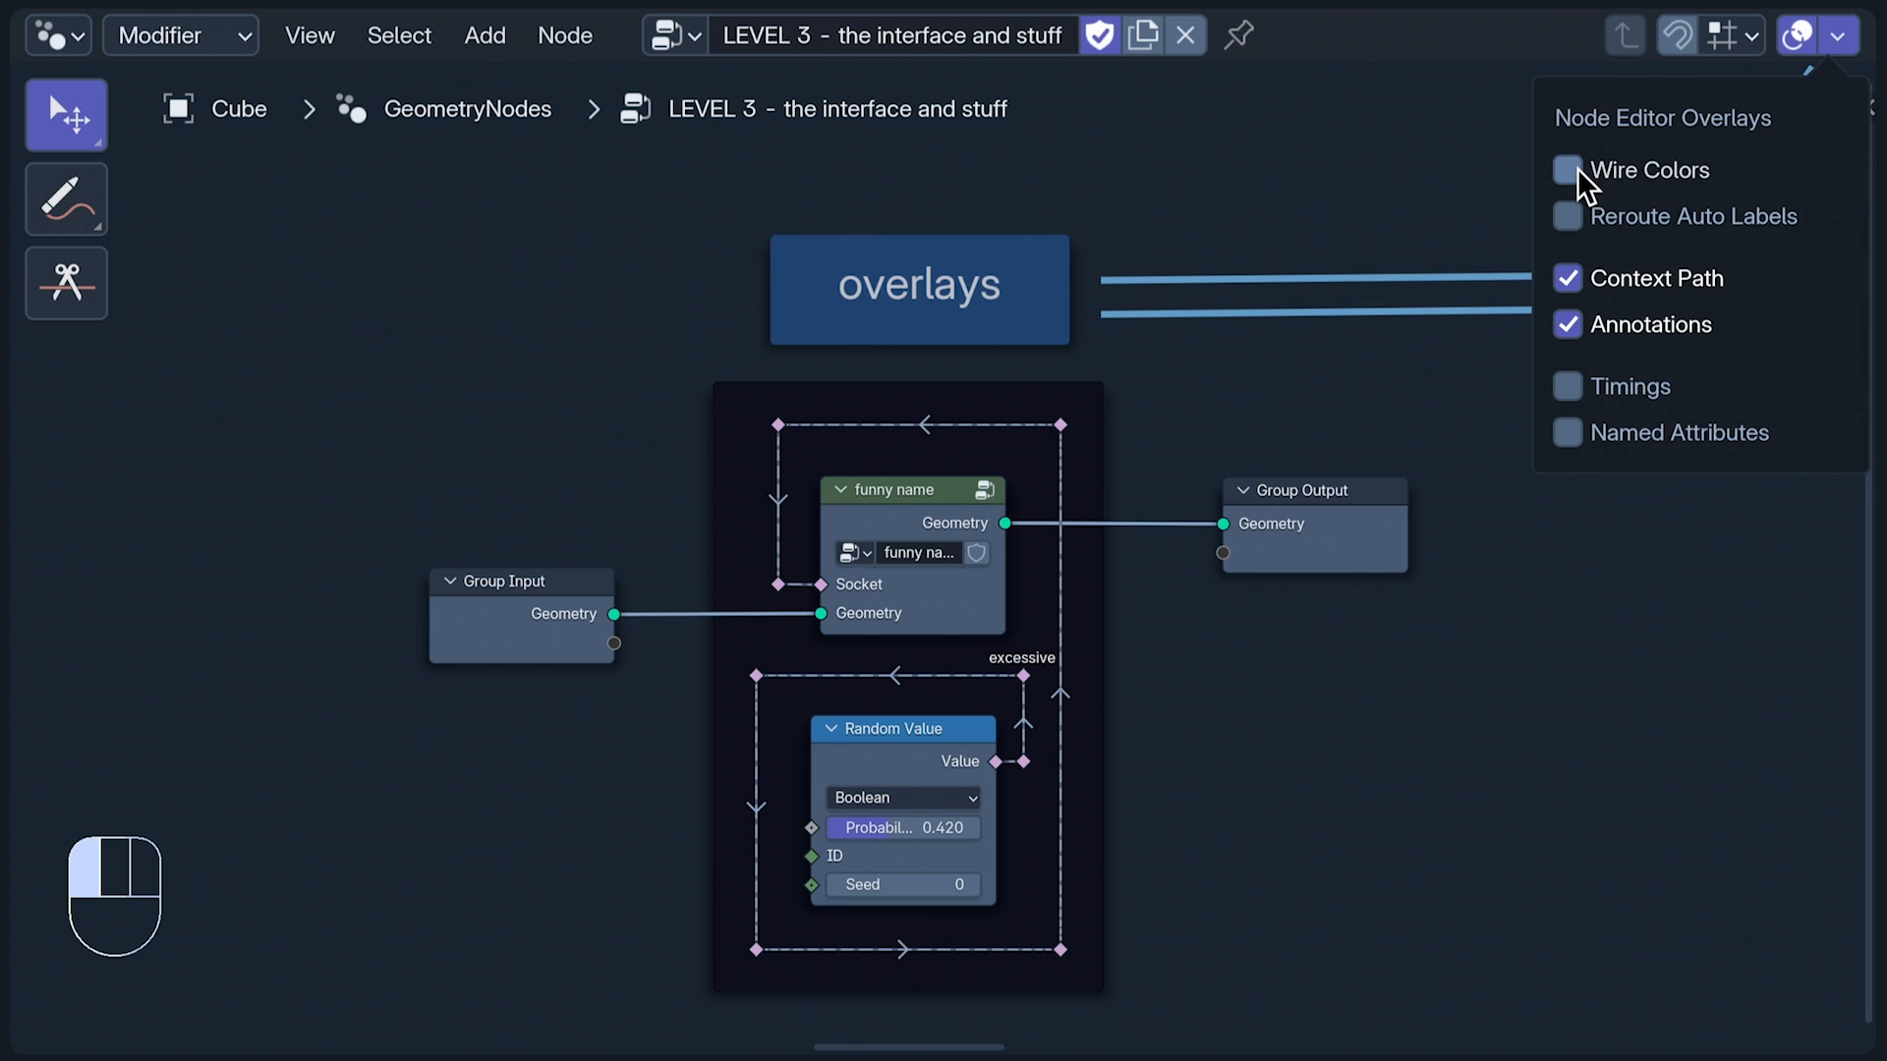
click(1567, 170)
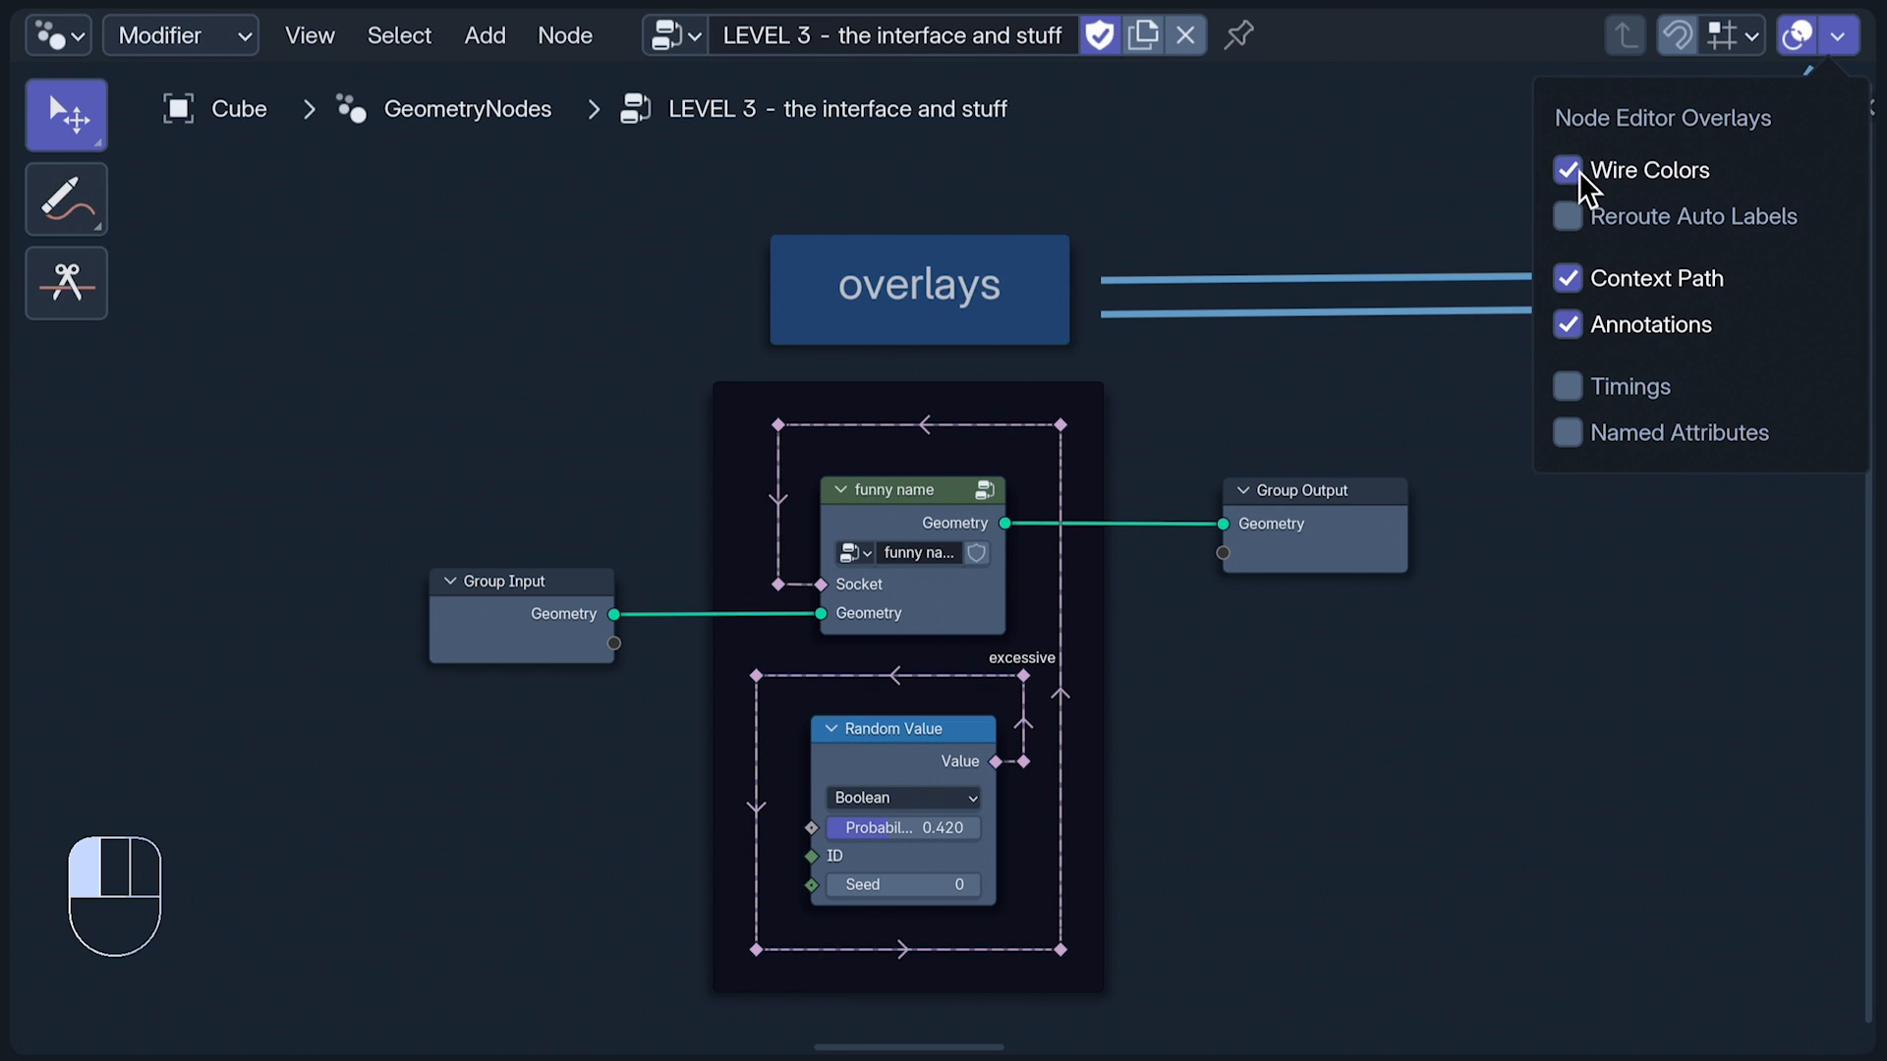
click(1566, 216)
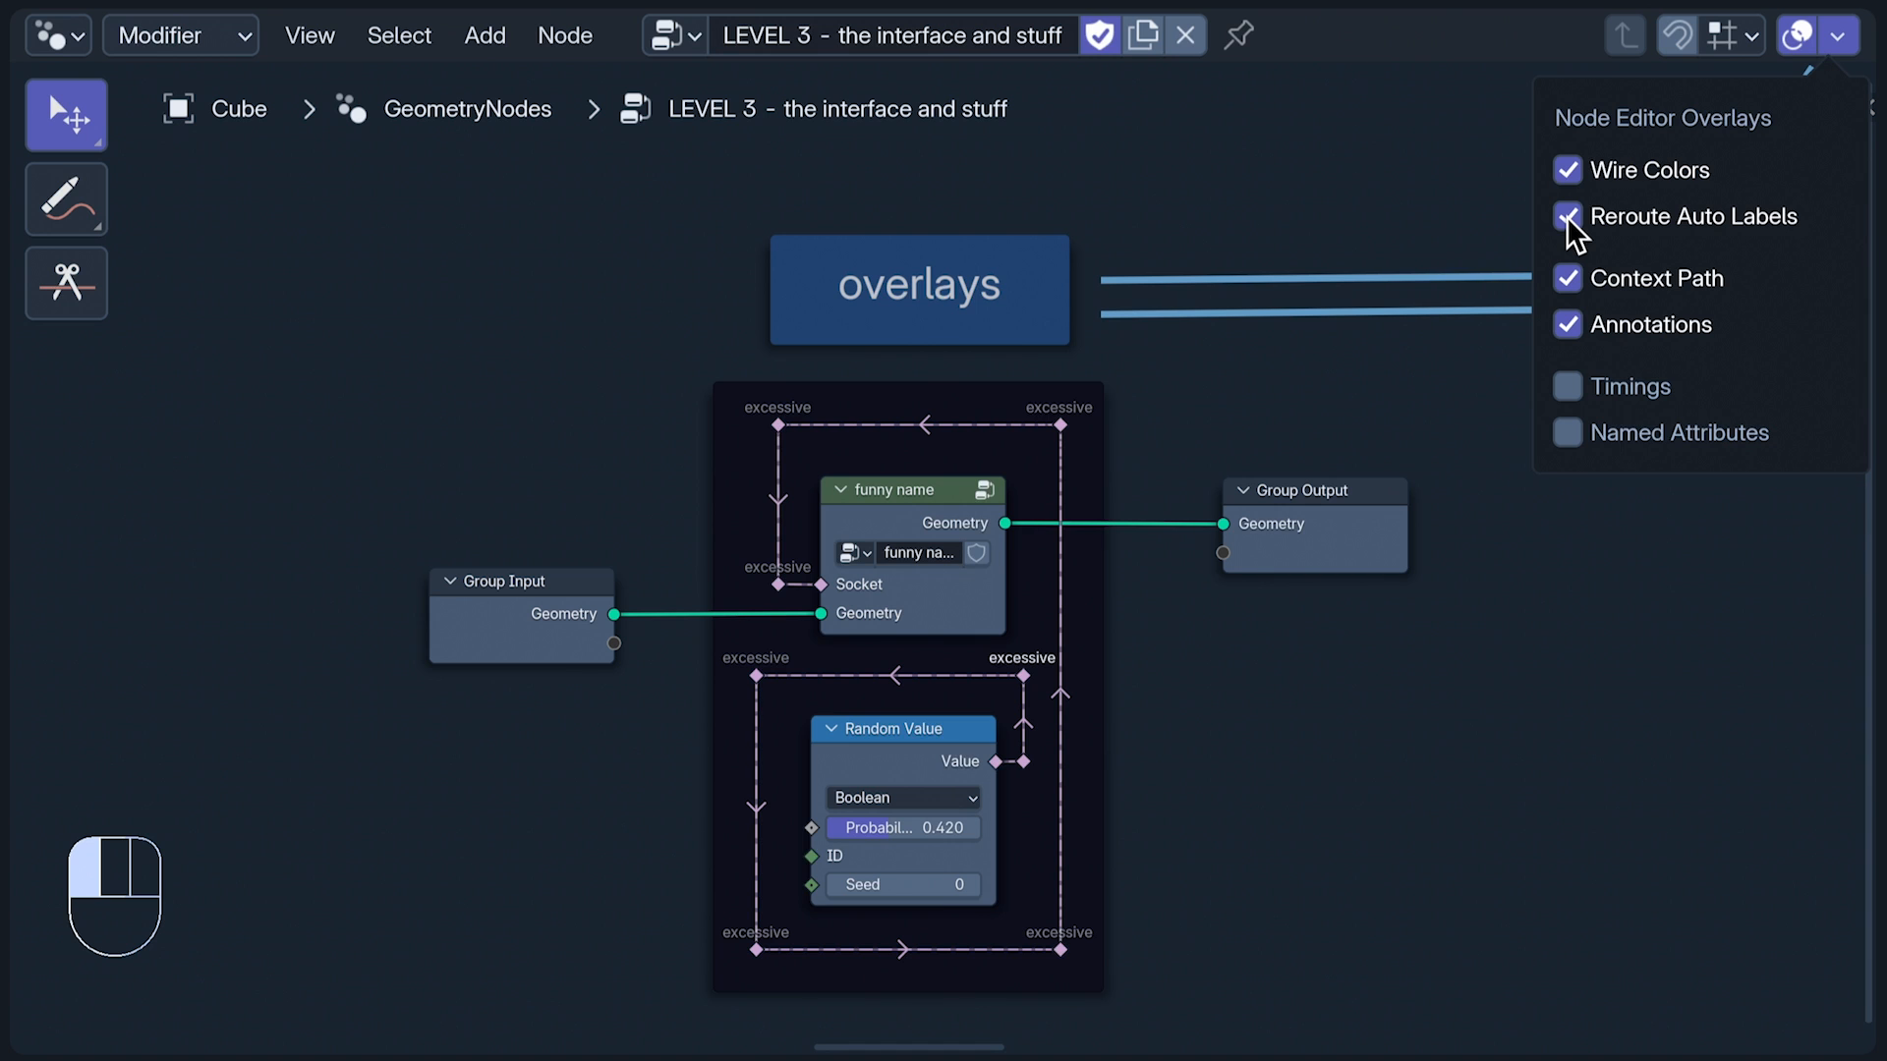
click(1568, 216)
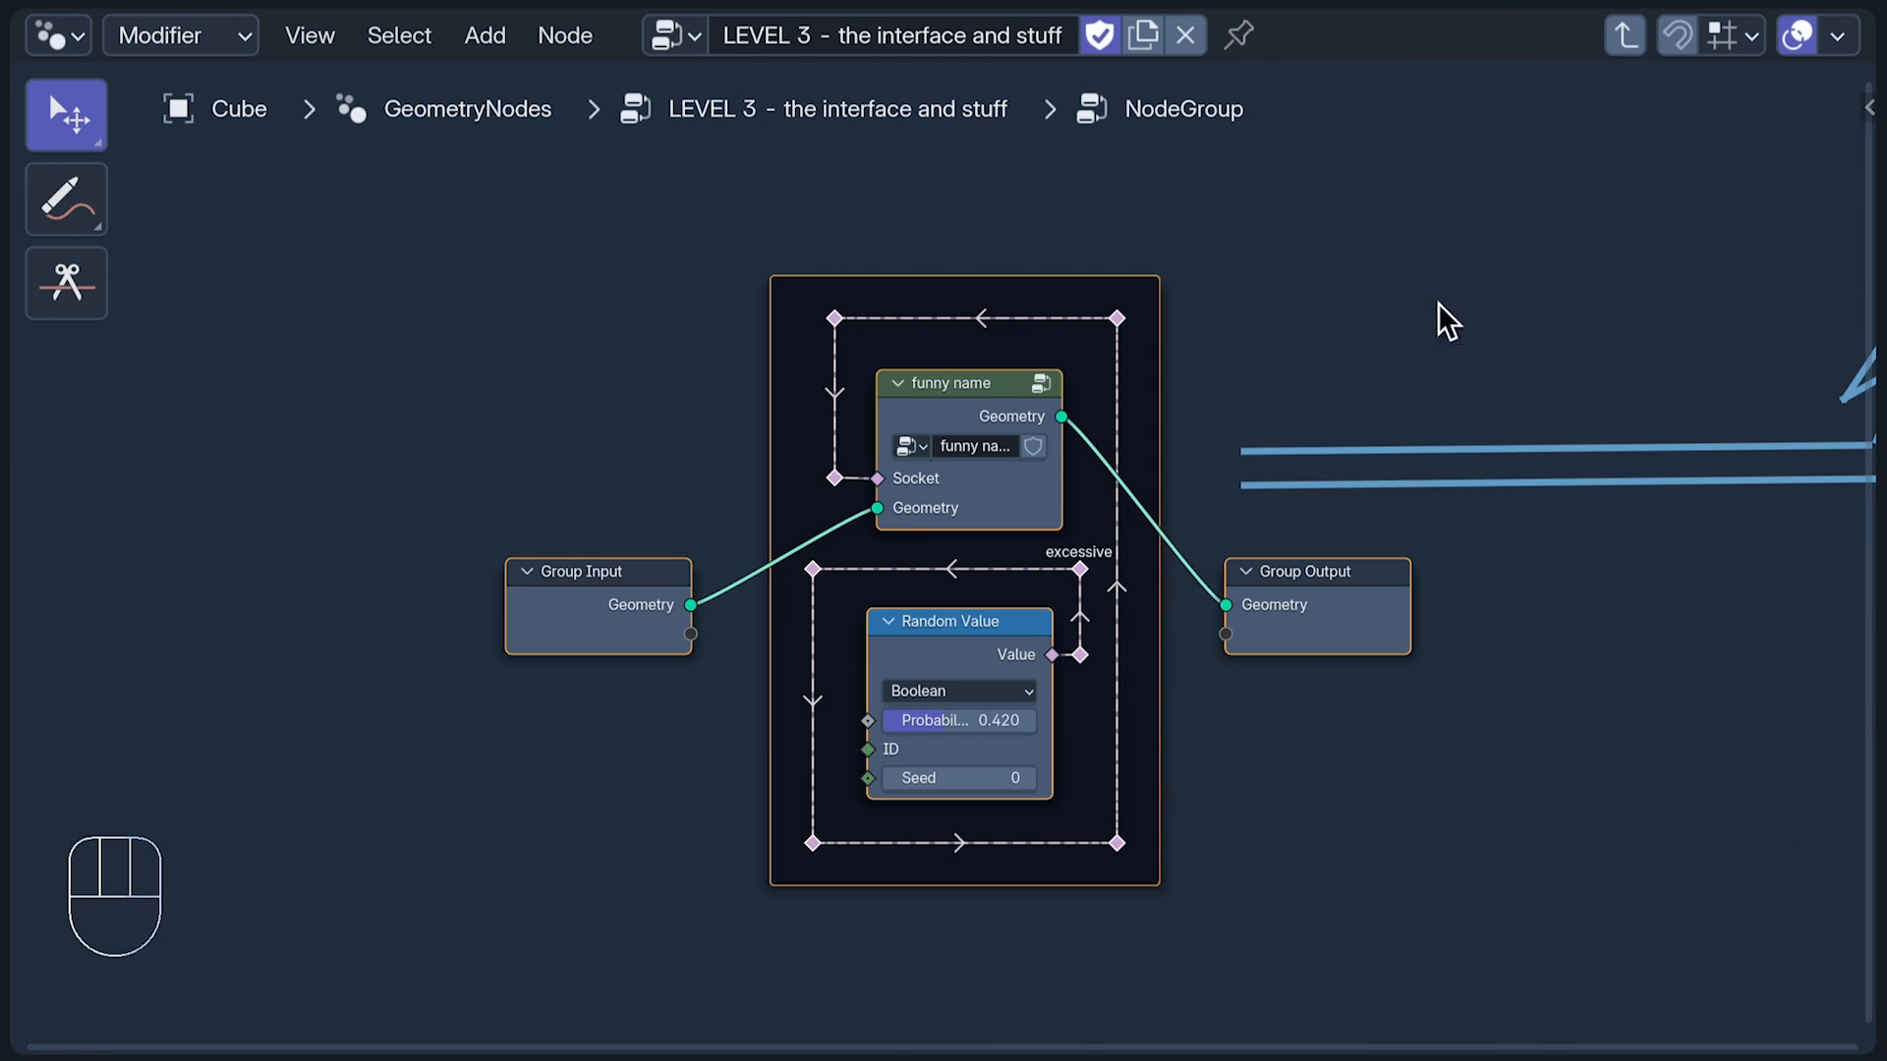
mouse_move(1037, 150)
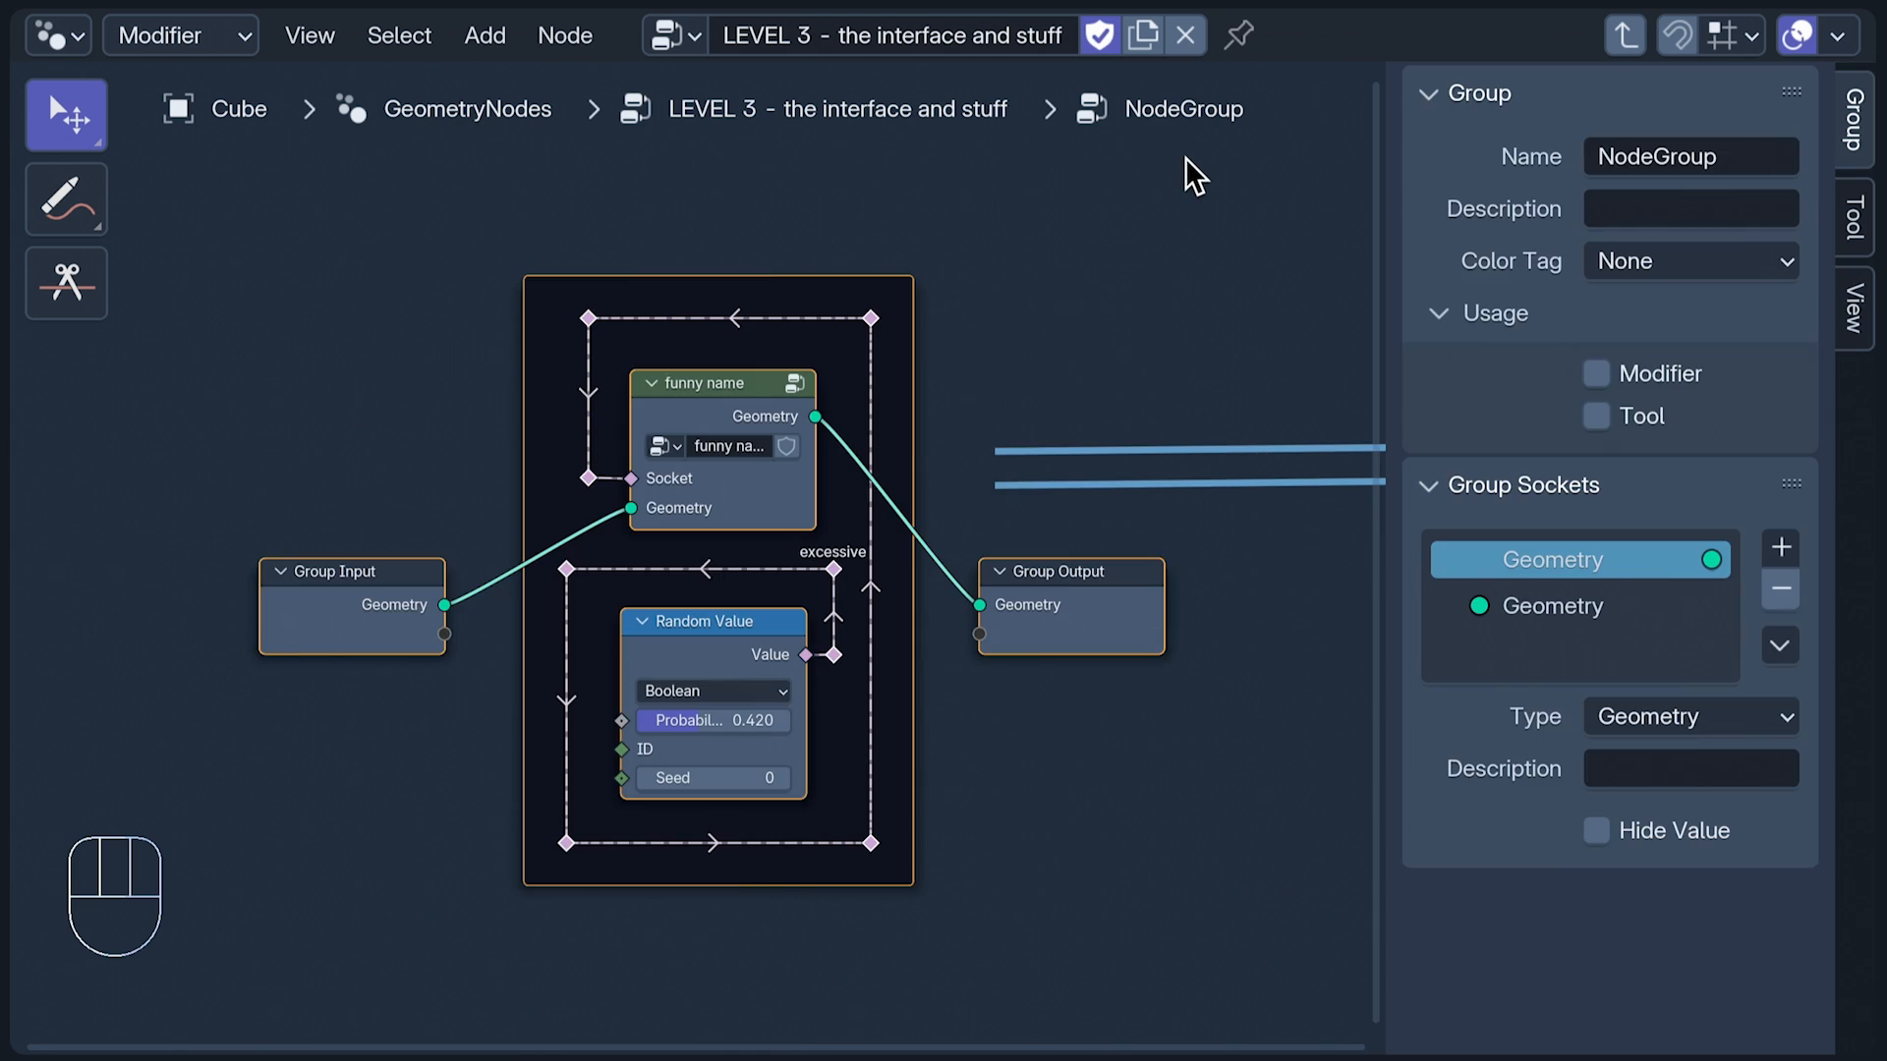
mouse_move(1414, 150)
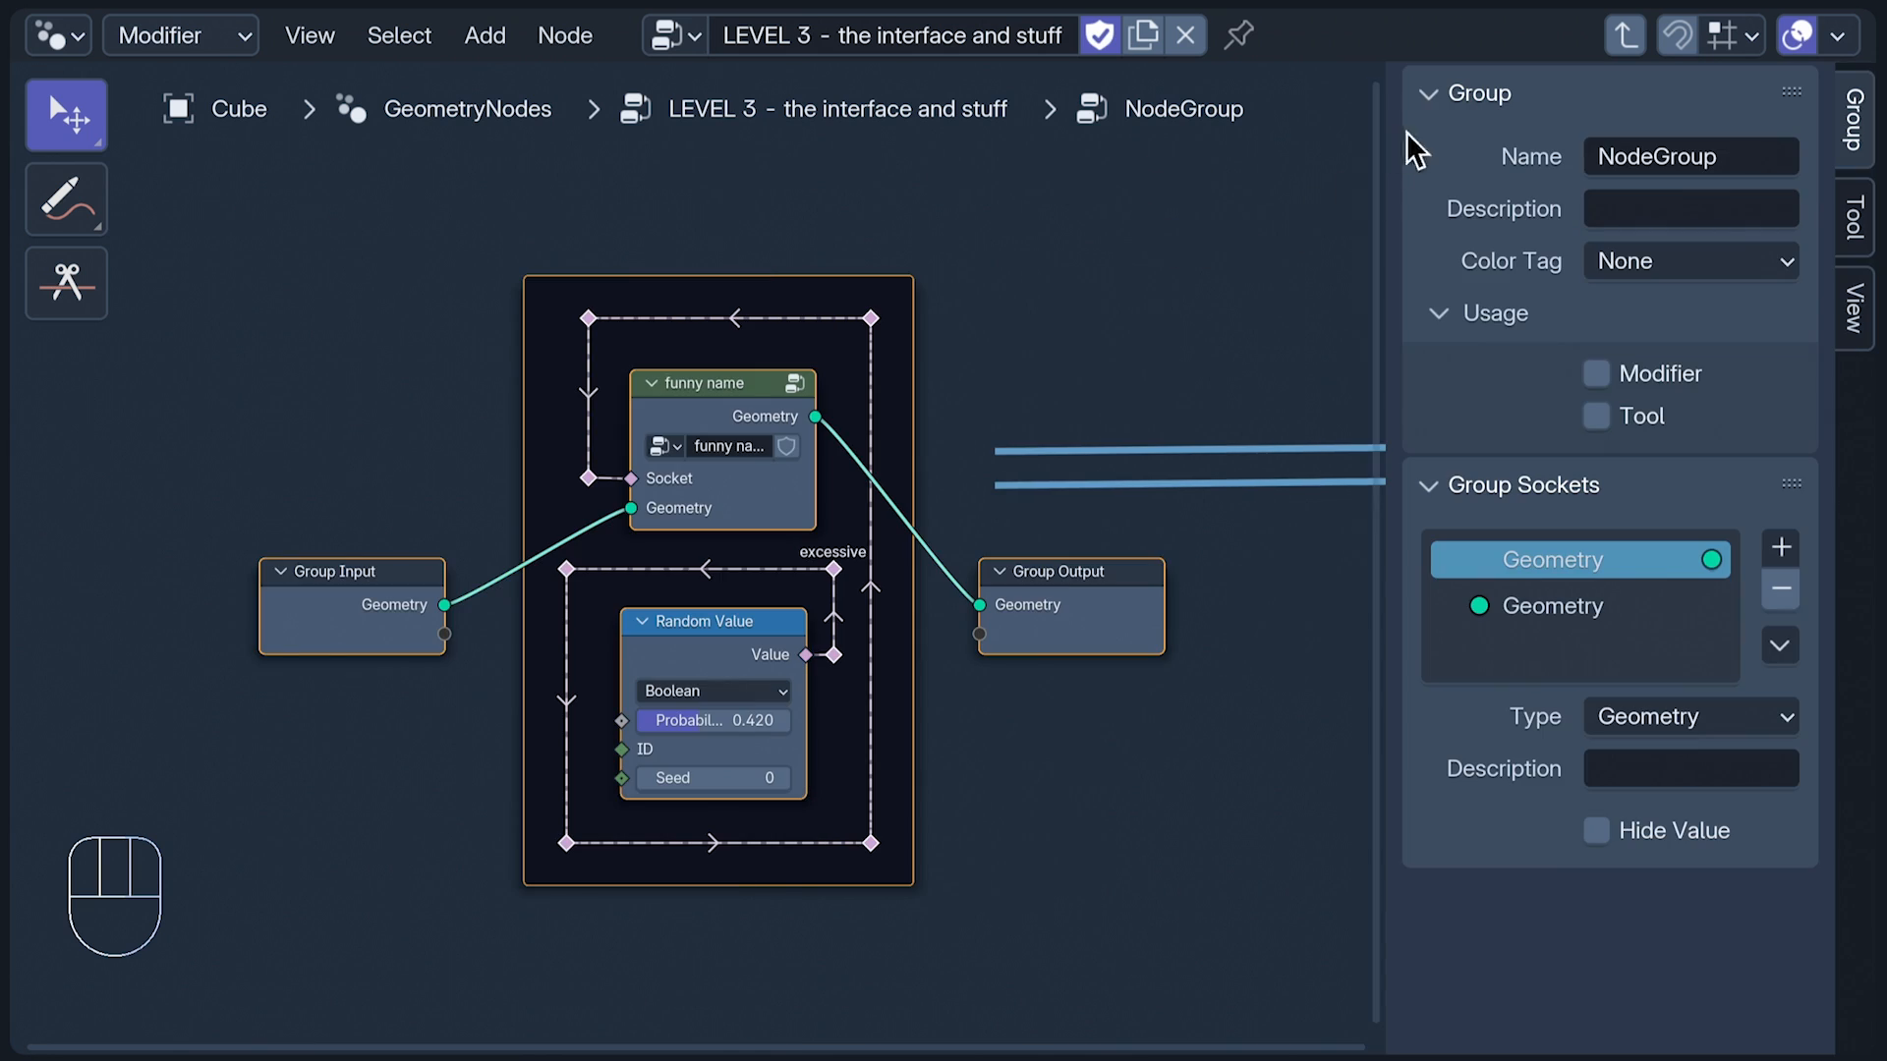
mouse_move(1422, 740)
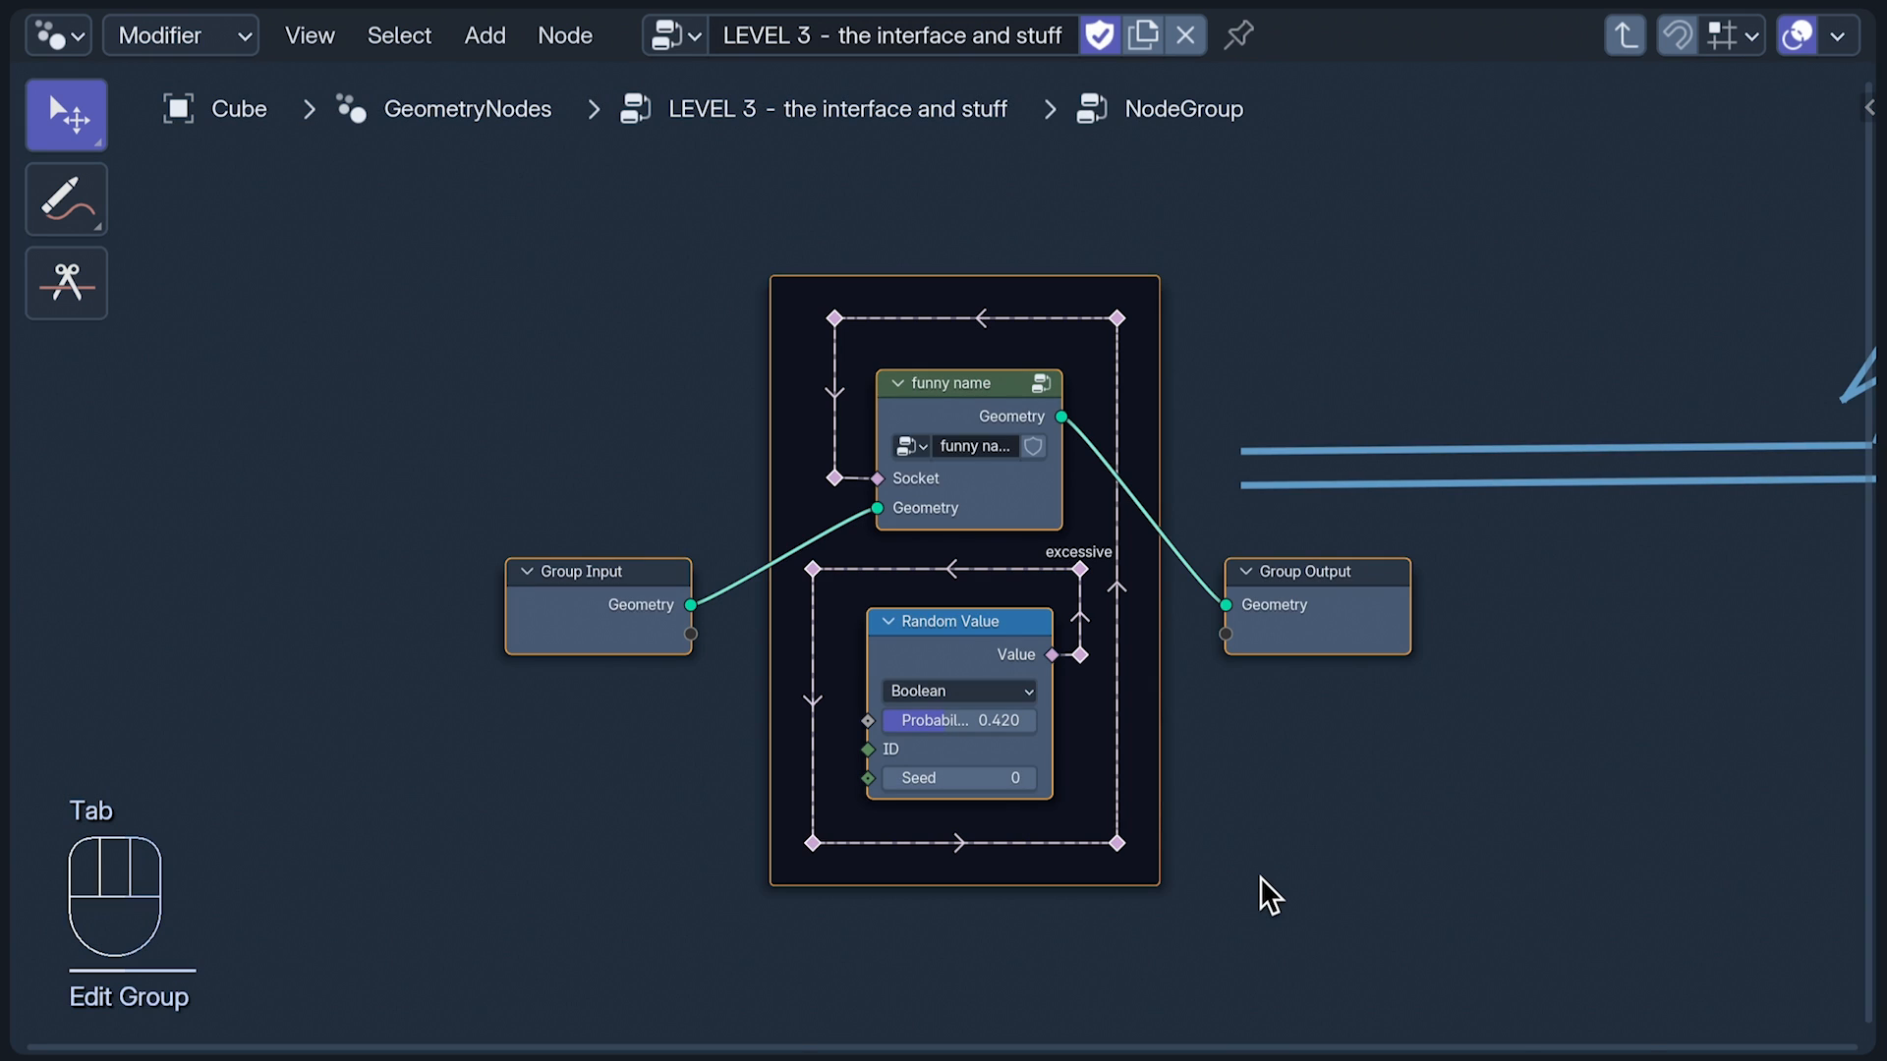
Step: Deselect the nodes inside the NodeGroup and Tab back out to the parent tree
click(986, 497)
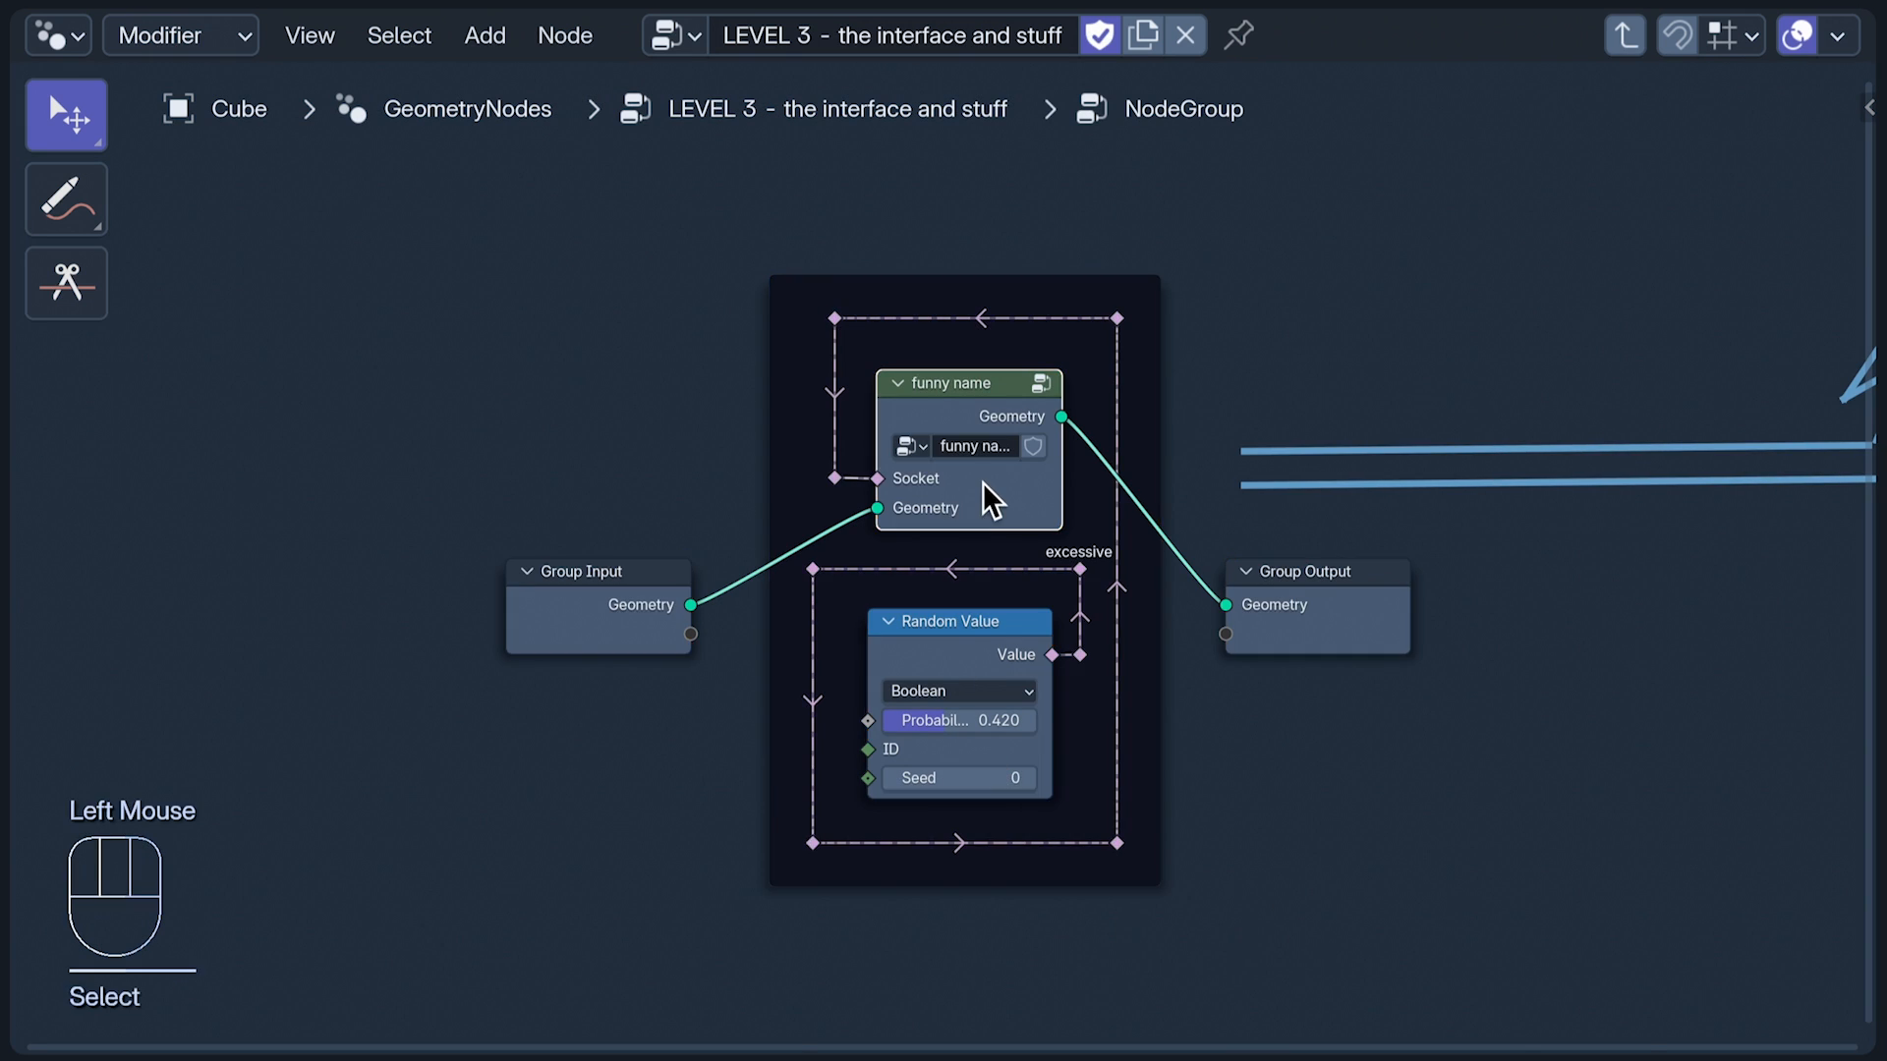
key(Tab)
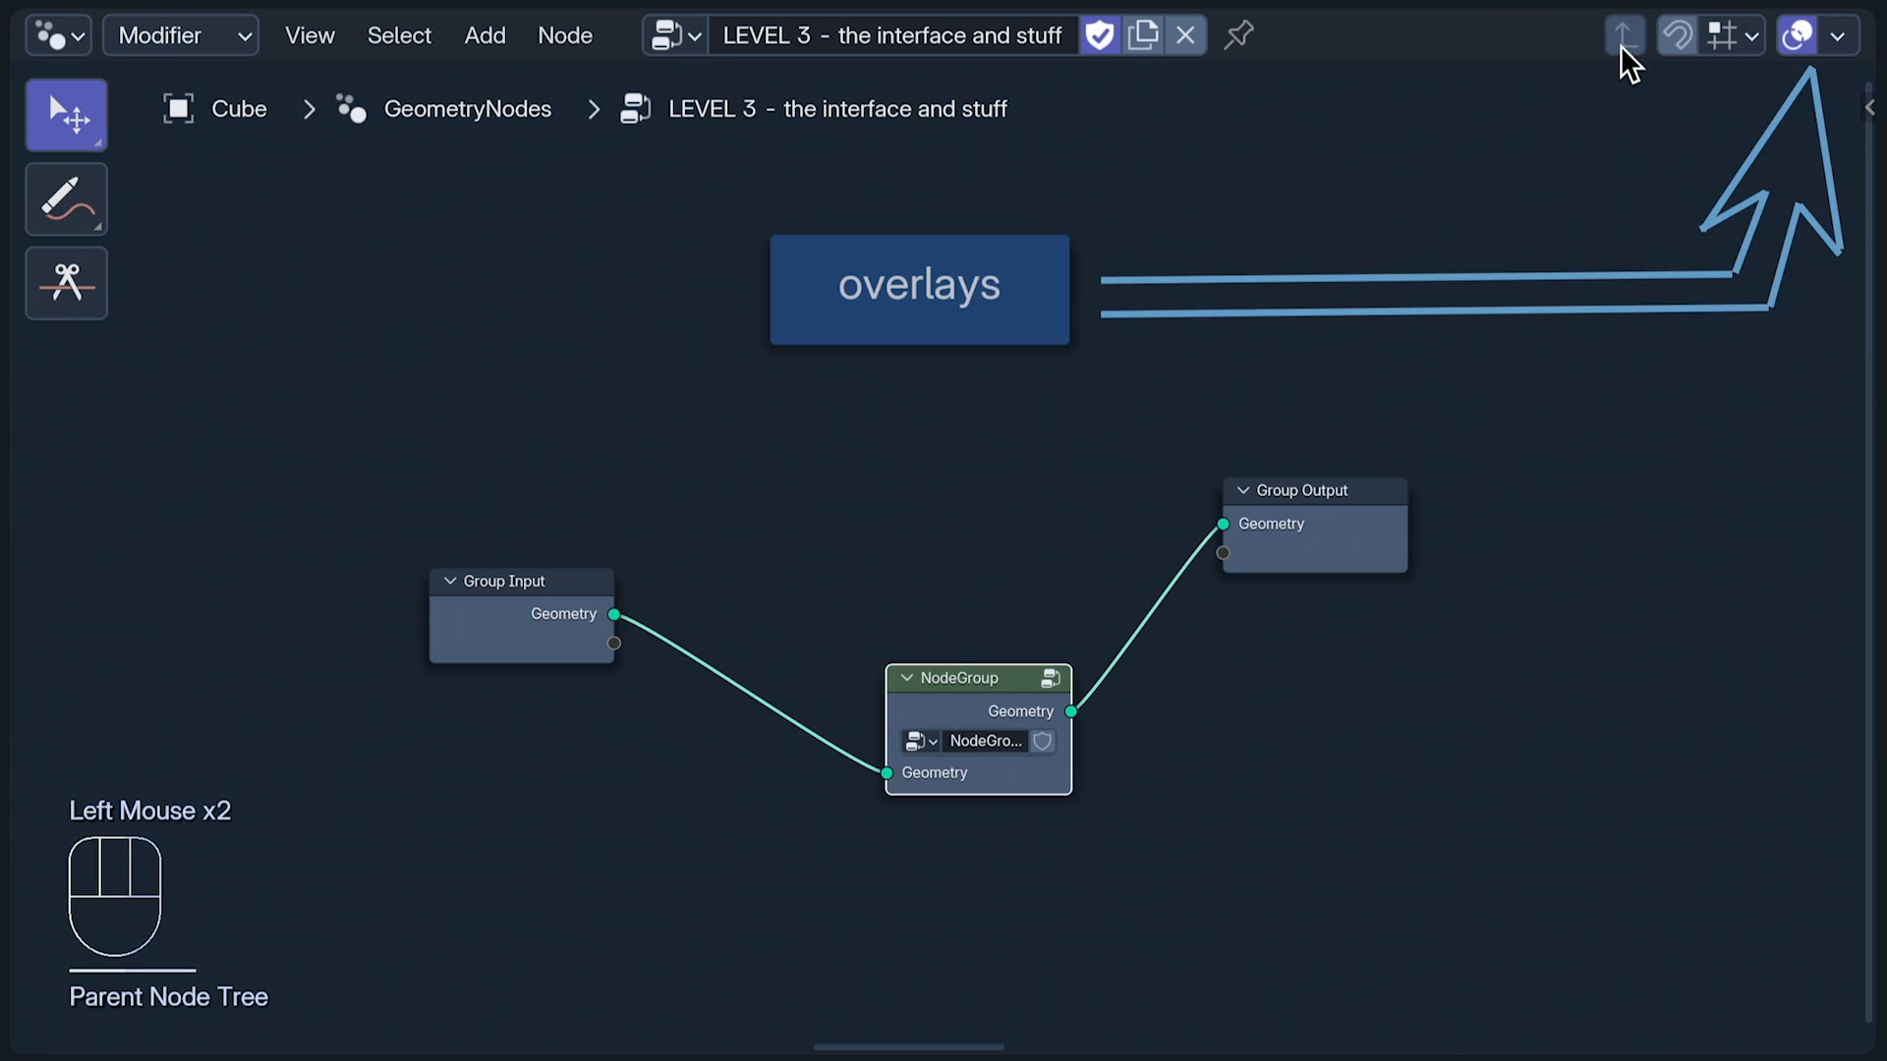
Step: Uncheck Context Path and Annotations overlays, enable Timings, and check them inside the NodeGroup
click(1838, 35)
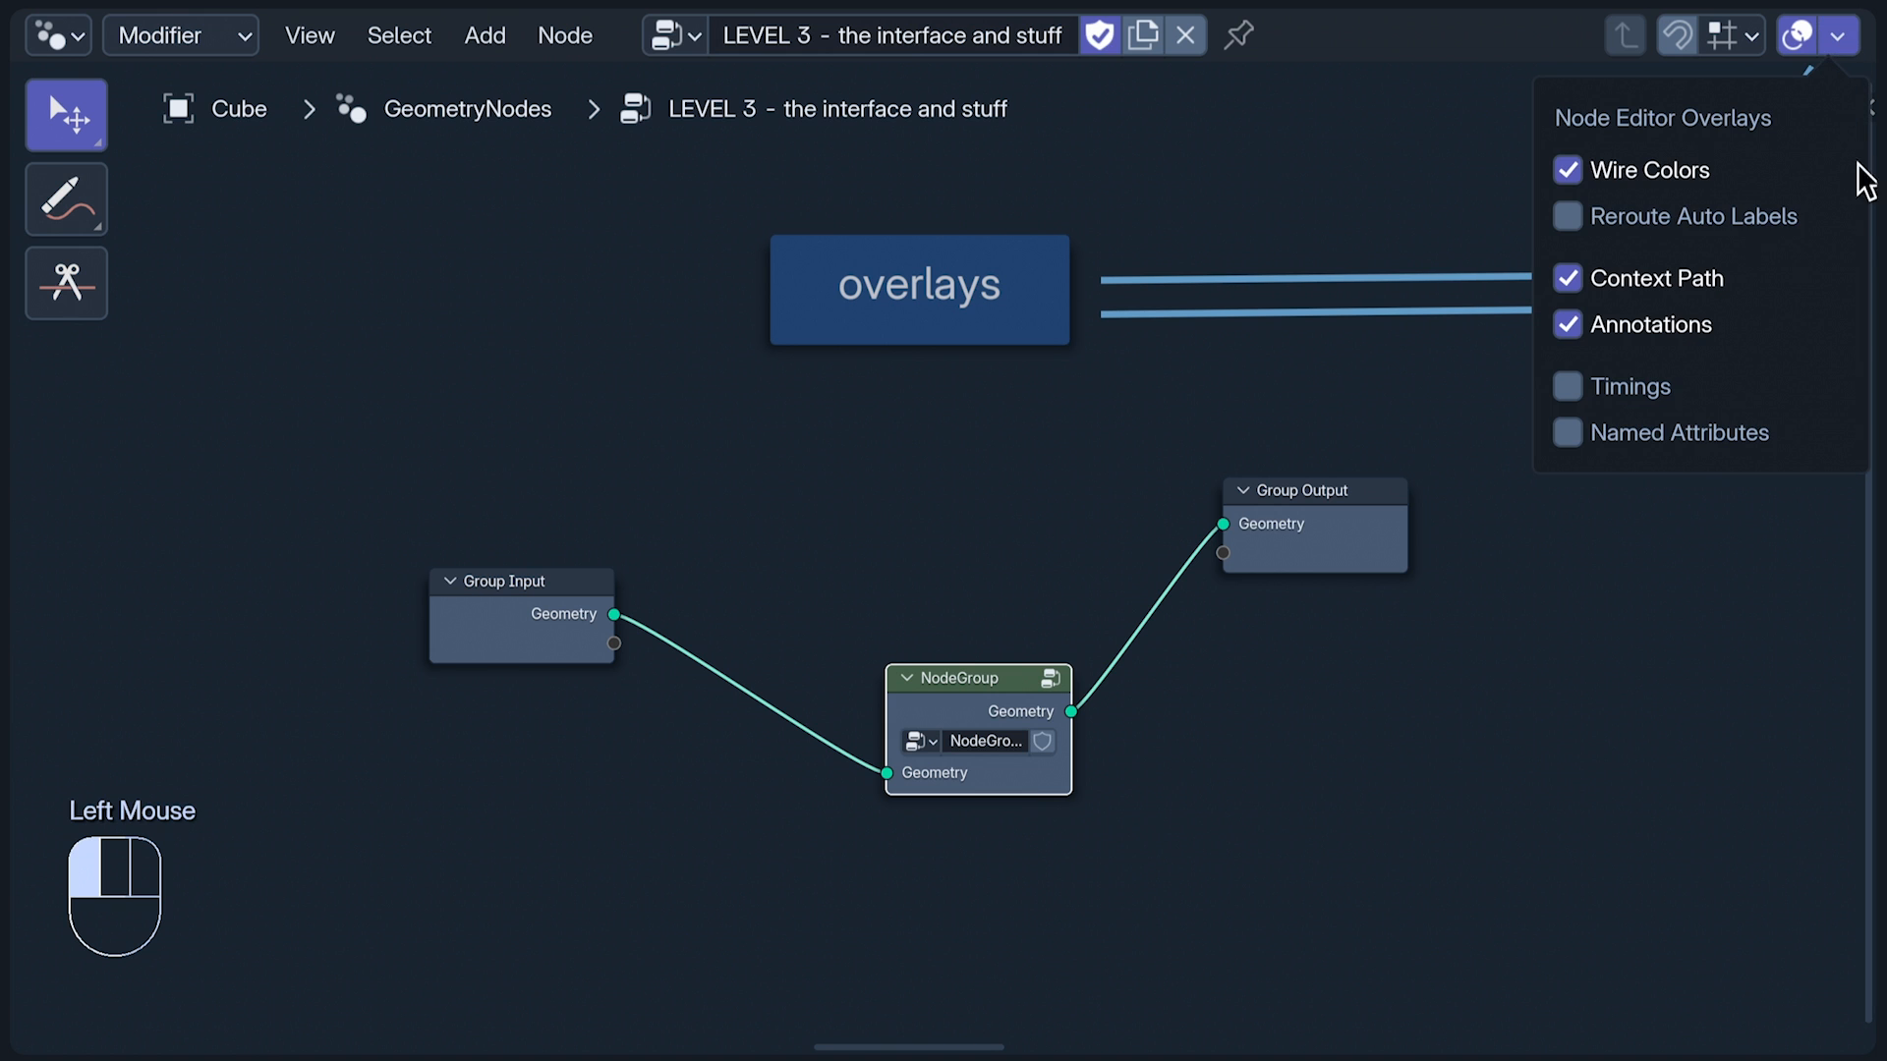
click(1566, 278)
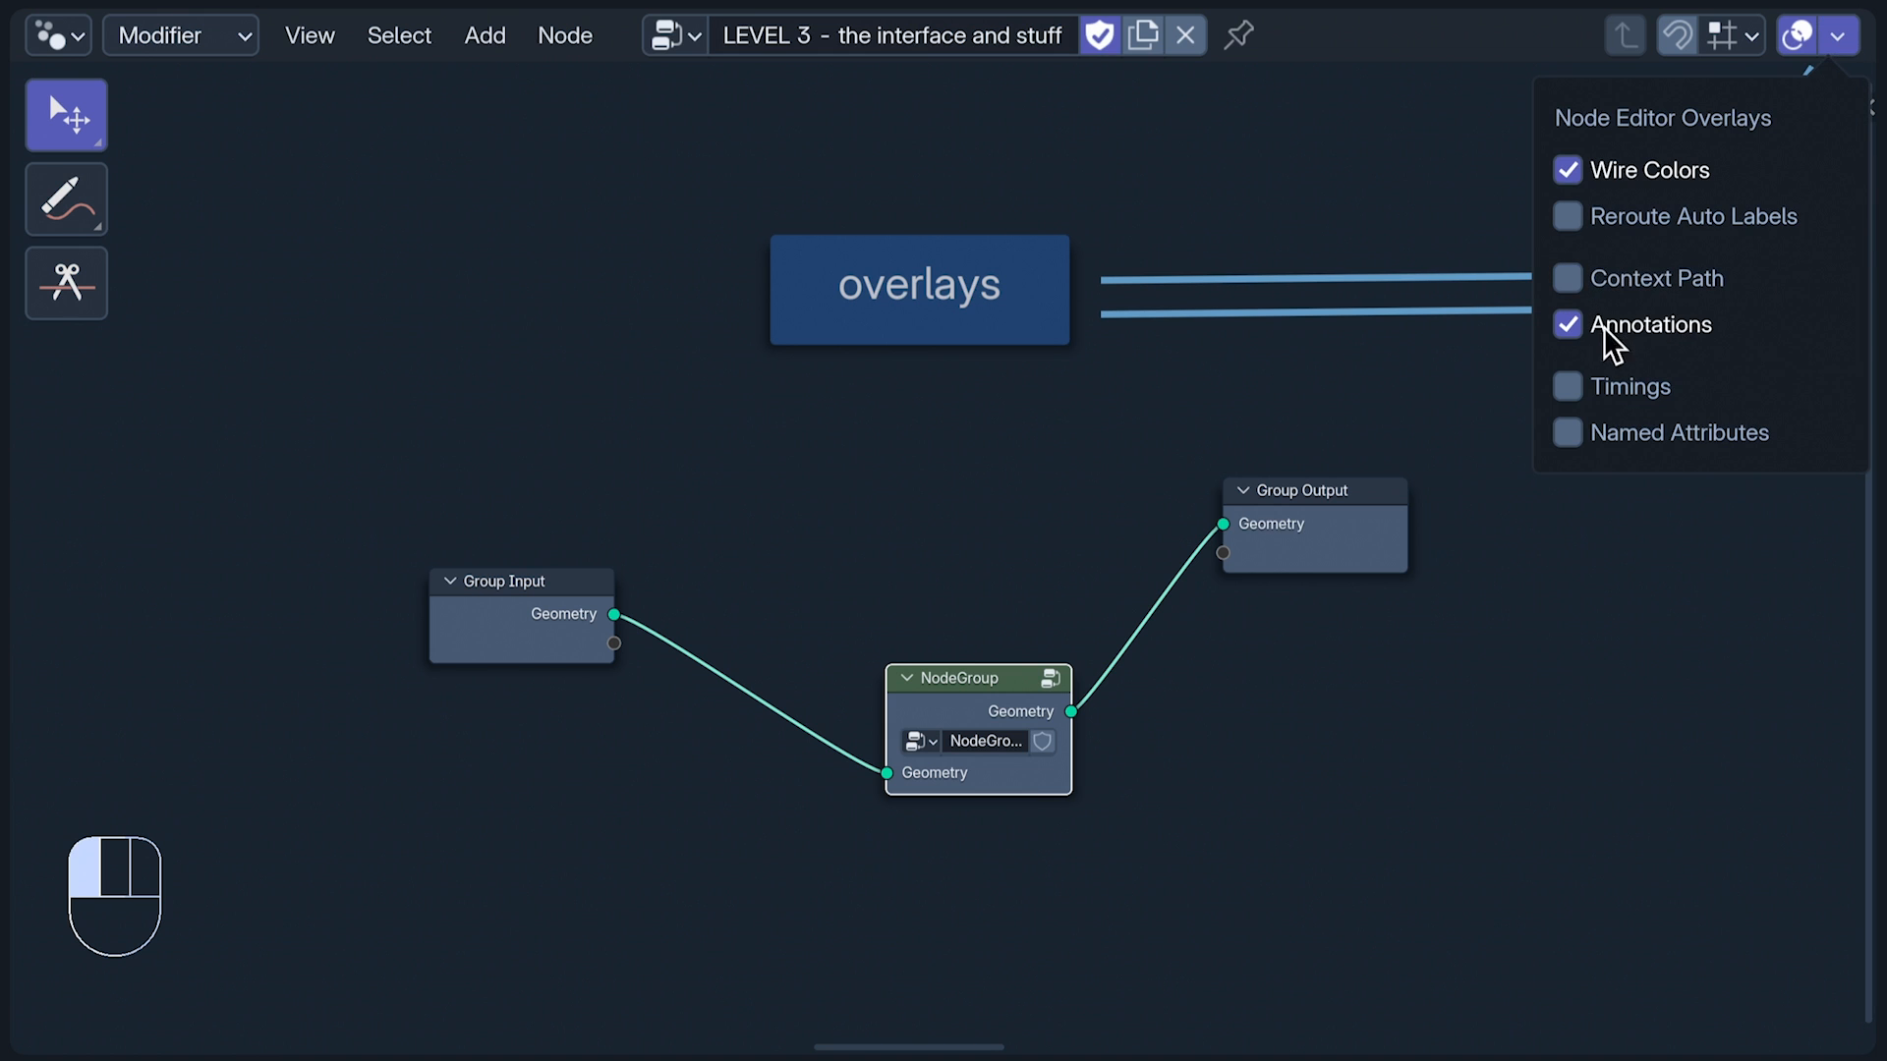
click(1565, 326)
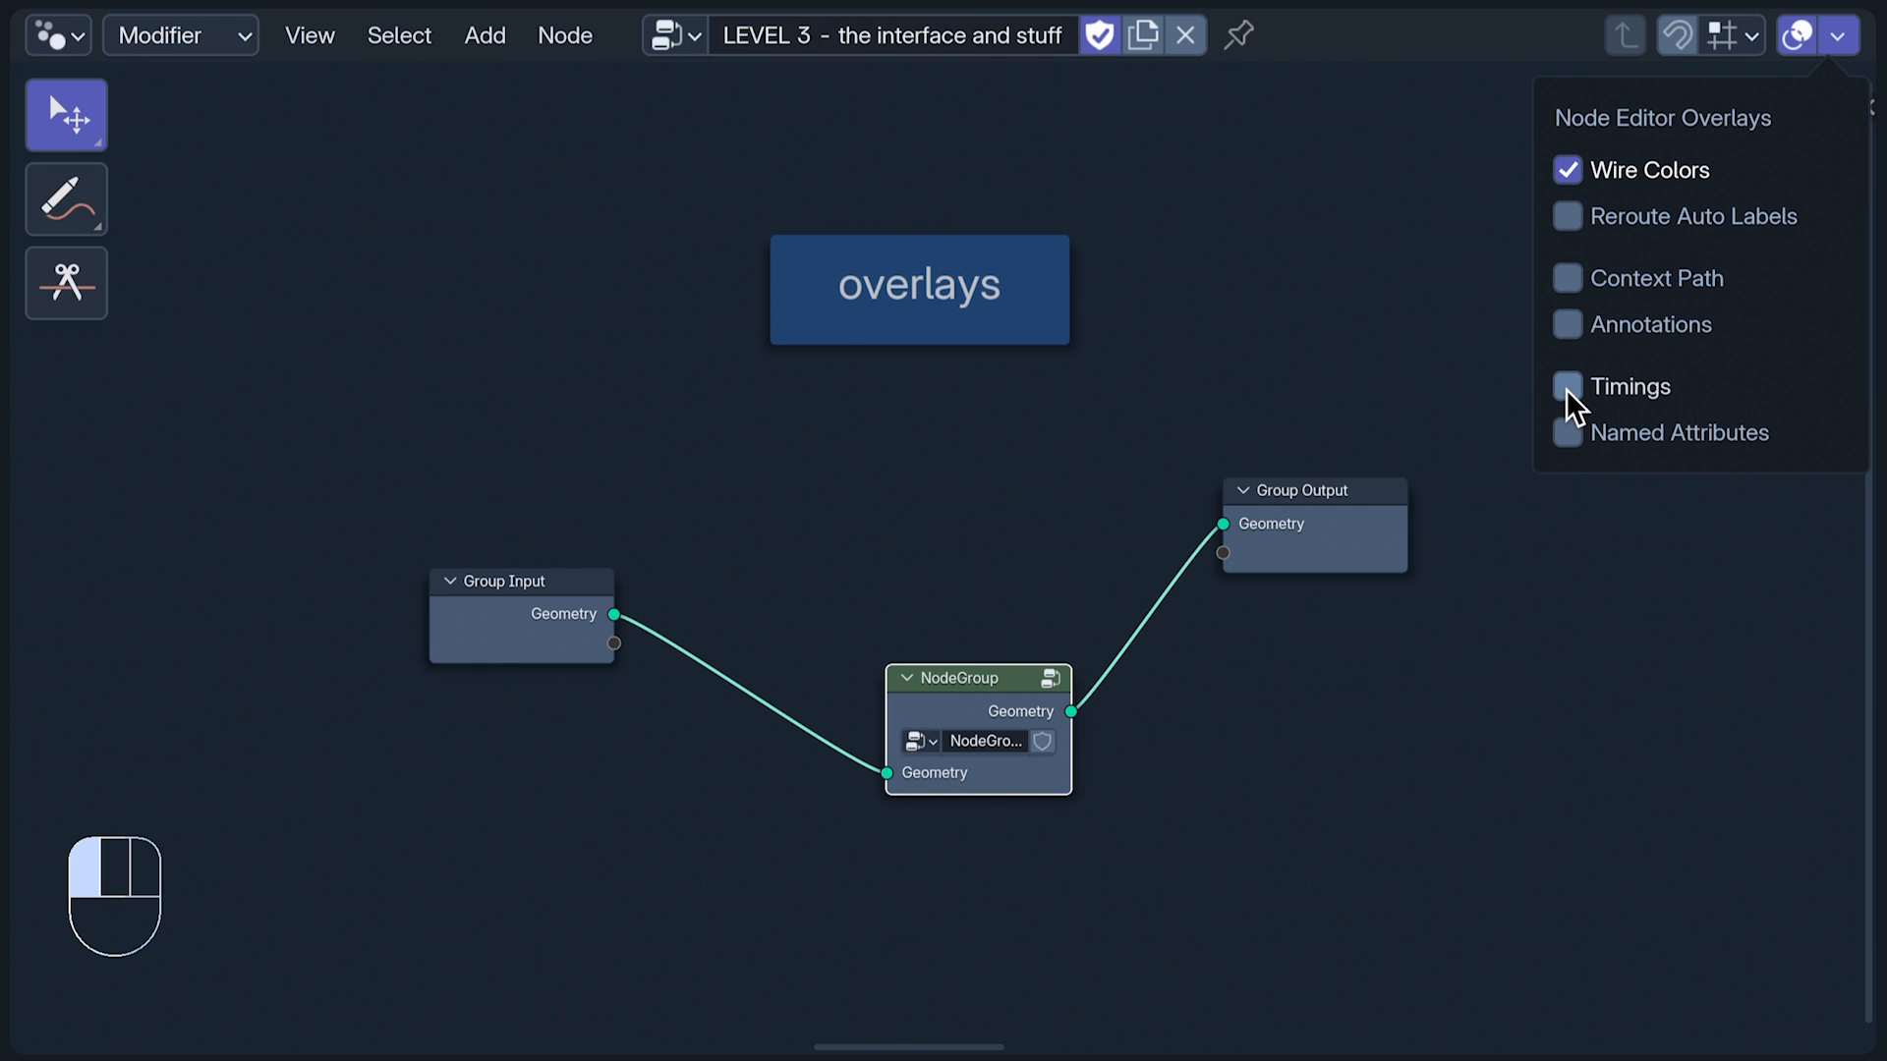
click(1566, 386)
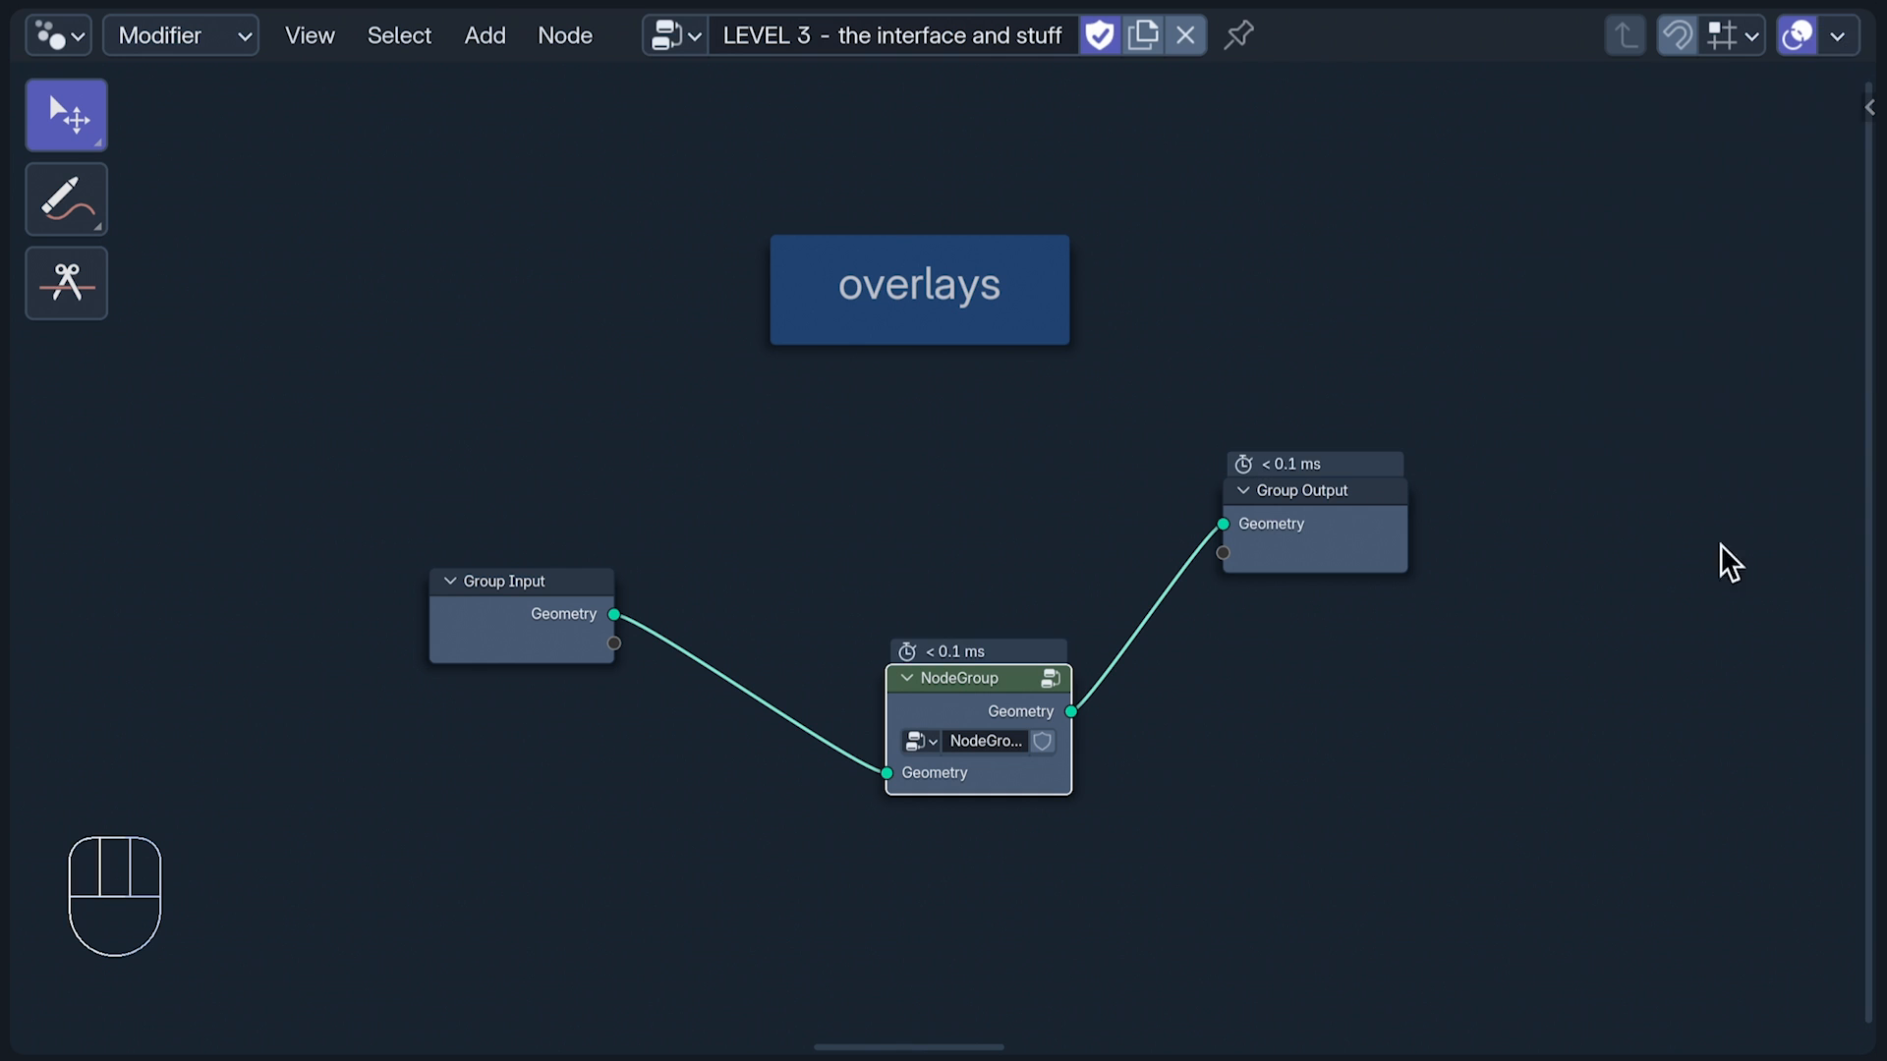
mouse_move(1660, 580)
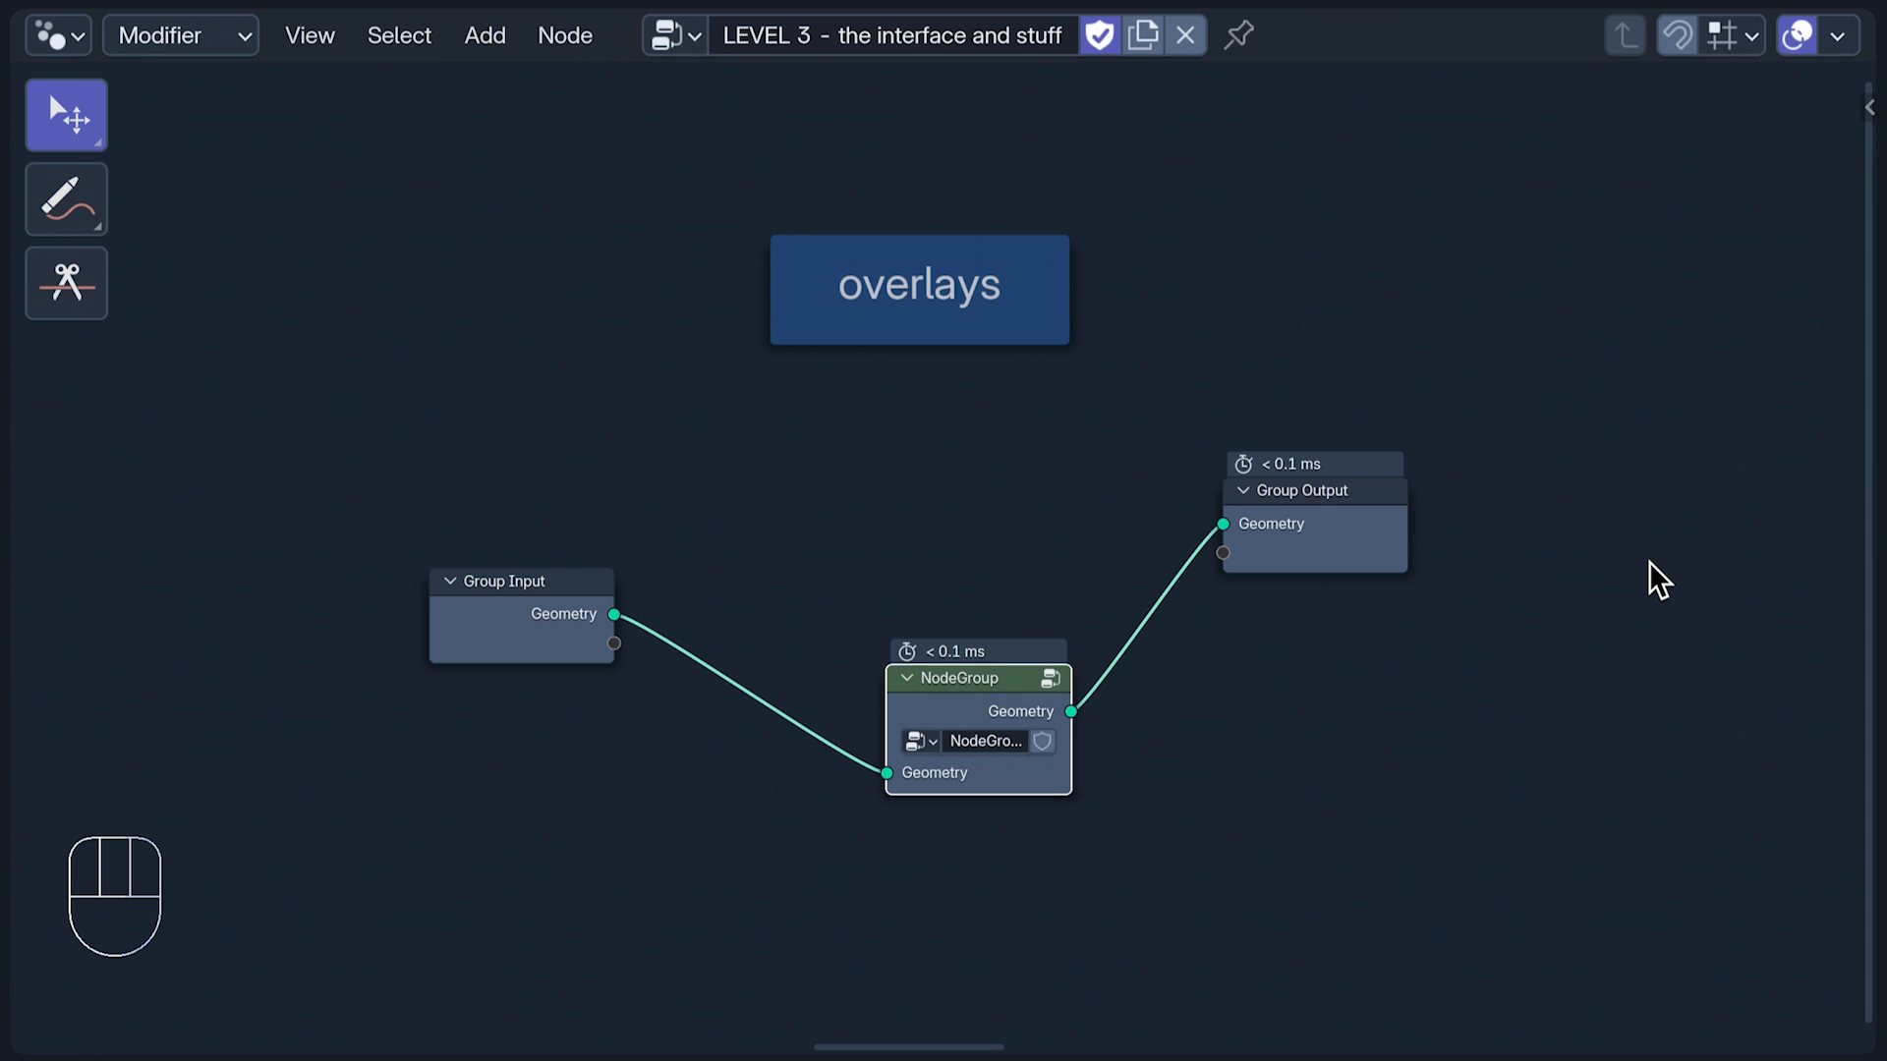
key(Tab)
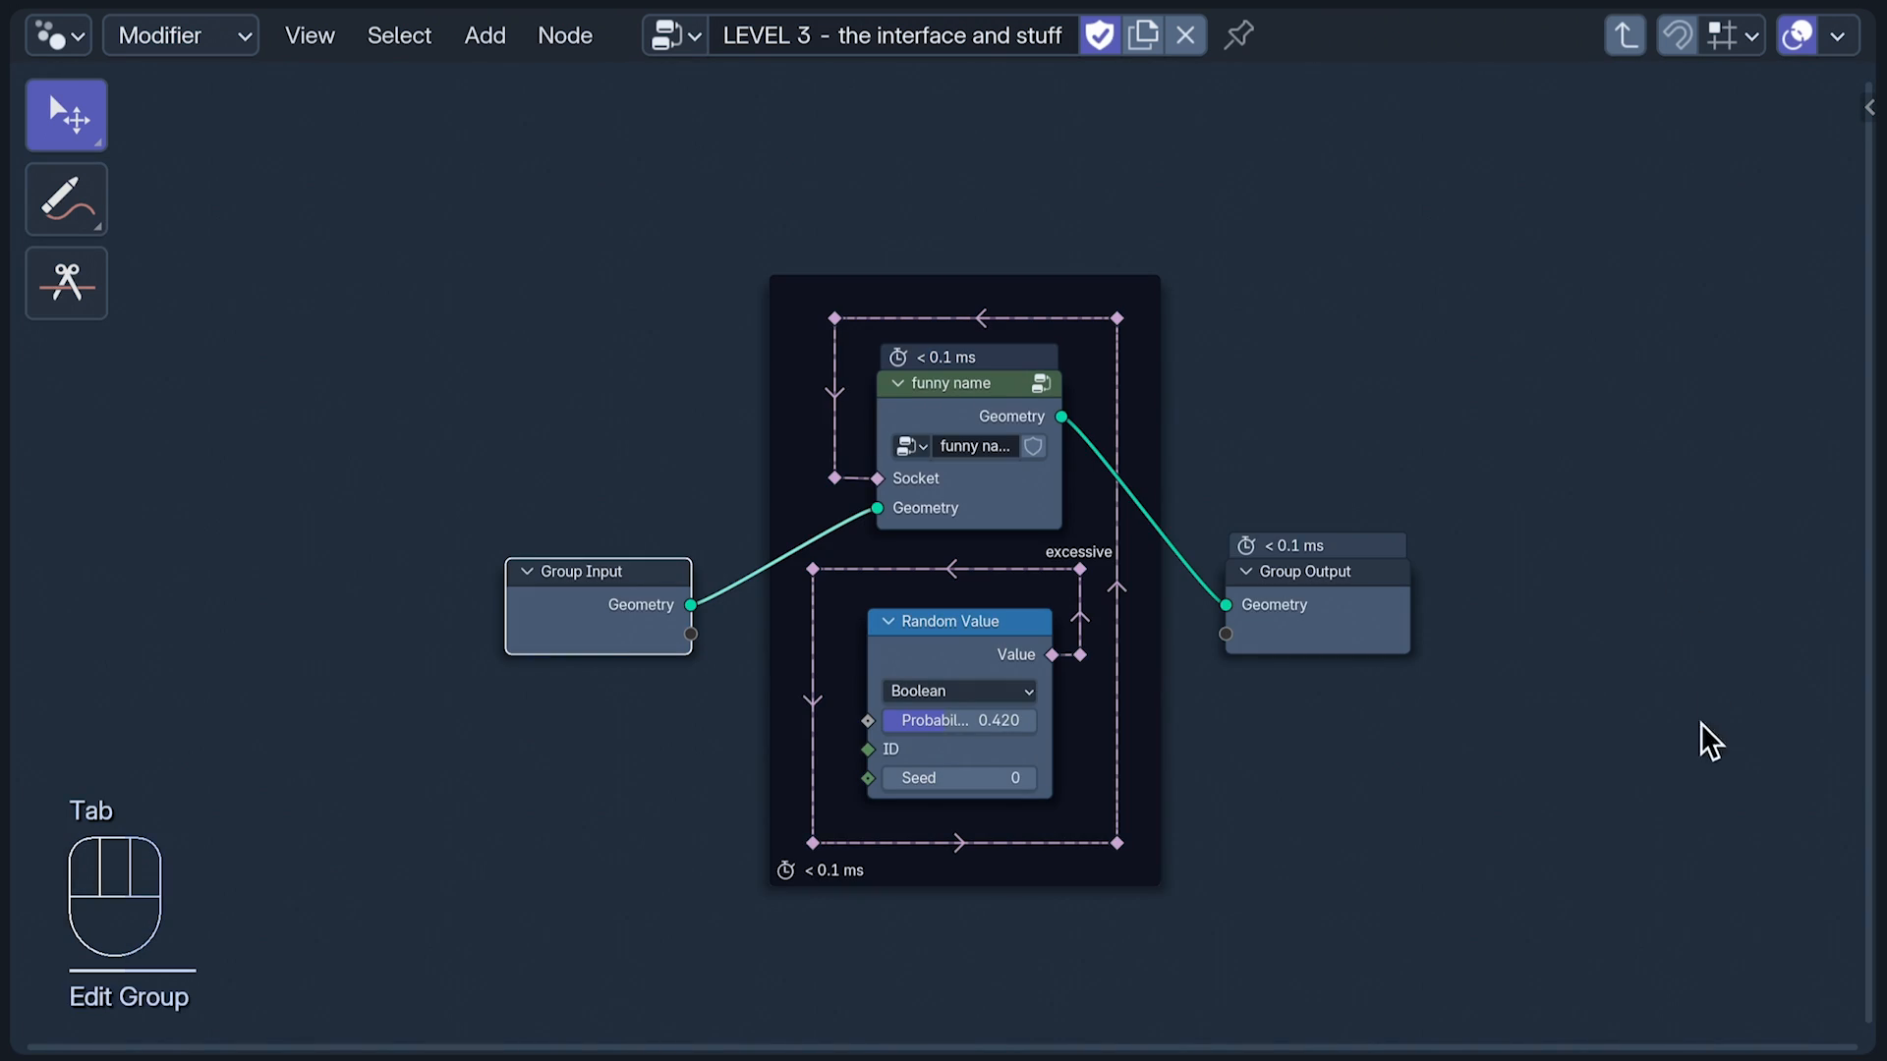
mouse_move(857, 832)
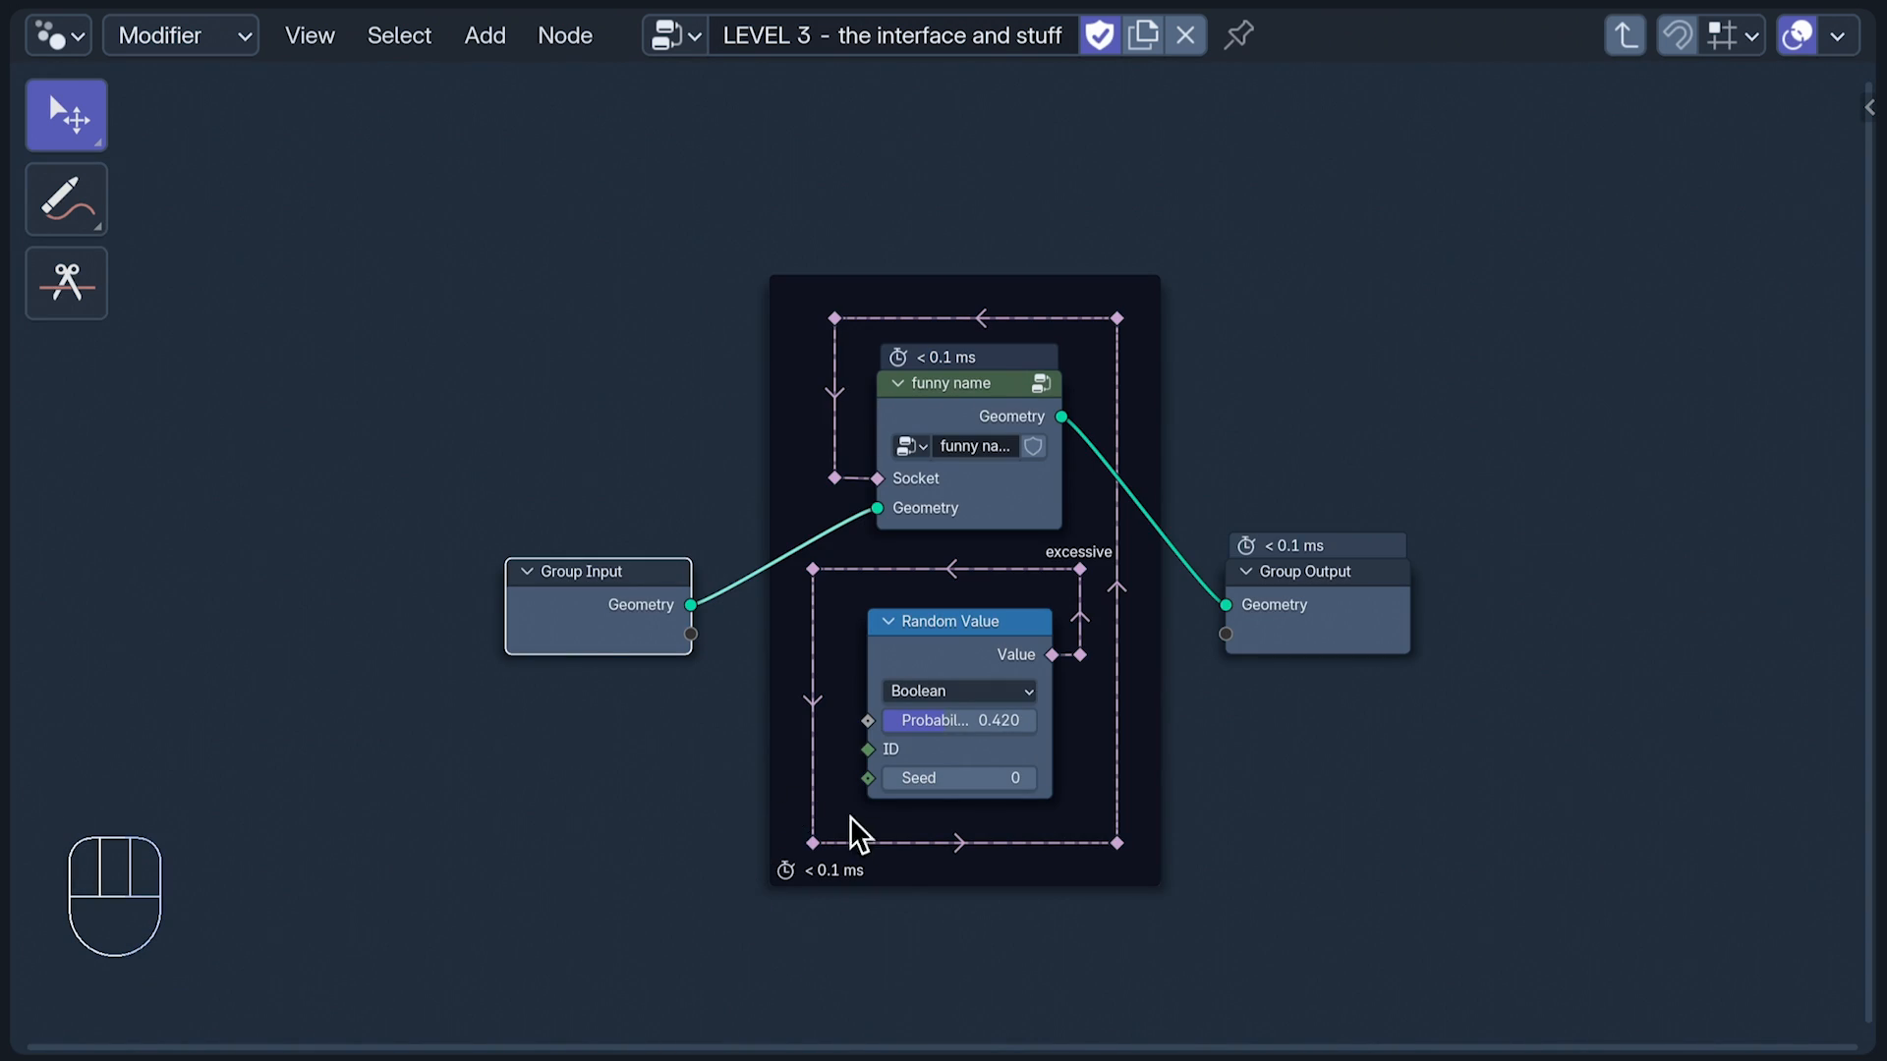
mouse_move(1441, 544)
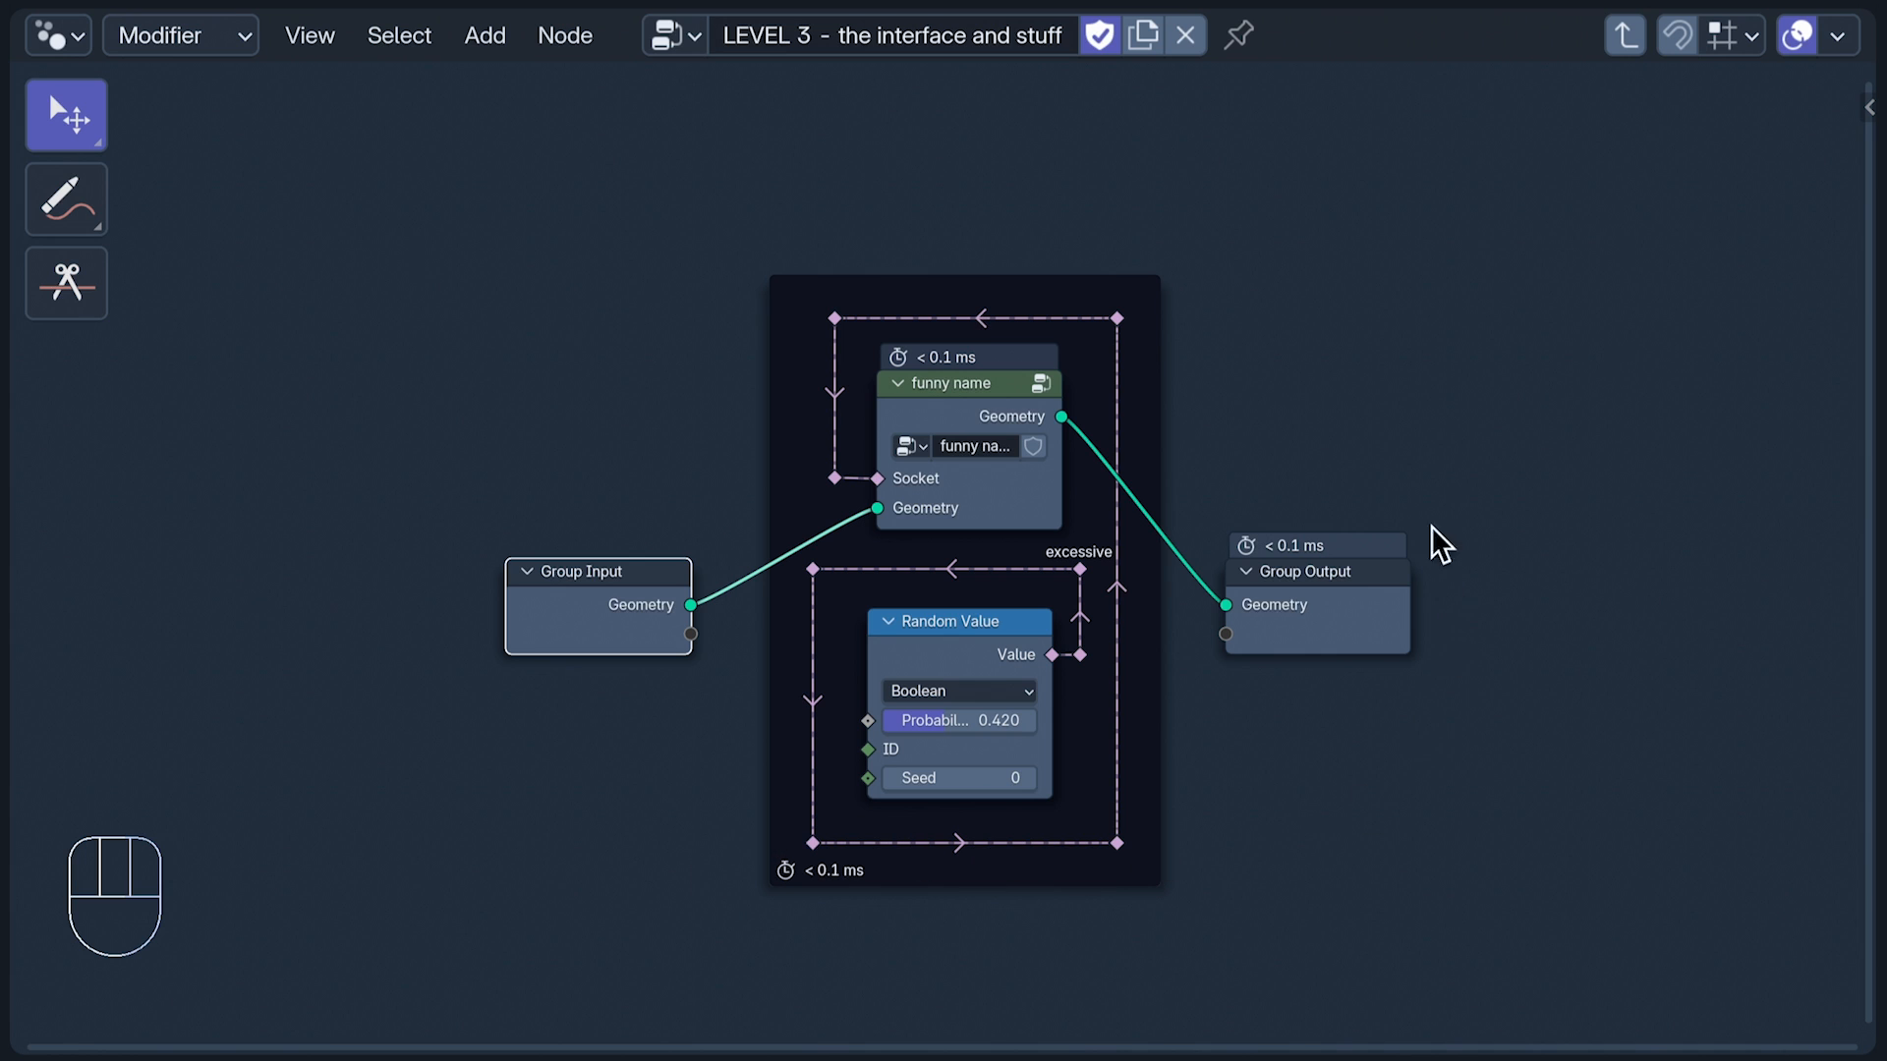
mouse_move(1290, 734)
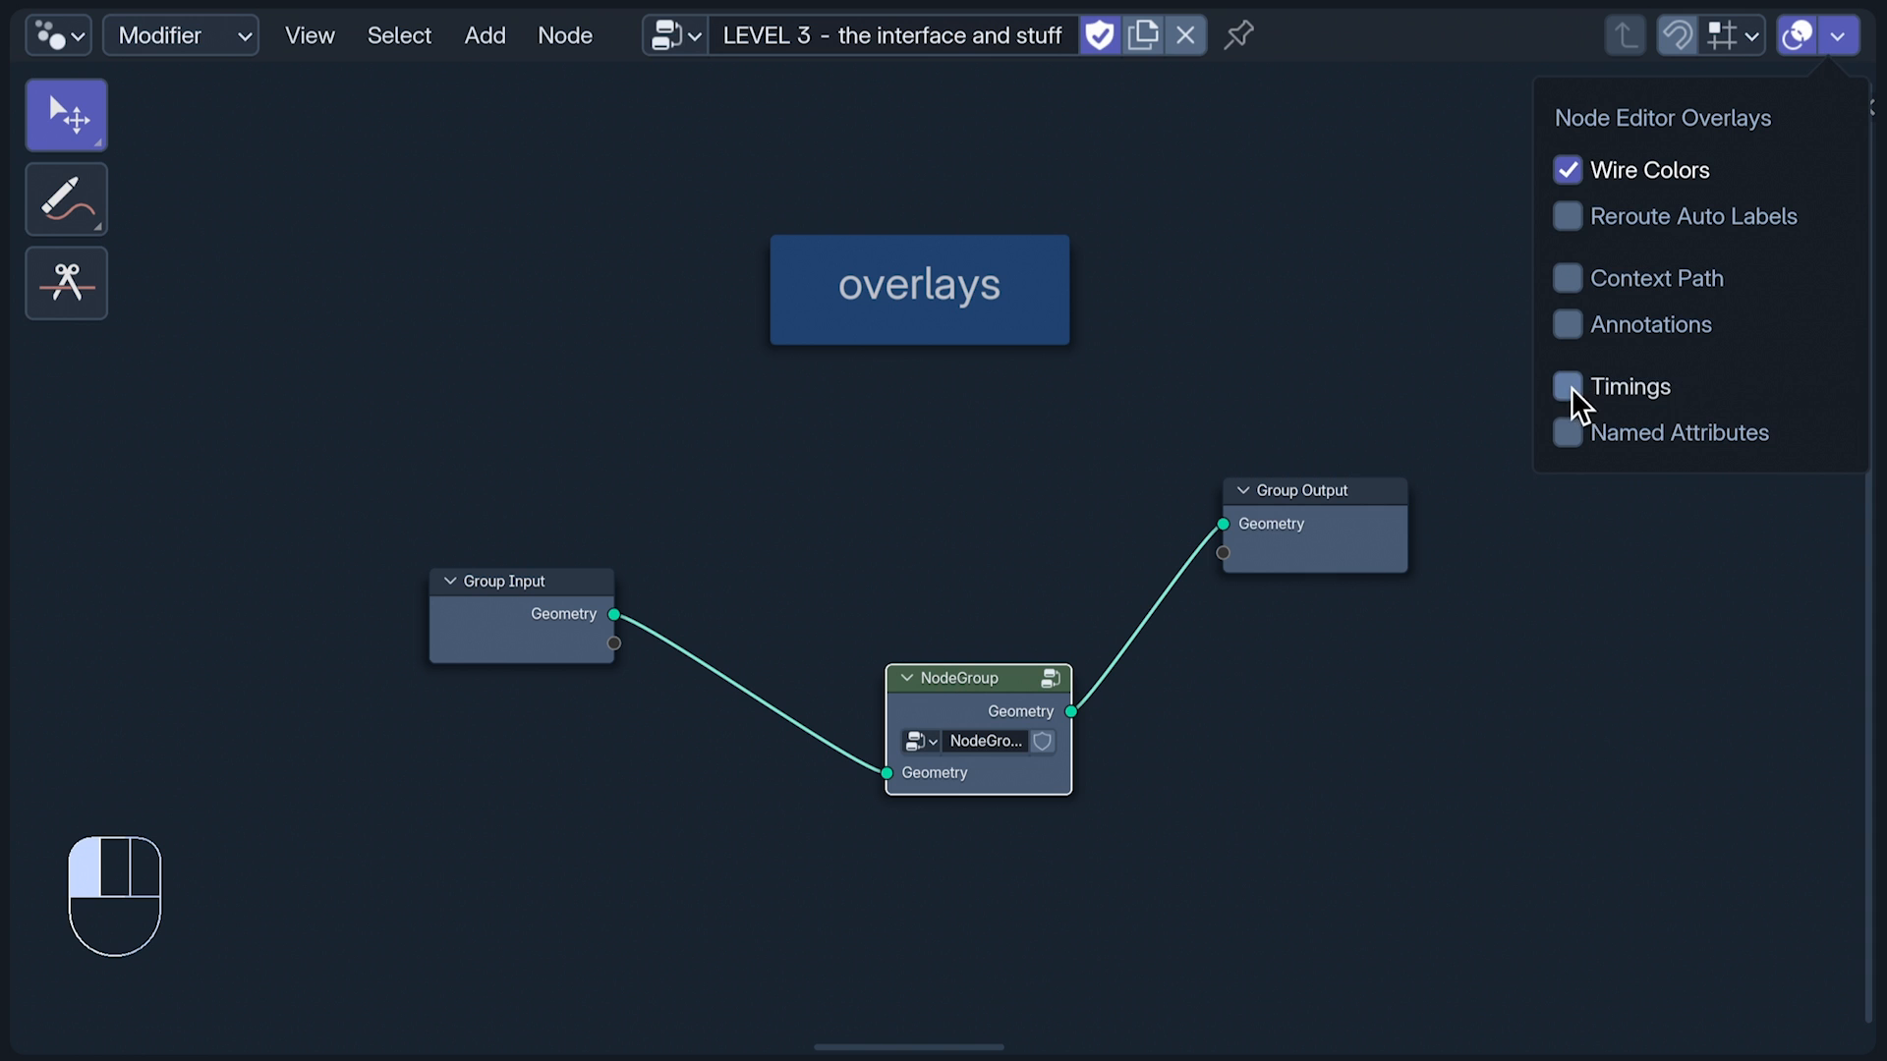
click(1569, 433)
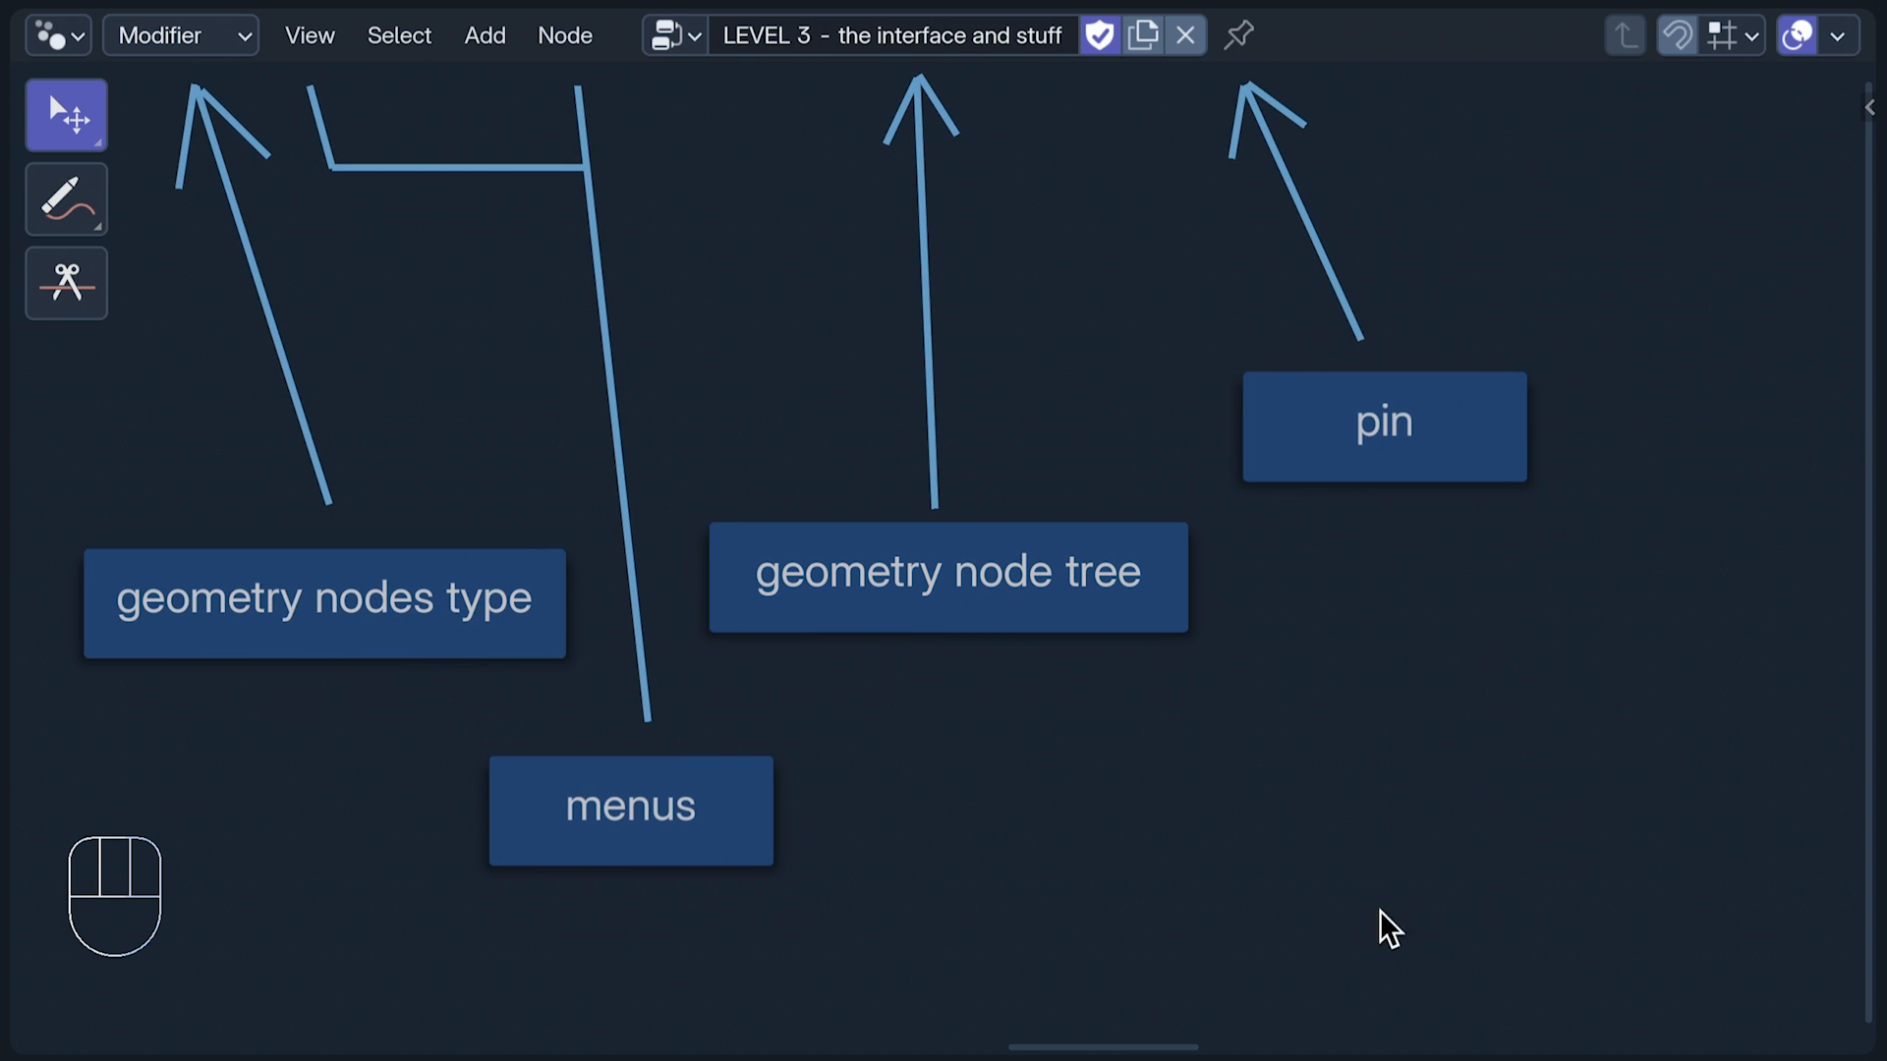
mouse_move(341, 705)
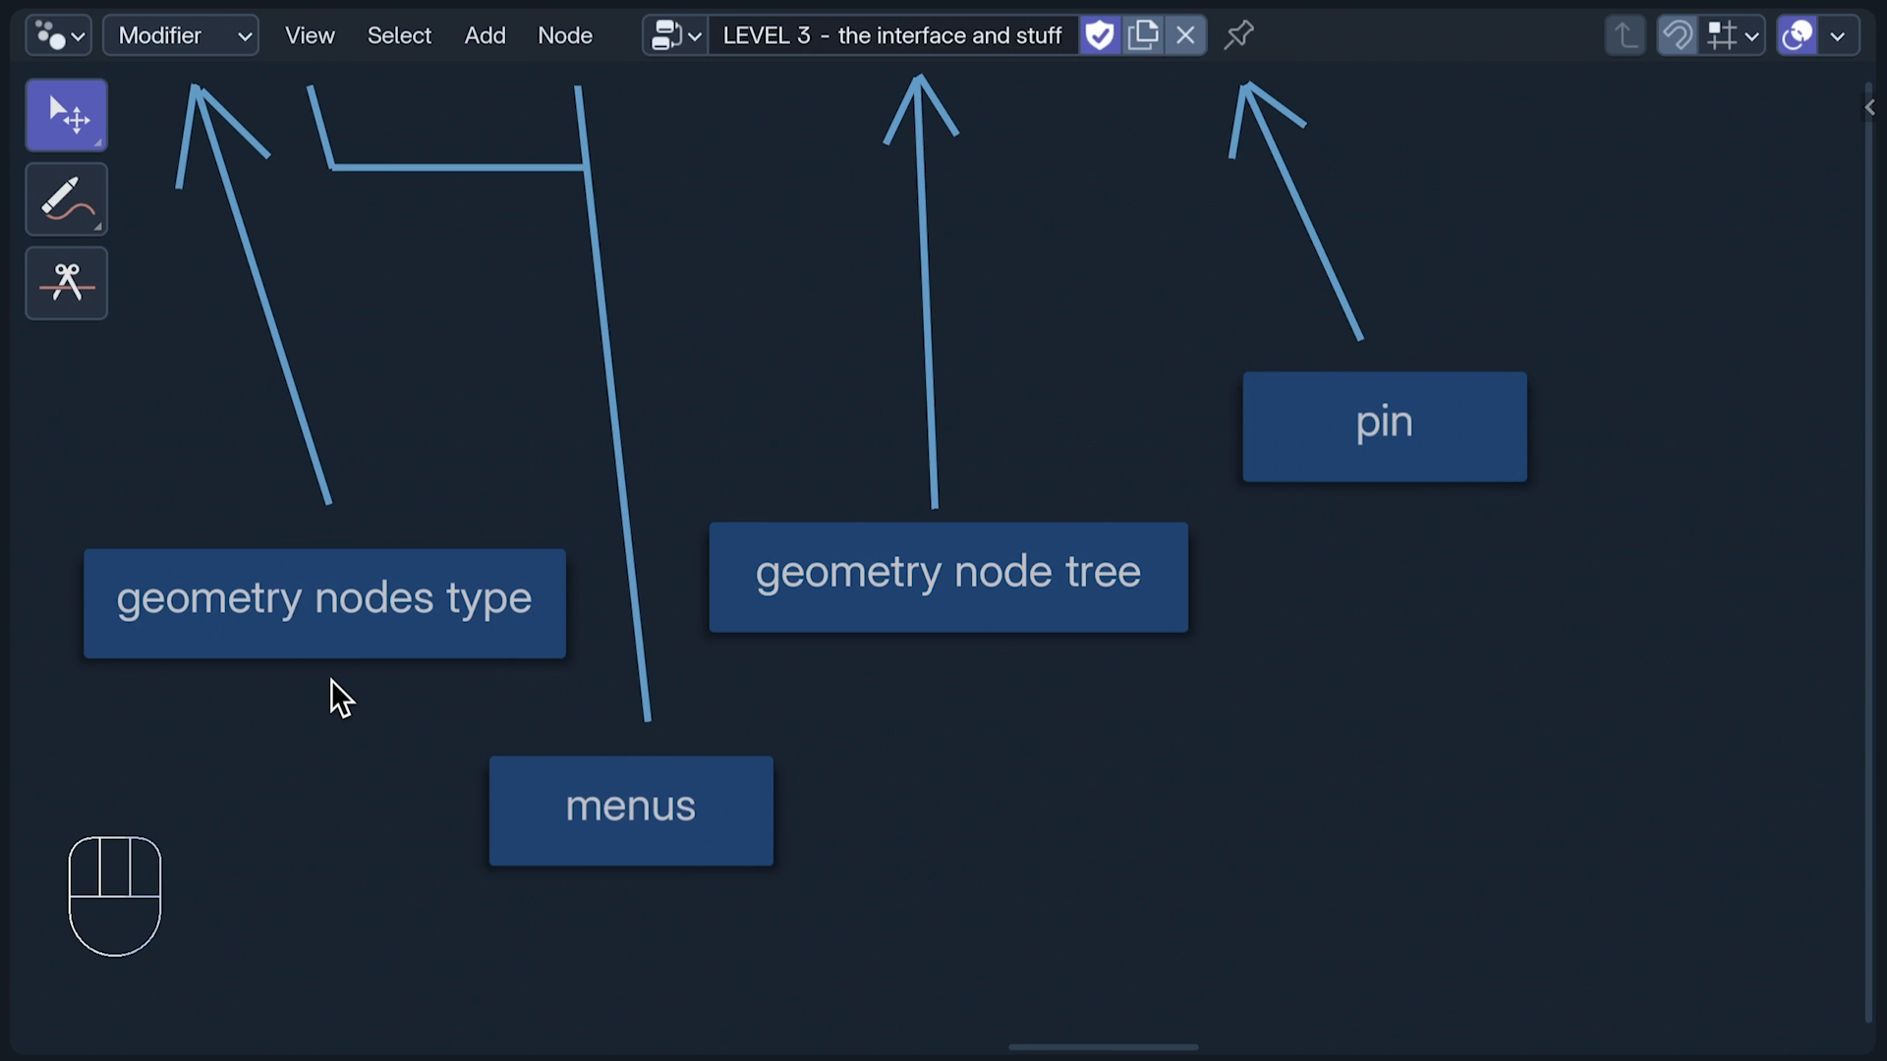
mouse_move(572, 997)
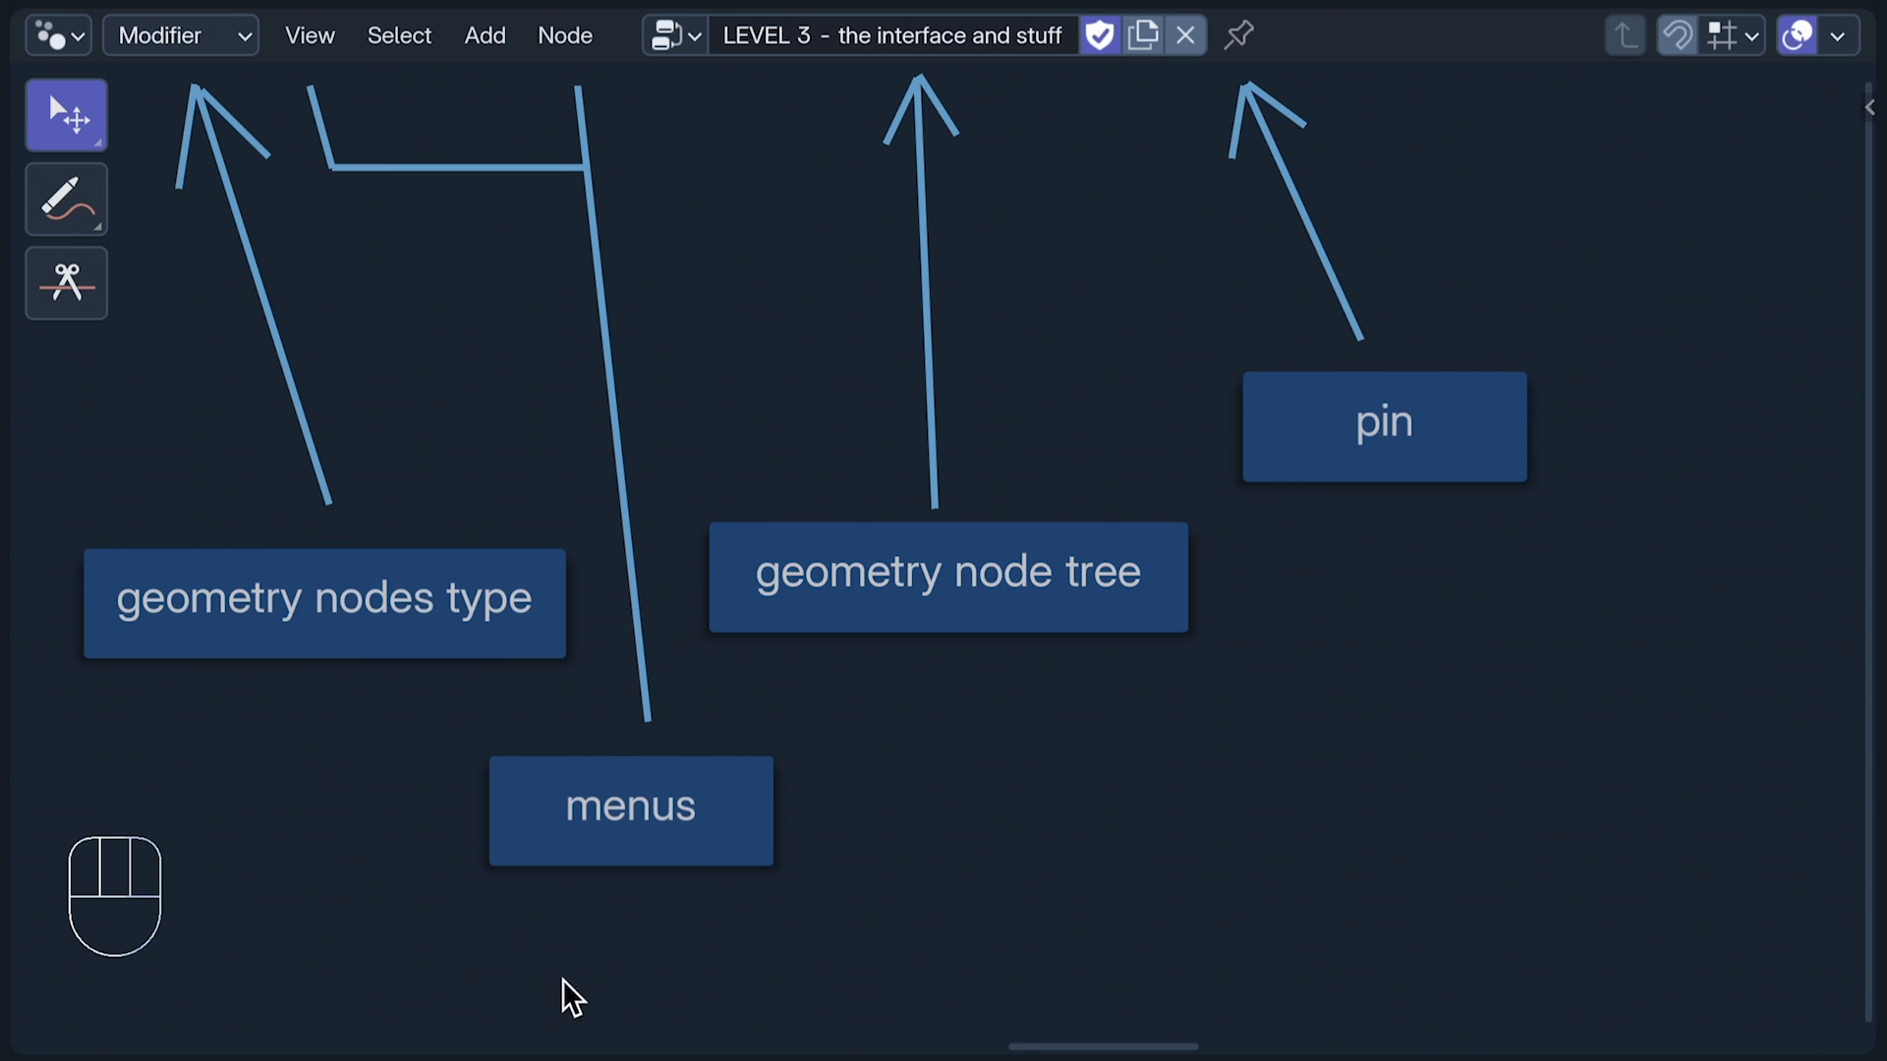
mouse_move(628, 910)
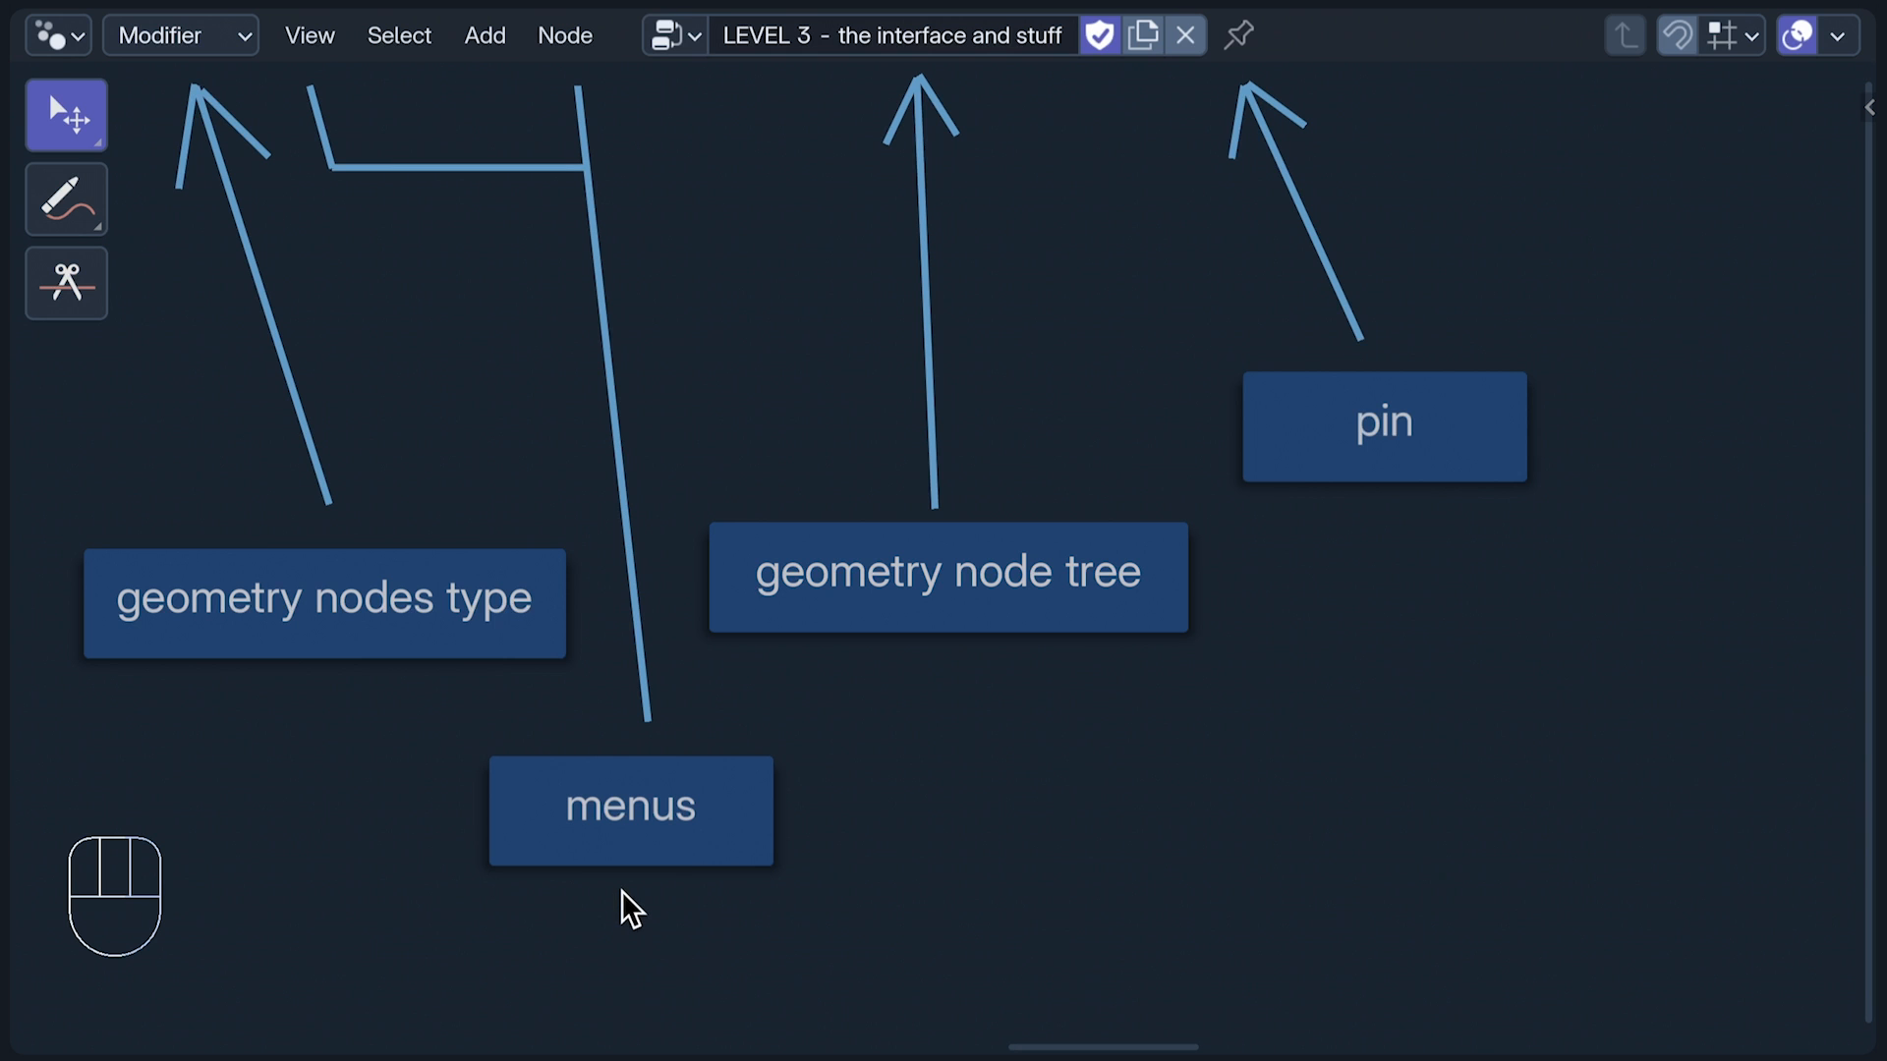
mouse_move(1001, 724)
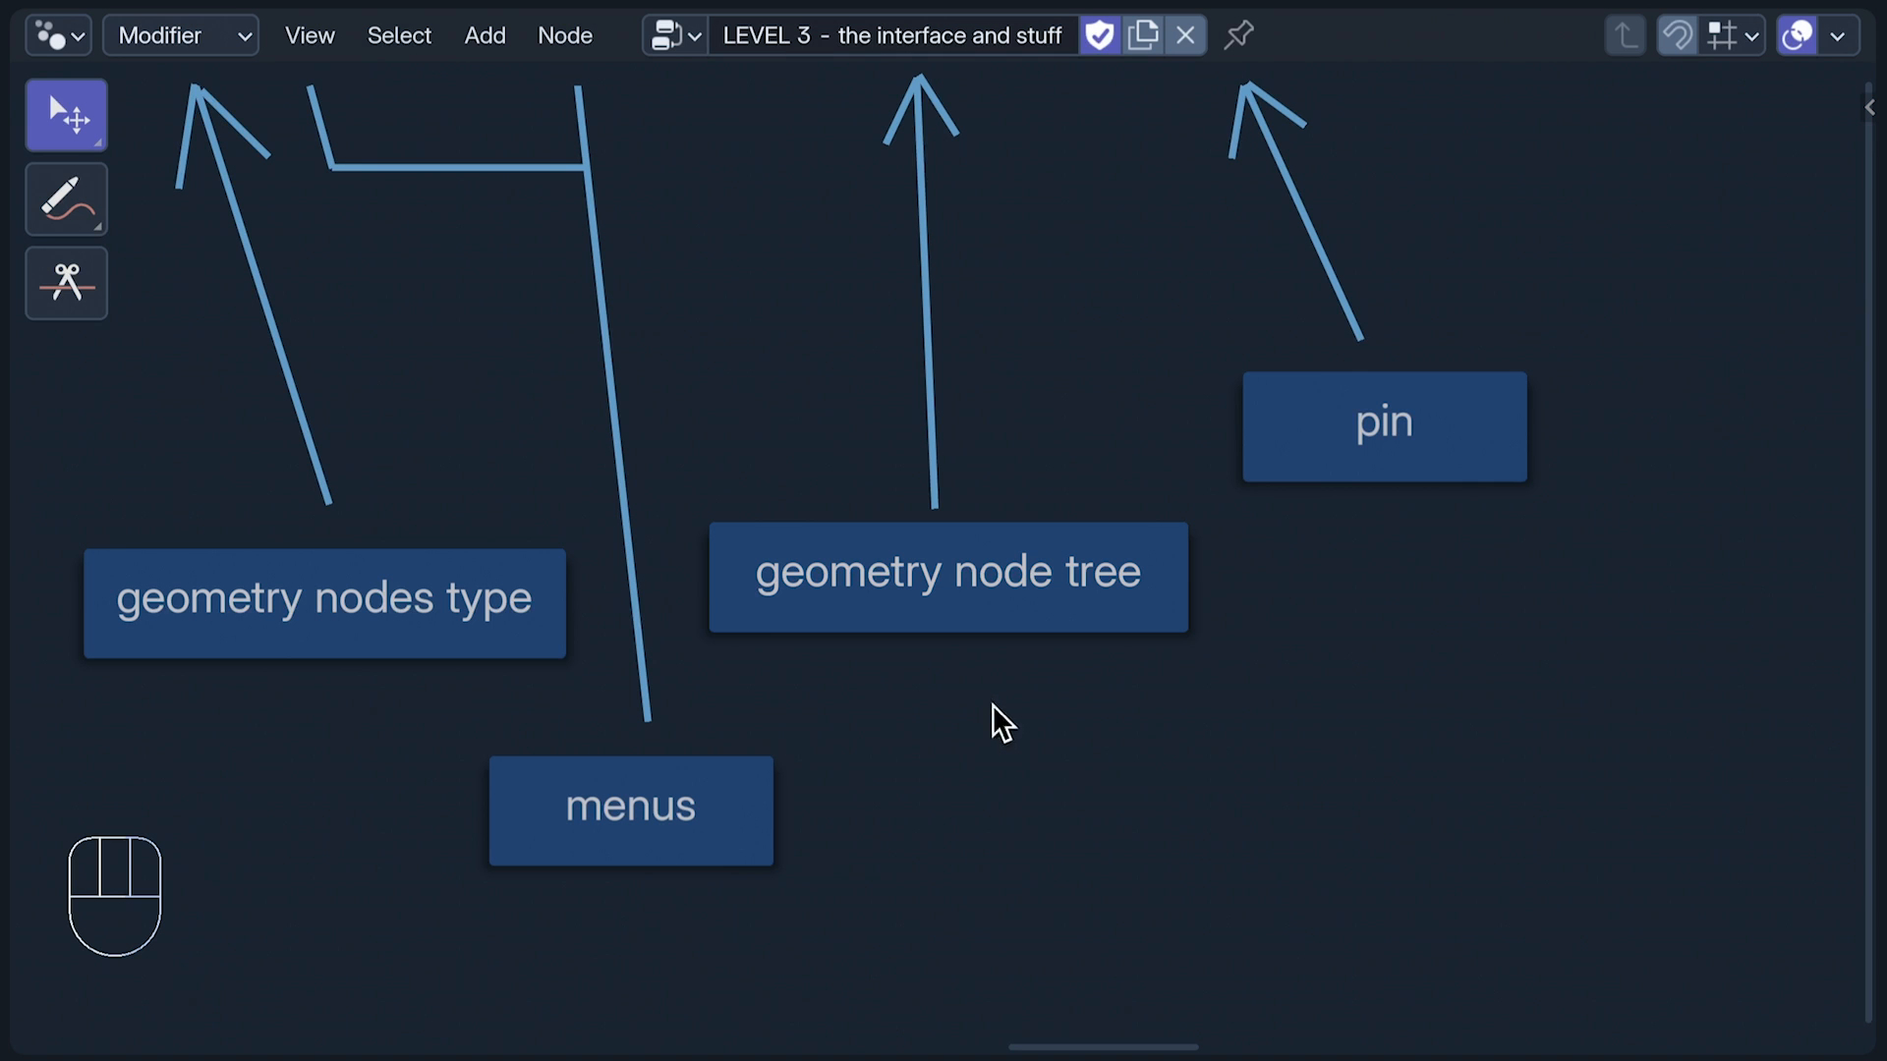
mouse_move(1146, 305)
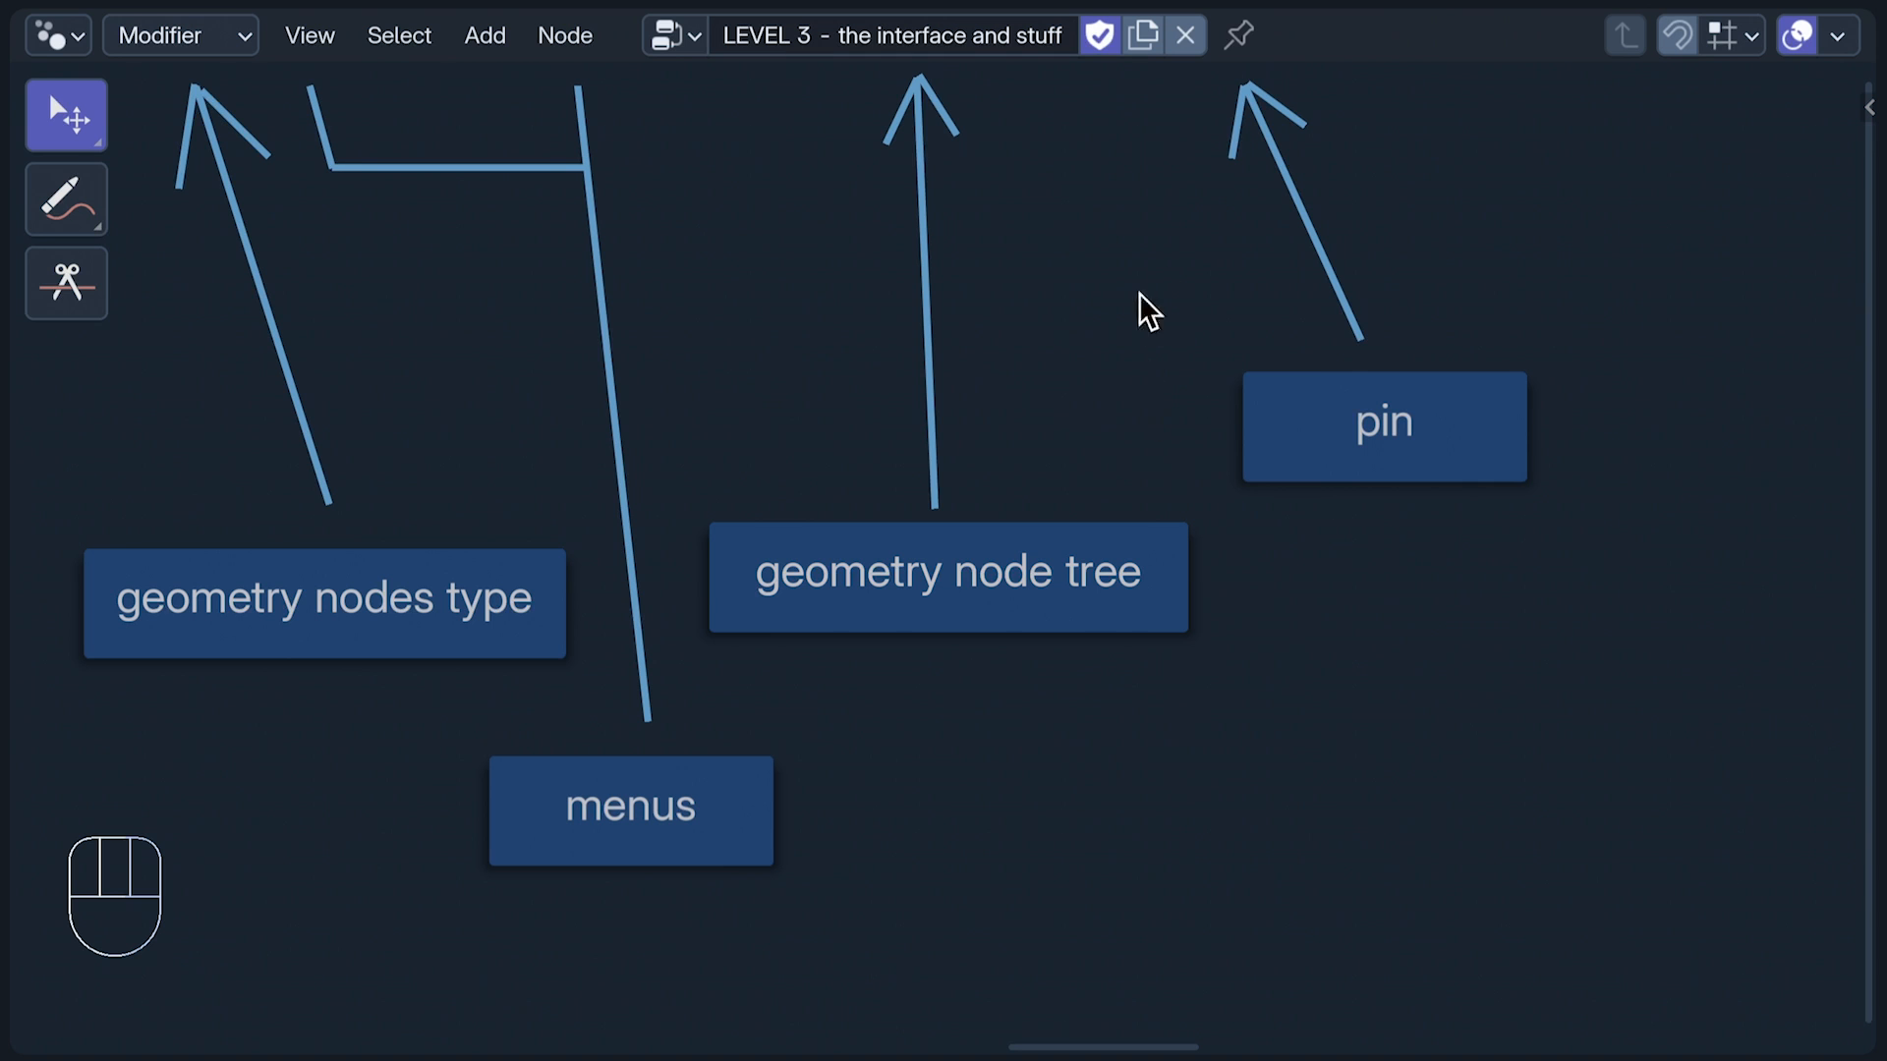
mouse_move(1148, 94)
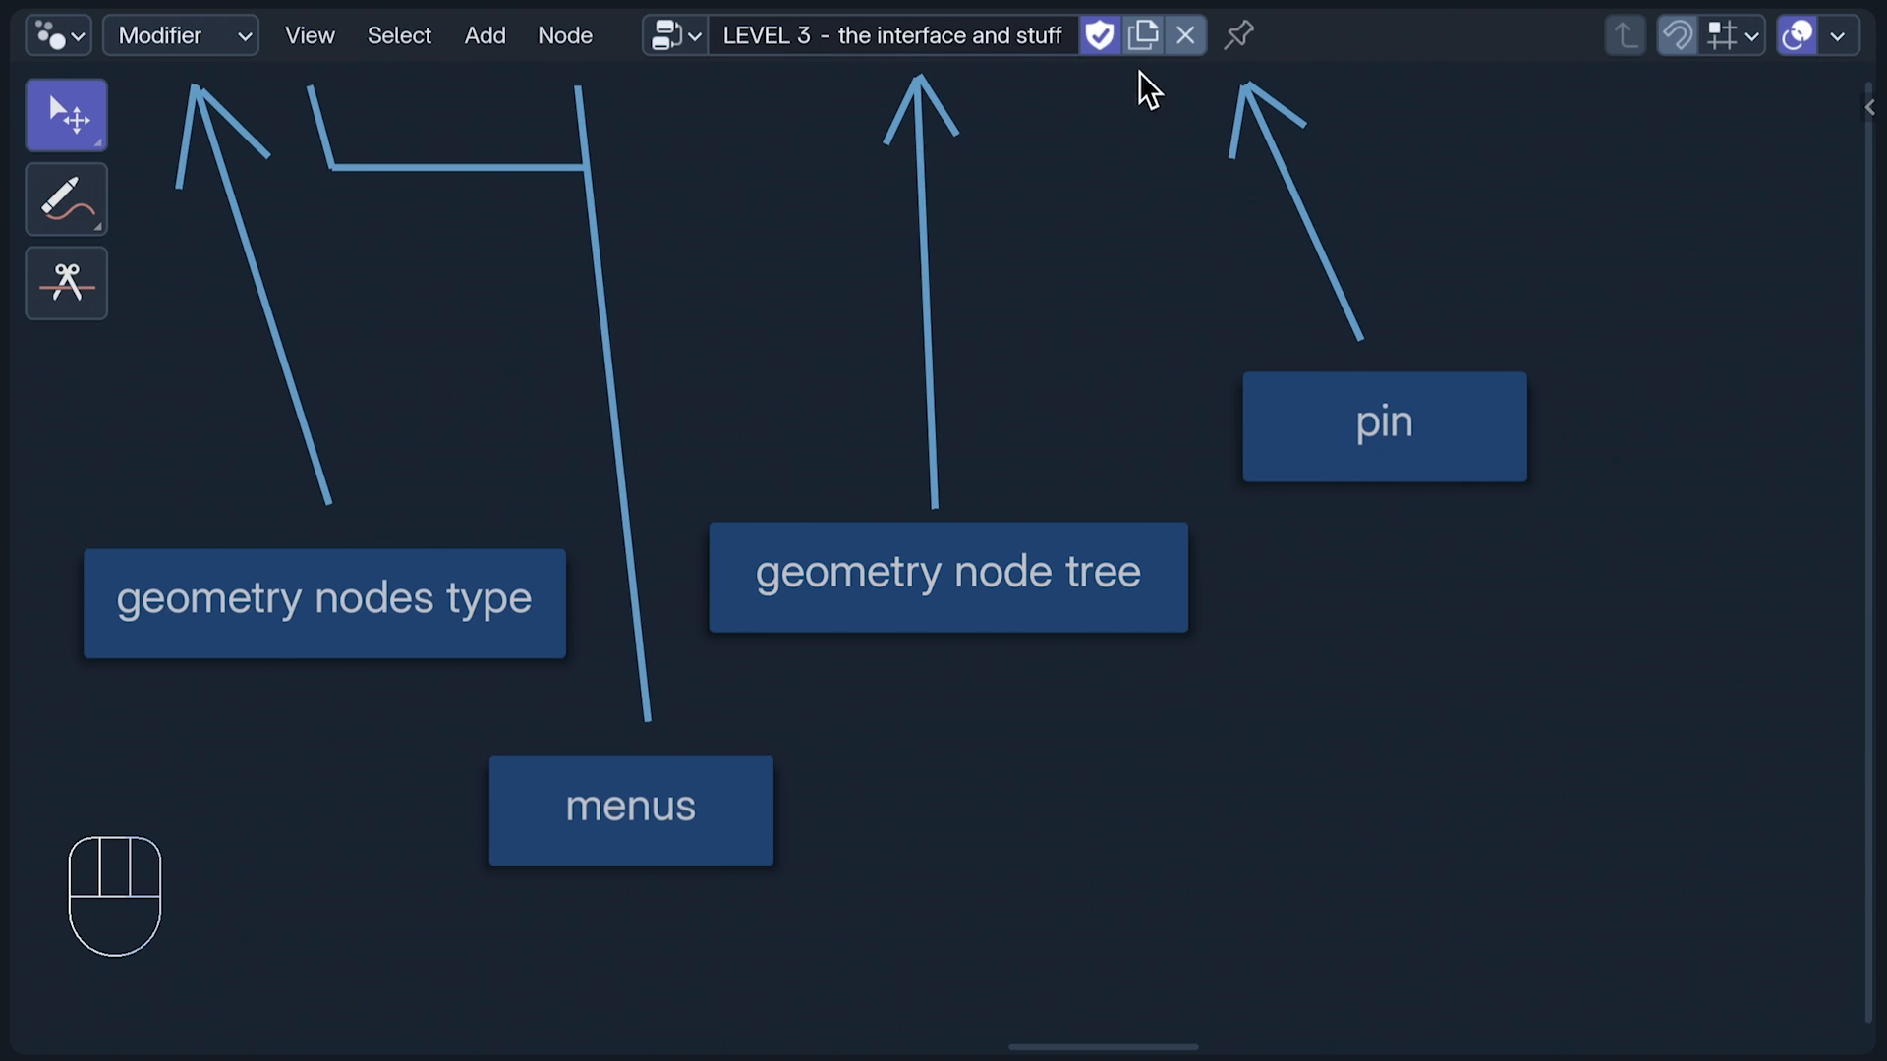
mouse_move(1105, 93)
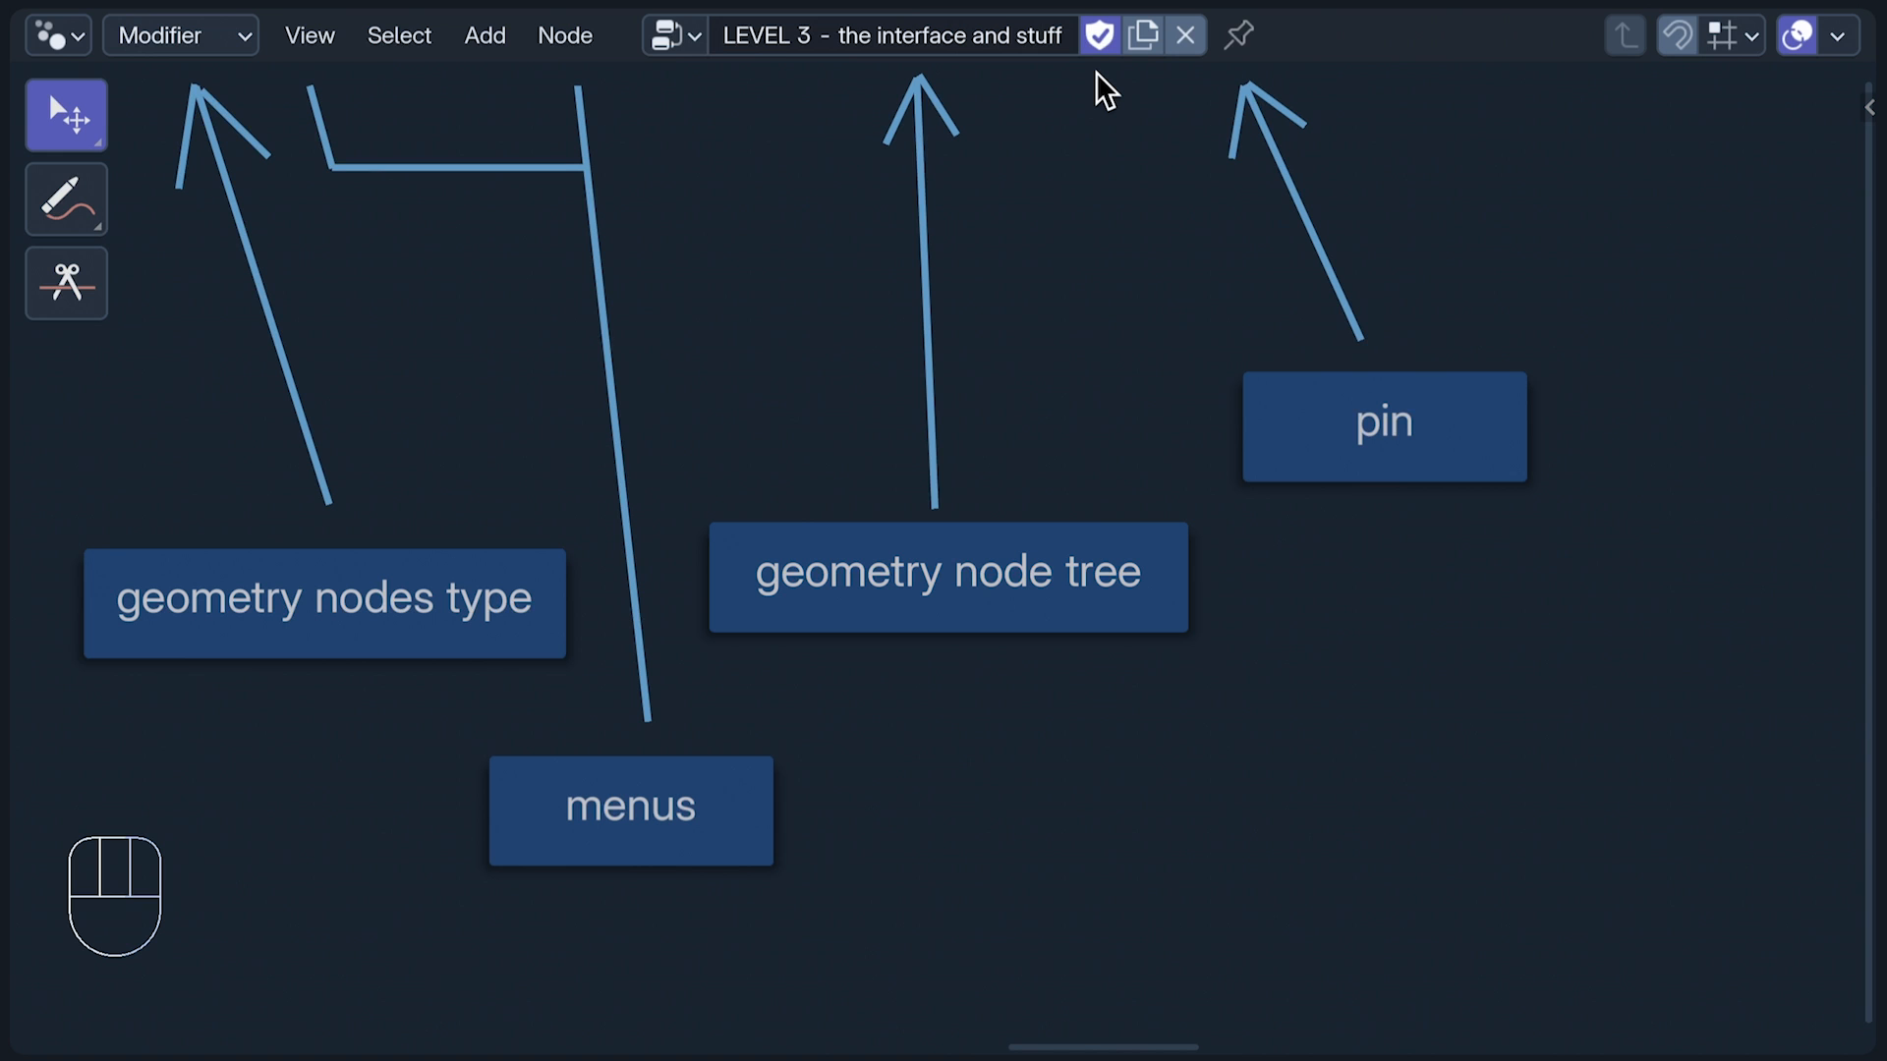
mouse_move(1440, 531)
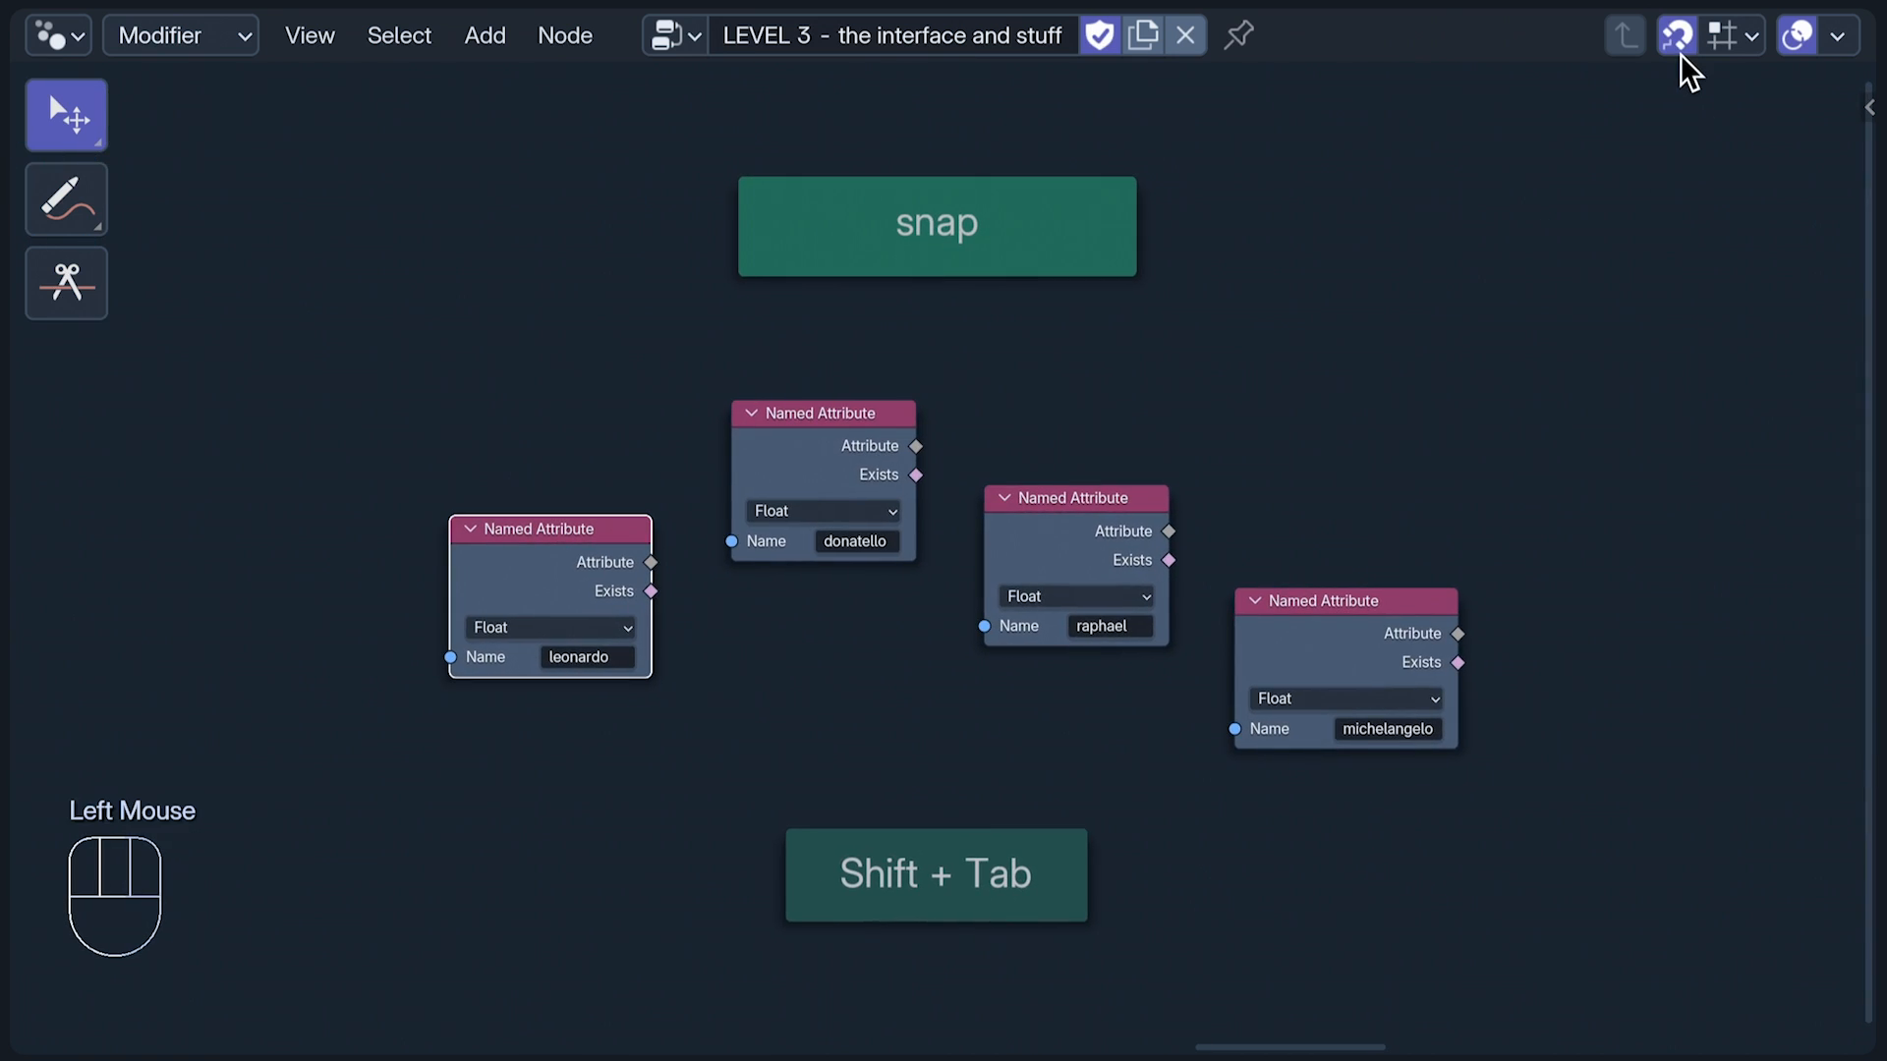
Step: Turn on the snapping magnet and choose the node snap element with Shift+Ctrl+Tab
click(1345, 649)
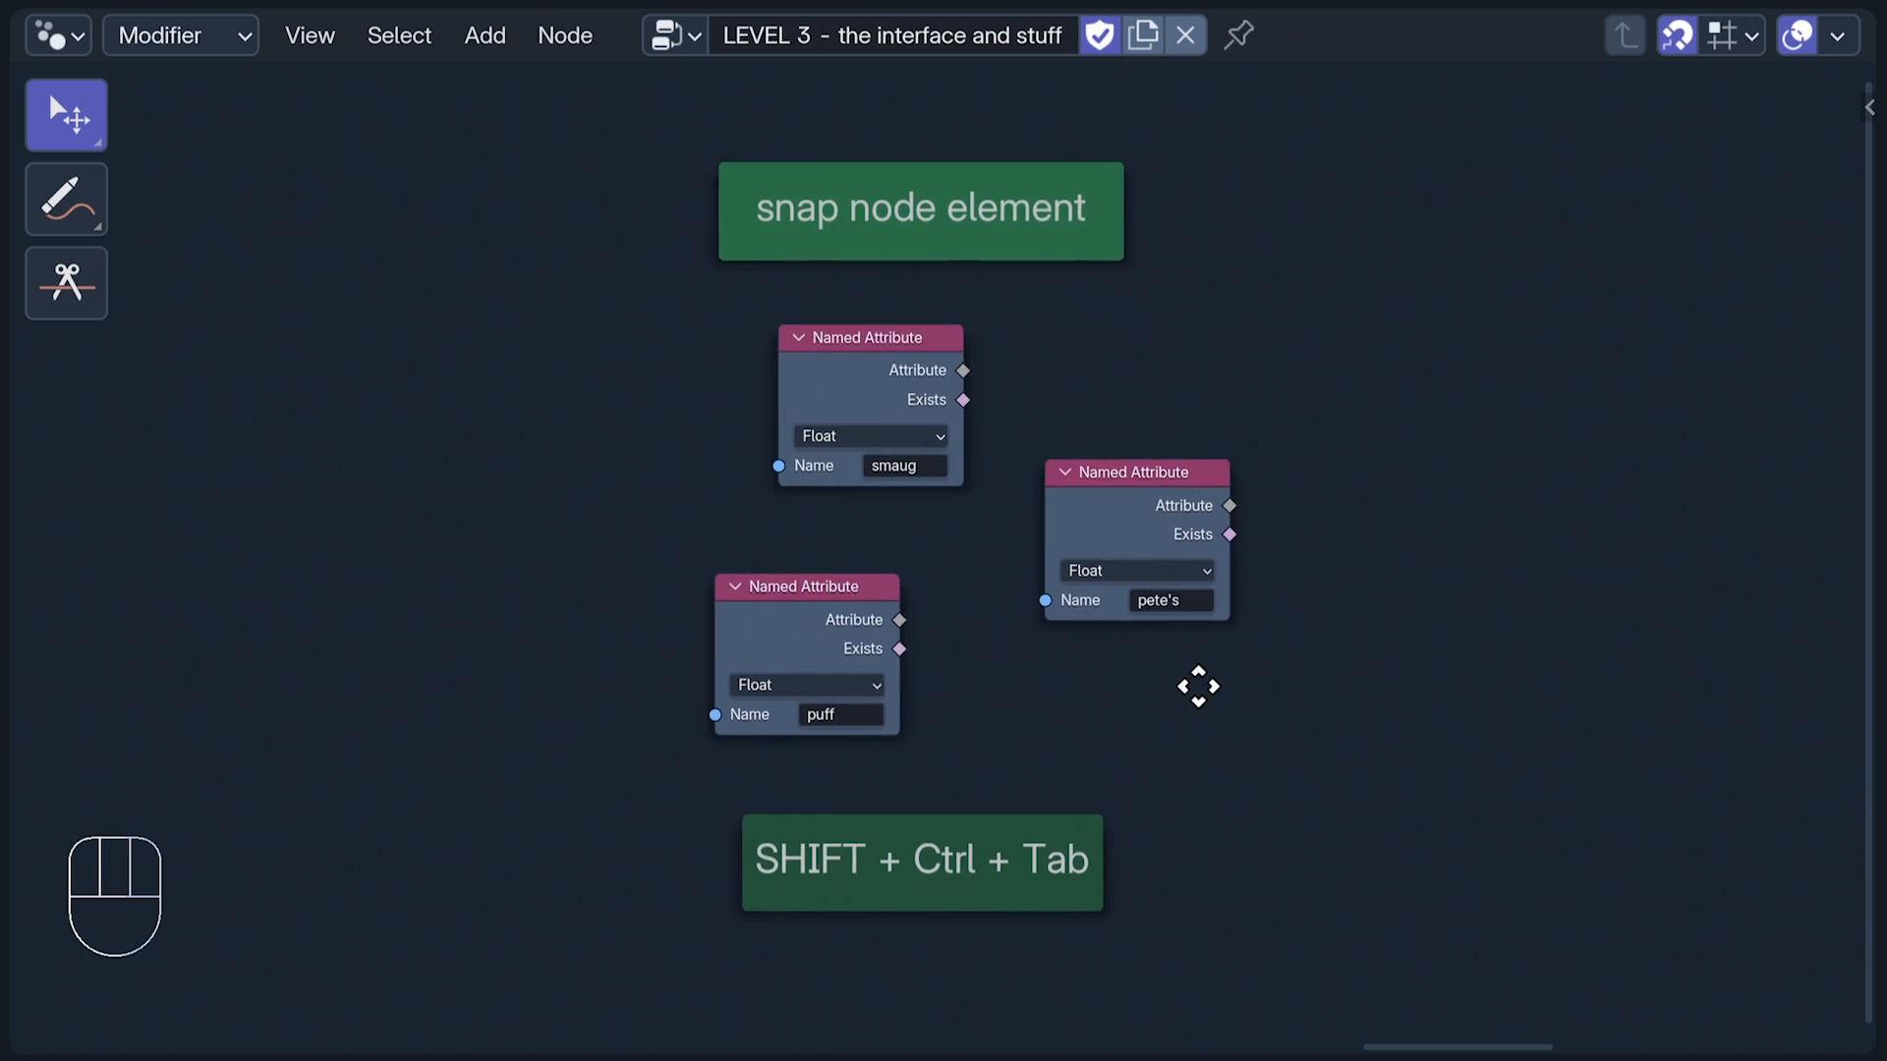
click(1752, 33)
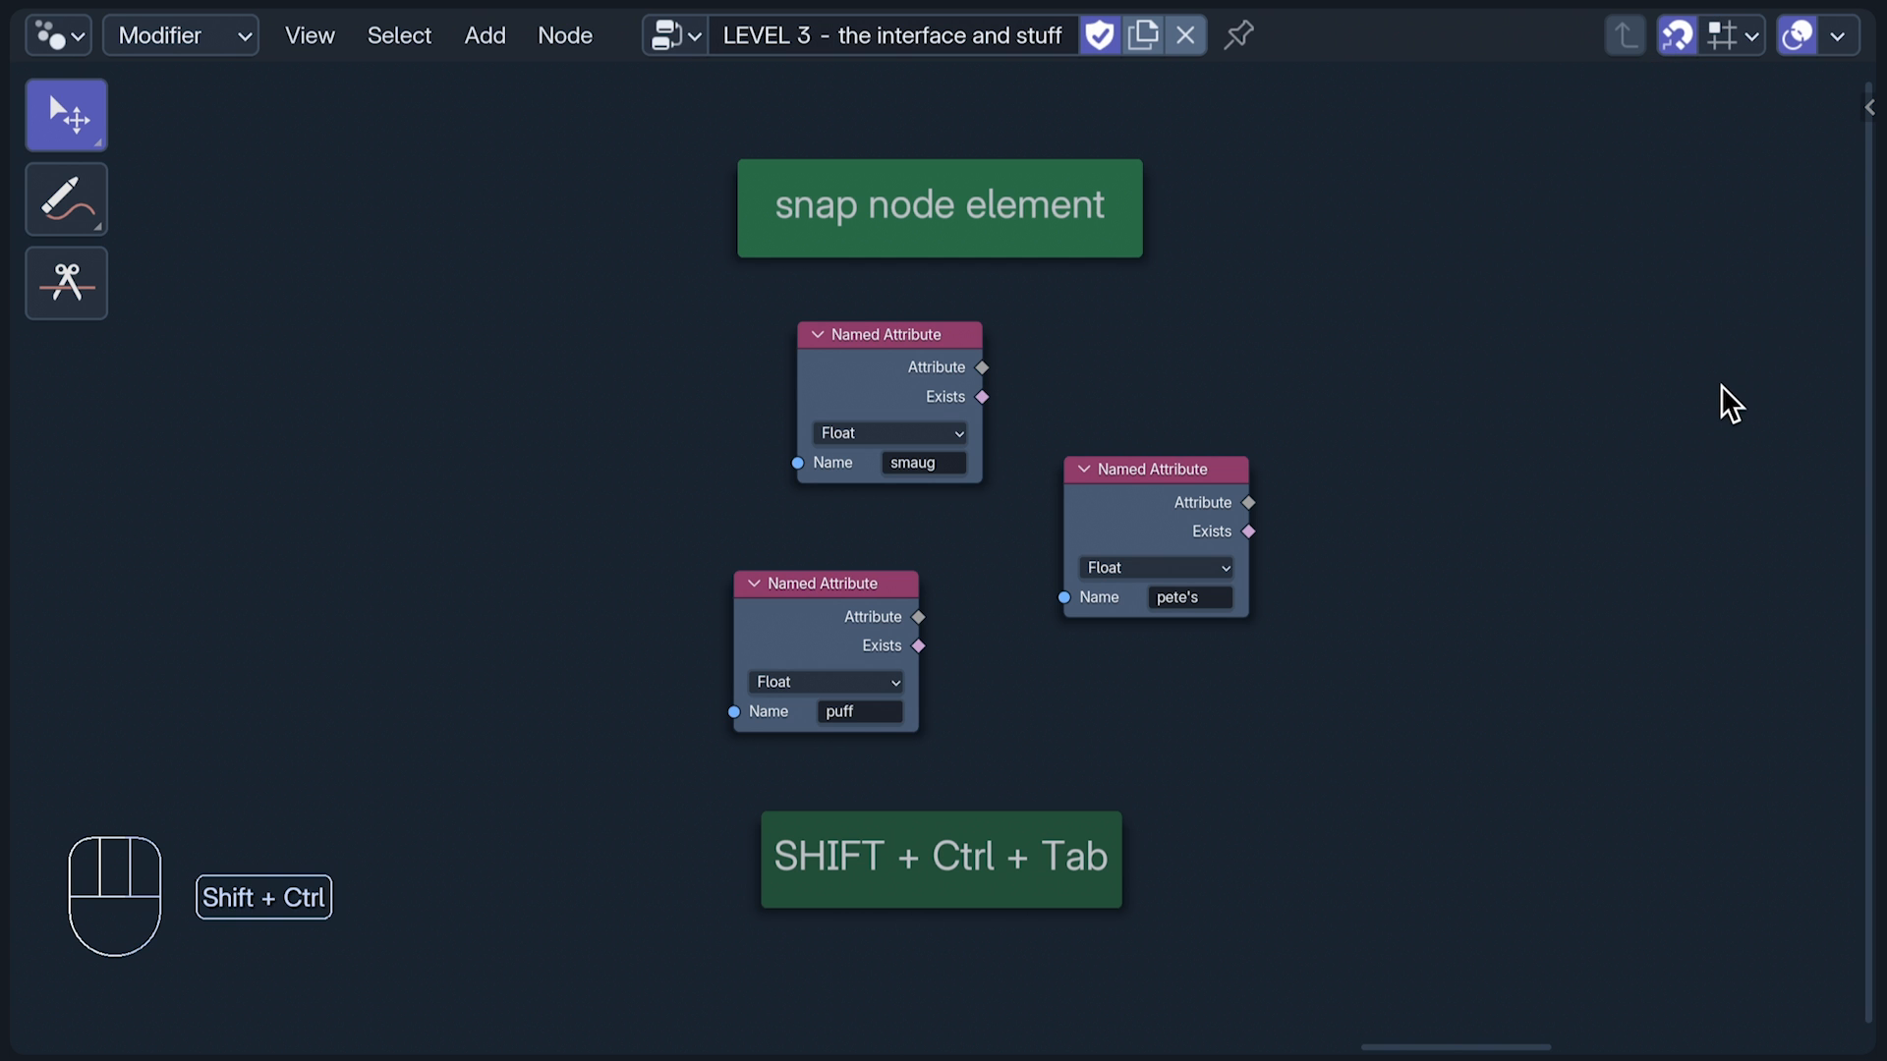
key(shift+ctrl+tab)
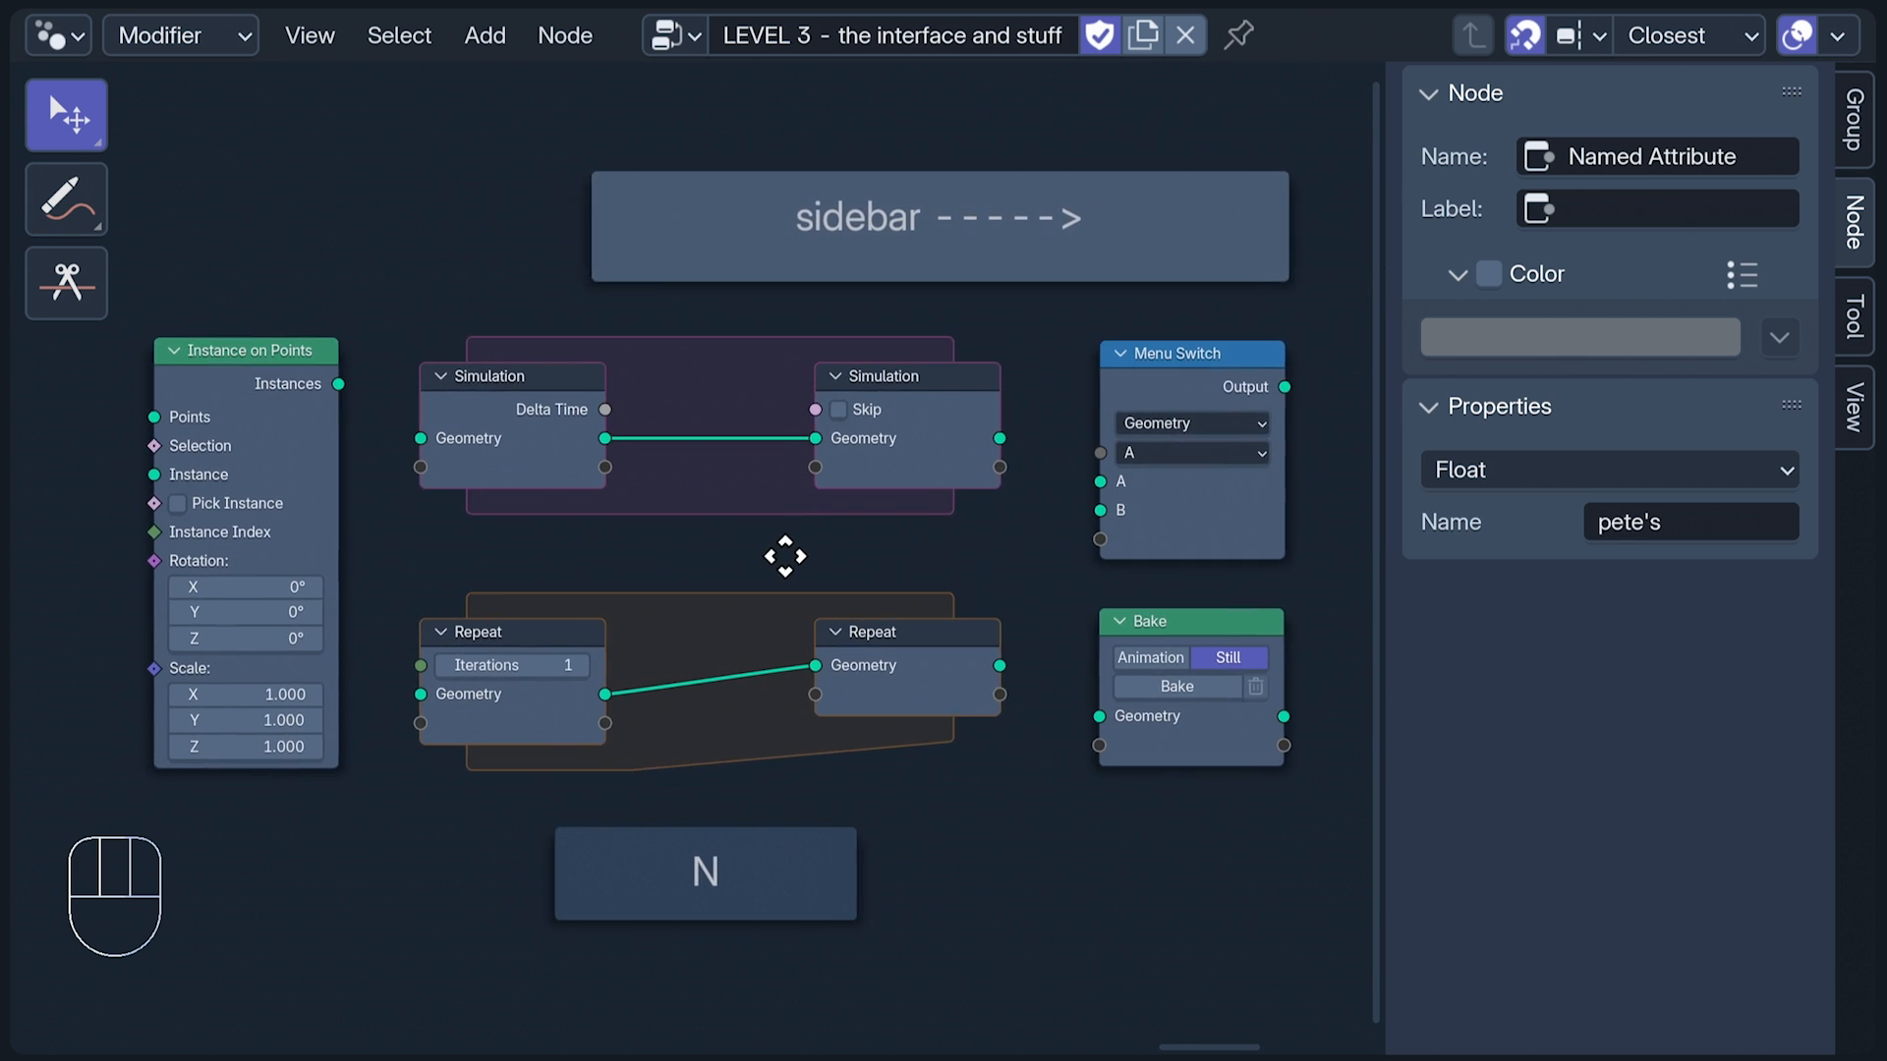
Step: Inspect the Instance on Points and Menu Switch node properties in the sidebar
click(246, 350)
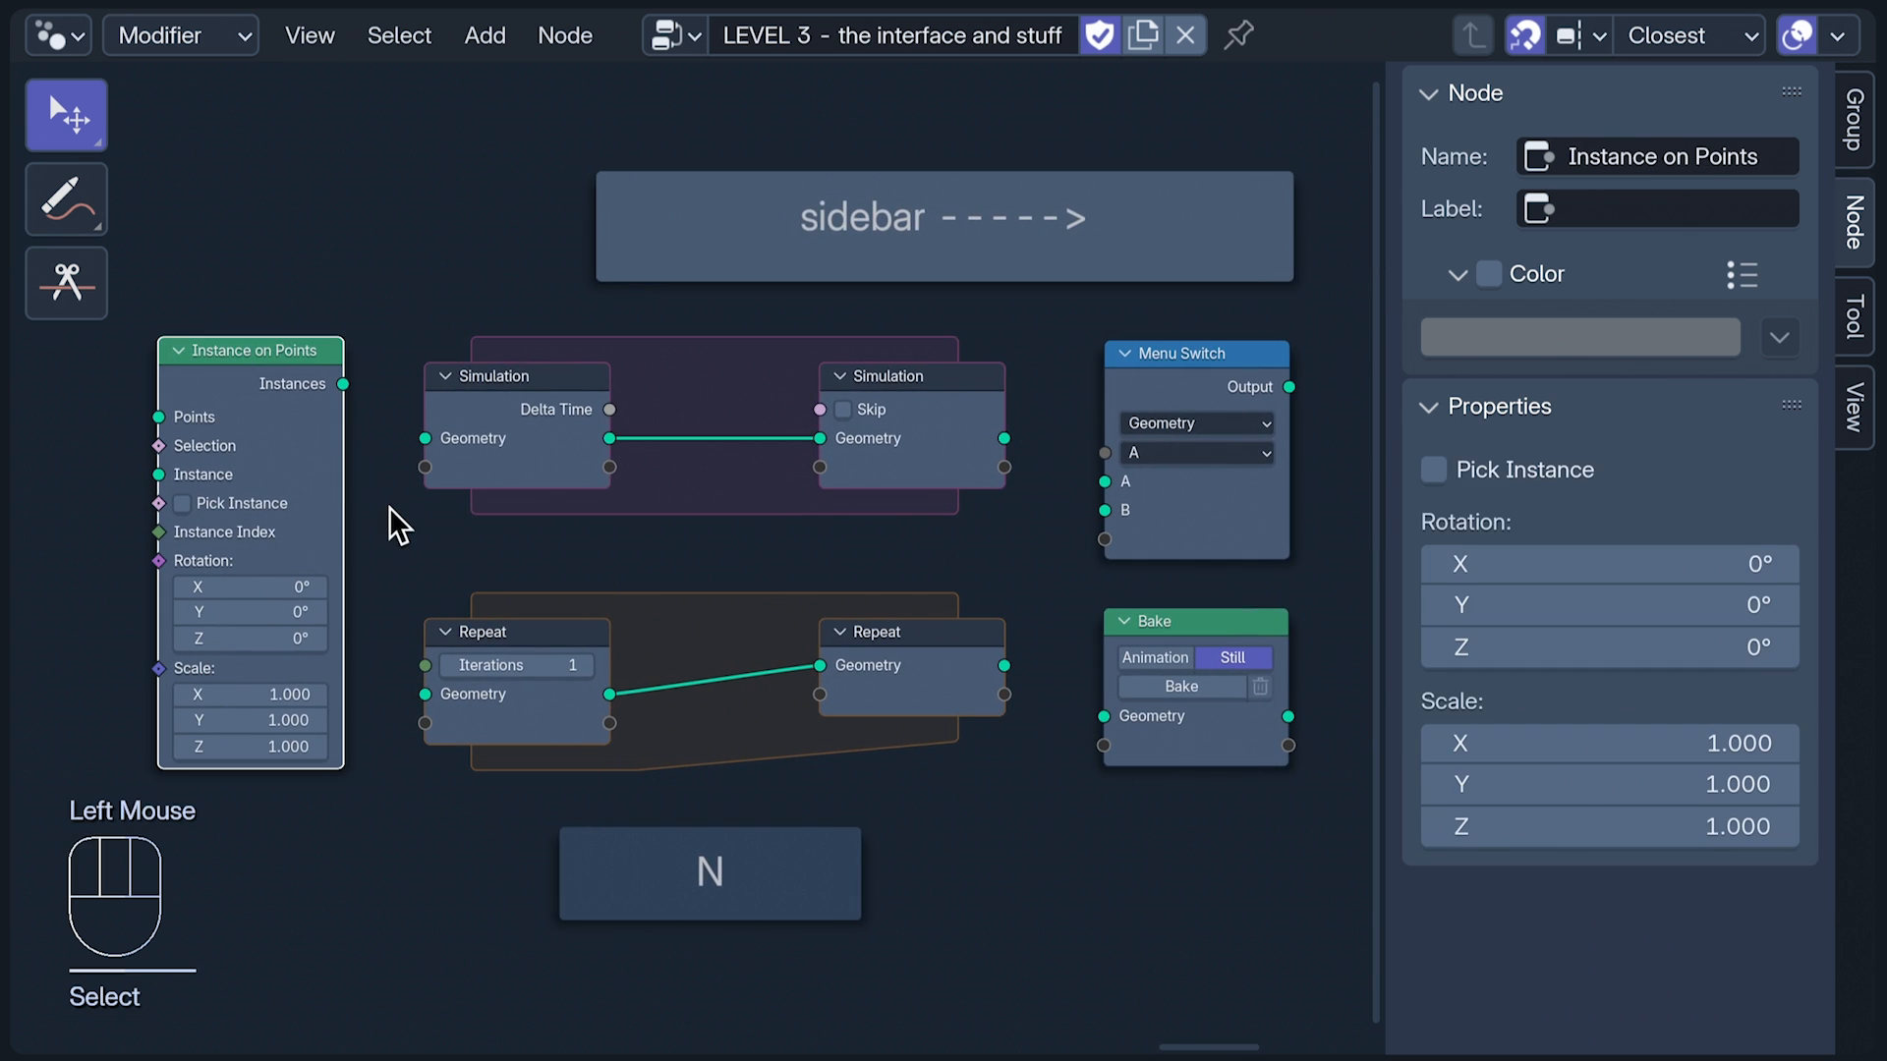
click(1195, 353)
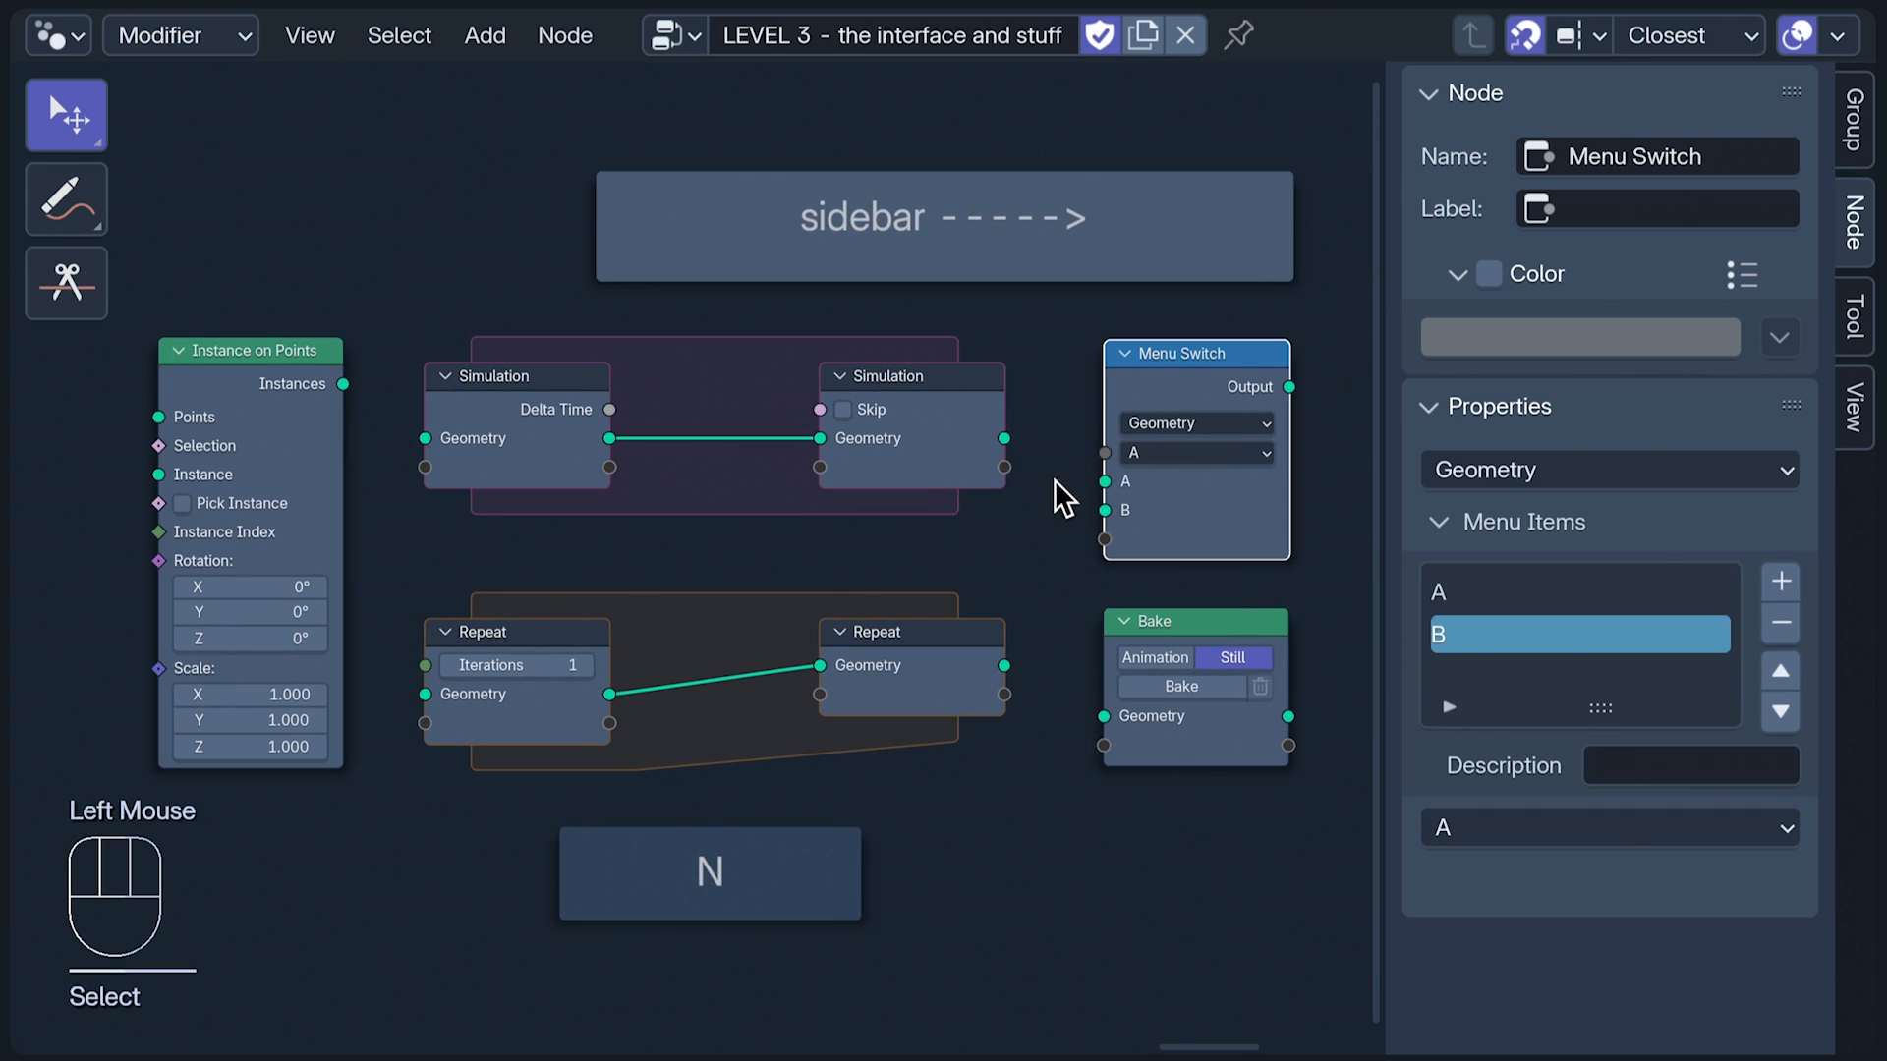
click(1192, 621)
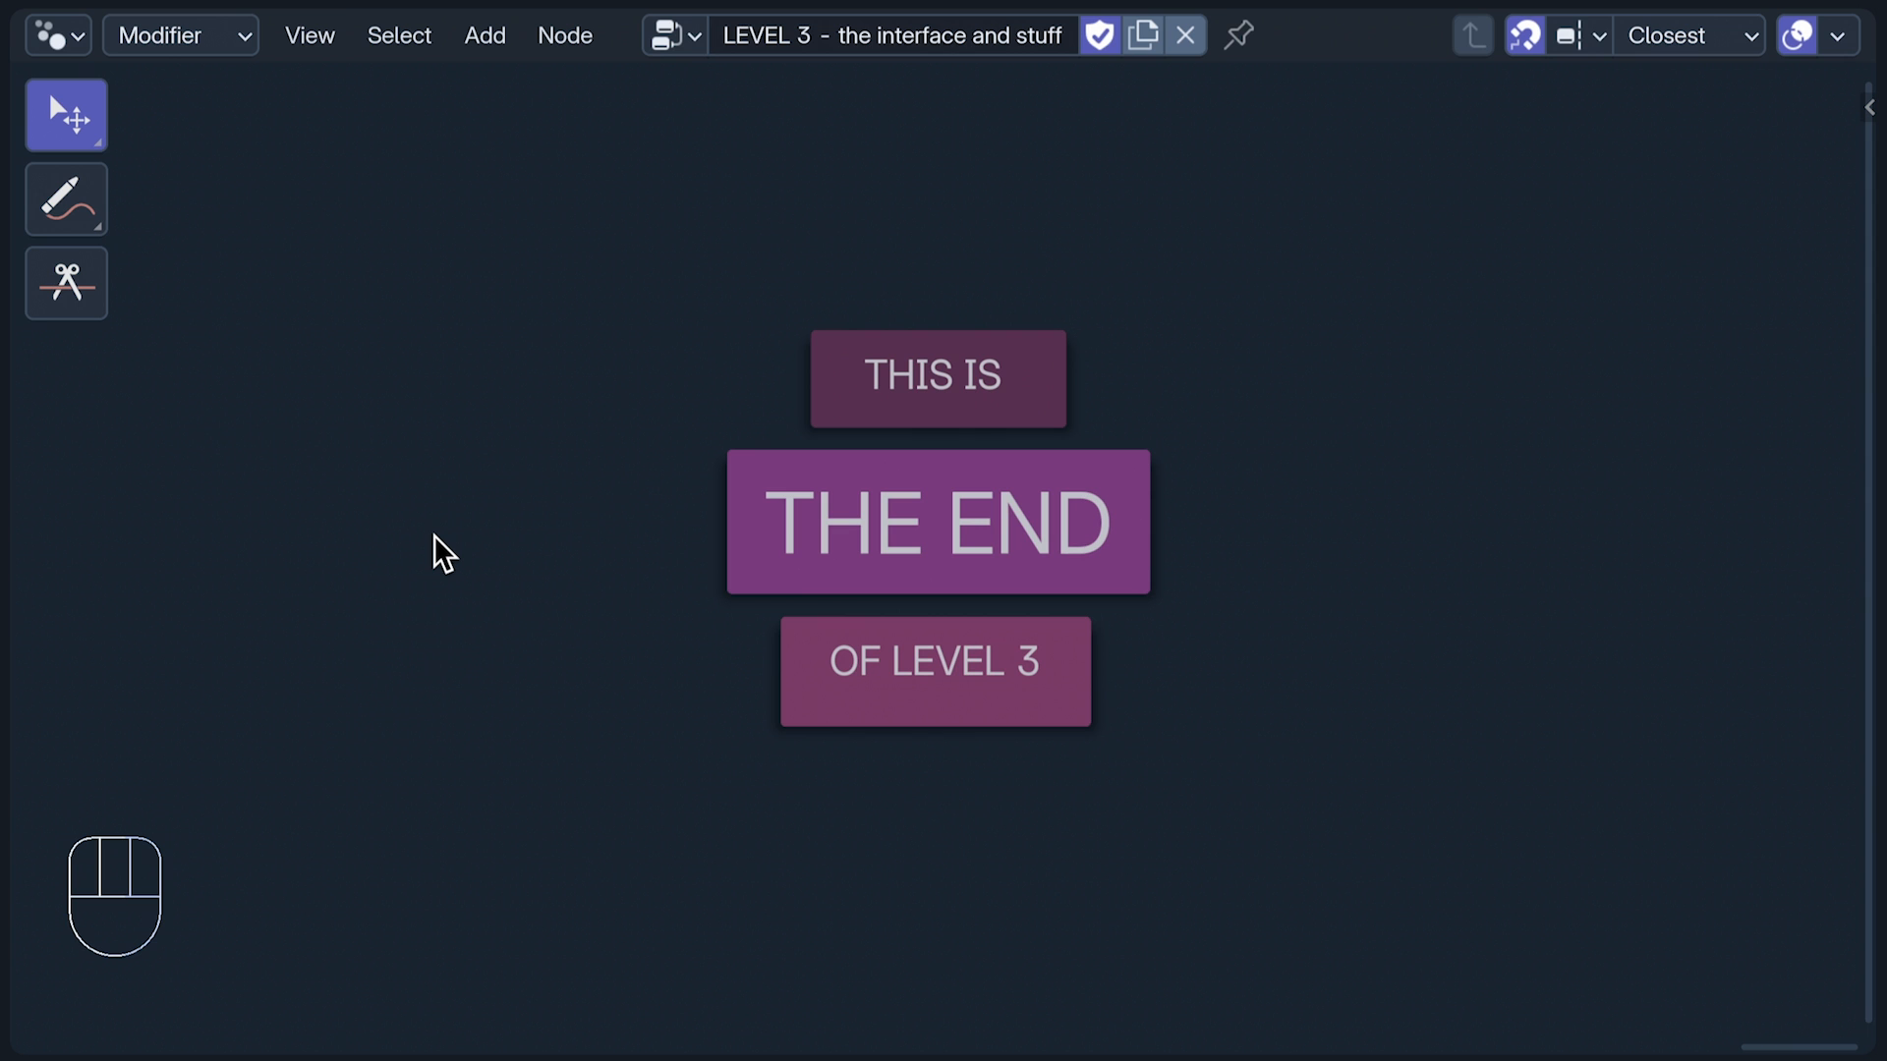
Step: Open the node group browse dropdown to leave the LEVEL 3 tree
click(673, 33)
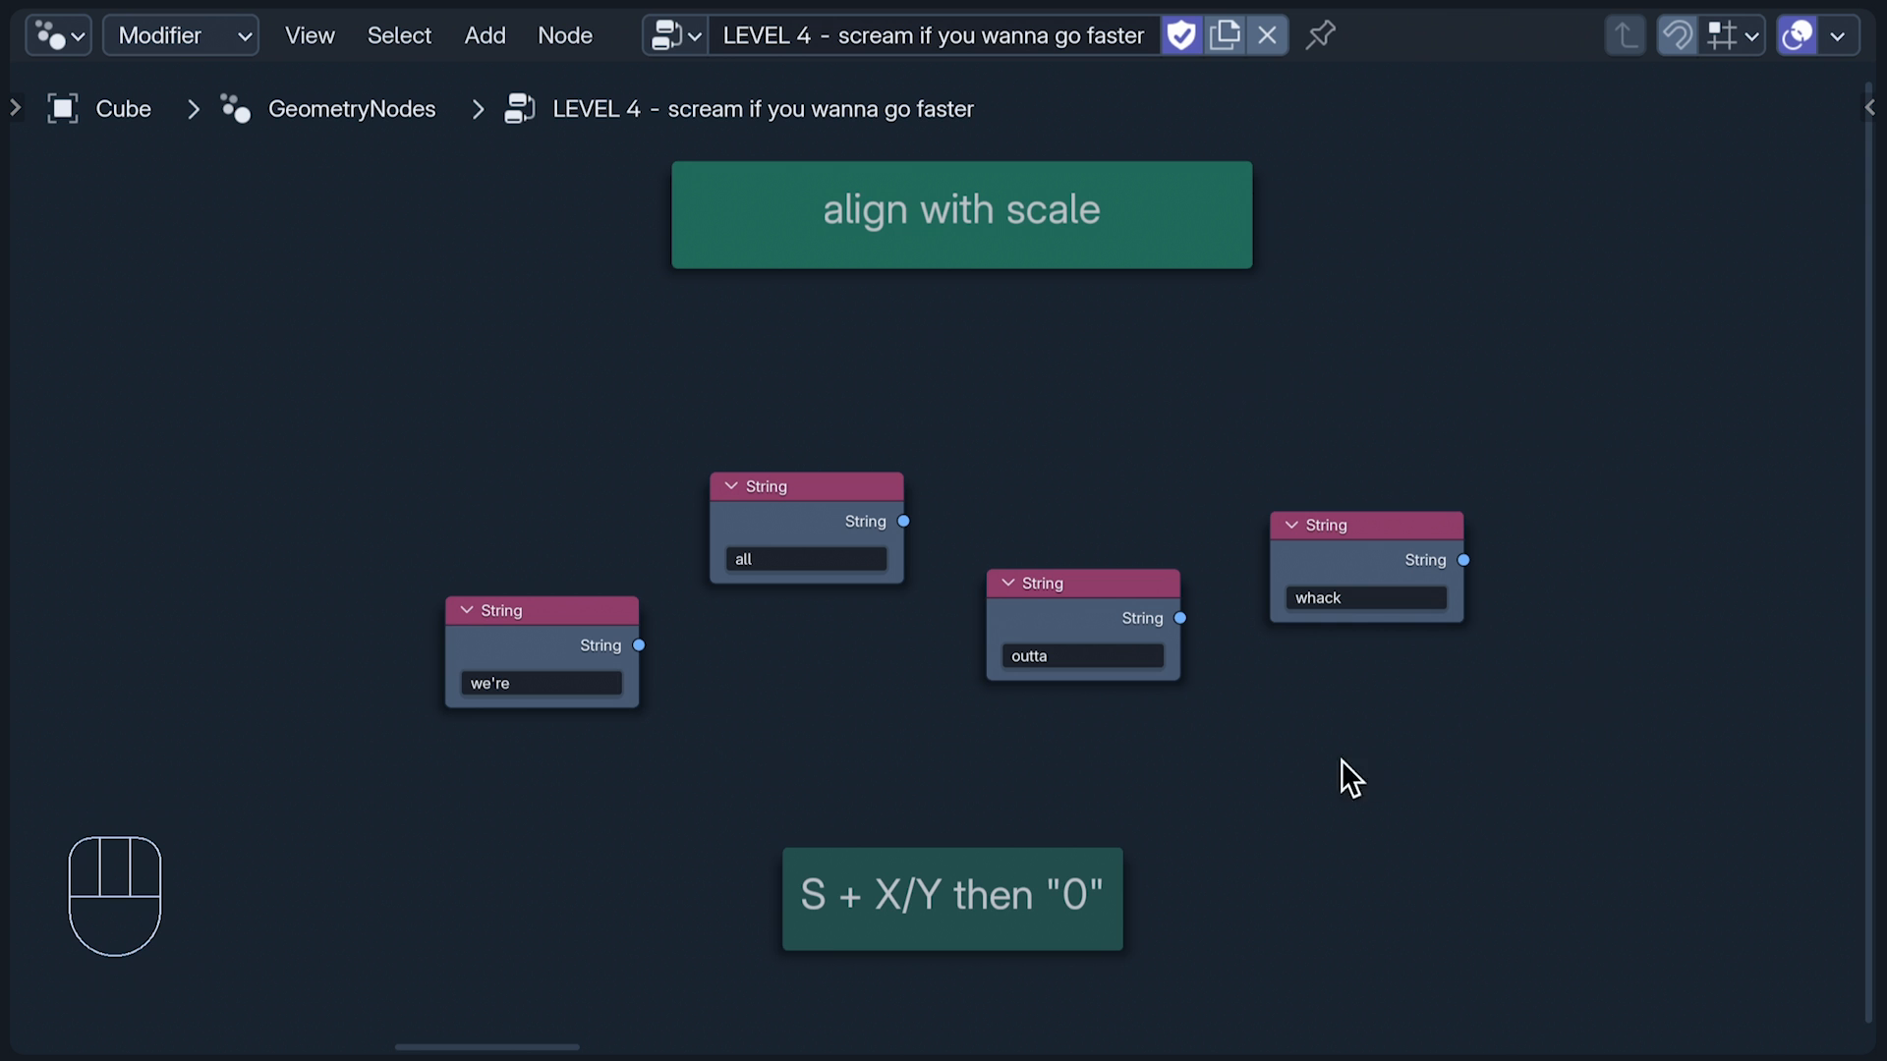
Step: Box-select the four String nodes and scale them flat onto one line
drag(1348, 777, 1606, 349)
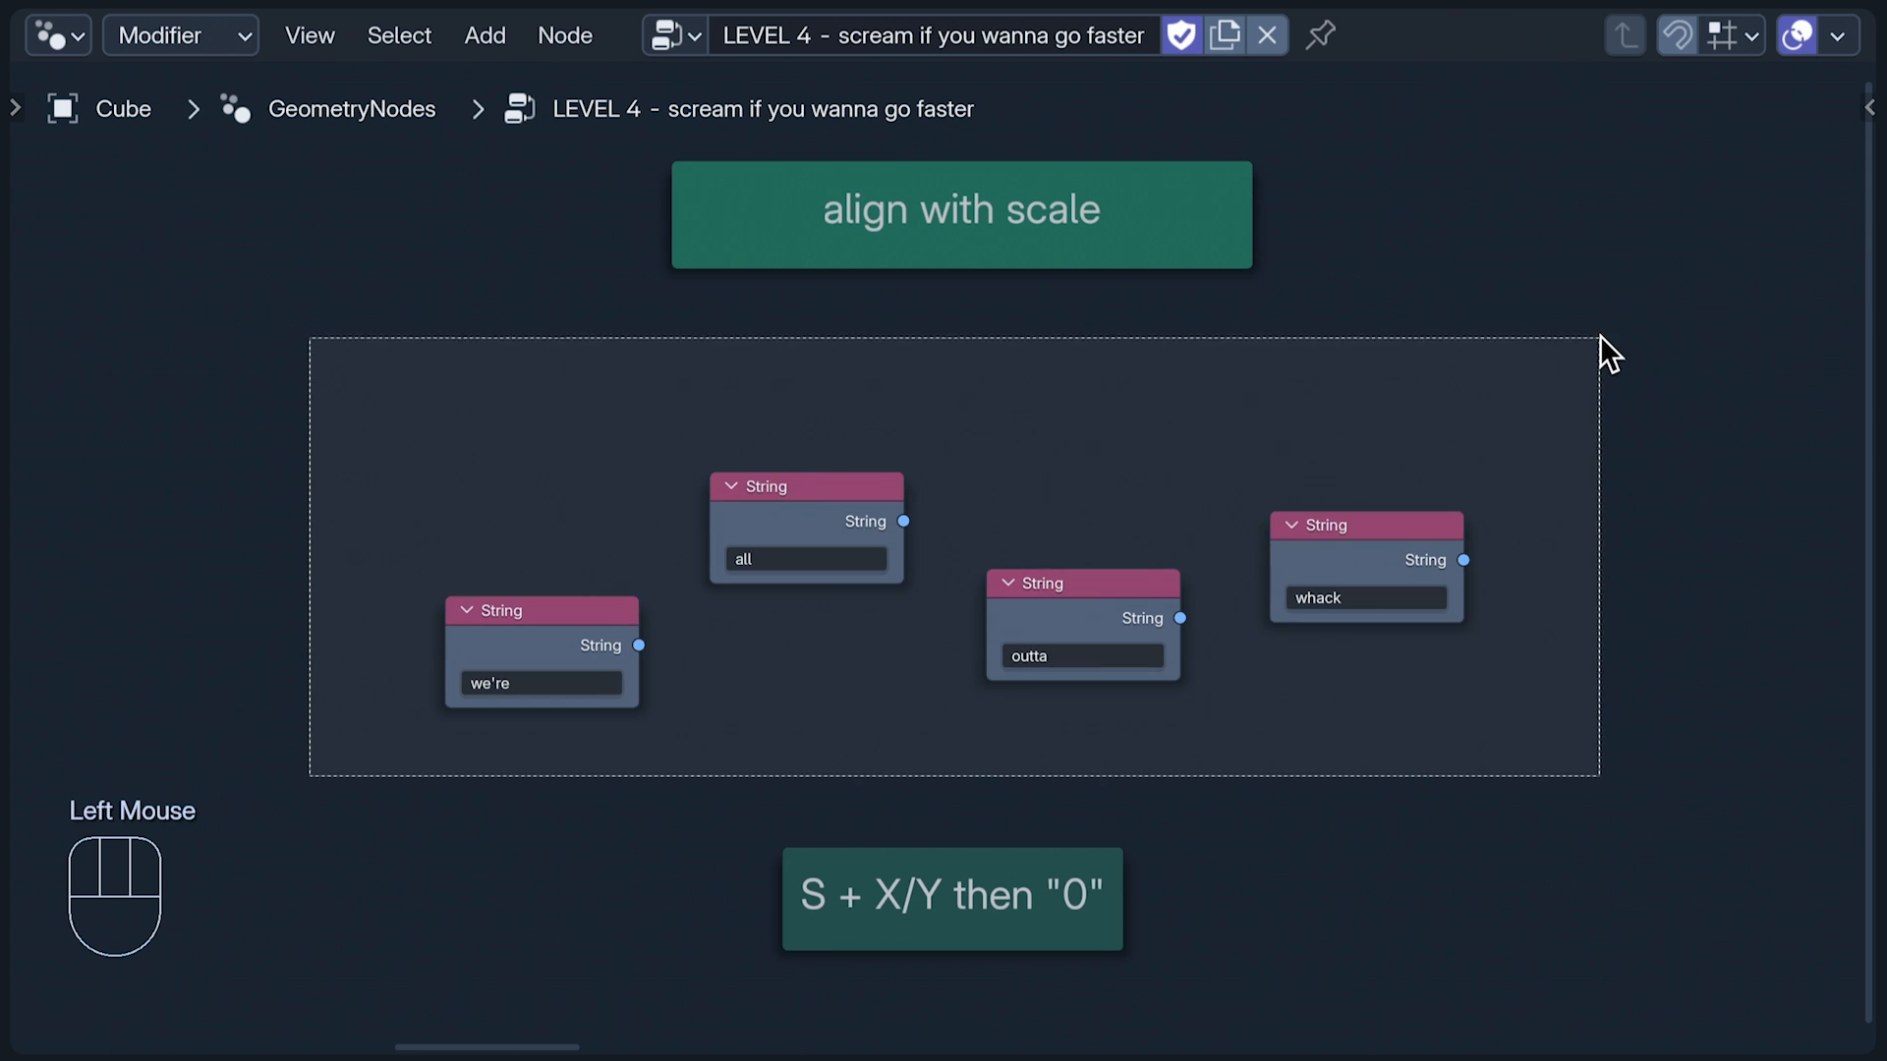
key(s)
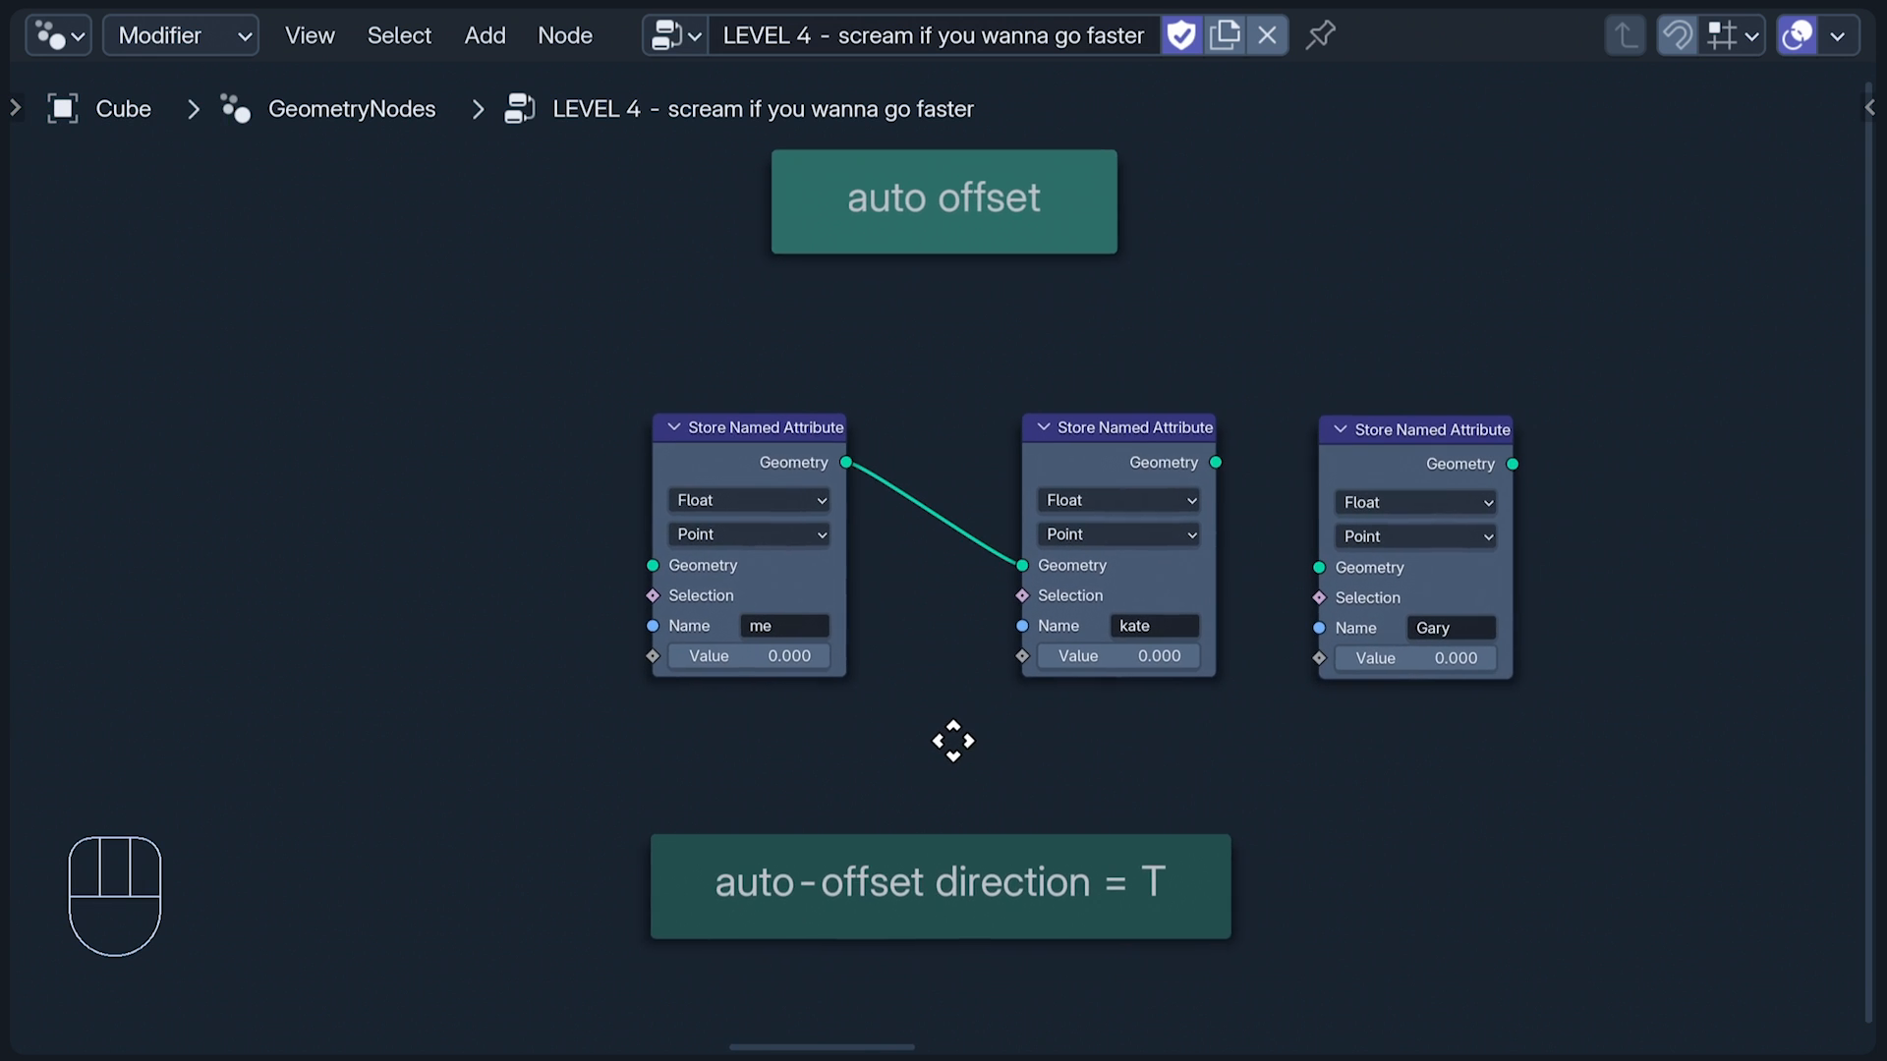
mouse_move(1323, 794)
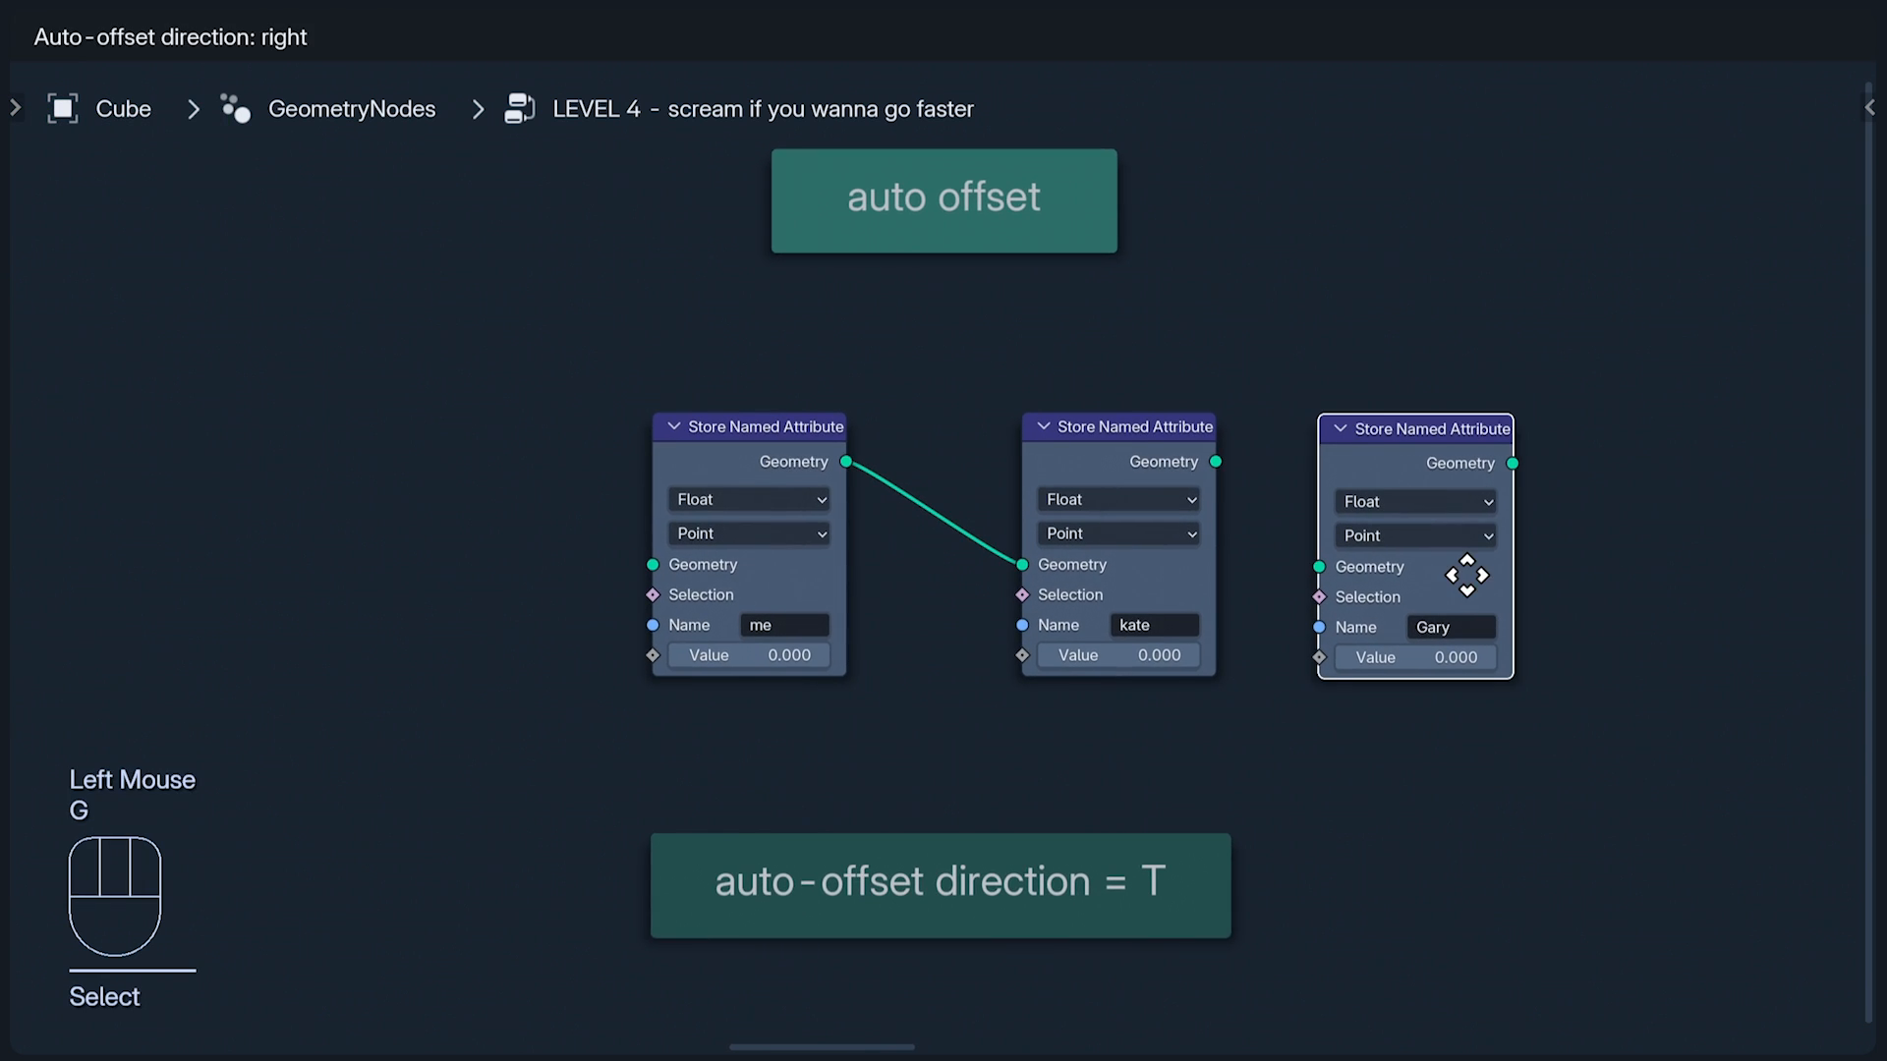
Step: Move the Gary node and drop it onto the link between me and kate
drag(1414, 547, 956, 547)
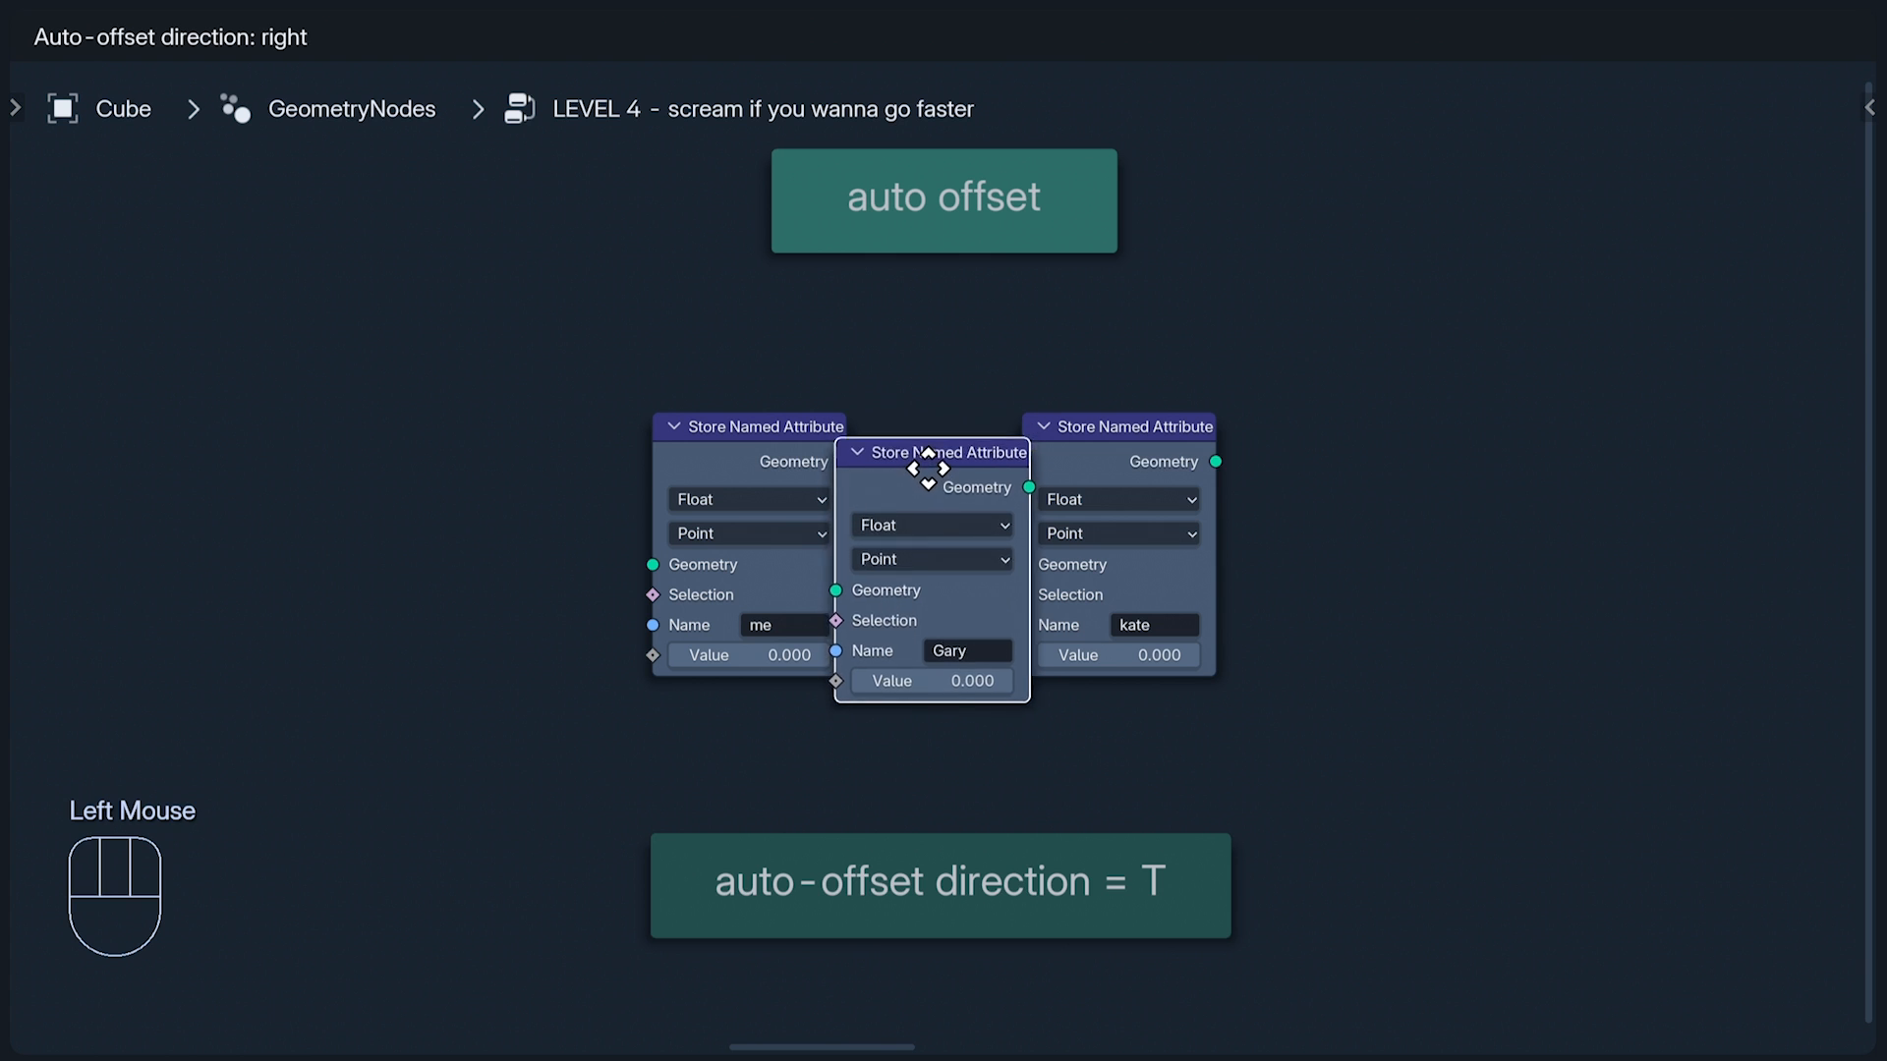
drag(937, 451, 936, 531)
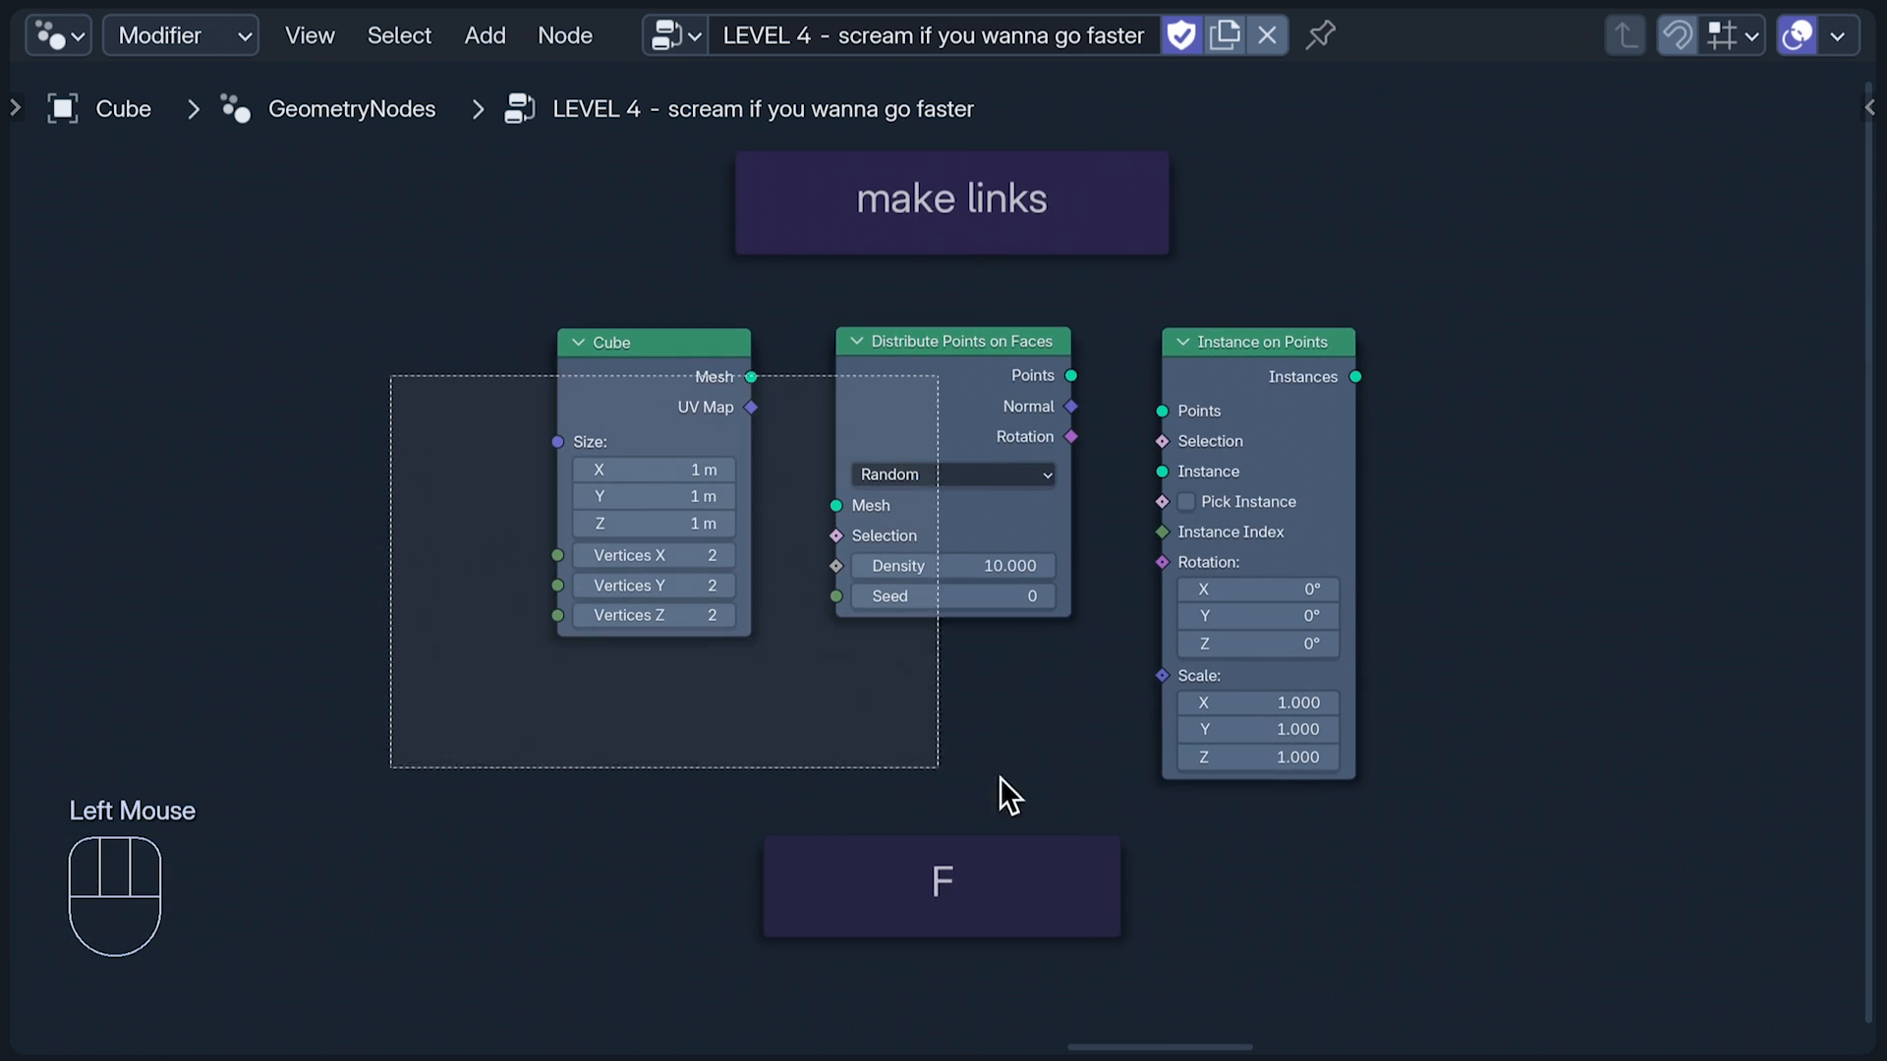
Step: Link Cube to Distribute Points on Faces, then its Points into Instance on Points
key(f)
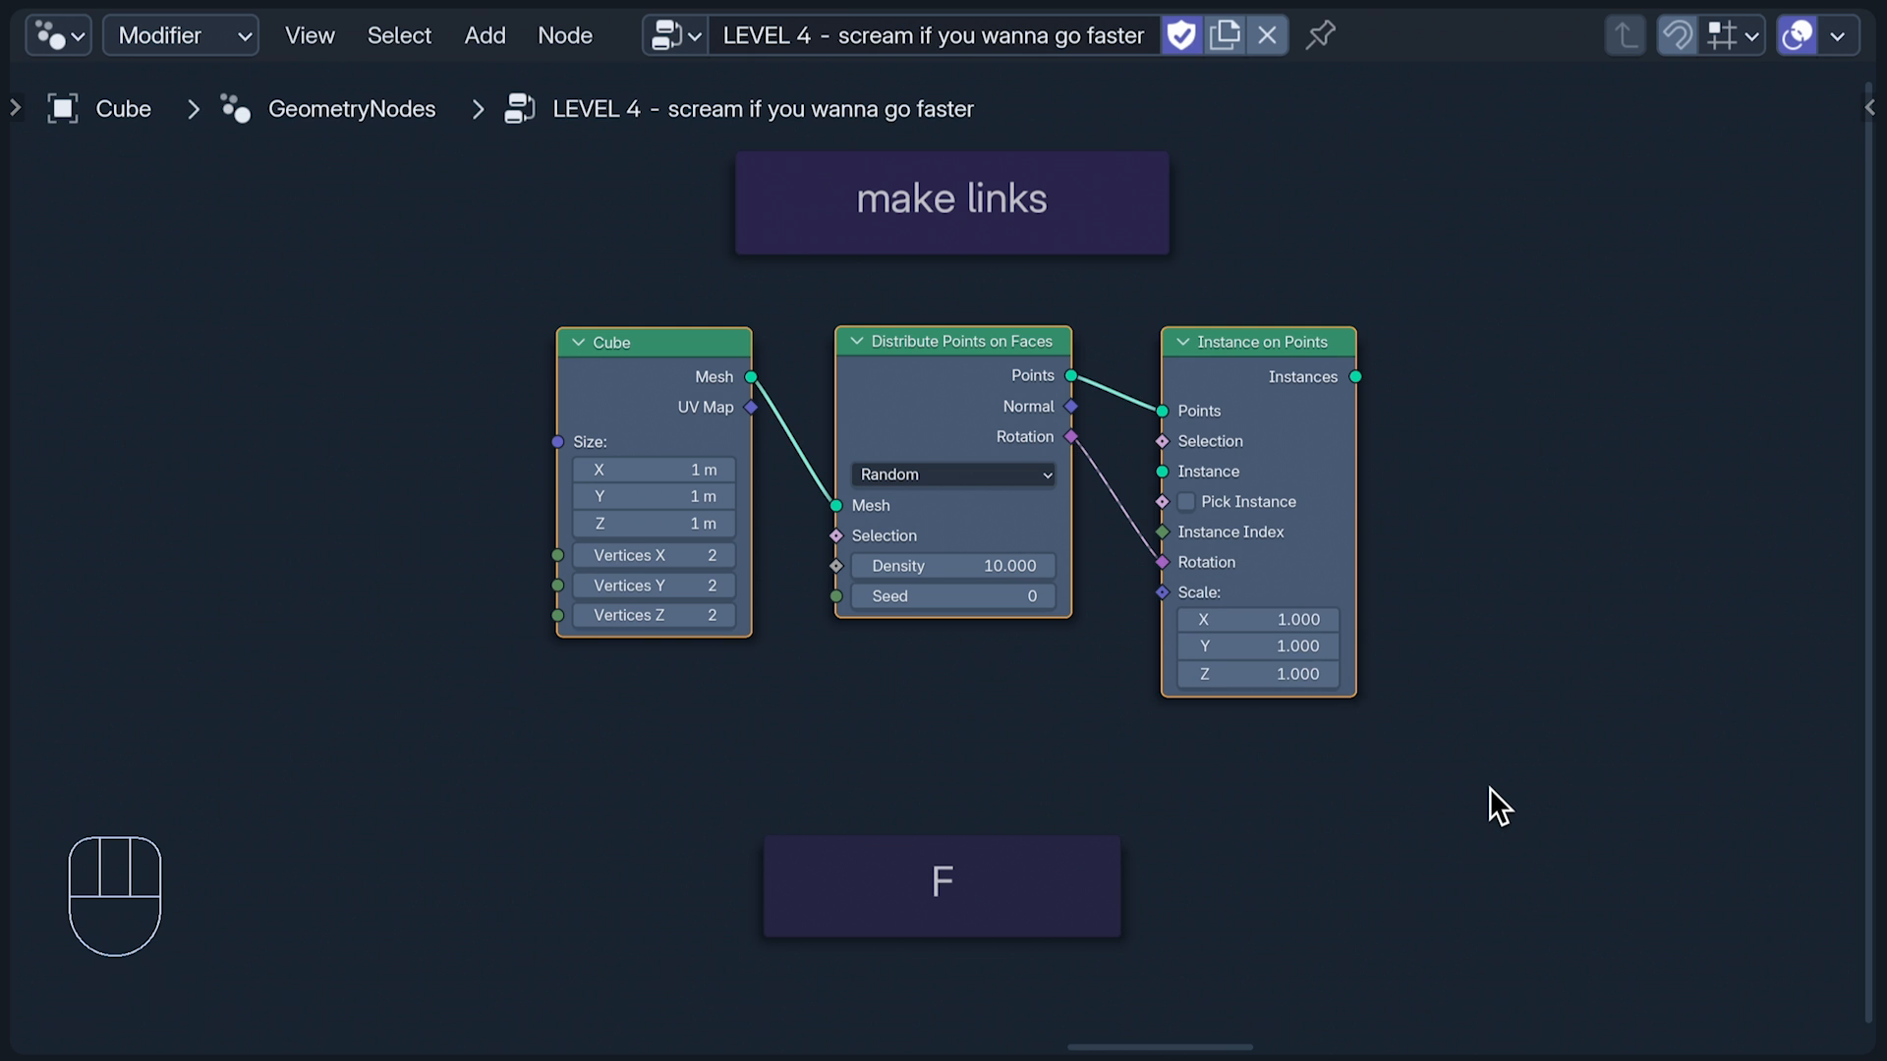
key(f)
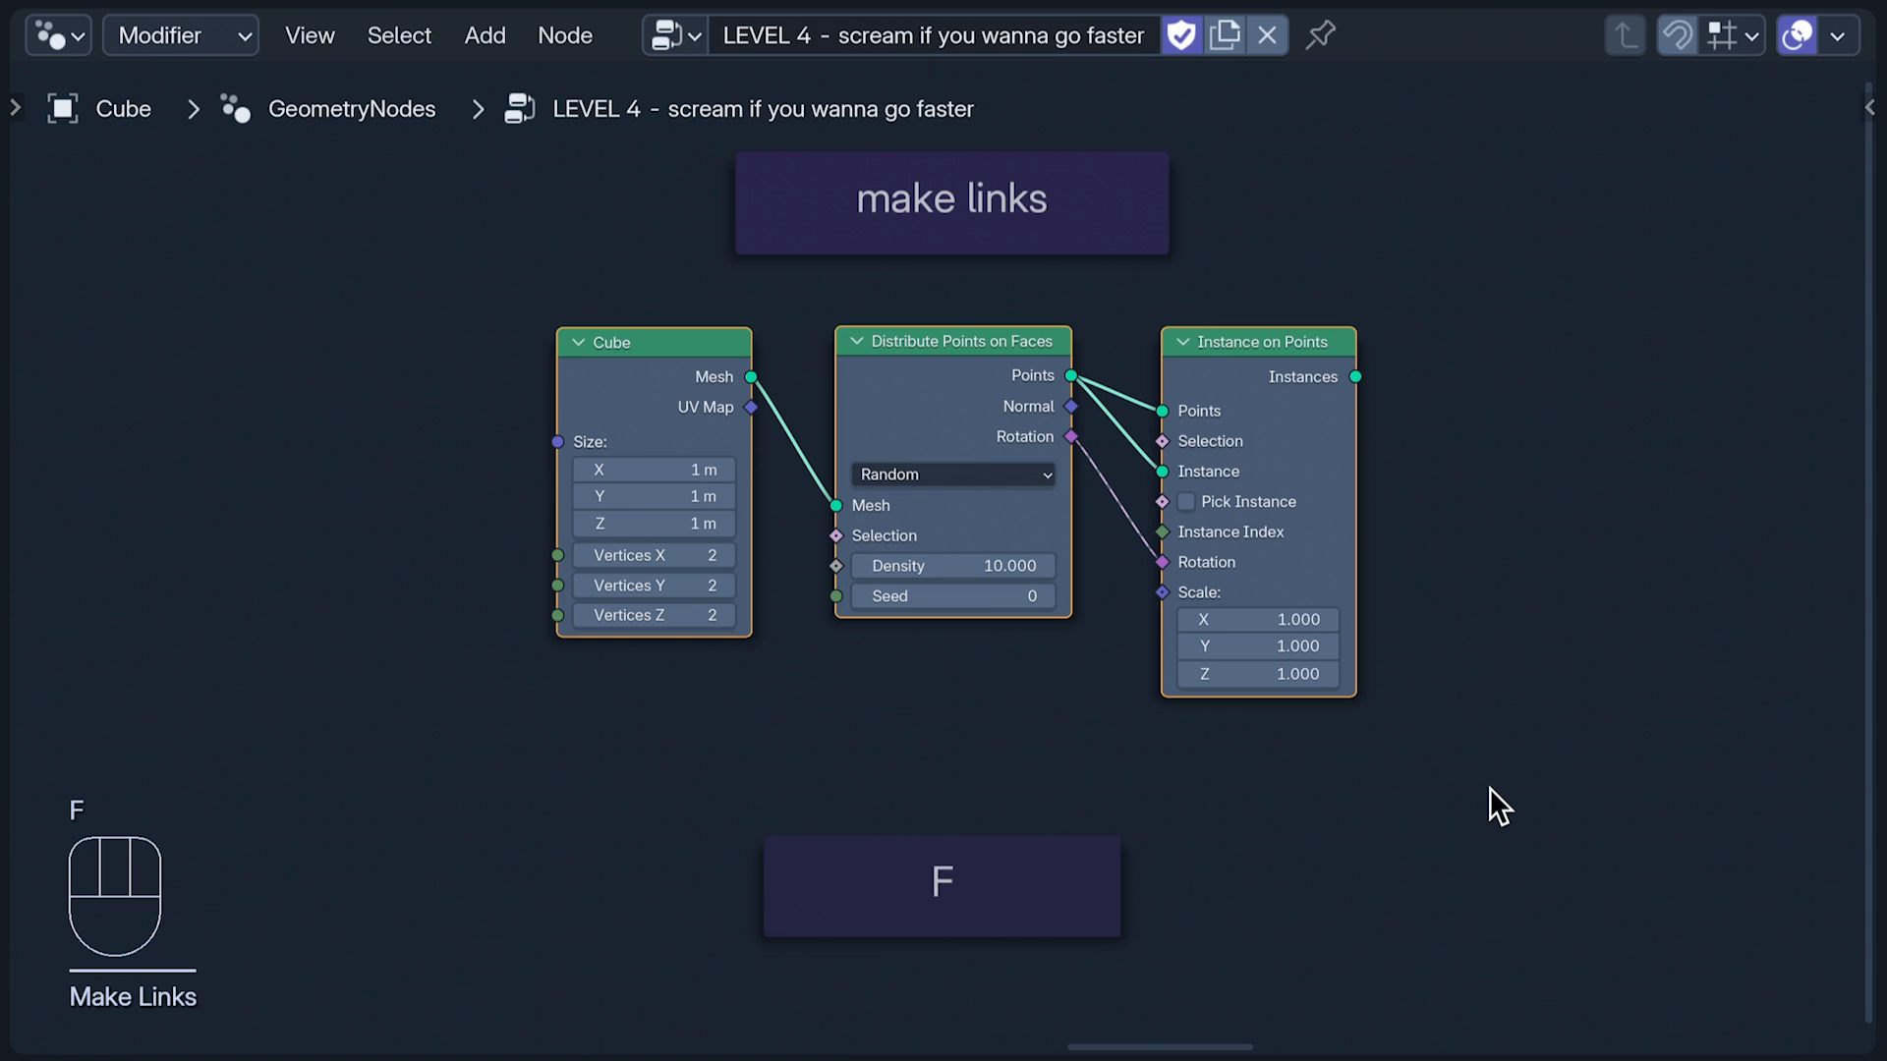
key(shift+f)
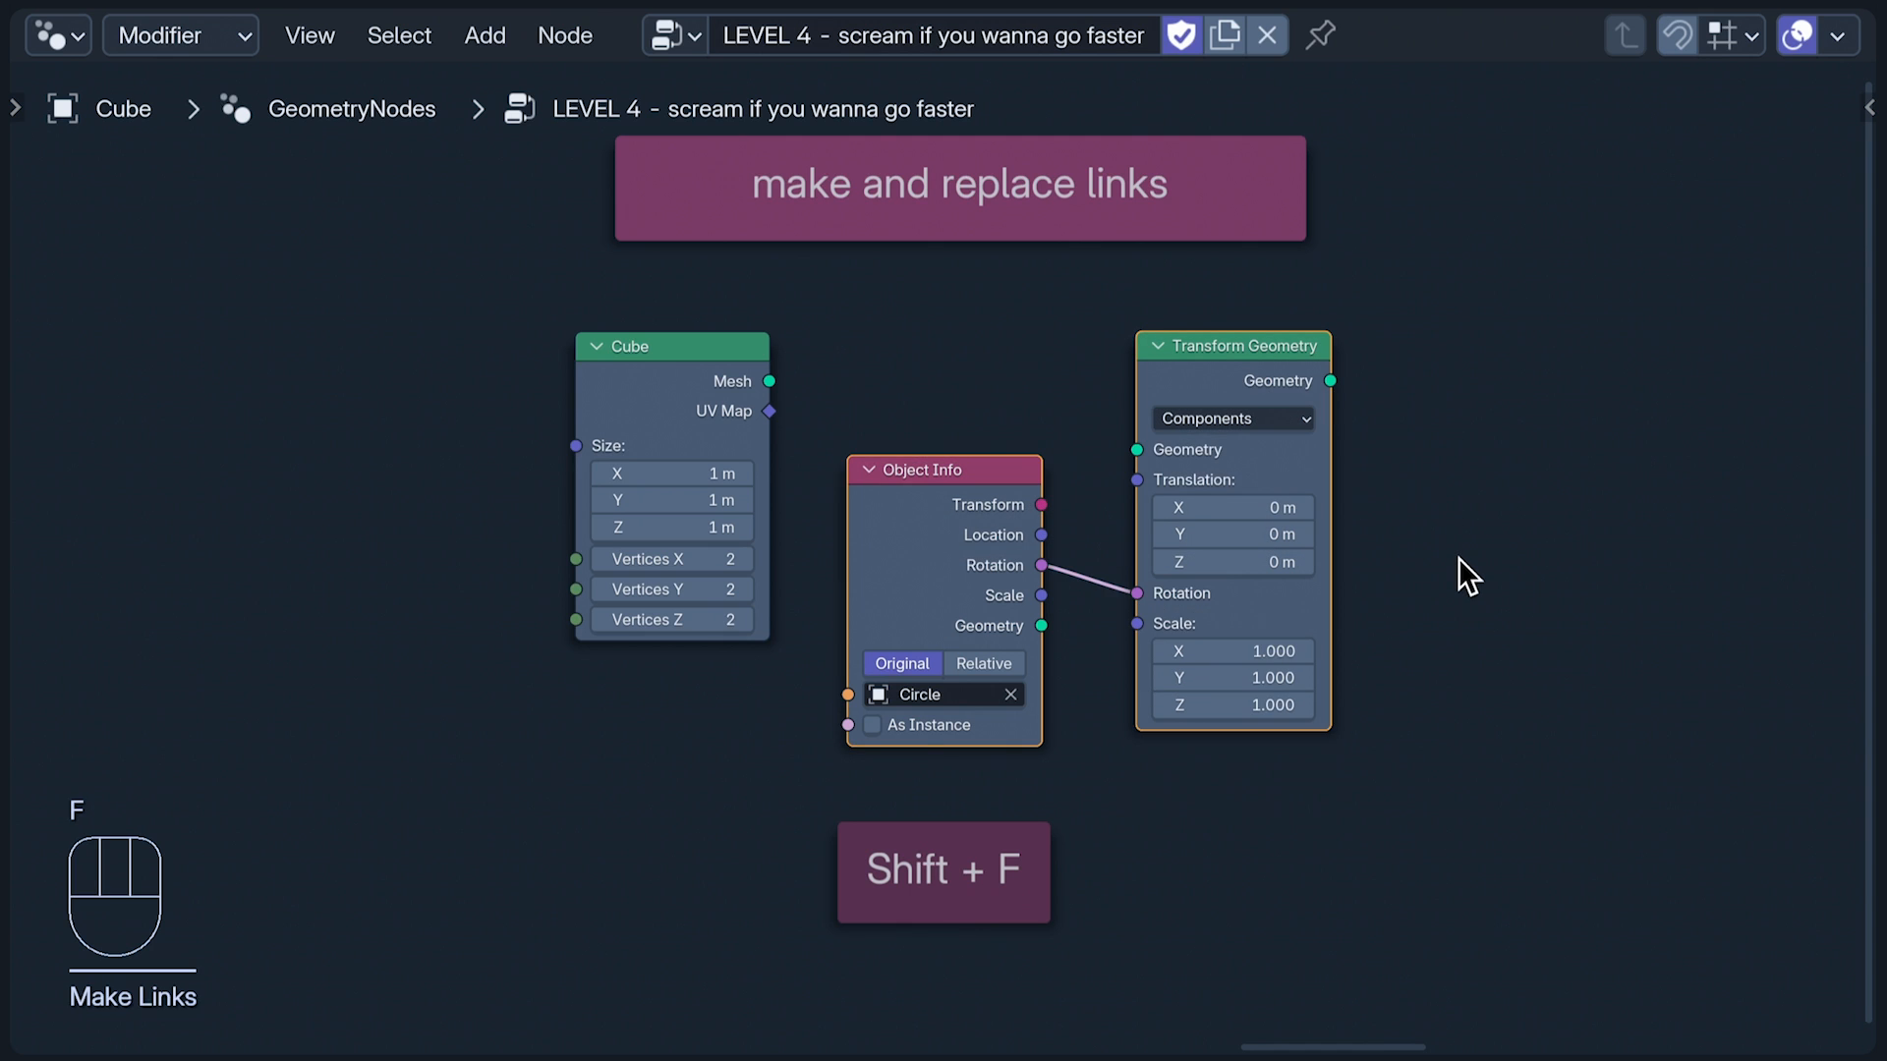
Step: Connect Object Info's Geometry, Location, Rotation and Scale into Transform Geometry, replacing existing links
key(f)
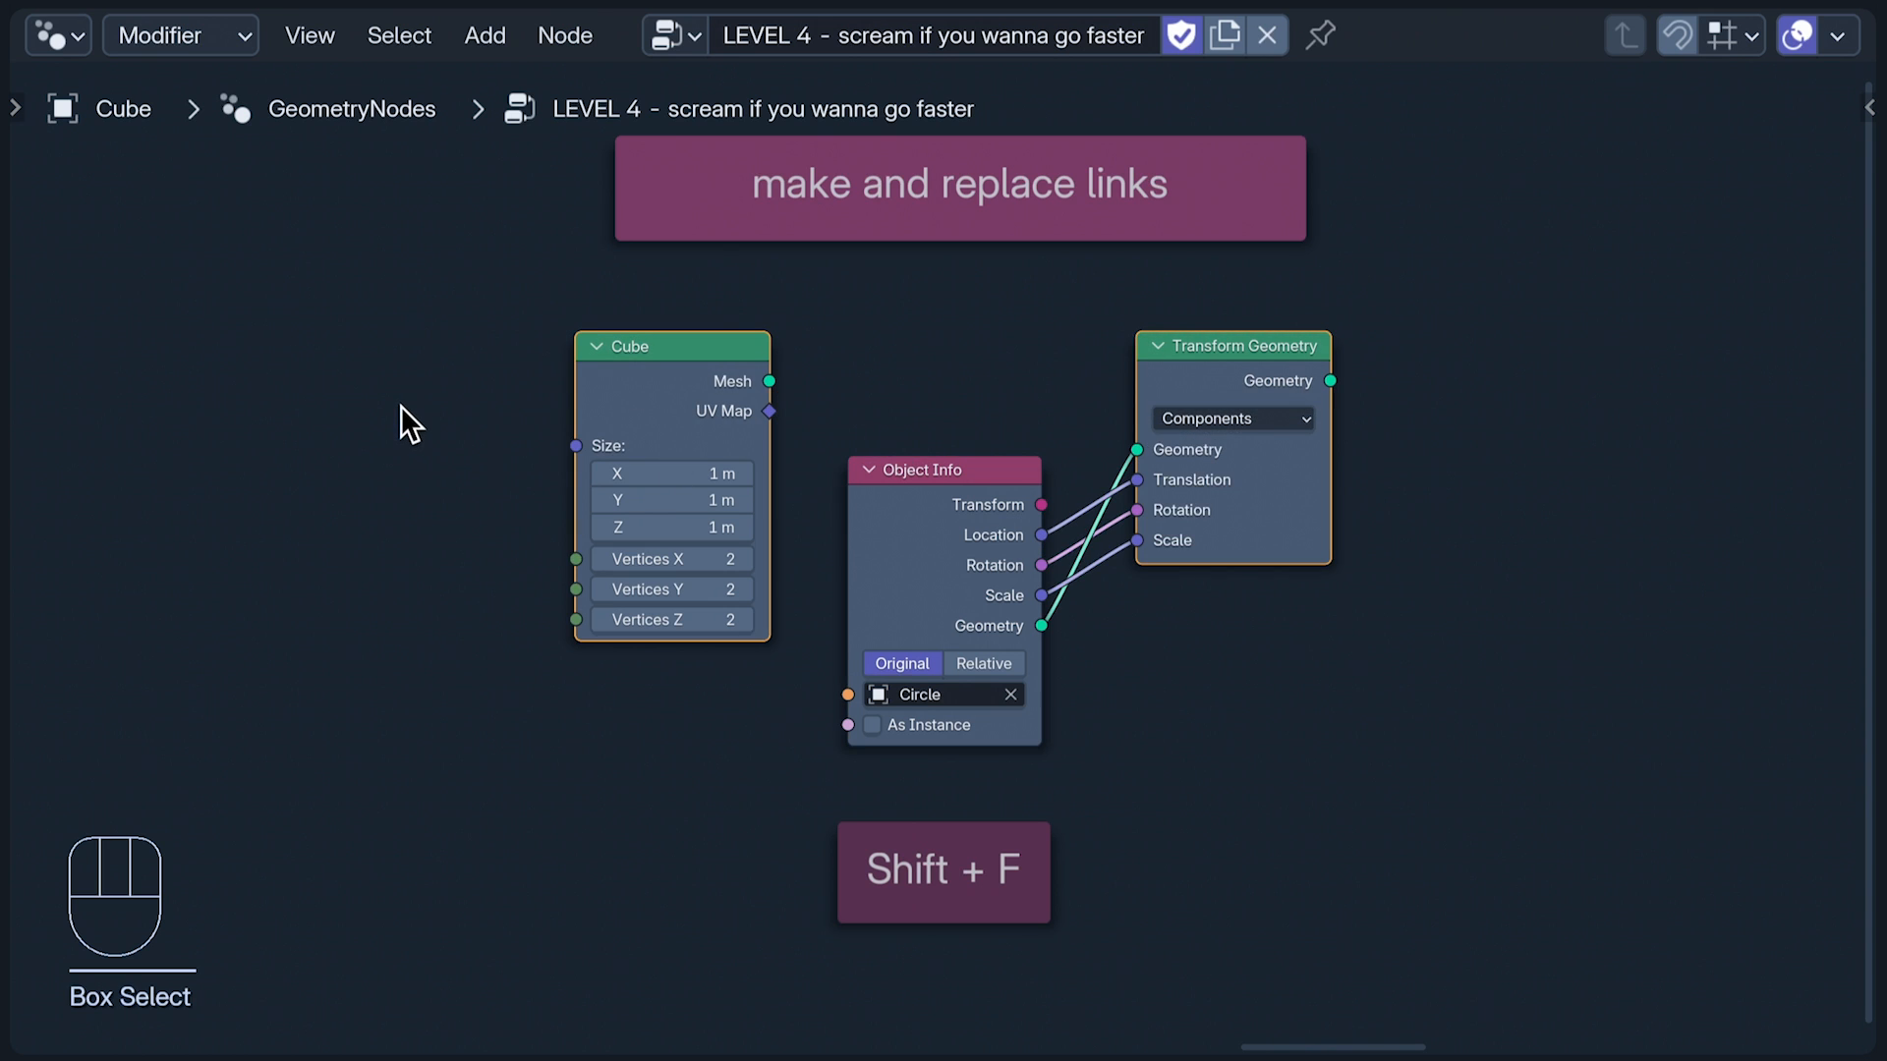
key(f)
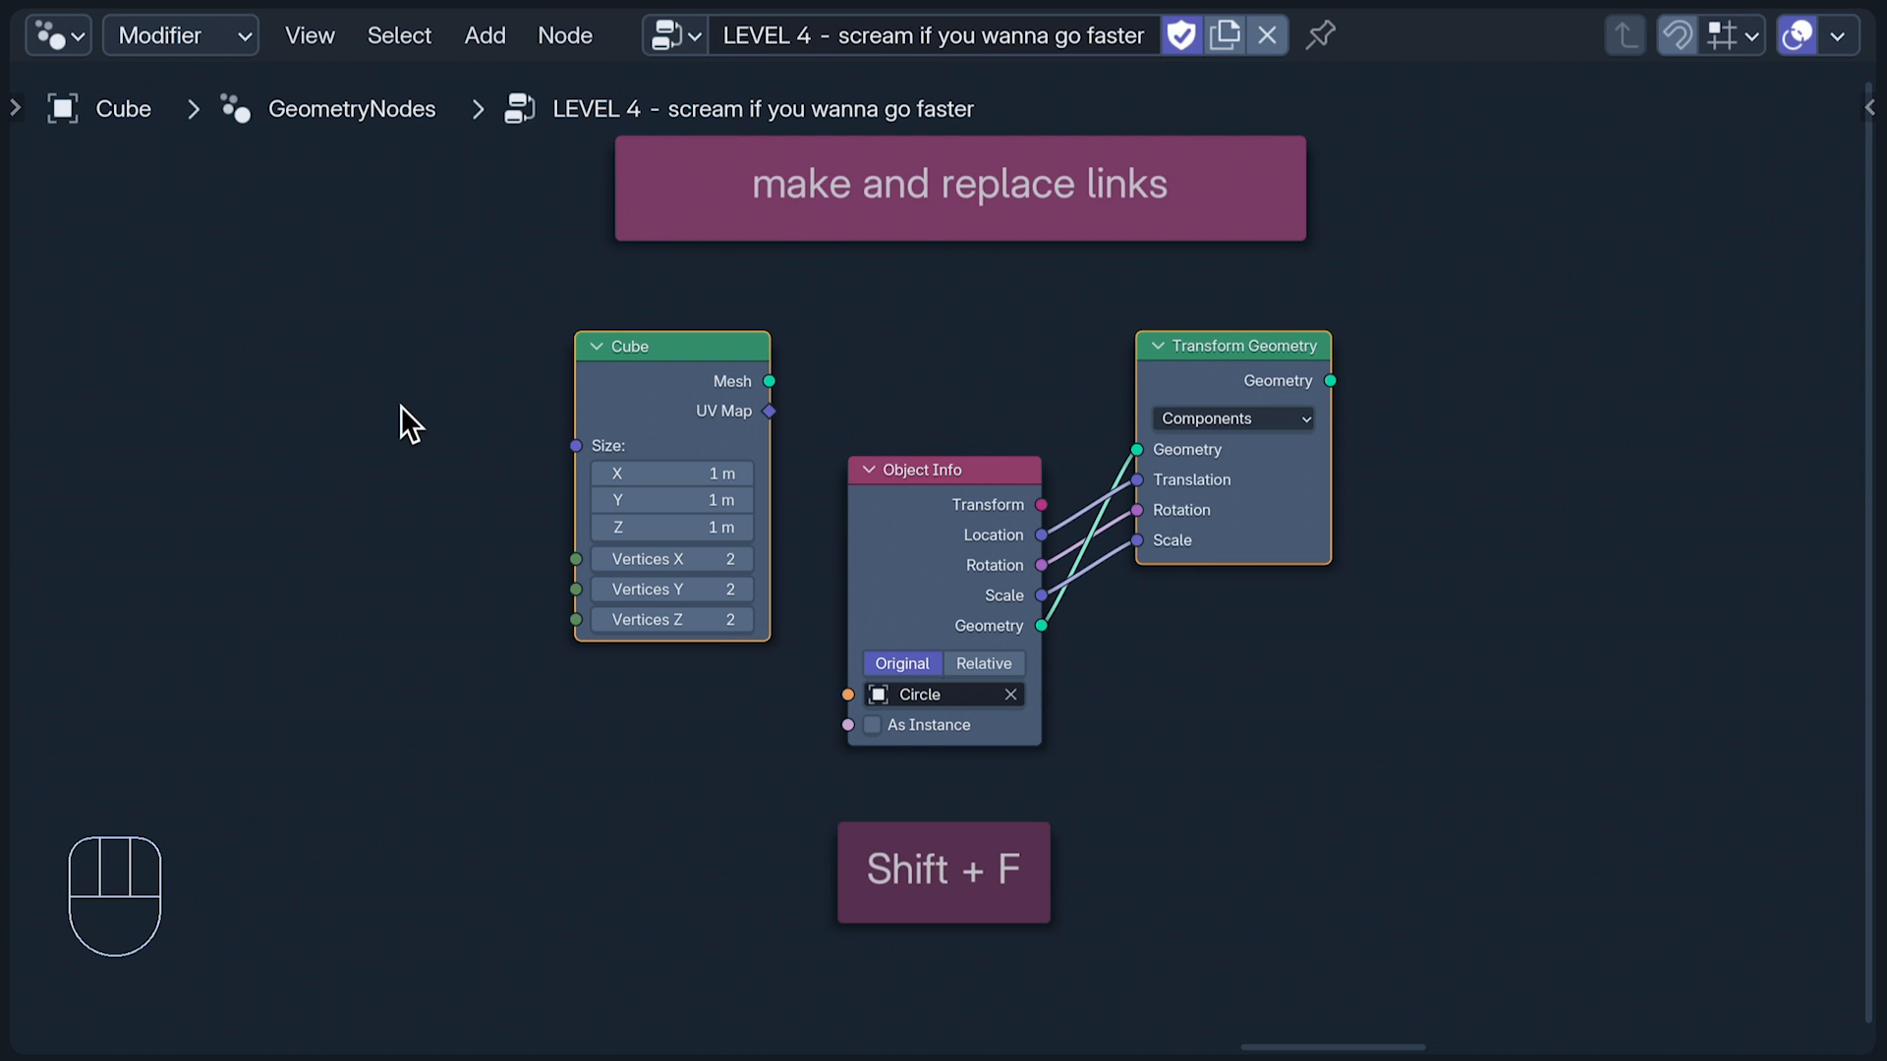
key(shift+f)
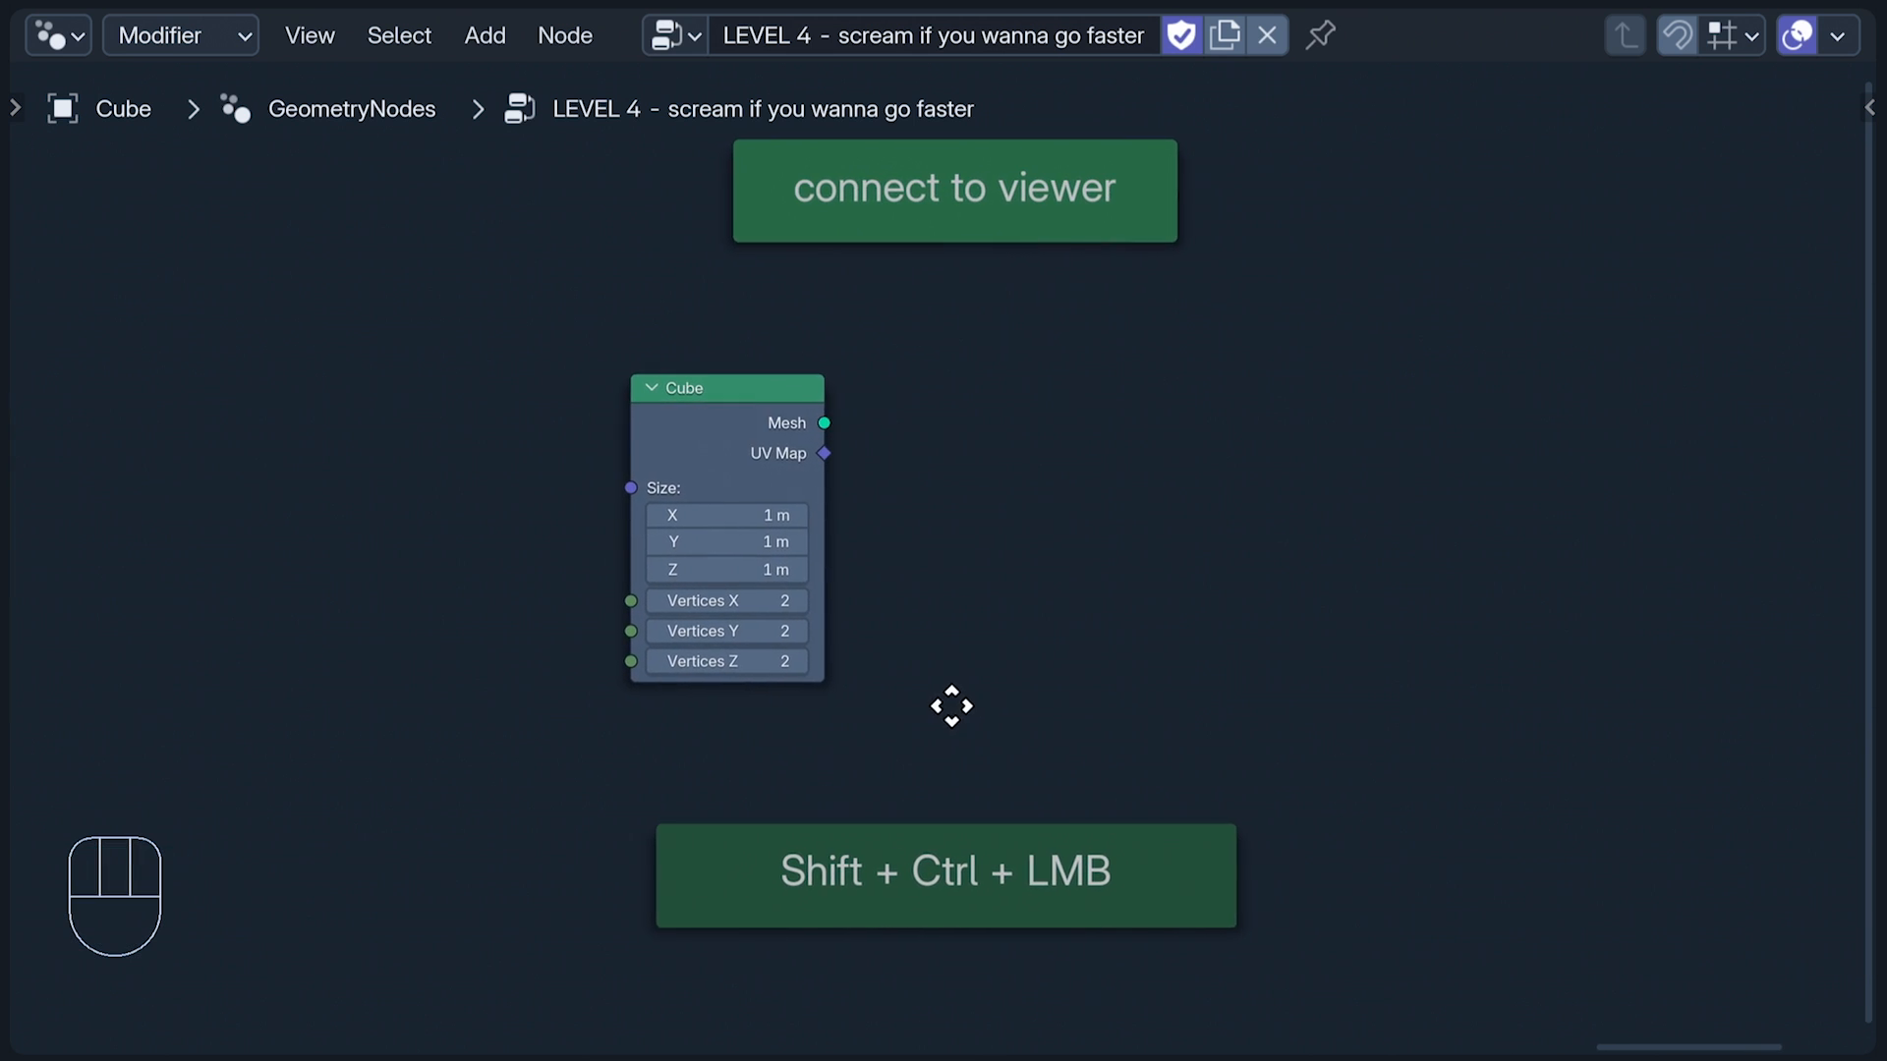
Step: Connect the Cube node to a Viewer node to preview it
click(787, 422)
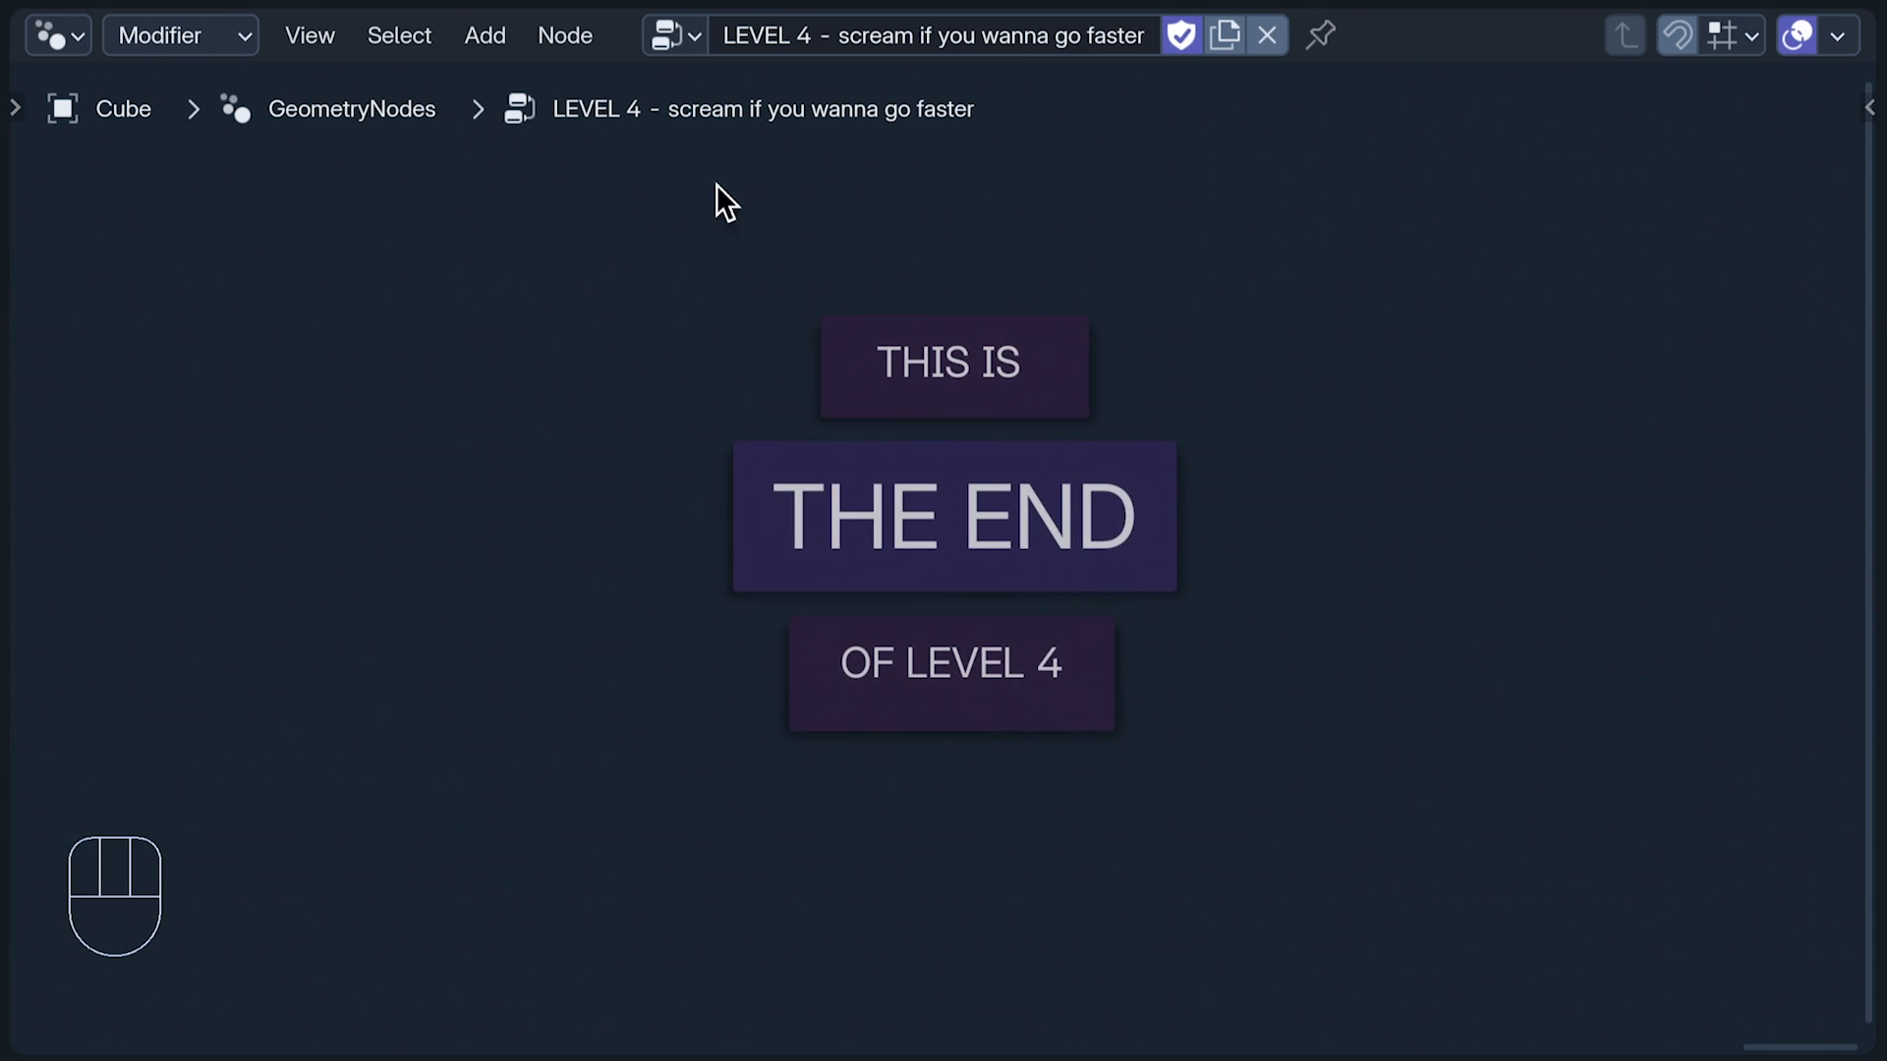
Step: Switch the node editor to the 'LEVEL 5 - node wrangler' tree
click(661, 36)
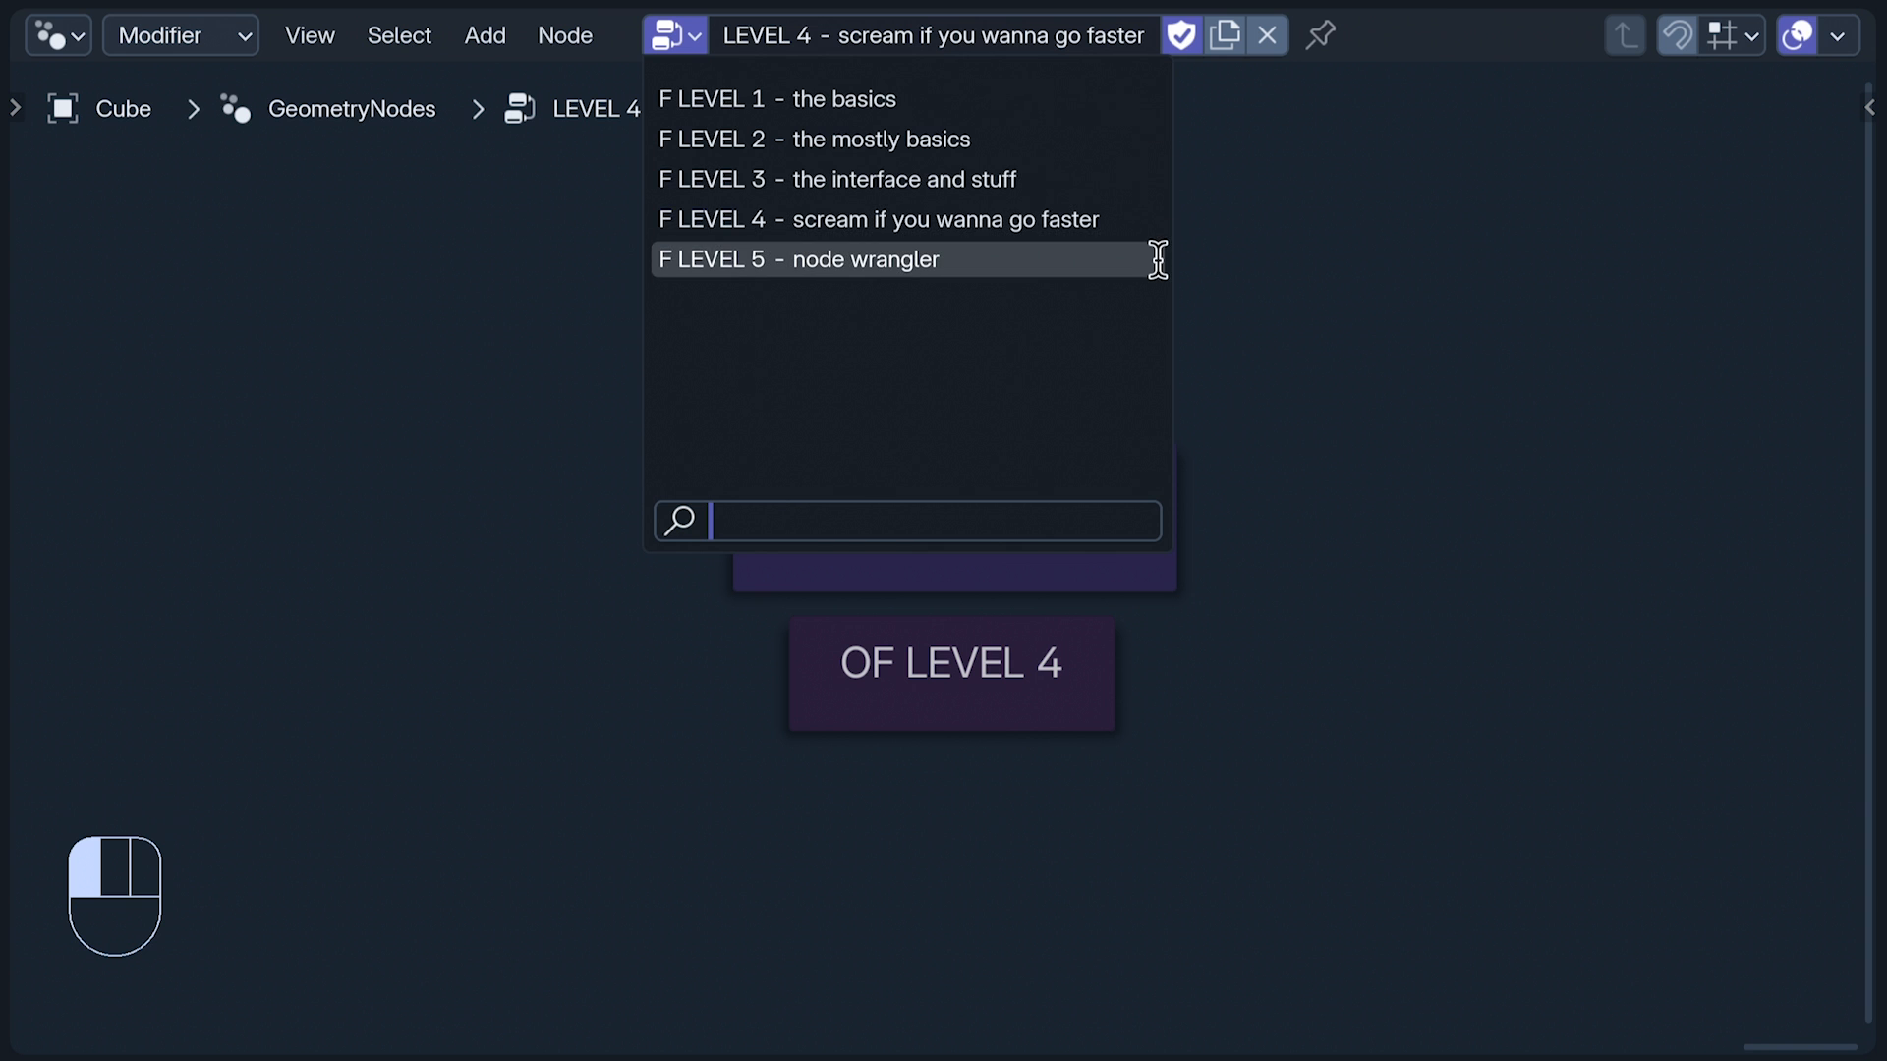
click(800, 259)
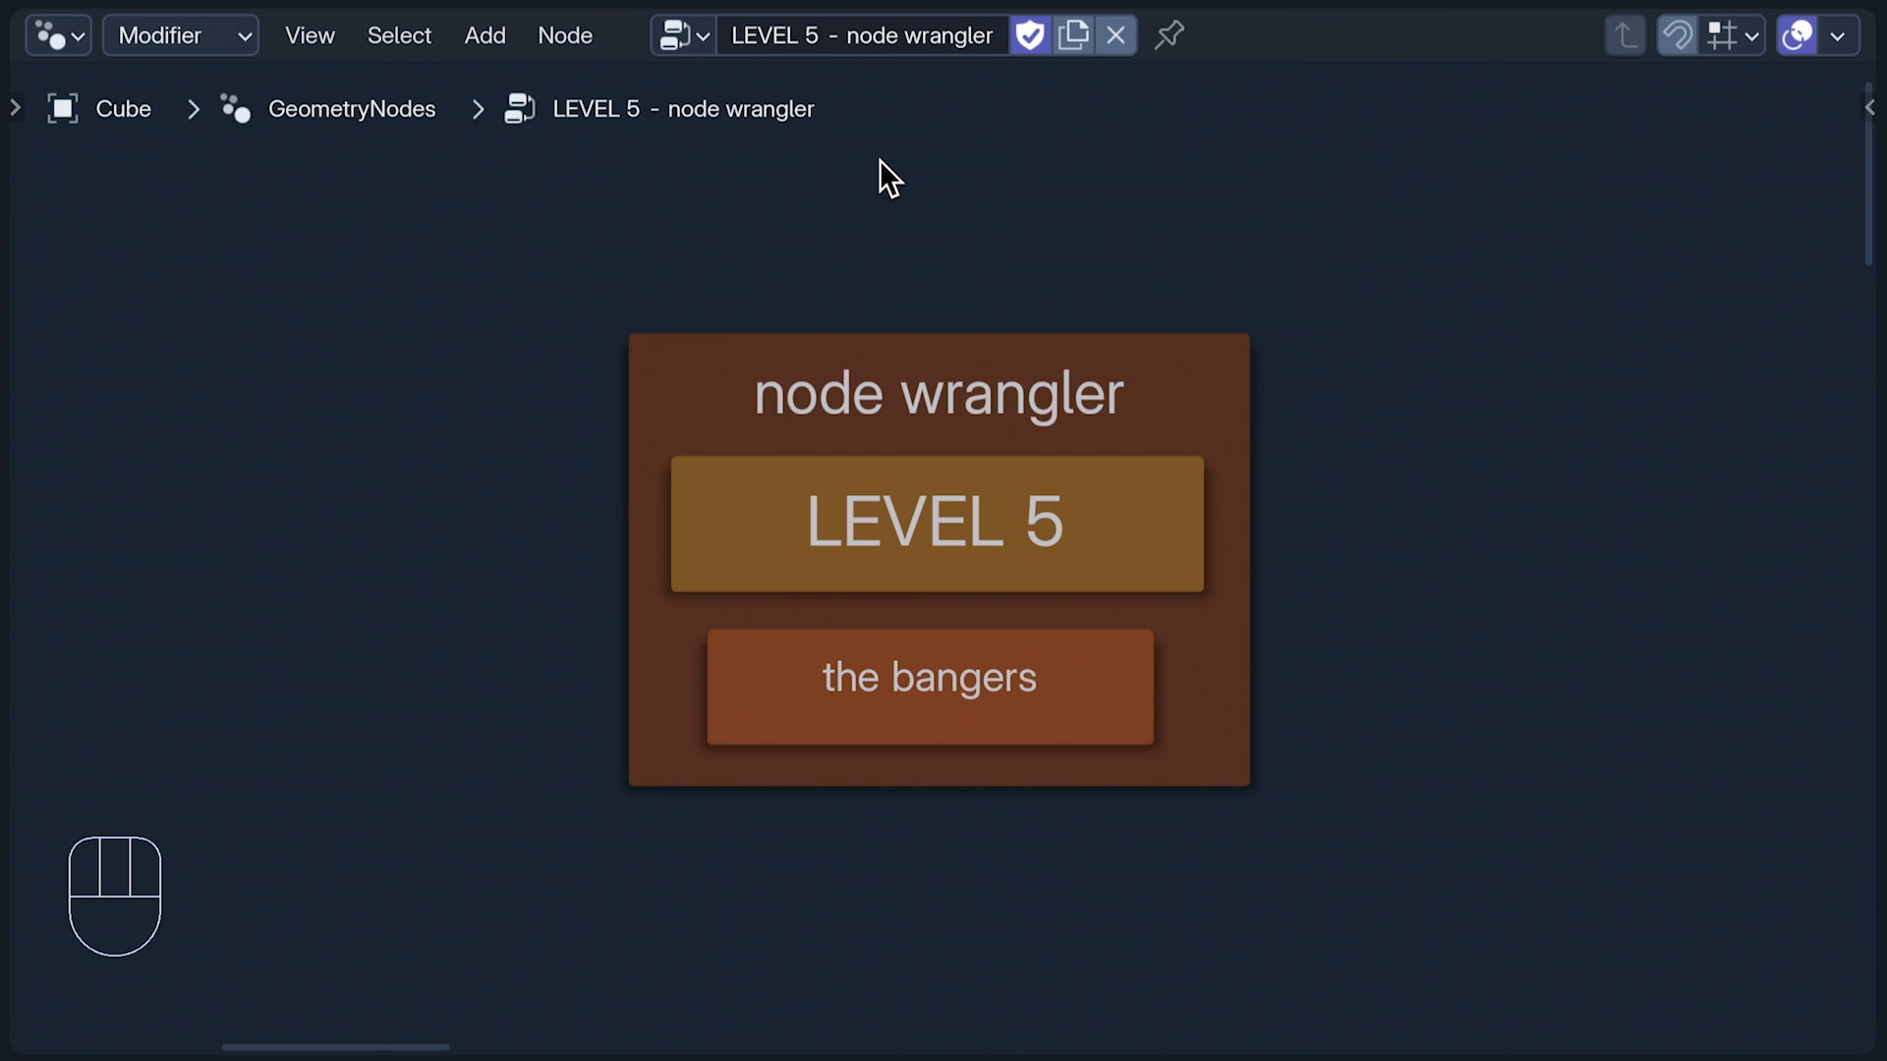
click(57, 34)
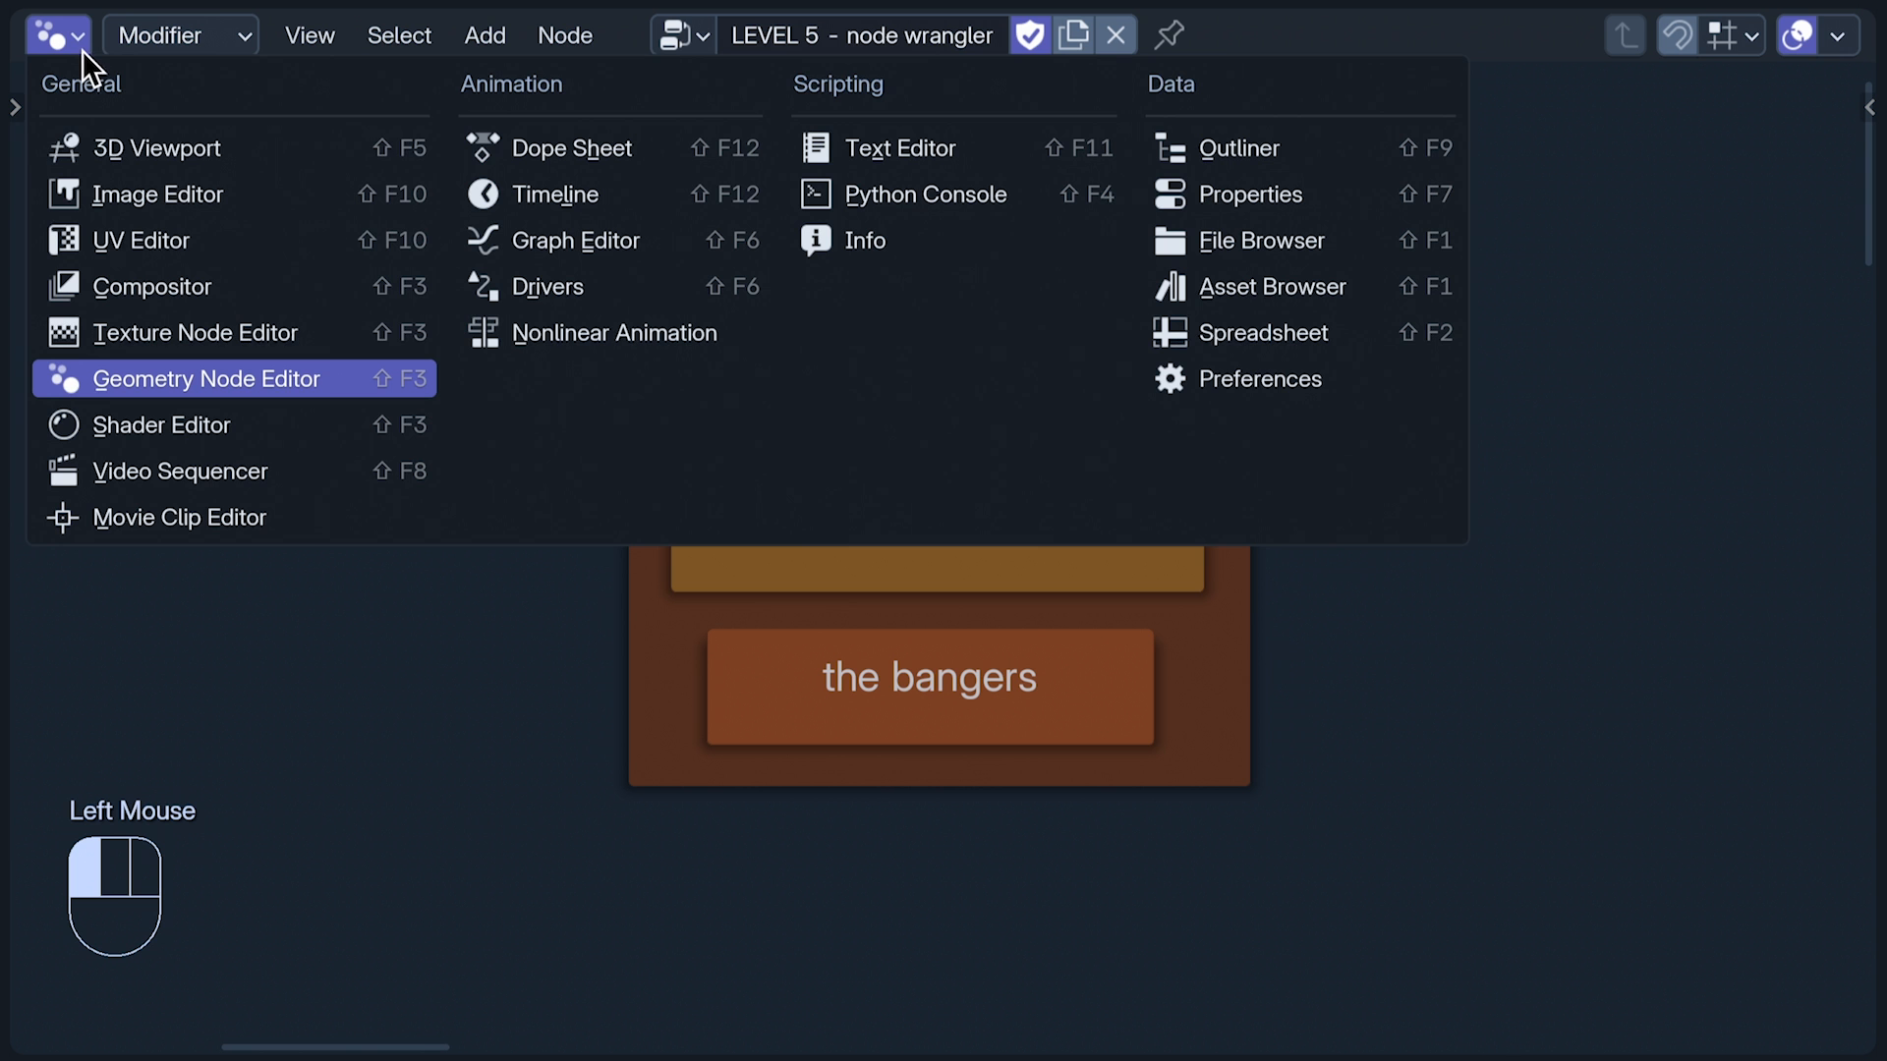
mouse_move(1203, 380)
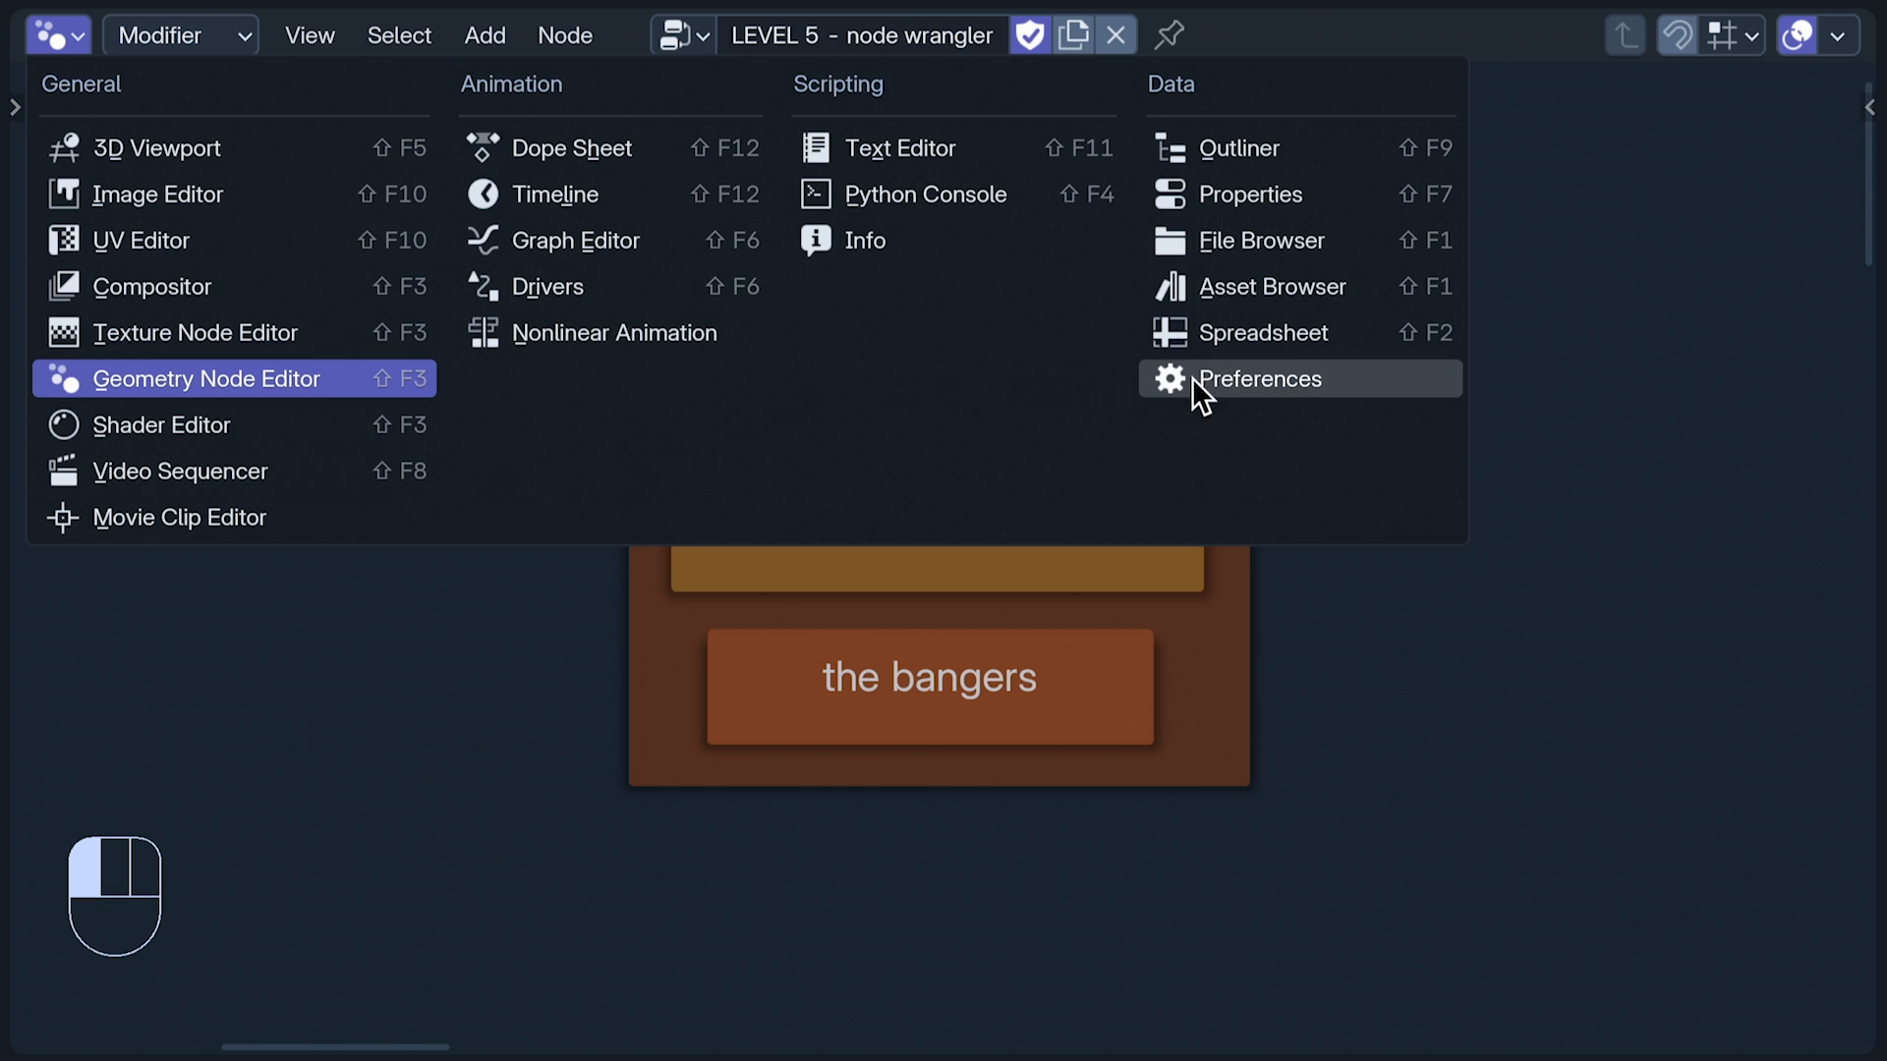
Step: Open Preferences and search the add-ons for 'wrangl' to find Node Wrangler
click(1260, 378)
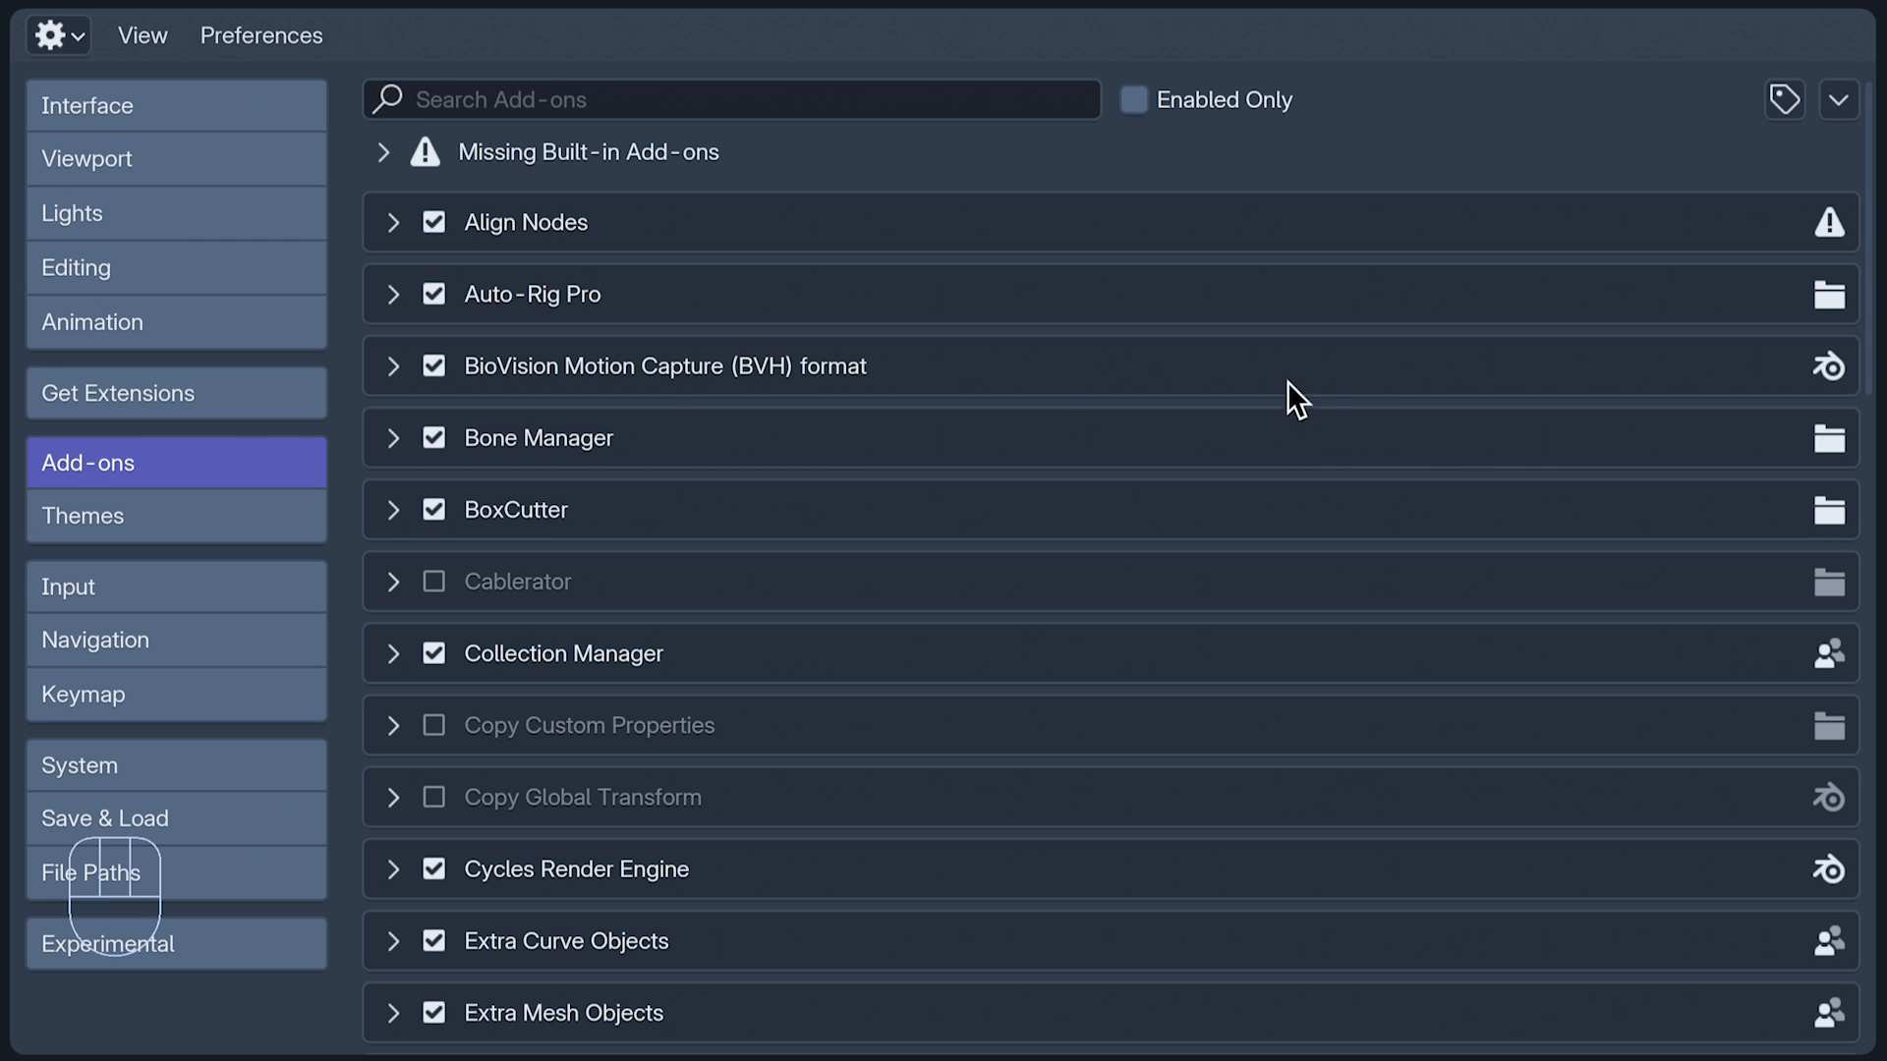
mouse_move(168, 502)
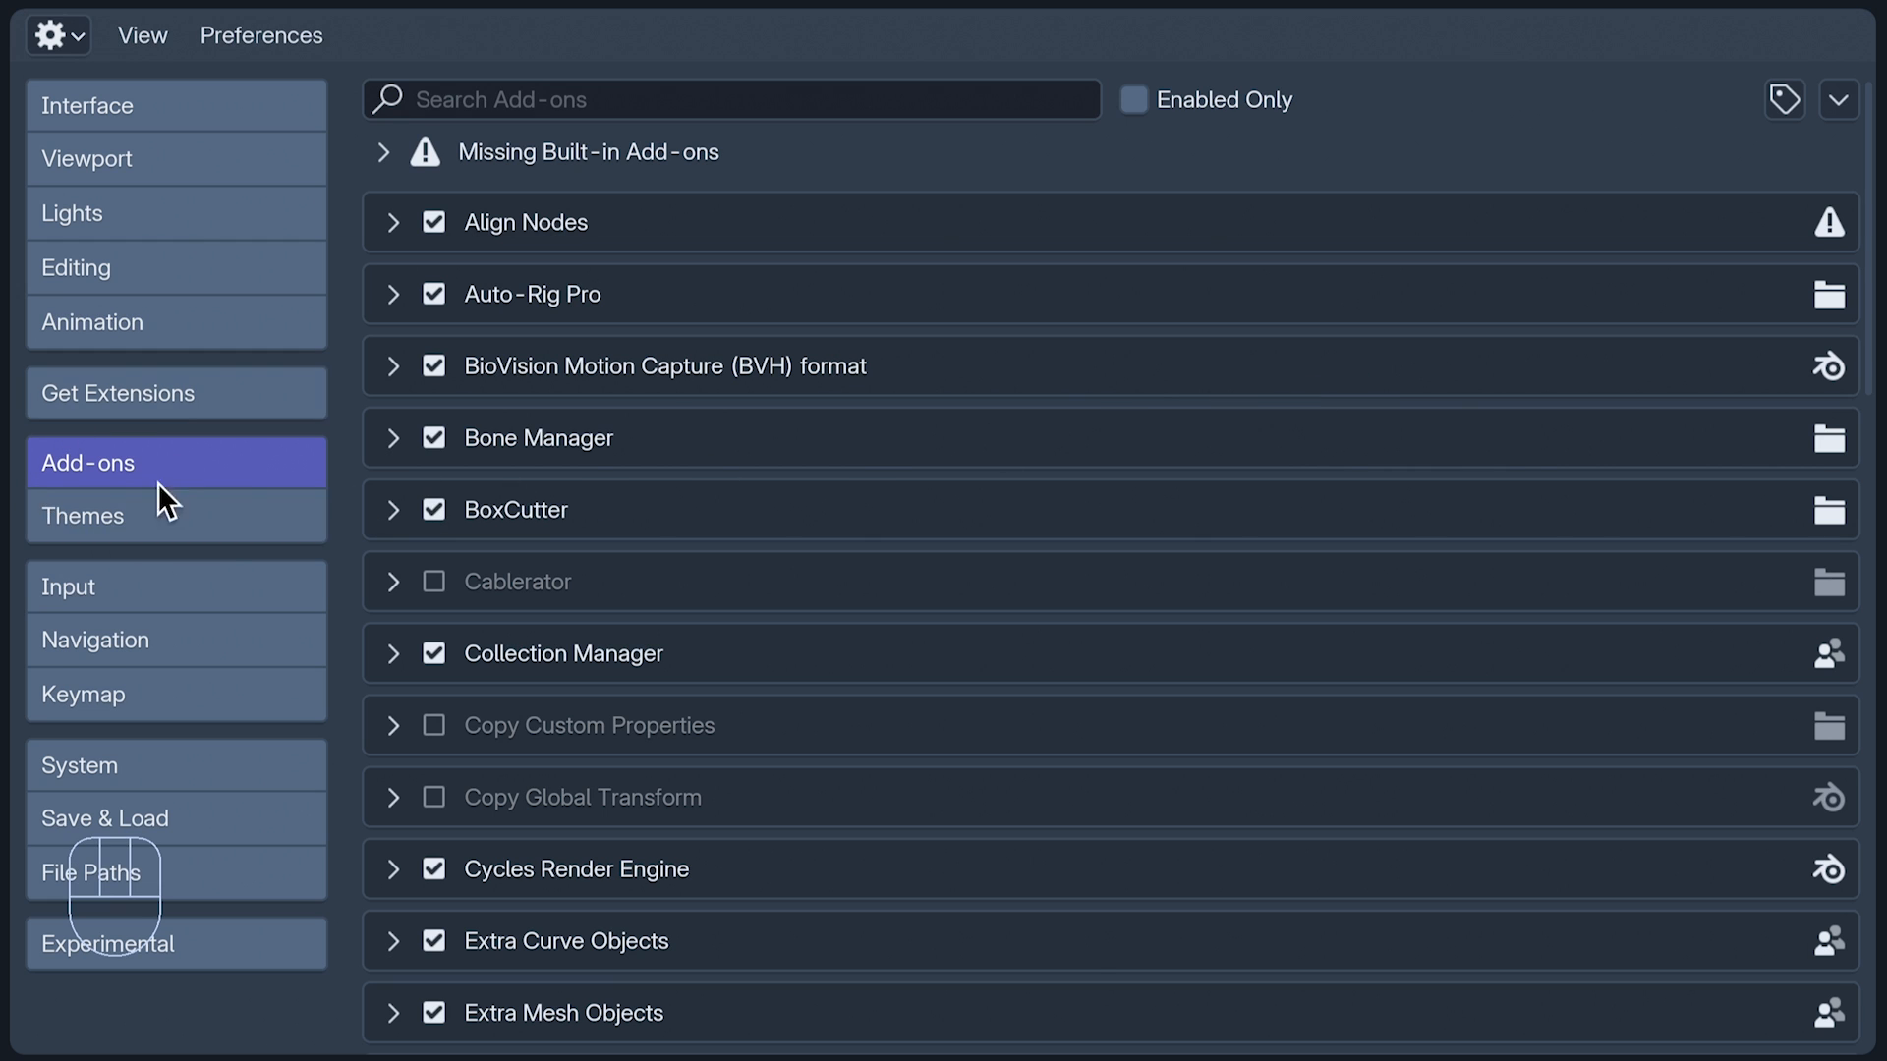
mouse_move(494, 187)
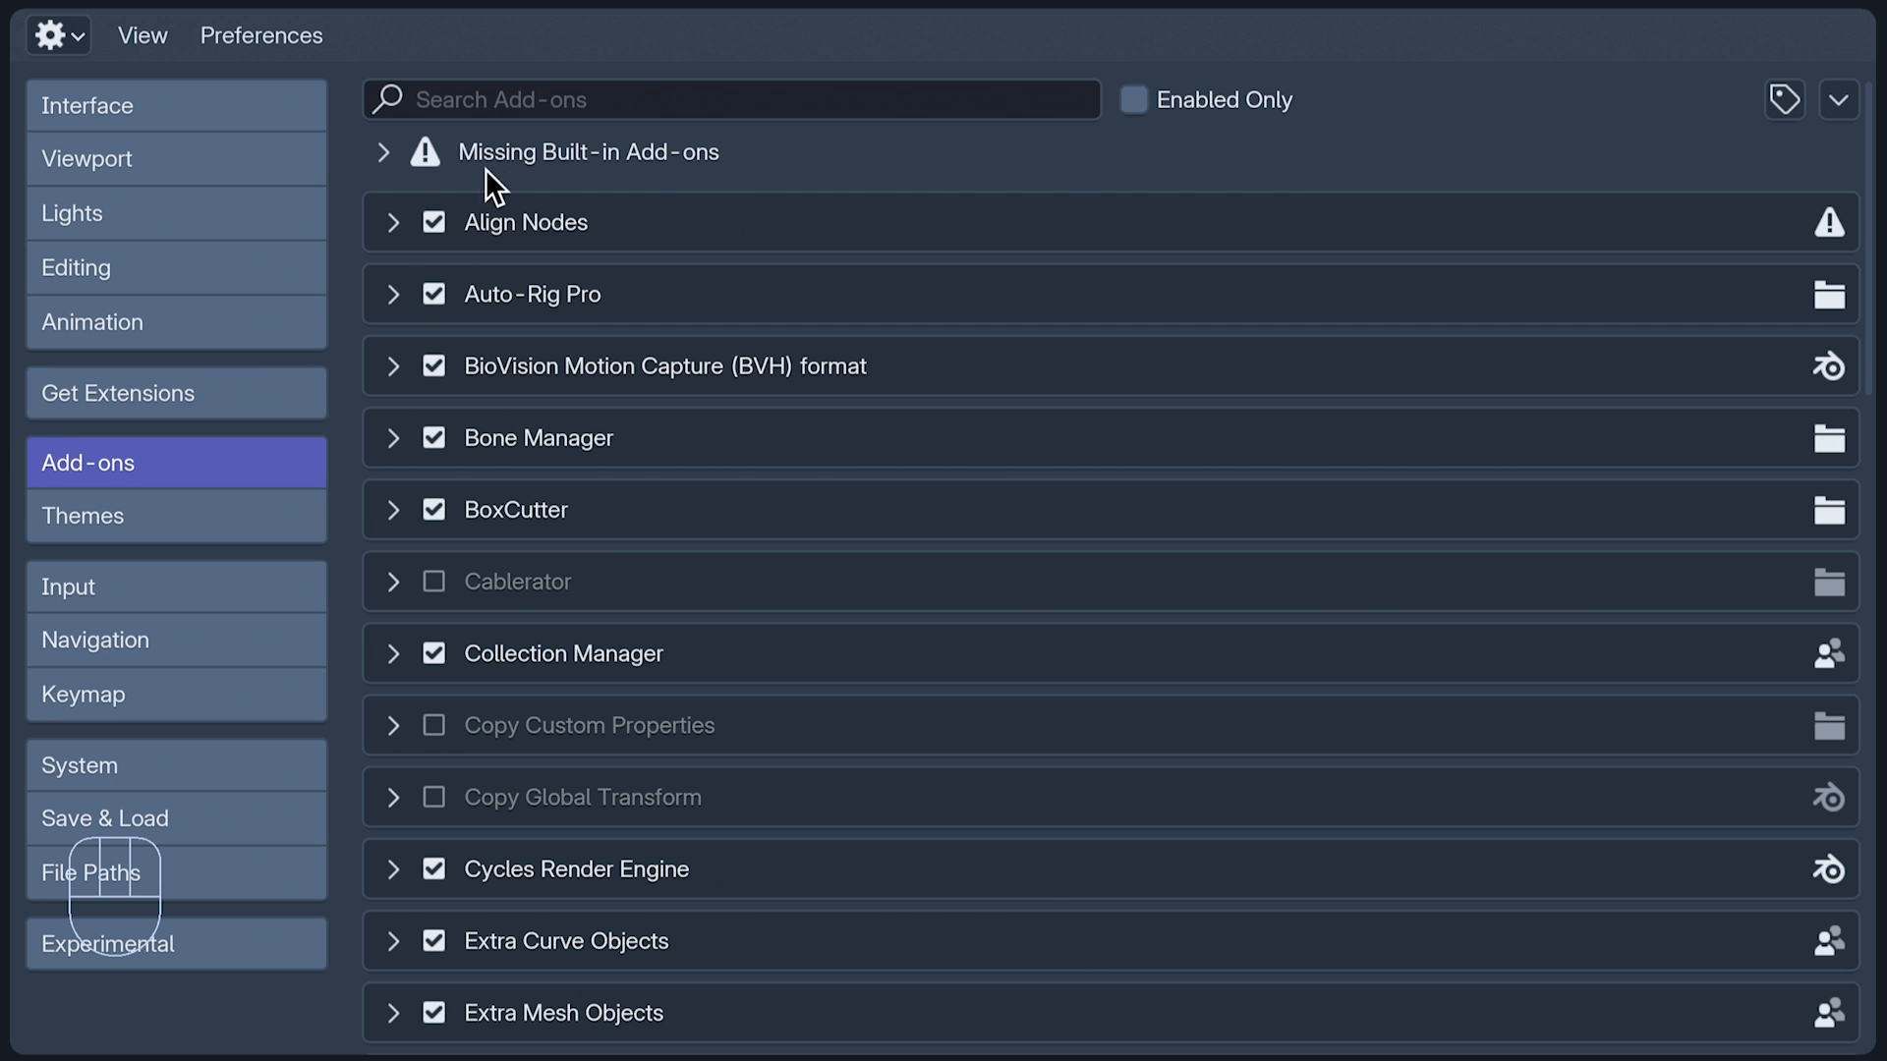
text(wrangler)
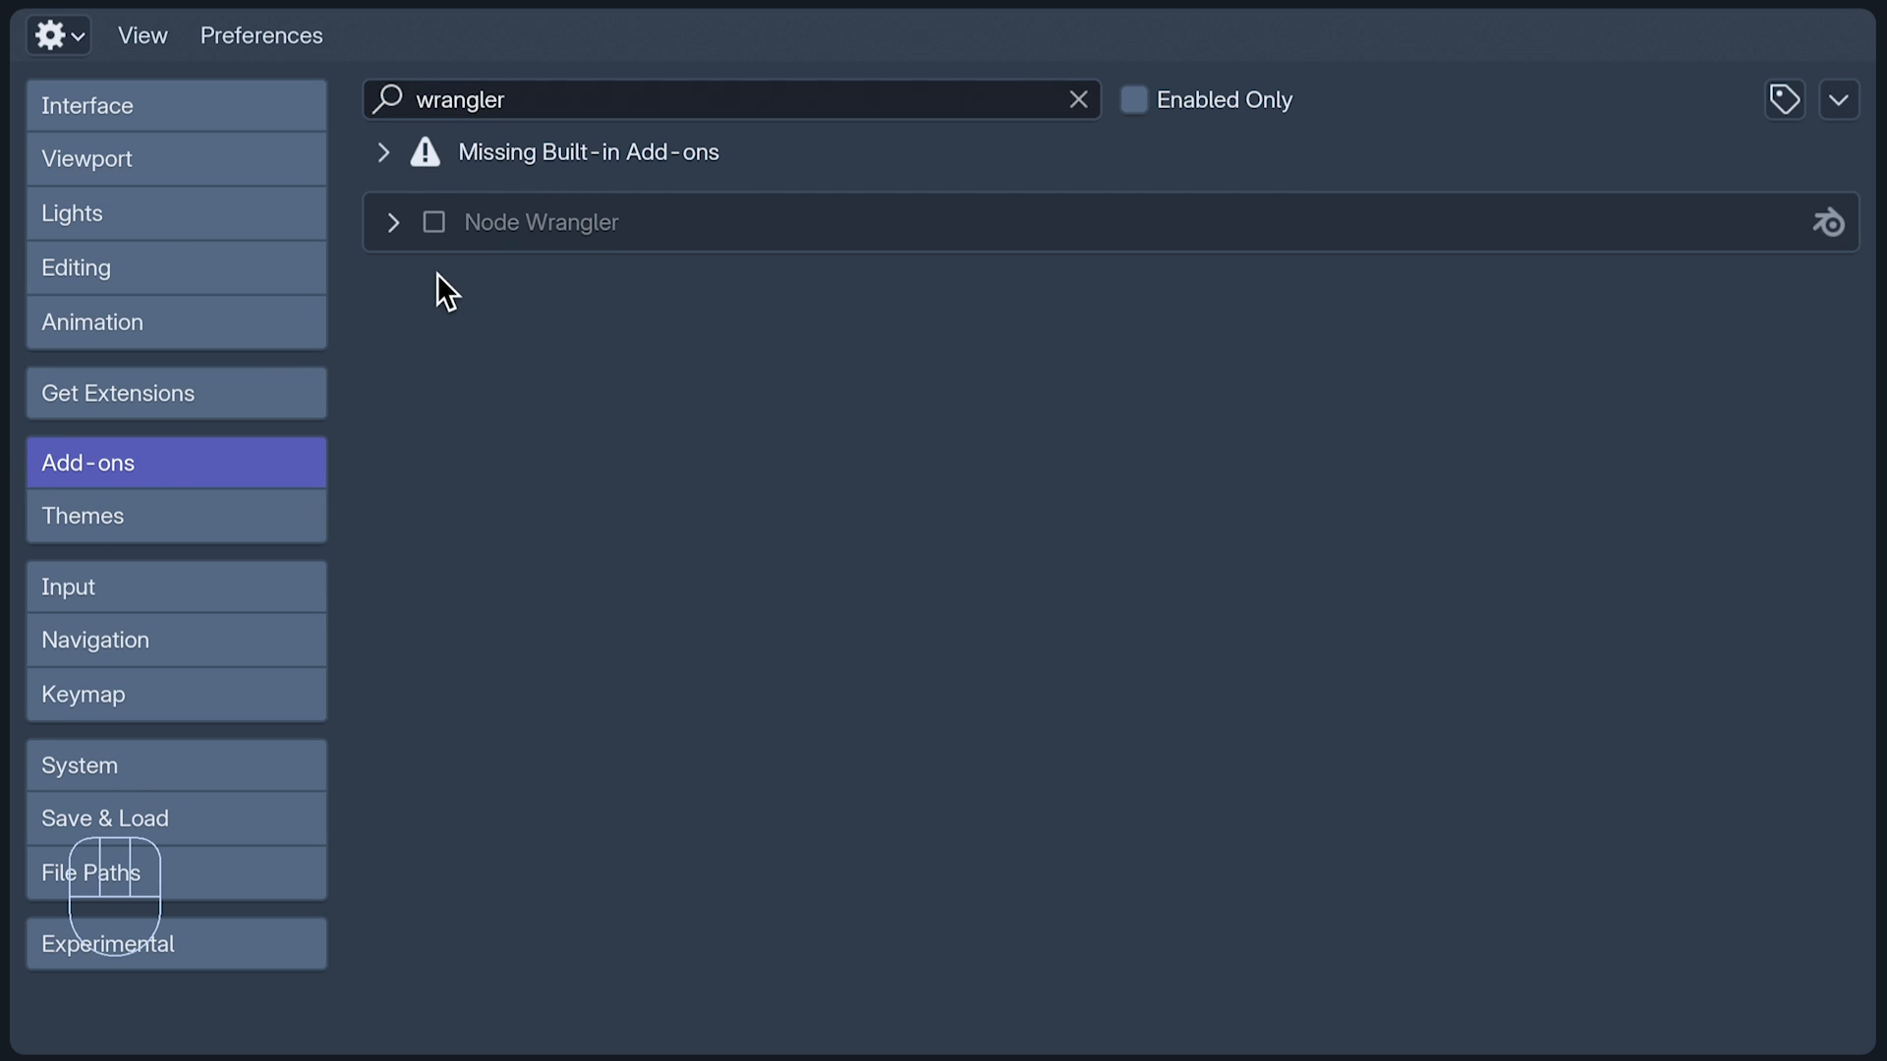
click(433, 221)
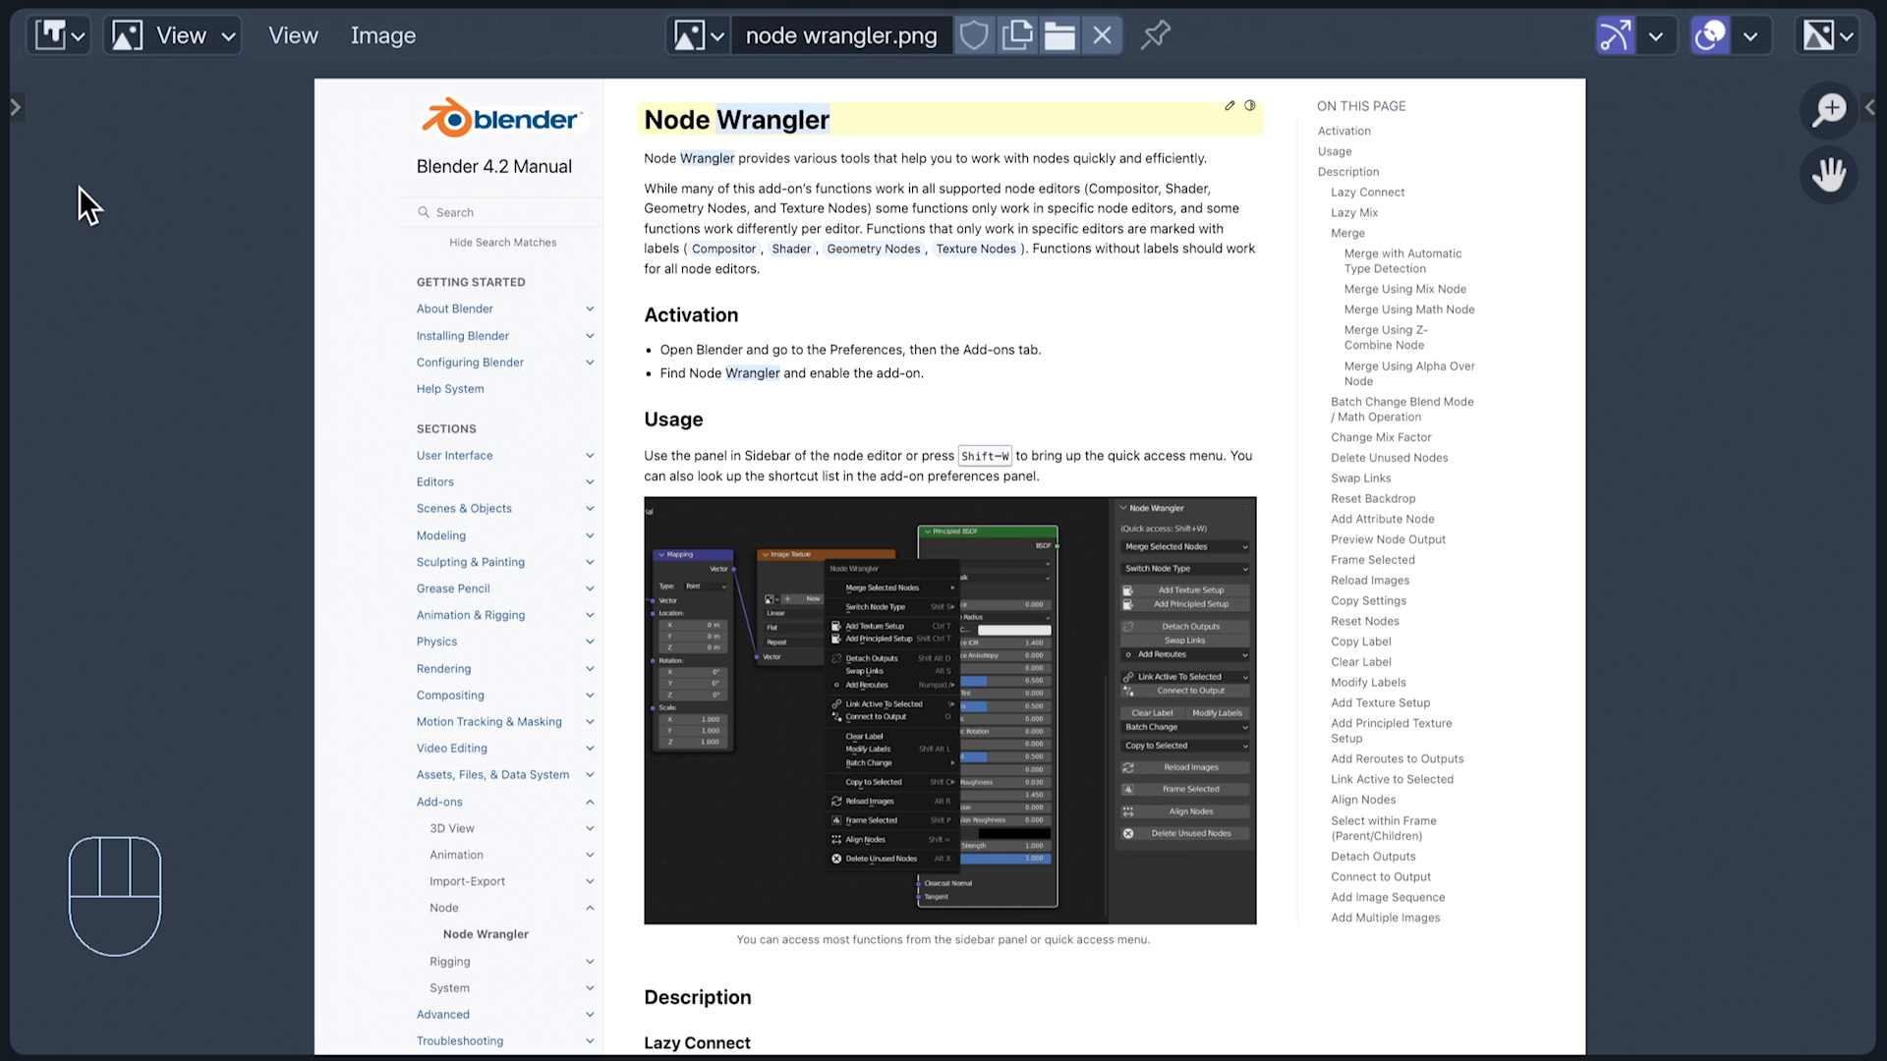
Step: Scroll down through the Node Wrangler manual page image
scroll(down, 3)
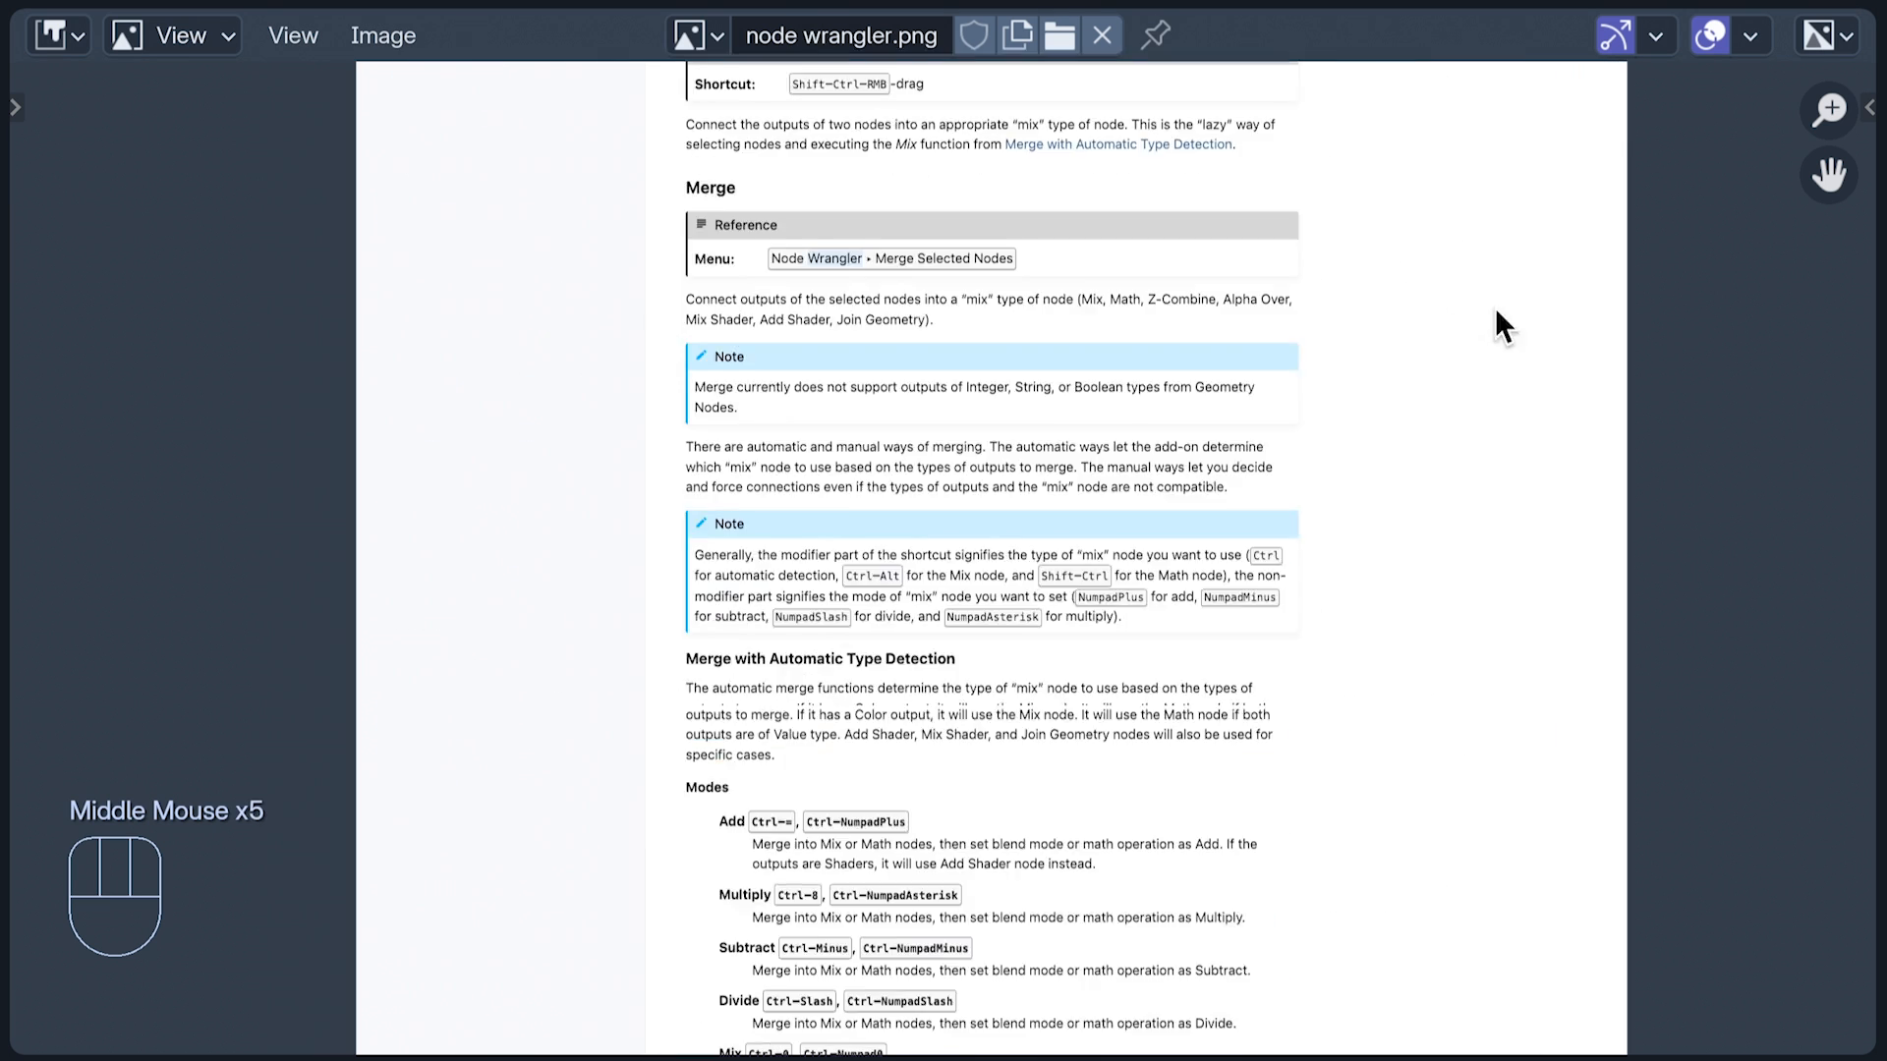
scroll(down, 3)
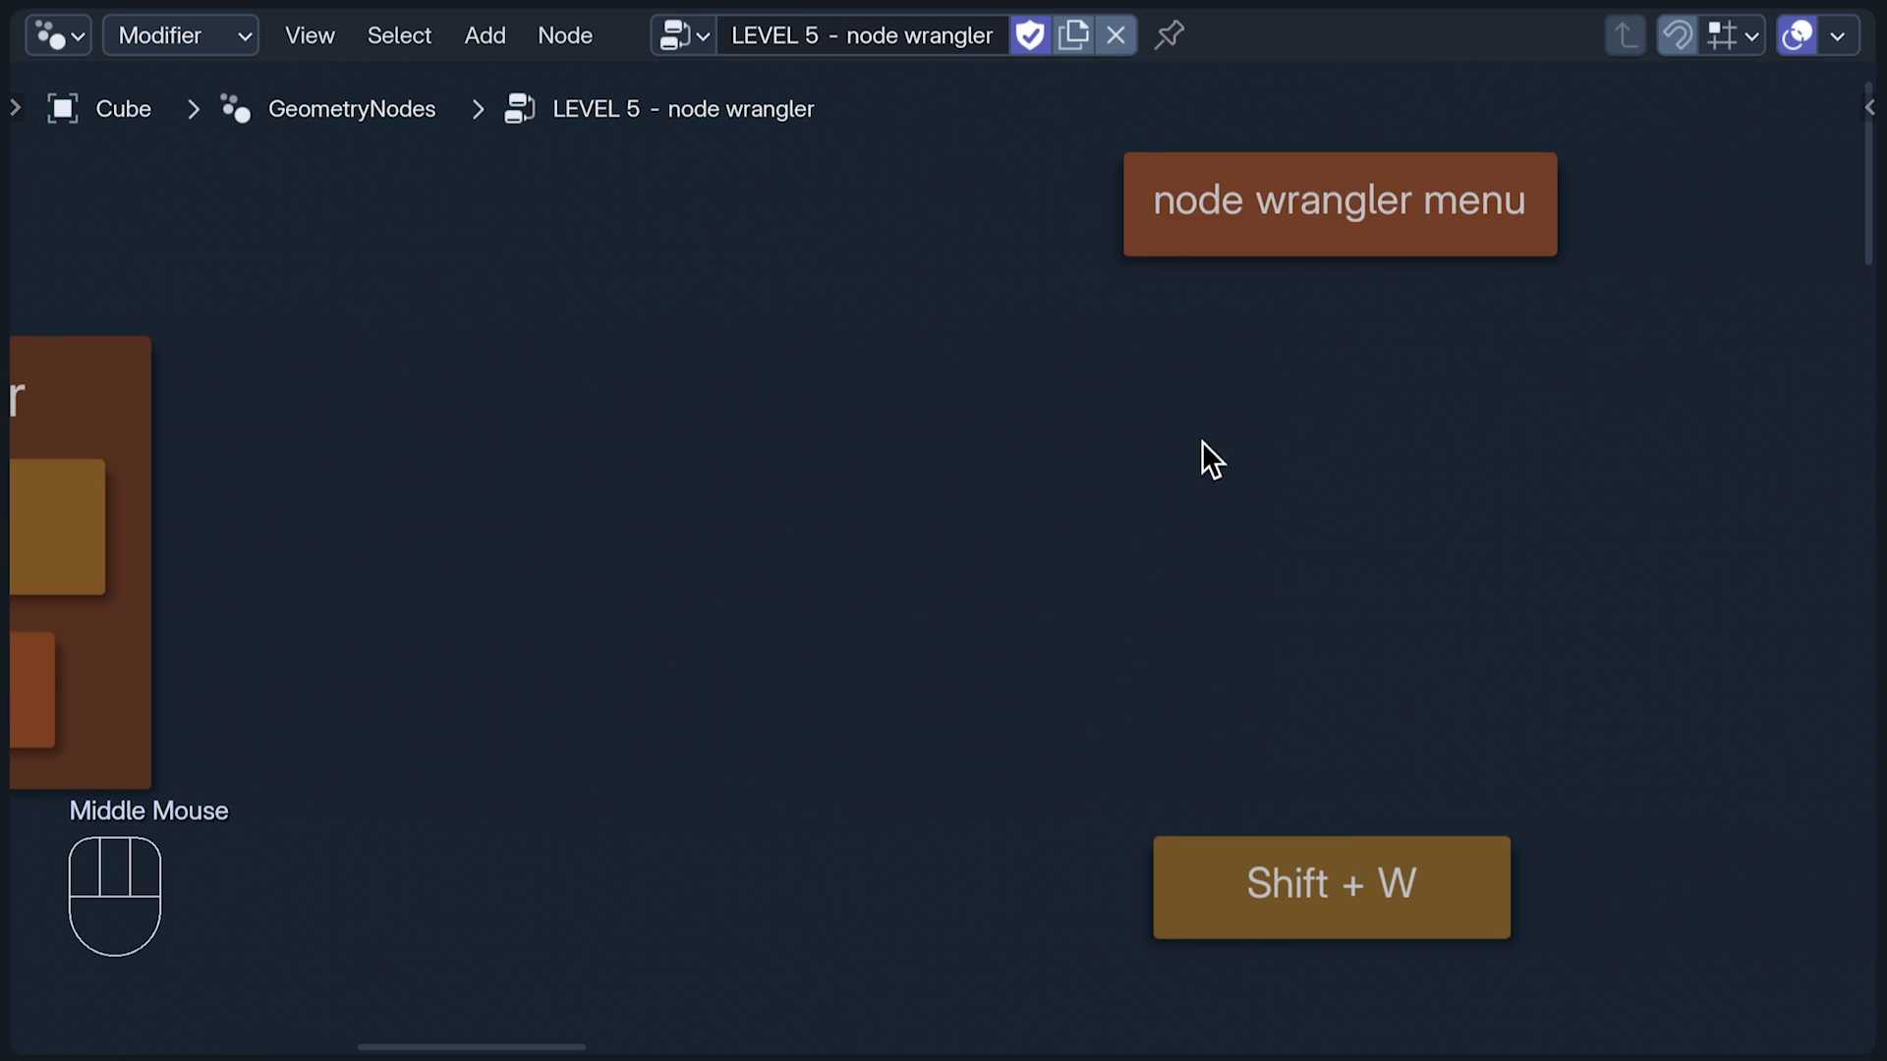
Step: Lazy-connect the Cube's Mesh output to Instance on Points' Instance input
key(shift+w)
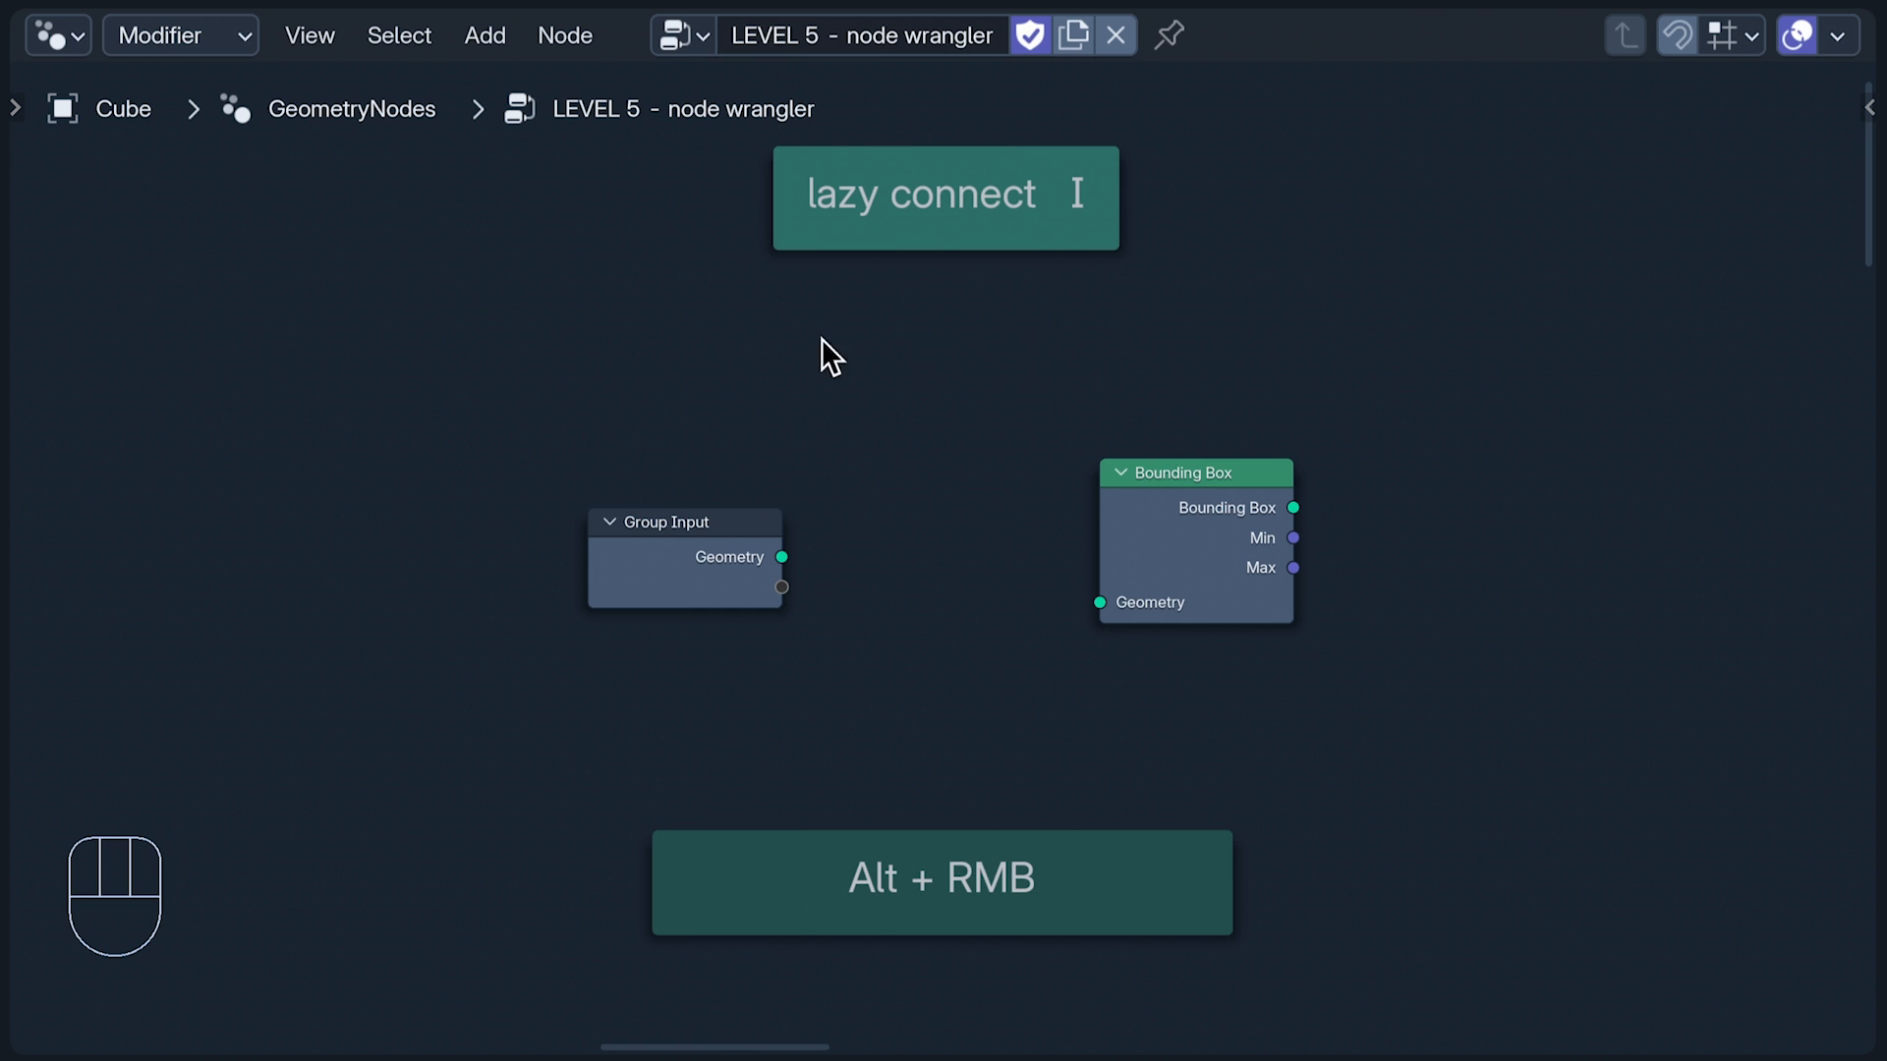
drag(373, 449, 1142, 539)
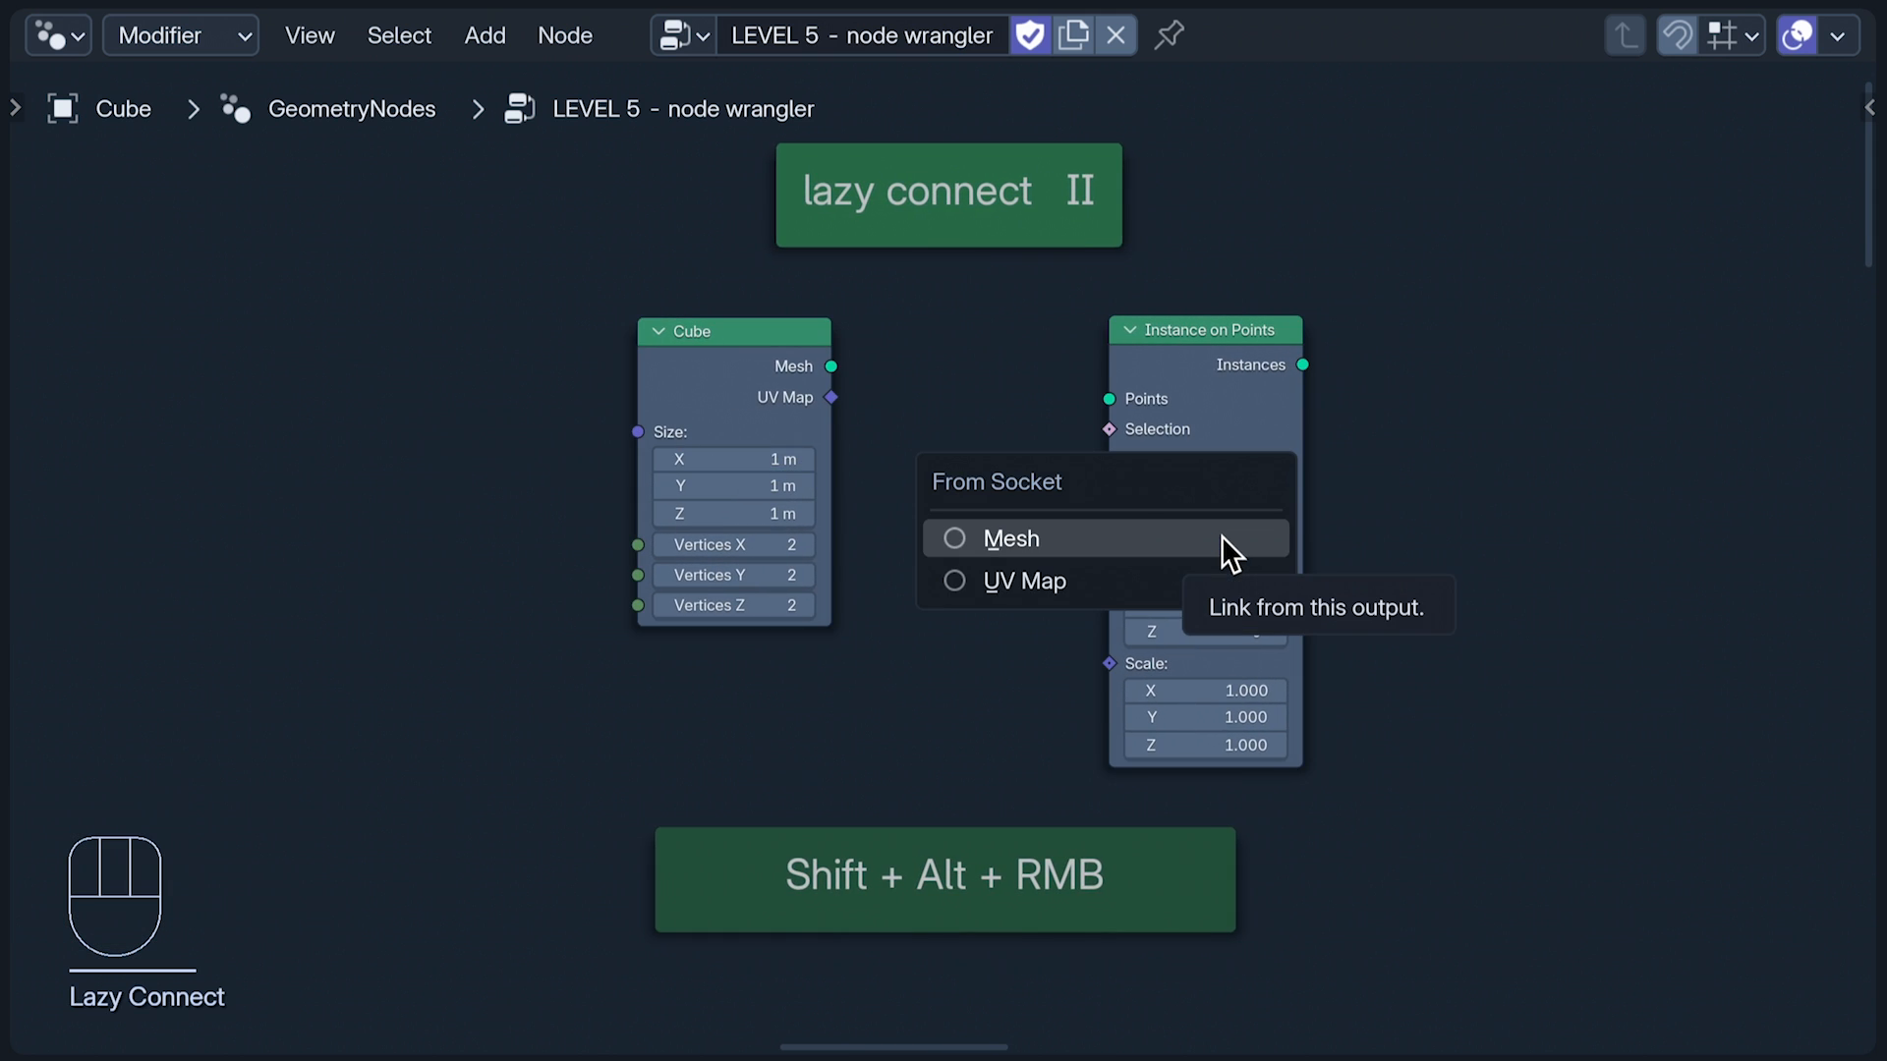
click(1011, 537)
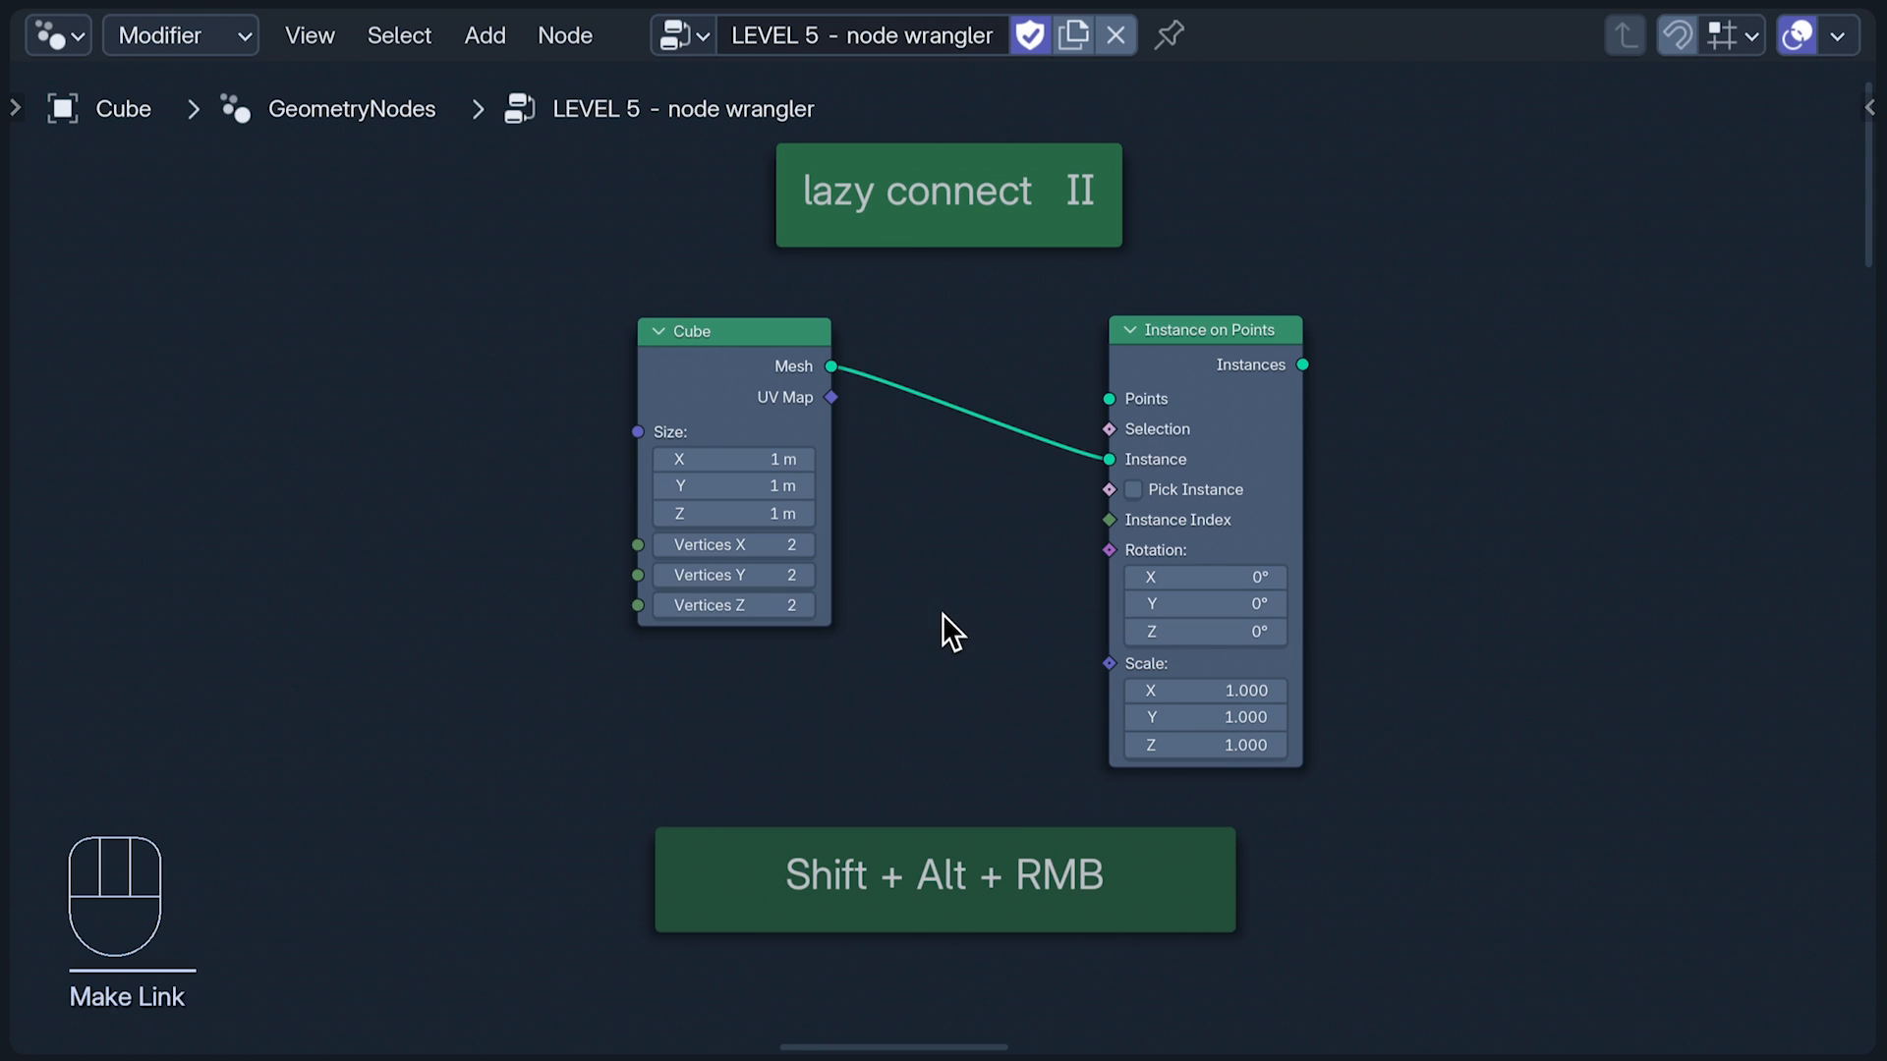
mouse_move(1661, 533)
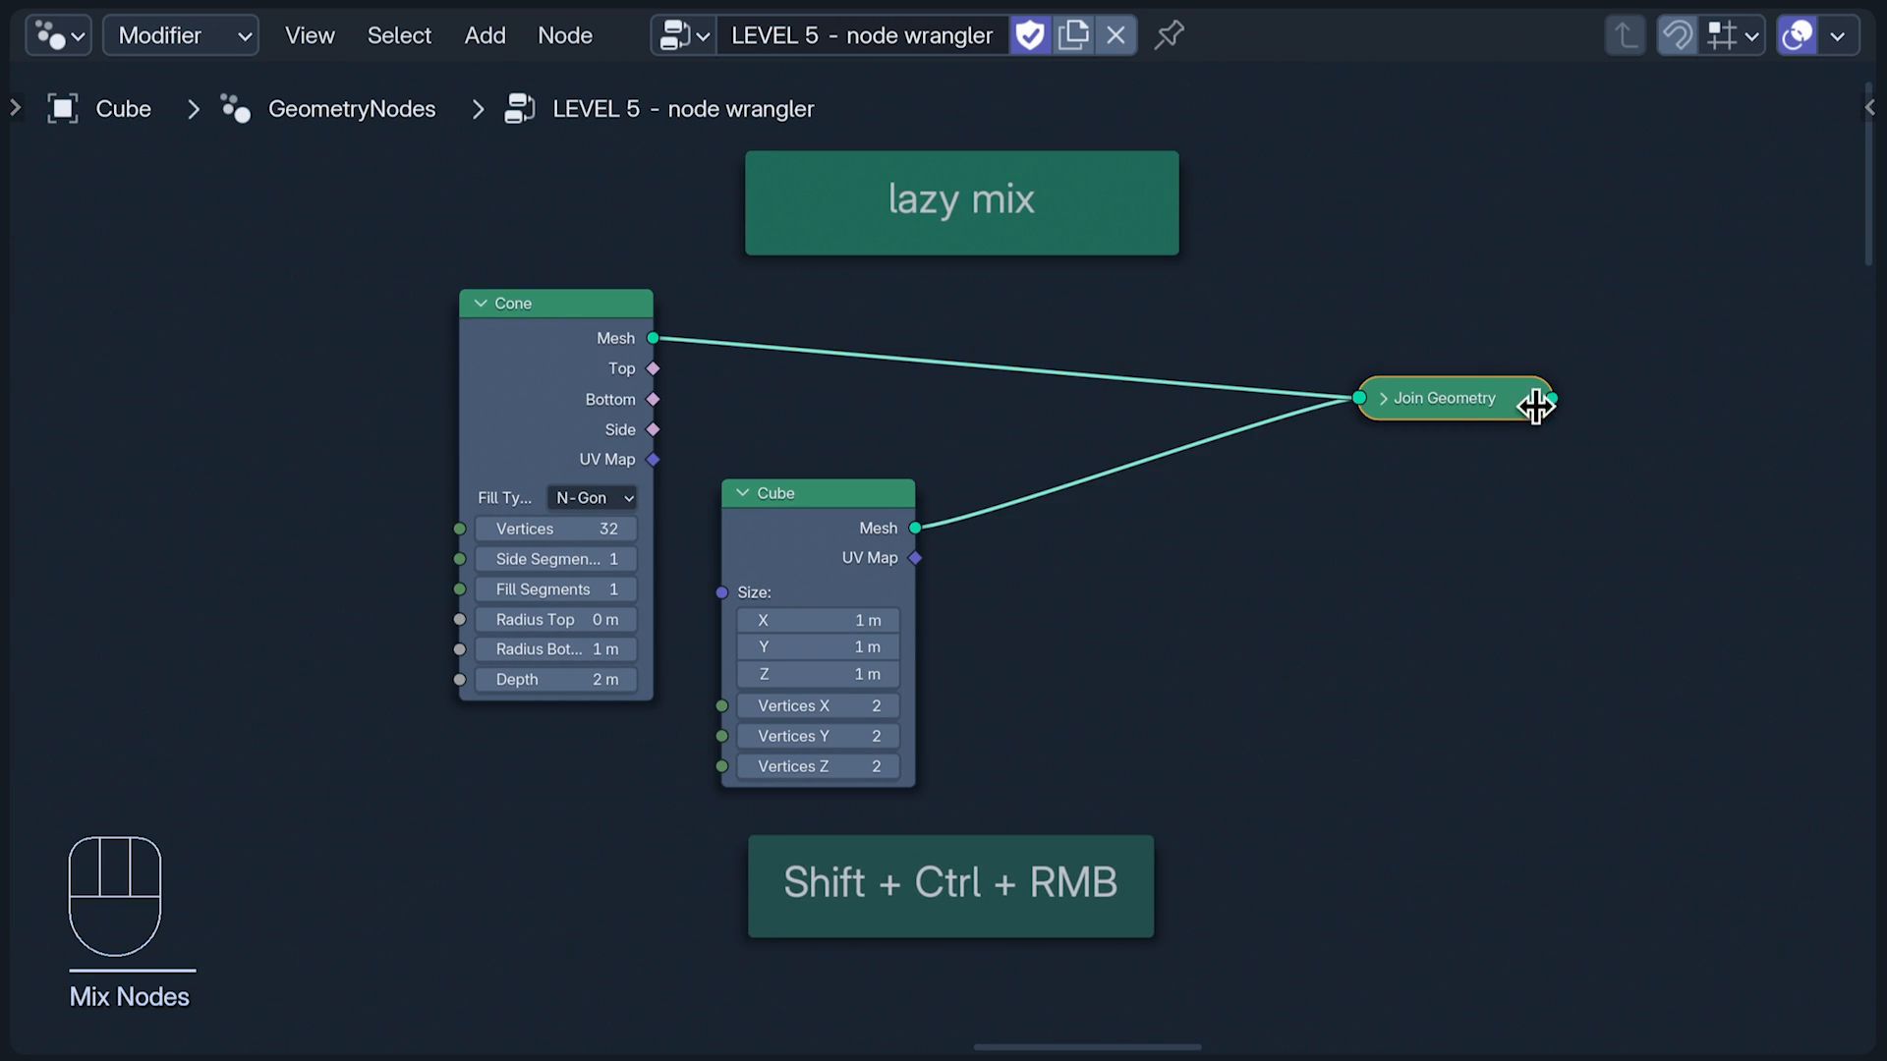
Step: Move the new Join Geometry node closer to the Cone and Cube nodes
drag(1457, 398, 1227, 382)
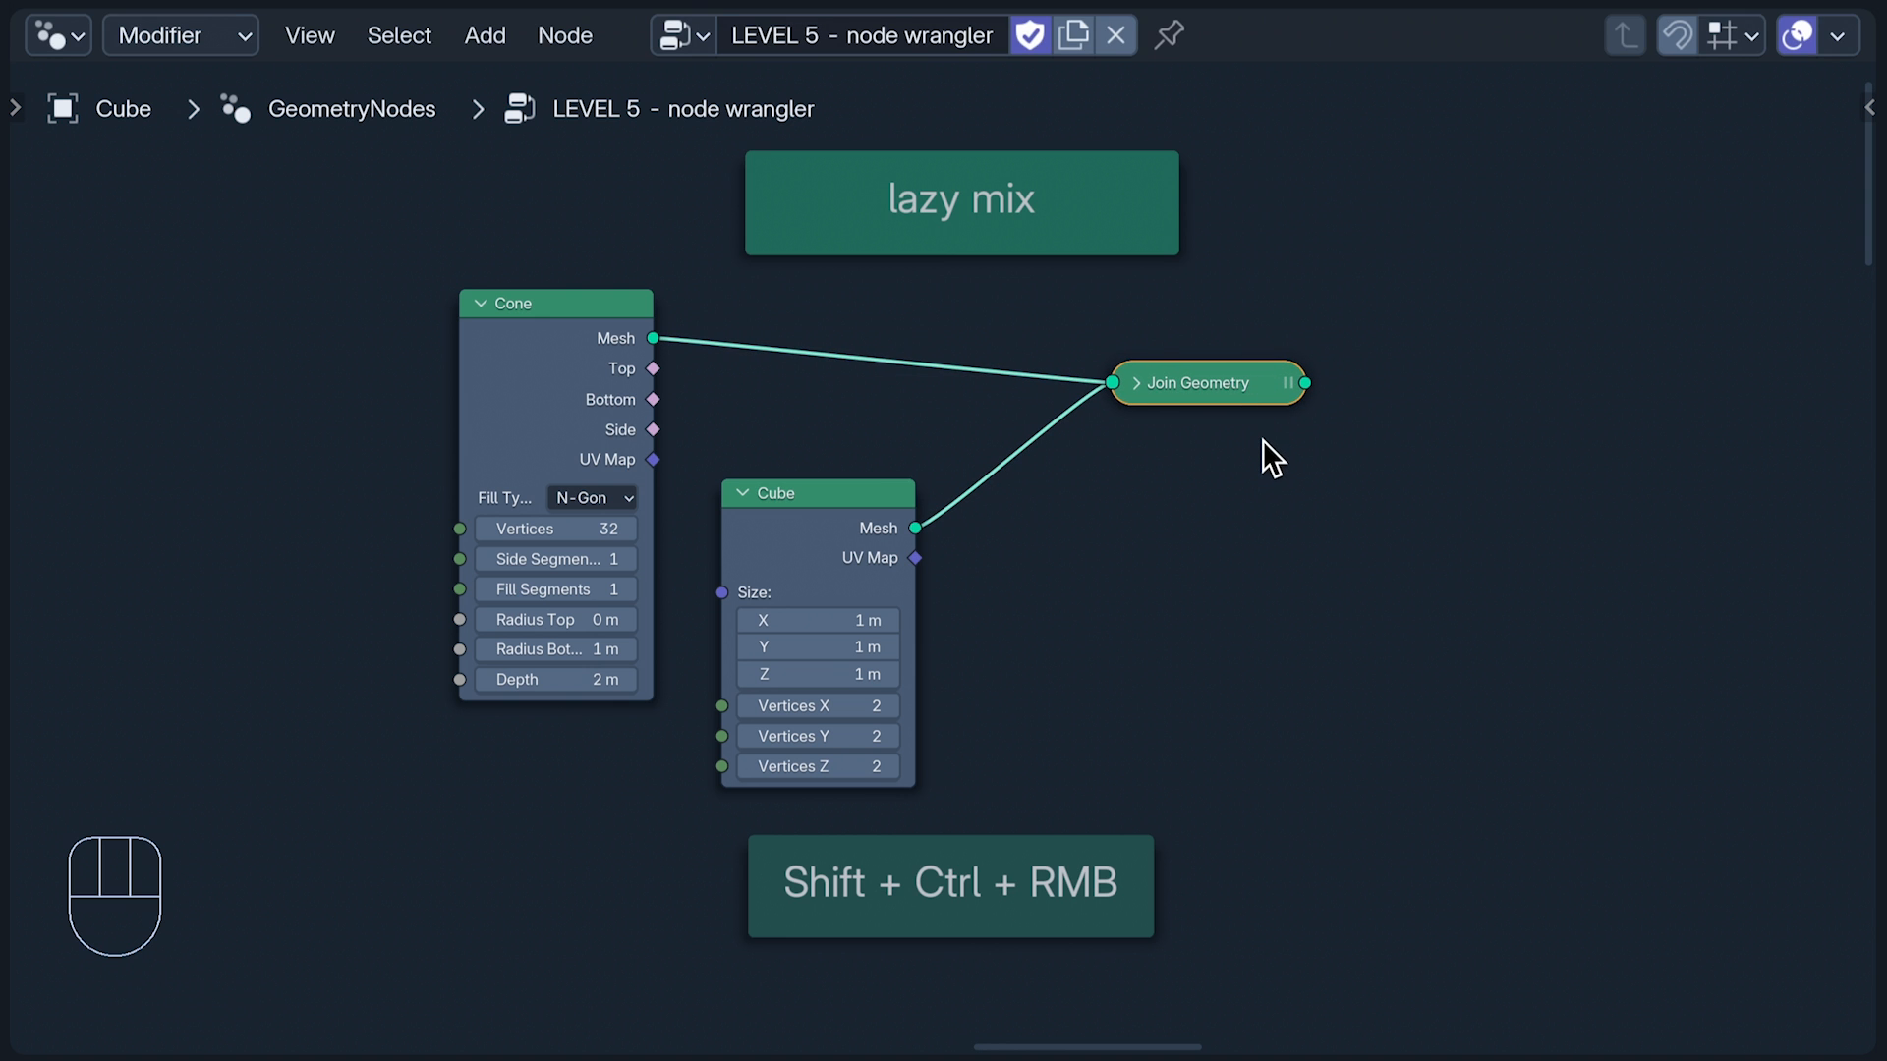
drag(1274, 457, 1119, 419)
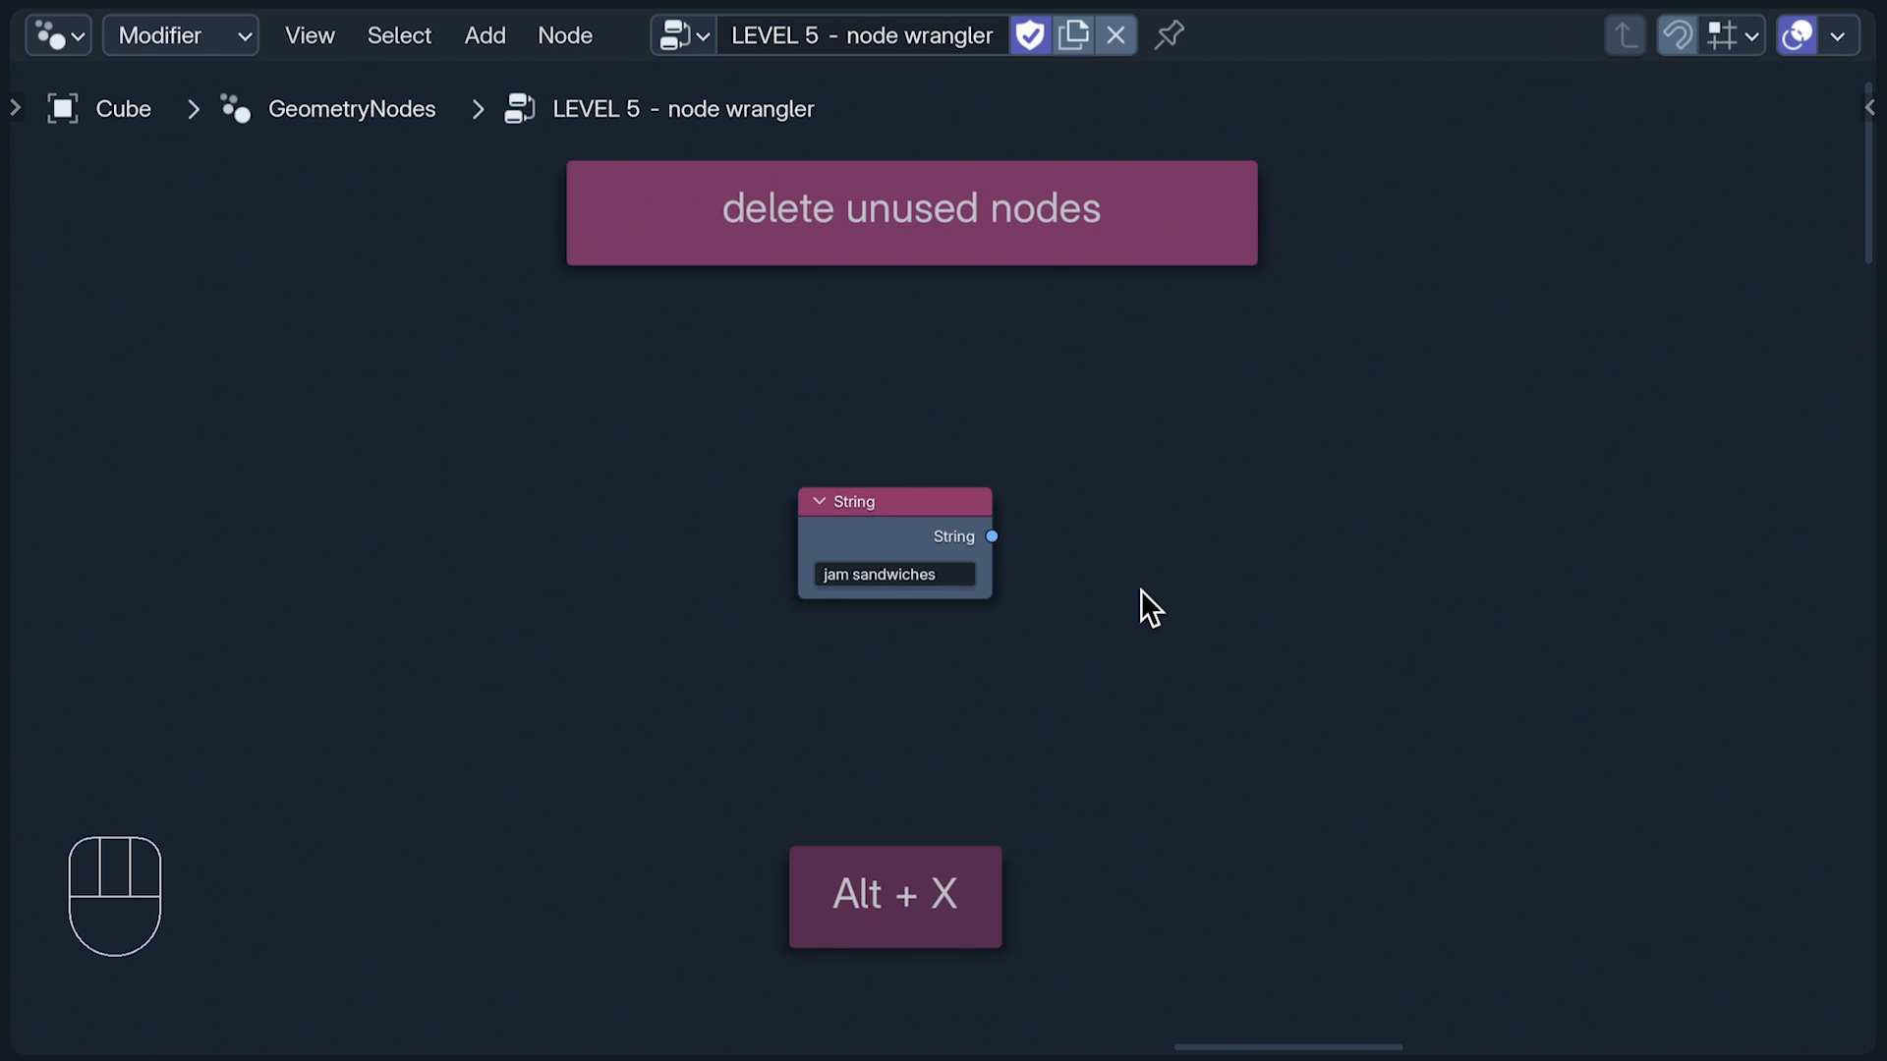
key(Alt+X)
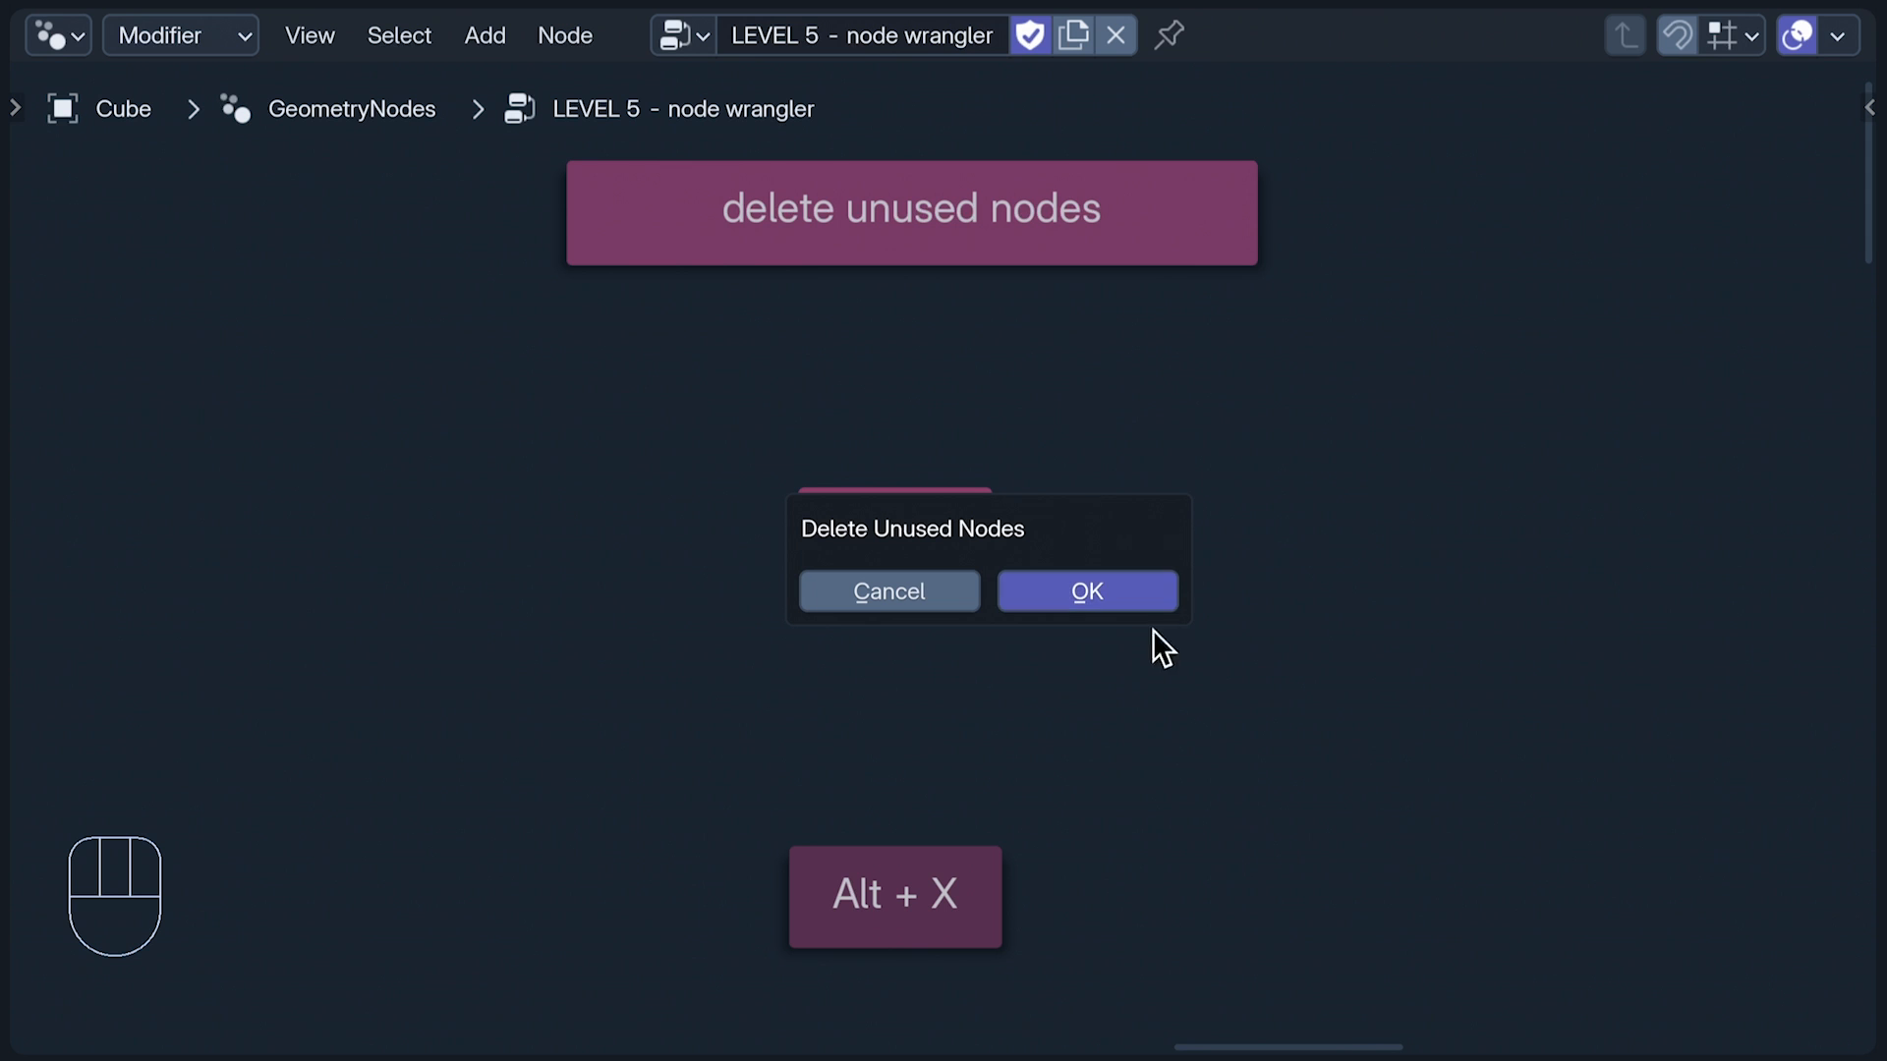
click(1084, 591)
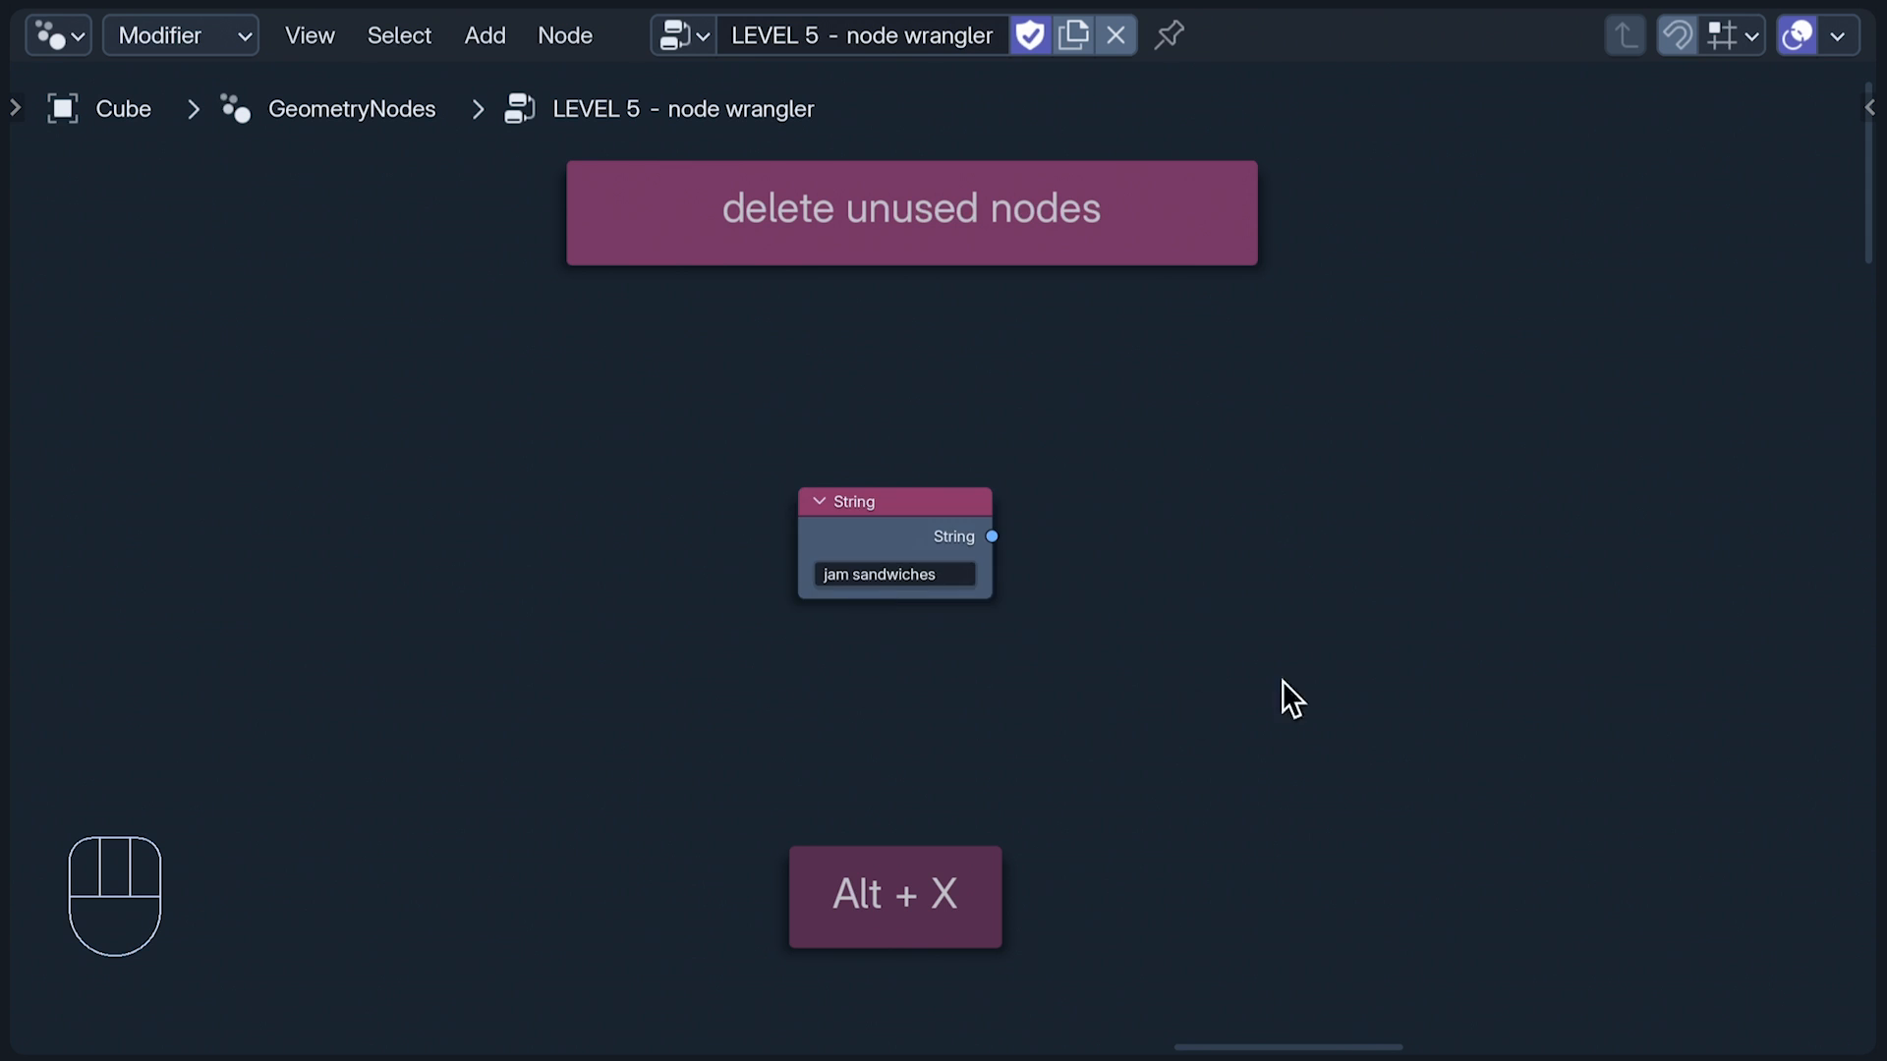
key(alt+s)
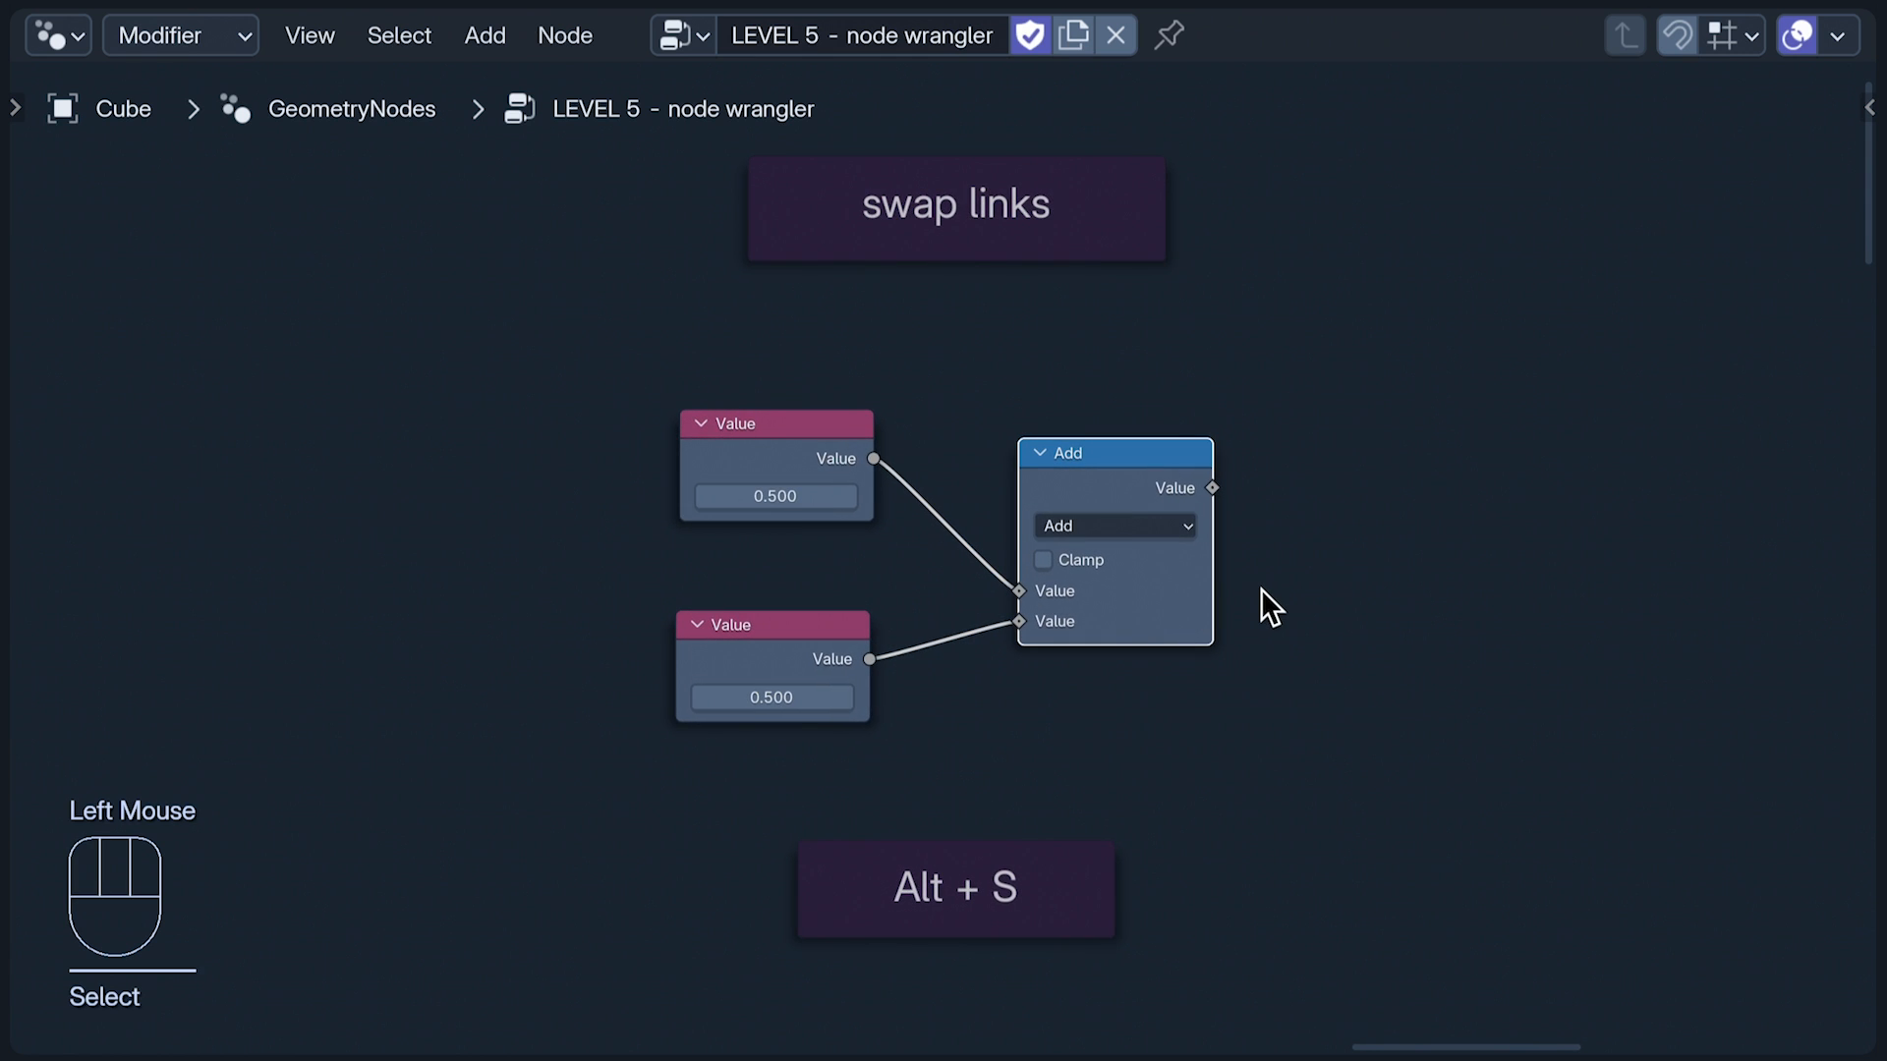
key(Alt+s)
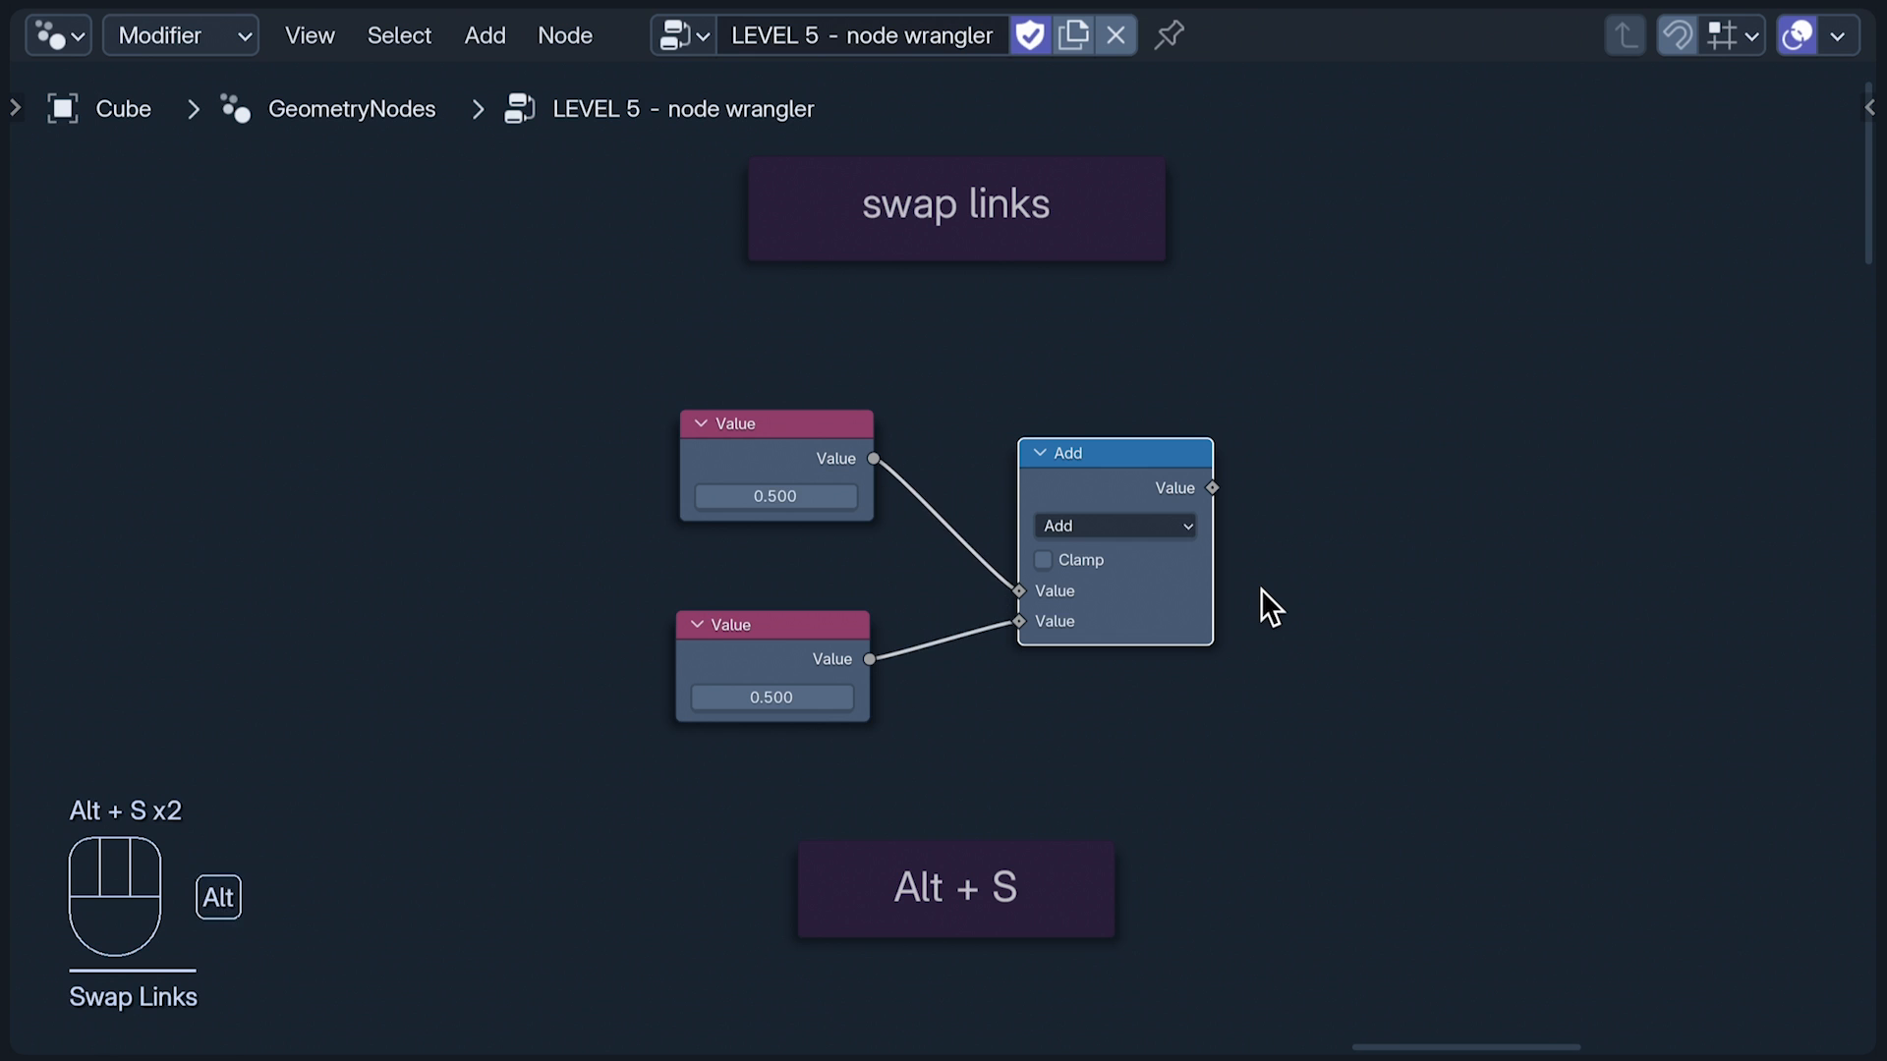
key(alt+s)
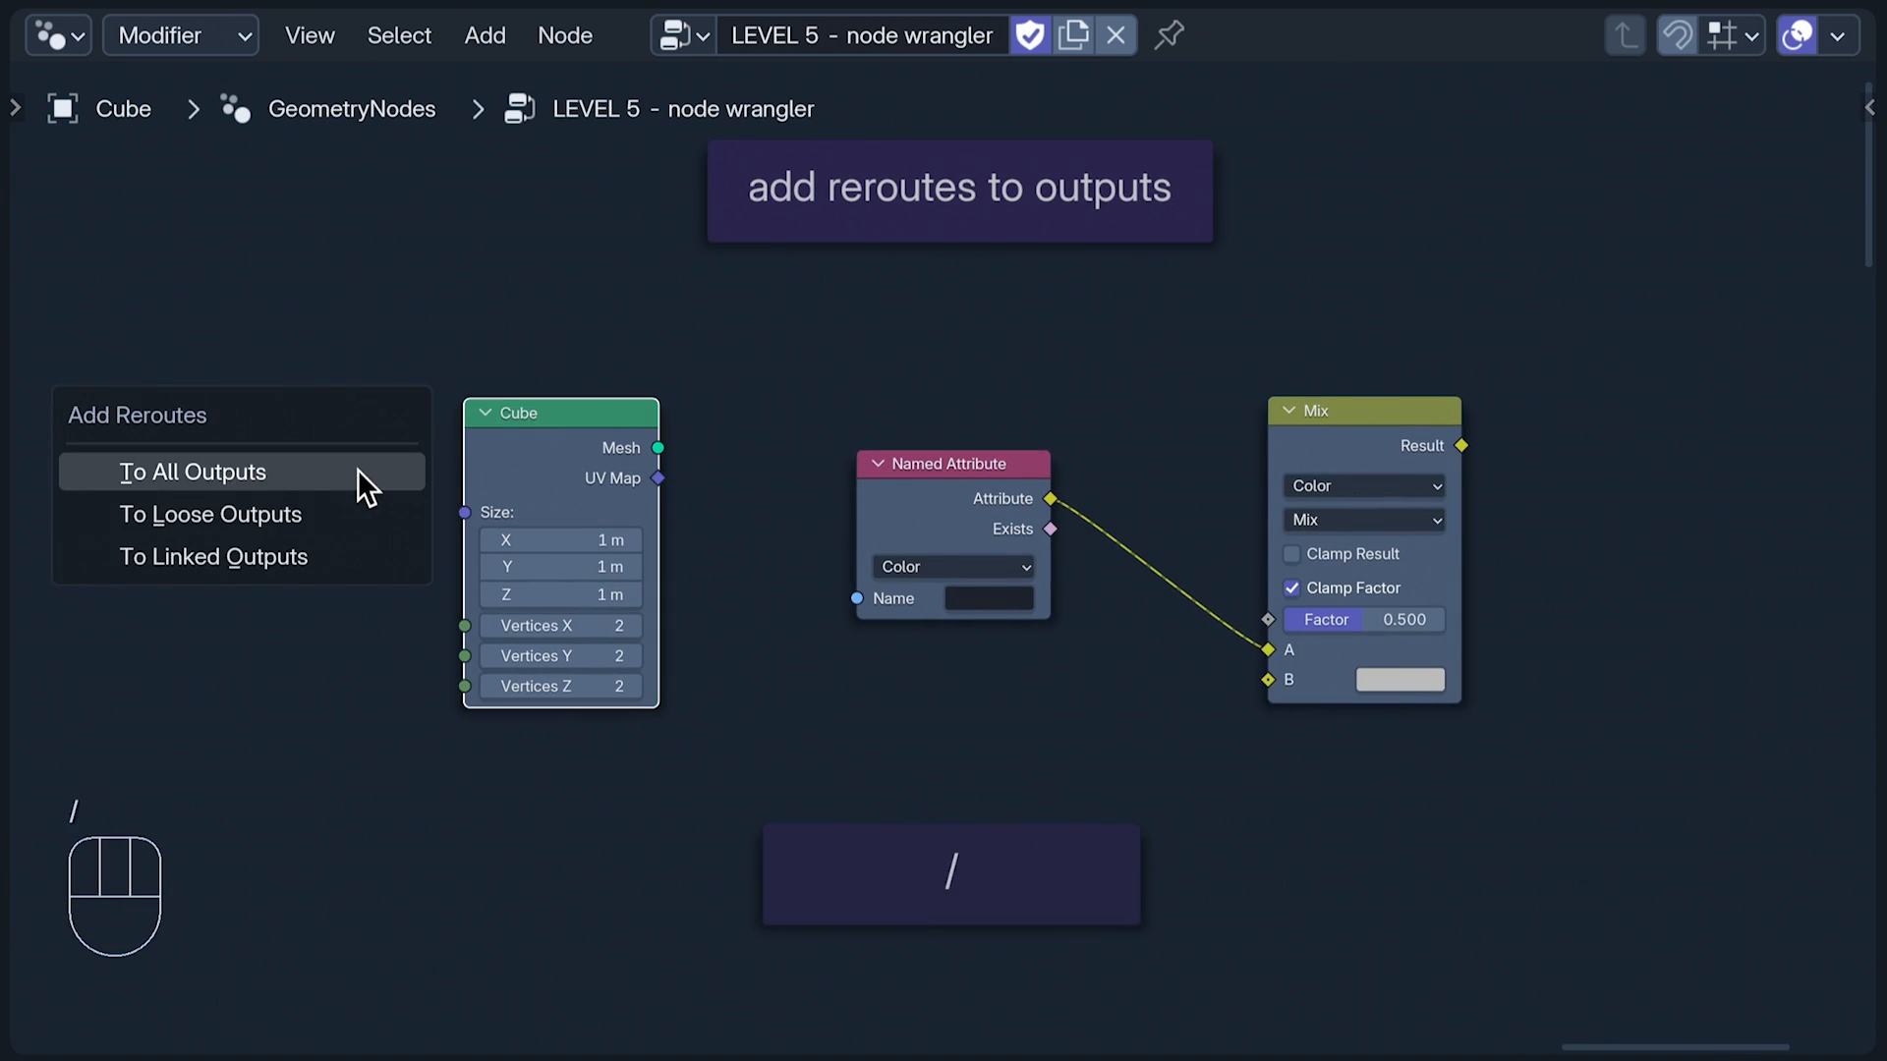
mouse_move(240, 514)
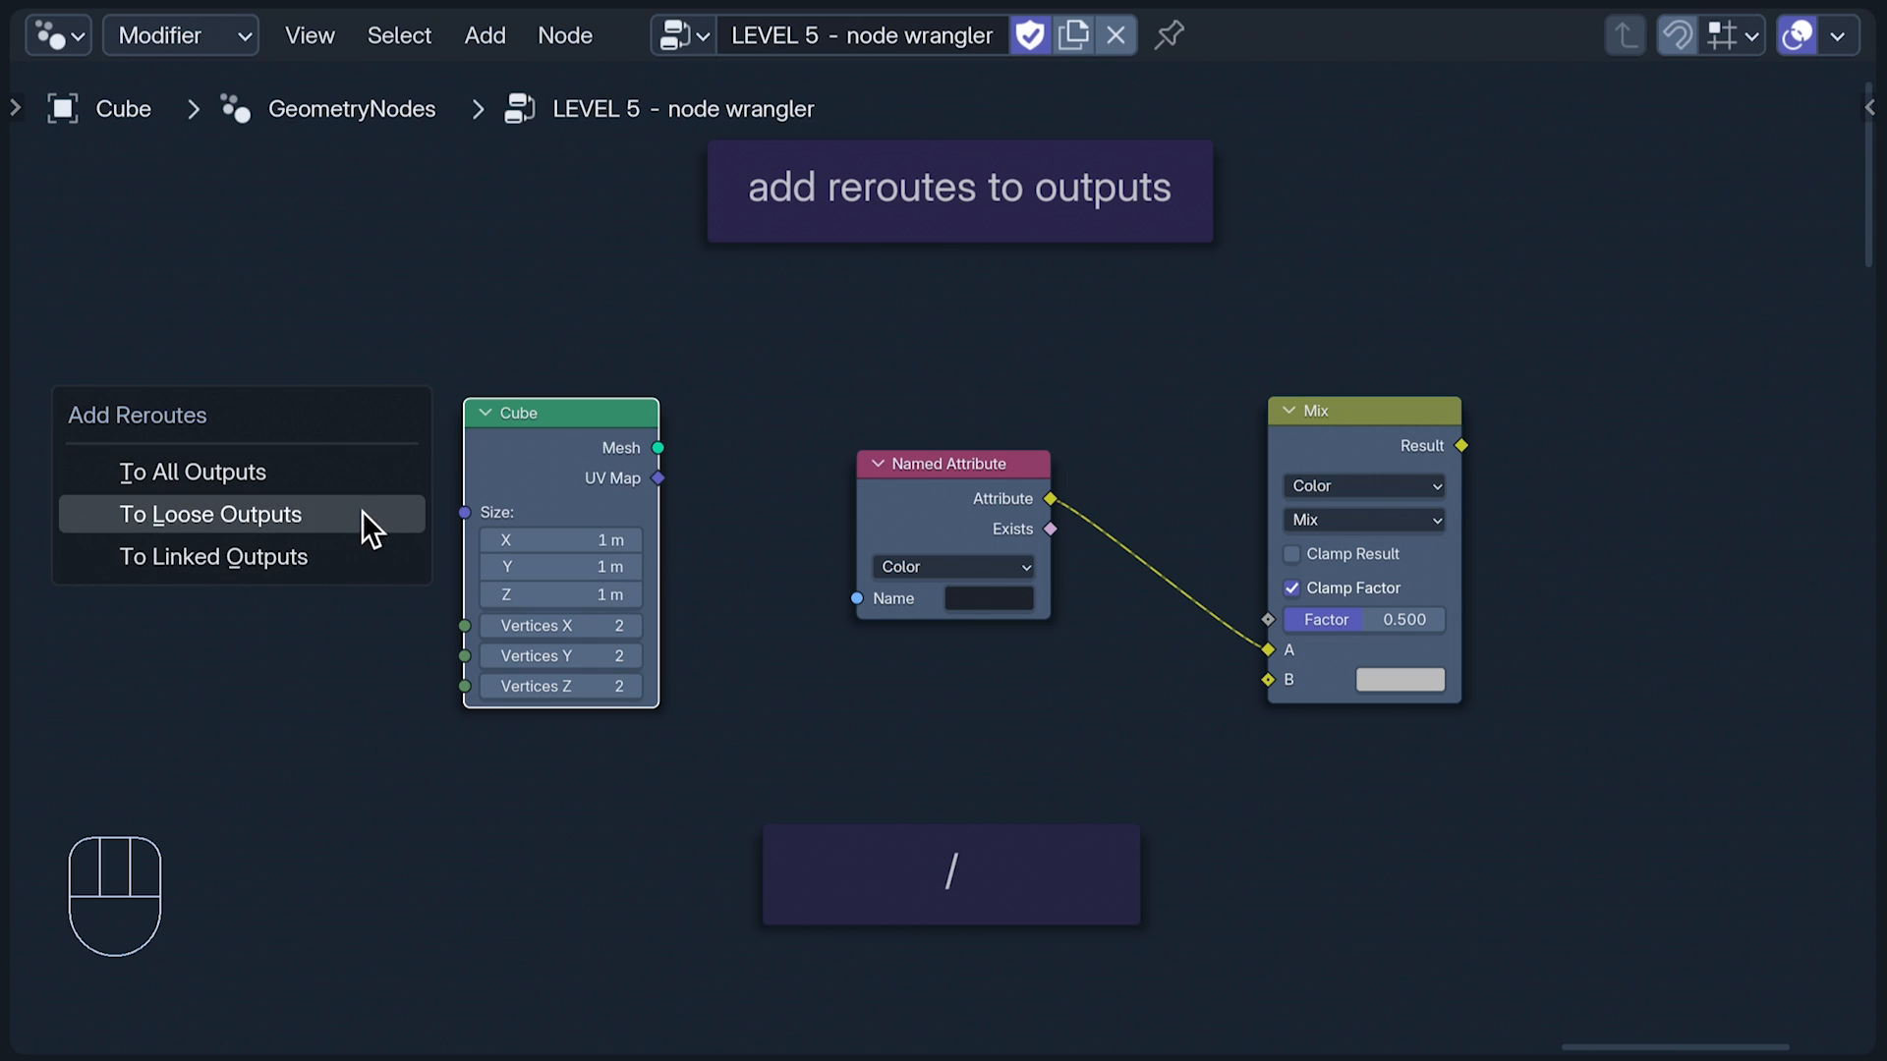
Step: Add reroutes to the linked Attribute output and all loose outputs of Cube and Named Attribute
click(210, 514)
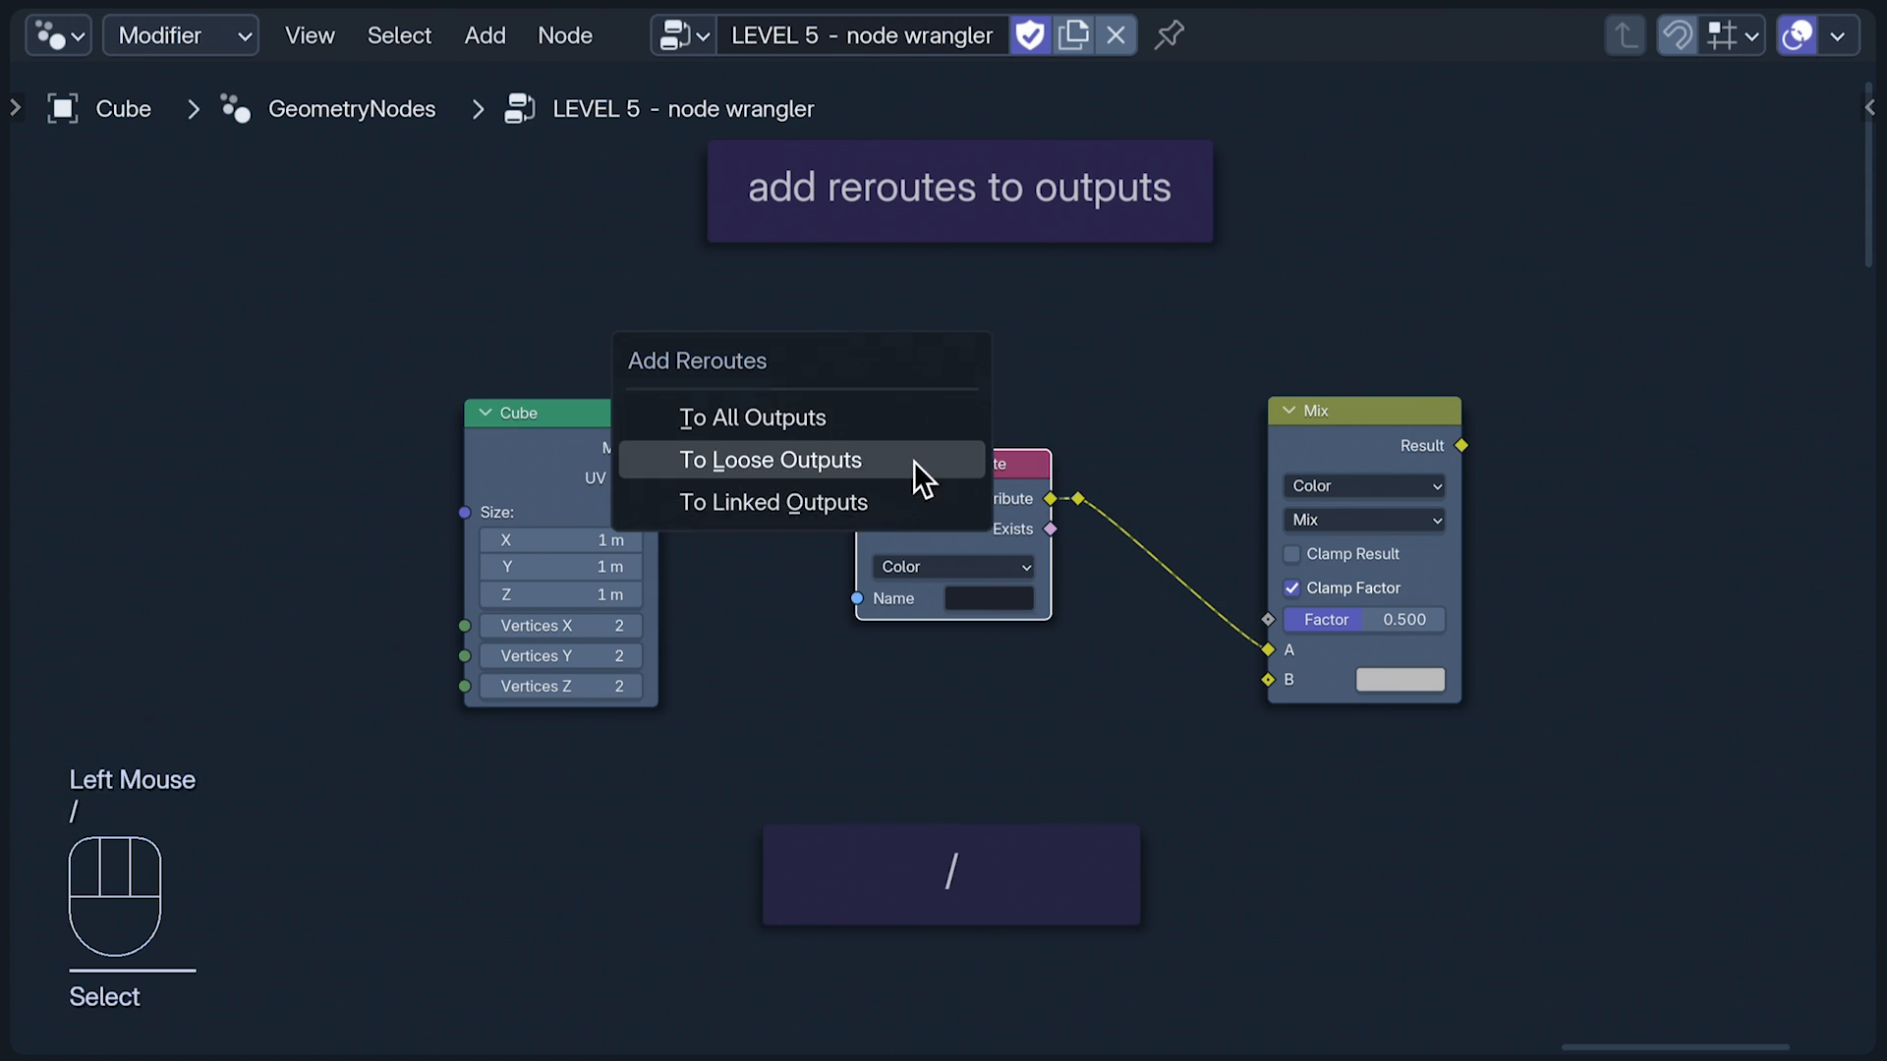
click(768, 460)
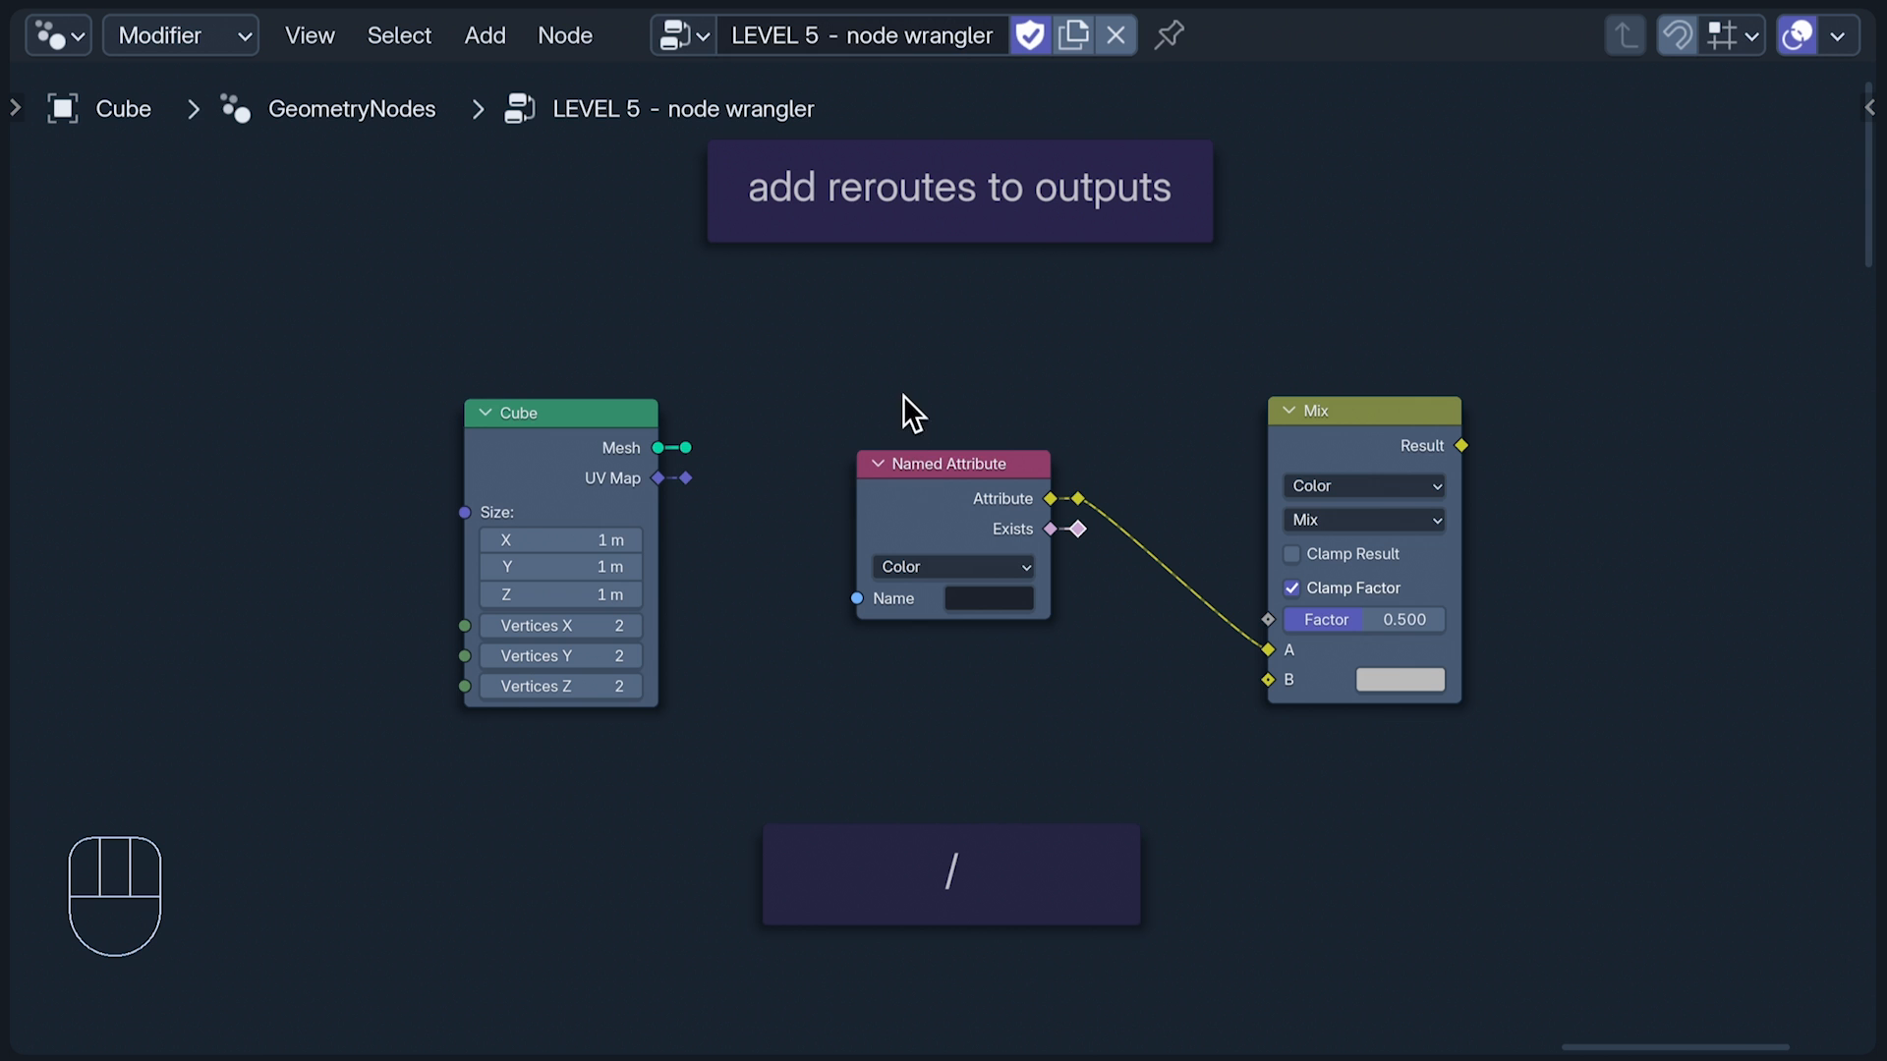